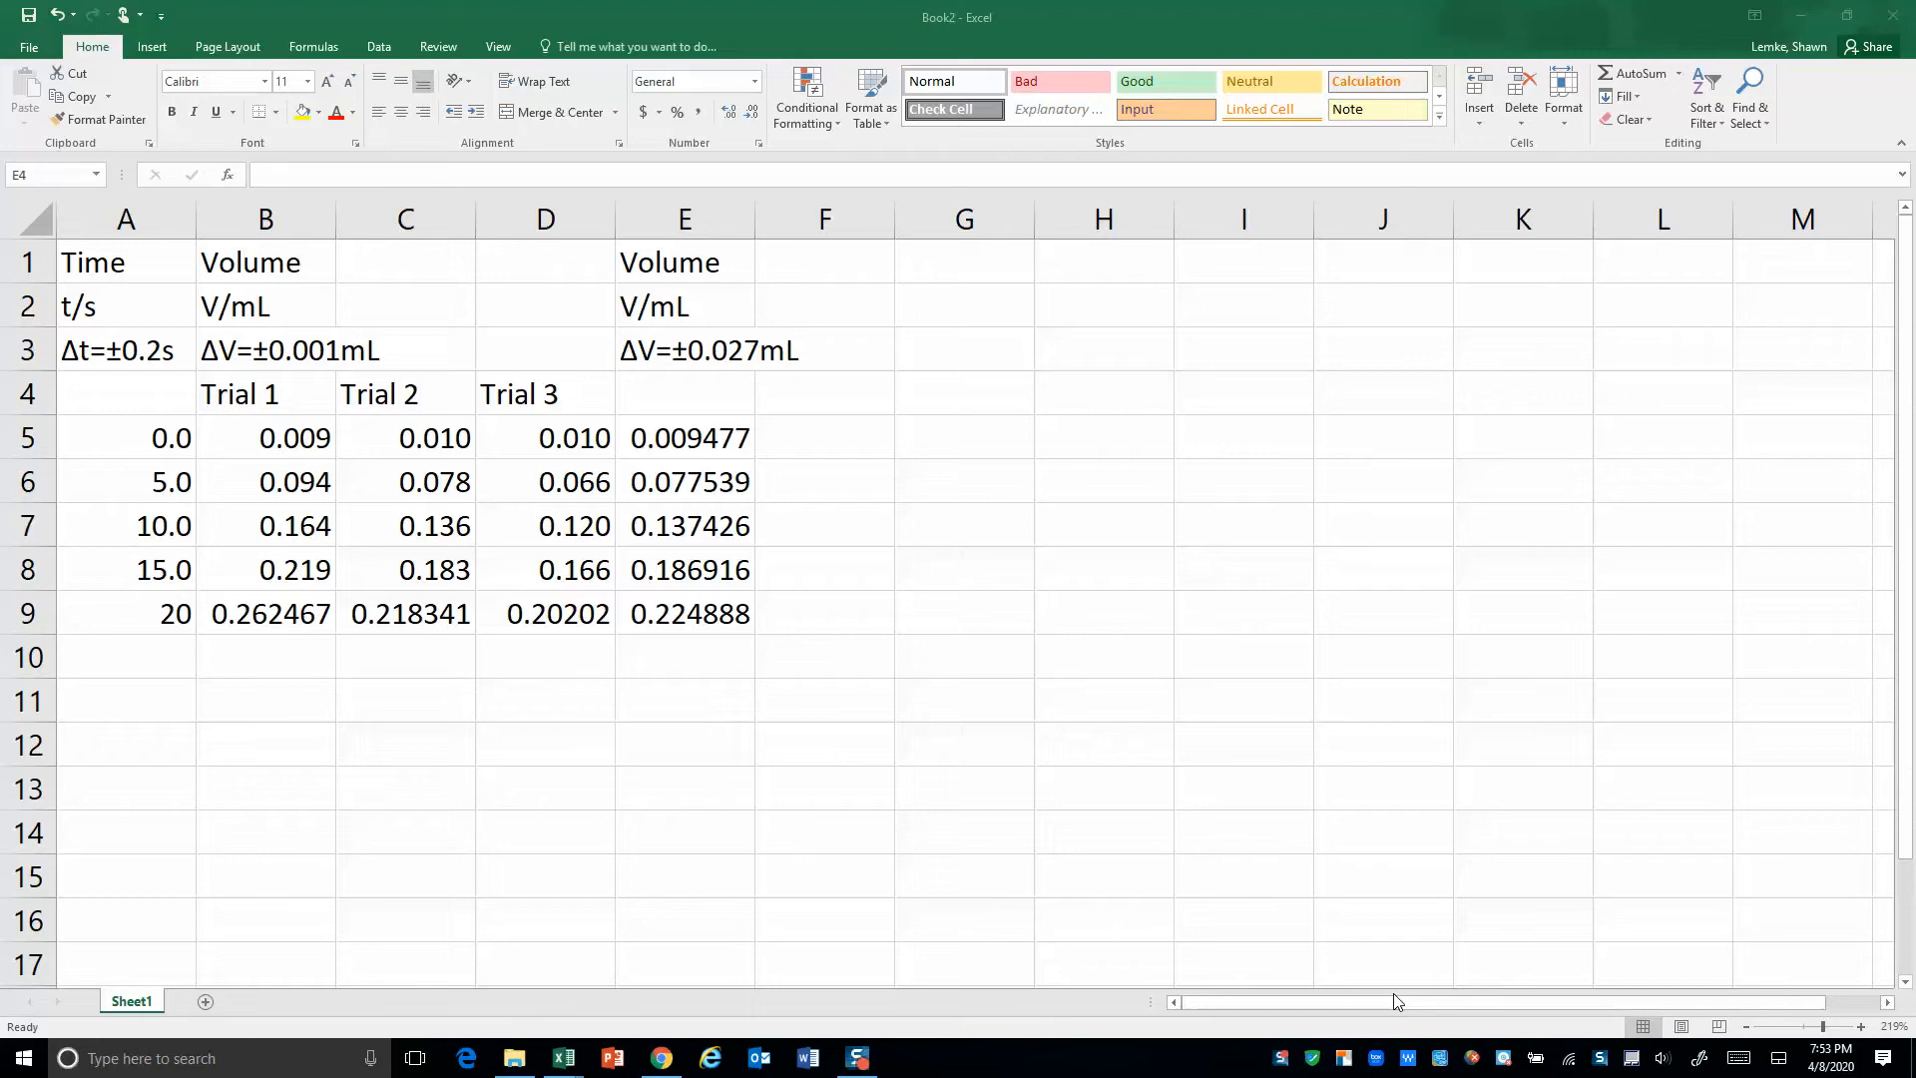
mouse_move(973, 670)
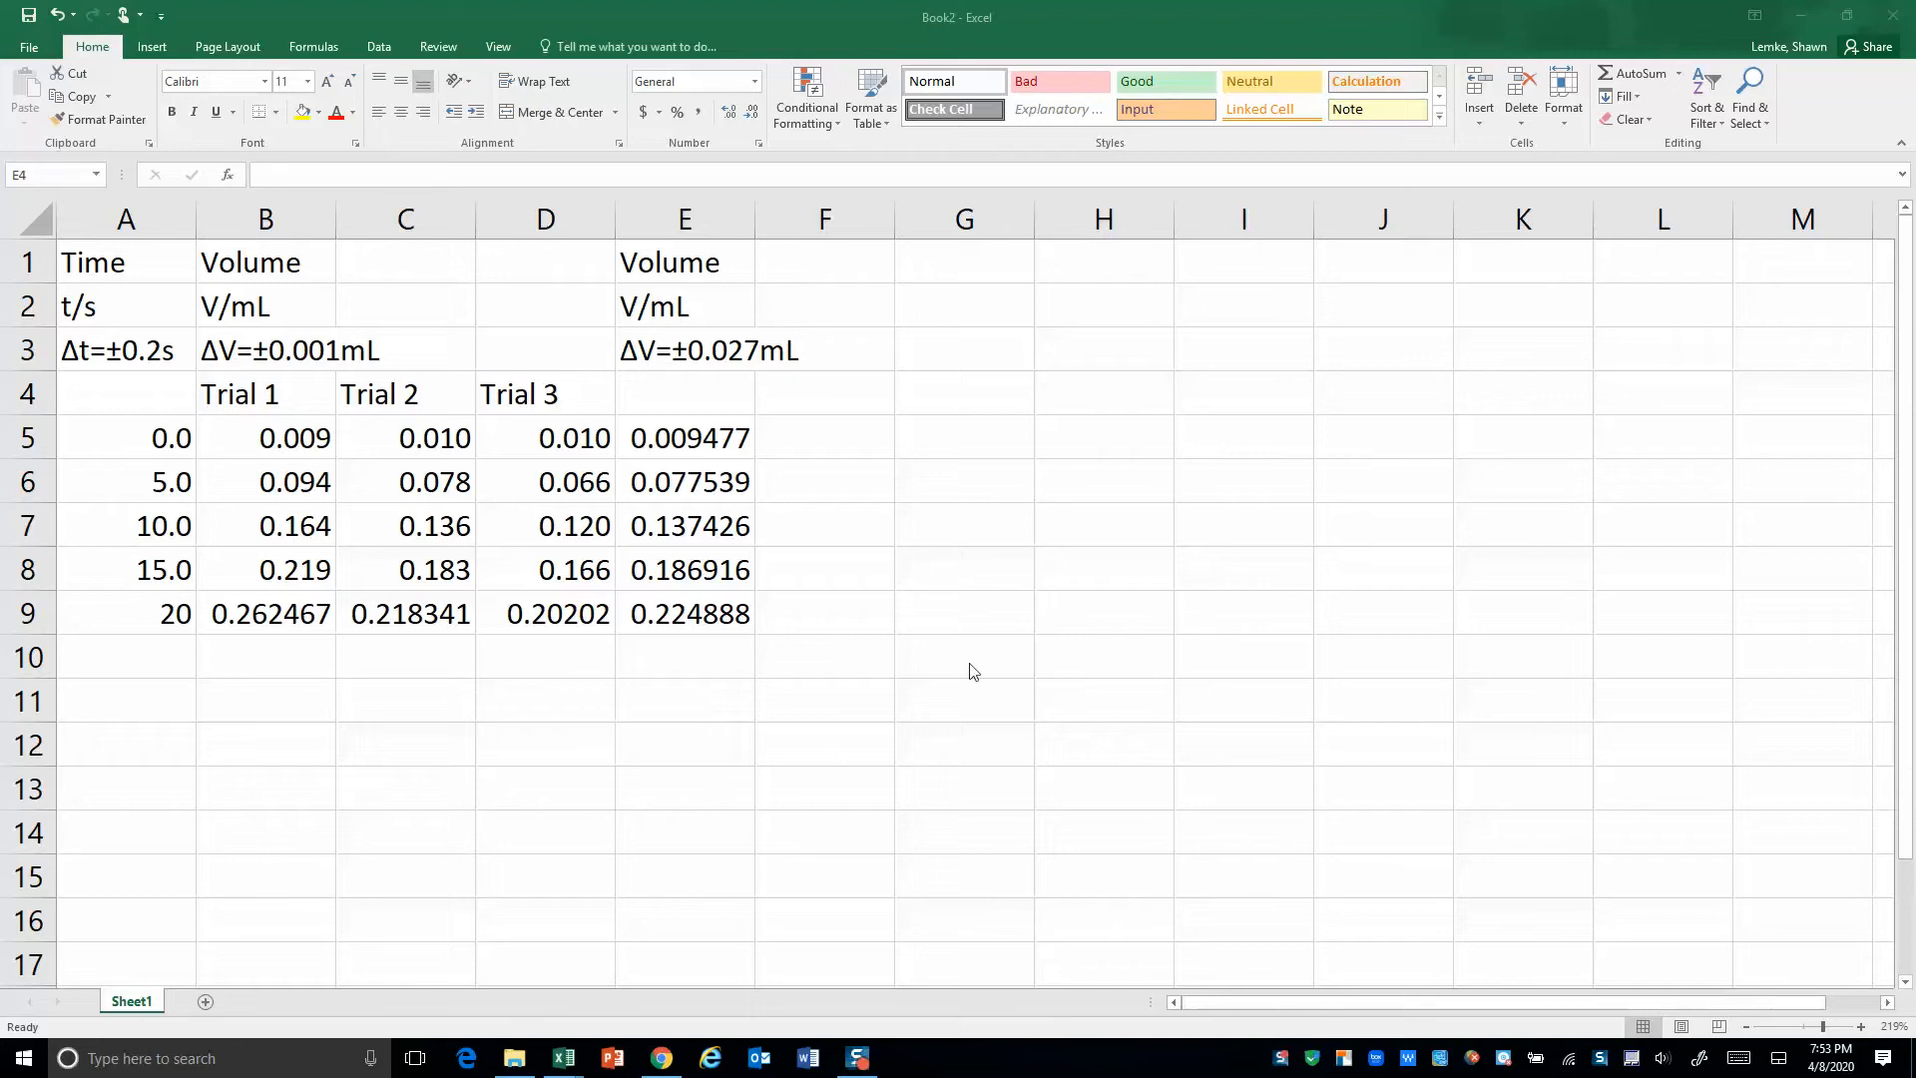
mouse_move(109, 355)
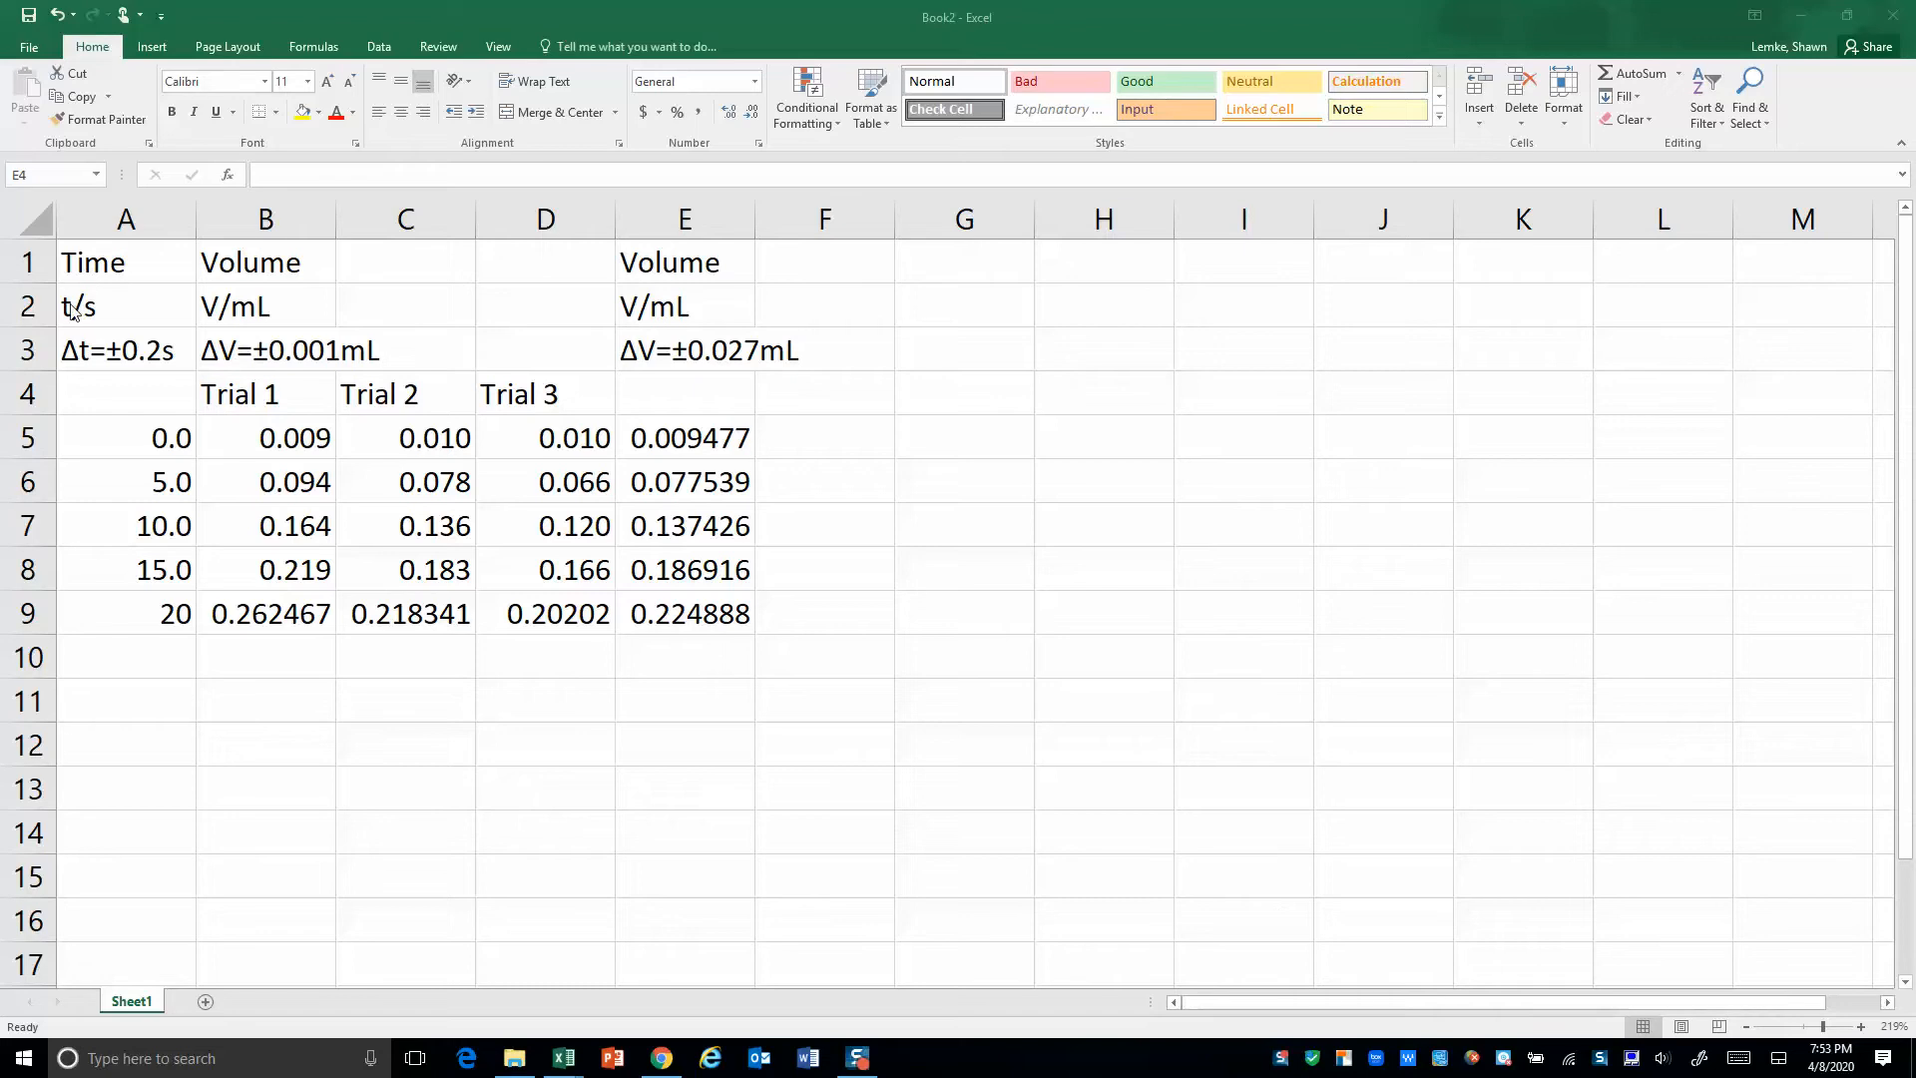
mouse_move(92, 315)
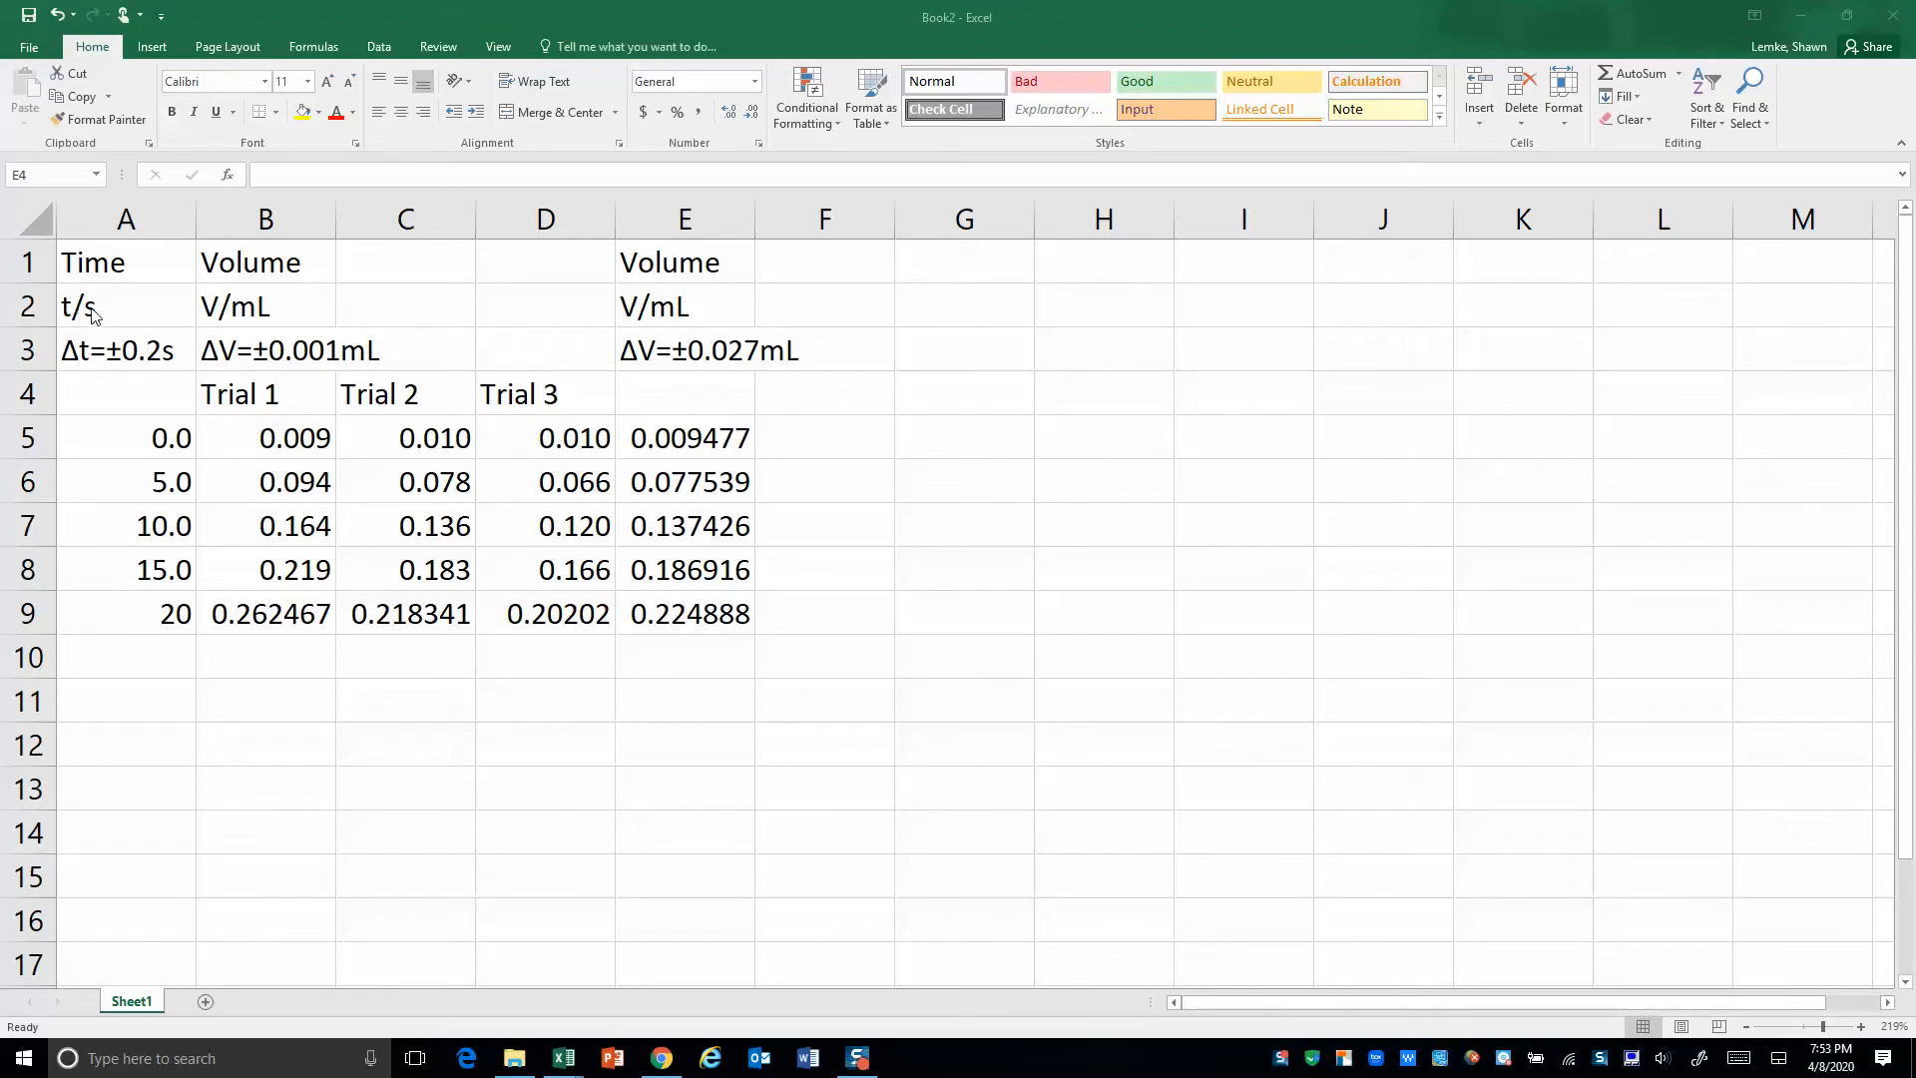
mouse_move(80, 369)
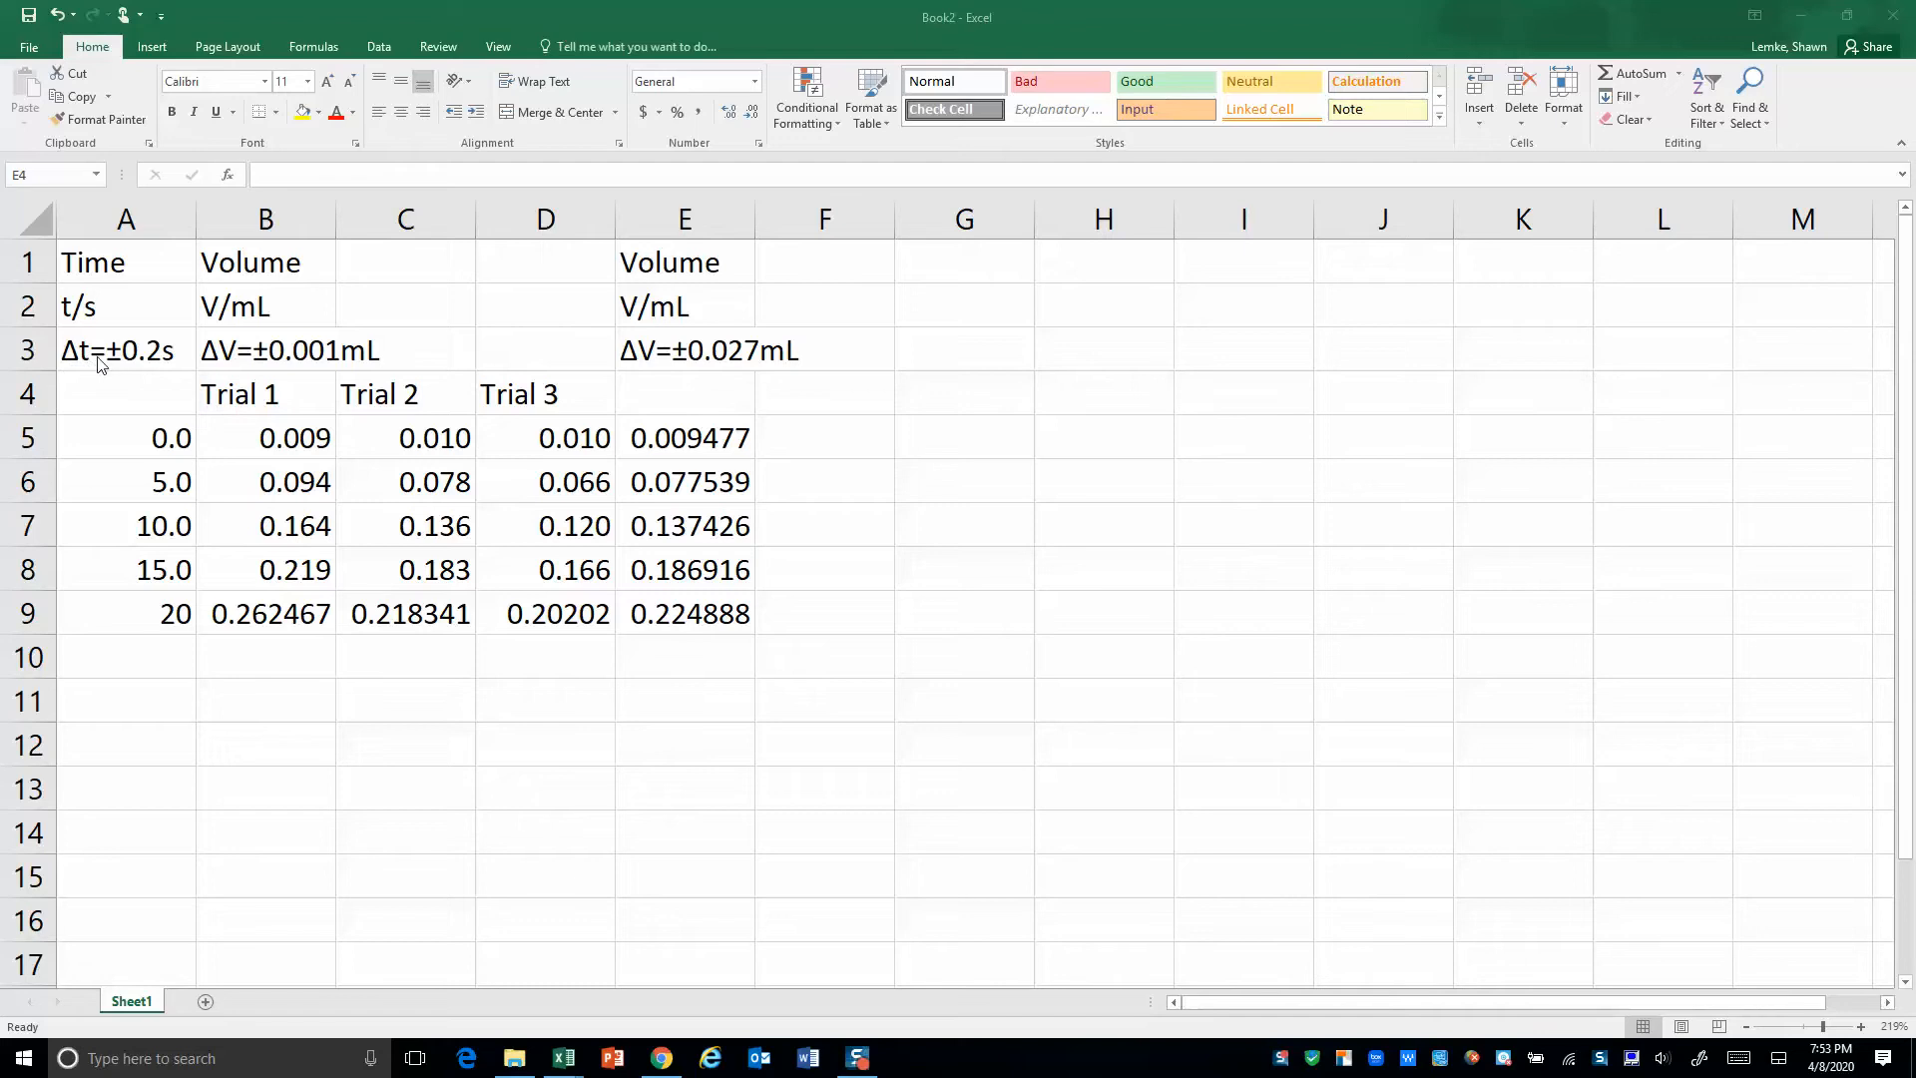
mouse_move(143, 364)
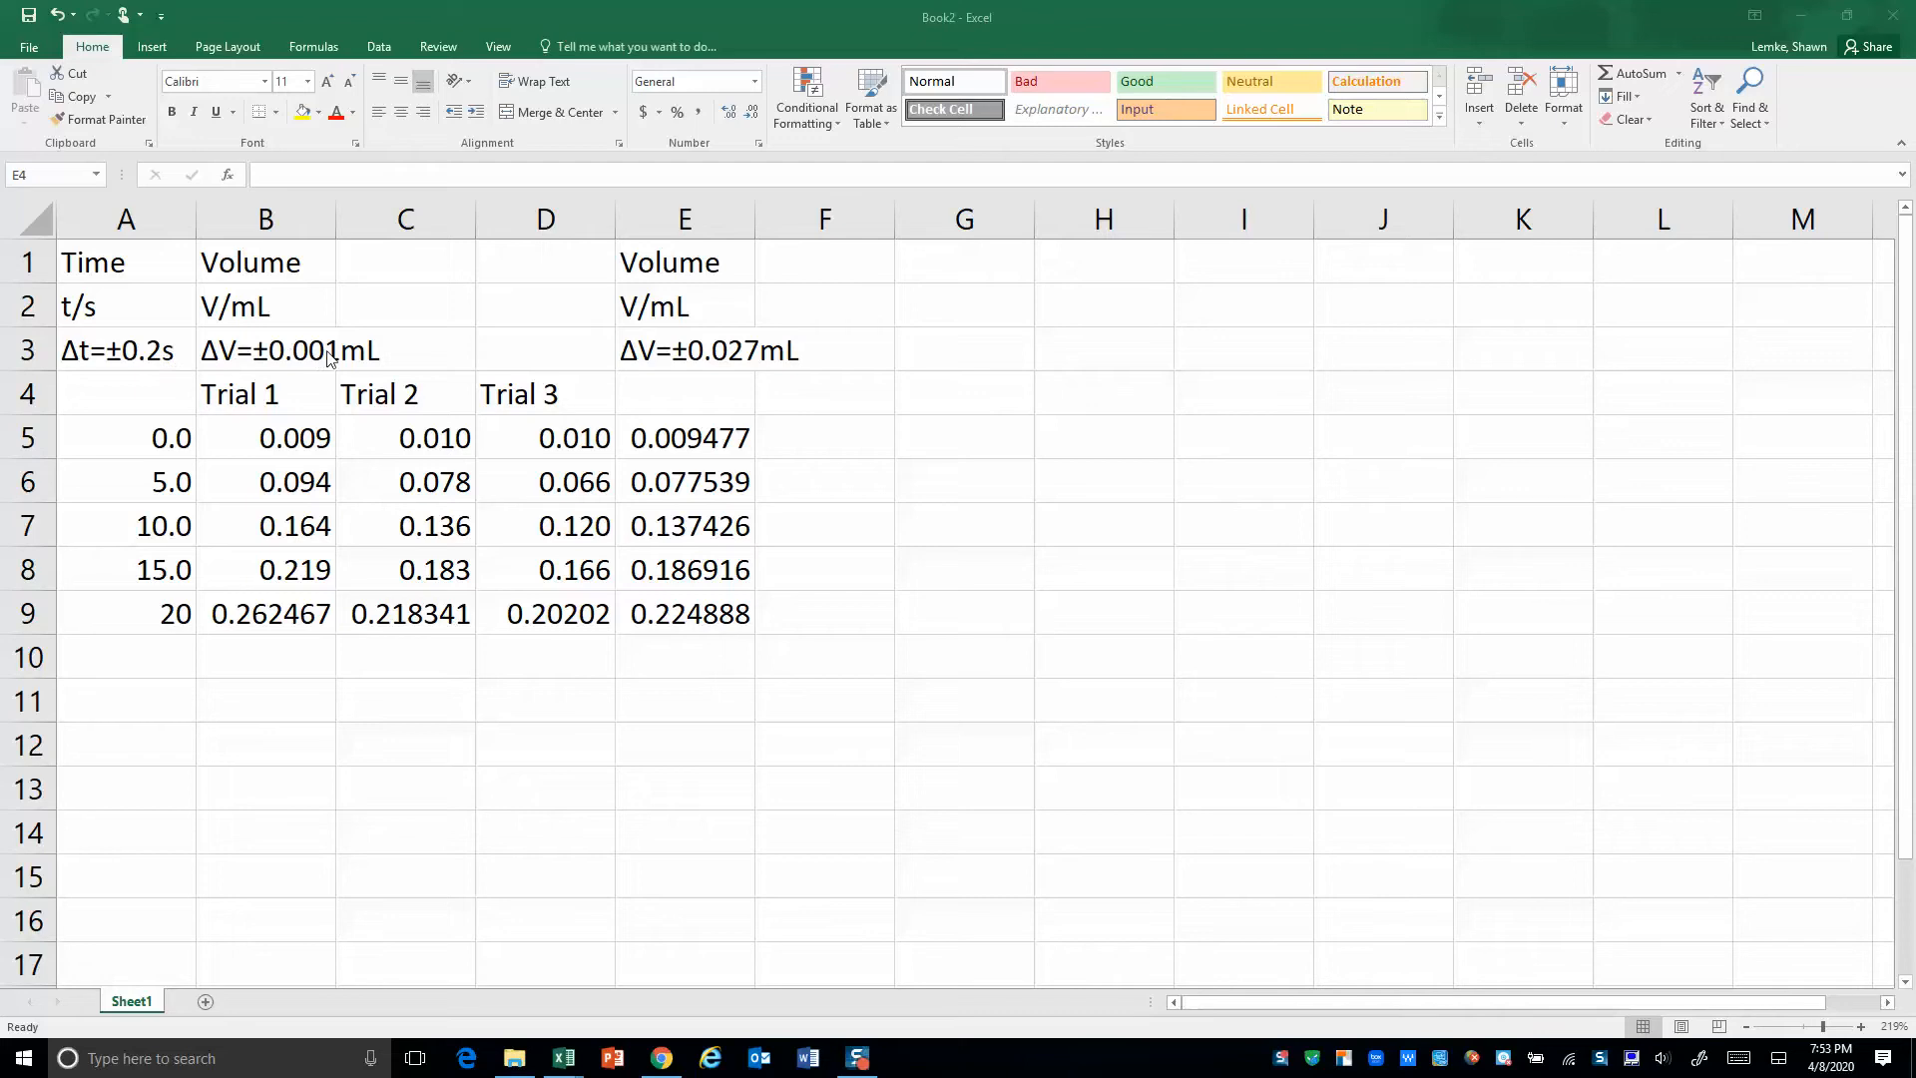
mouse_move(327, 370)
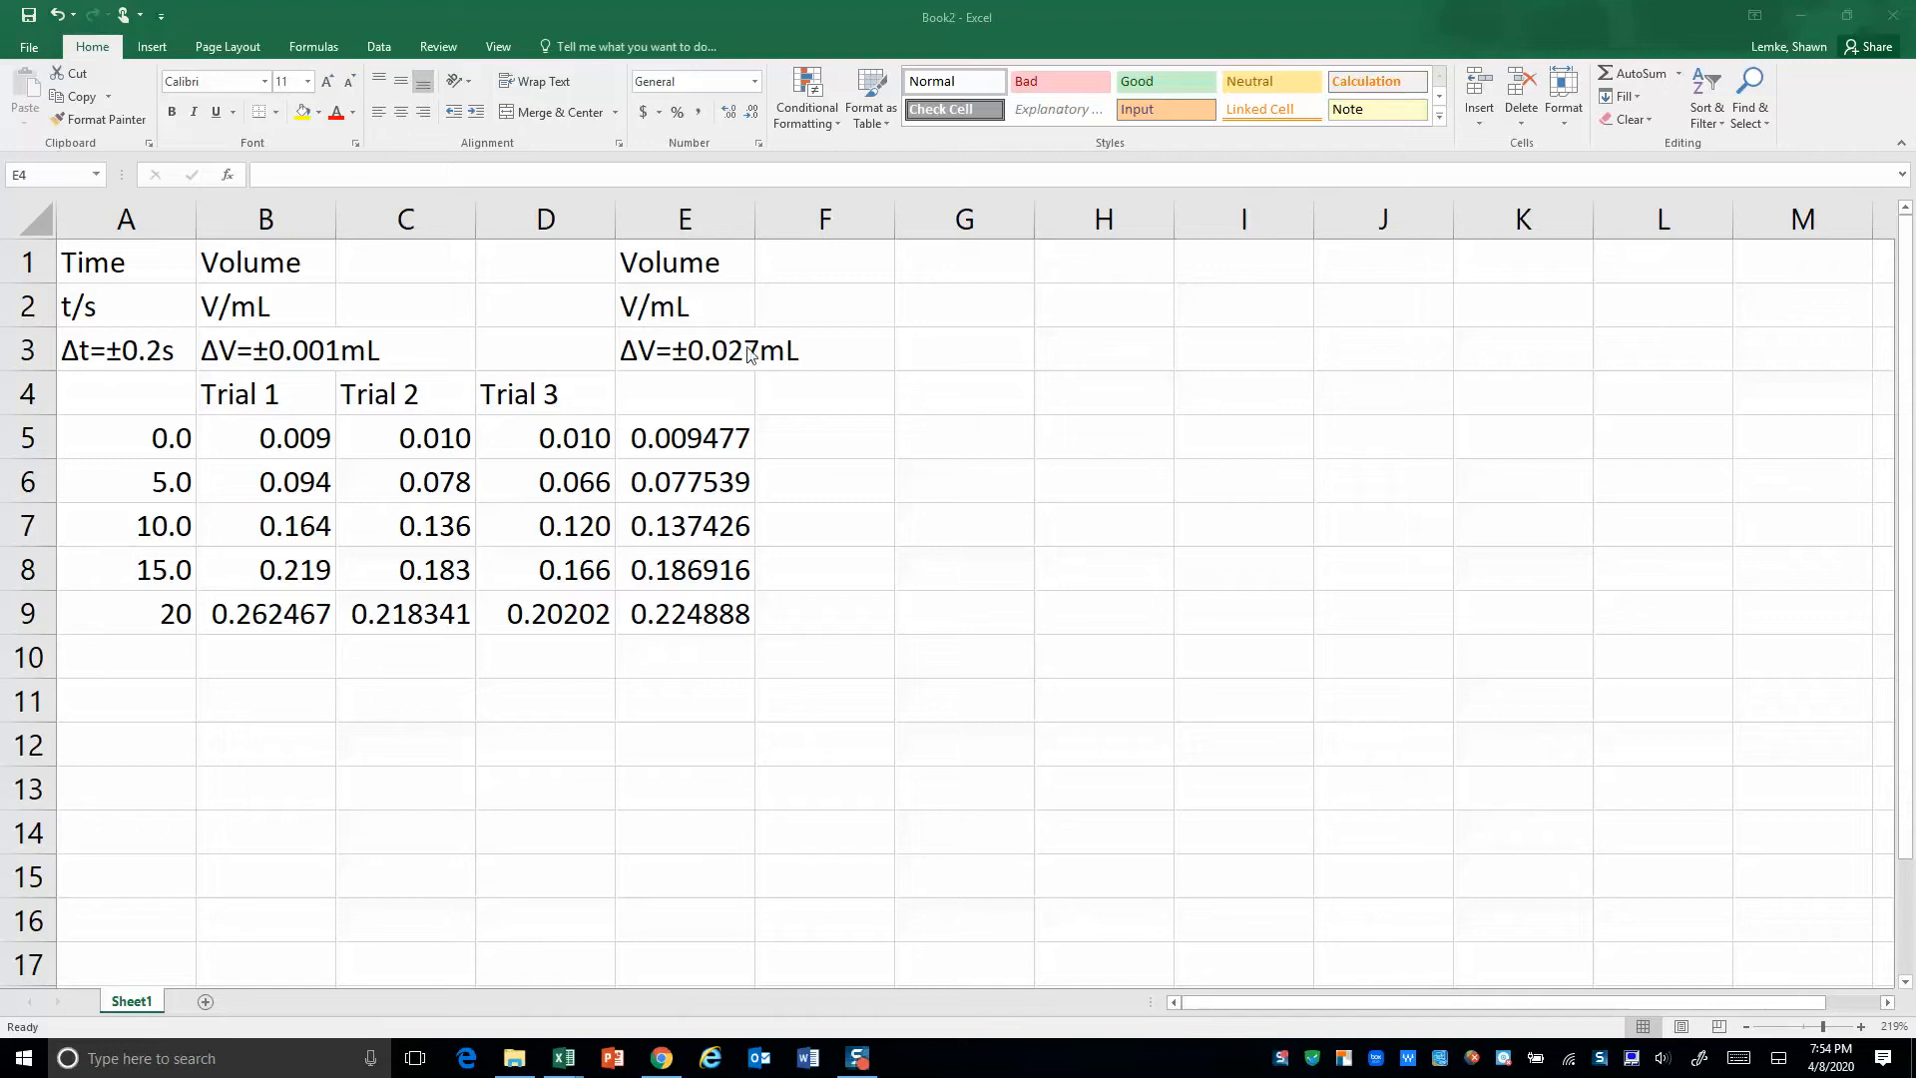
mouse_move(731, 359)
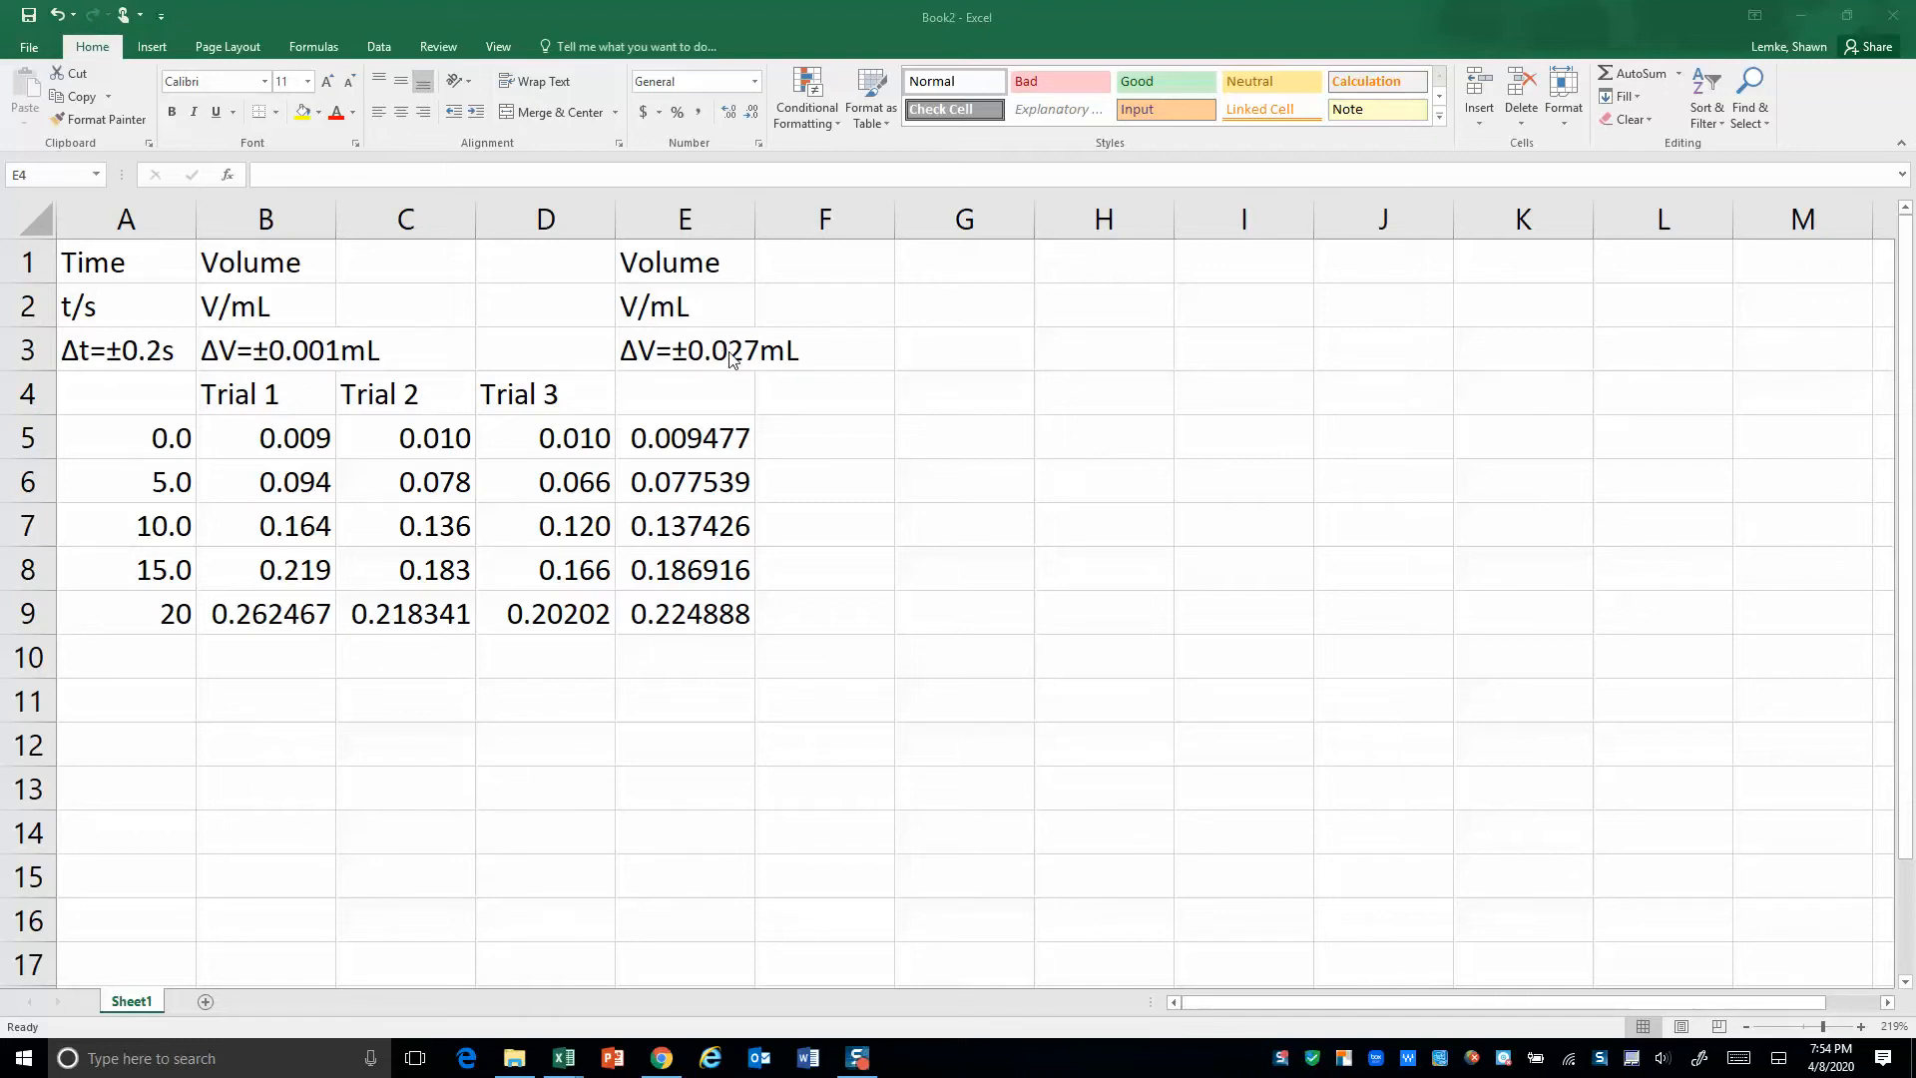
mouse_move(321, 544)
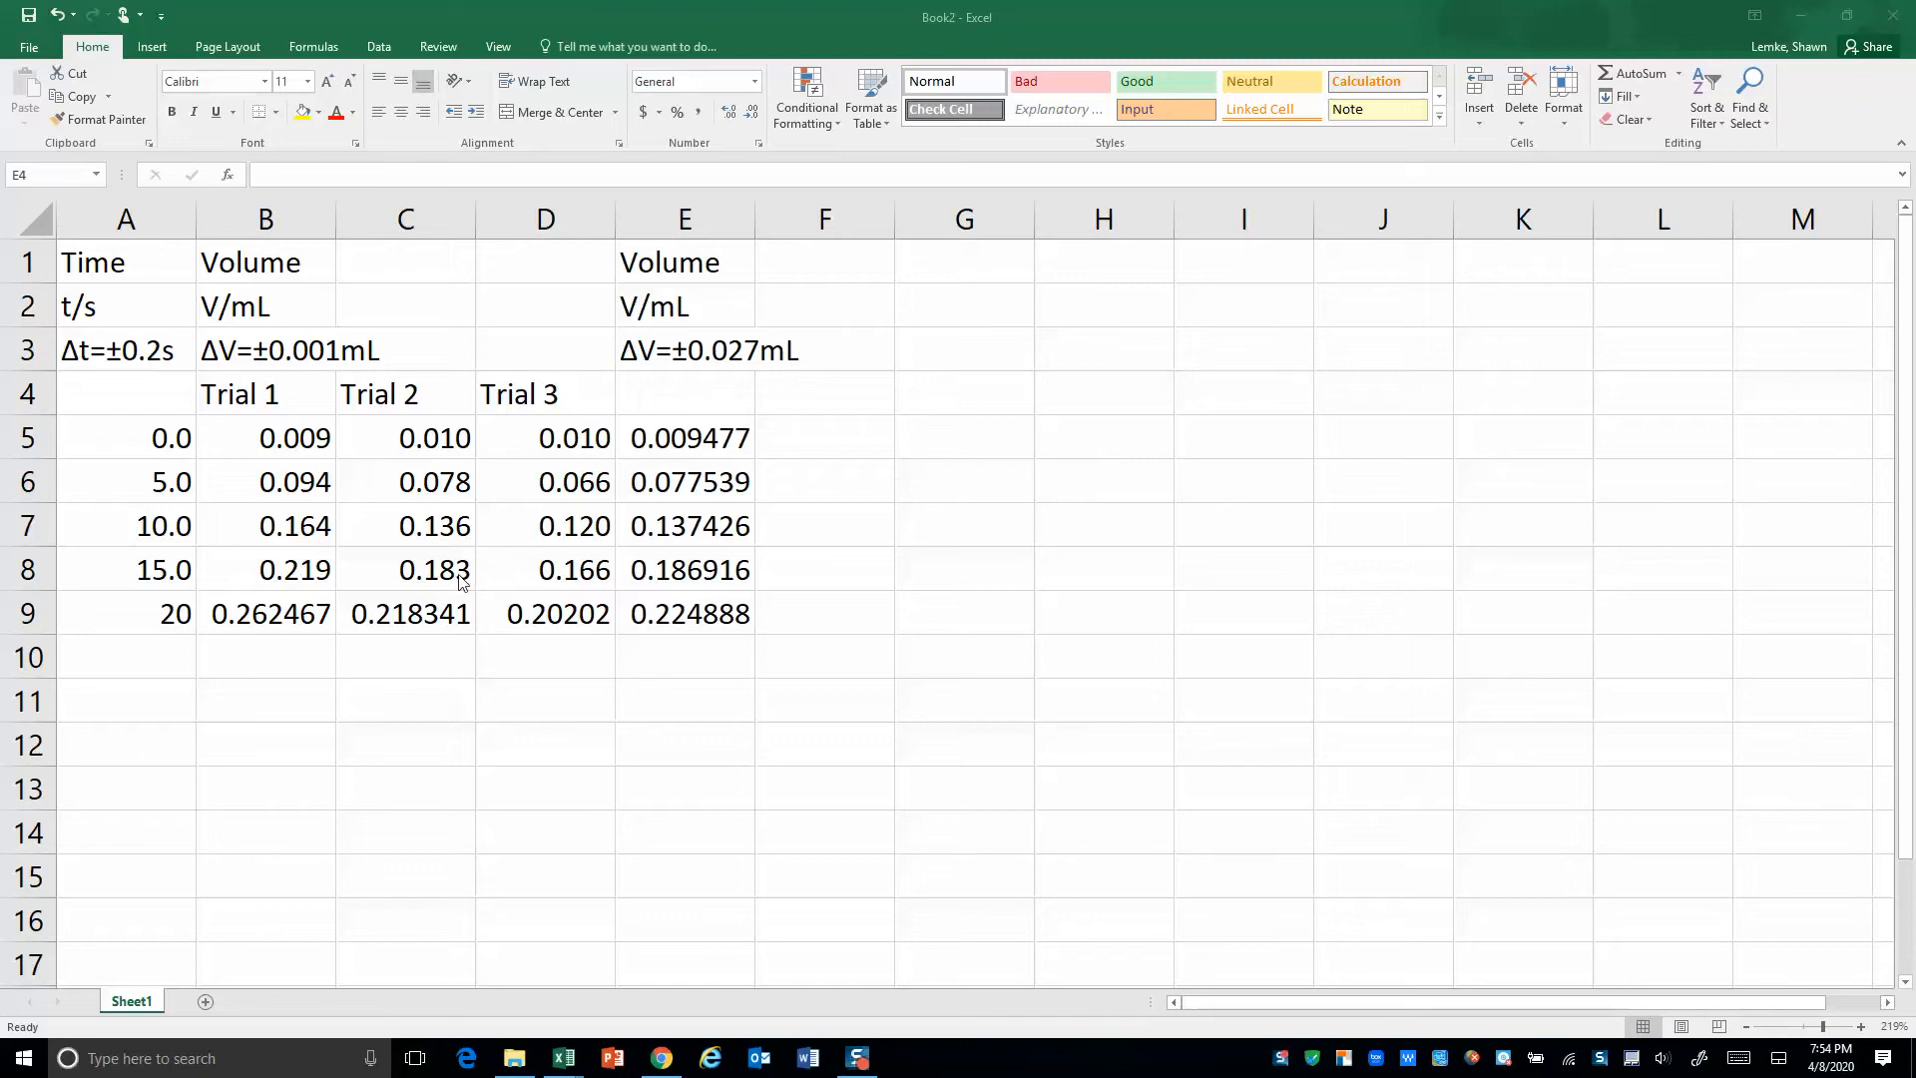
mouse_move(169, 502)
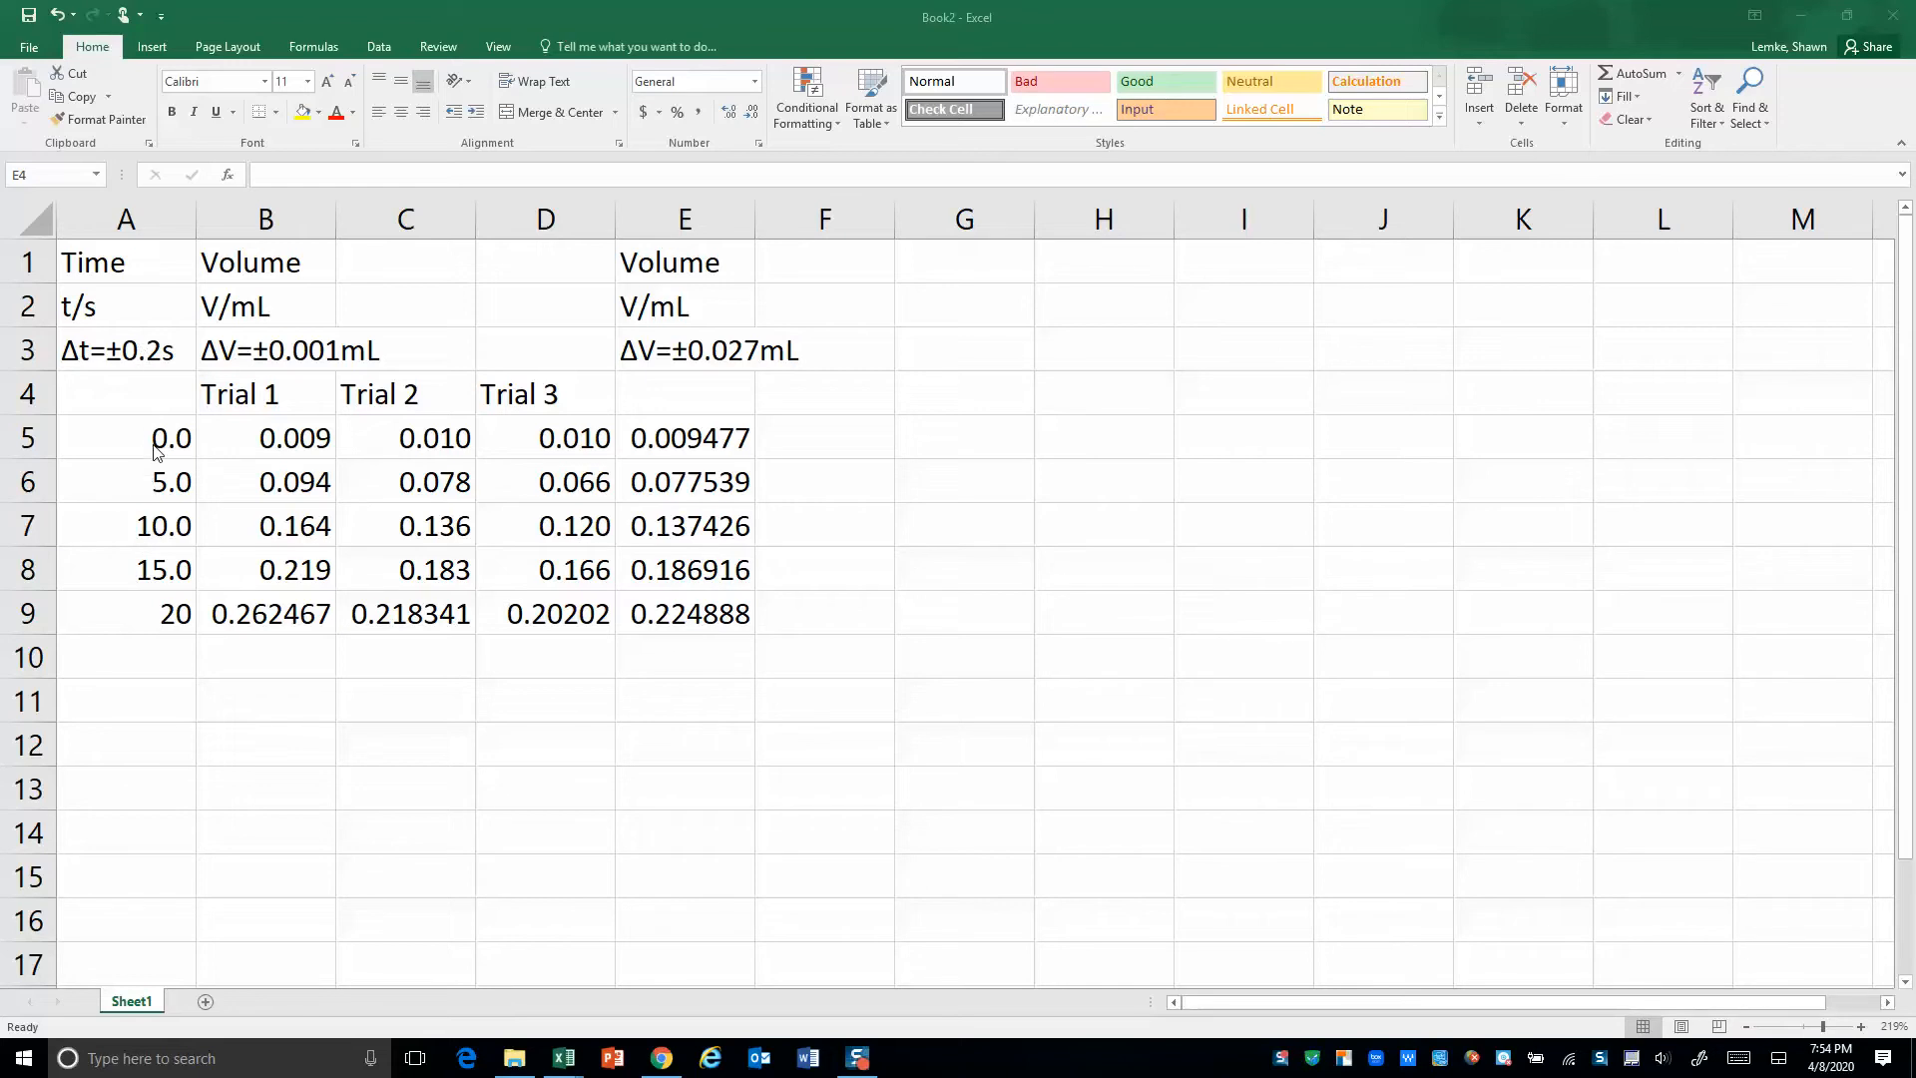
mouse_move(147, 599)
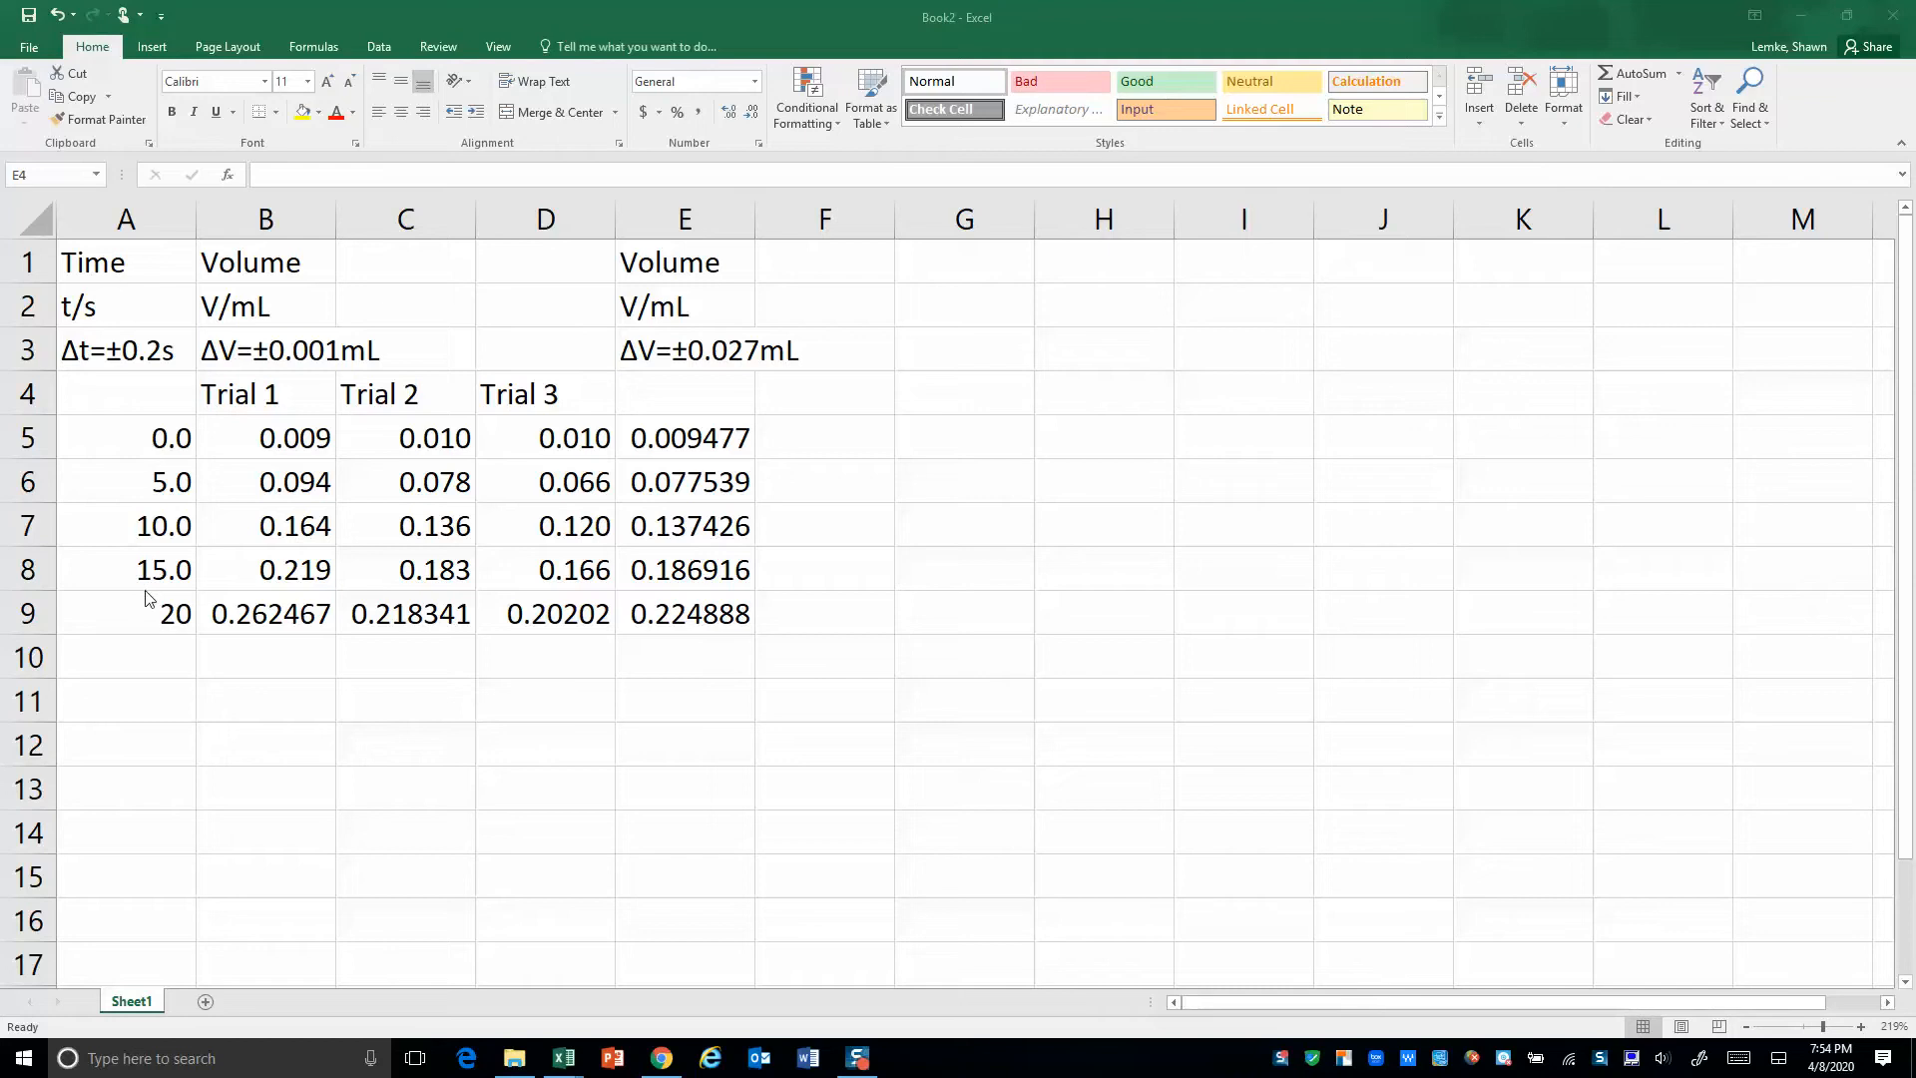
Format the times in A5:A9 to show one decimal place
click(126, 612)
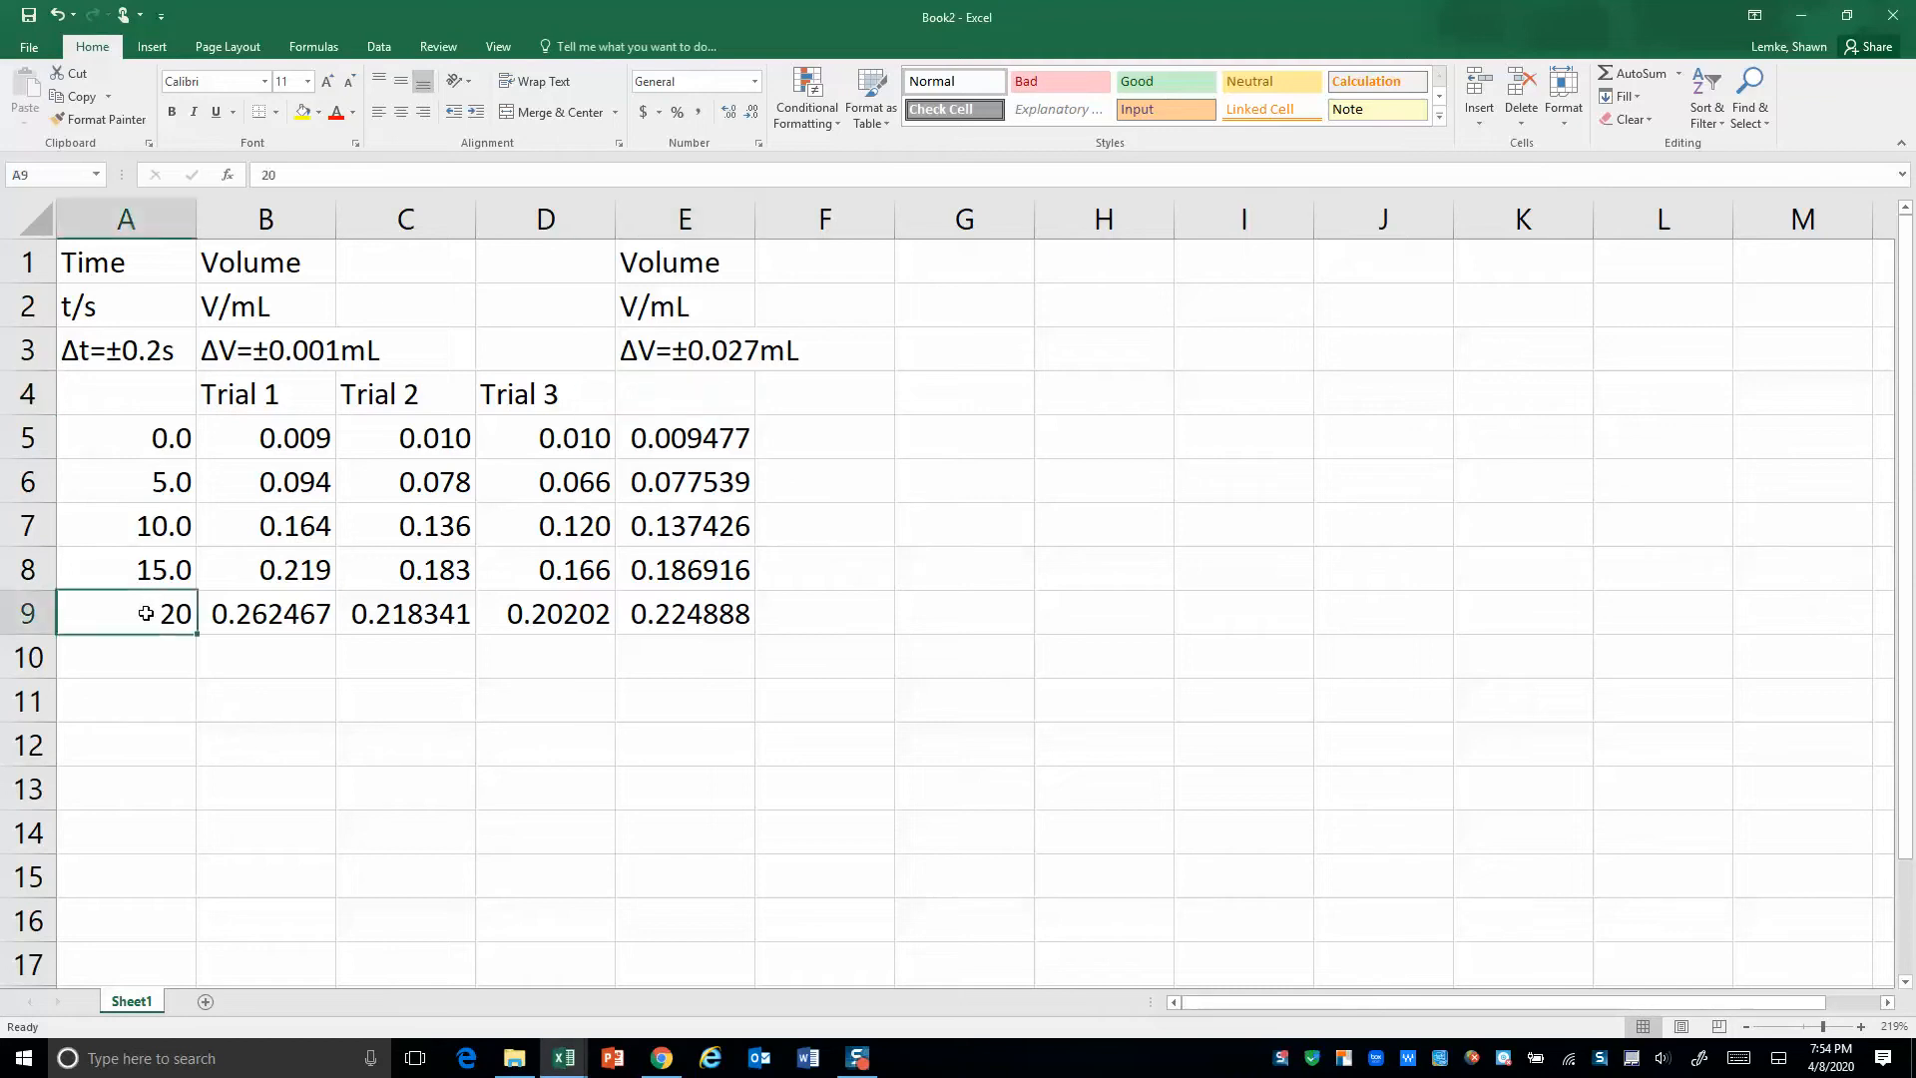
drag(125, 437, 125, 526)
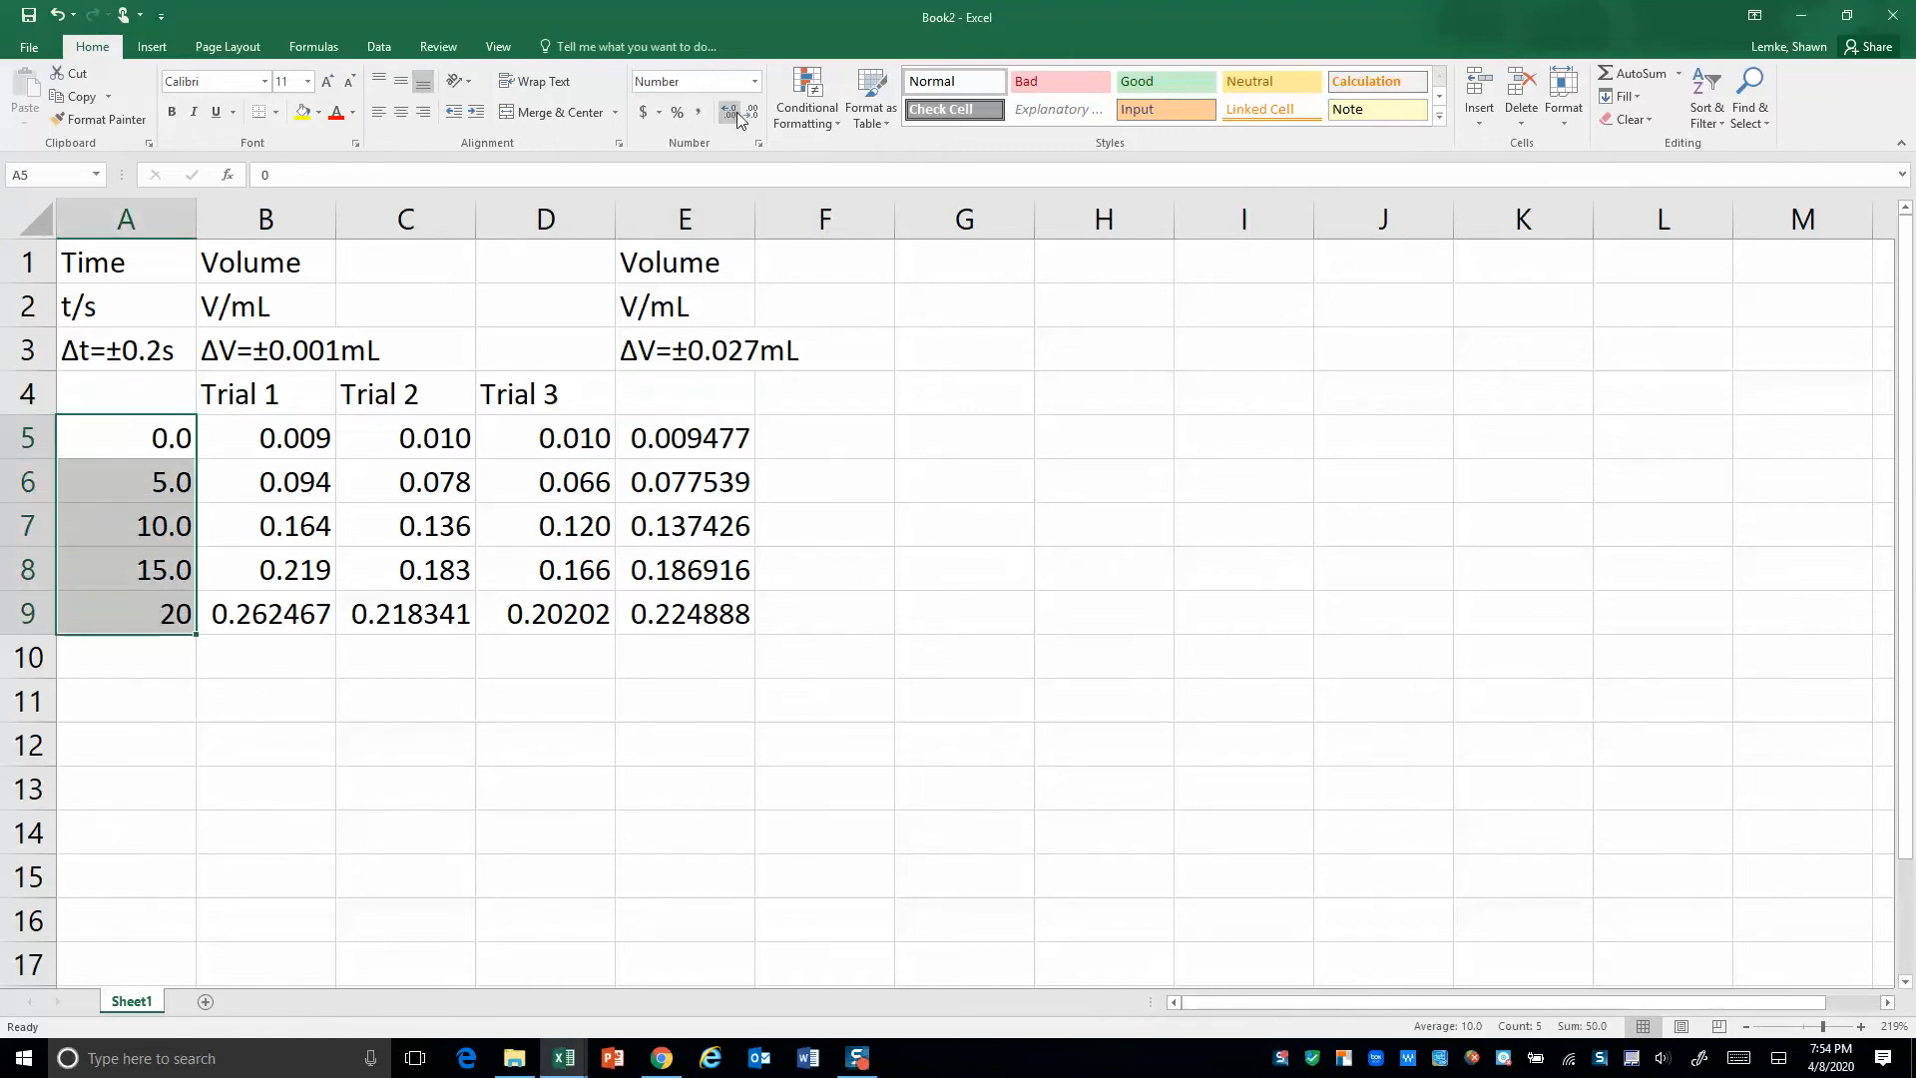
mouse_move(729, 111)
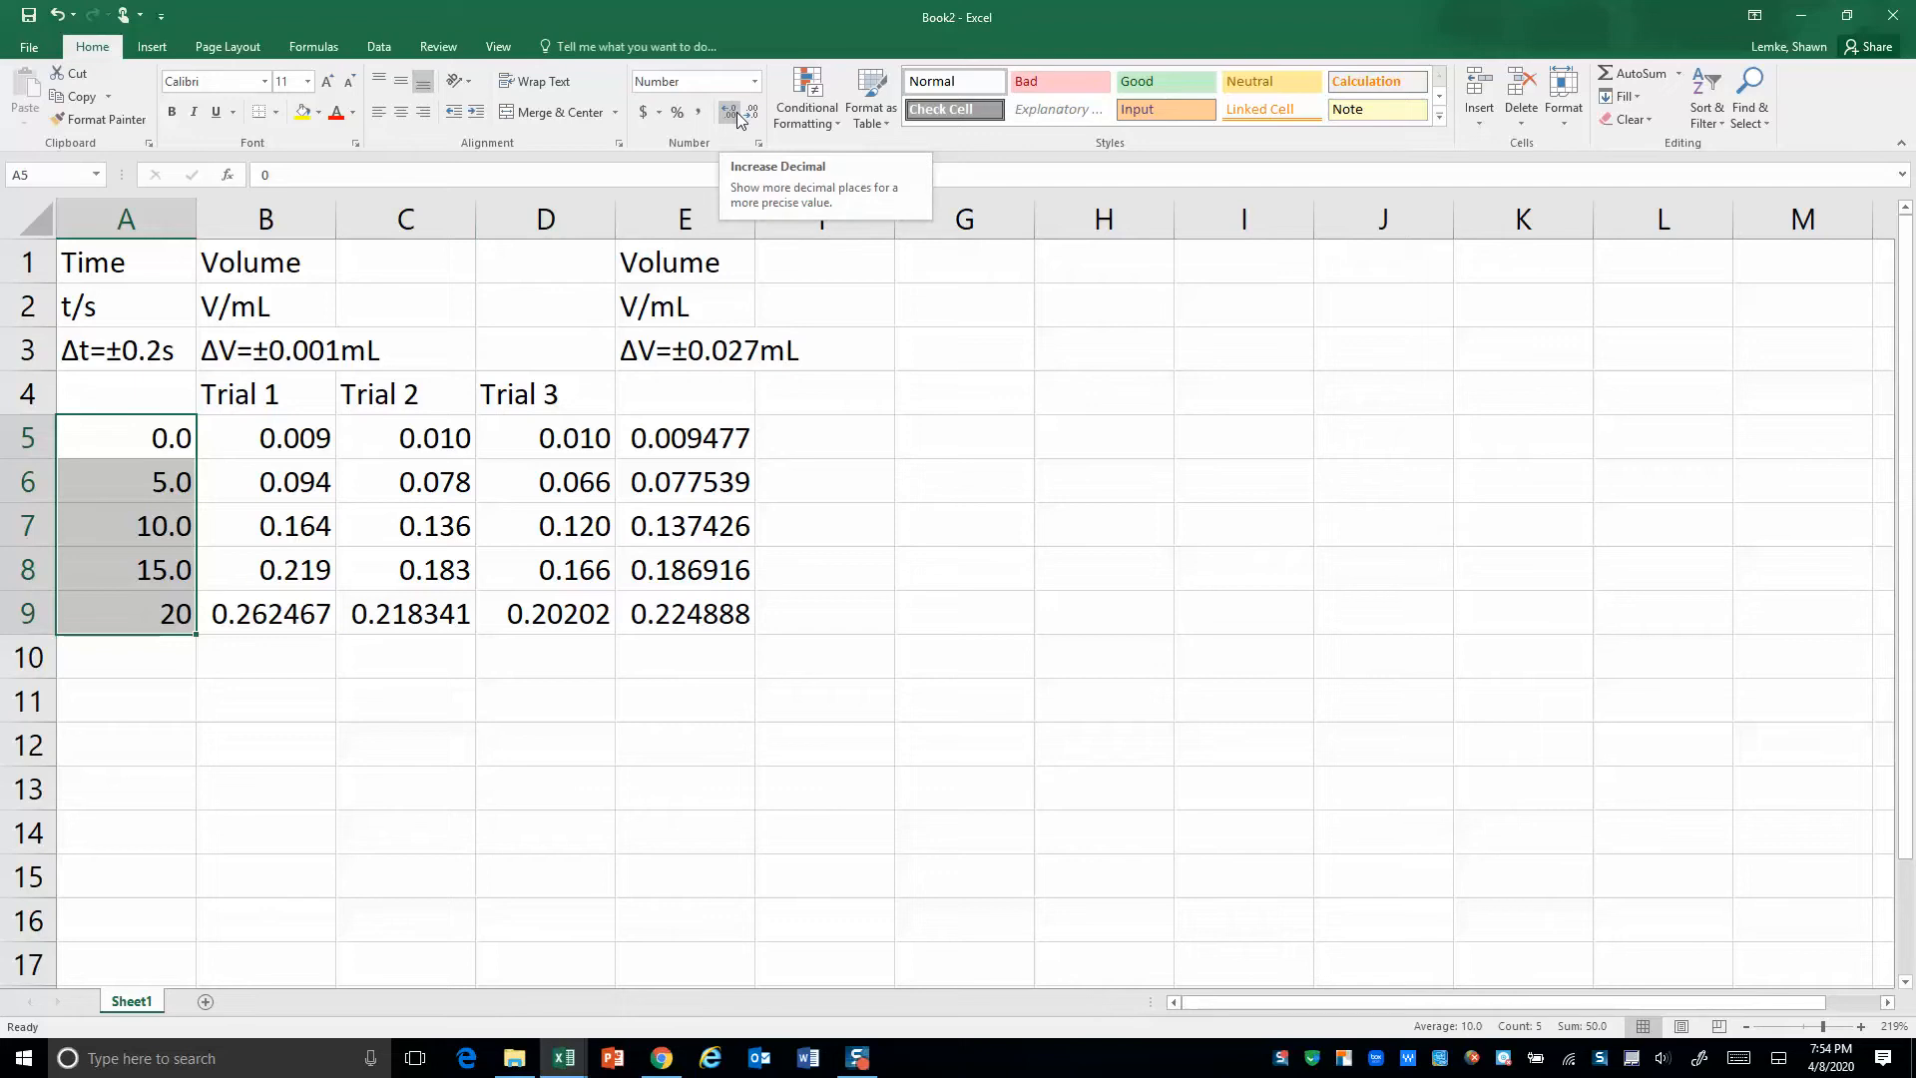
click(727, 111)
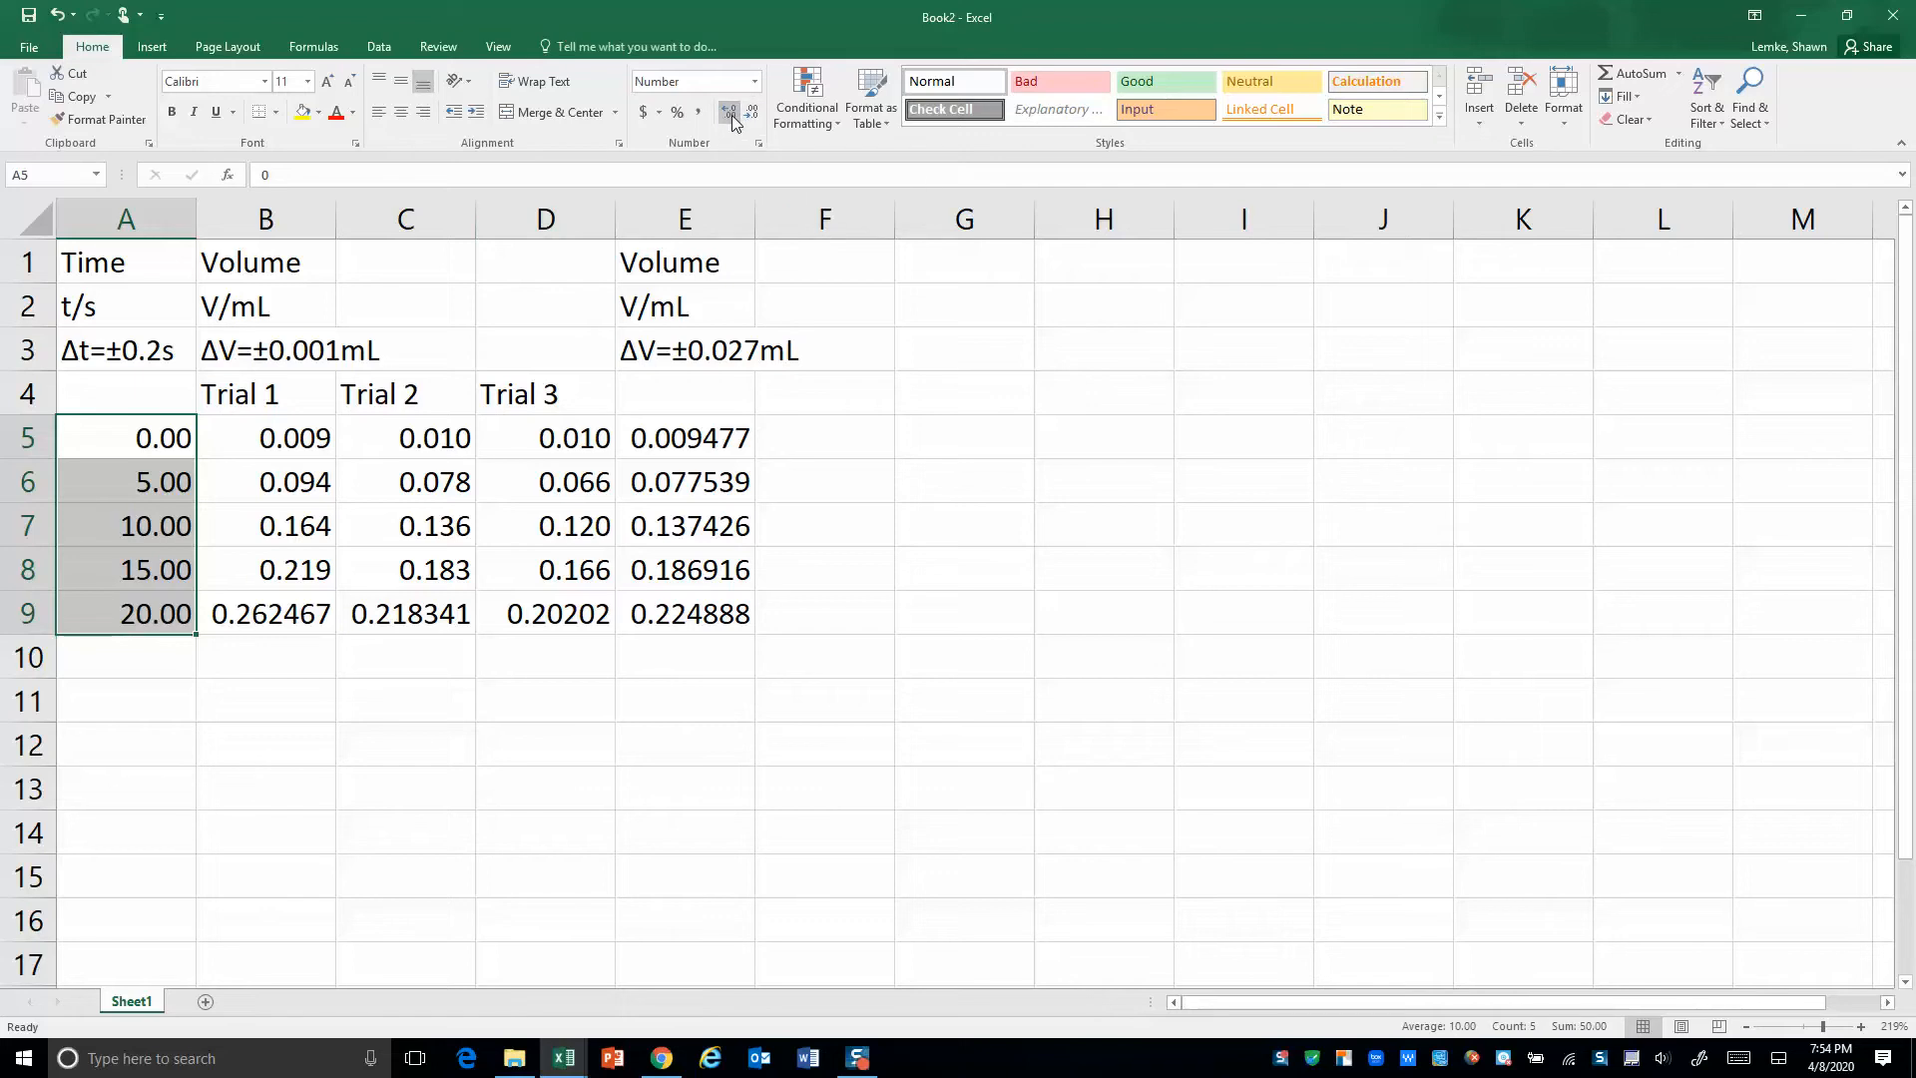
click(751, 111)
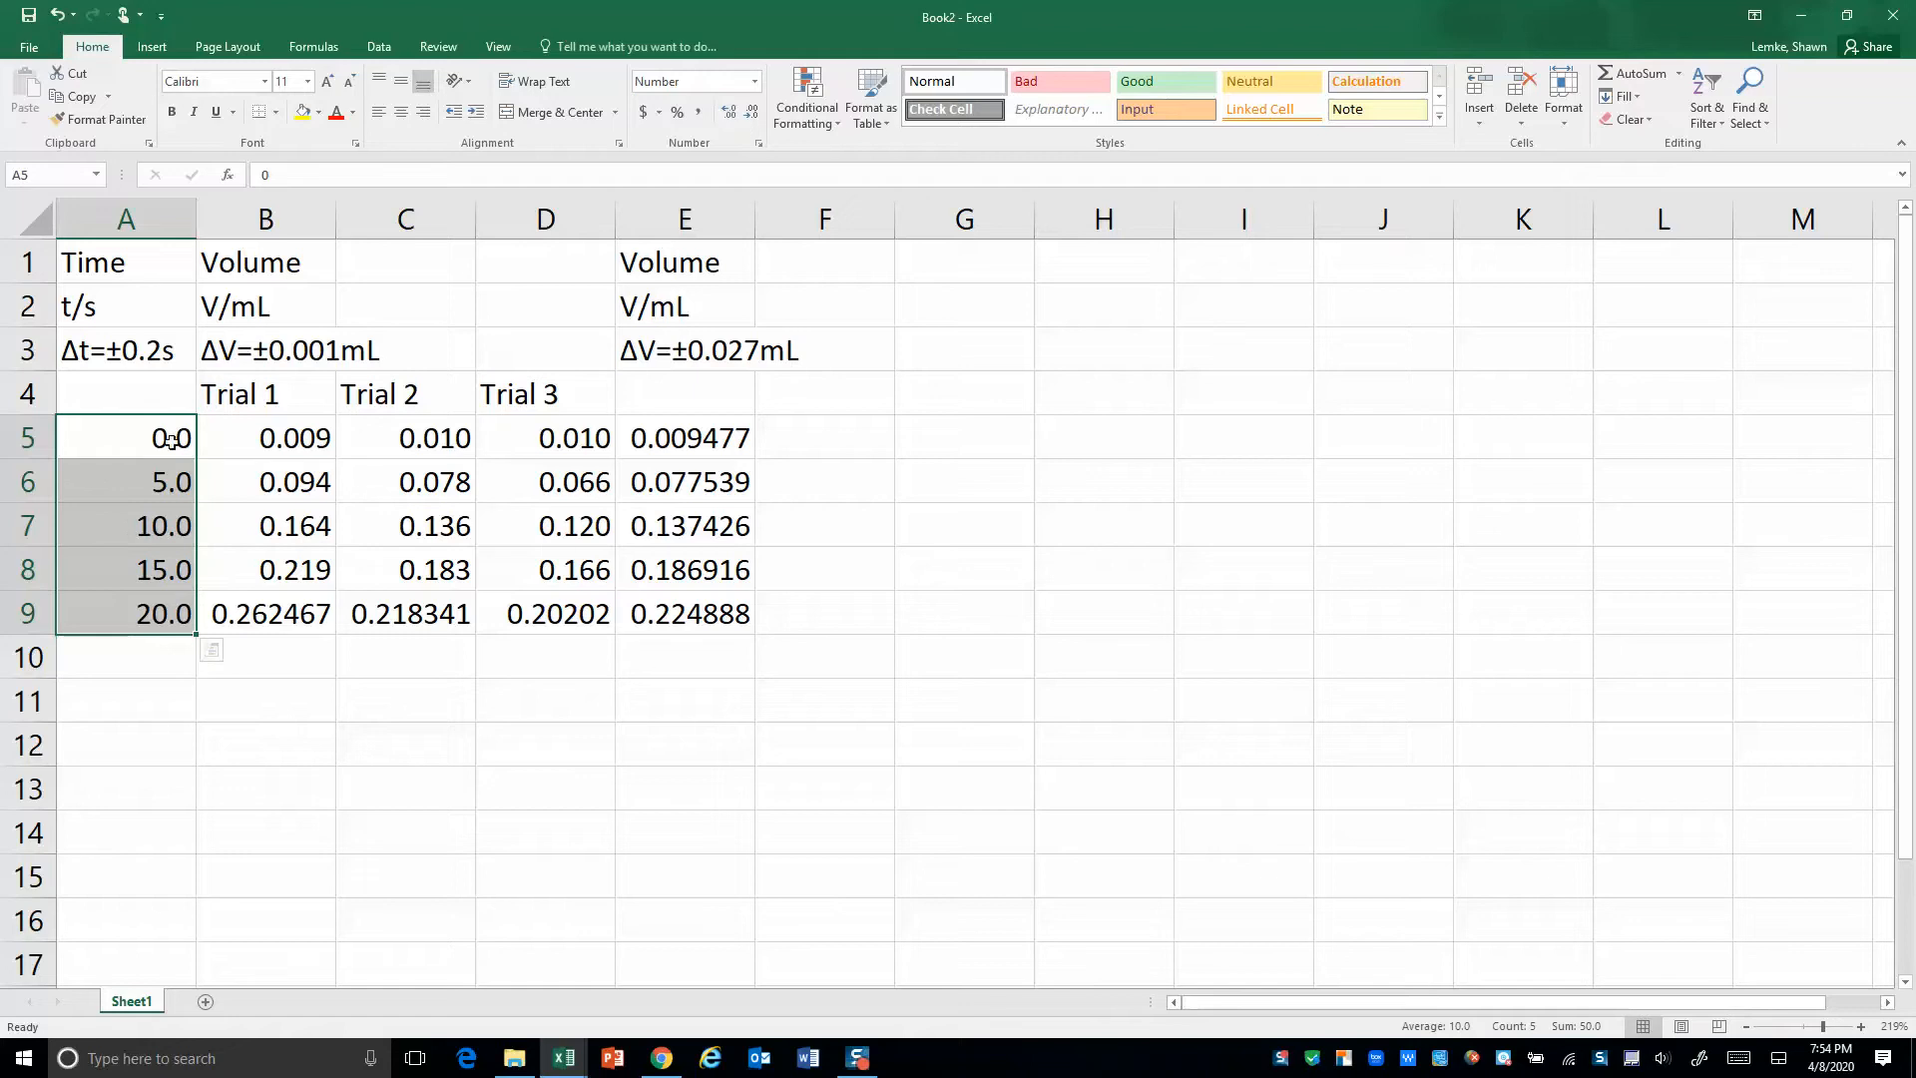
mouse_move(181, 508)
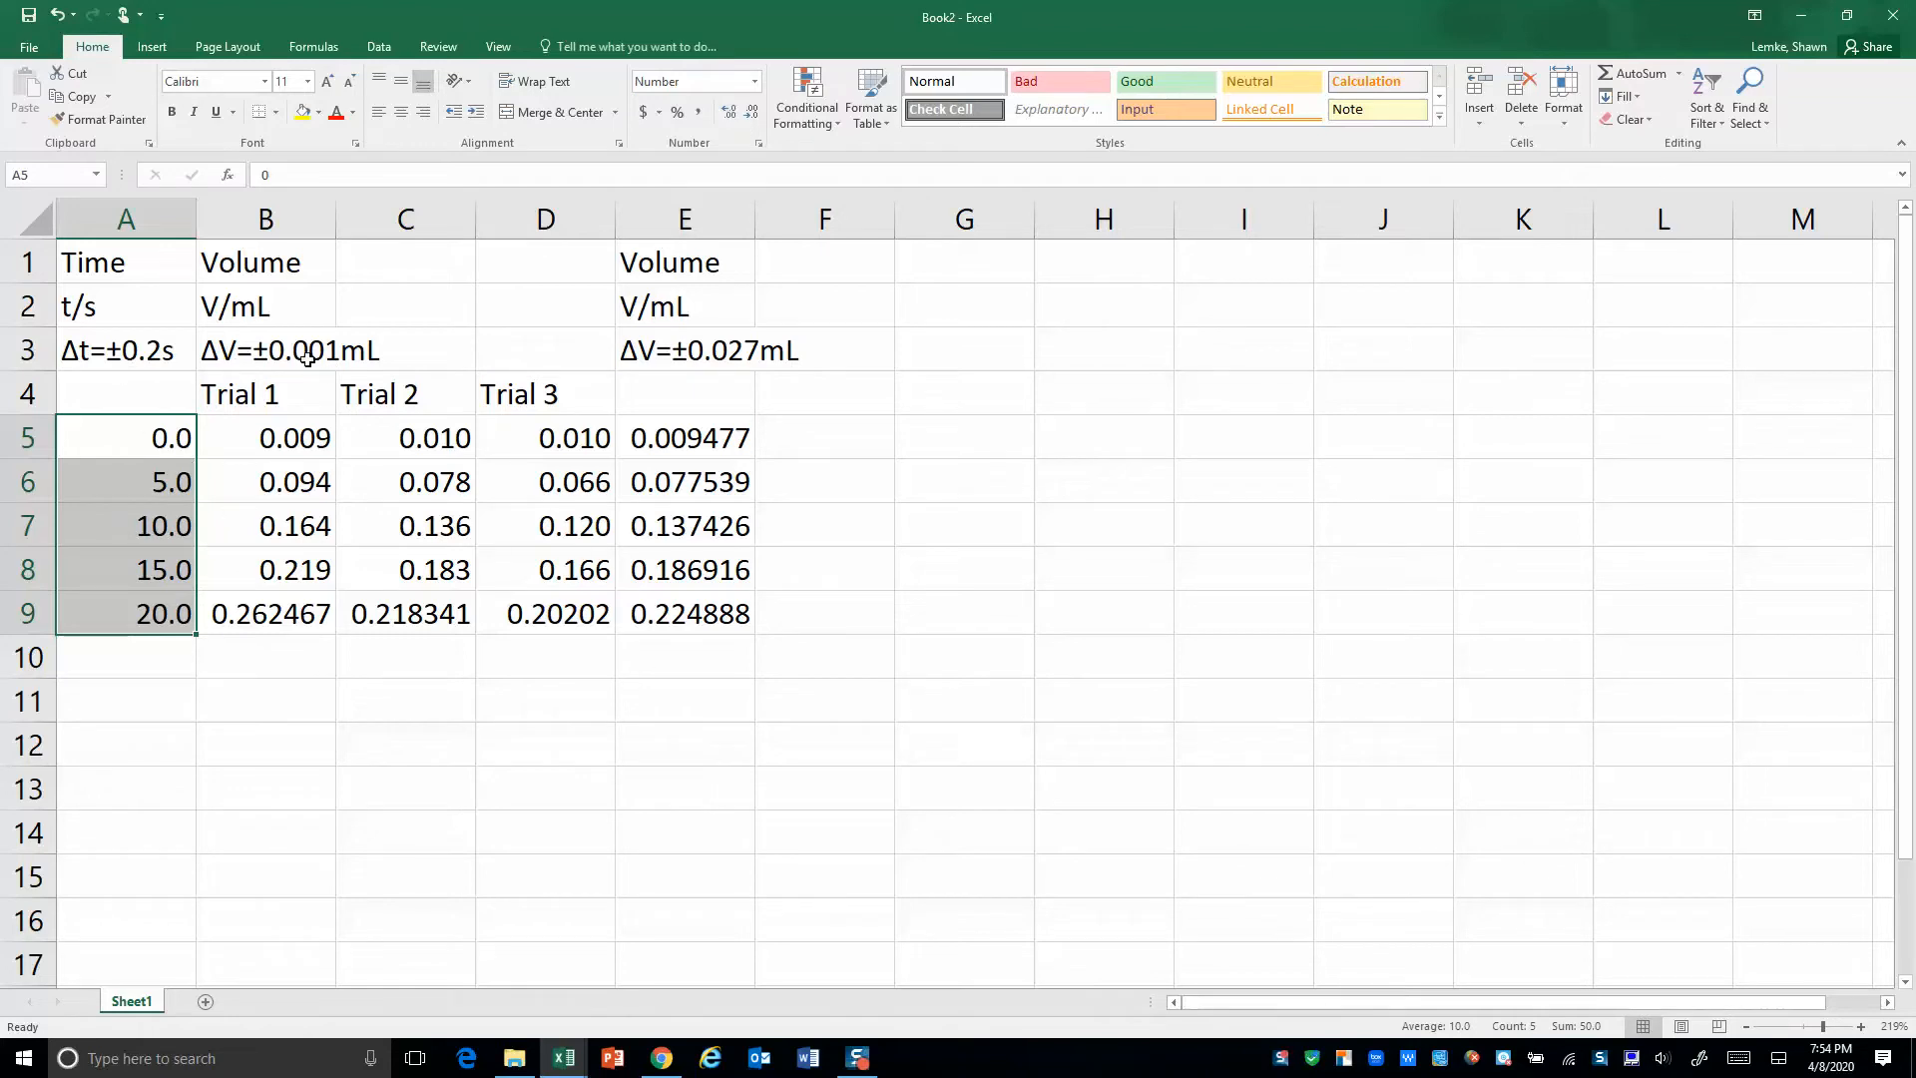
Show the trial volumes B5:D9 and averages E5:E9 to three decimal places
click(265, 614)
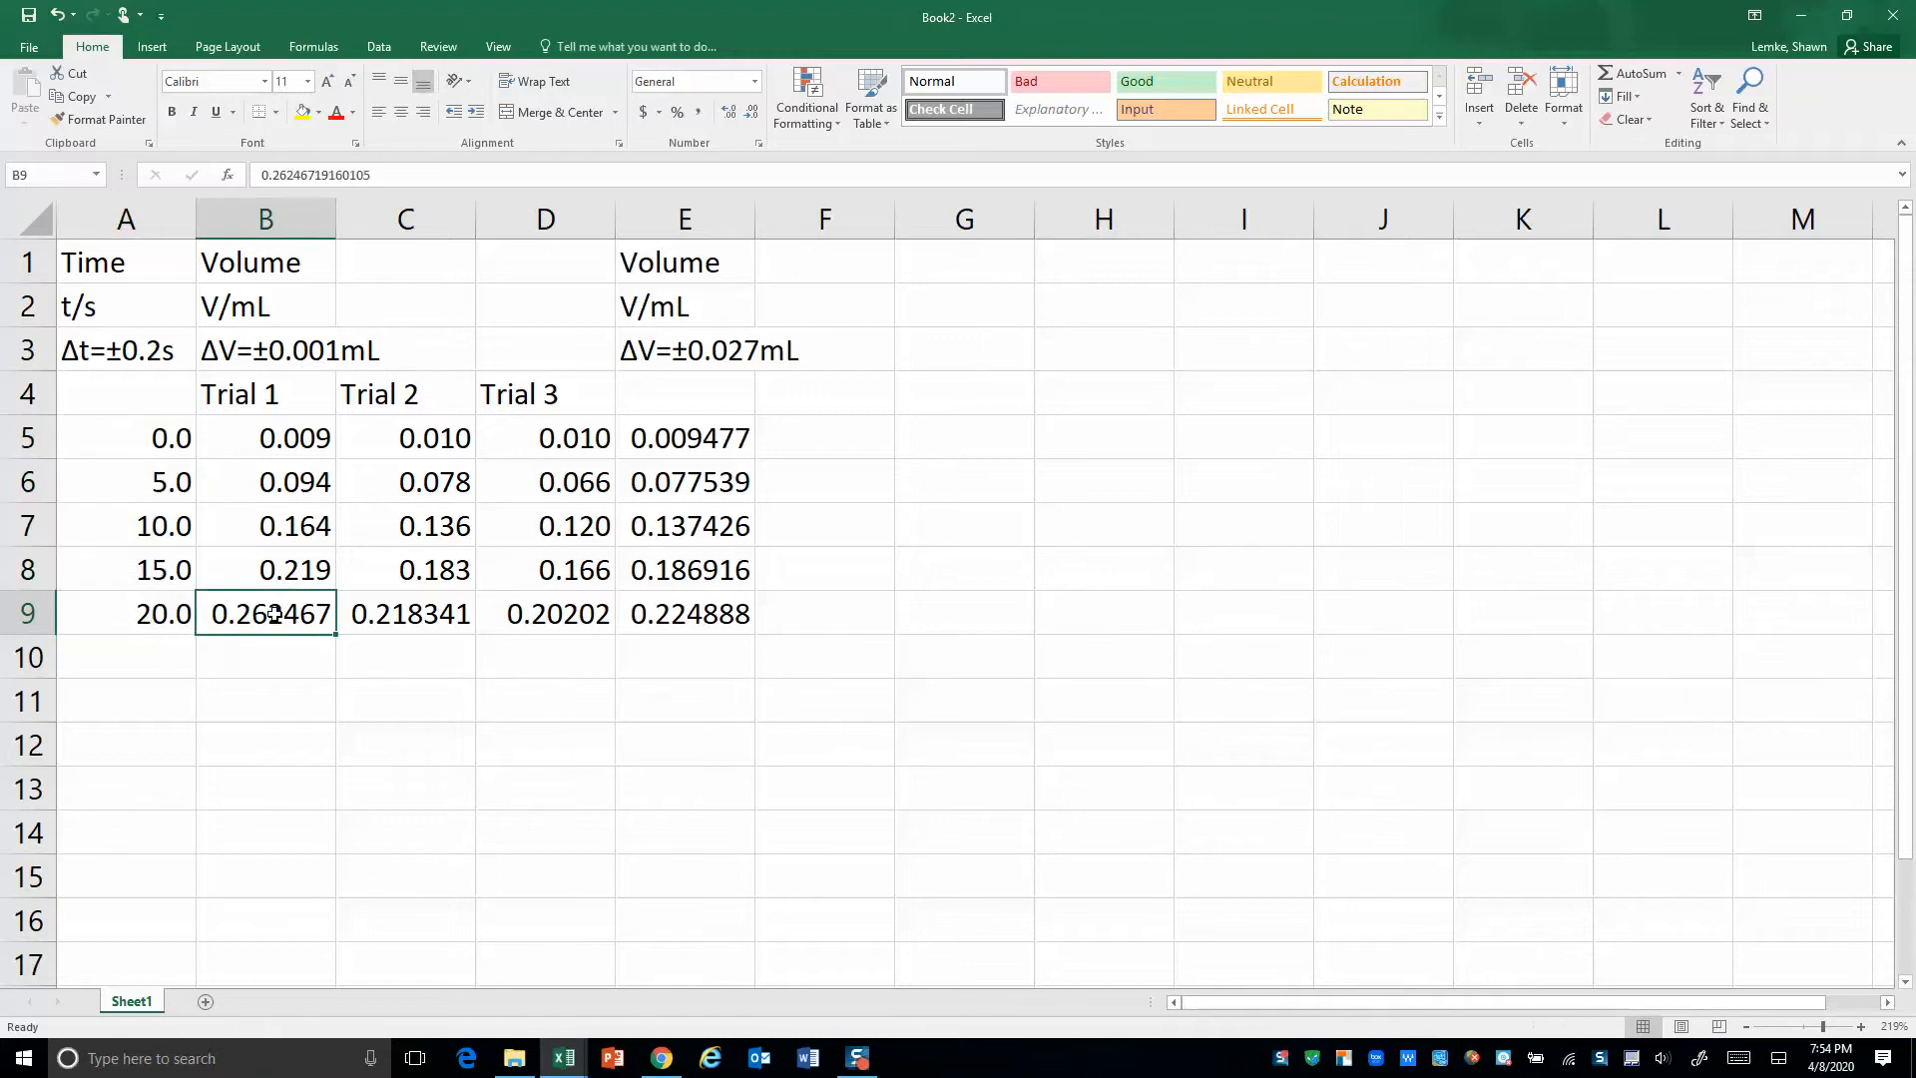
click(545, 614)
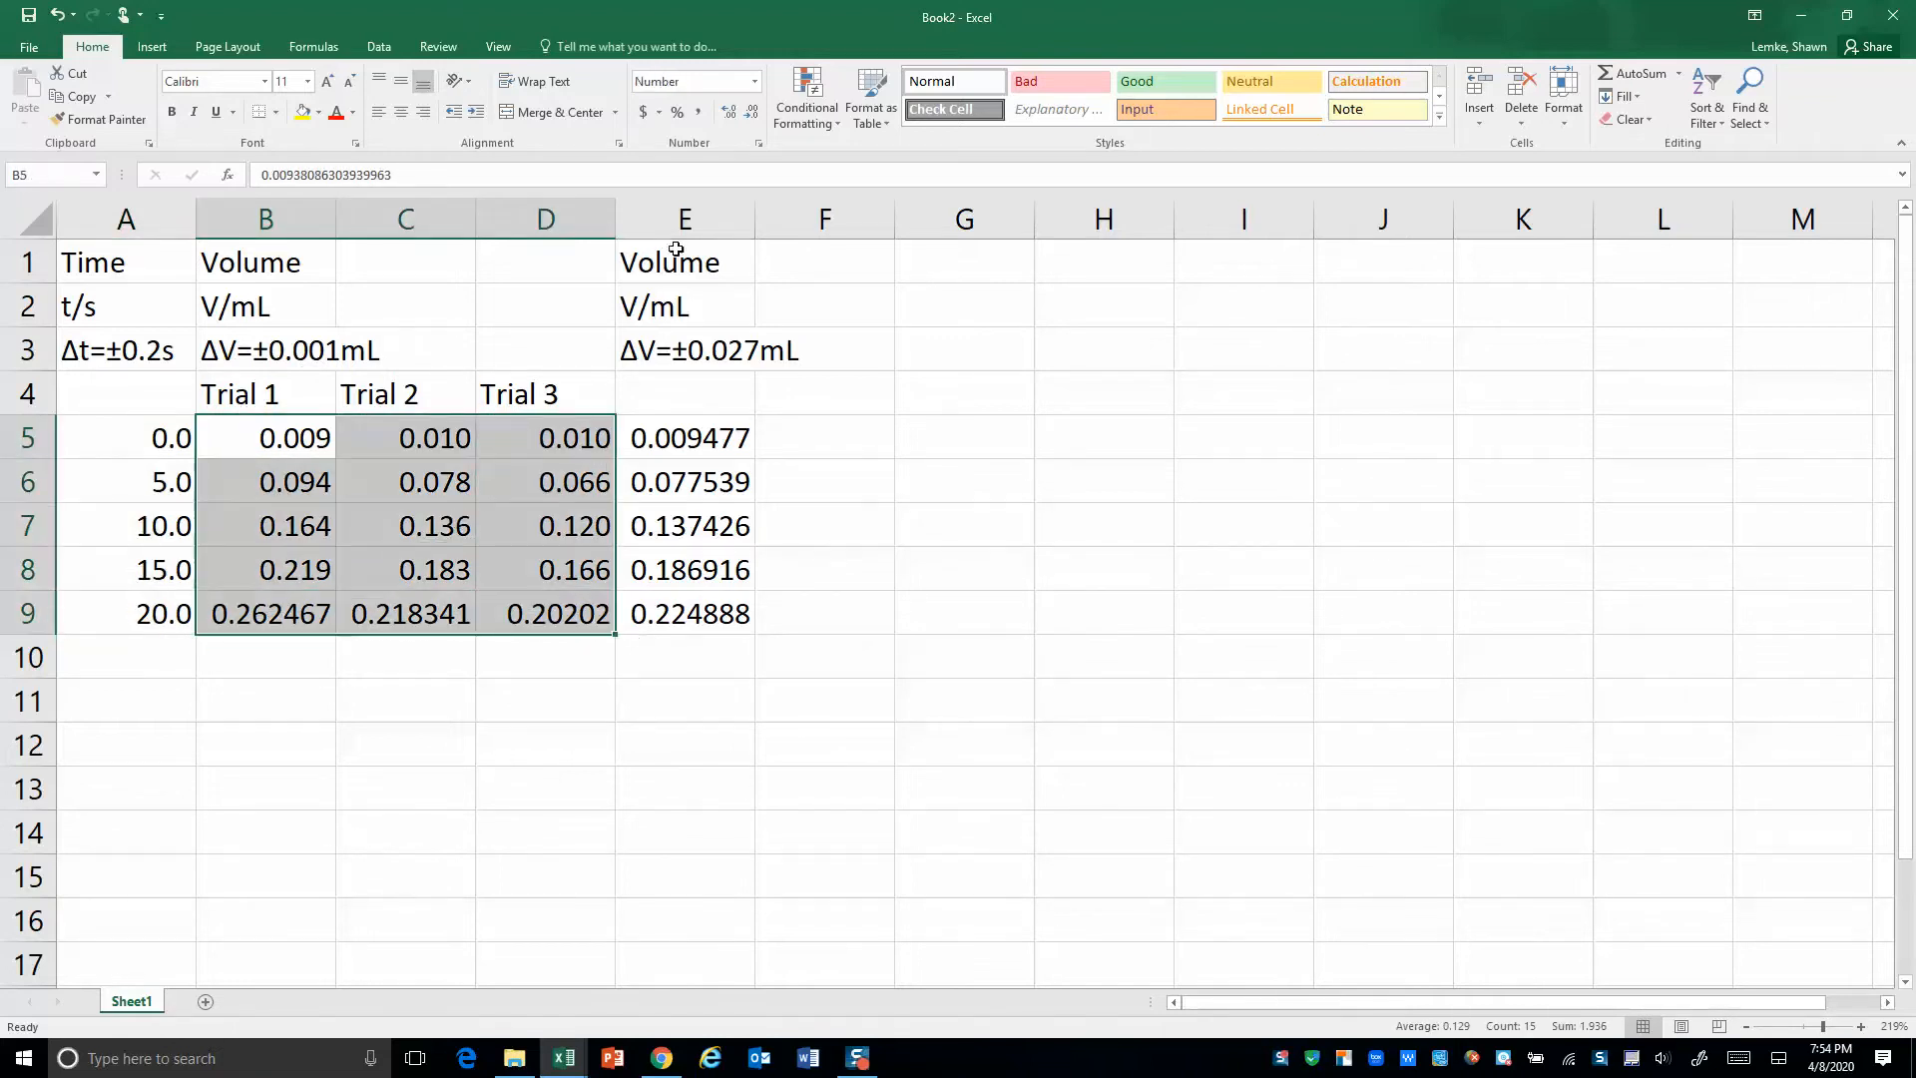
click(750, 110)
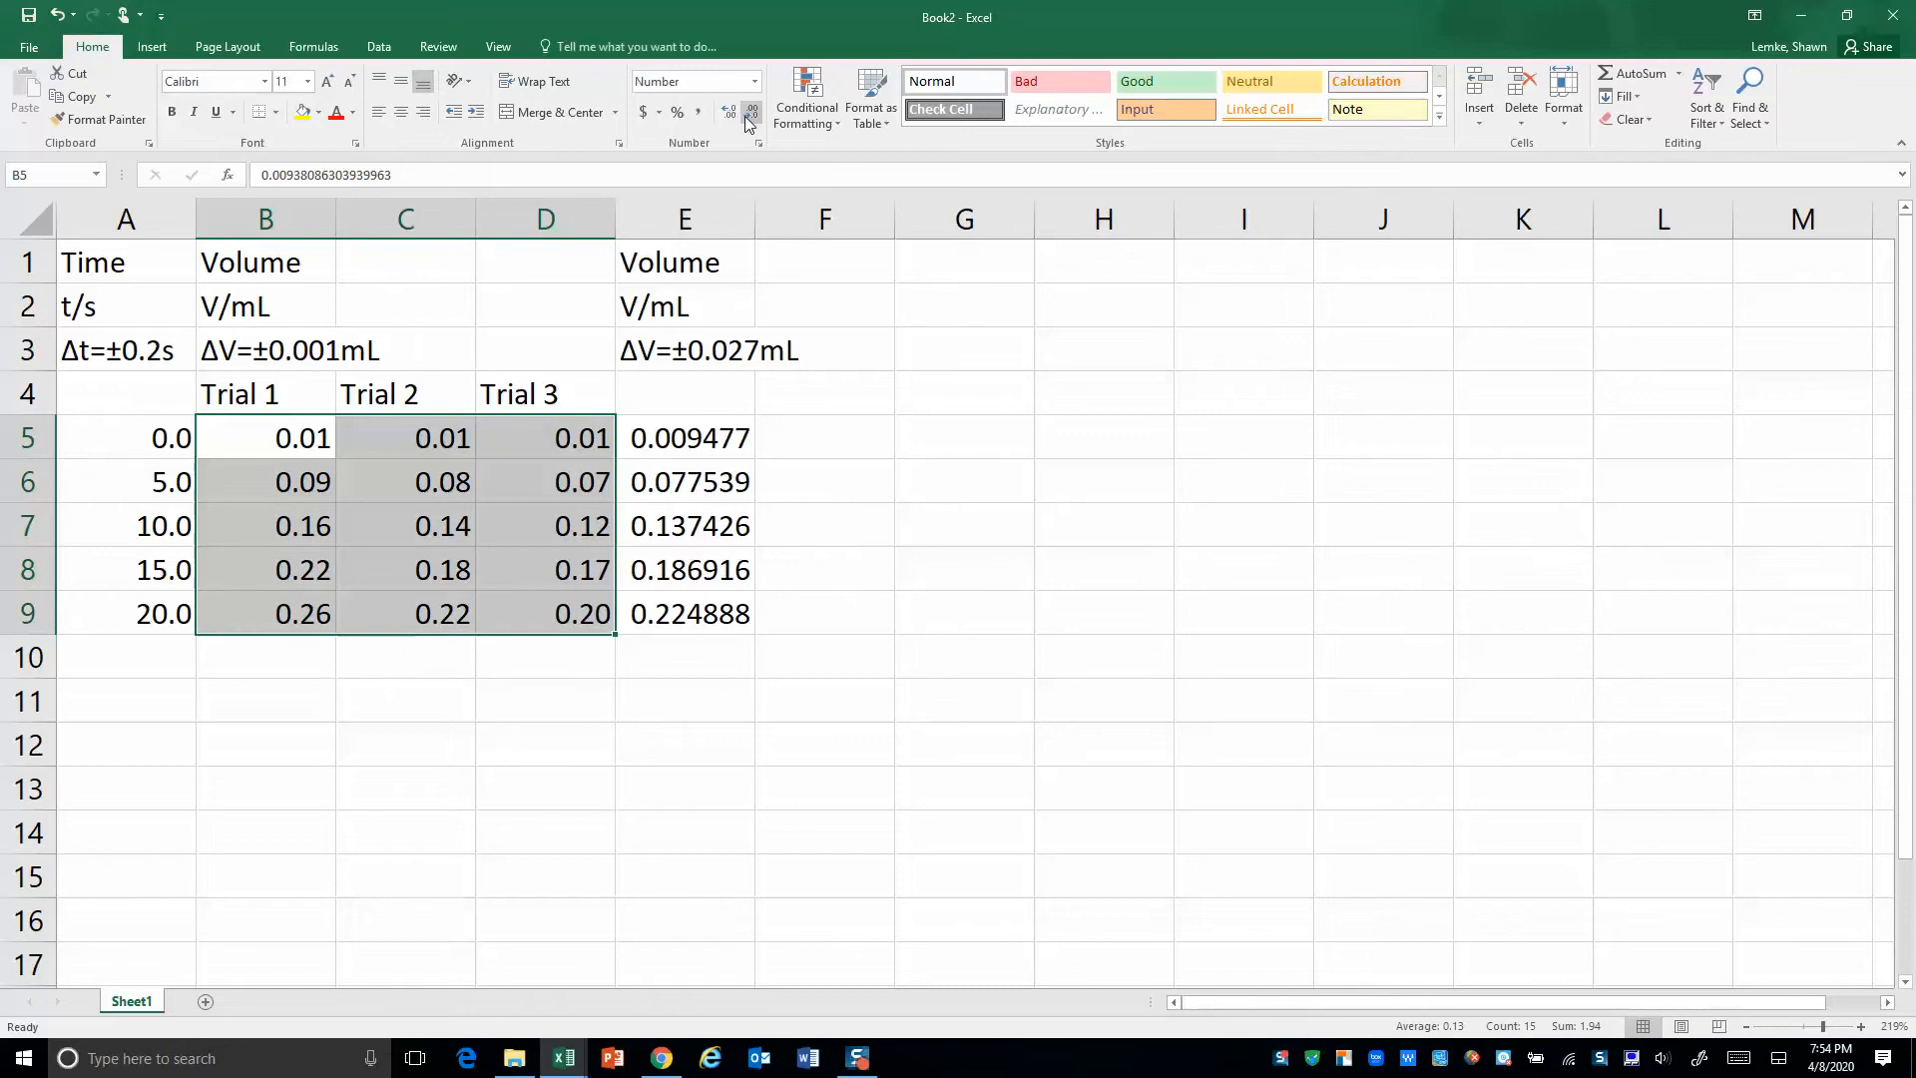
click(751, 110)
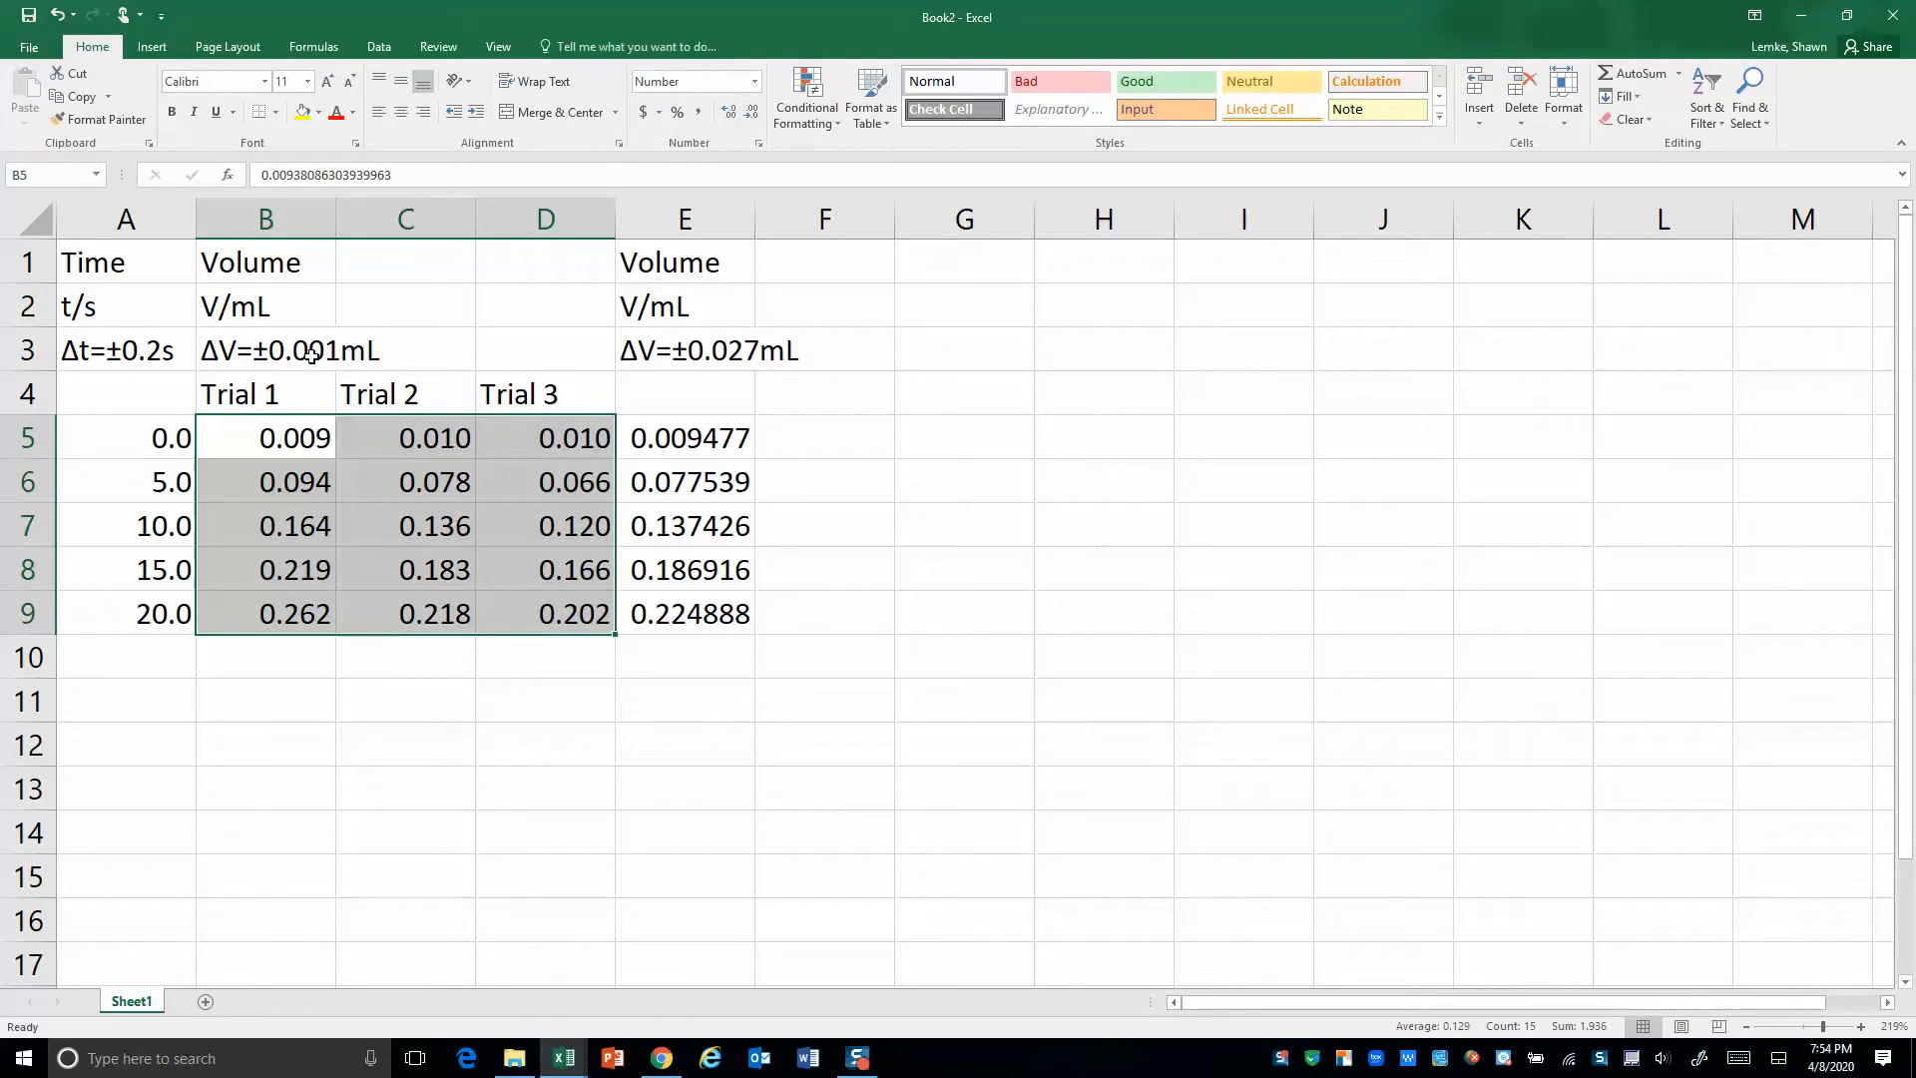
click(684, 437)
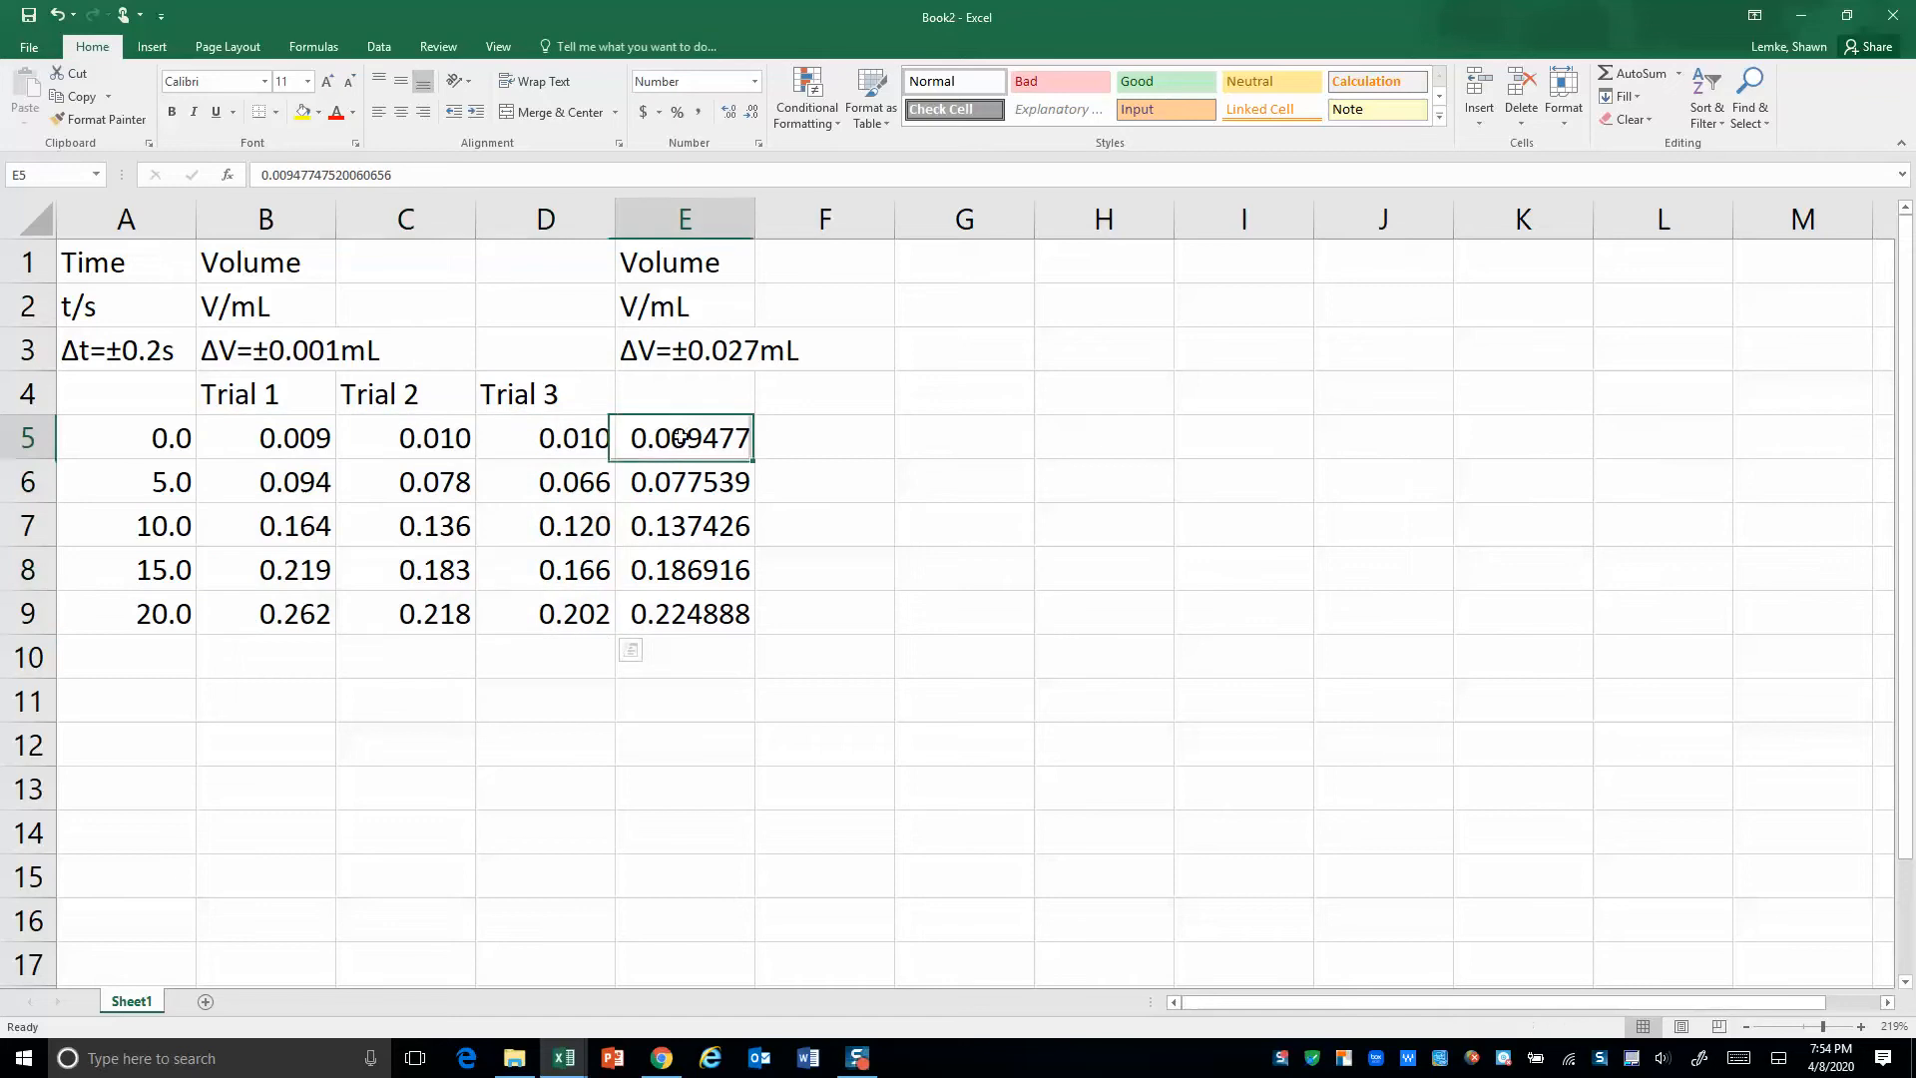
drag(685, 437, 685, 613)
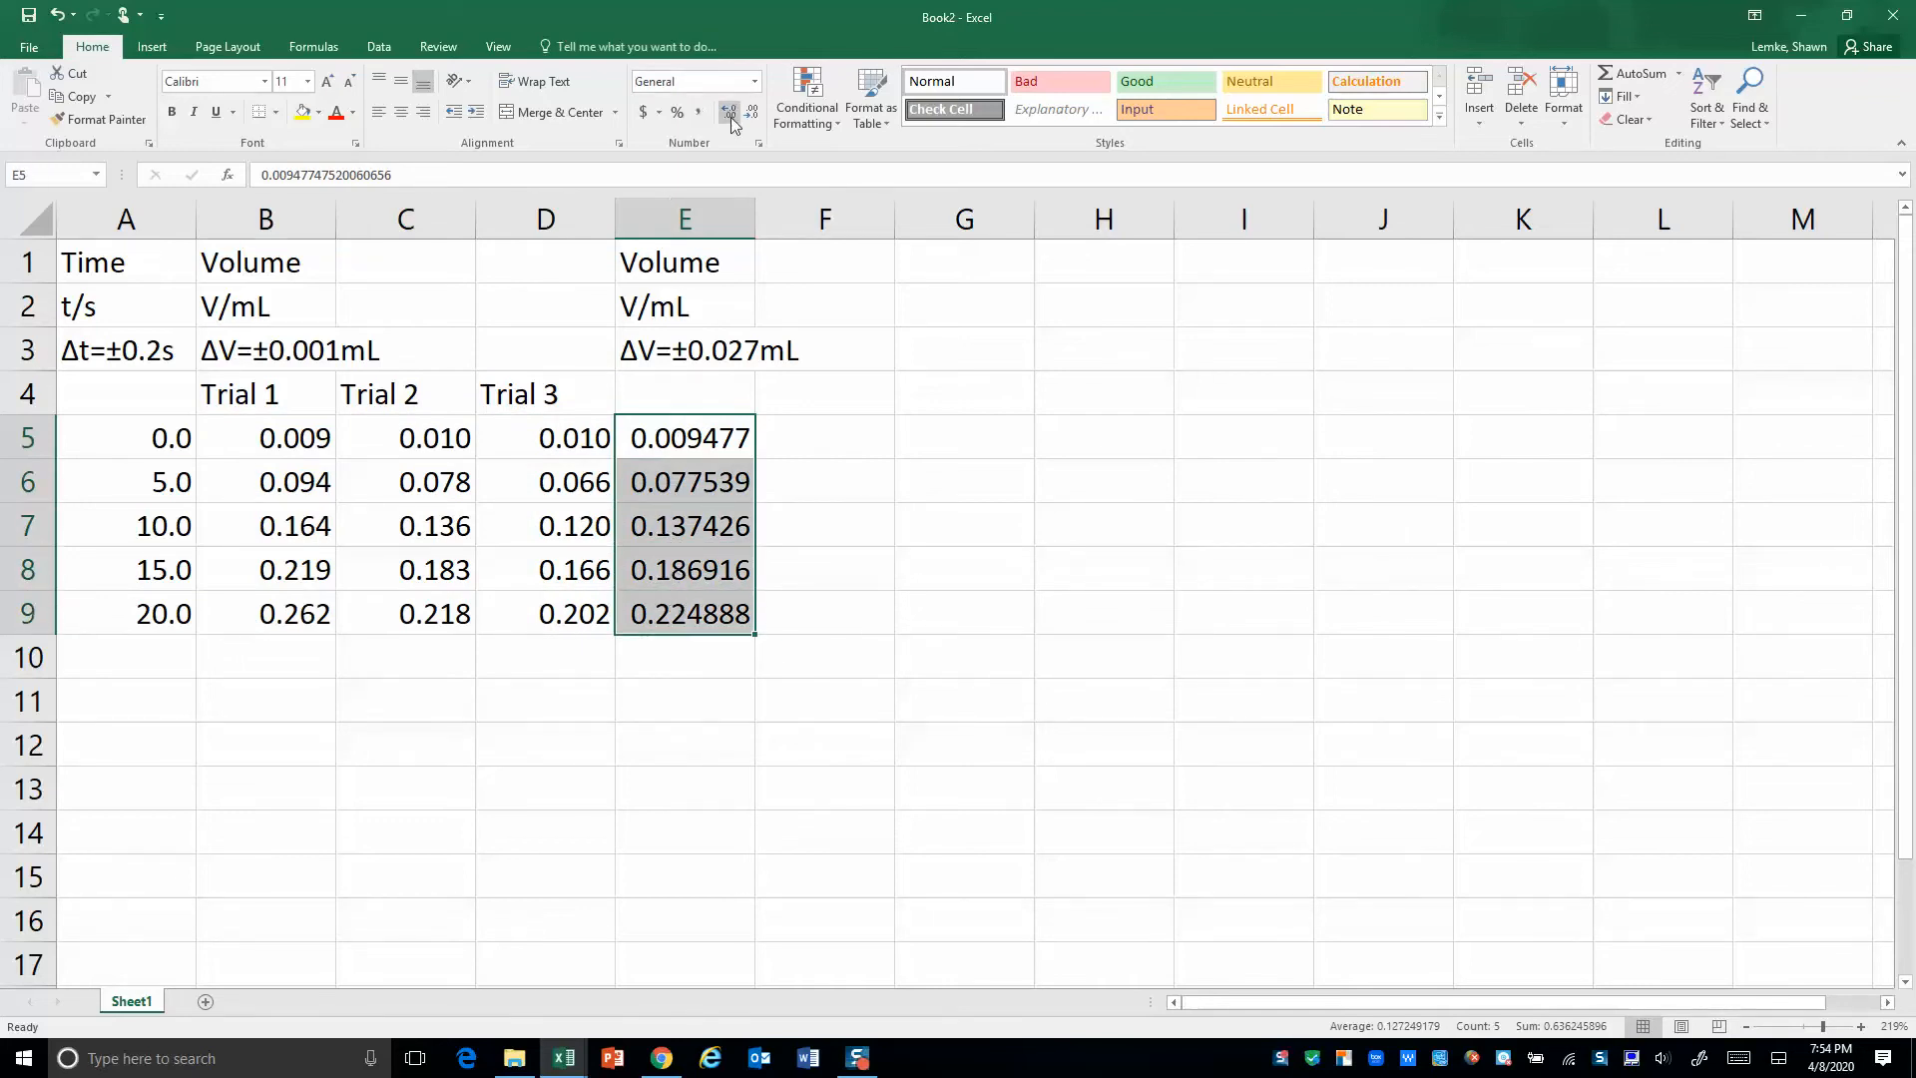
click(752, 111)
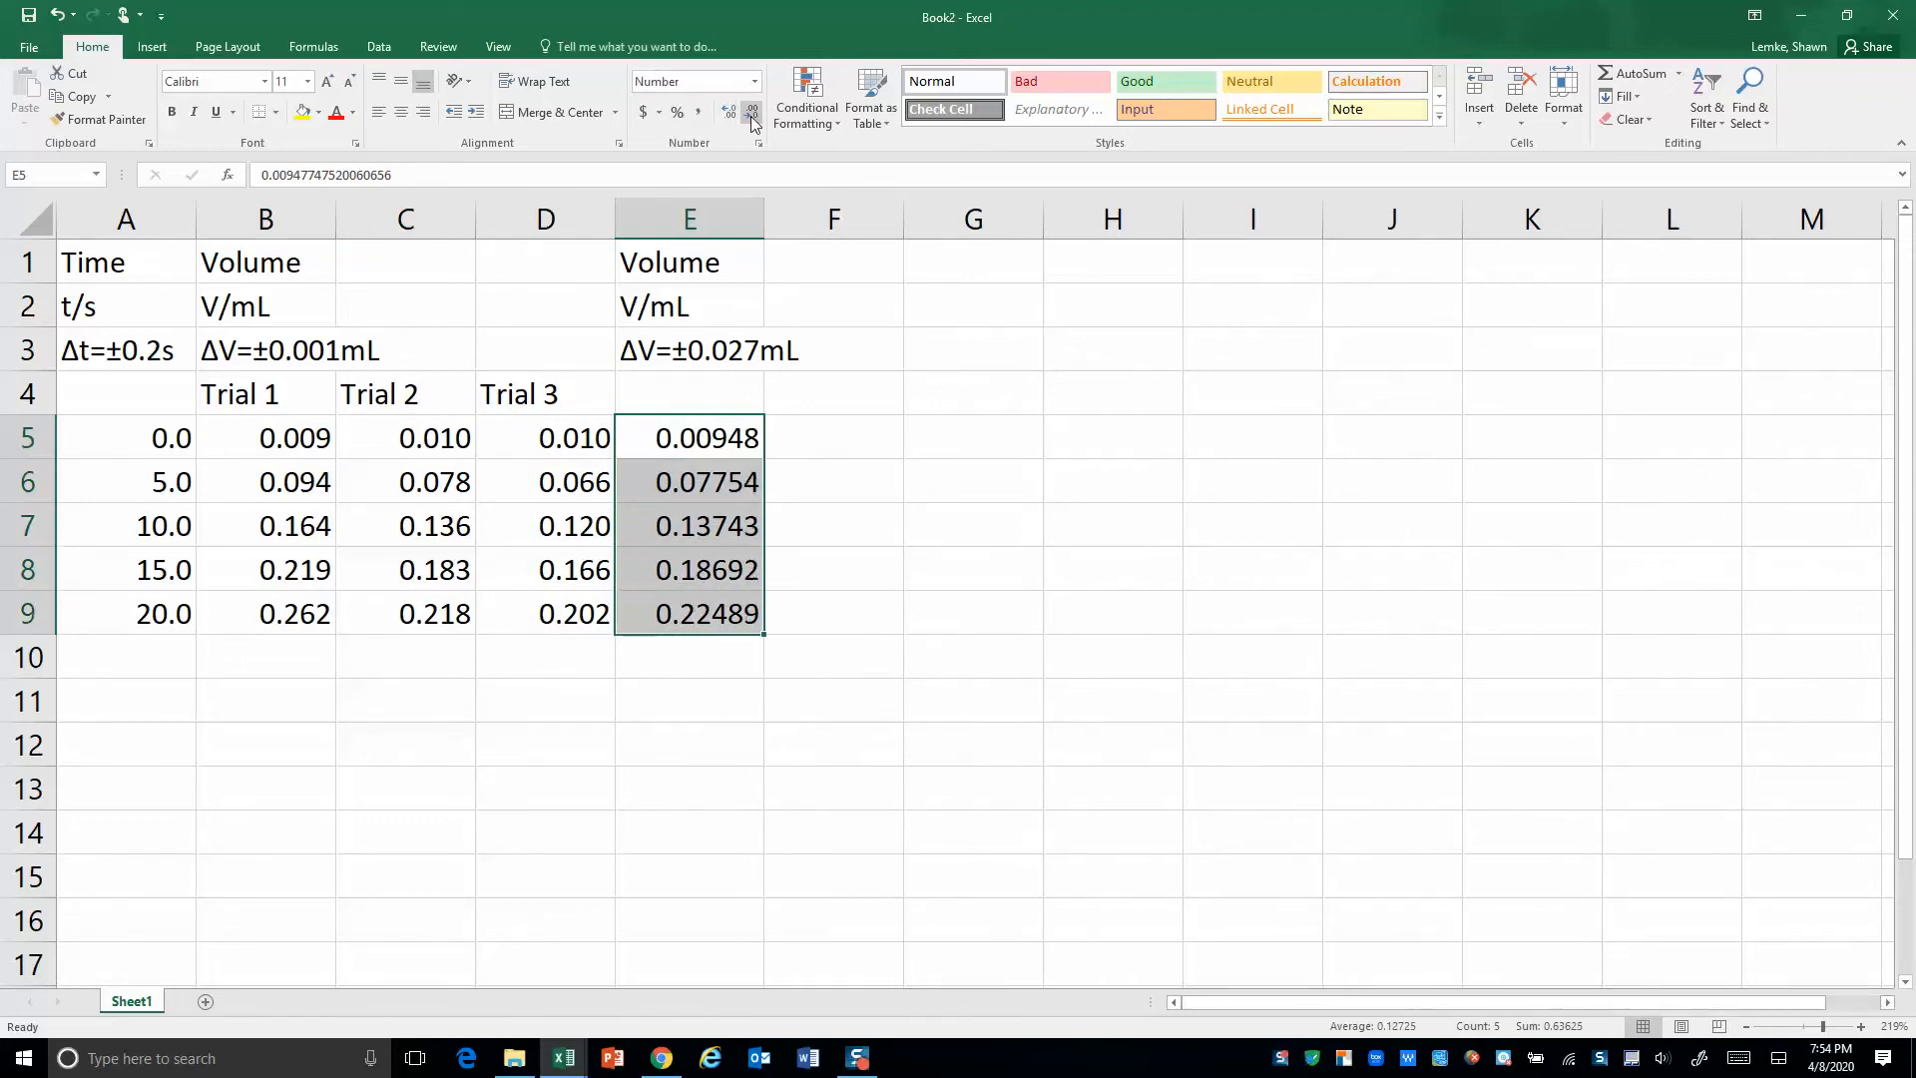
click(750, 113)
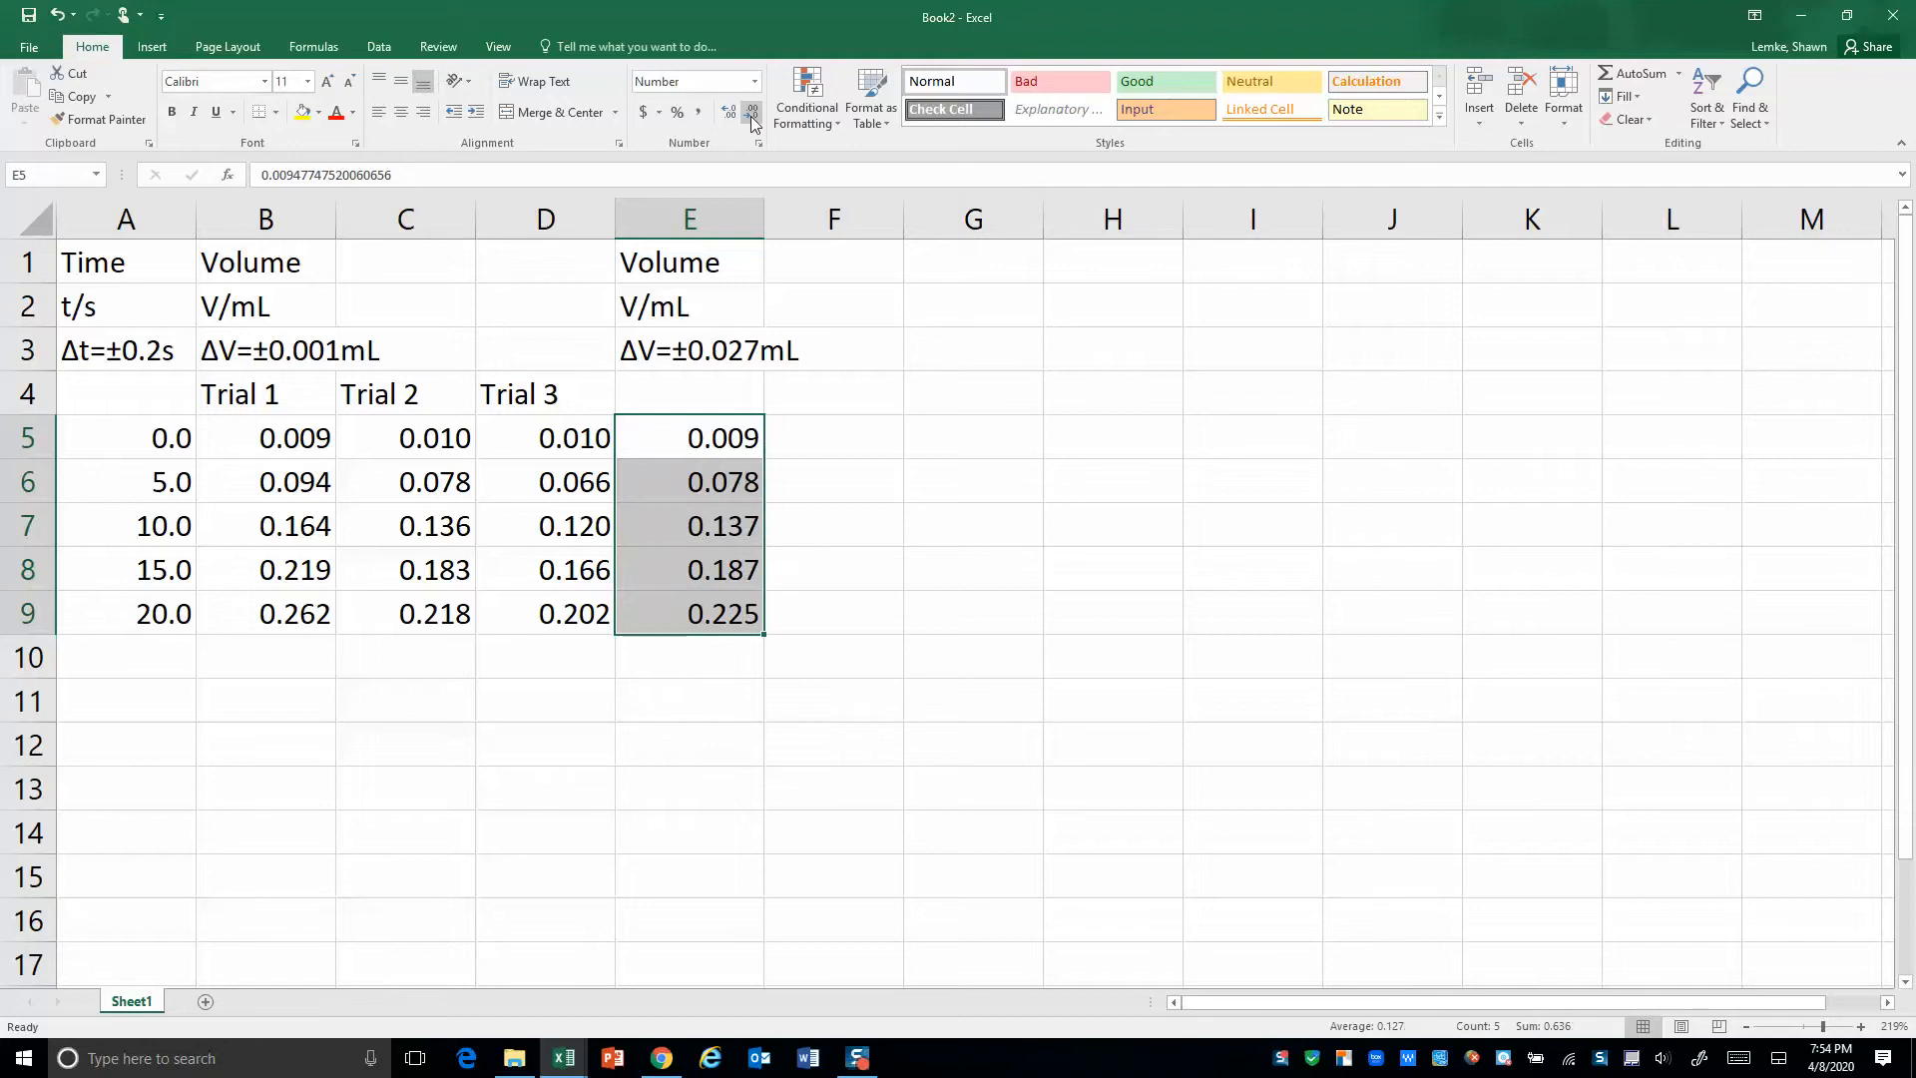
click(687, 481)
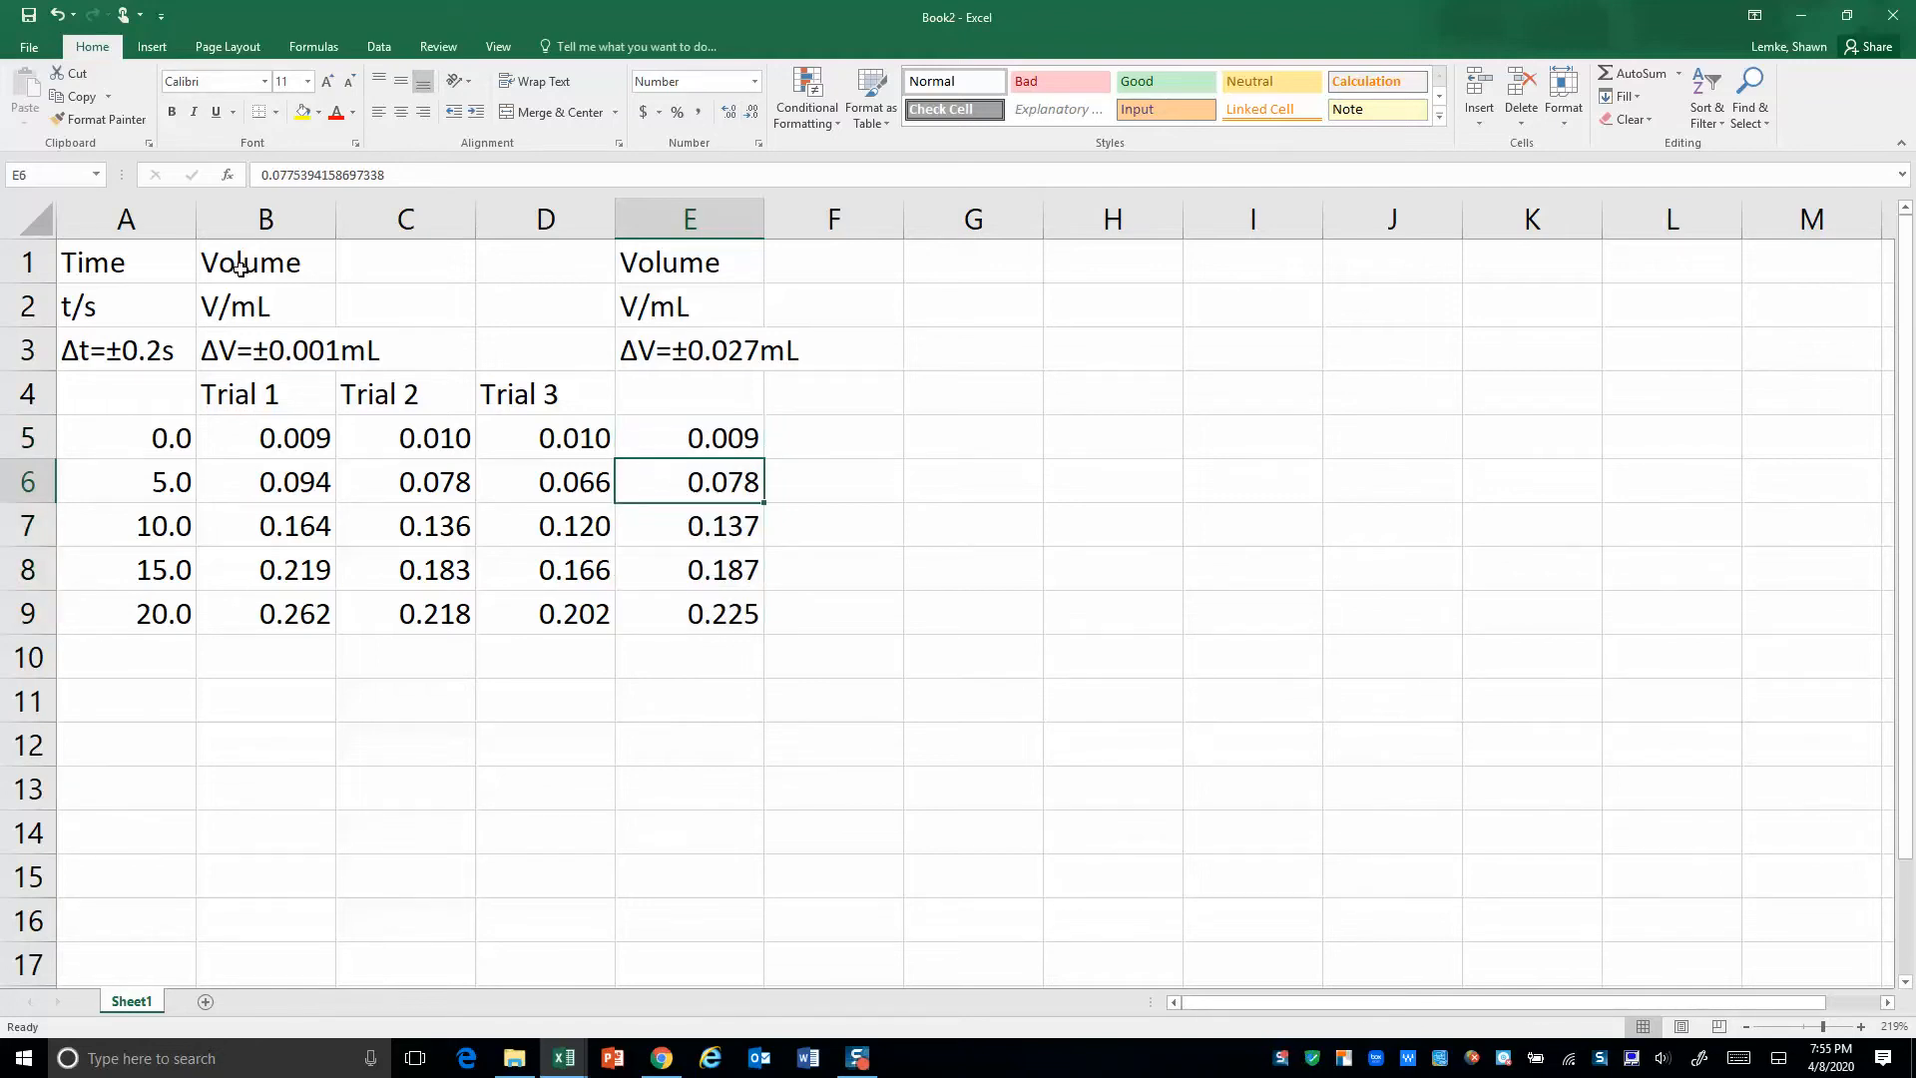
Merge the Volume heading cells B1:D1 into one heading
click(266, 262)
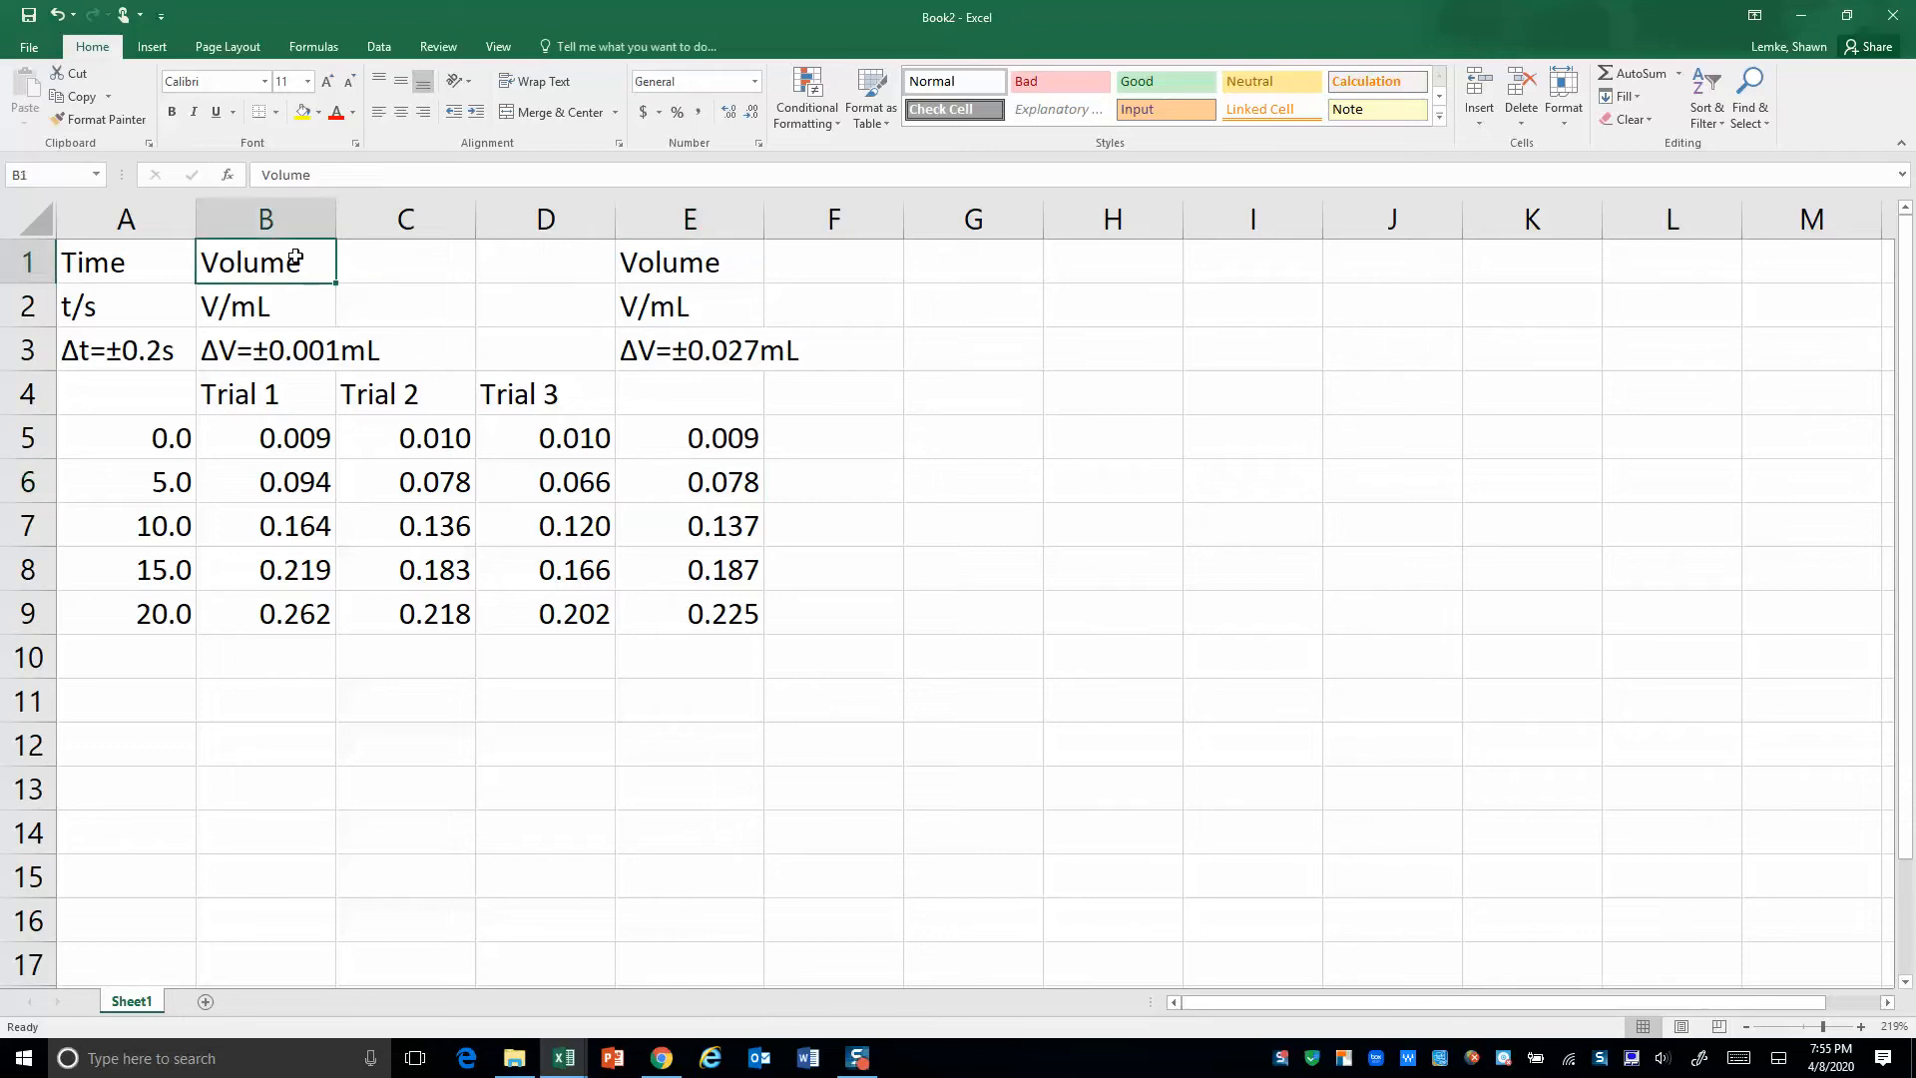
mouse_move(491, 260)
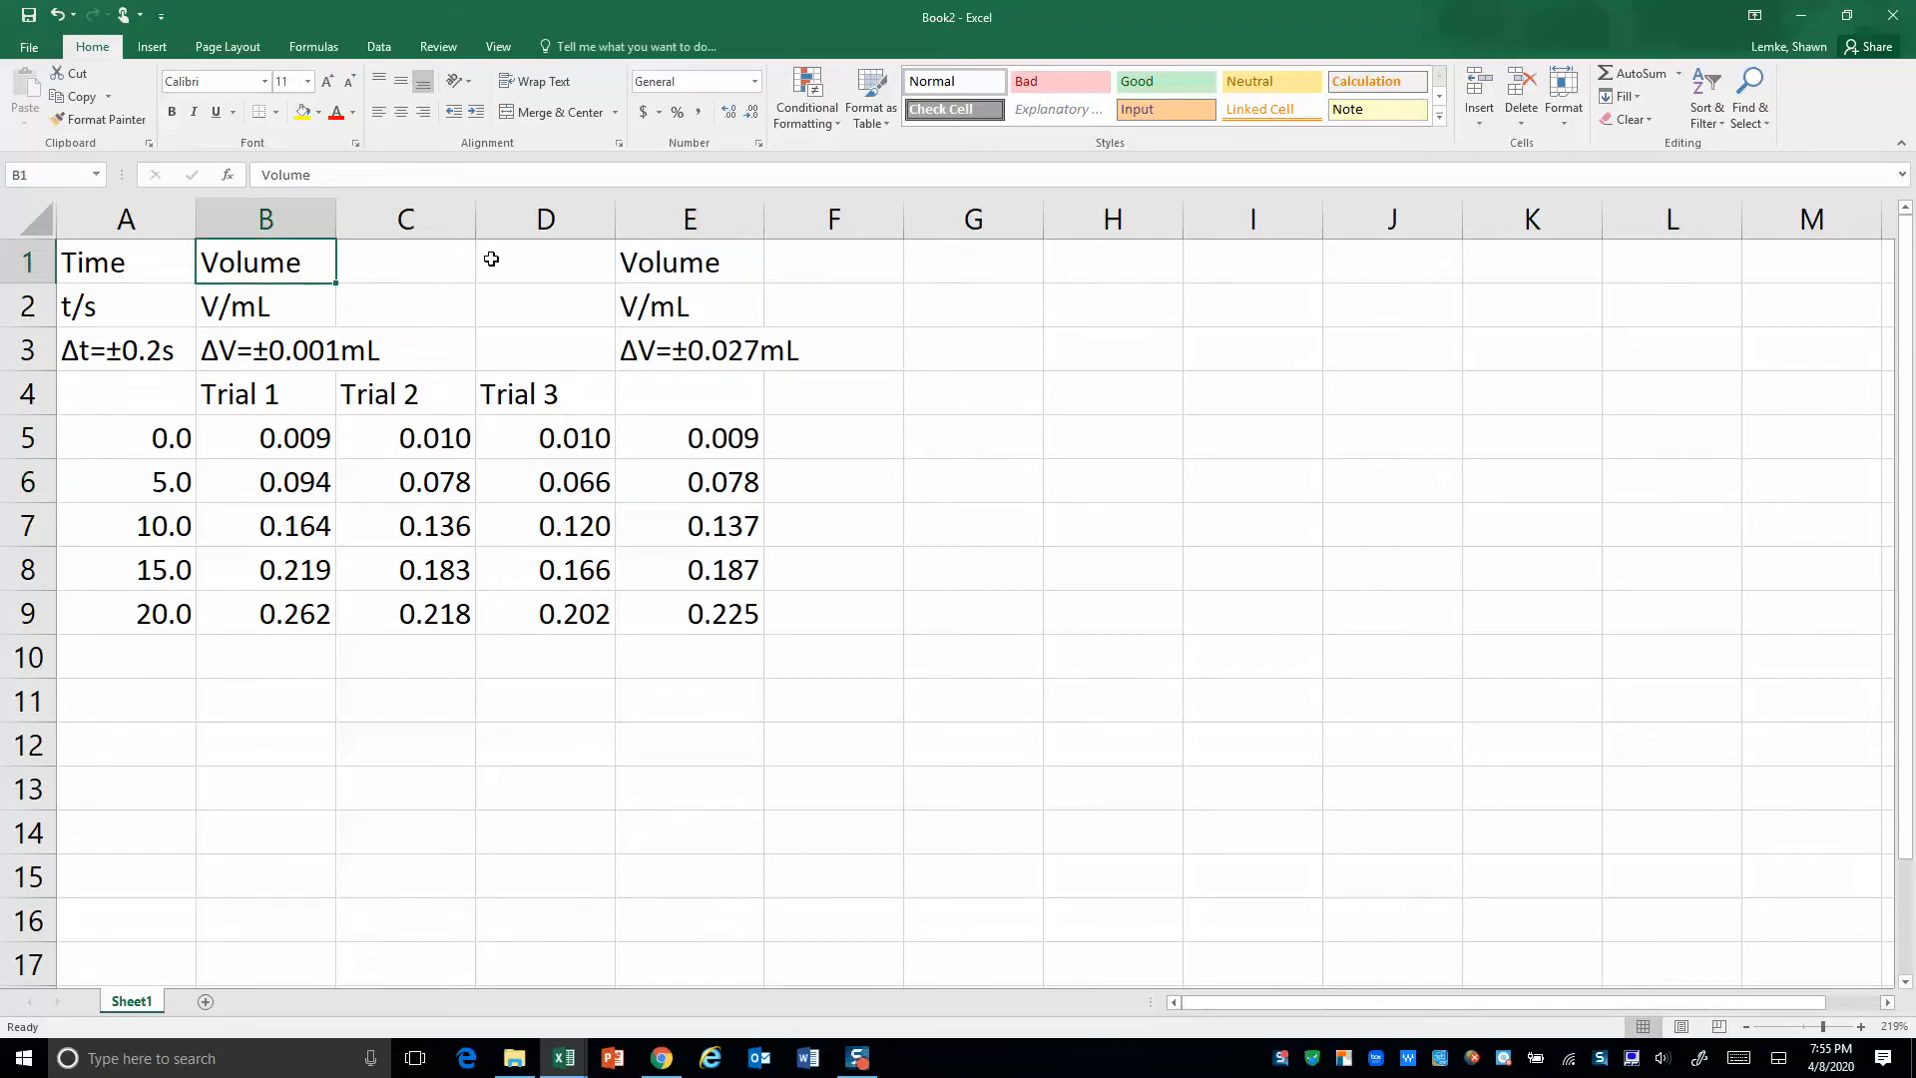
drag(266, 261, 404, 261)
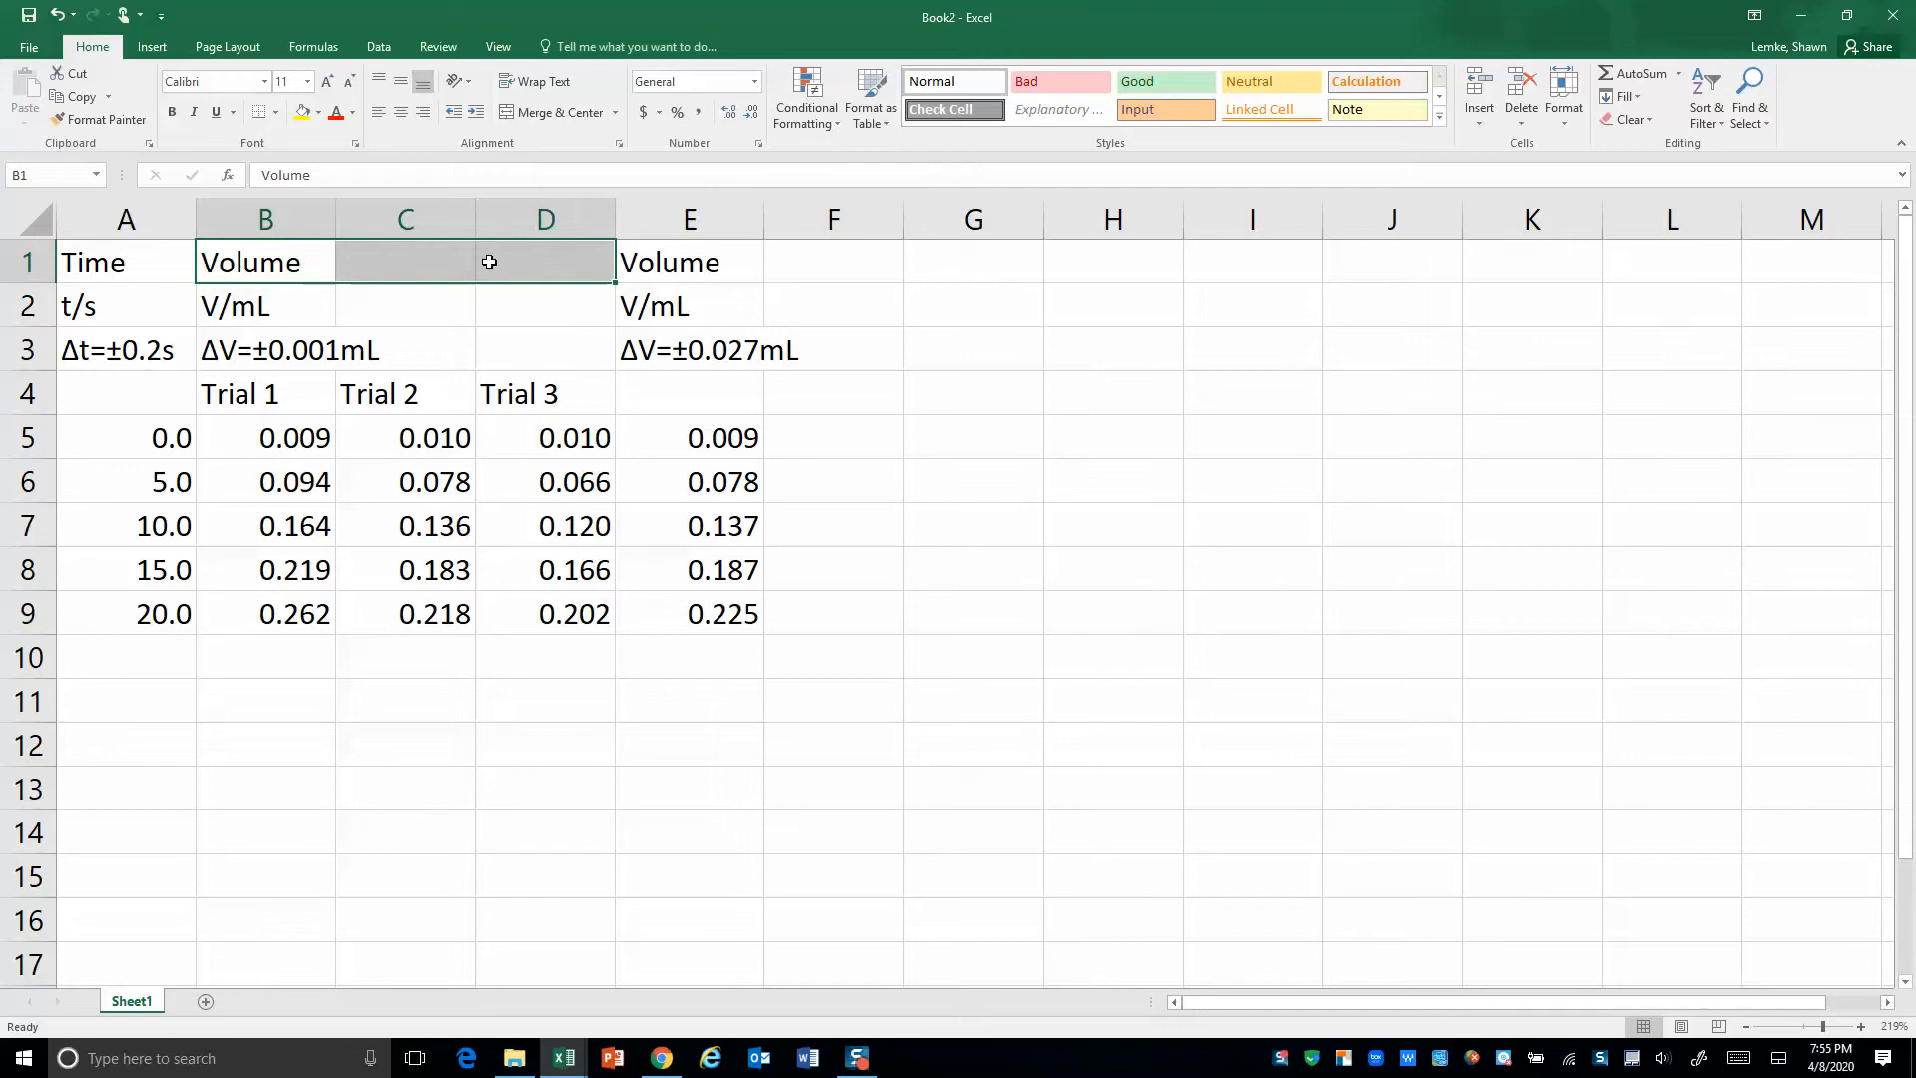
right_click(488, 262)
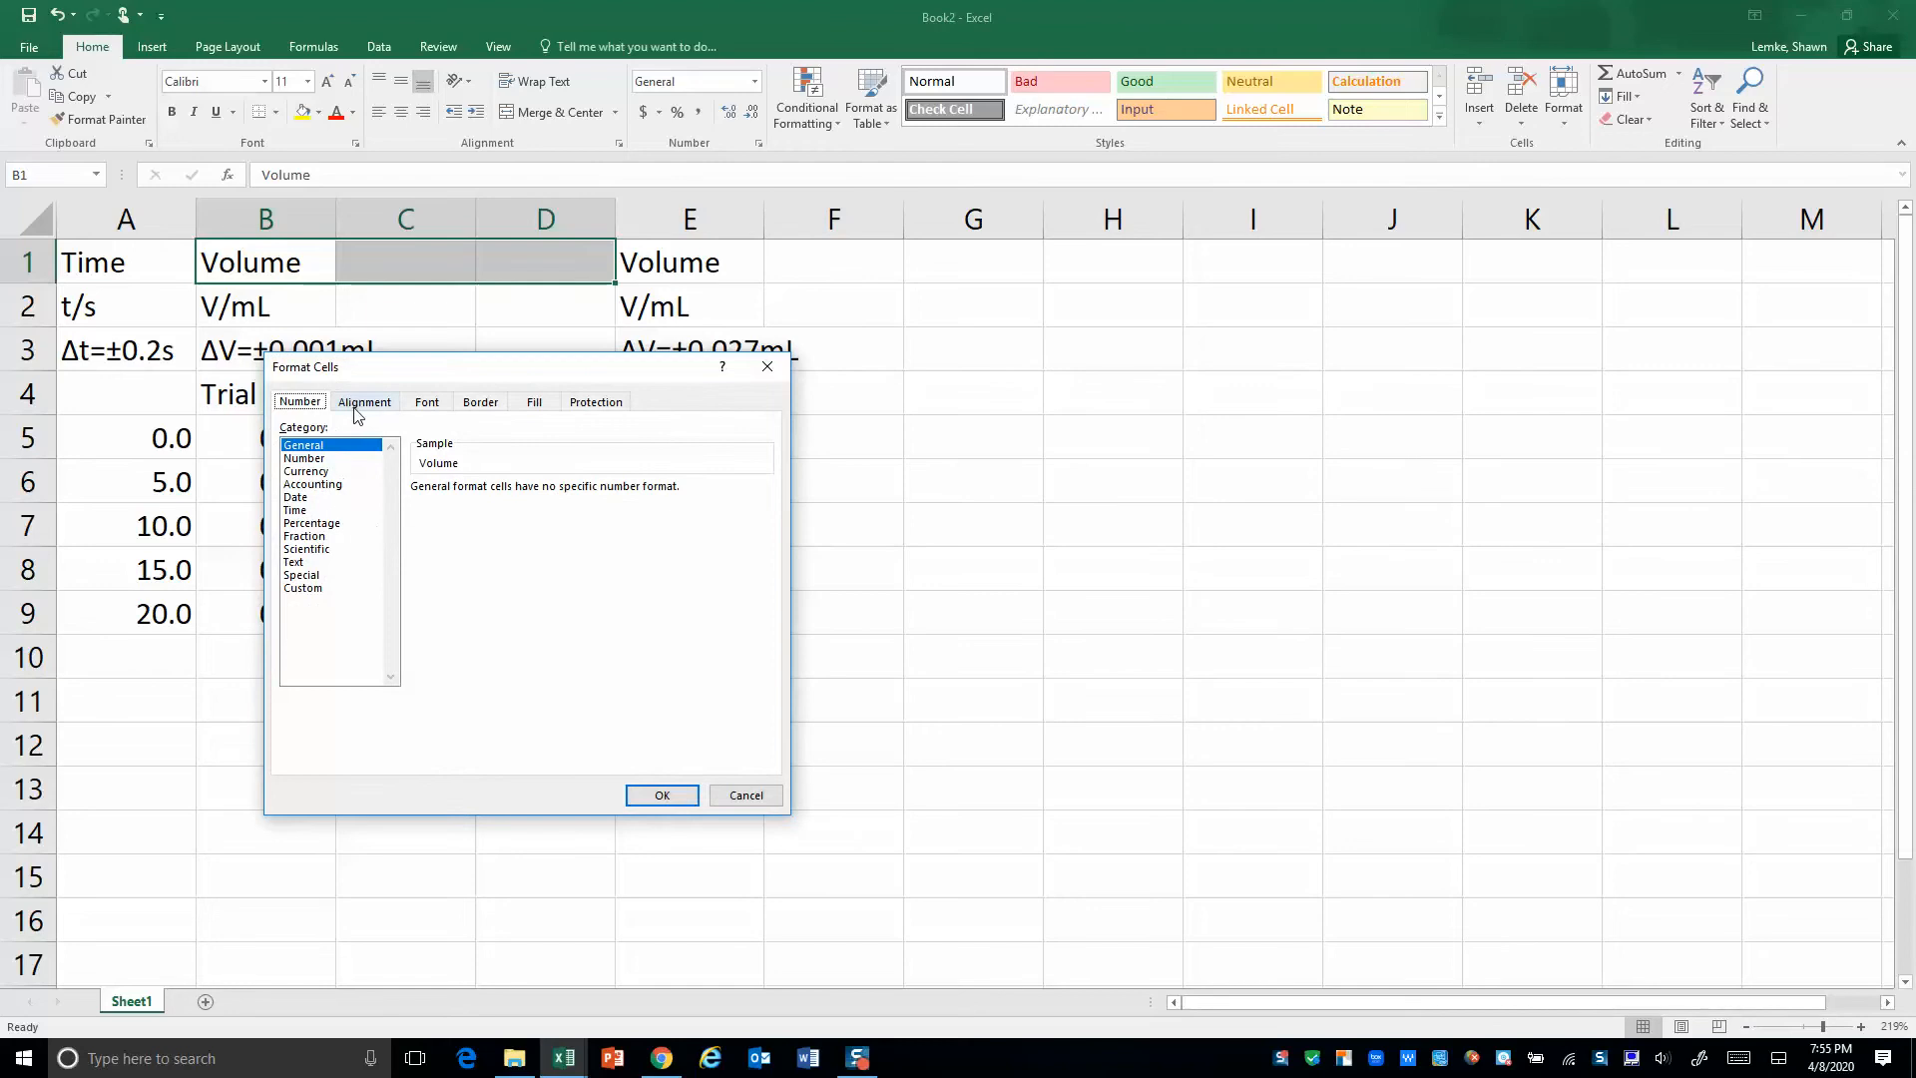
click(363, 401)
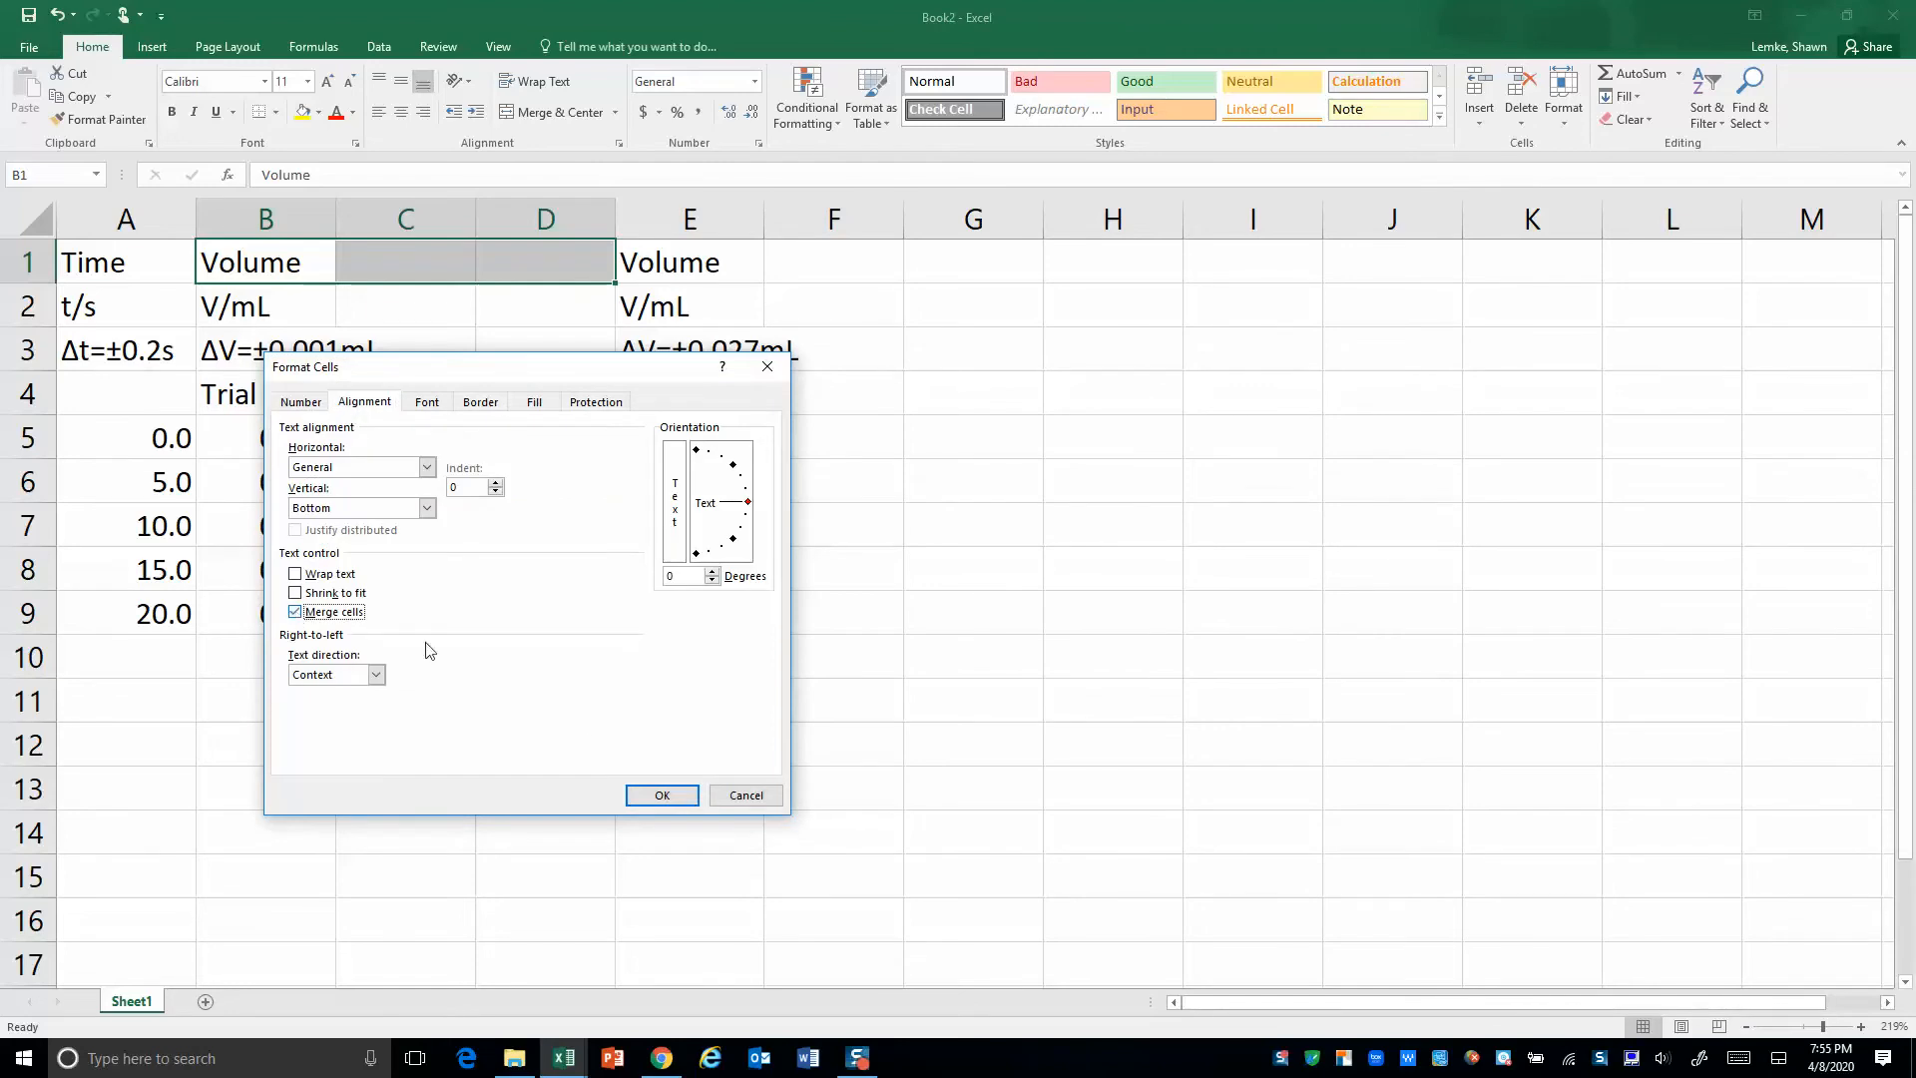
click(660, 796)
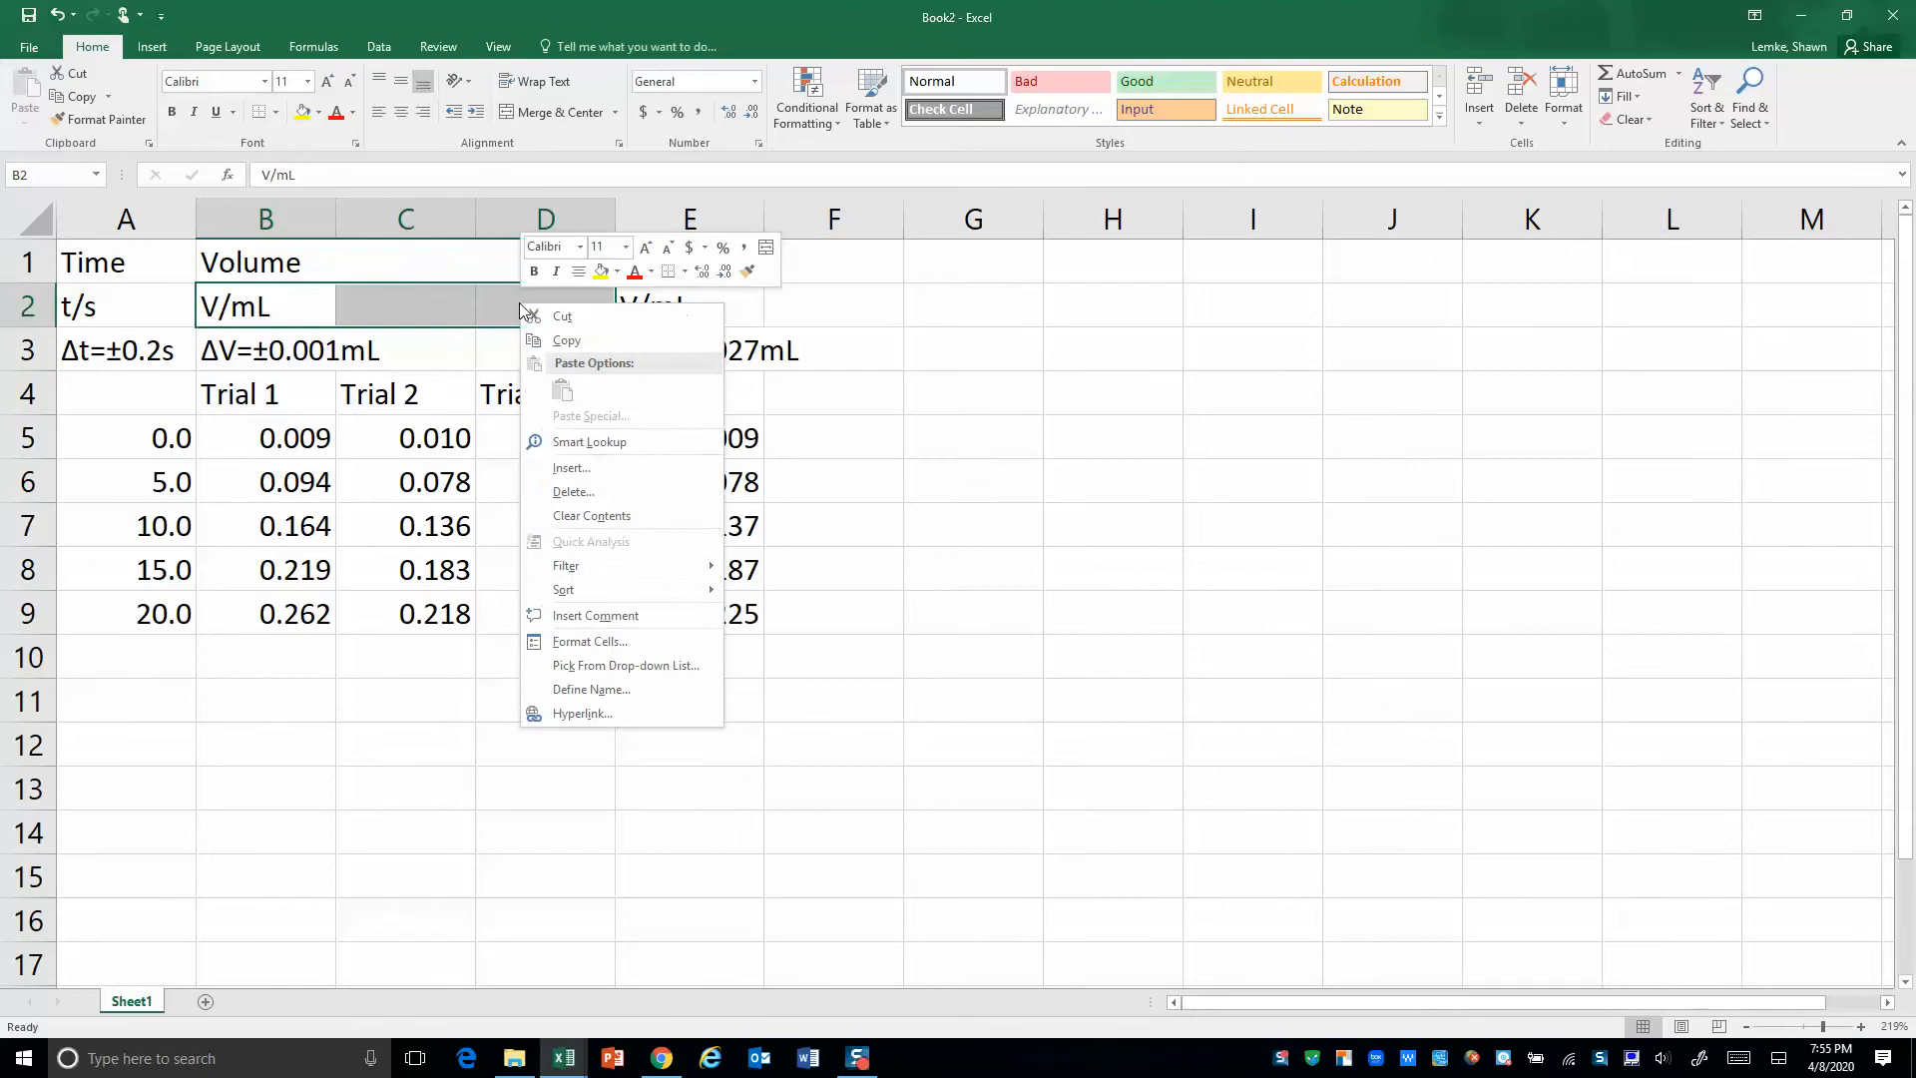
Merge B2:D2 and B3:D3 so V/mL and ΔV=±0.001mL span the trials
click(556, 651)
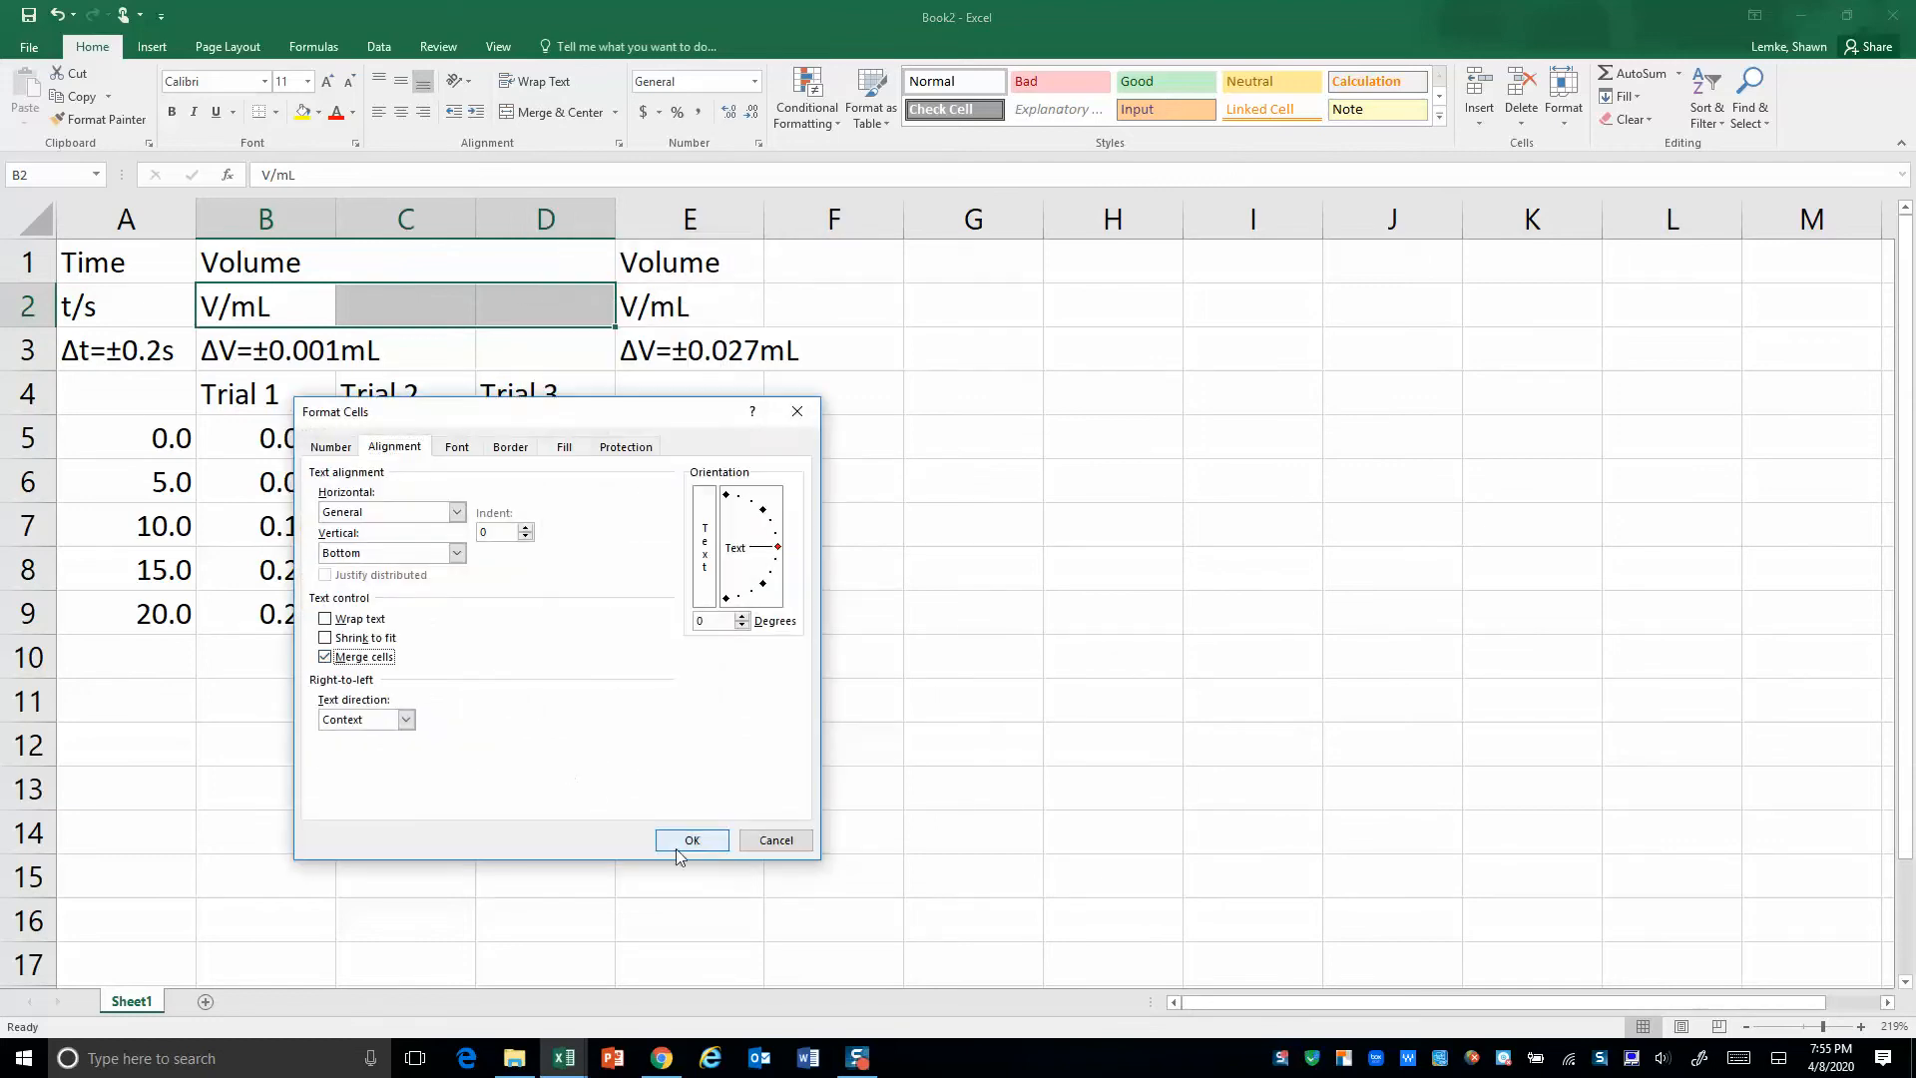
click(691, 839)
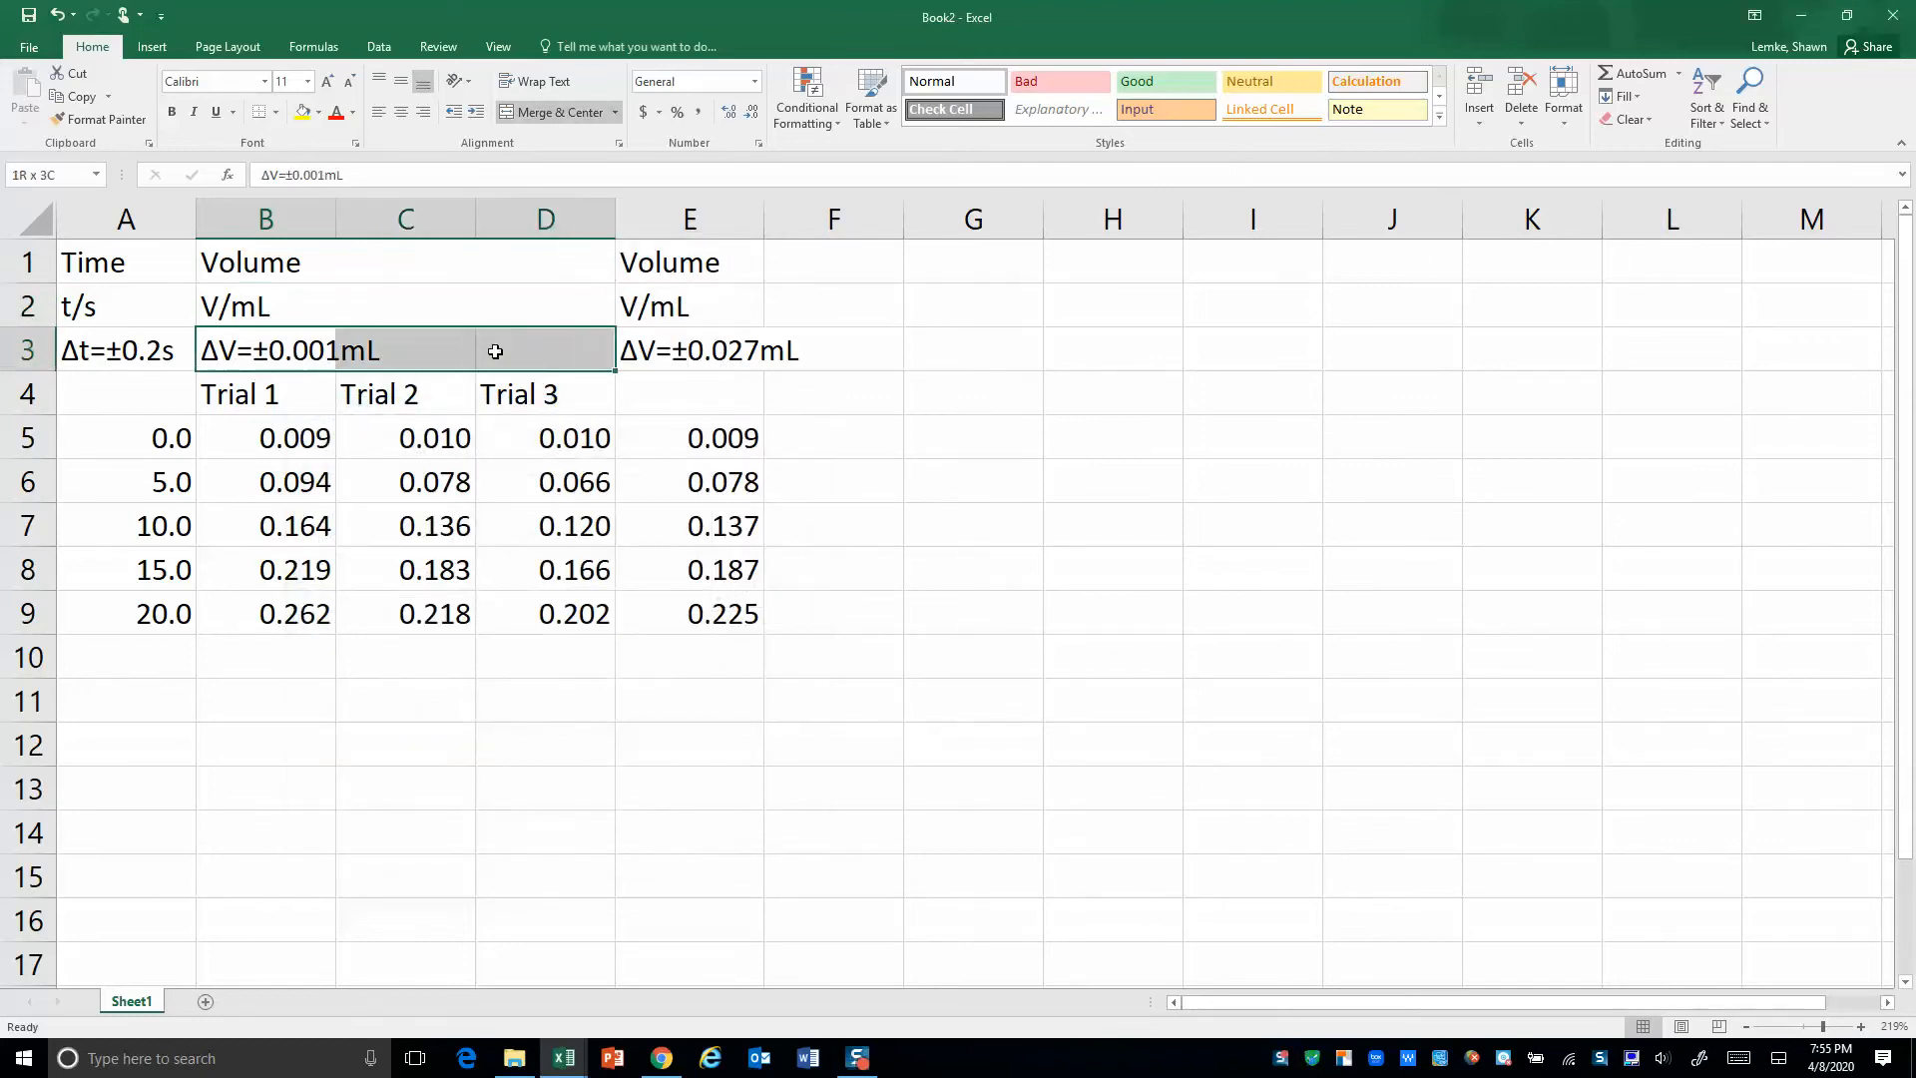
right_click(495, 351)
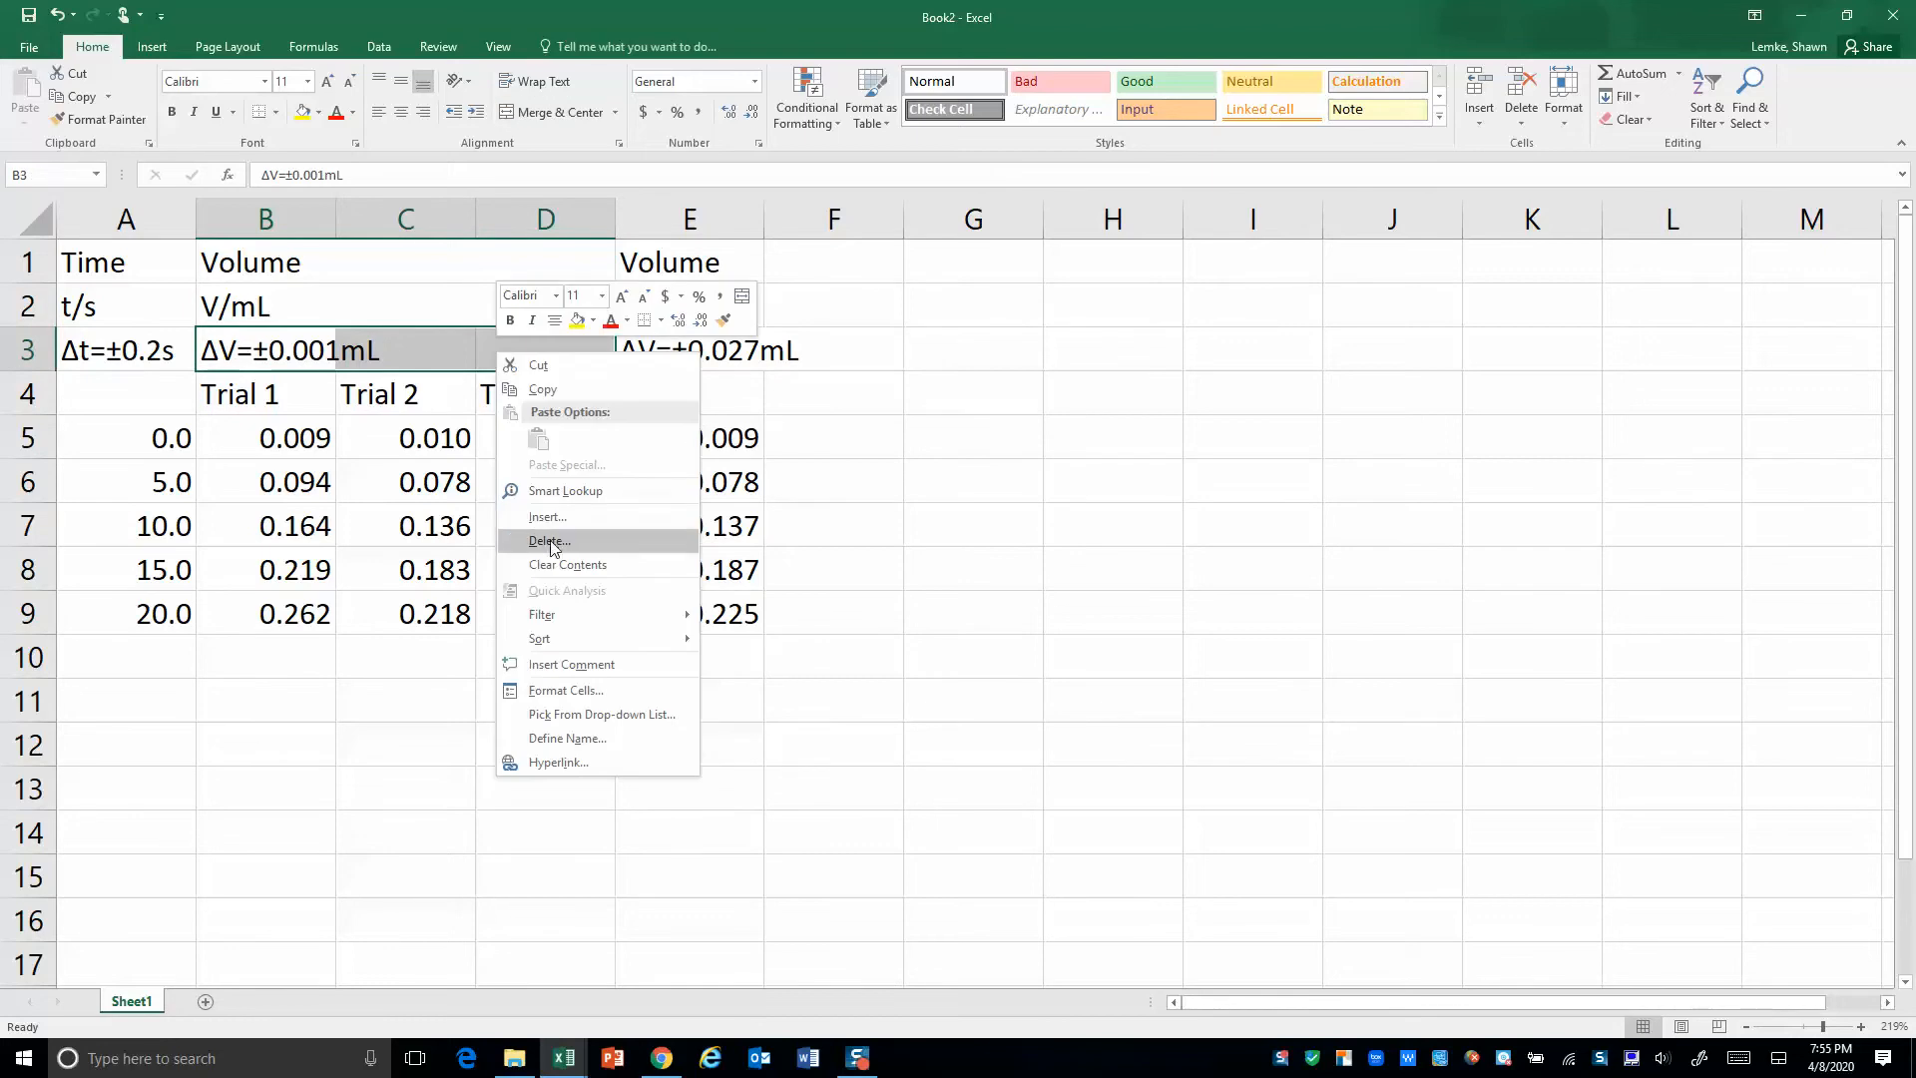
click(565, 690)
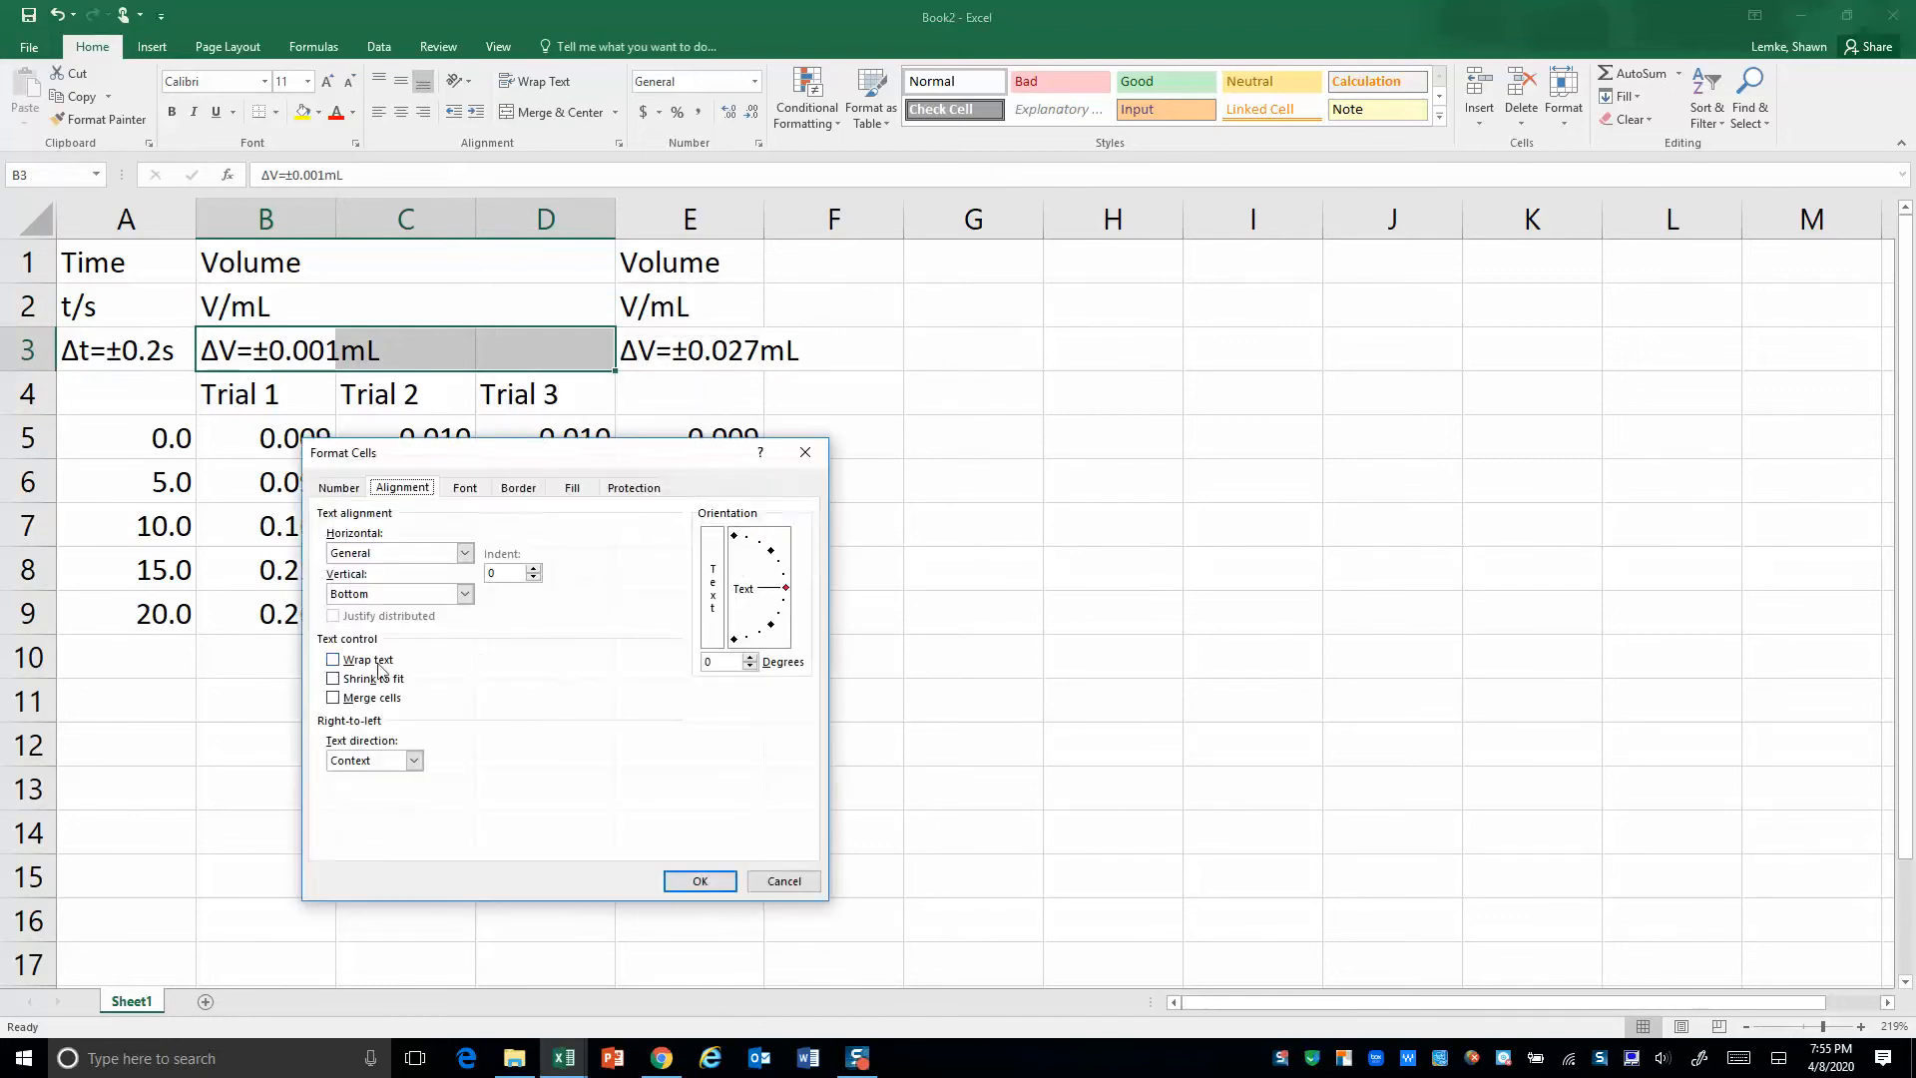
click(333, 697)
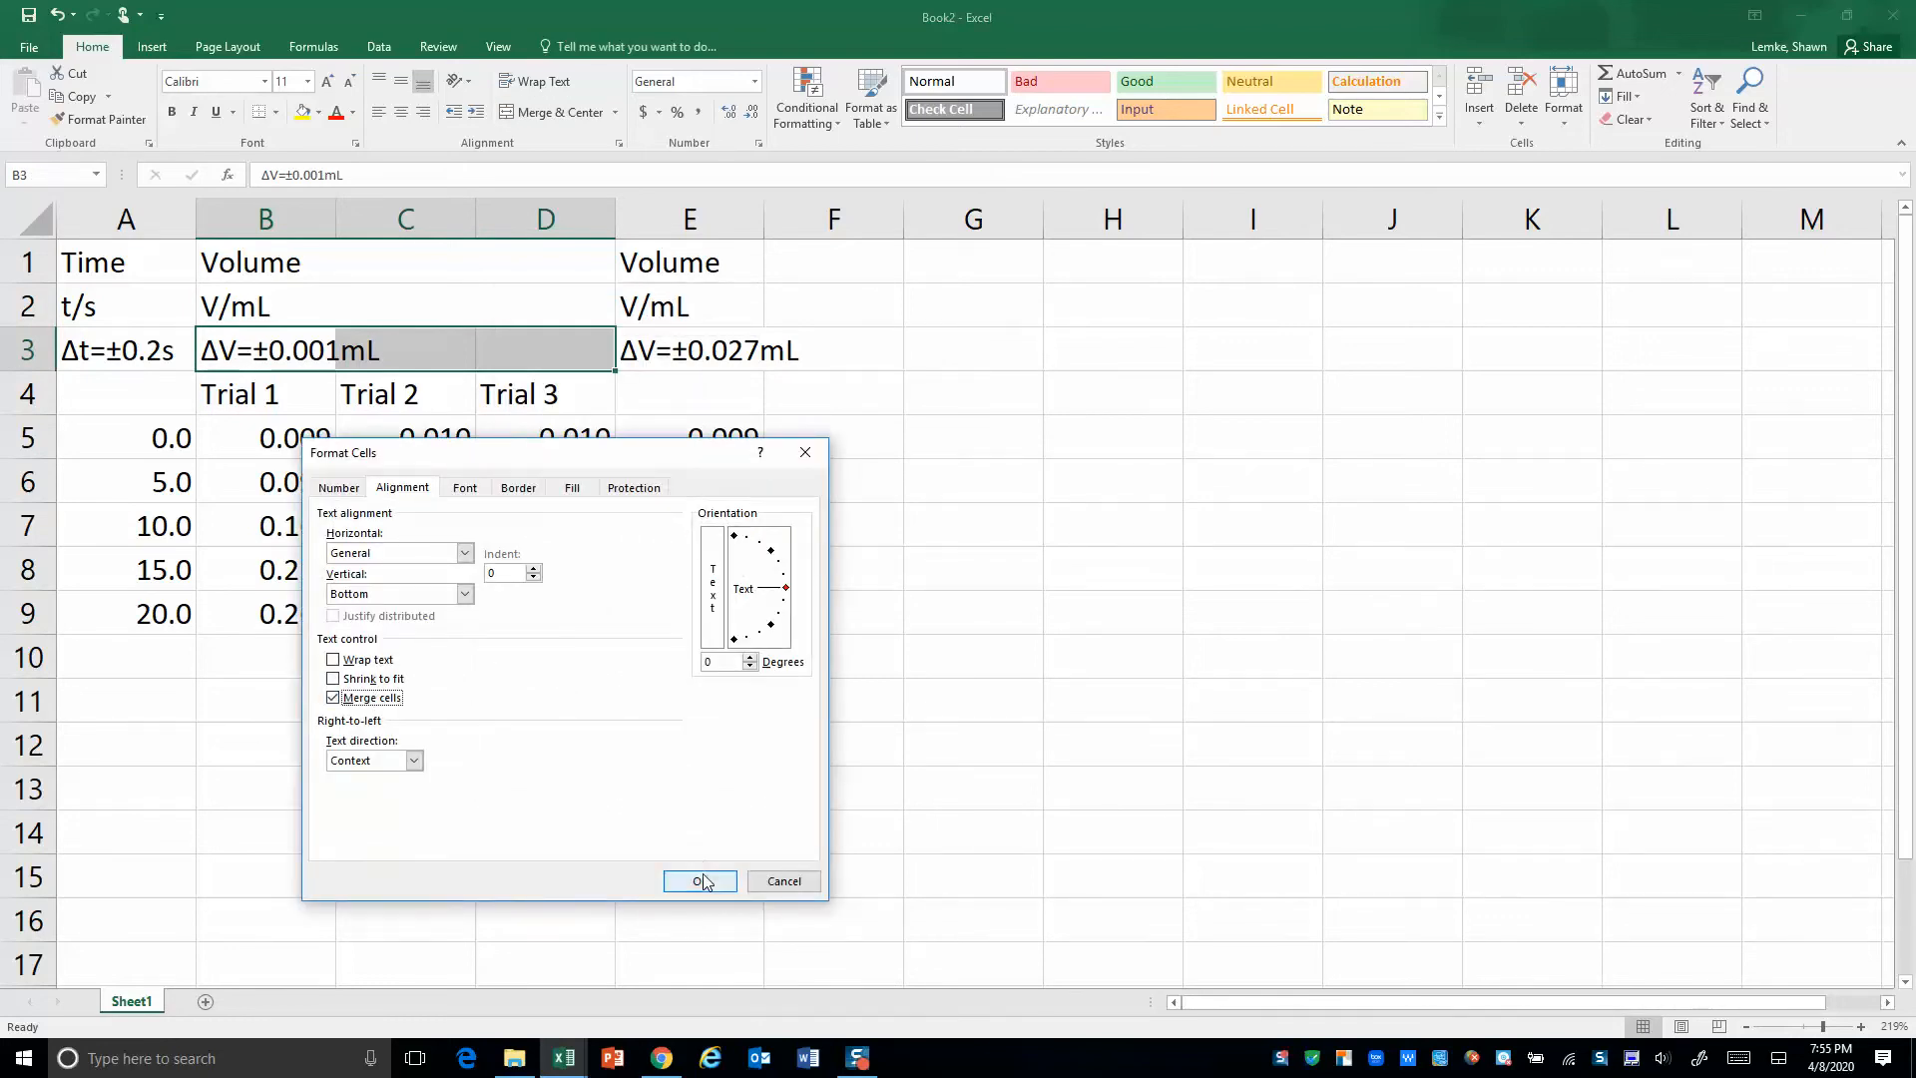
click(698, 881)
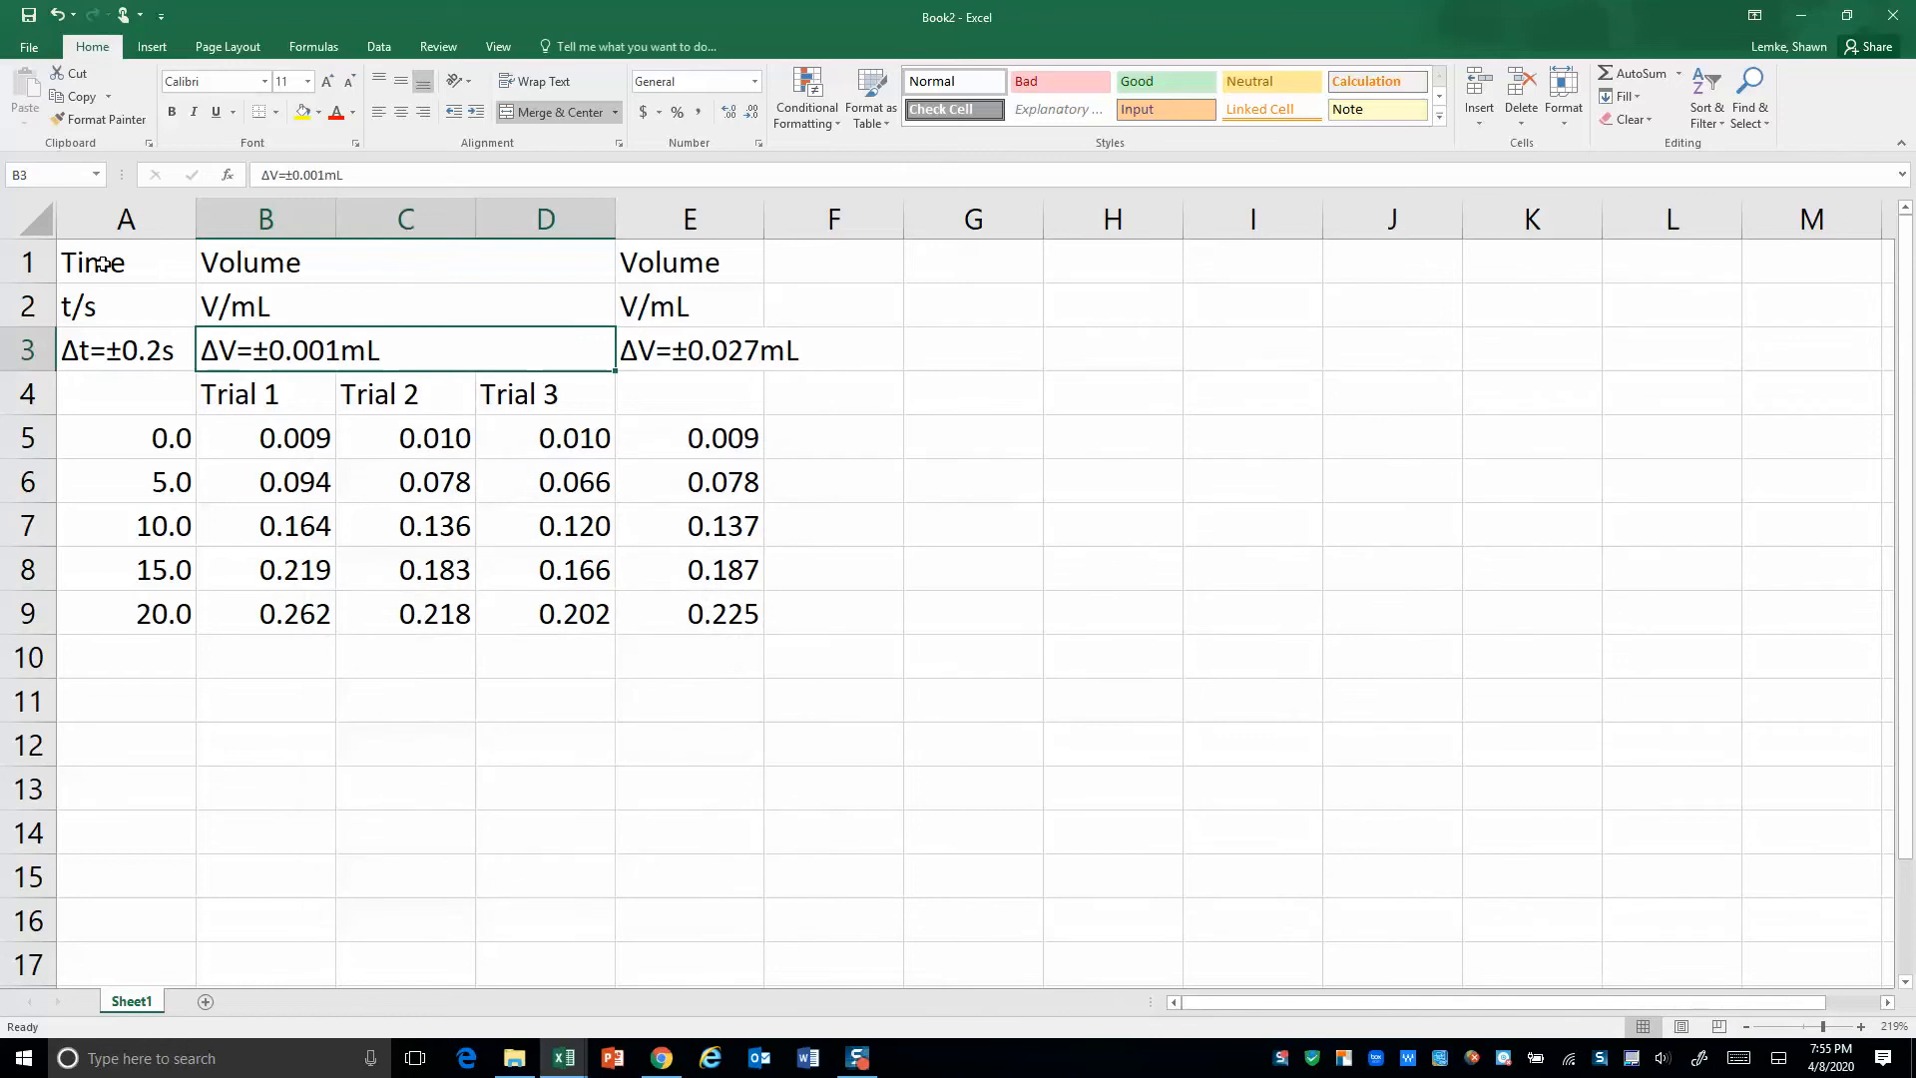
Centre table A1:E9, apply All Borders, and widen column E for its heading
drag(92, 262, 720, 611)
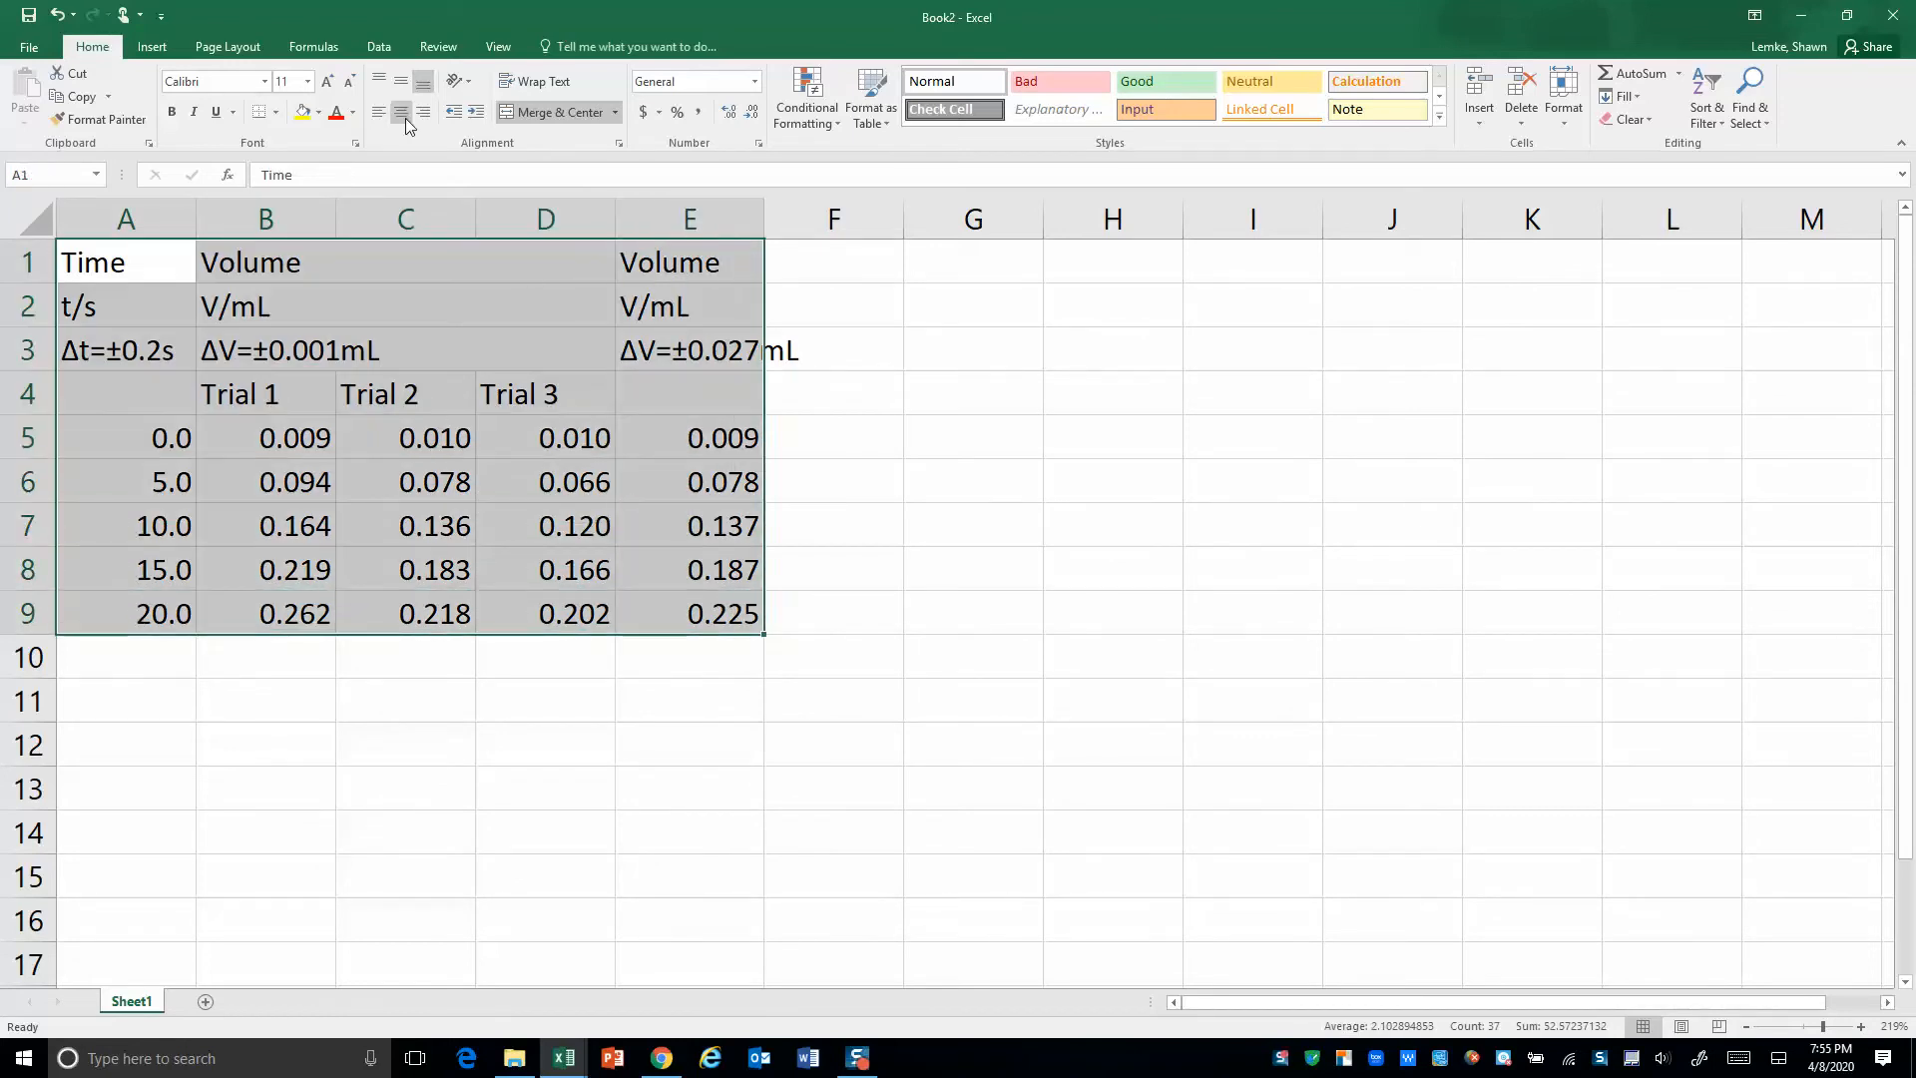
mouse_move(401, 111)
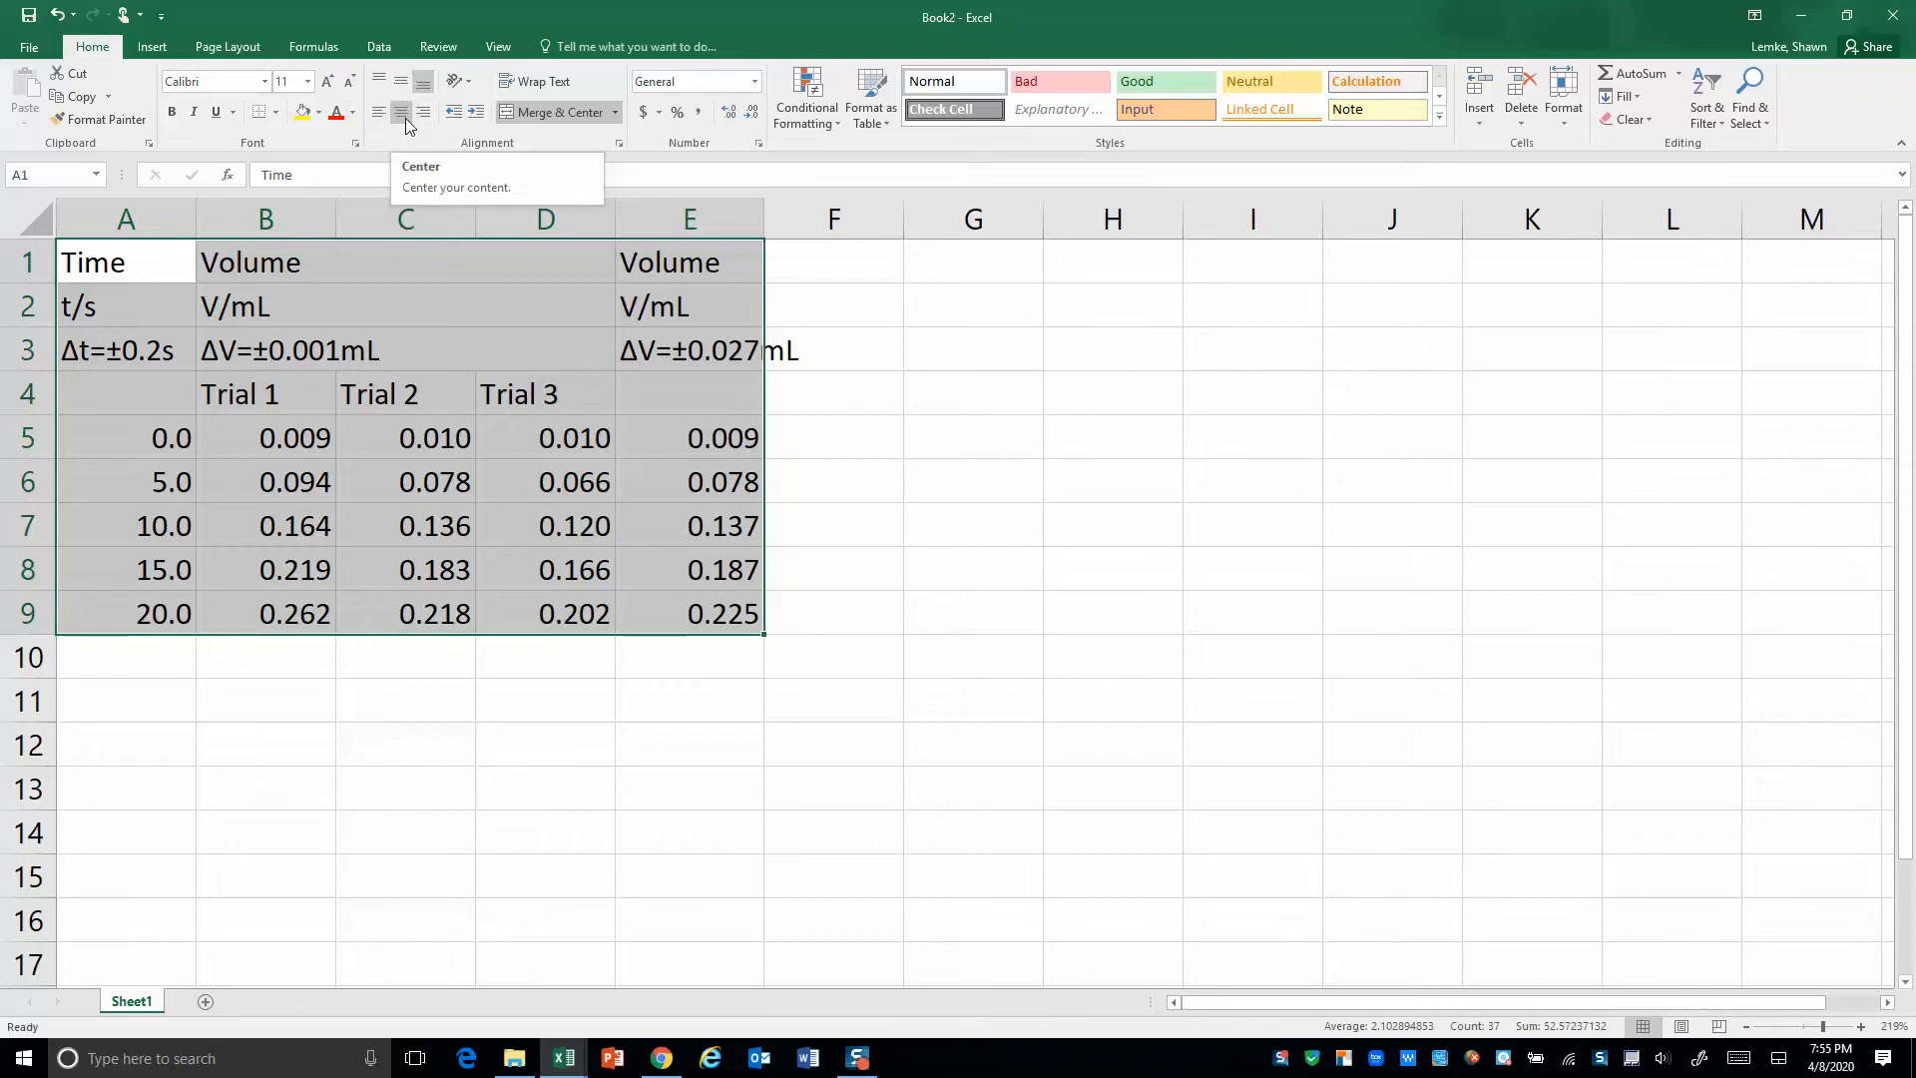
click(401, 111)
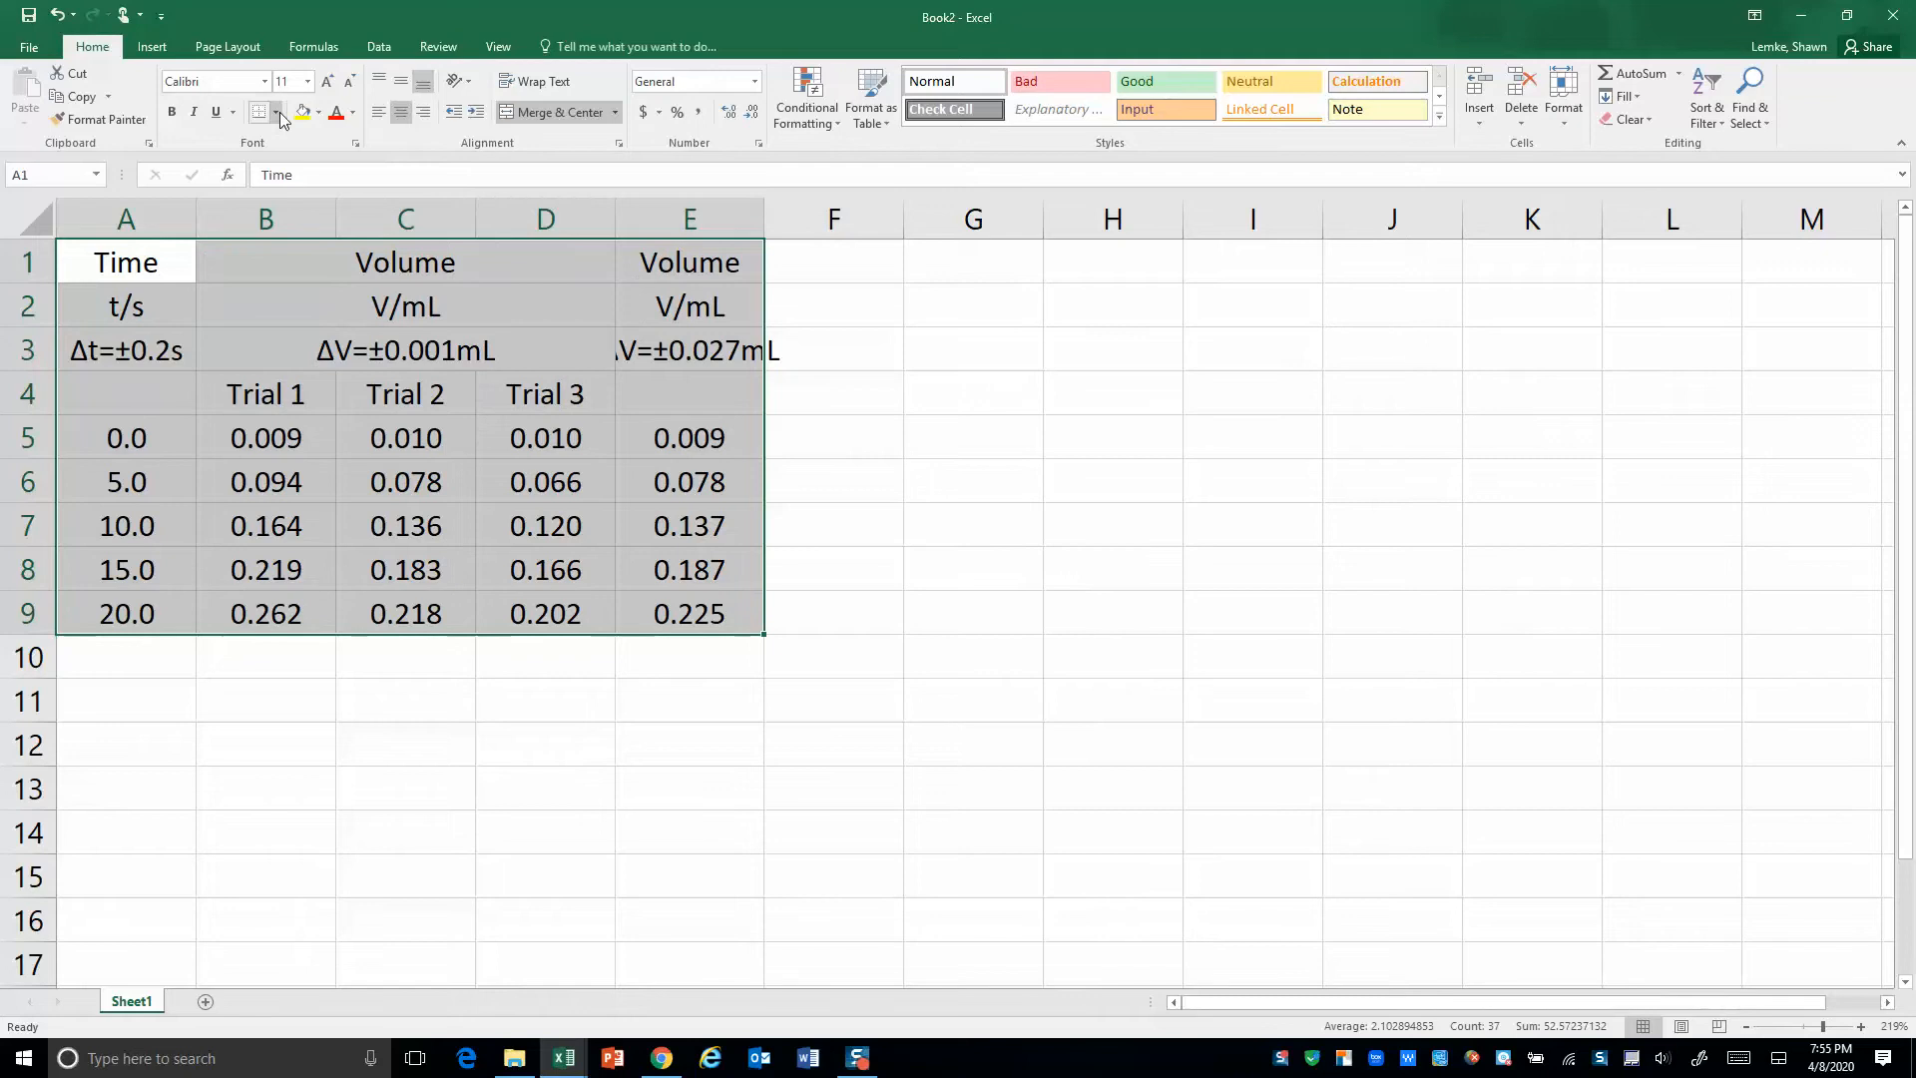
click(277, 112)
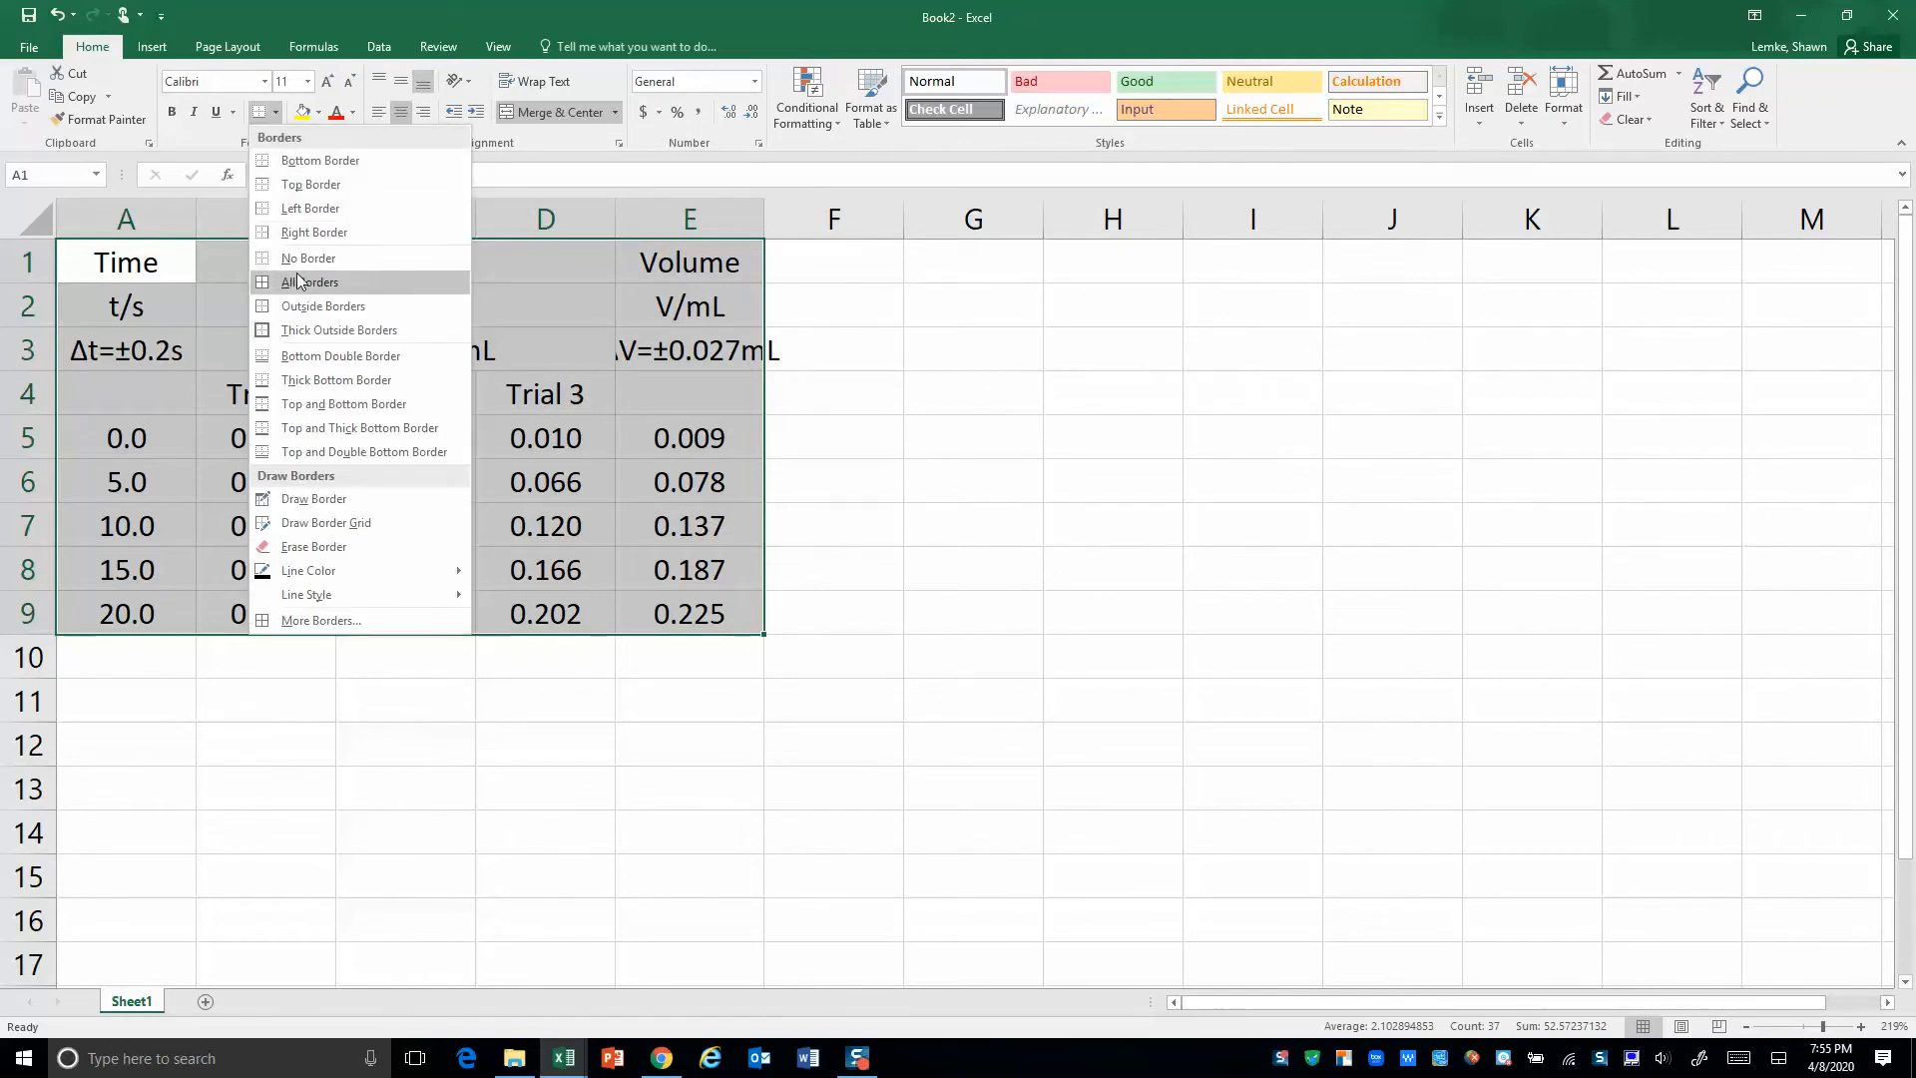
click(309, 282)
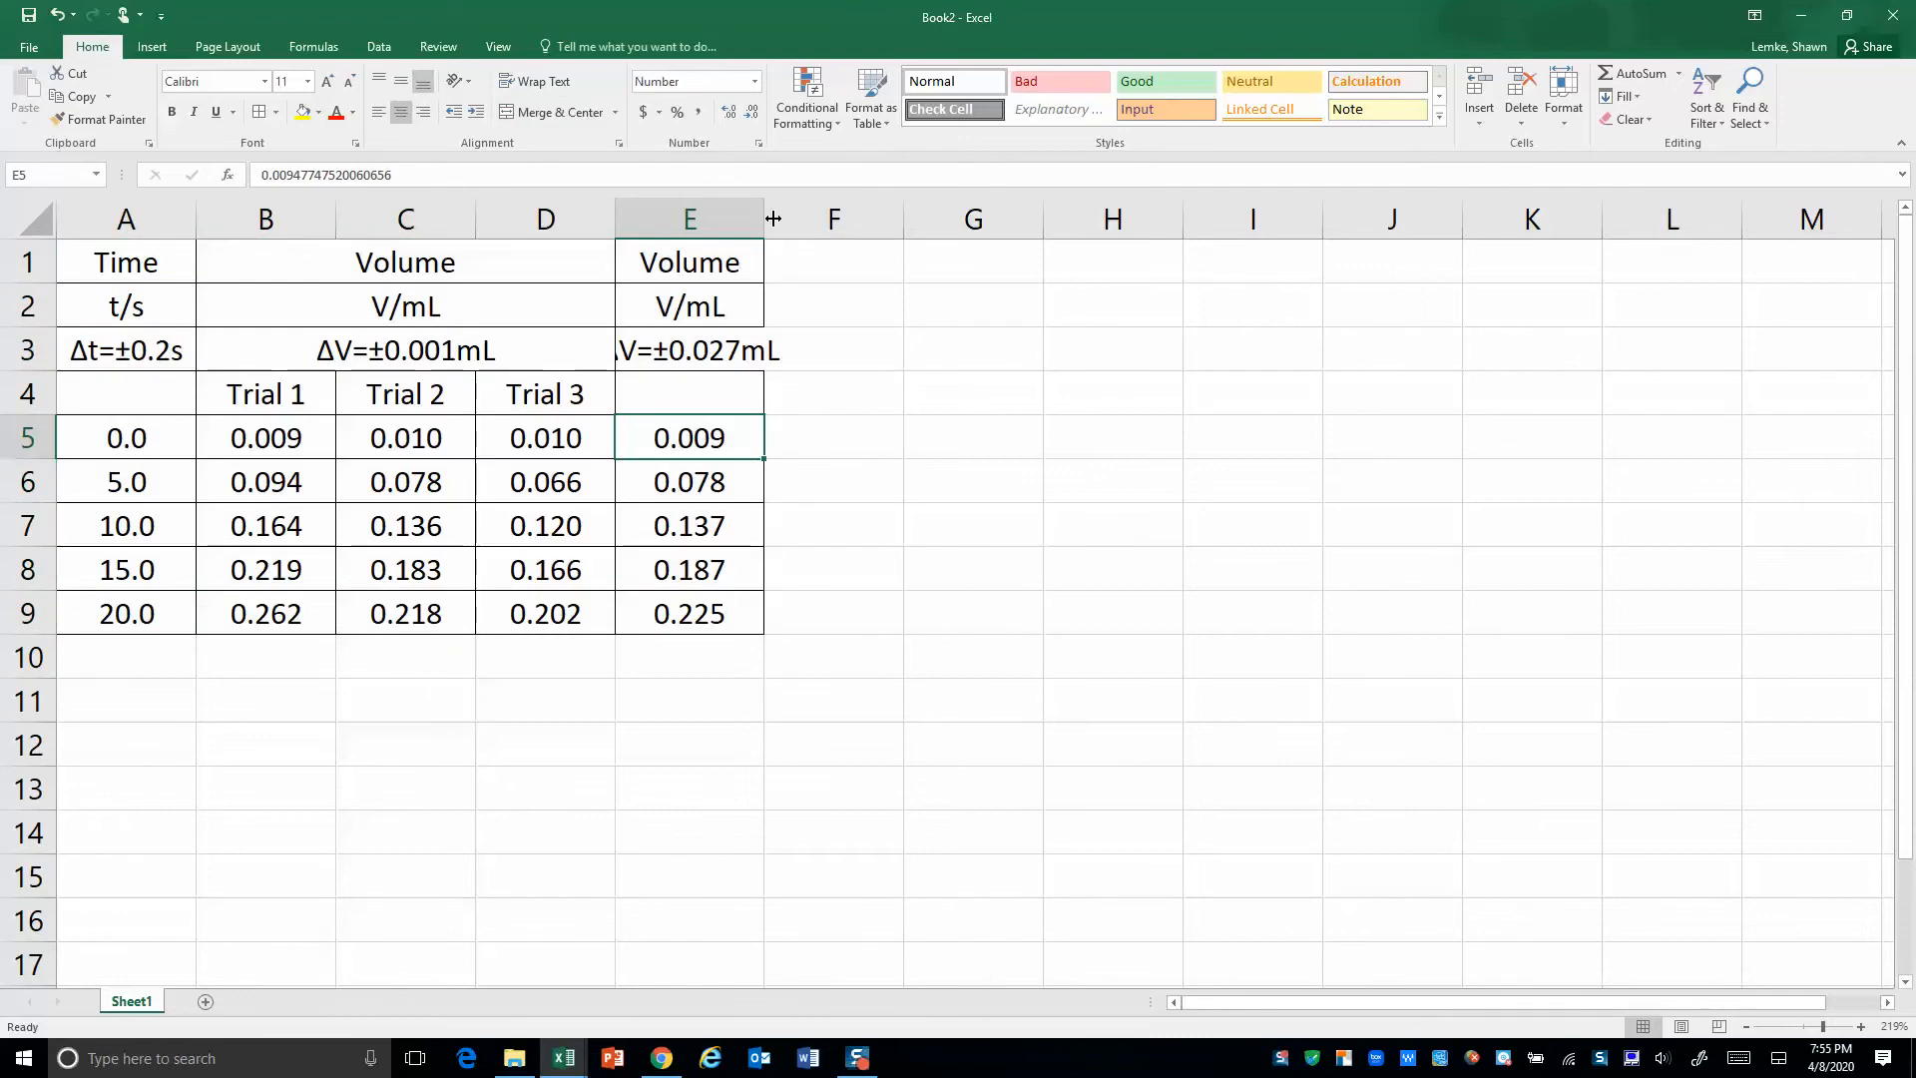
click(833, 219)
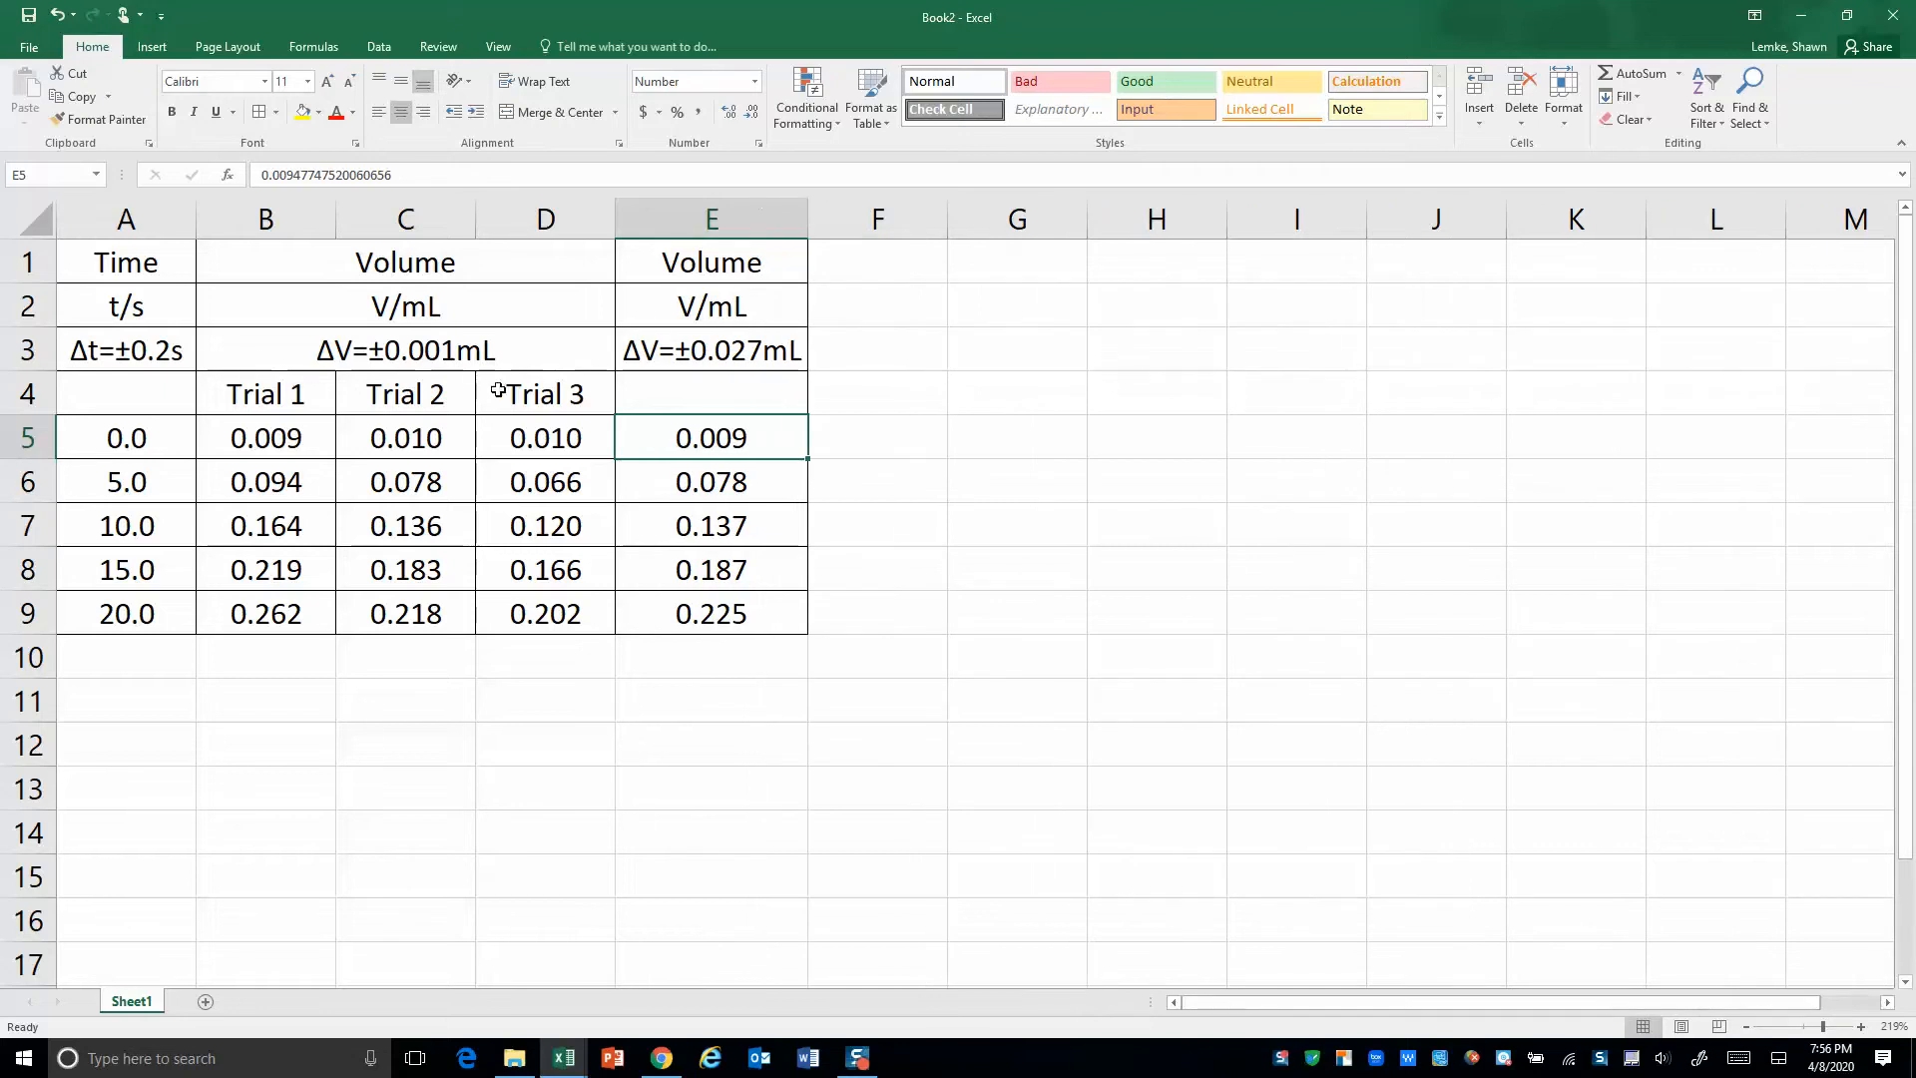
mouse_move(173, 262)
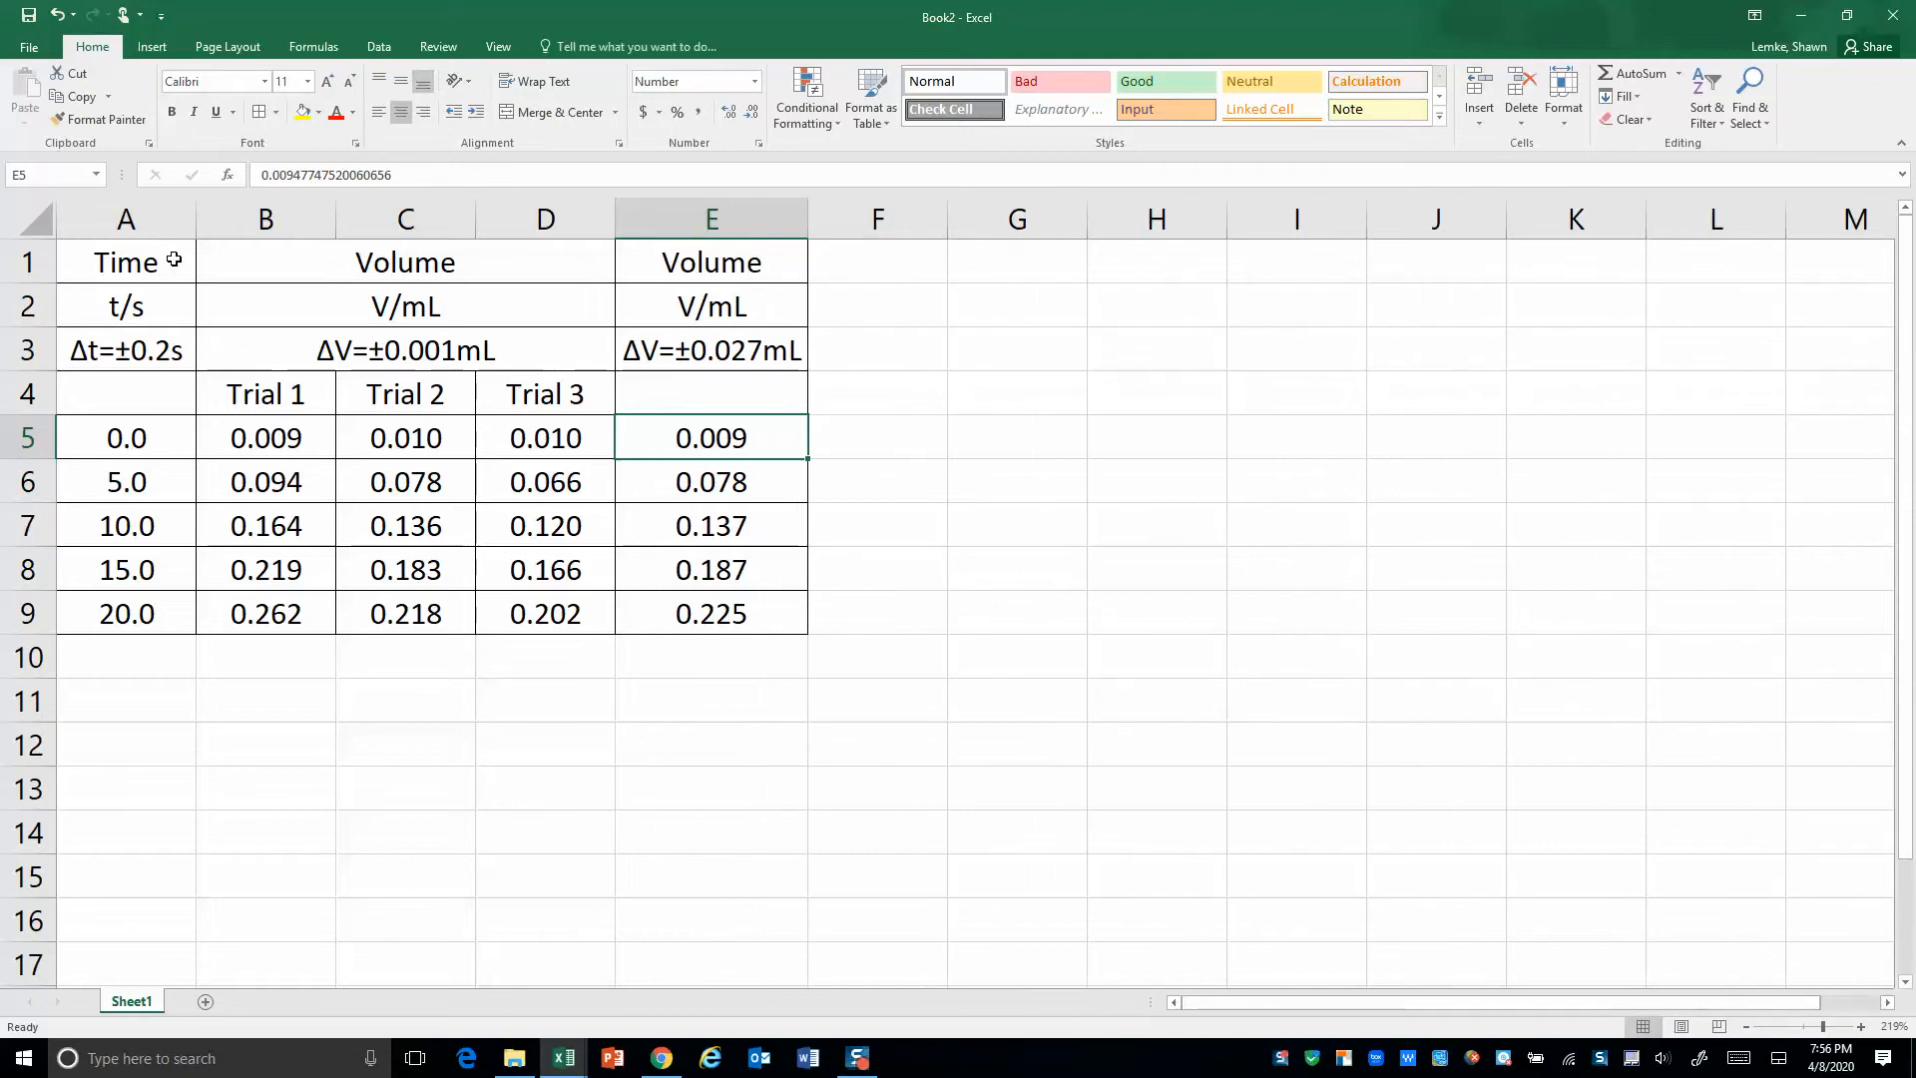
Select table A1:E9 and copy it from the right-click menu
click(126, 262)
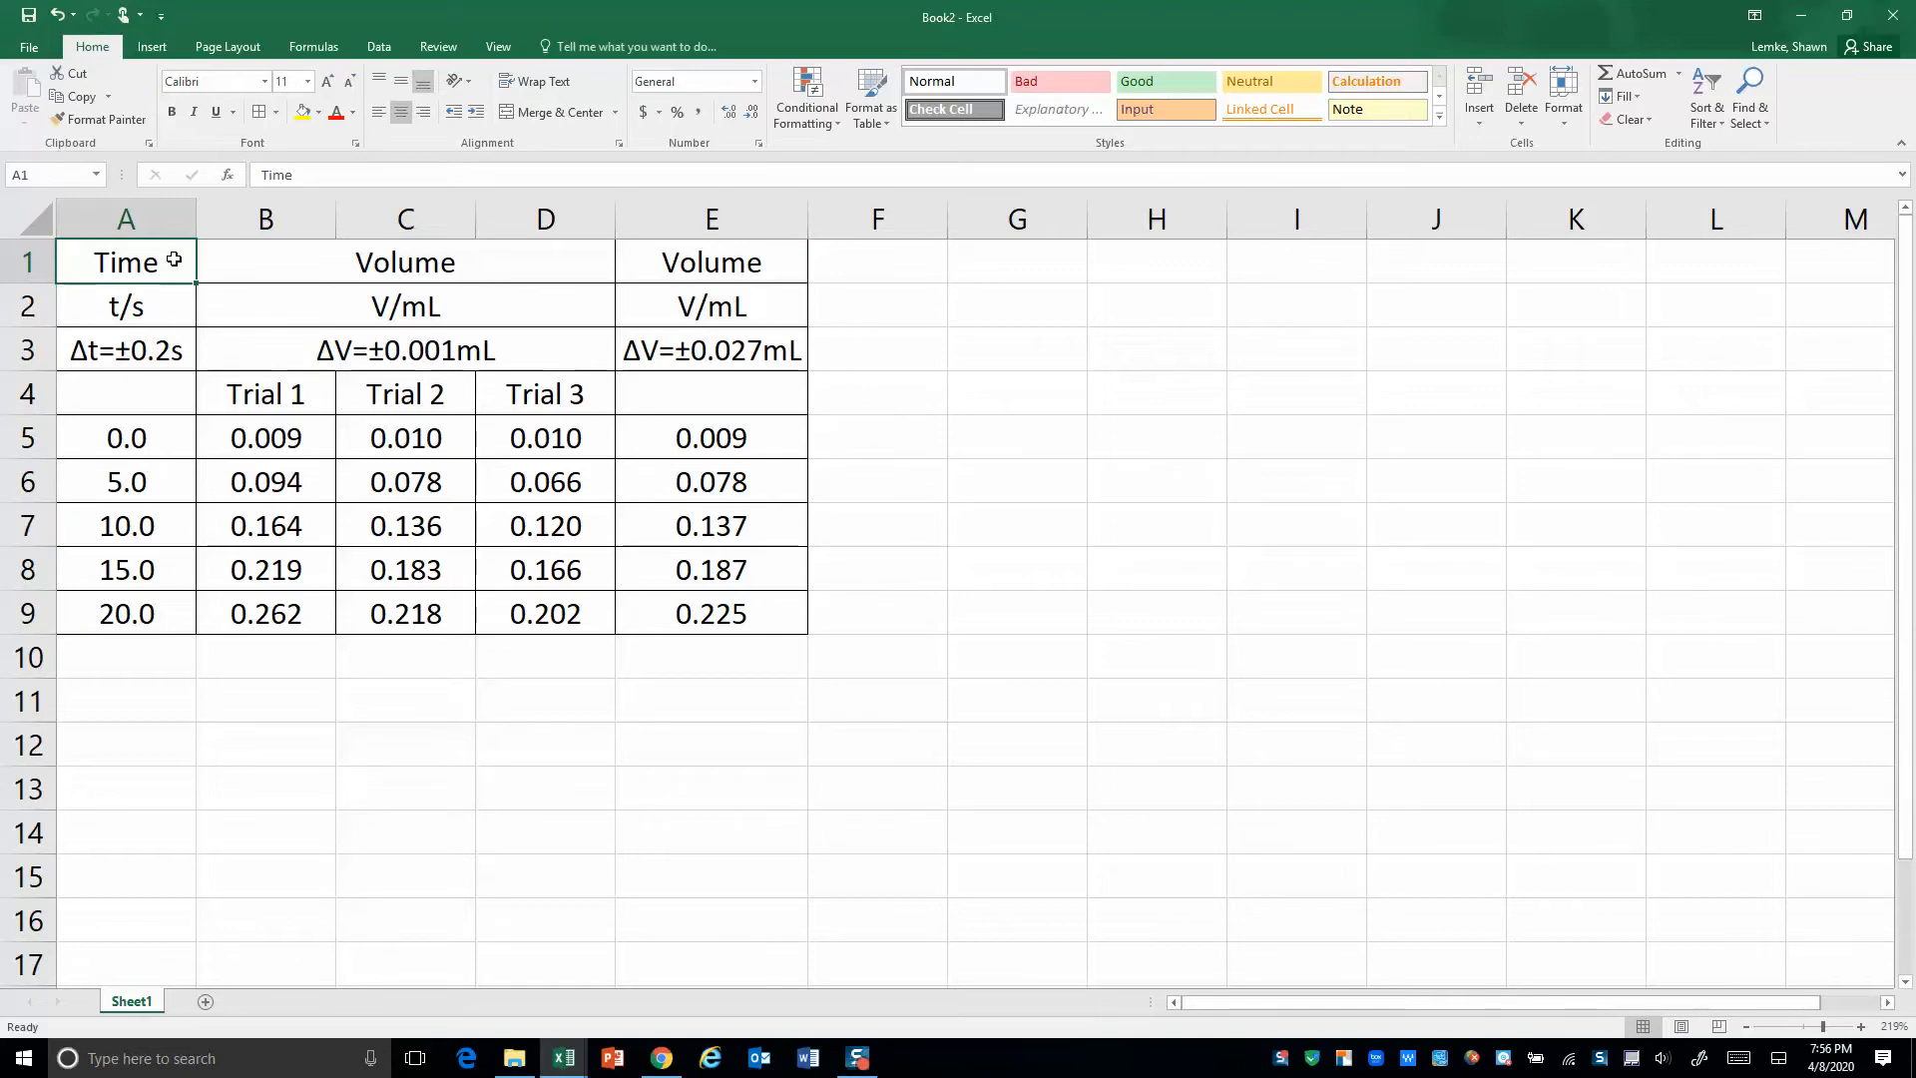
drag(124, 261, 545, 526)
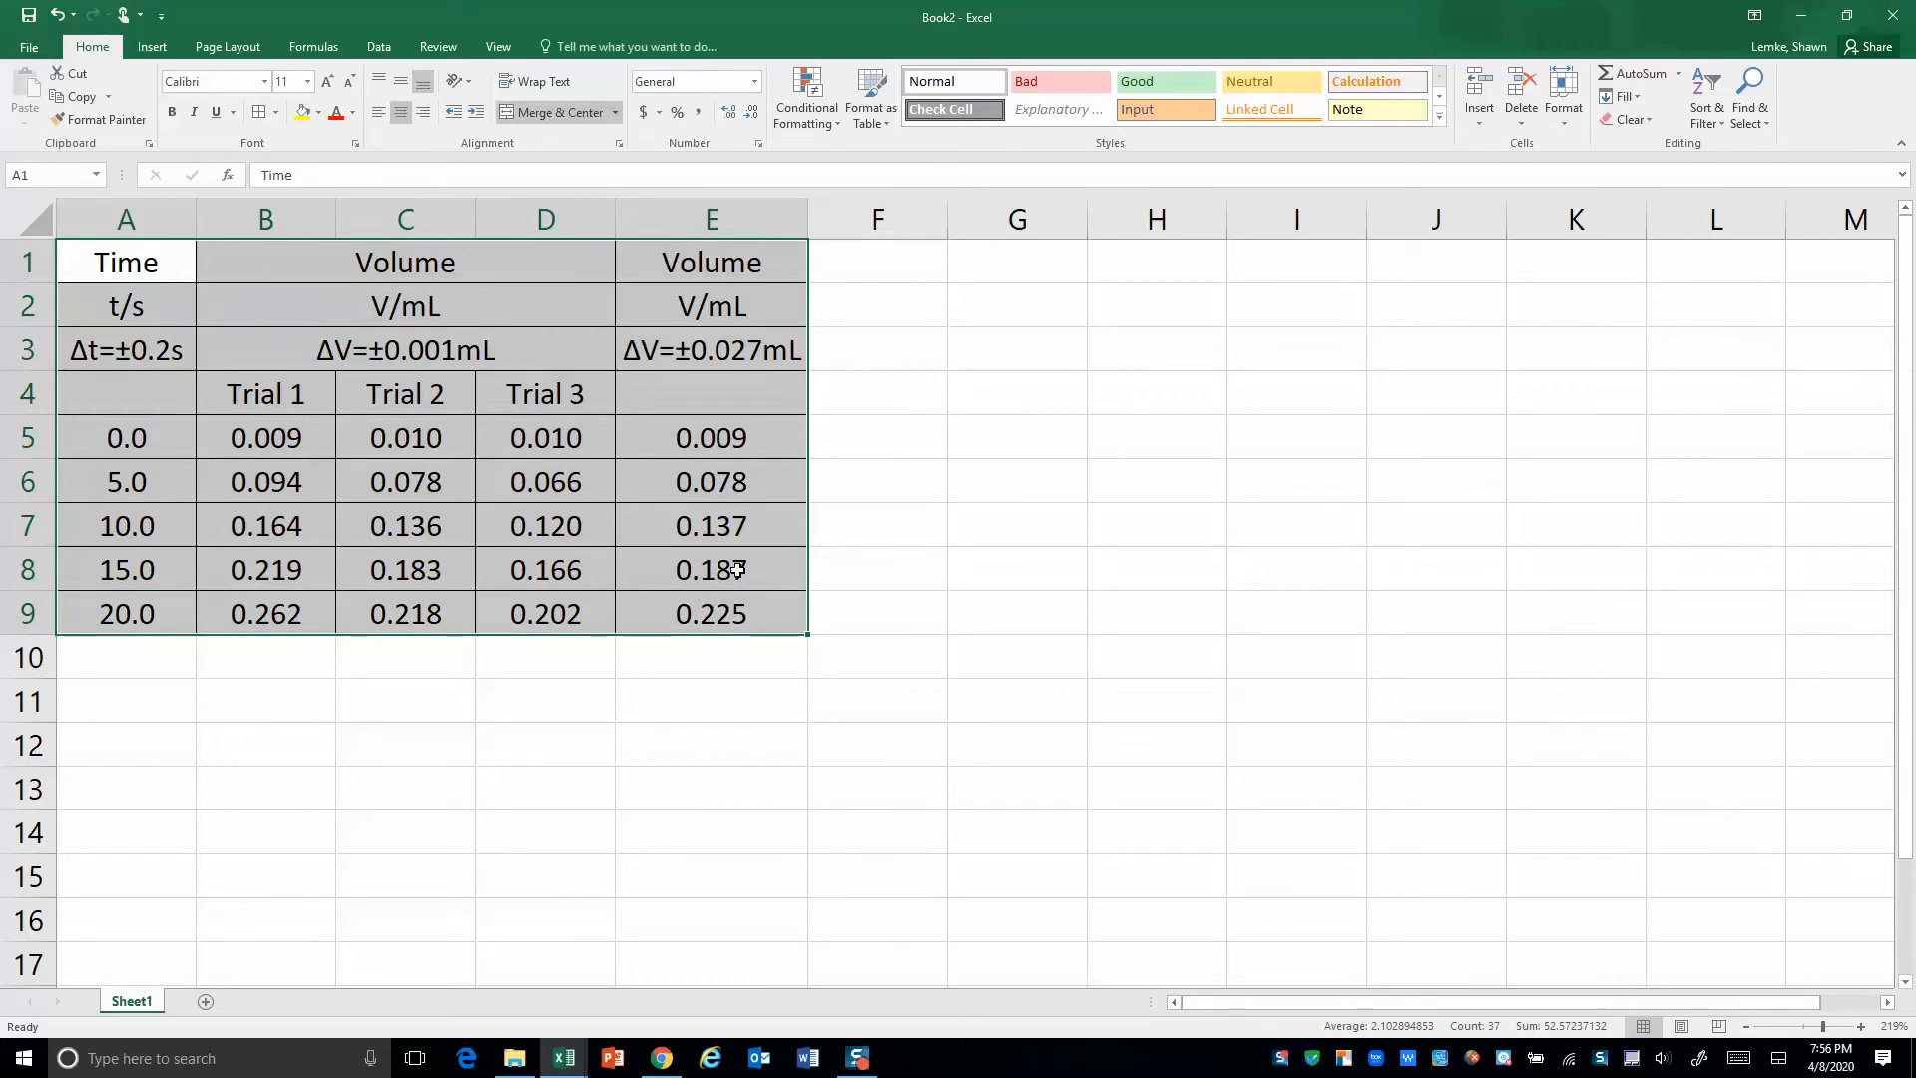
right_click(712, 570)
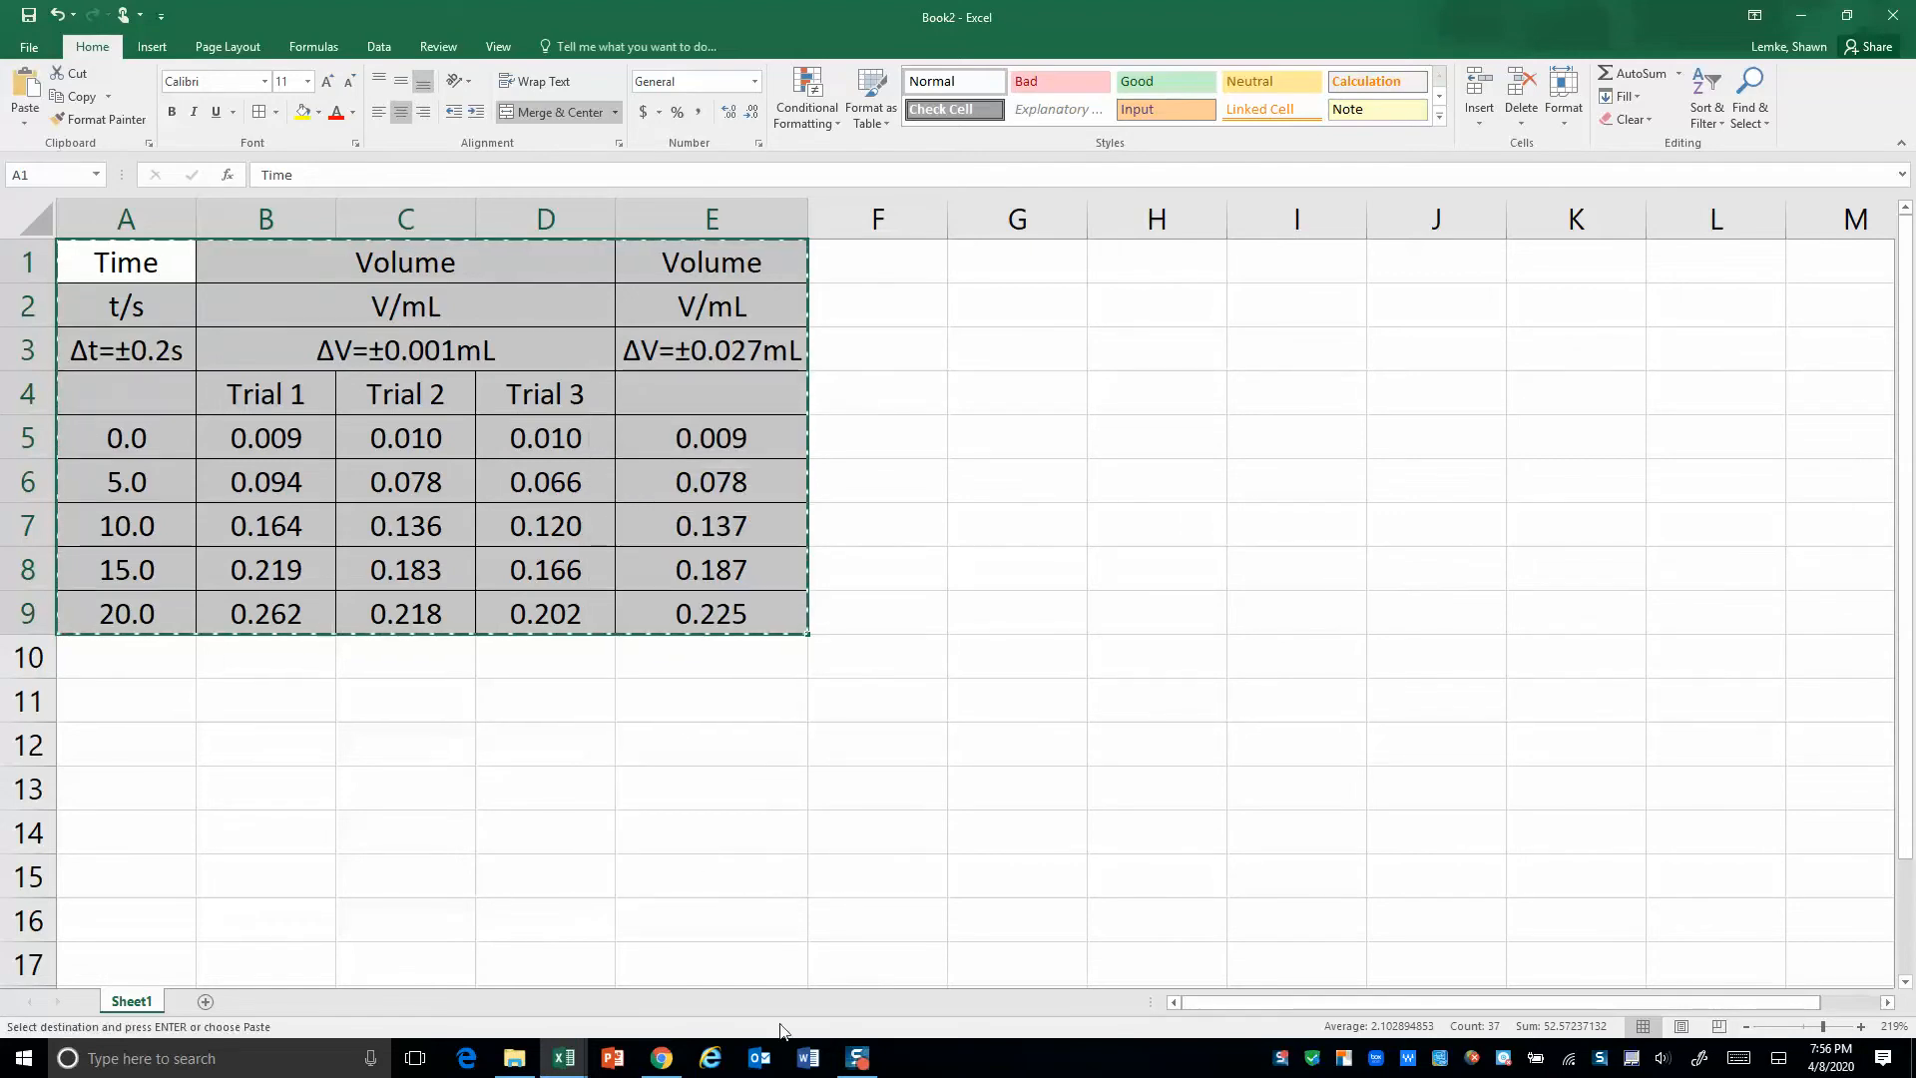
Paste the copied table into the Word document using the Picture paste option
click(805, 1057)
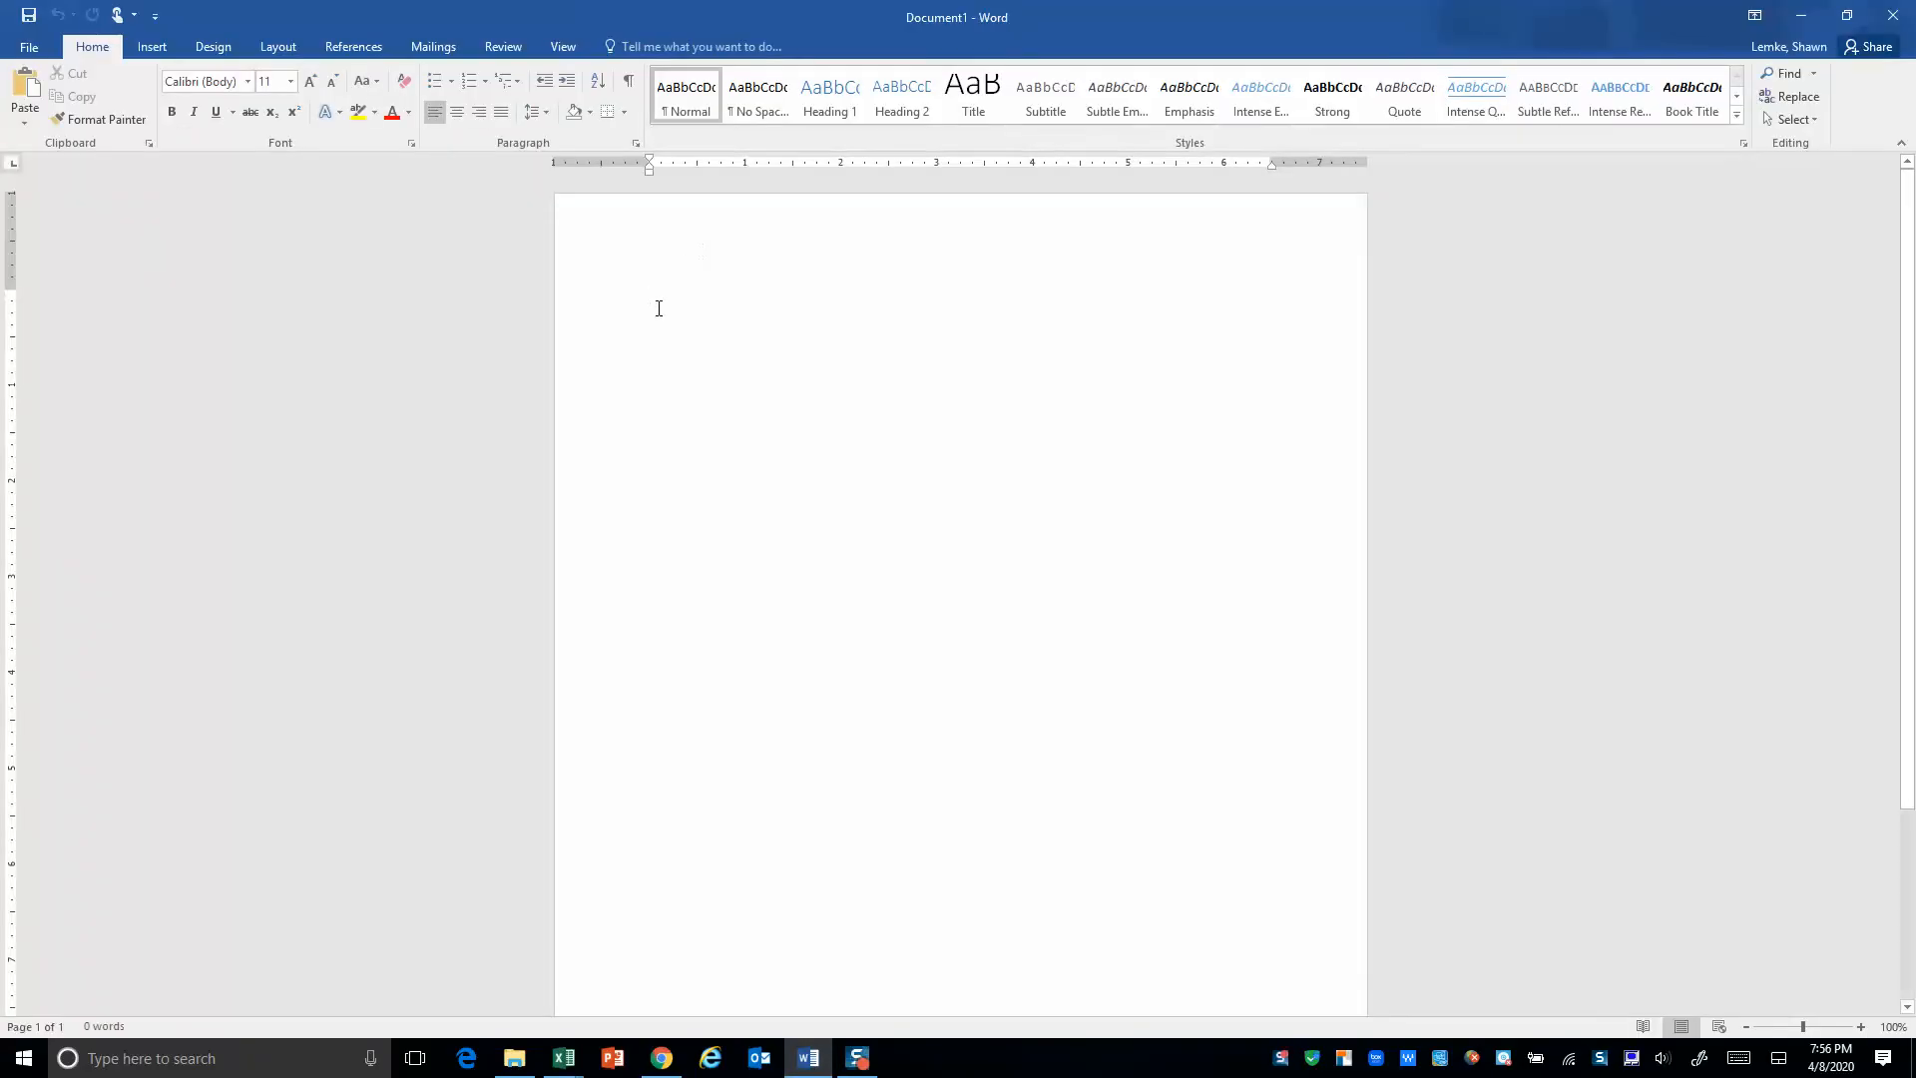
right_click(659, 308)
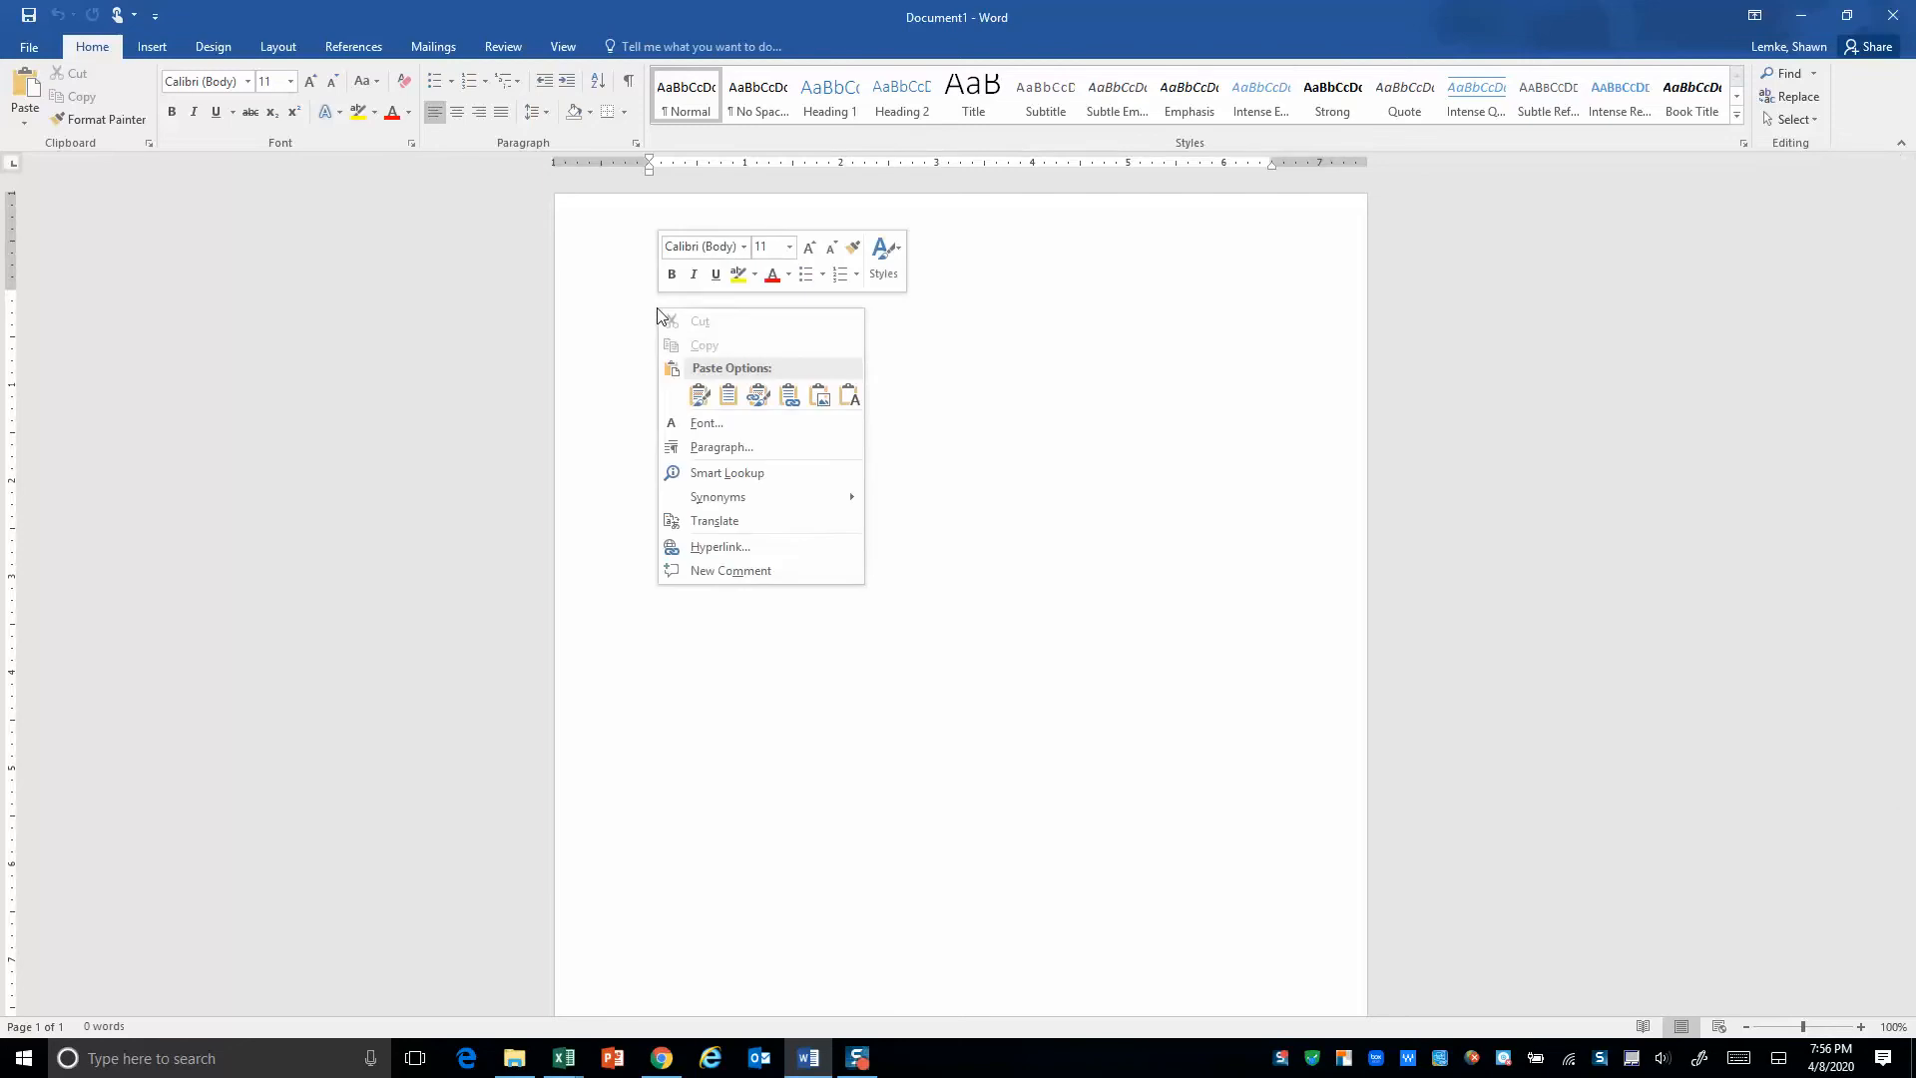
mouse_move(757, 393)
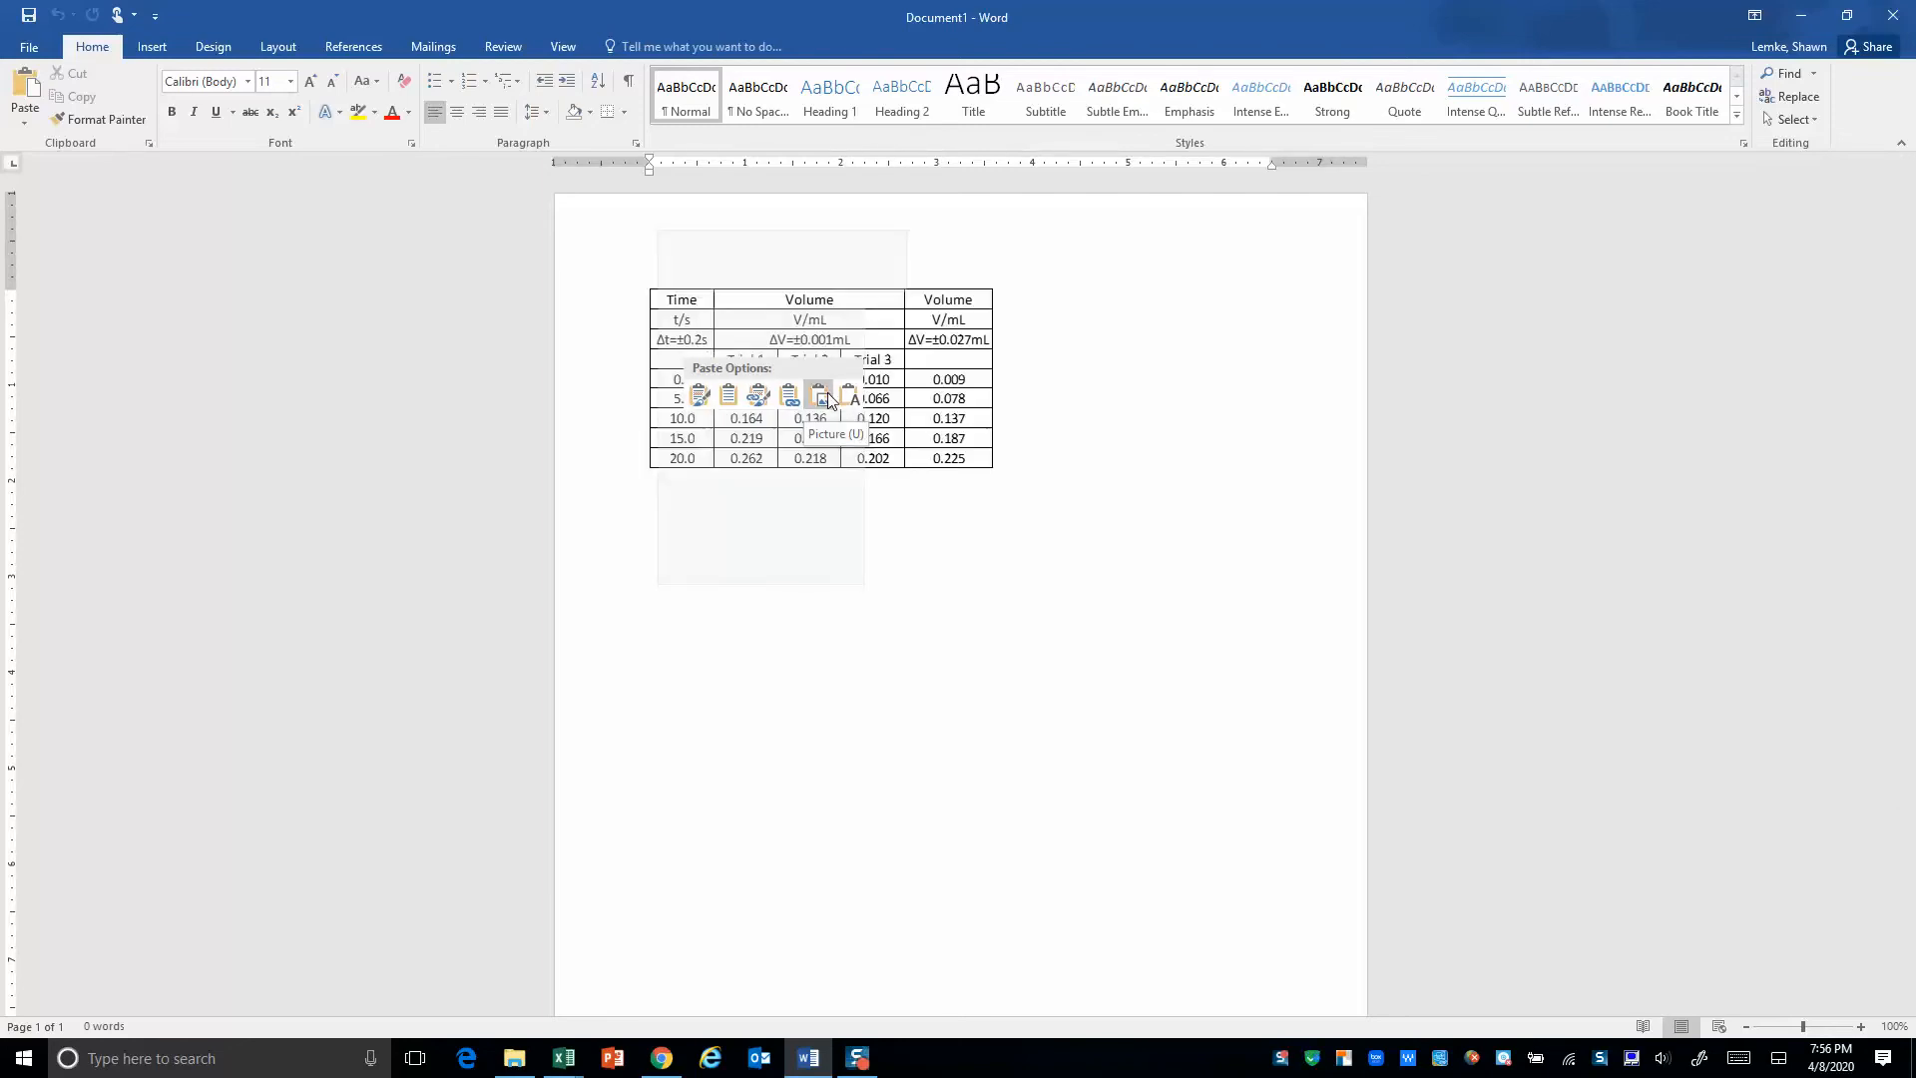
click(818, 393)
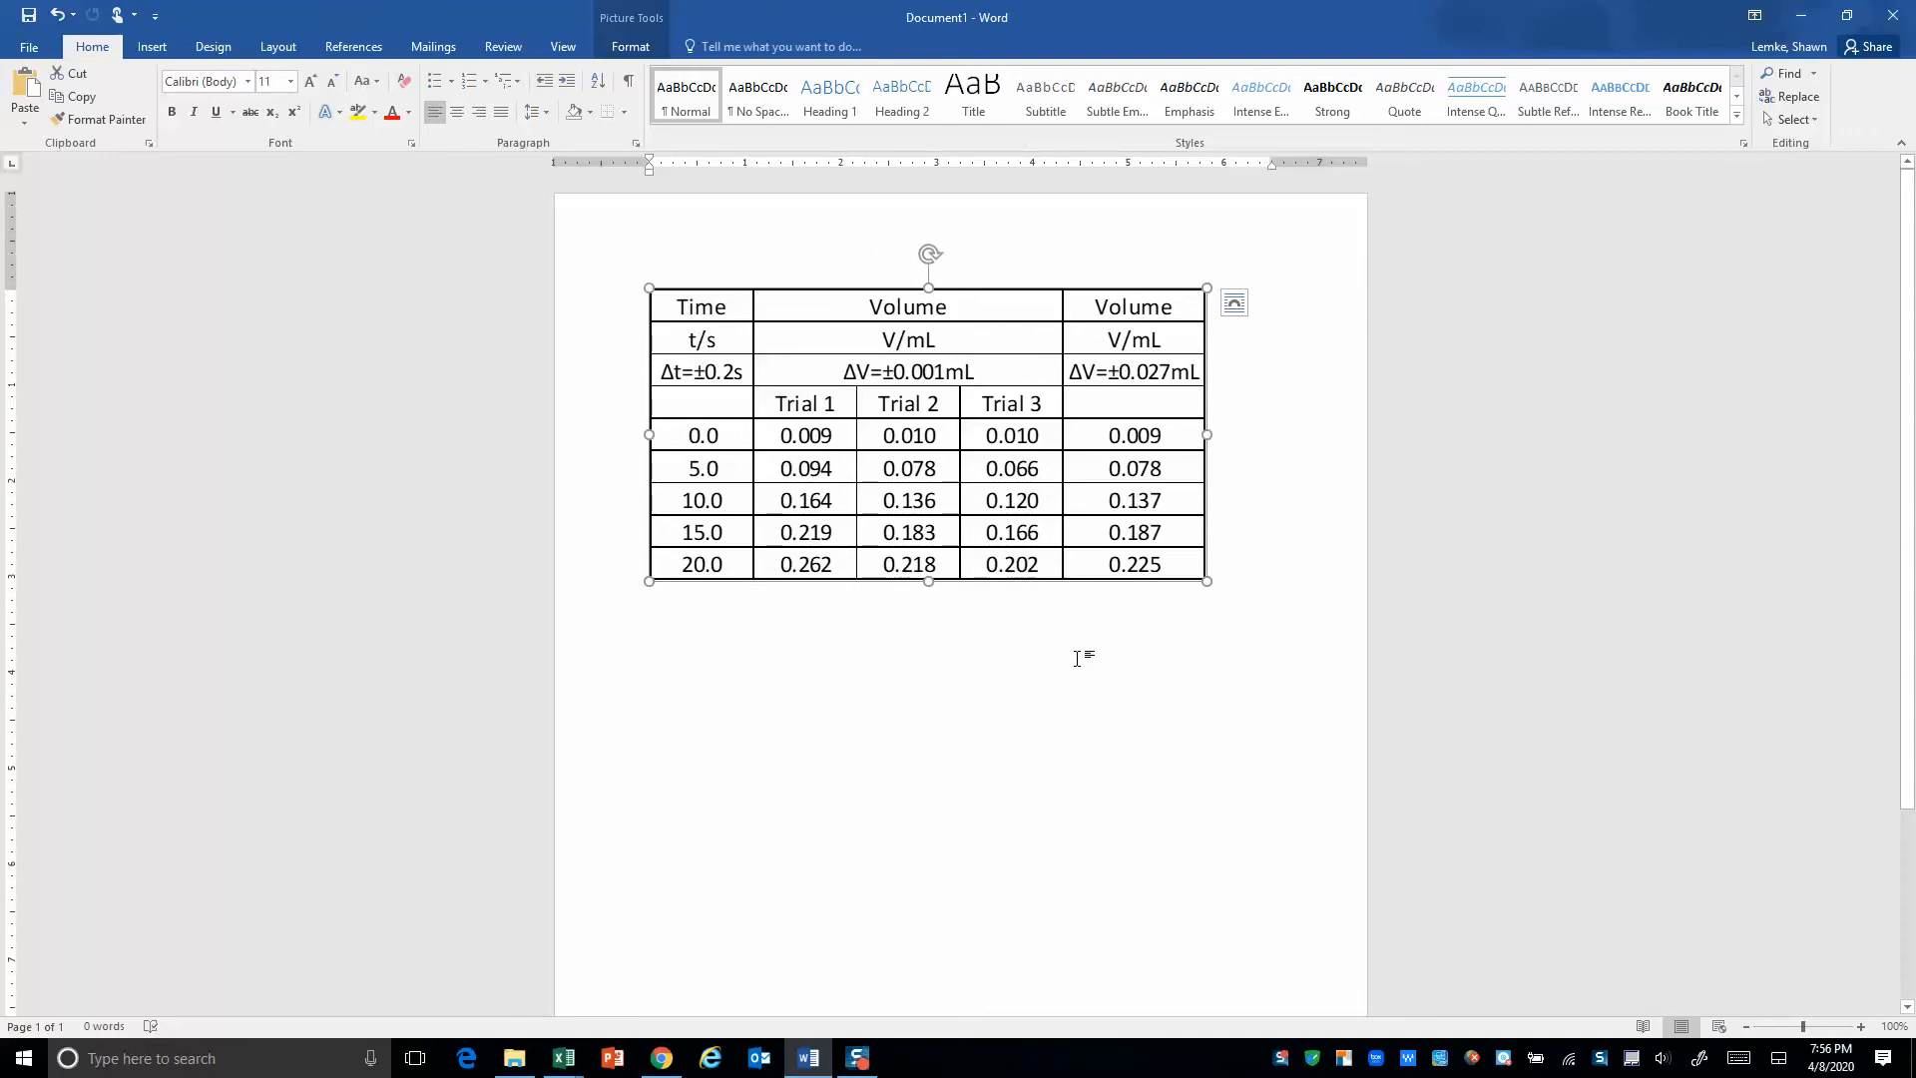
mouse_move(563, 1057)
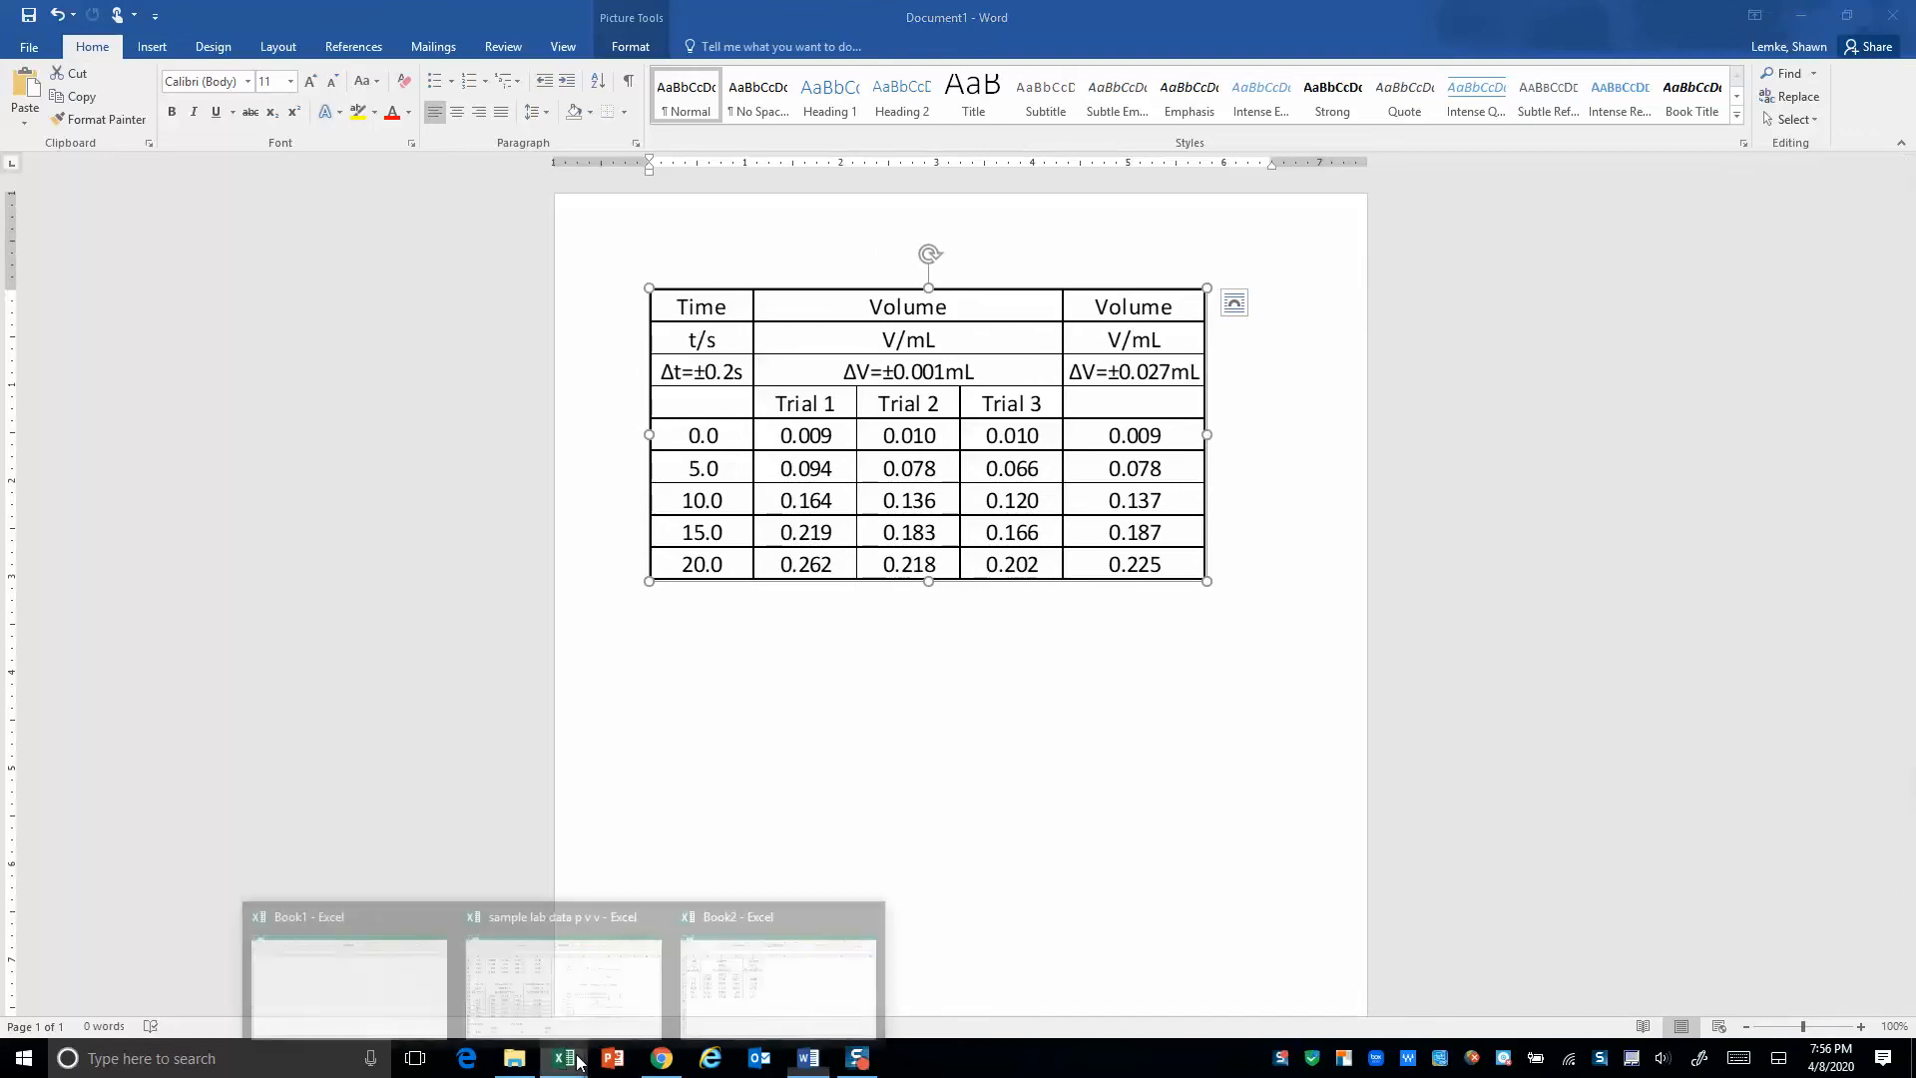
In Book2, select times A5:A9 together with average volumes E5:E9
click(778, 971)
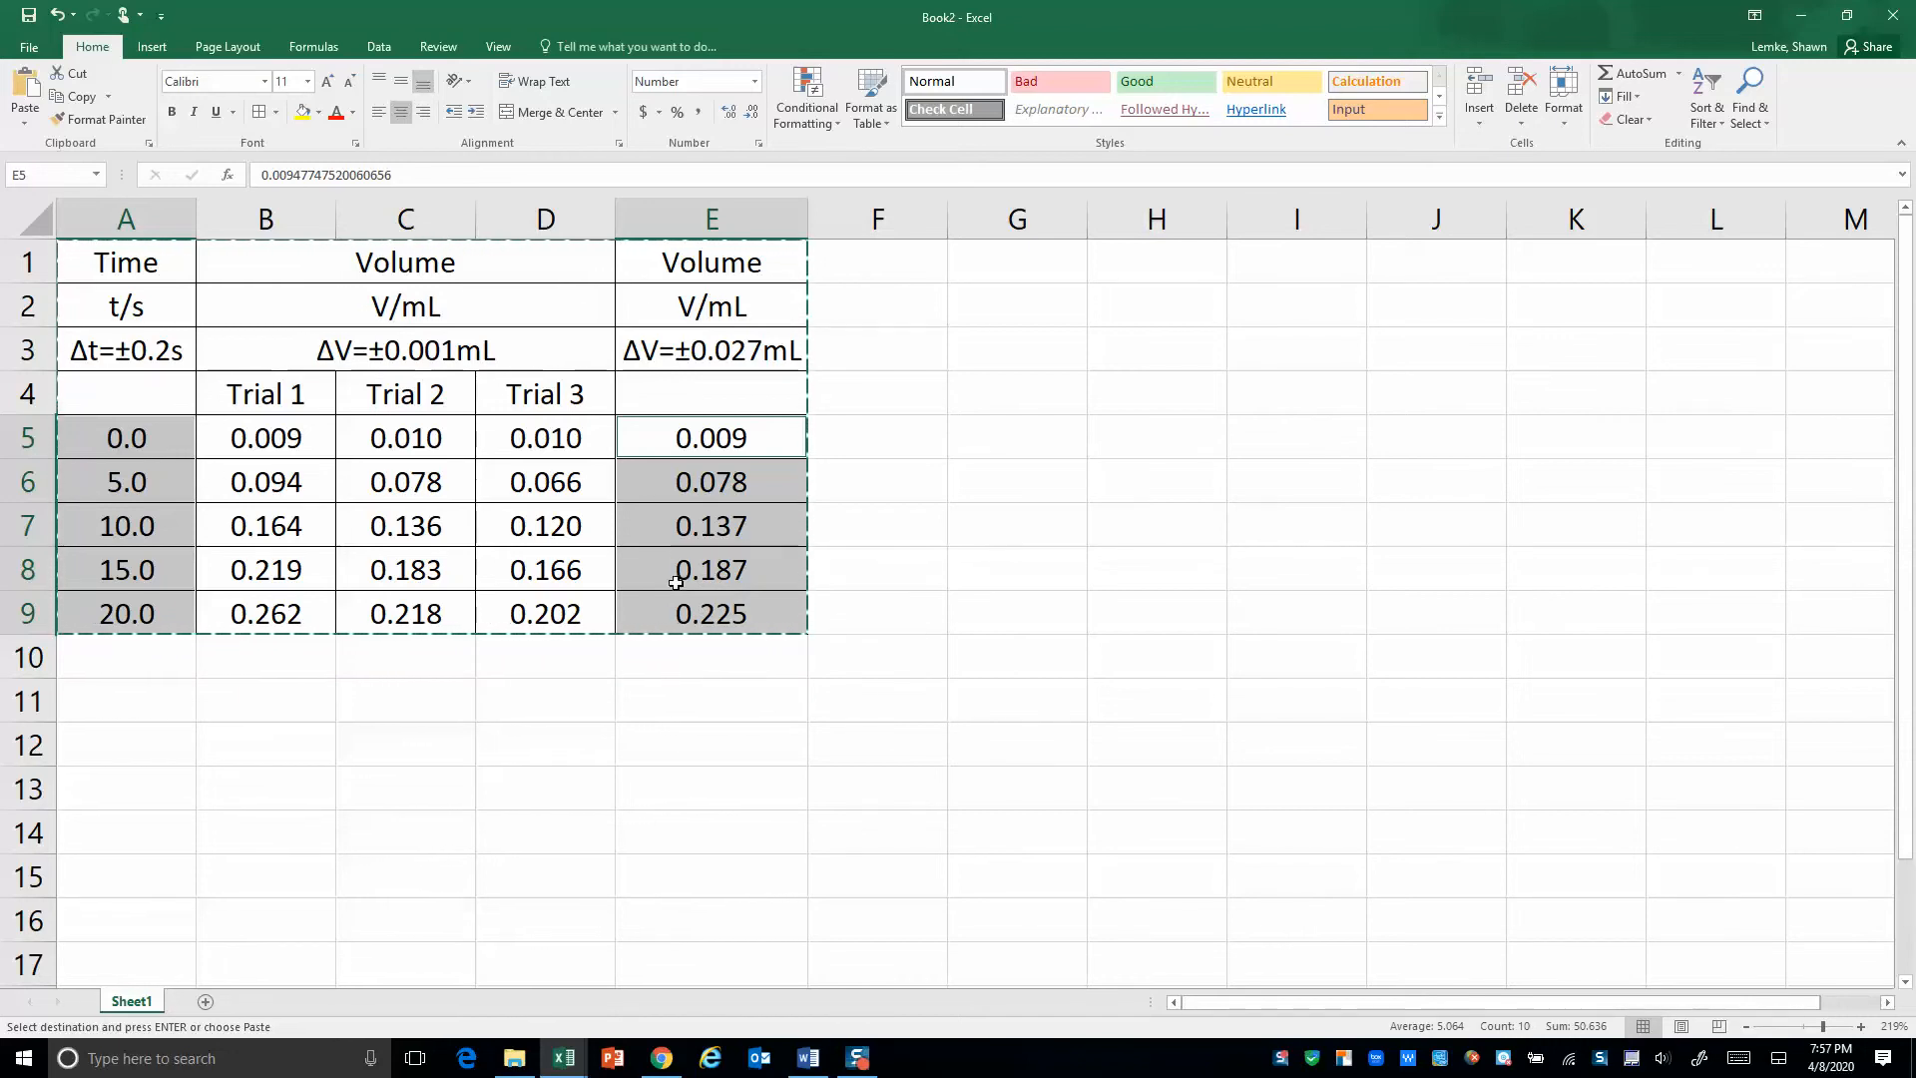
mouse_move(146, 443)
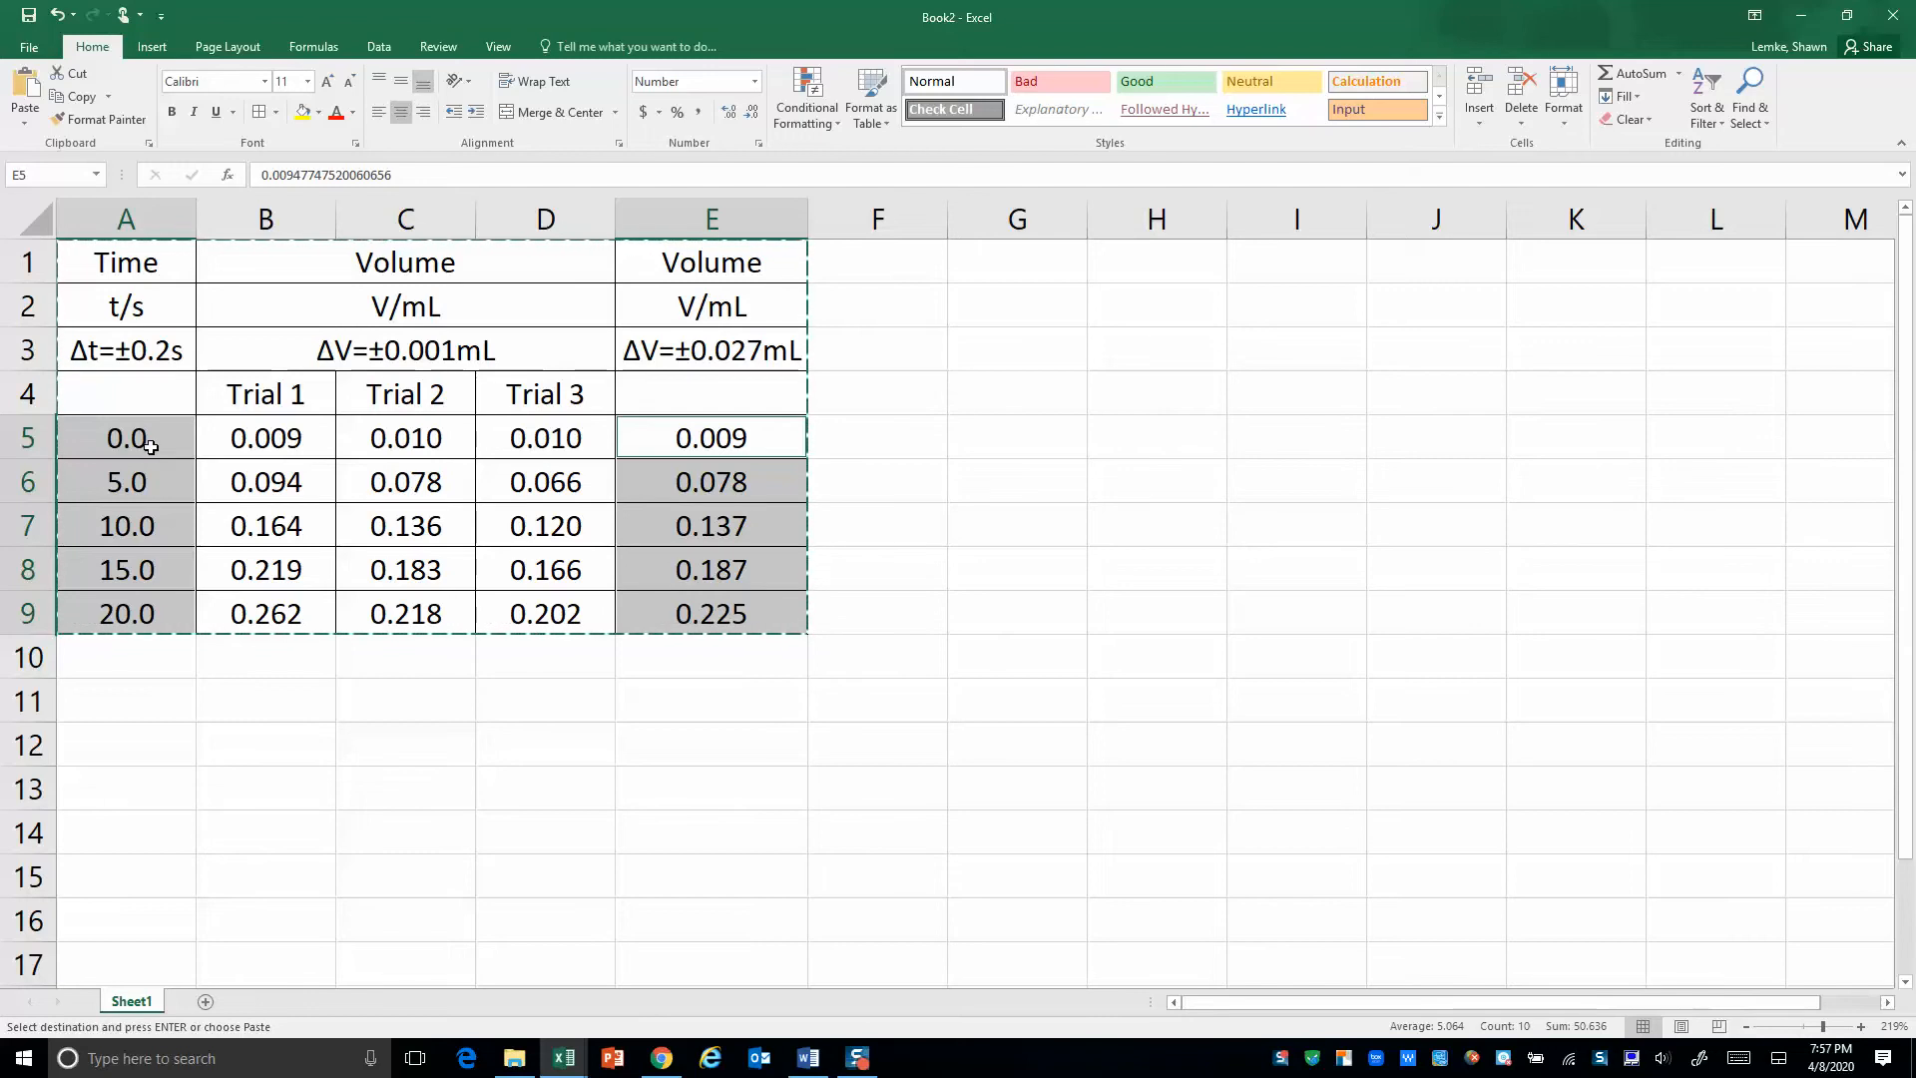
drag(126, 437, 126, 526)
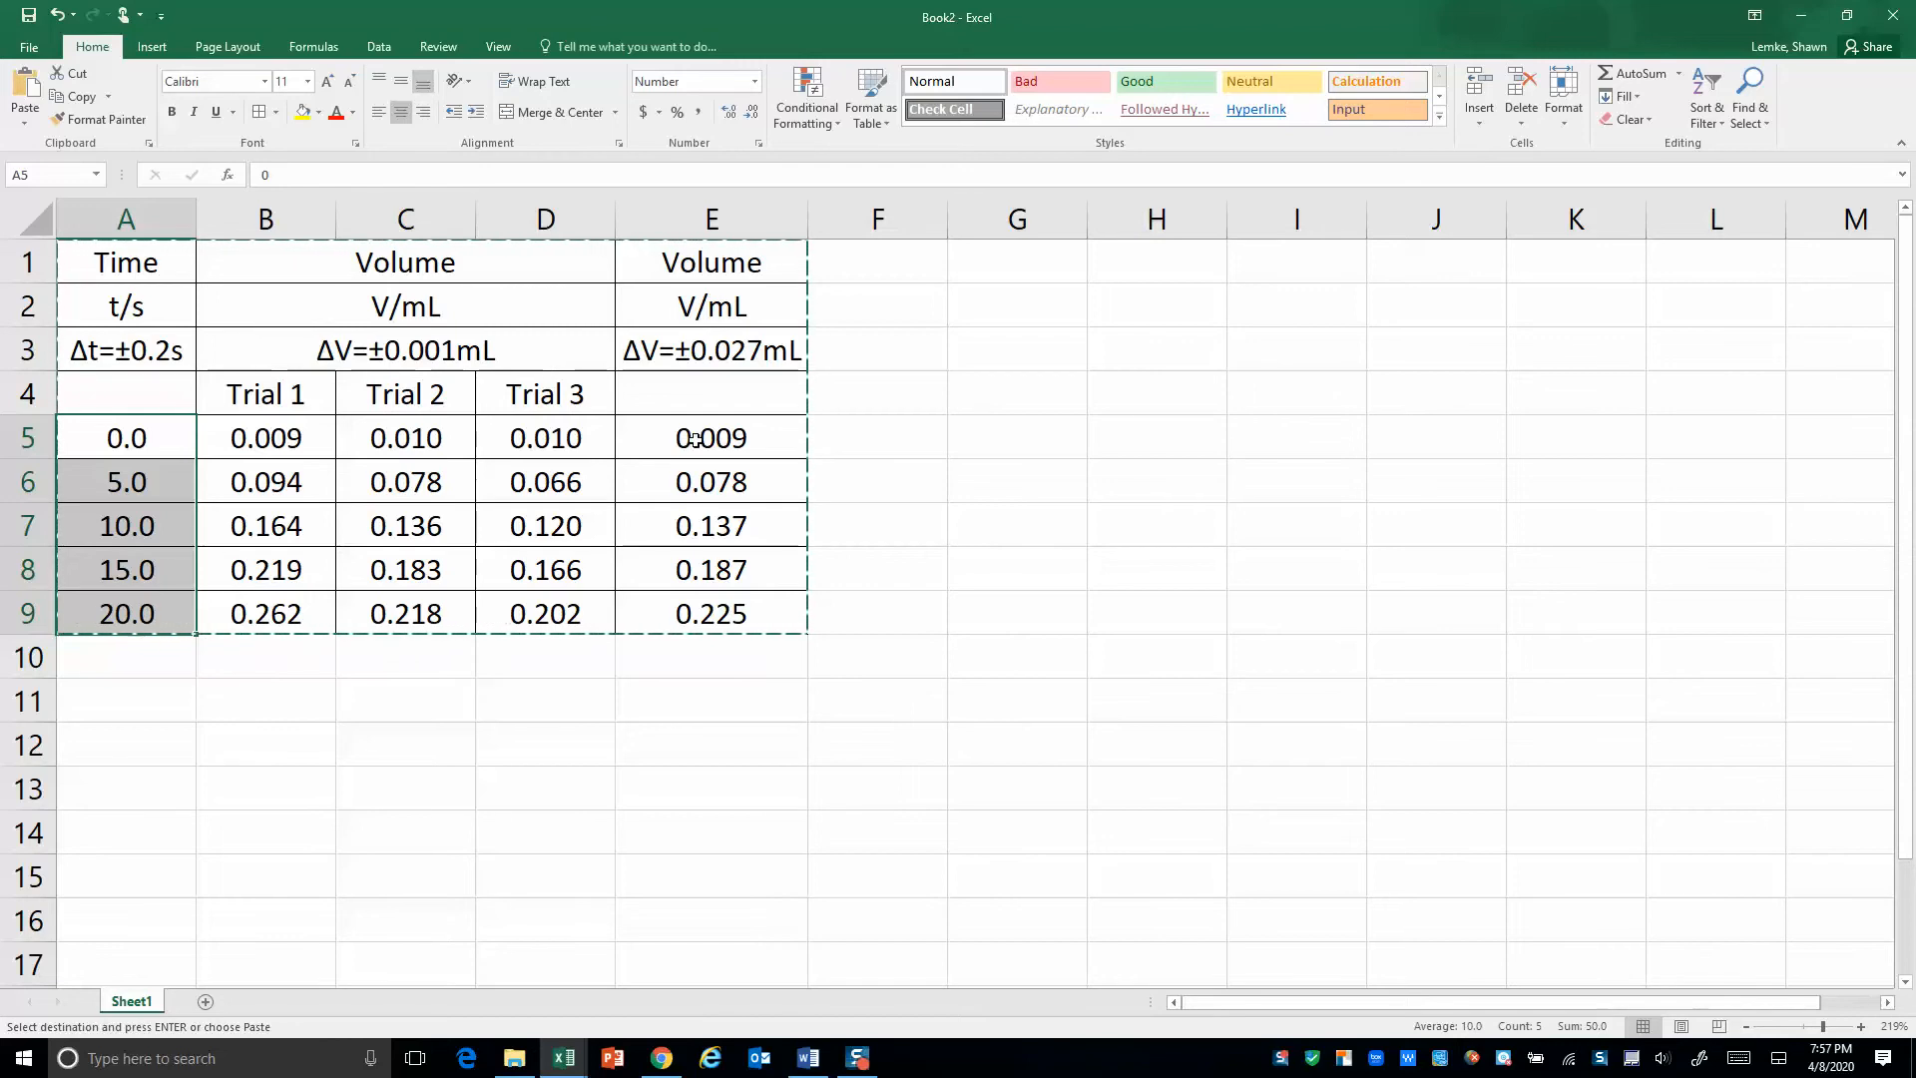
click(711, 437)
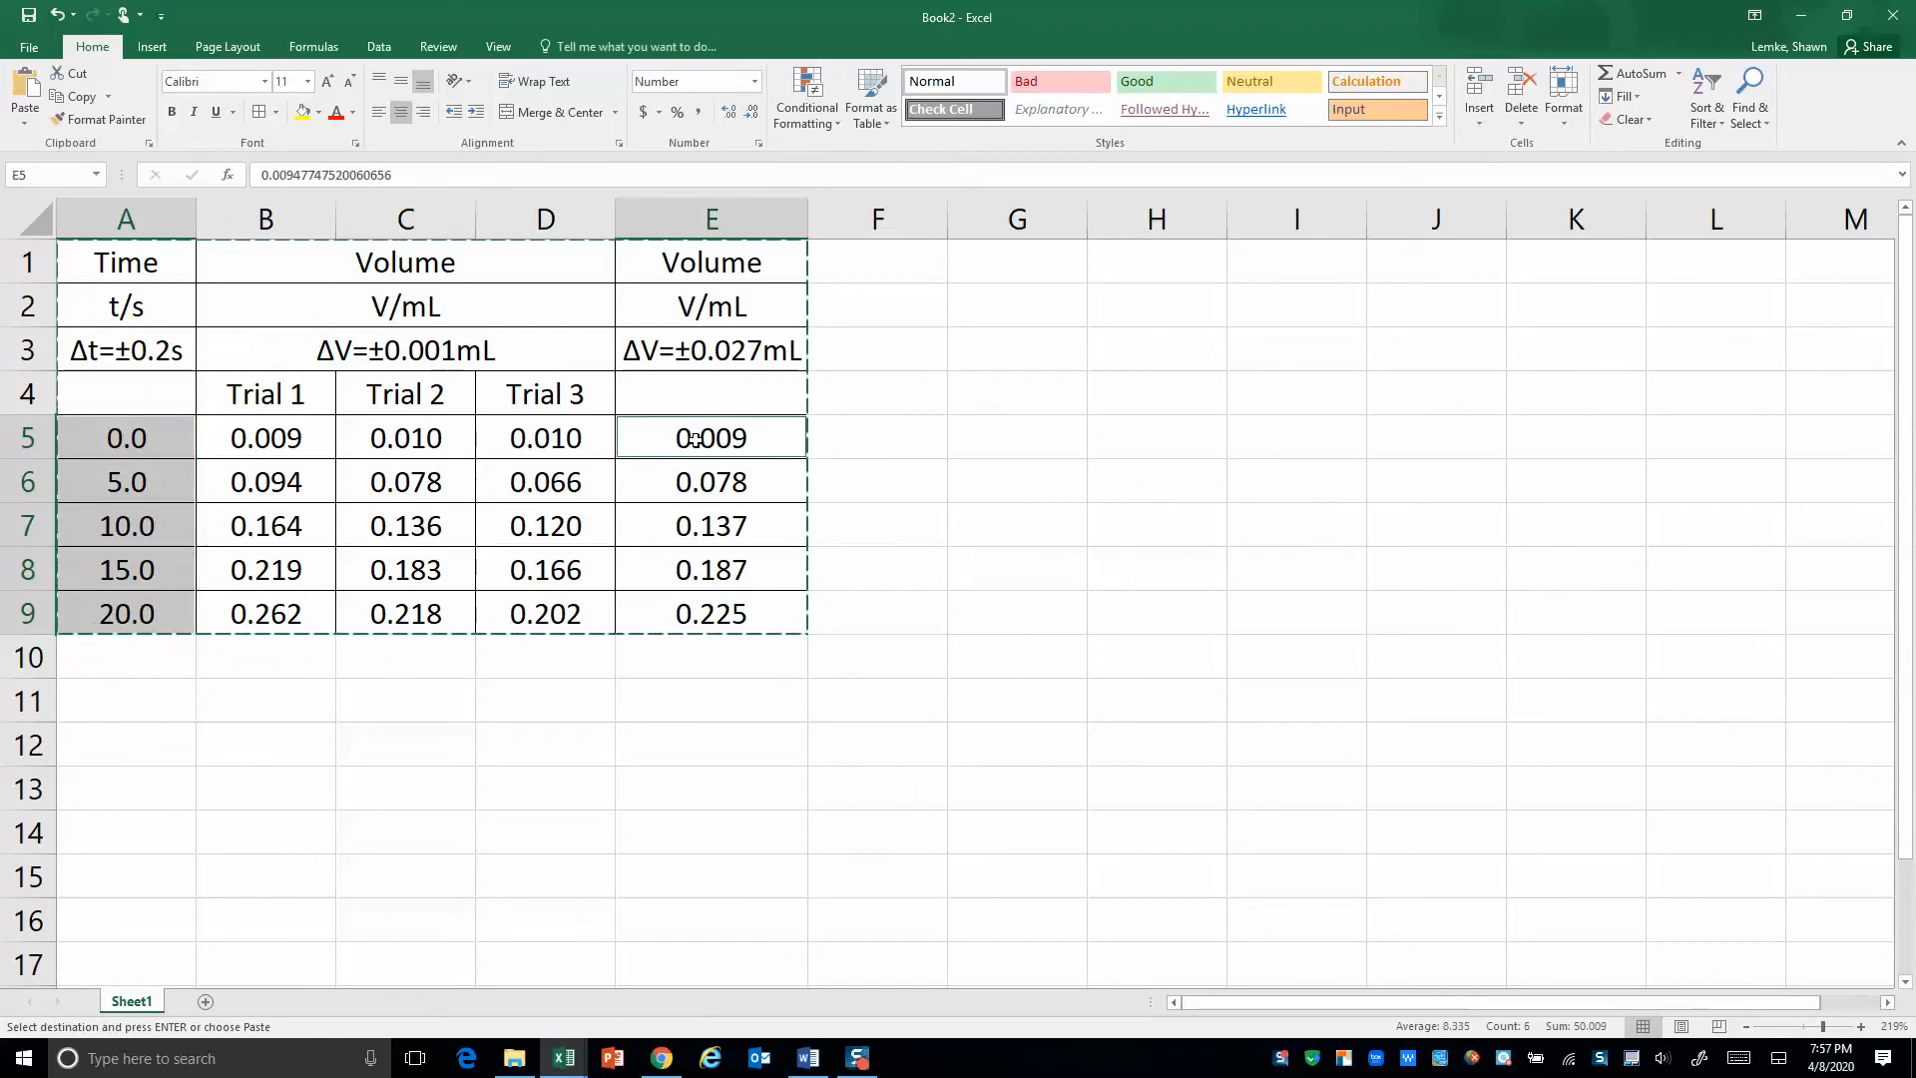
drag(710, 437, 709, 613)
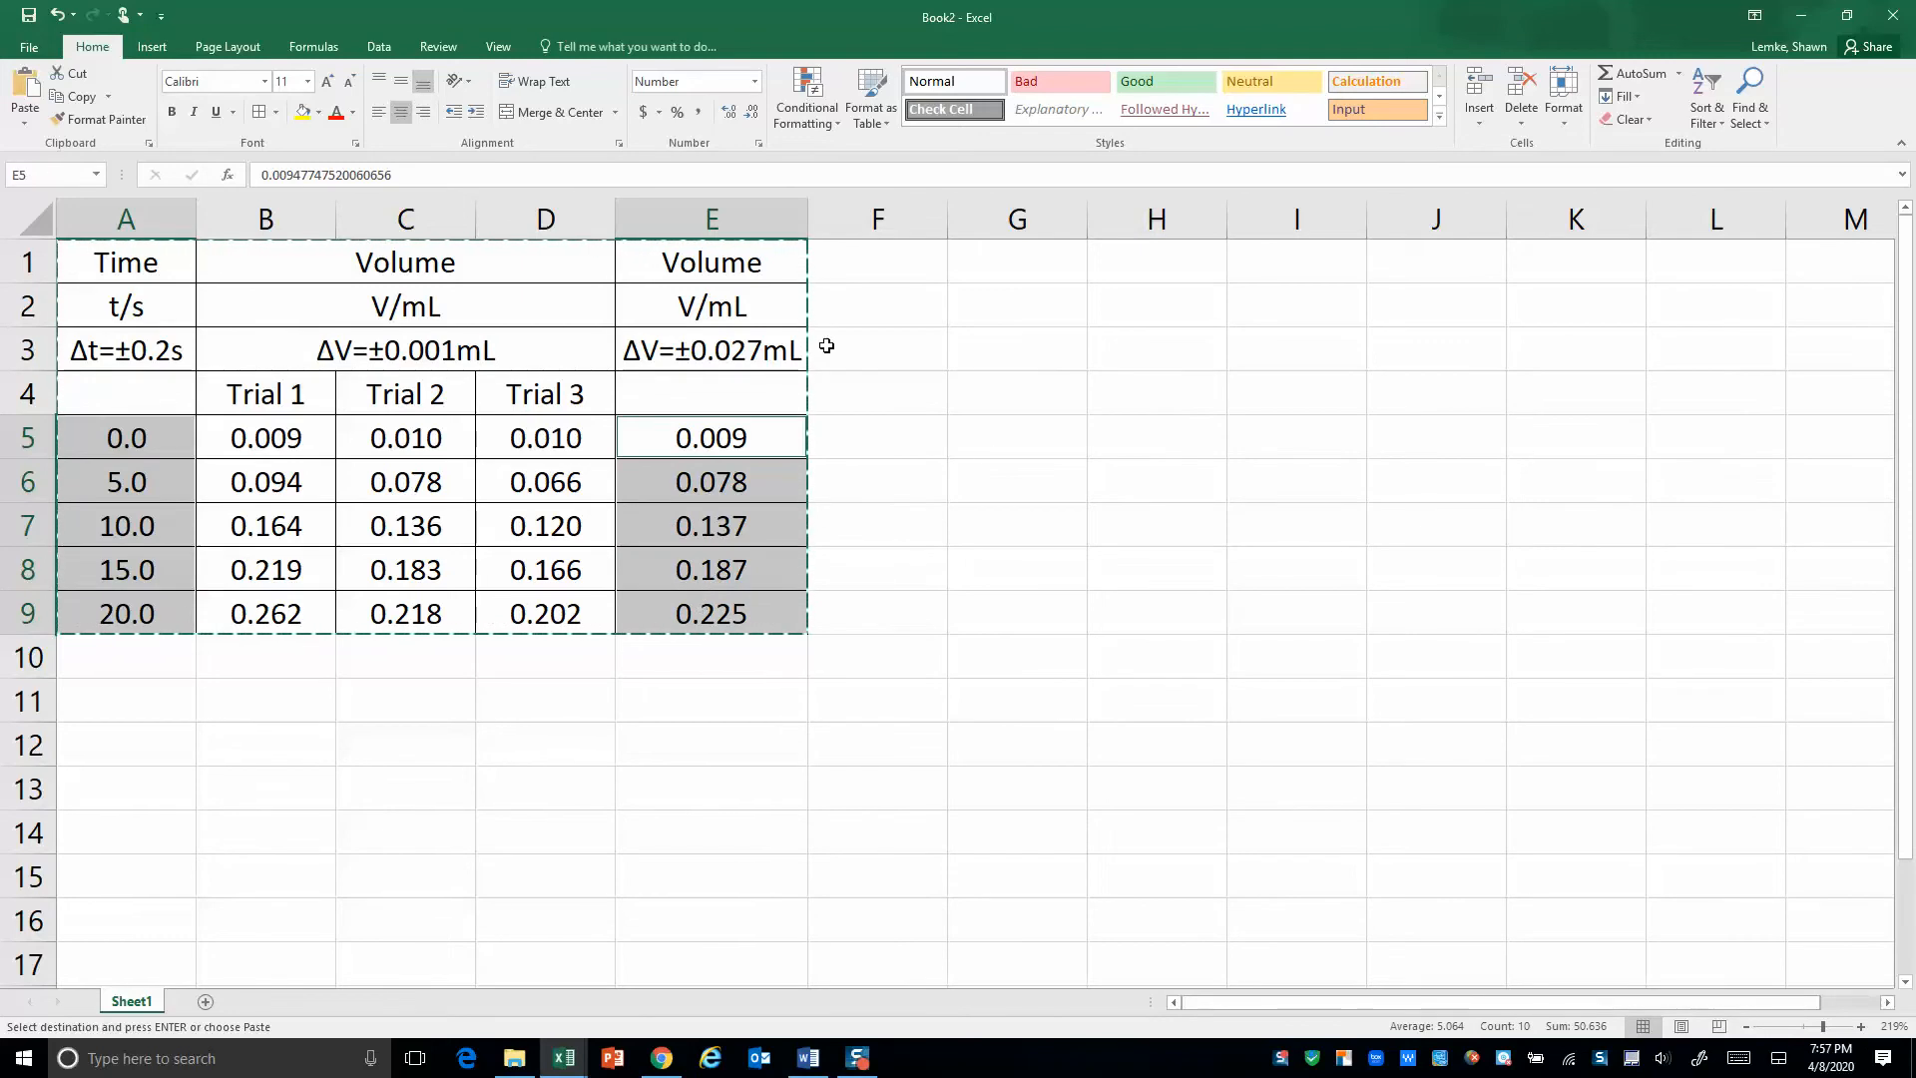
click(151, 47)
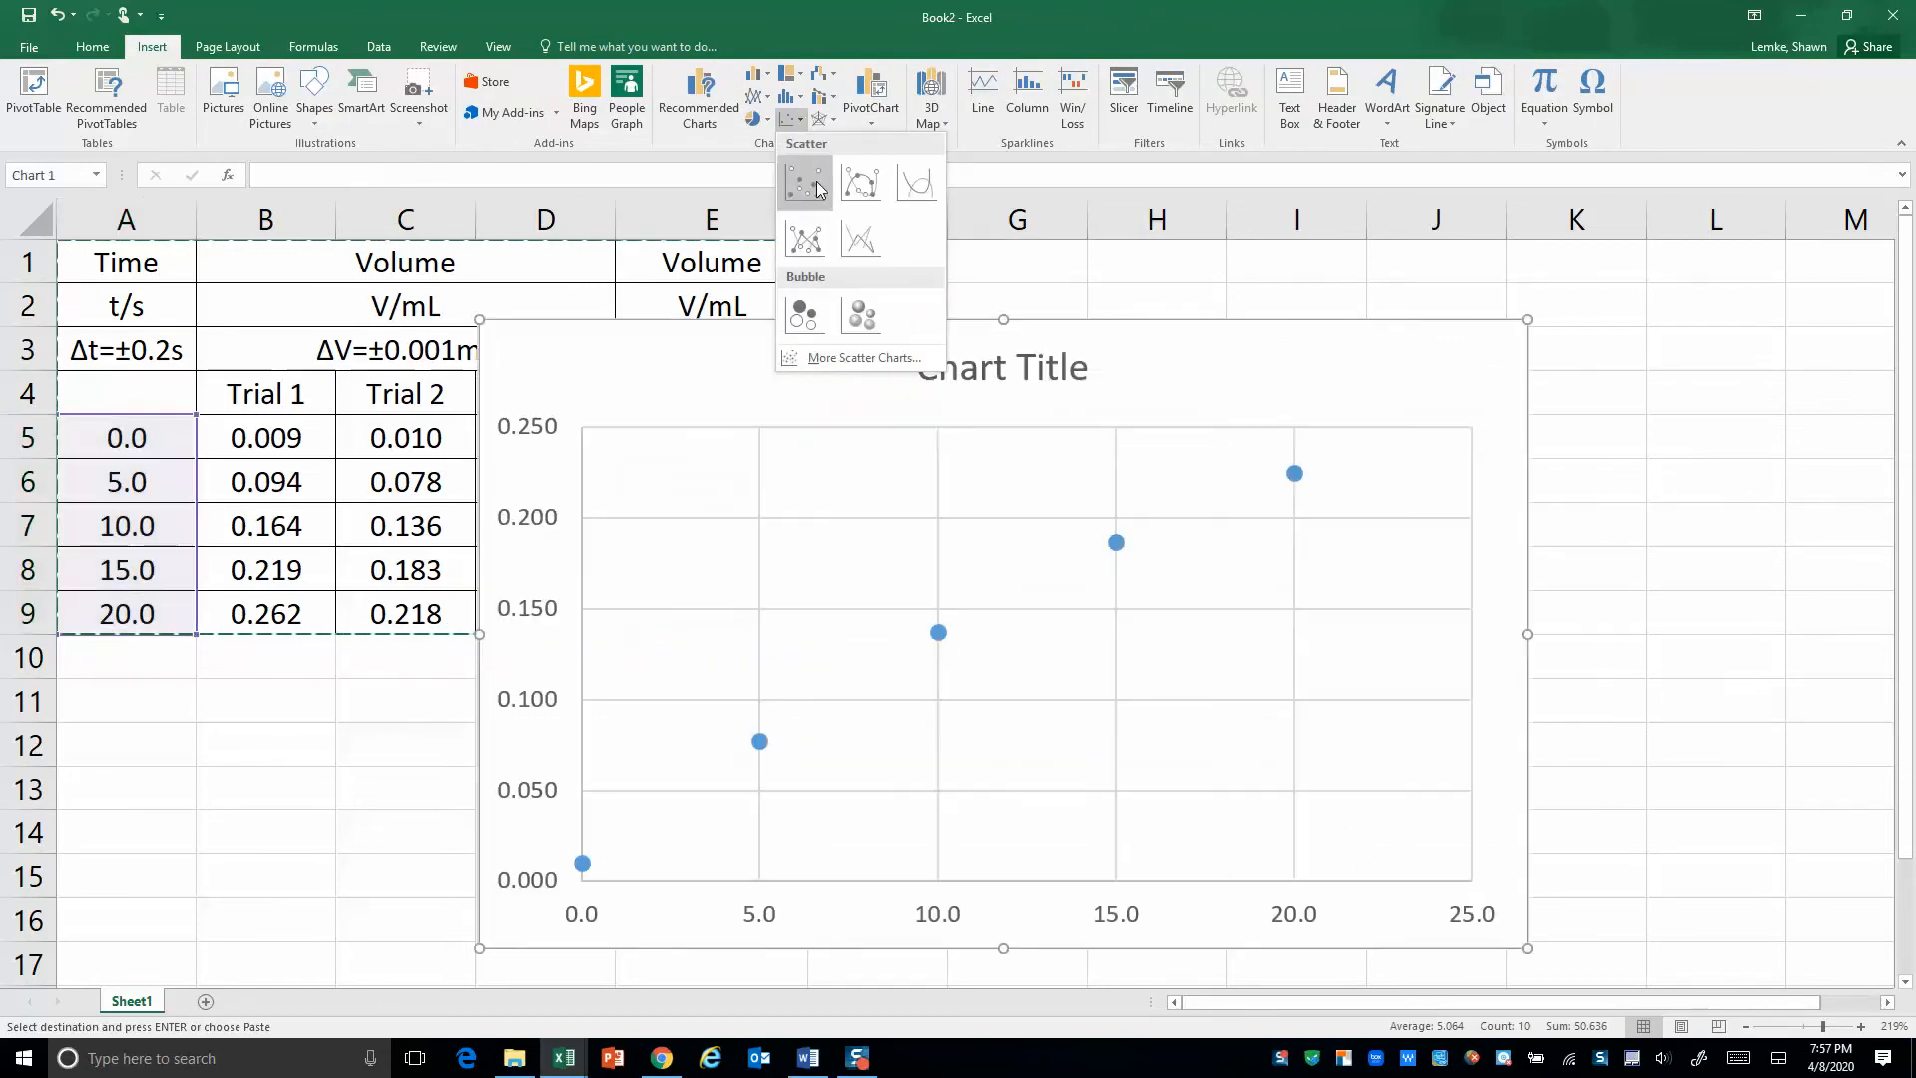
click(804, 183)
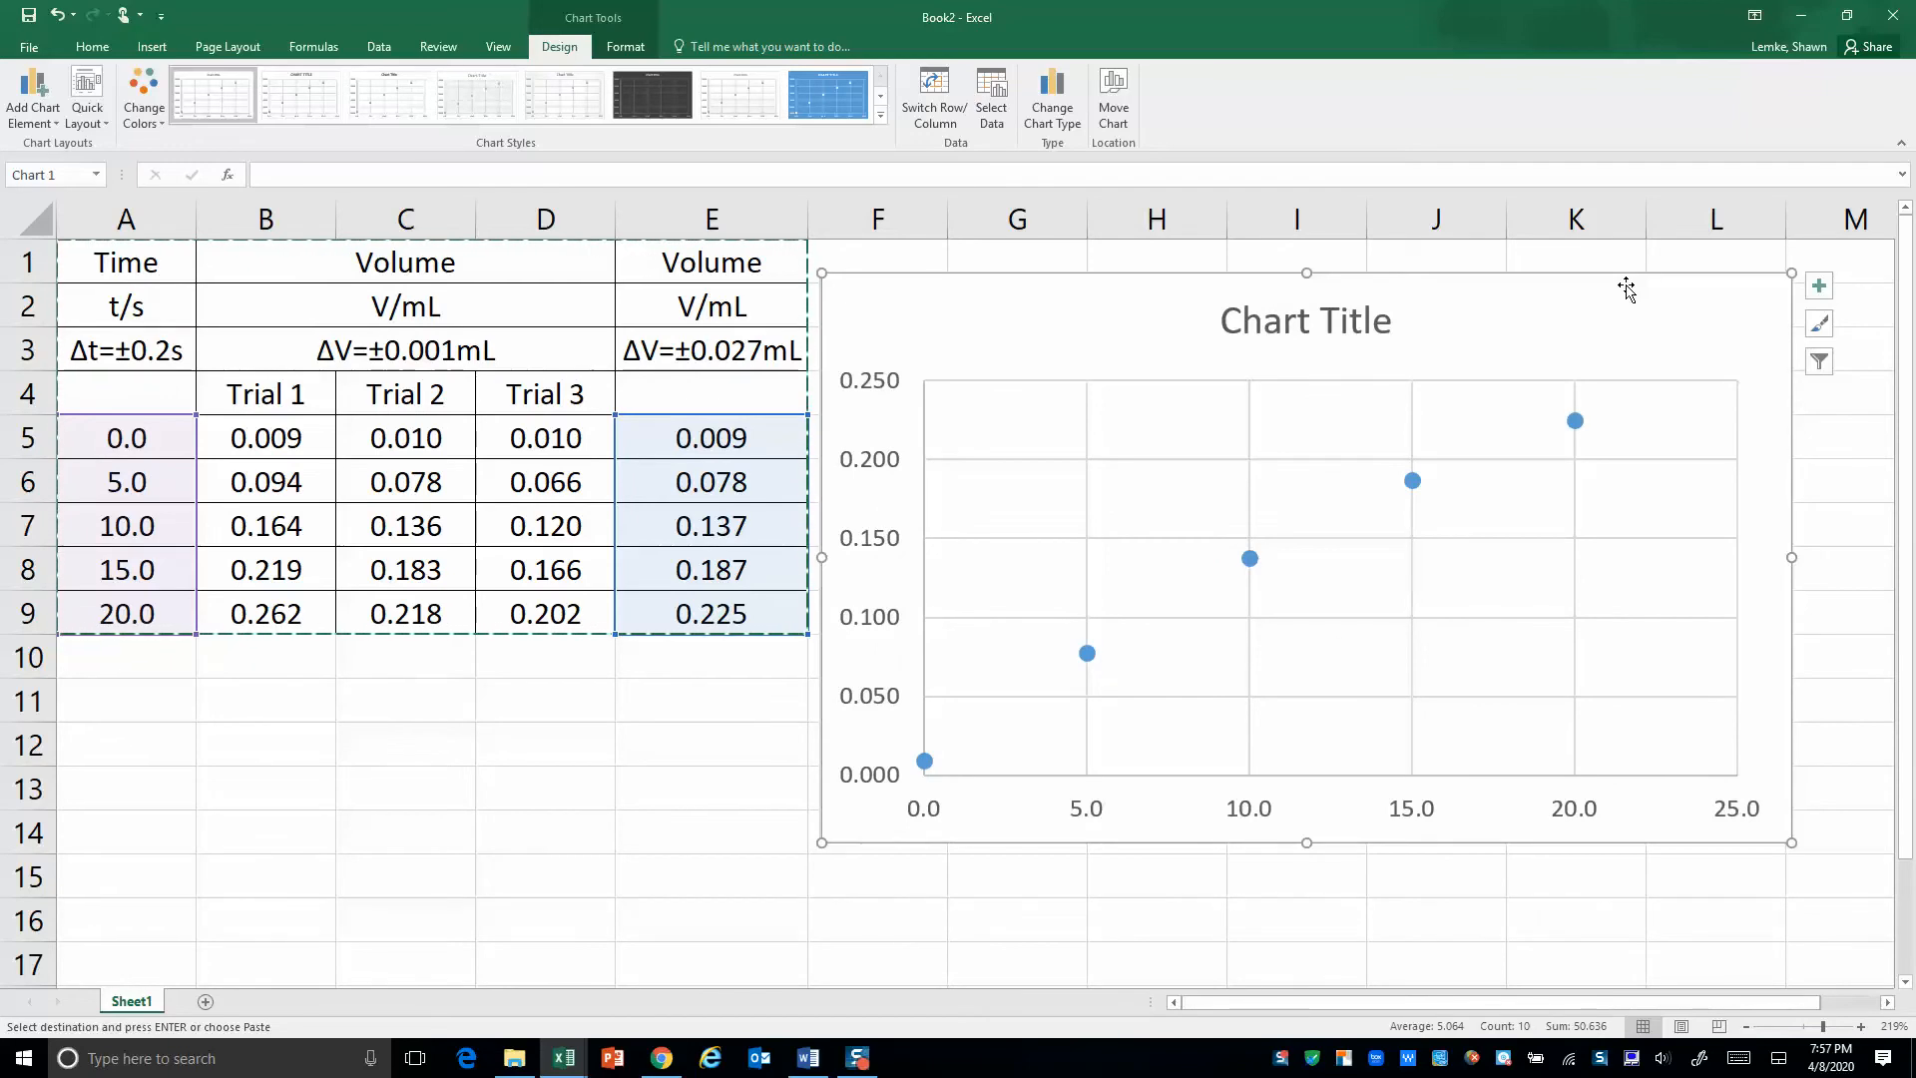
click(1304, 320)
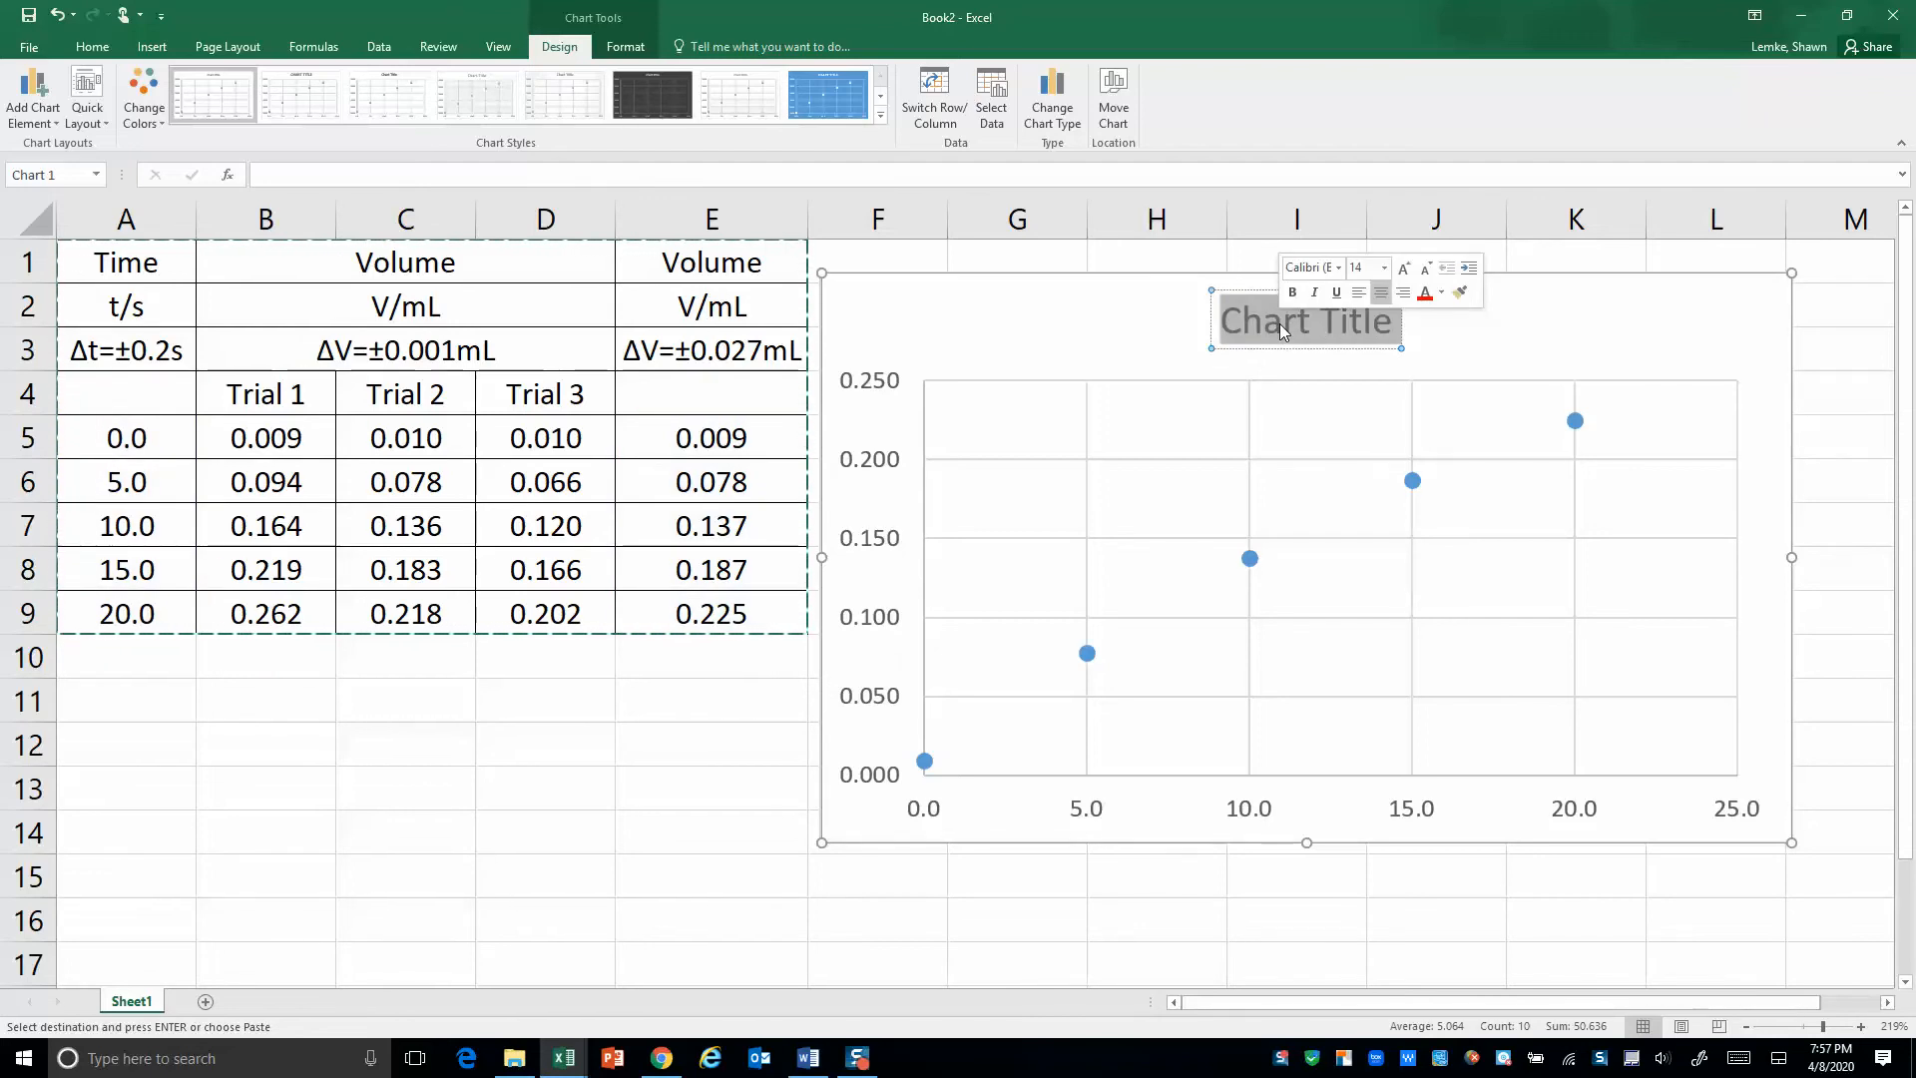
text(Volume vs)
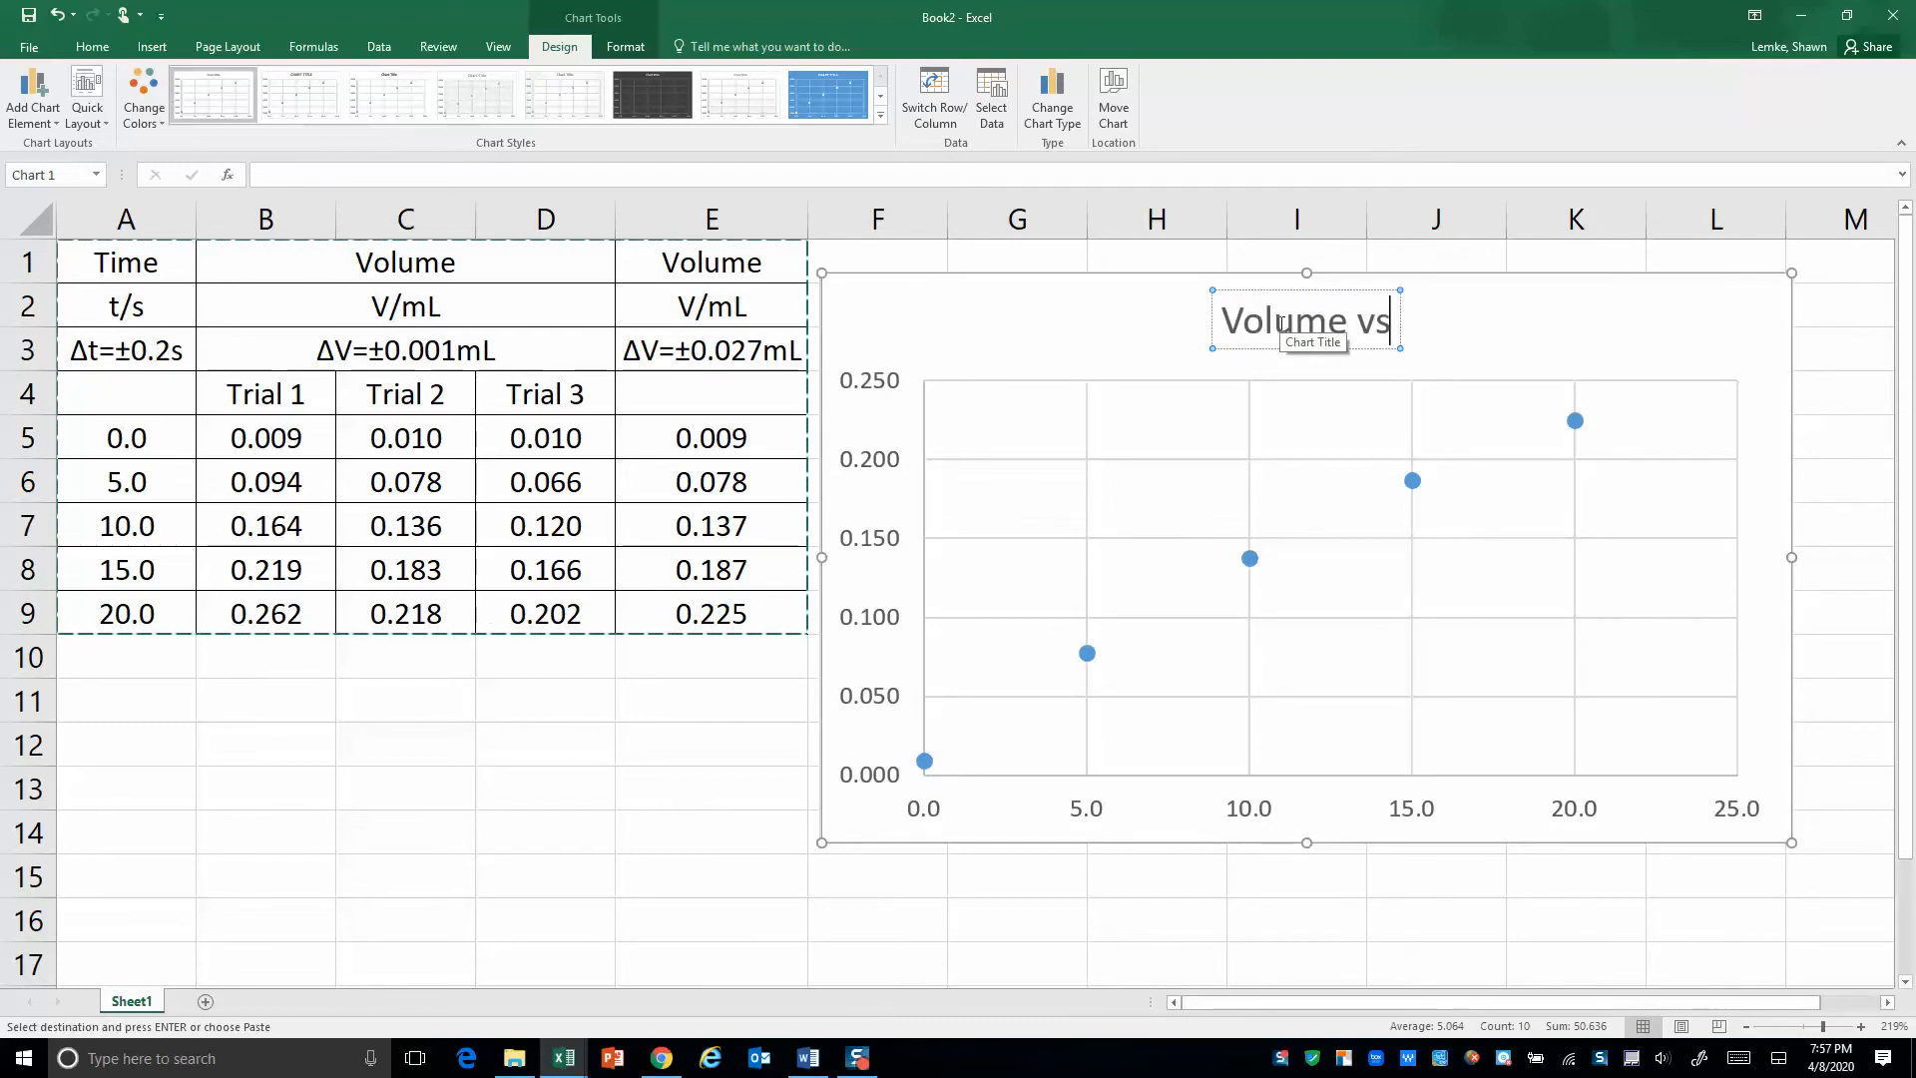
text(Time)
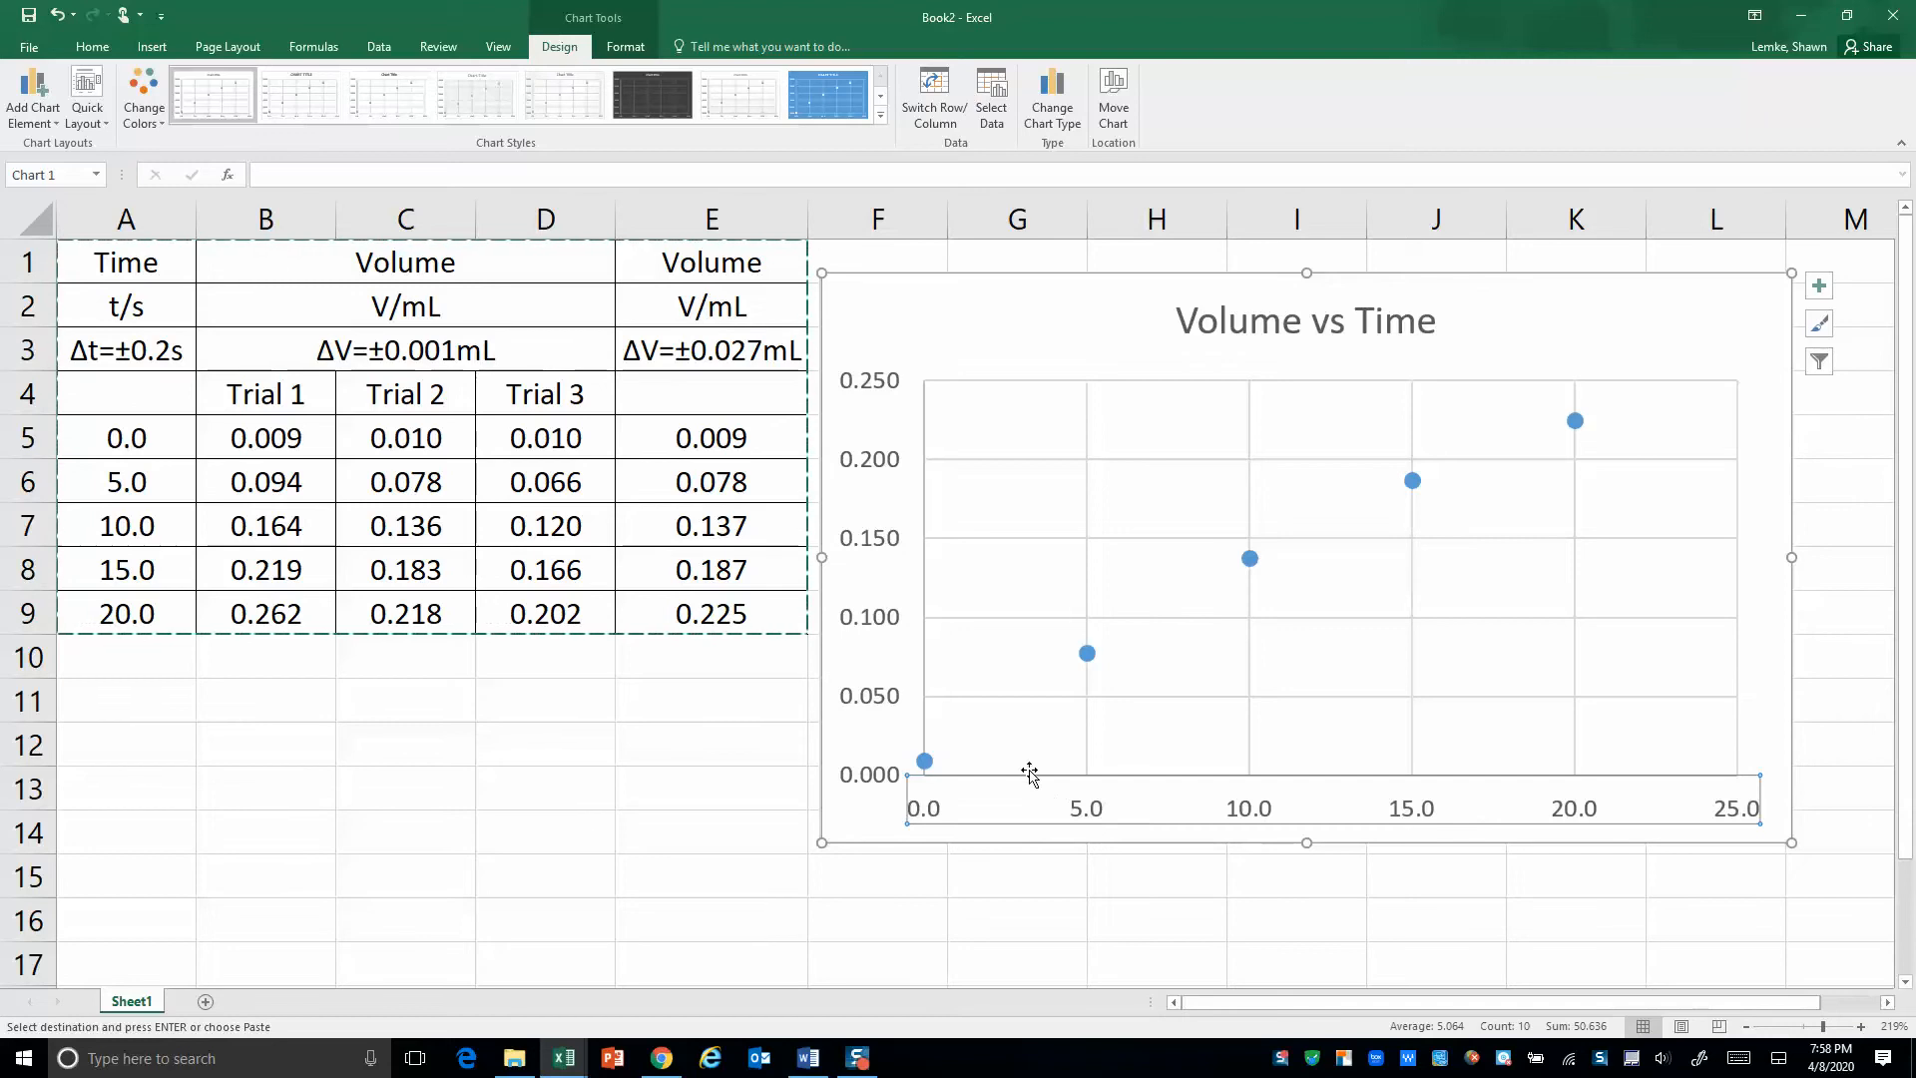
mouse_move(853, 350)
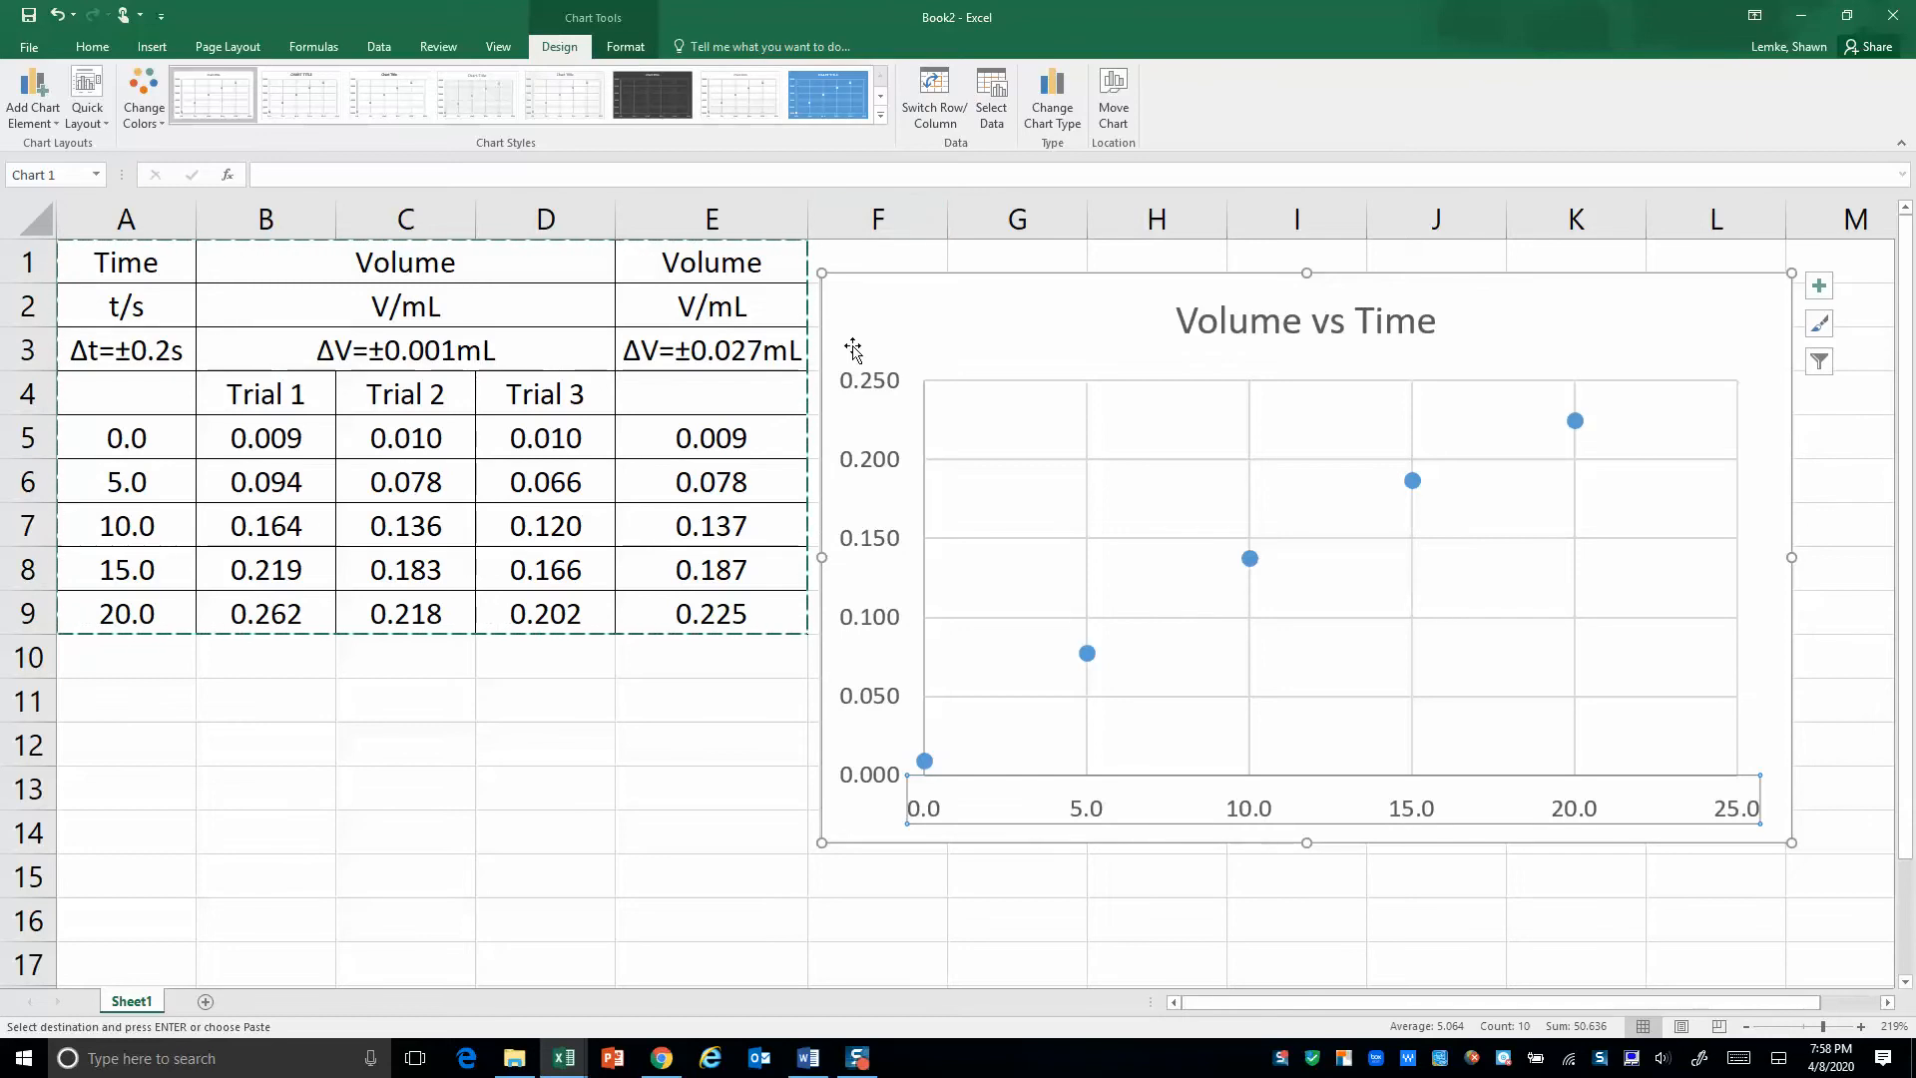
Add a primary horizontal axis title reading 'Time/s' to the chart
click(624, 46)
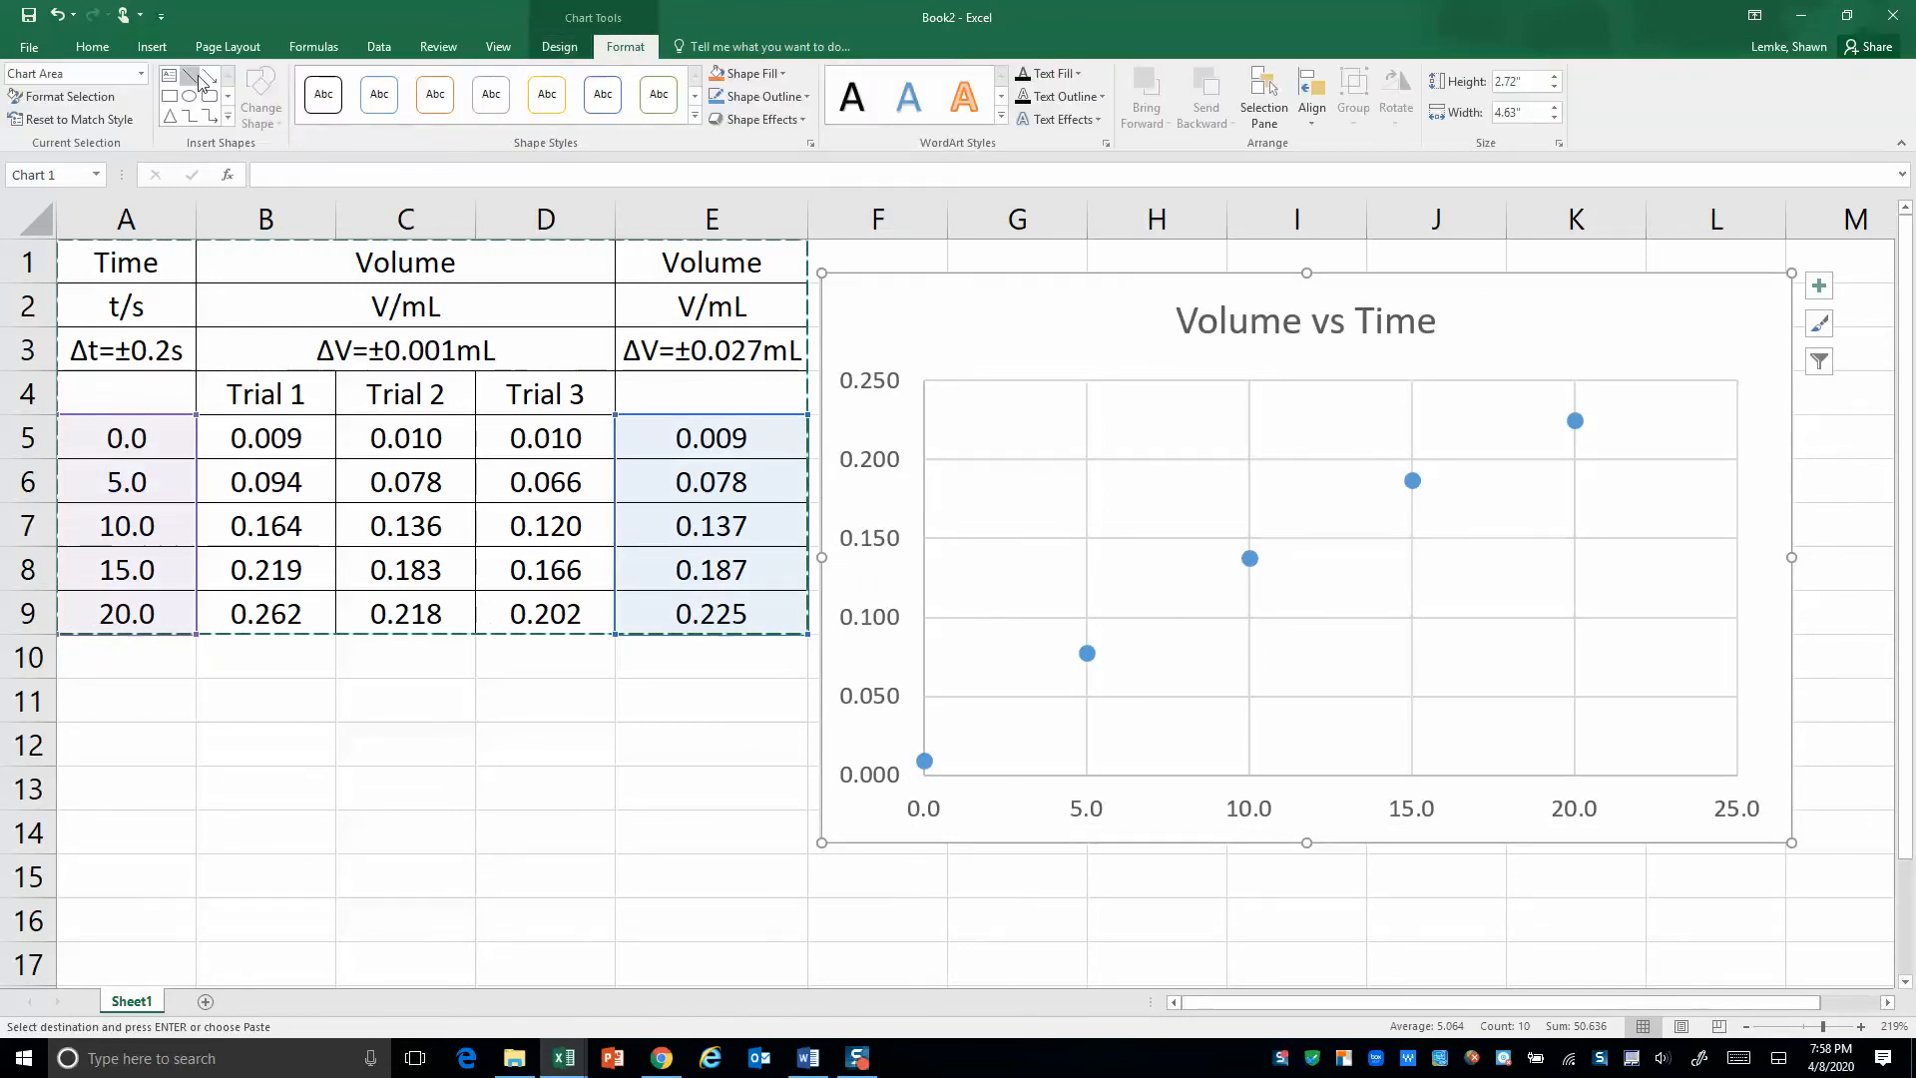
click(559, 47)
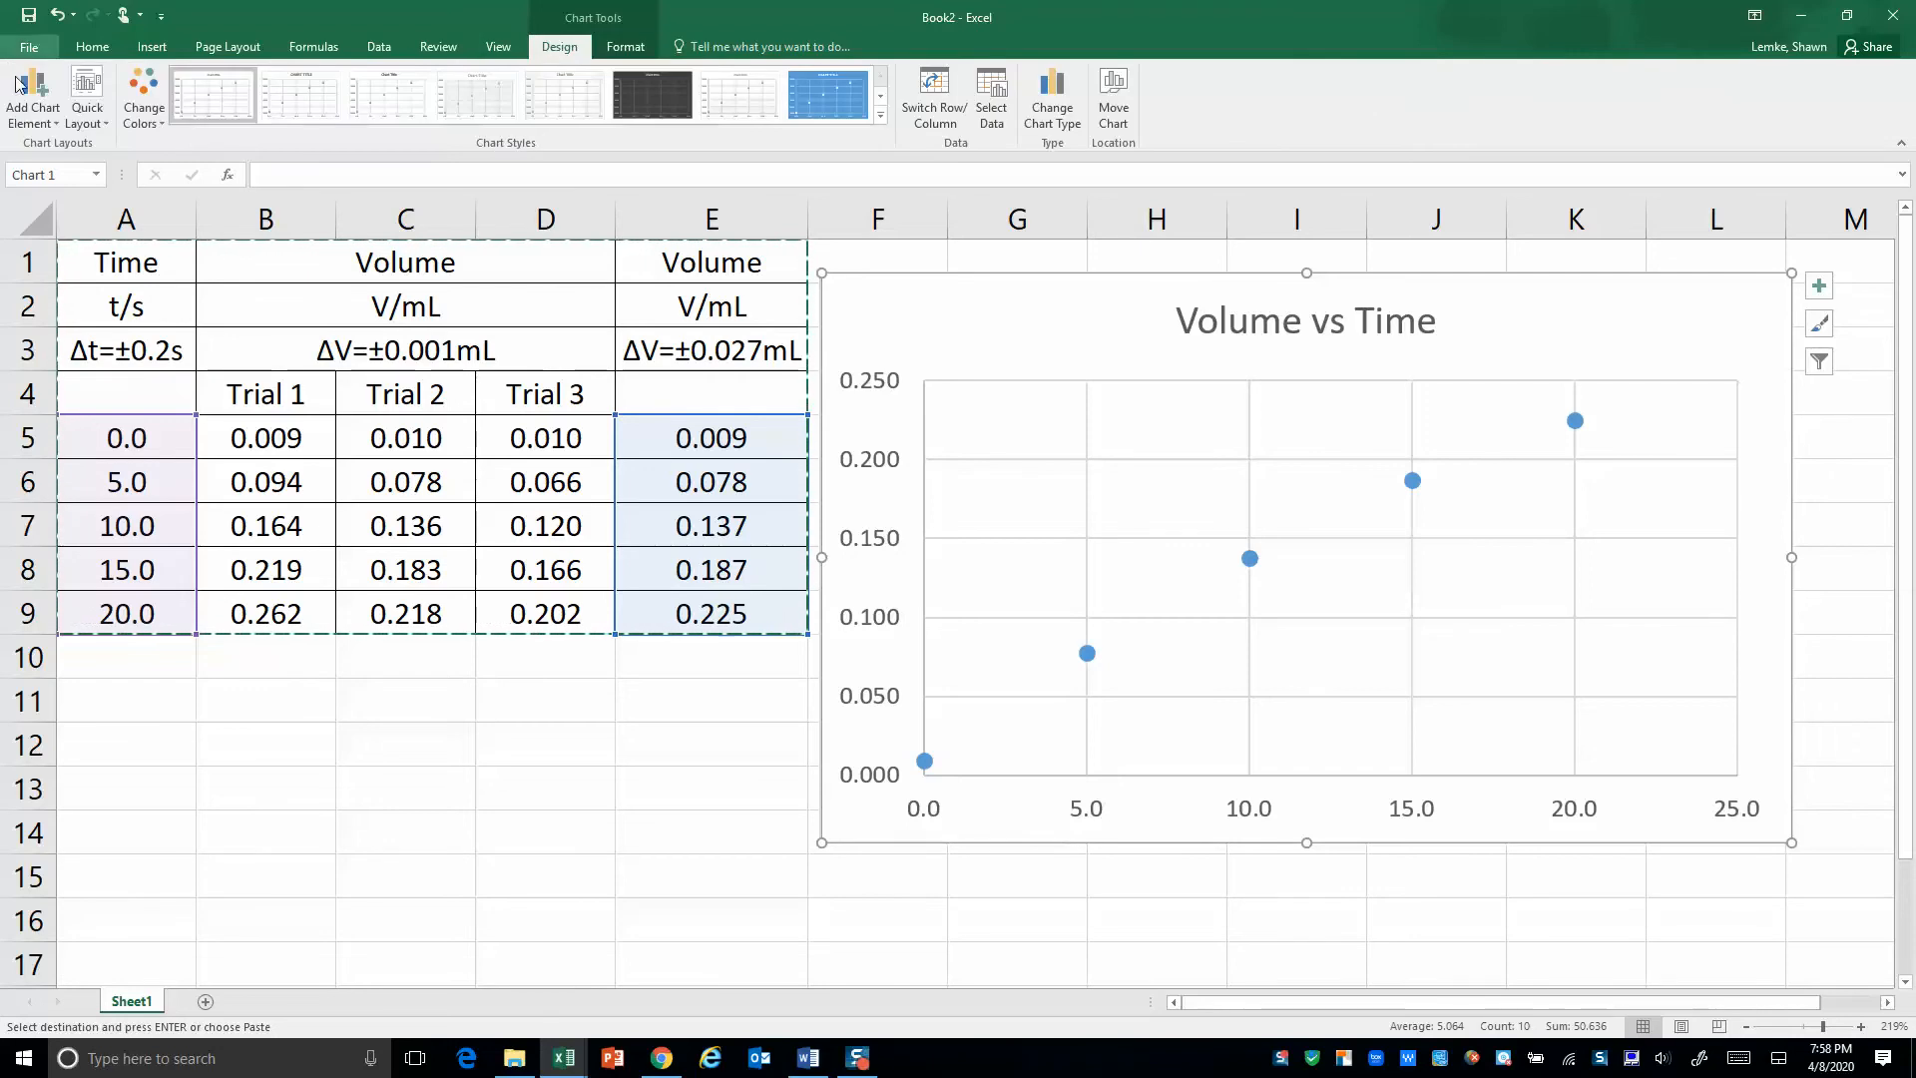
click(32, 97)
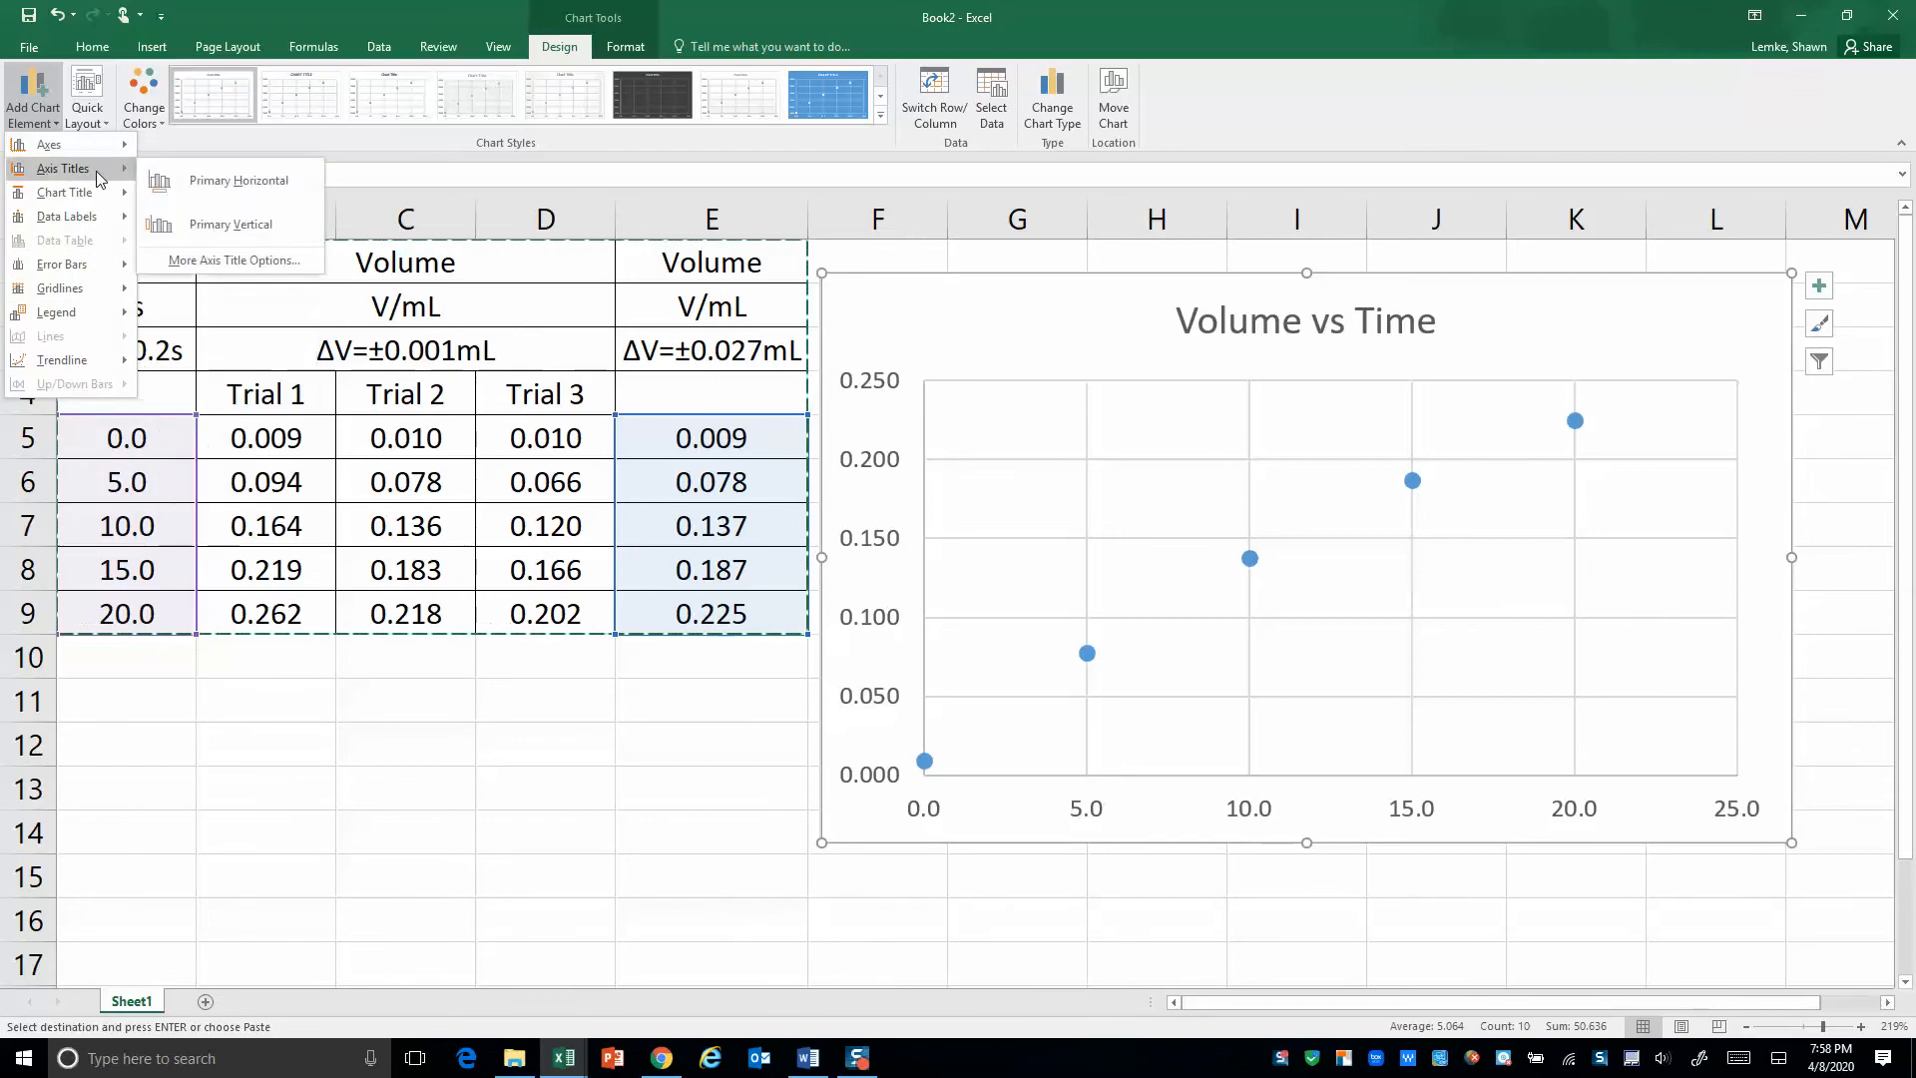
click(238, 179)
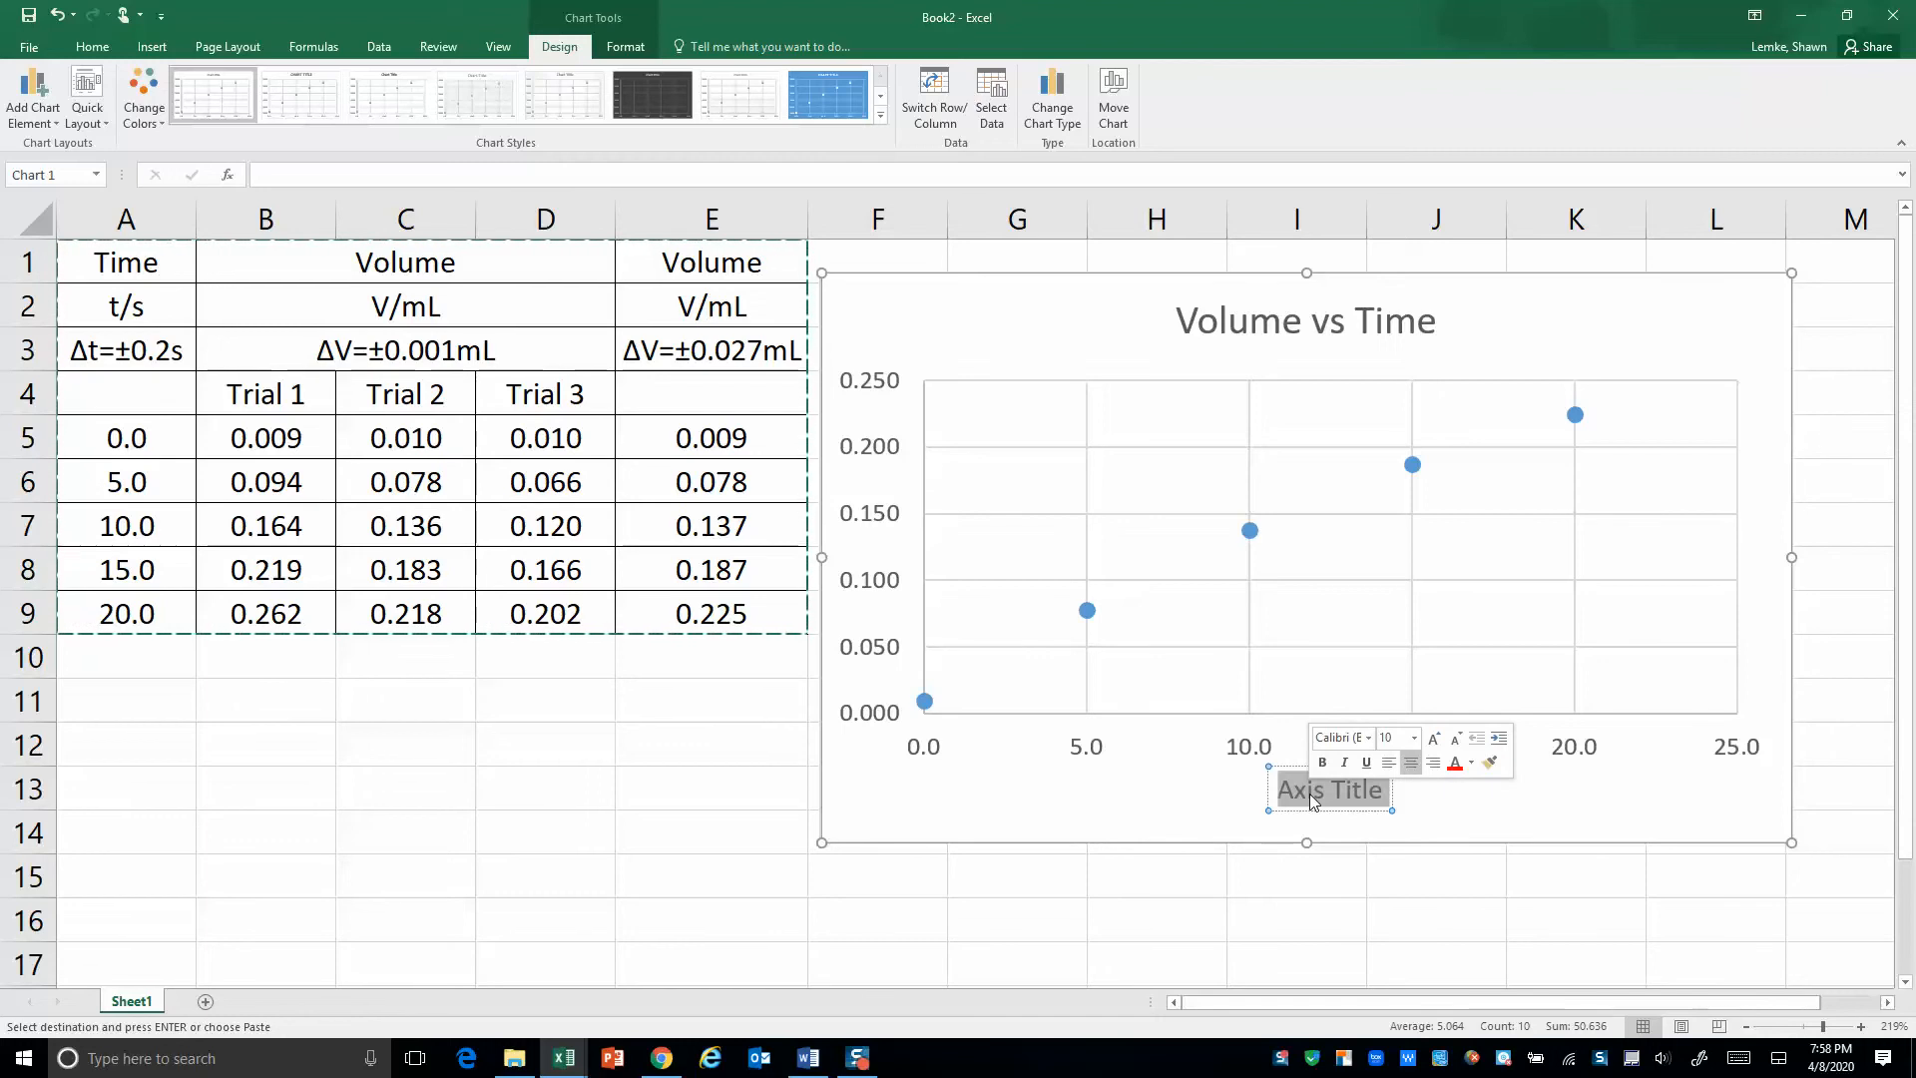
text(Time)
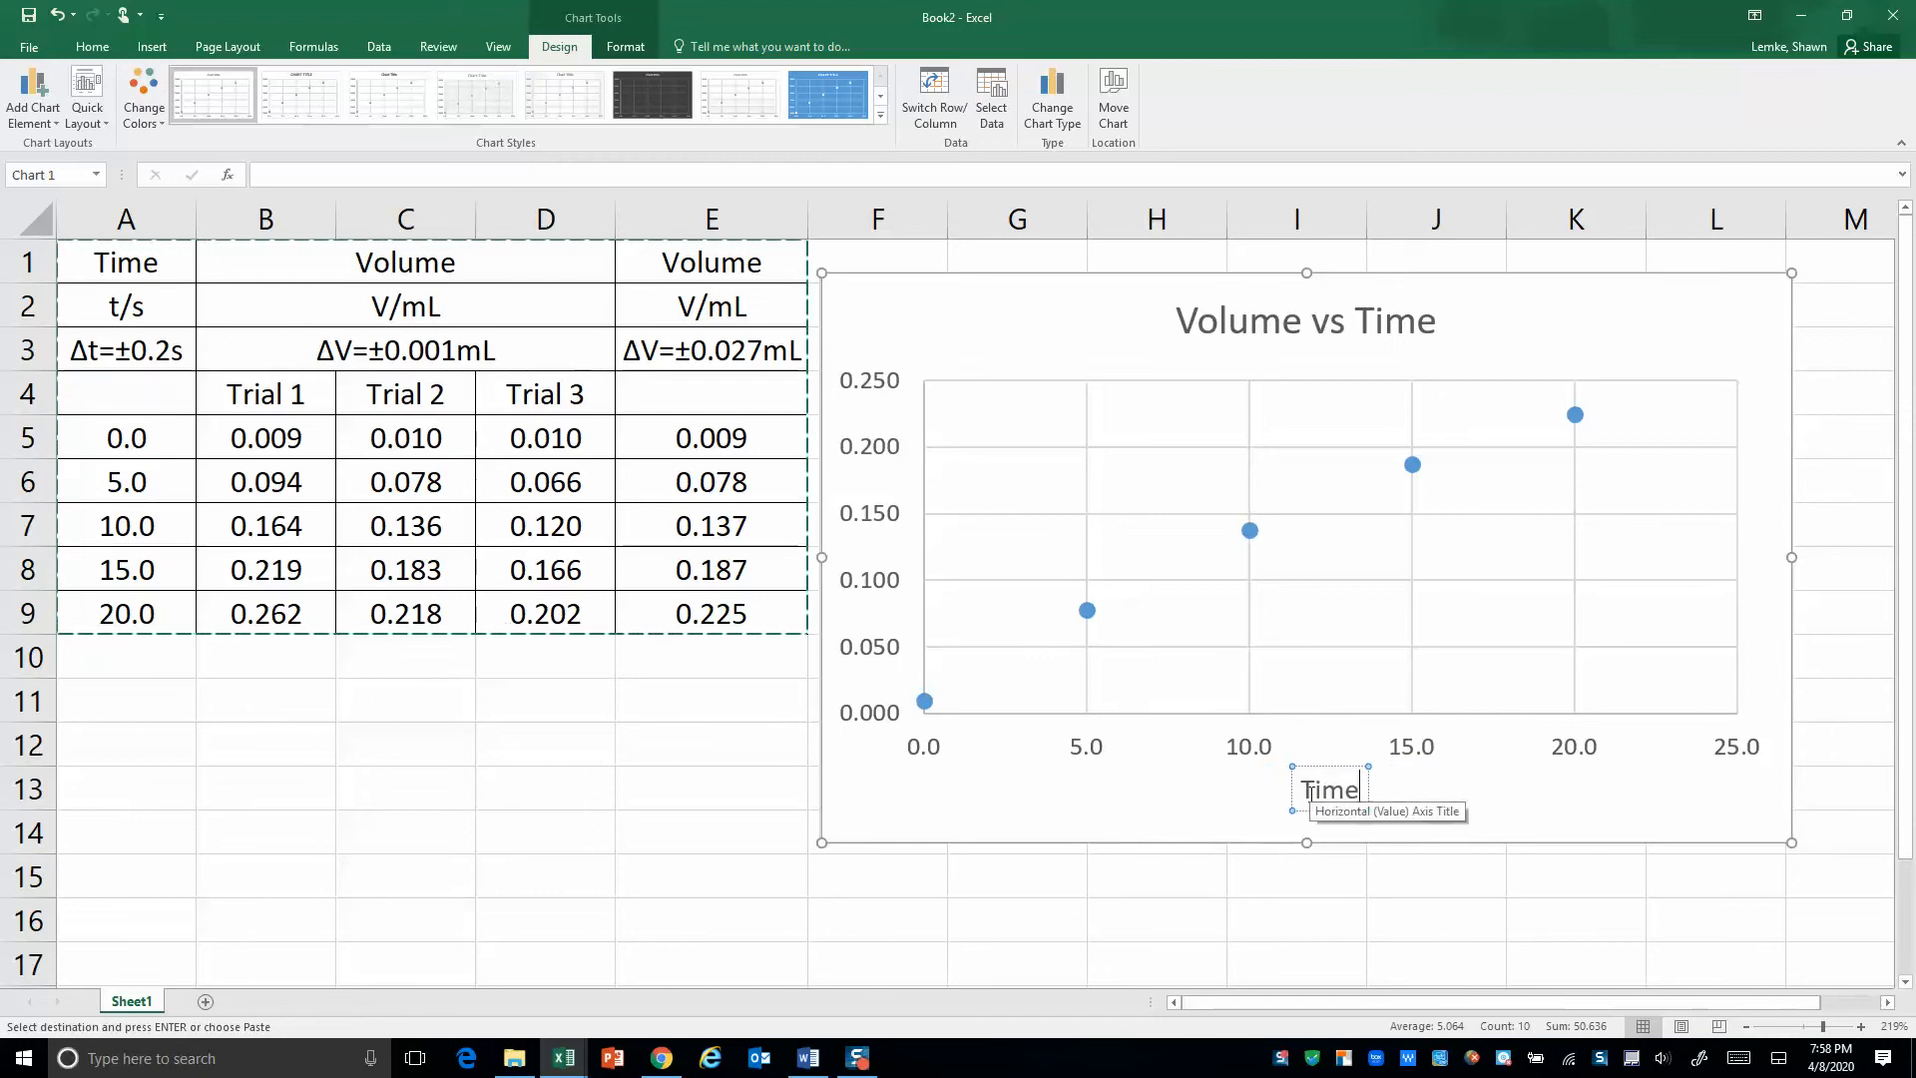
text(/s)
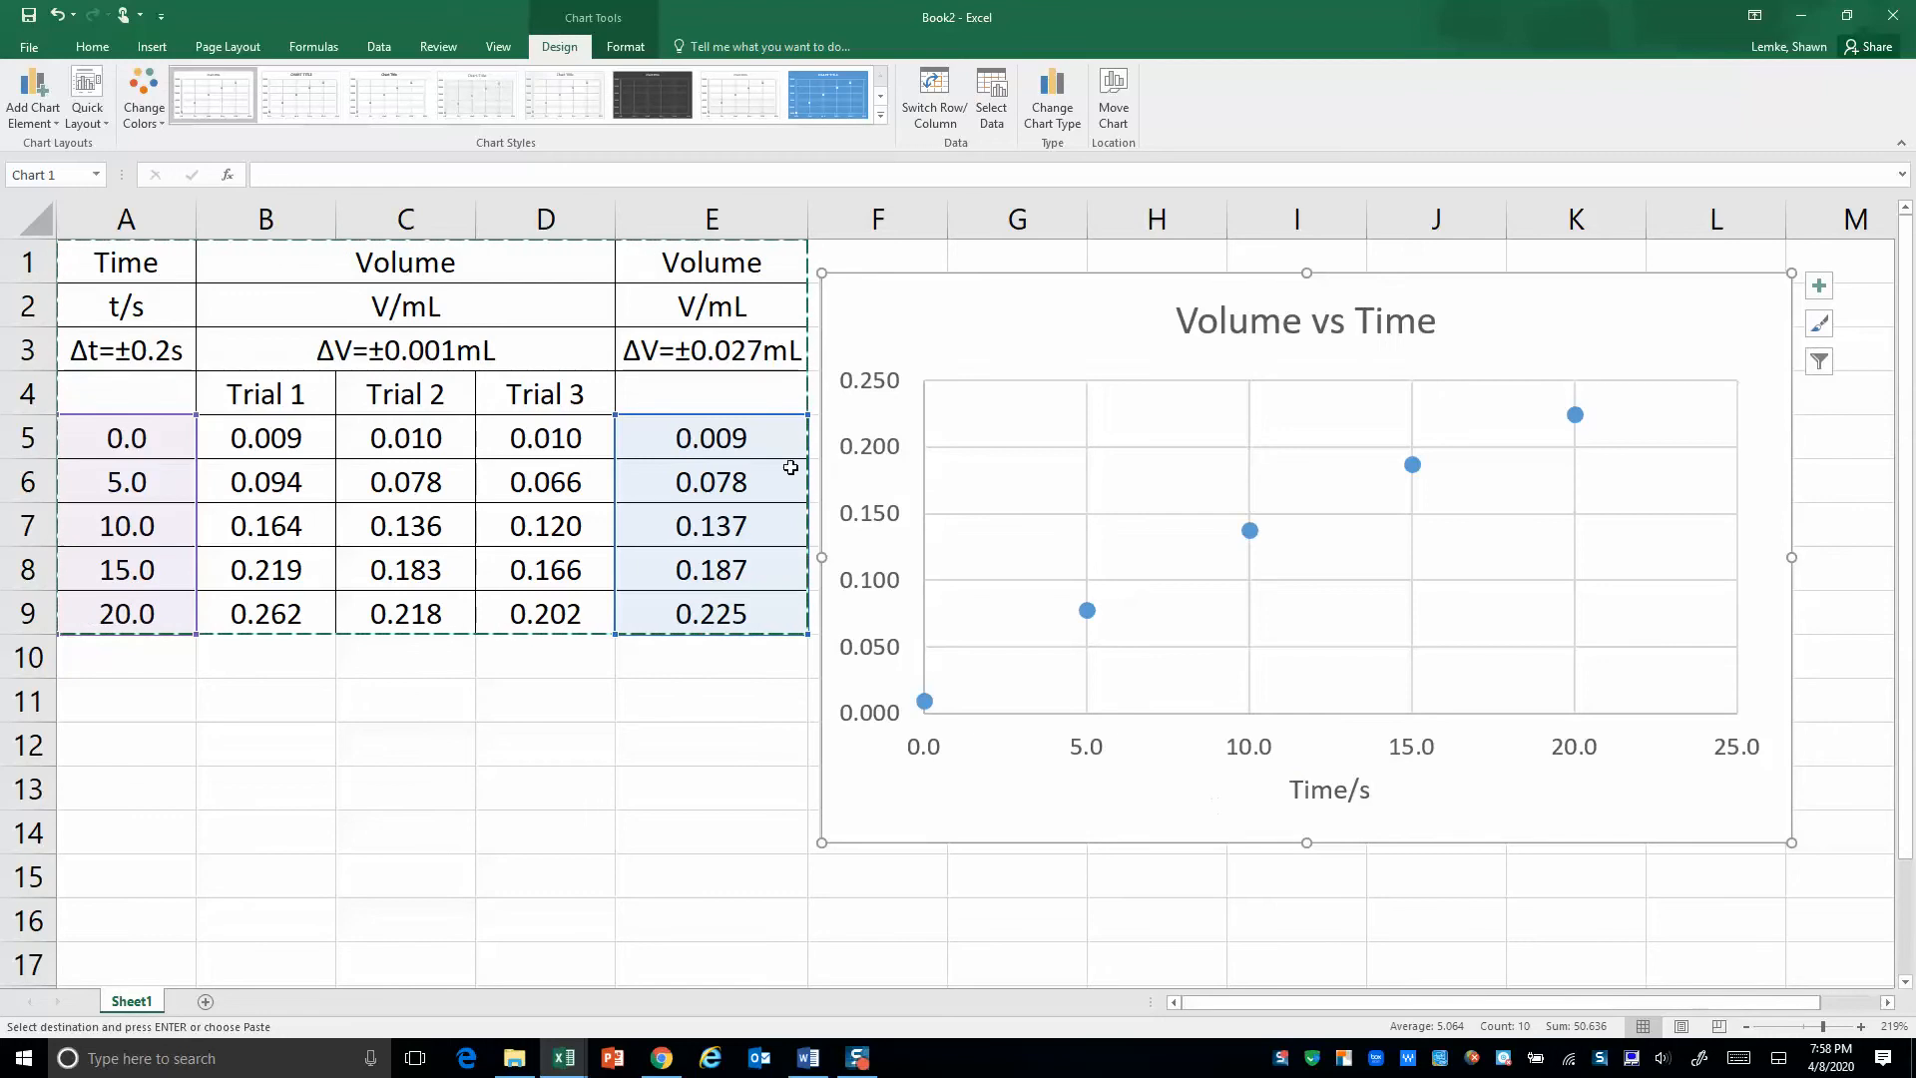
Add a primary vertical axis title to the chart
click(33, 97)
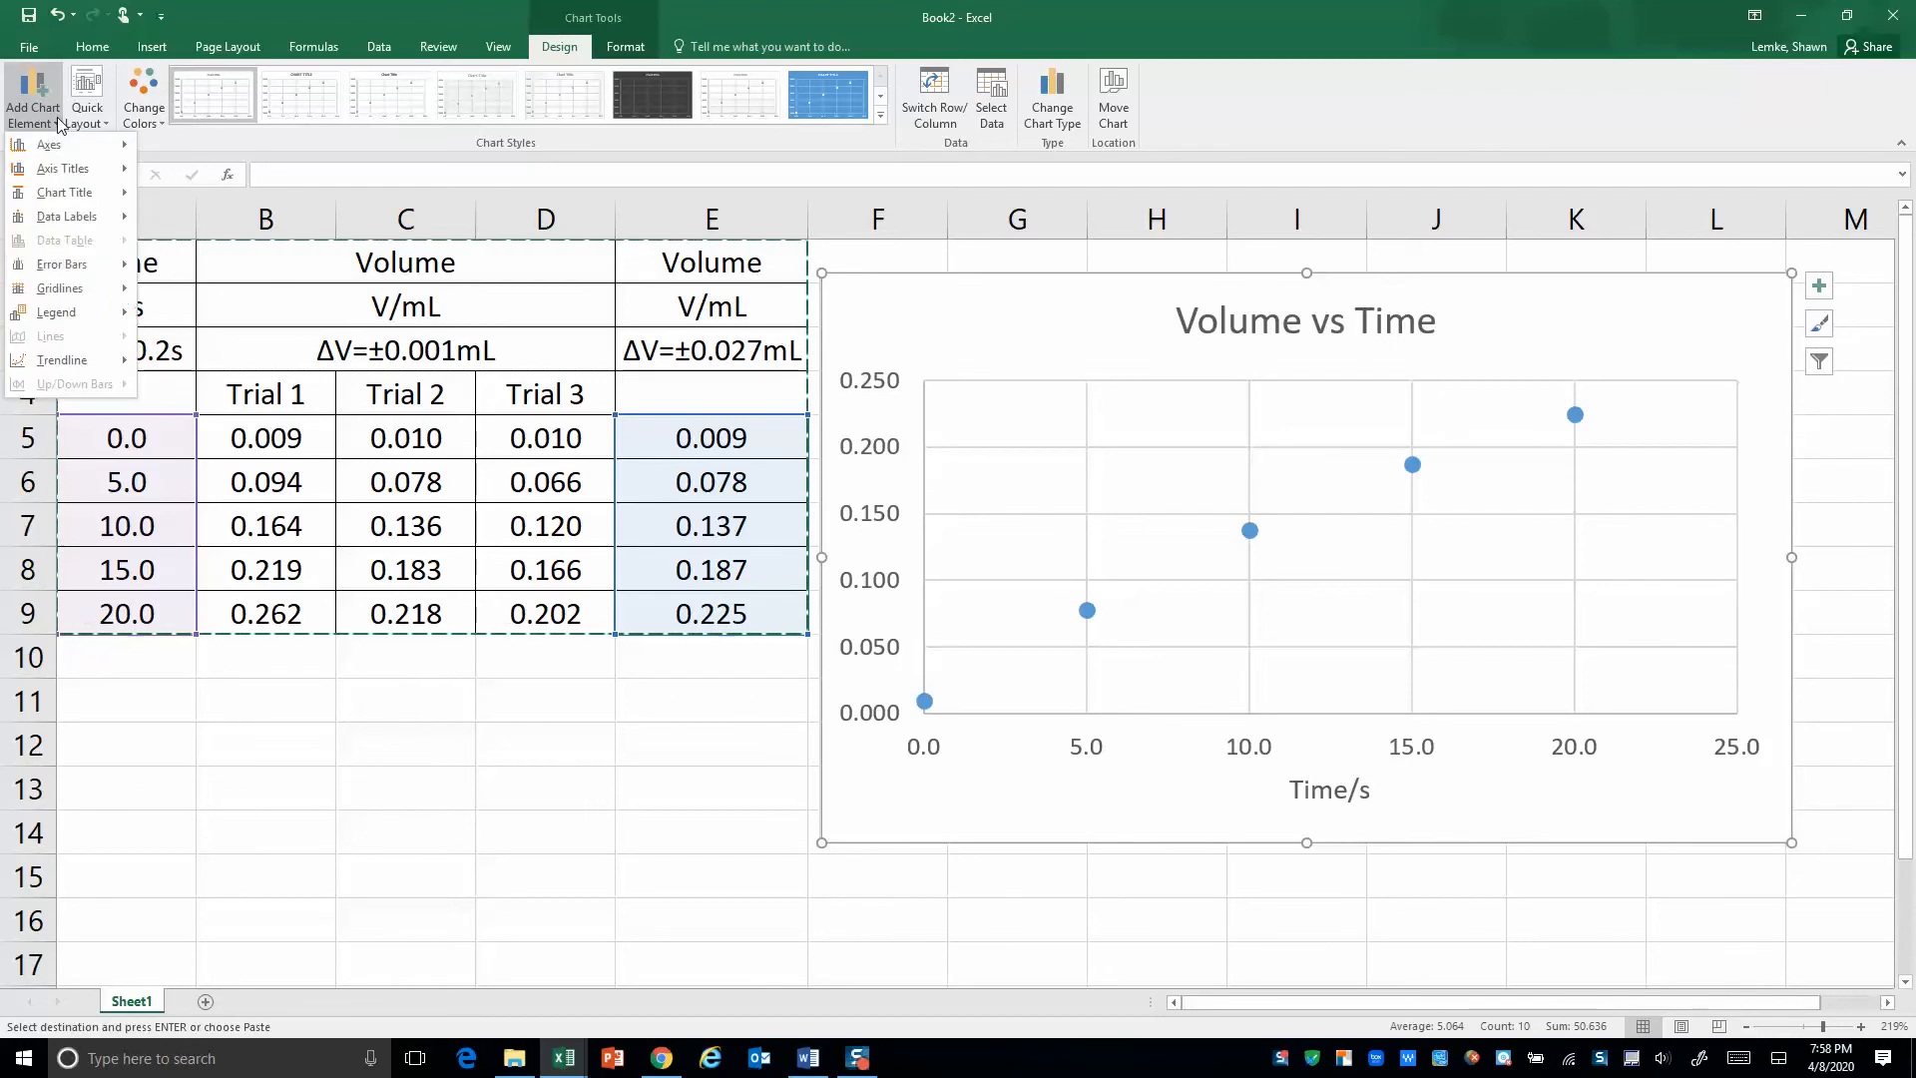
click(64, 169)
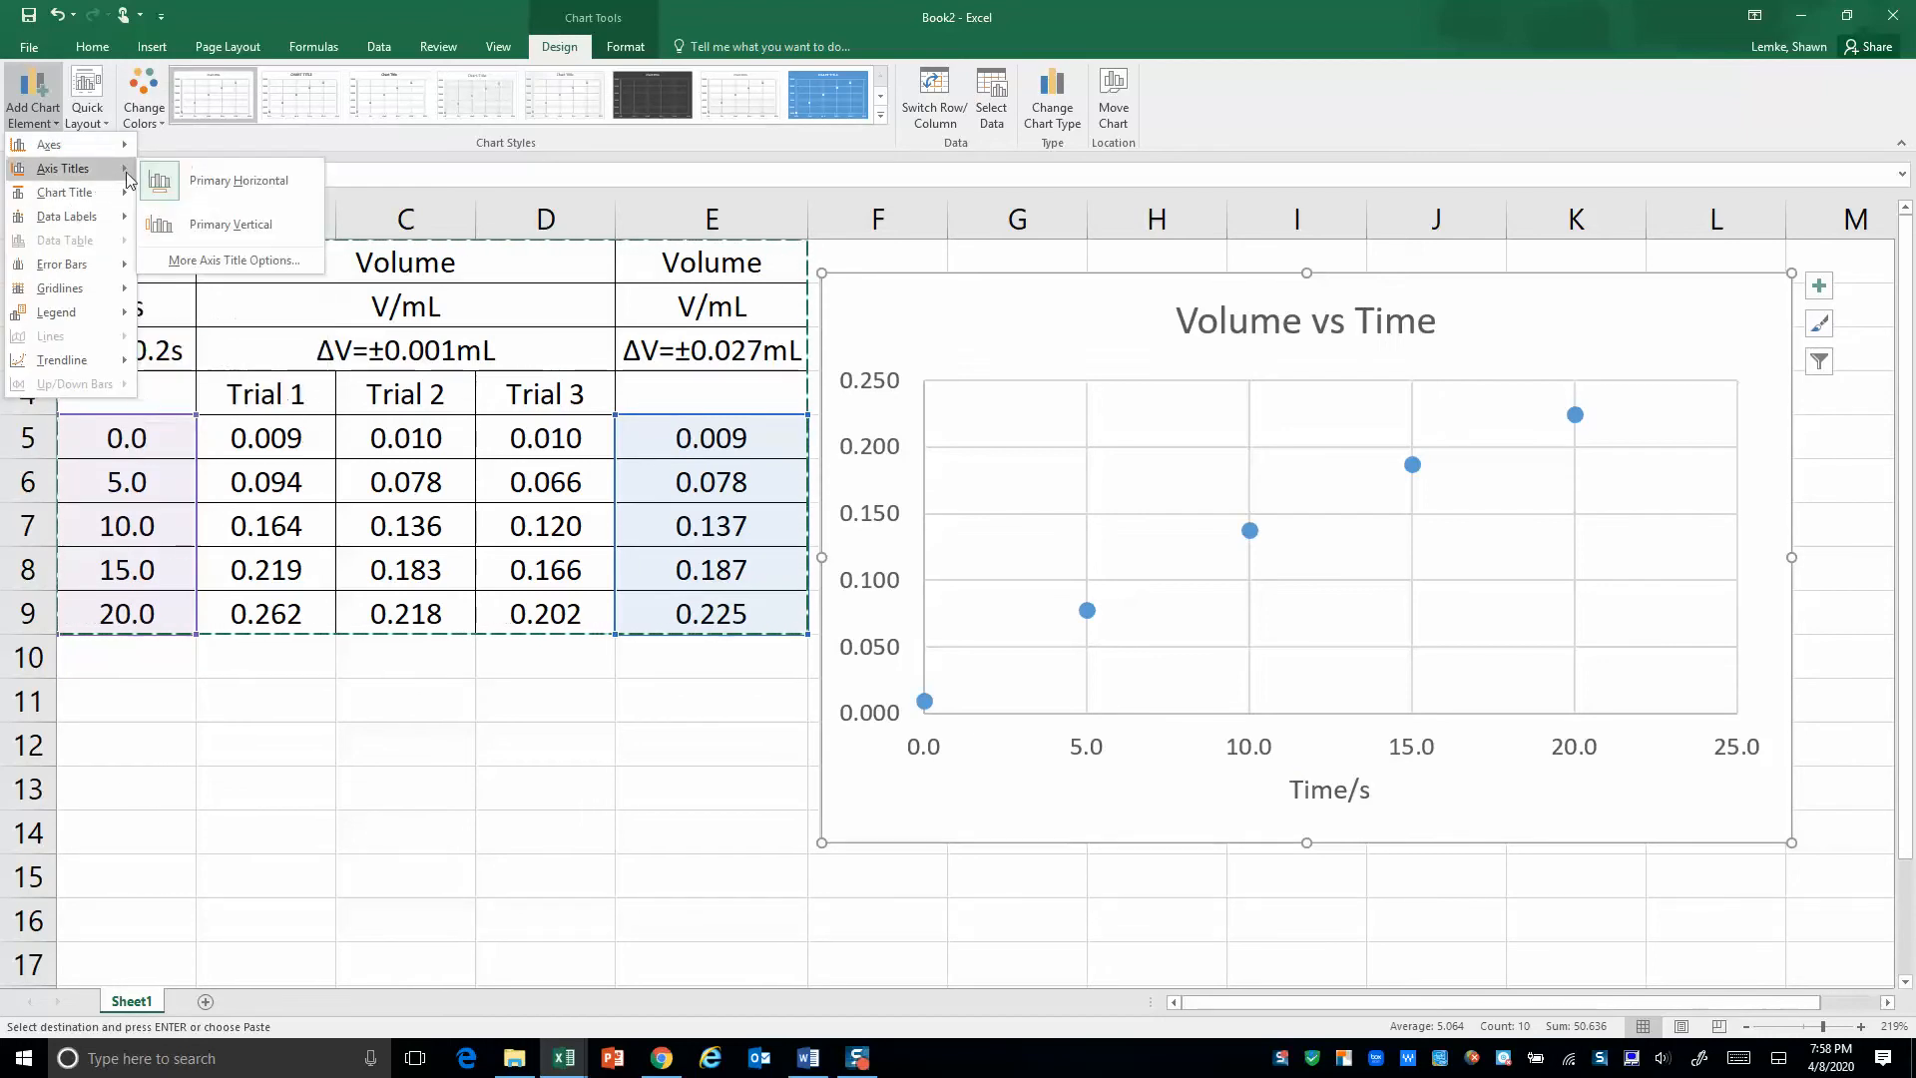
click(230, 224)
text(Volume/mL)
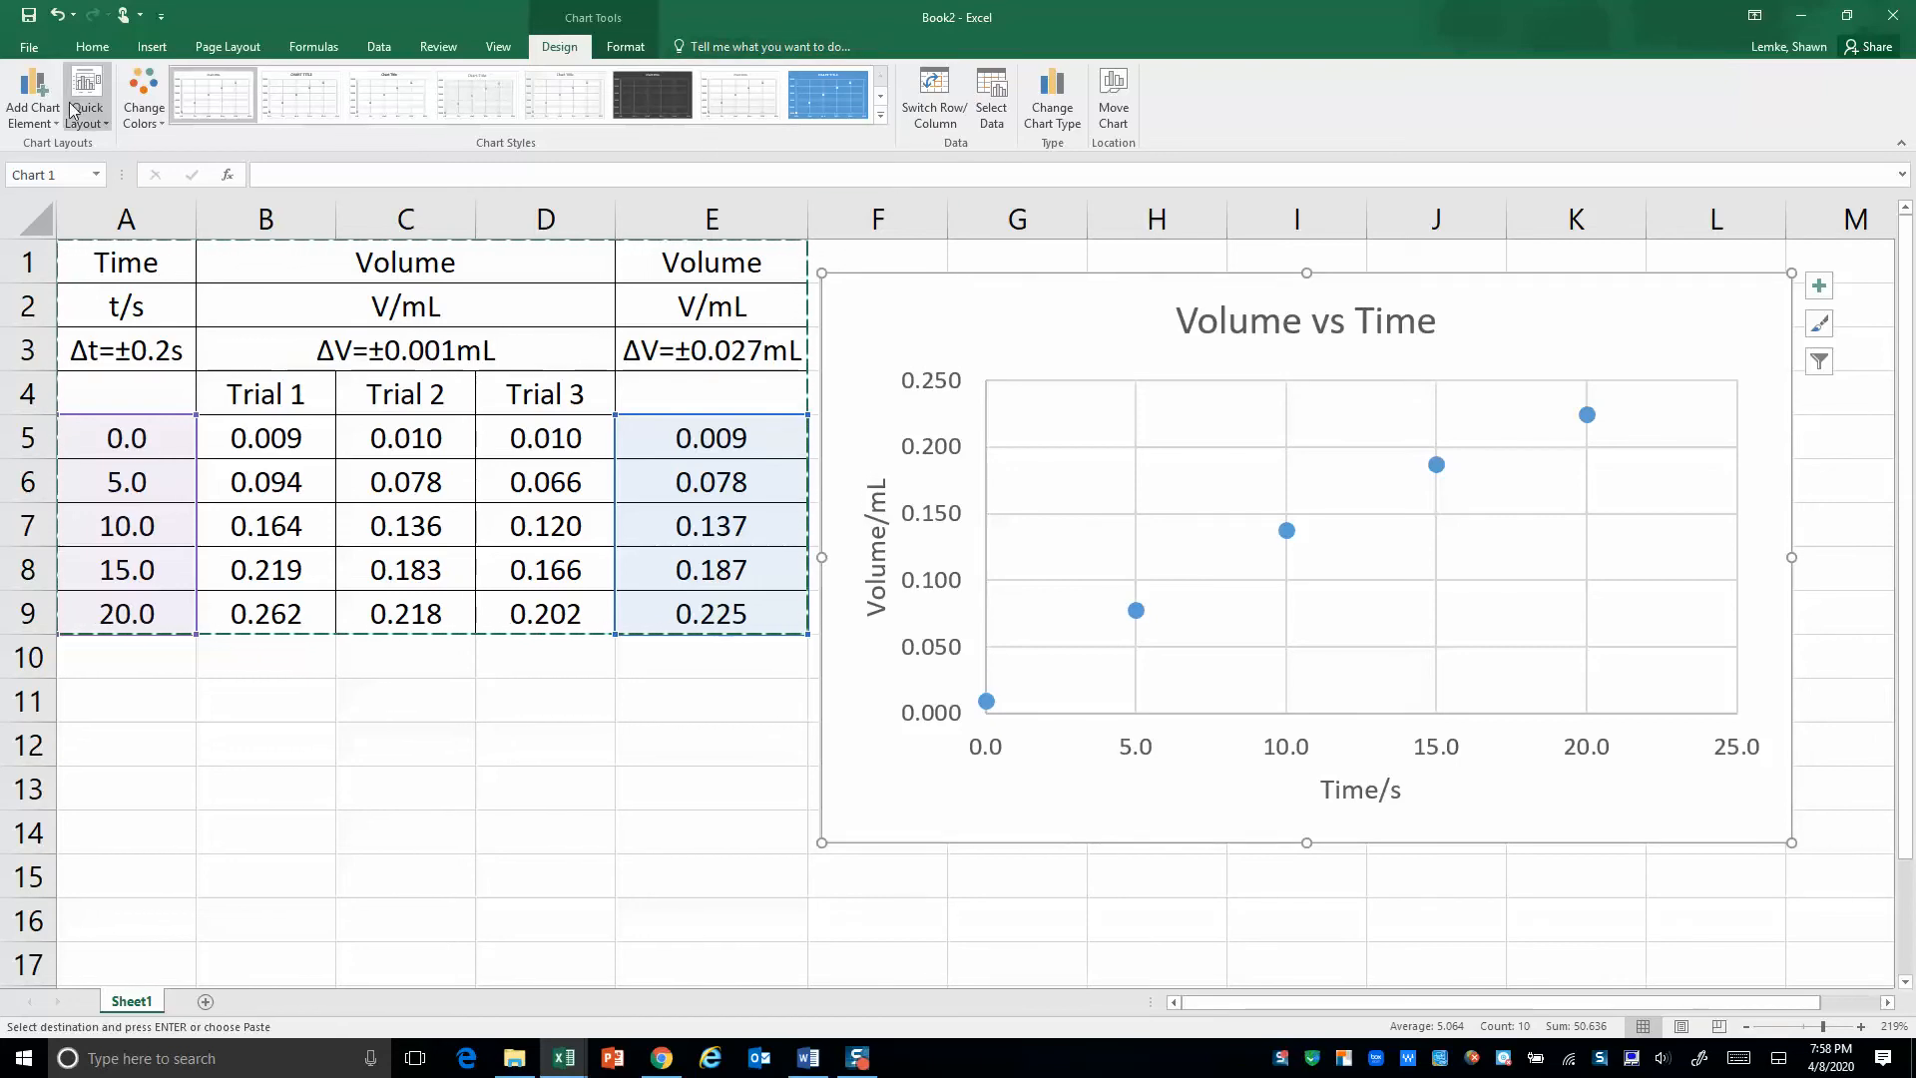
mouse_move(85, 99)
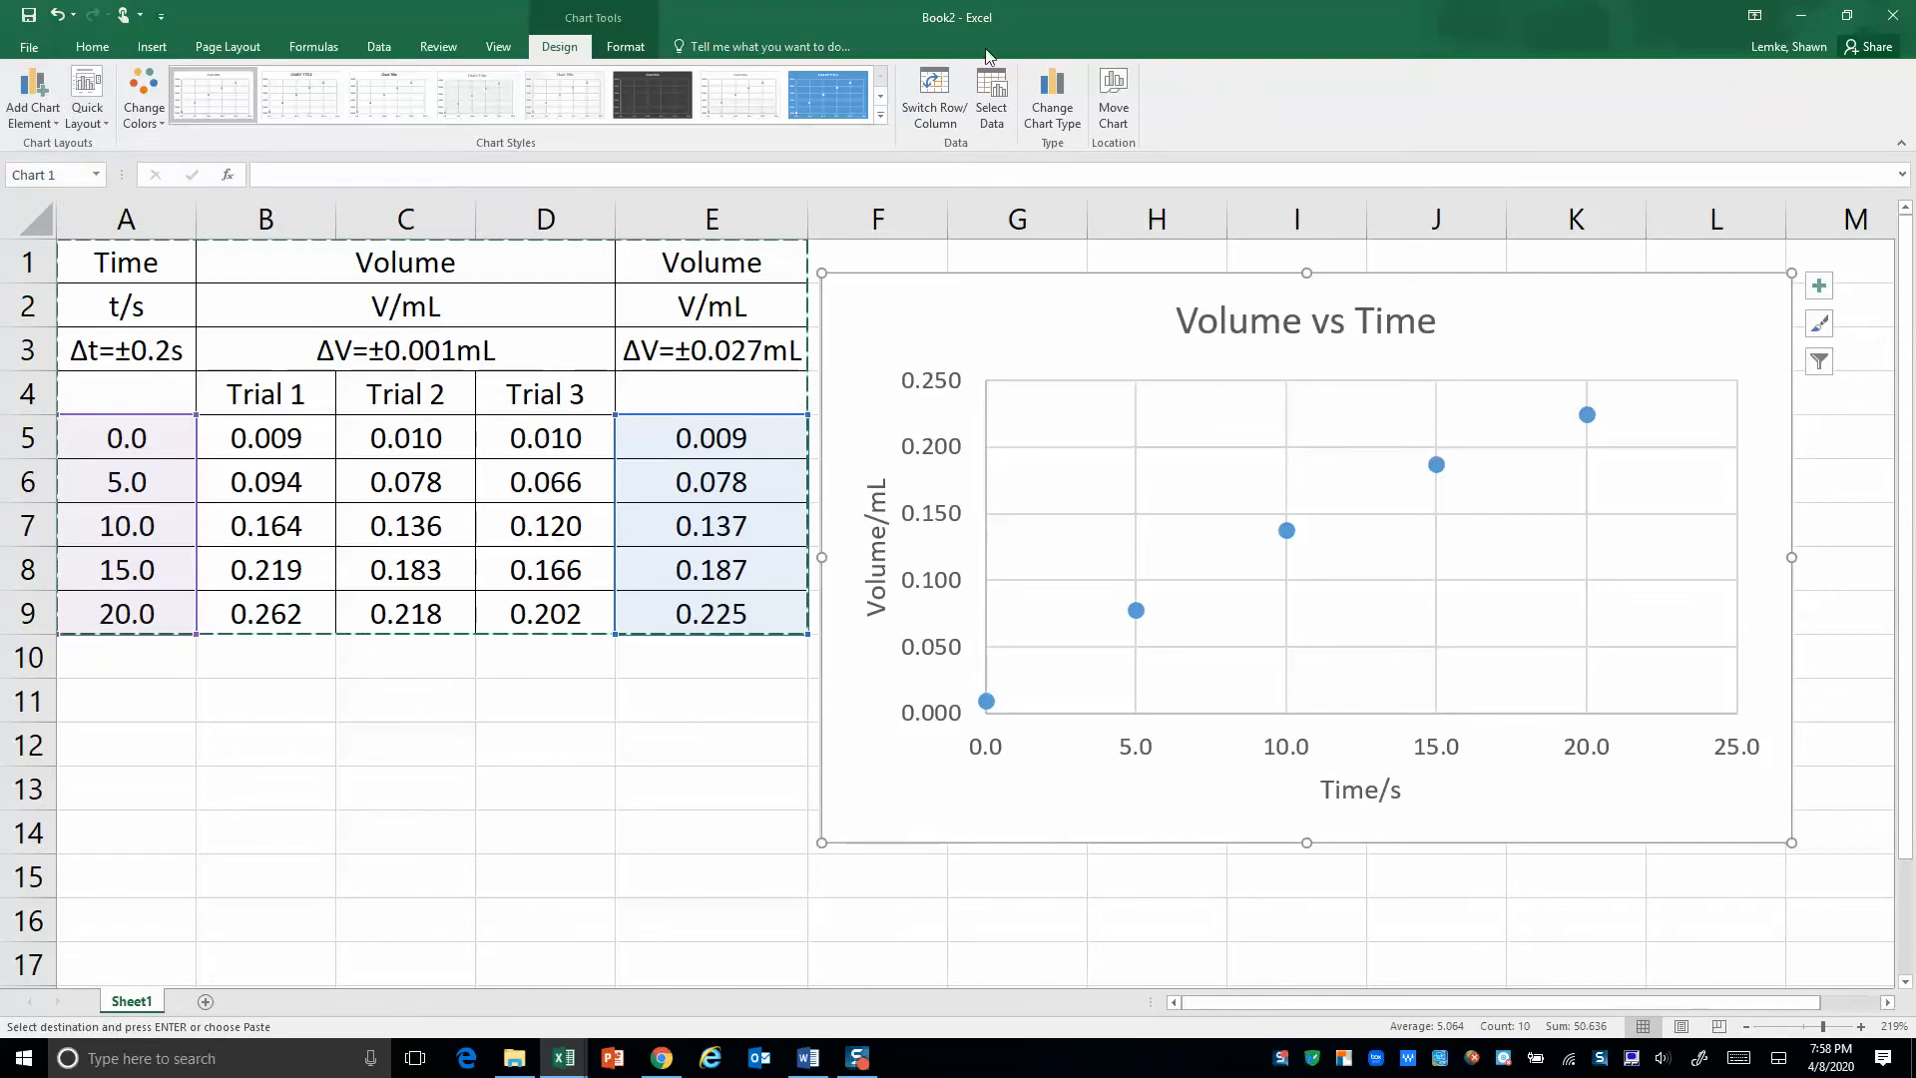
mouse_move(497, 47)
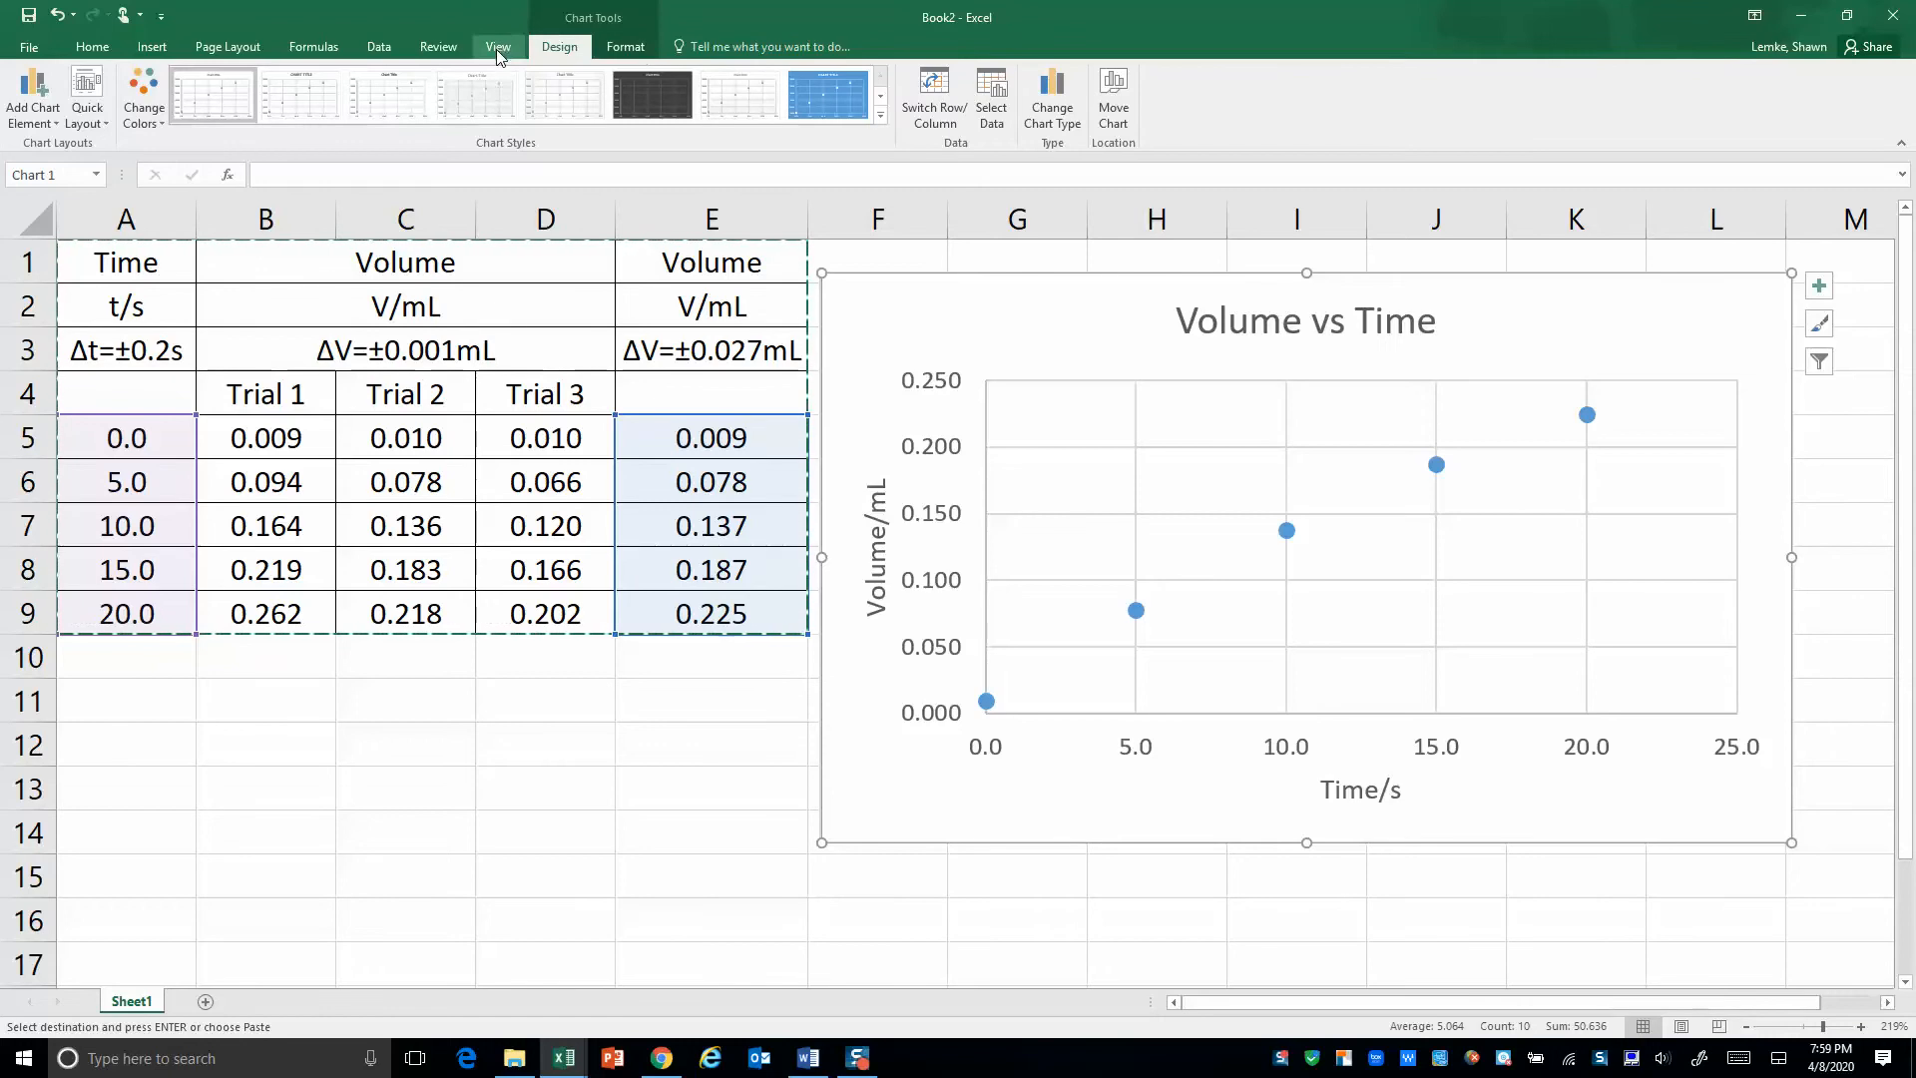
mouse_move(151, 53)
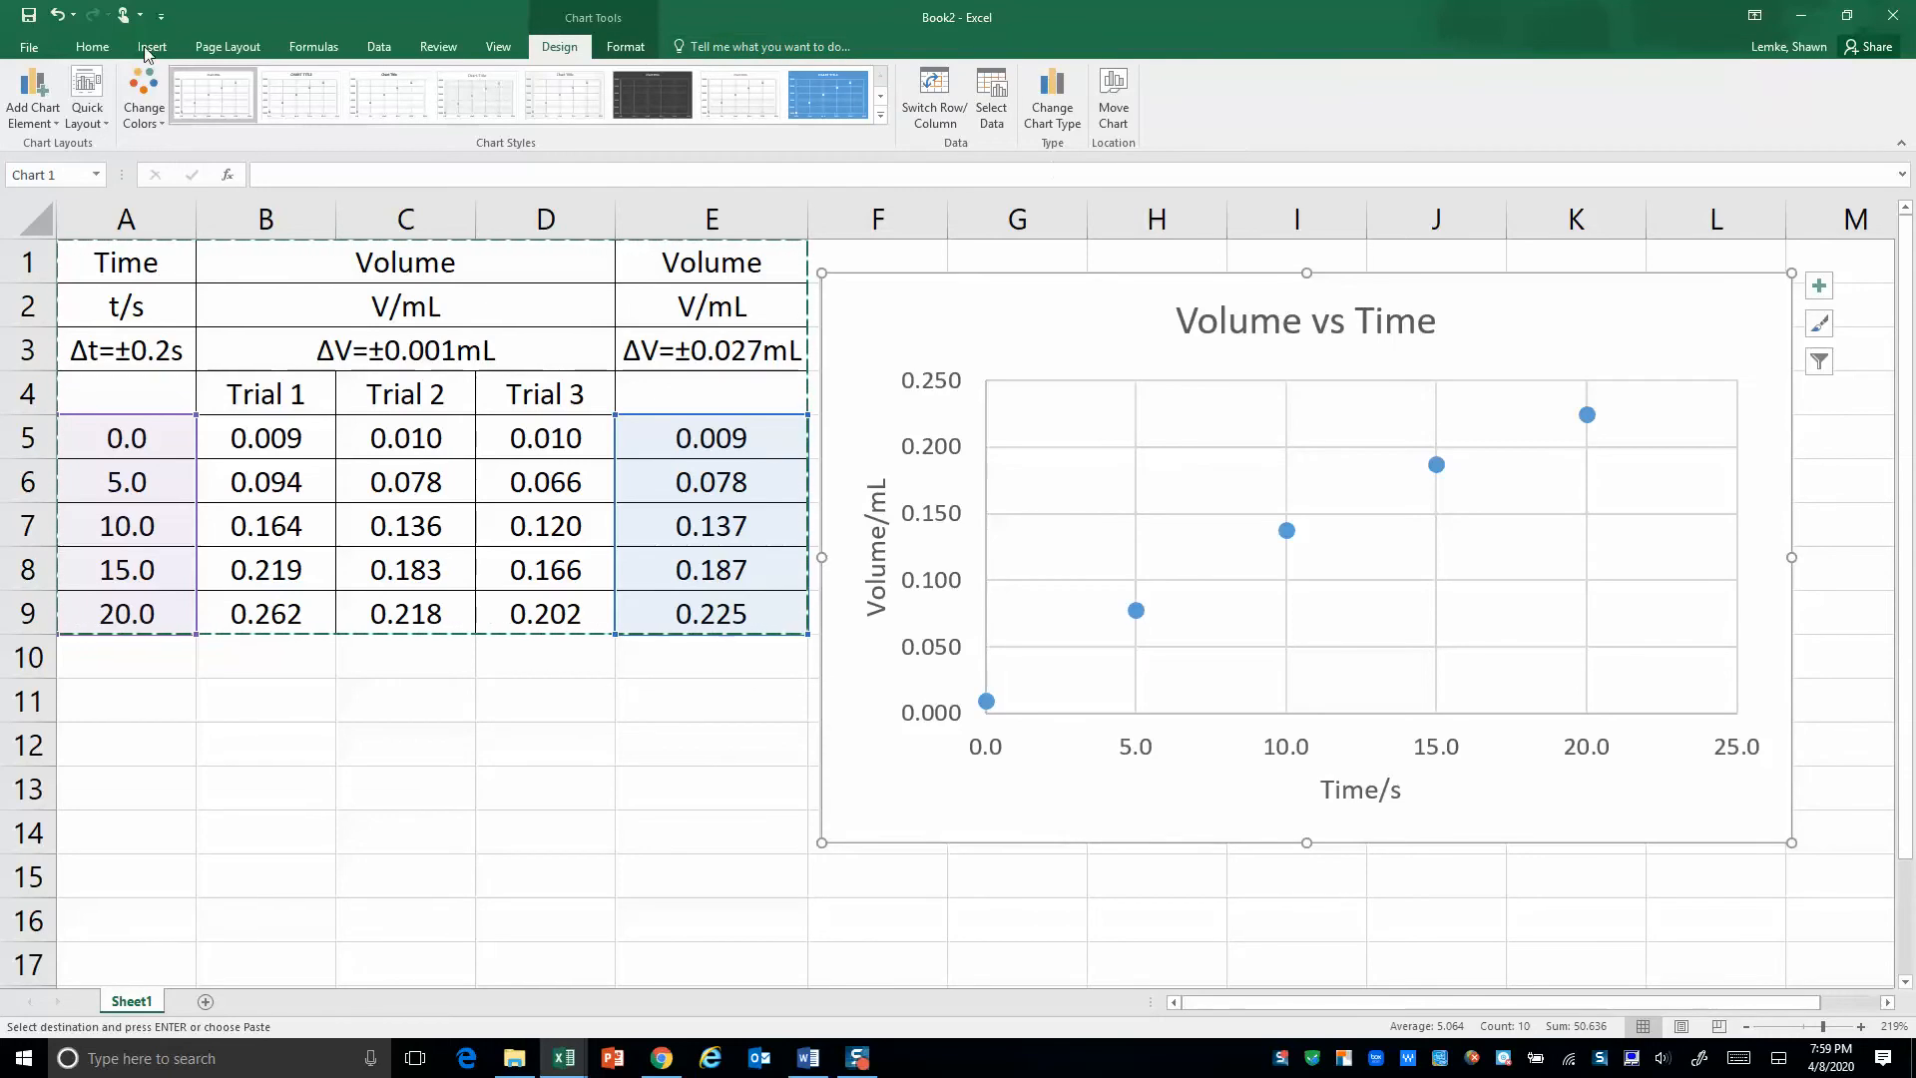
Add error bars via More Error Bars Options and set Error Amount to Custom
click(32, 96)
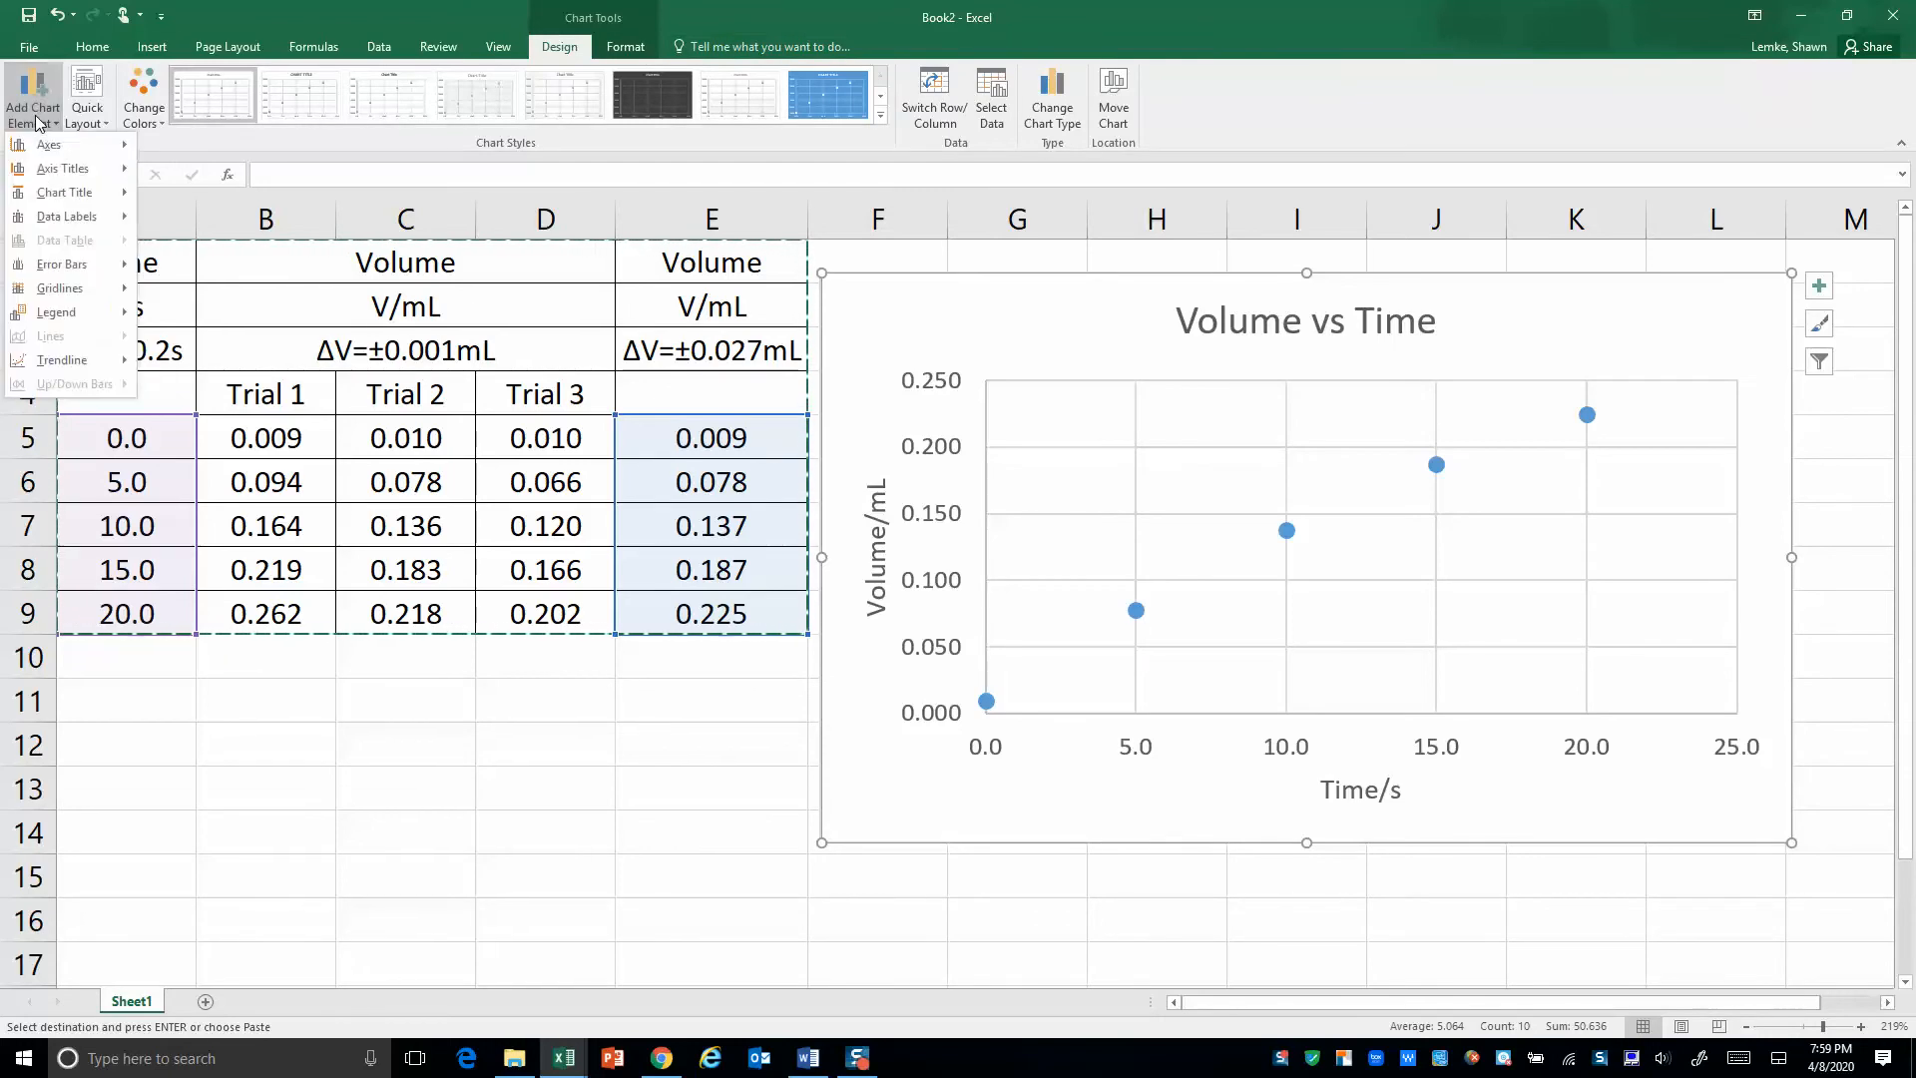
click(61, 263)
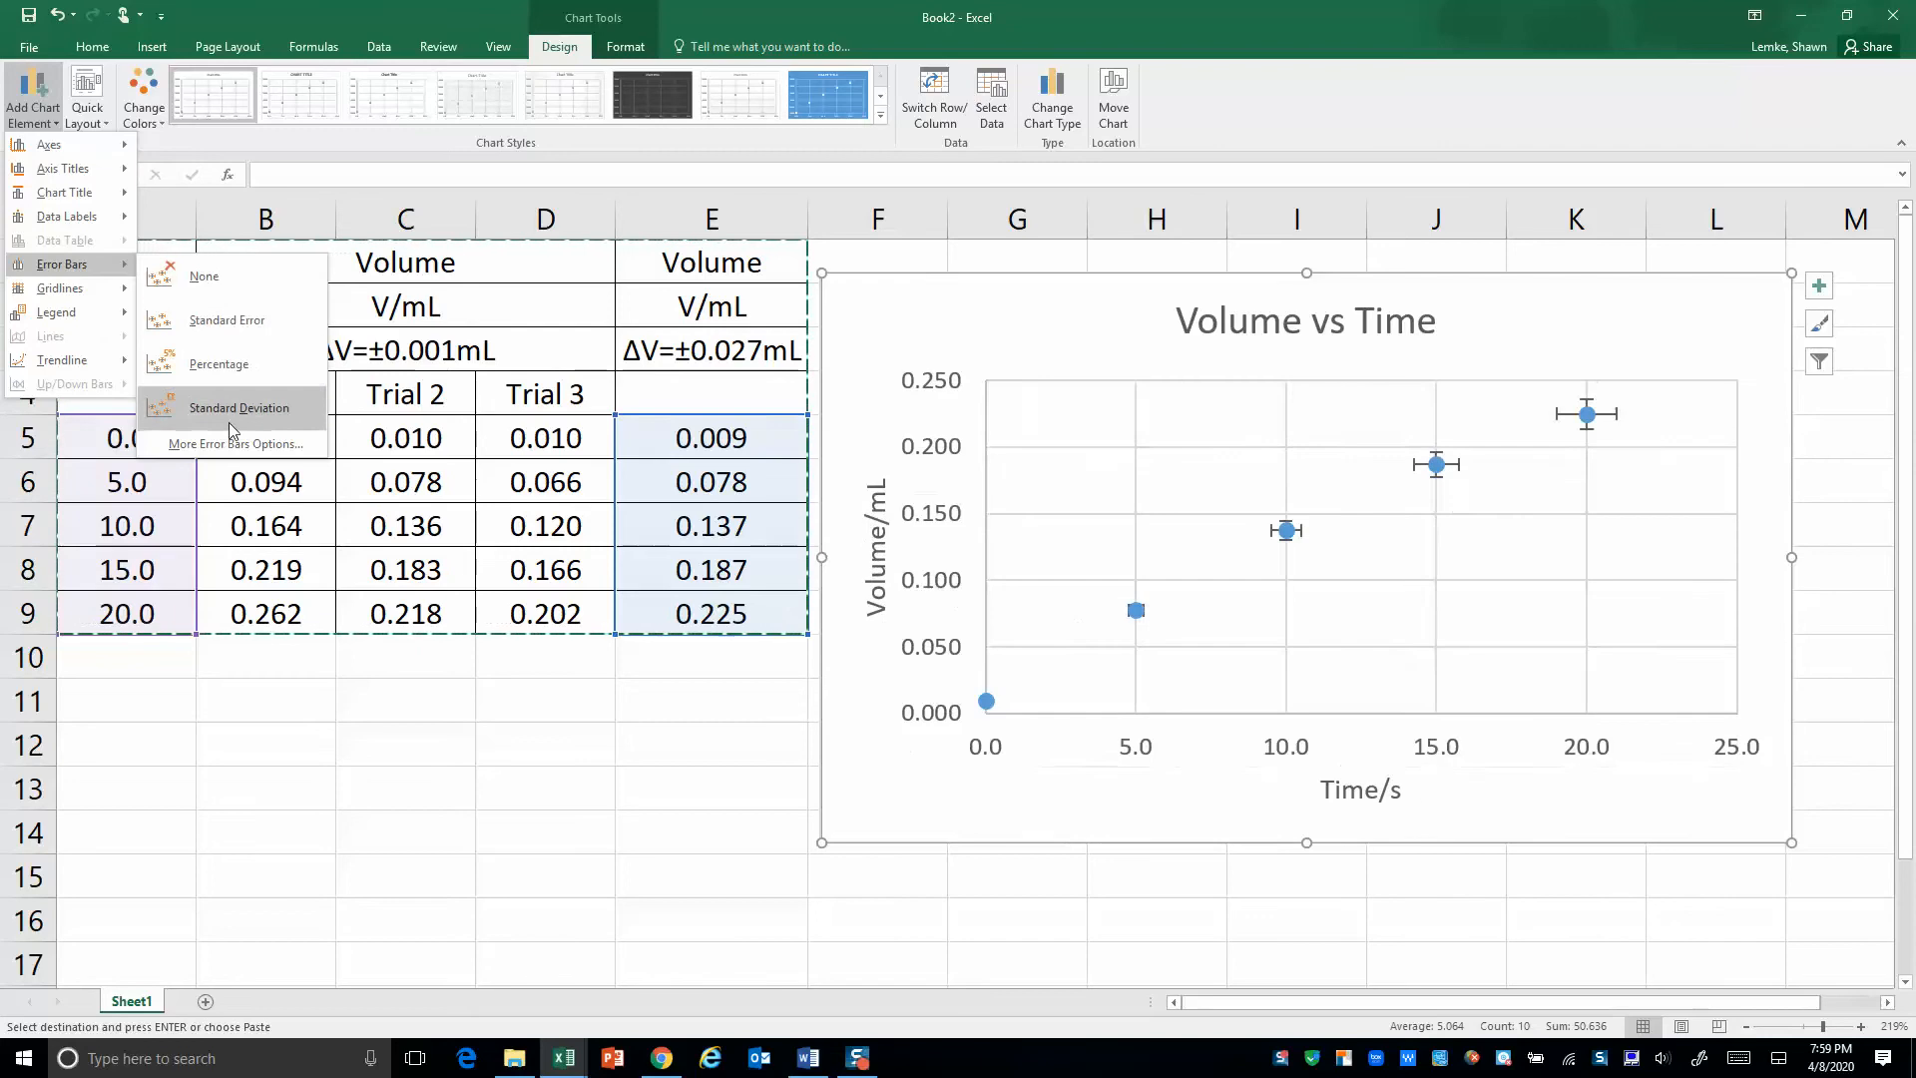
click(203, 276)
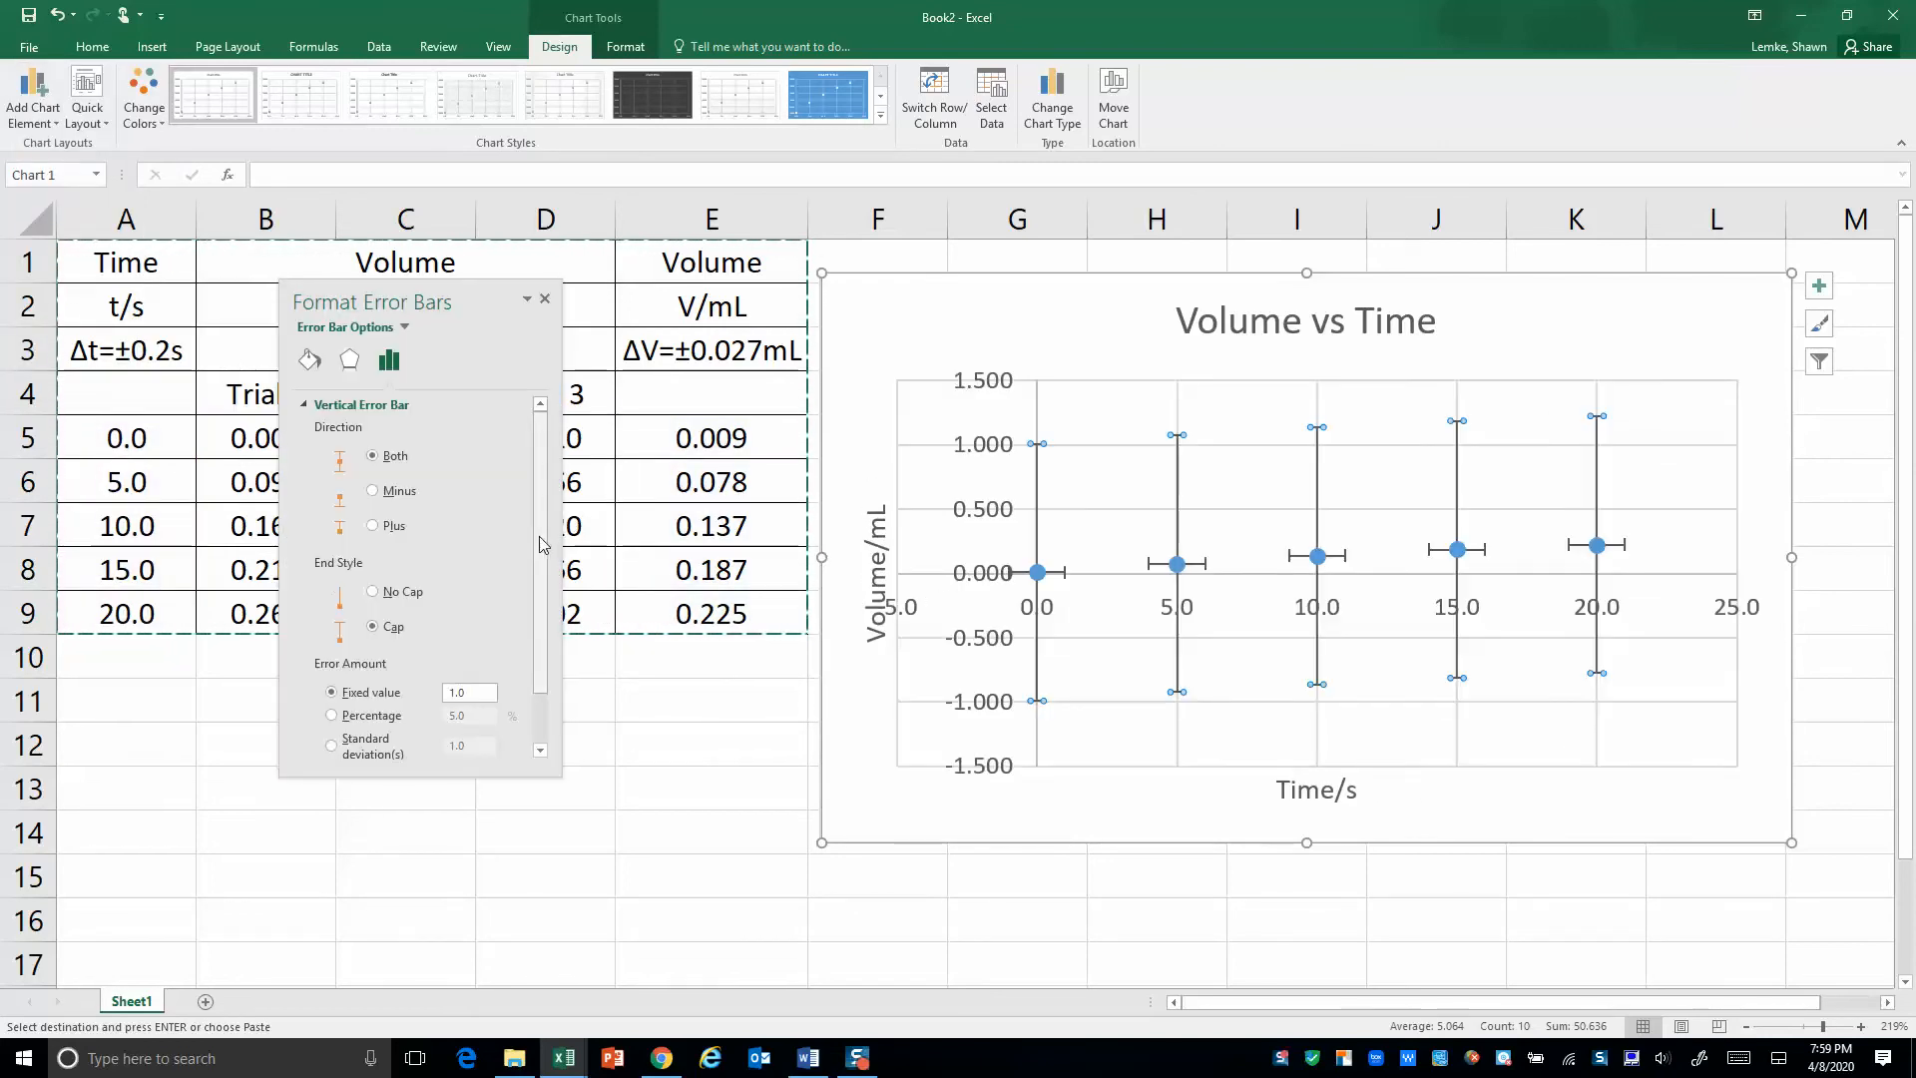
scroll(down, 3)
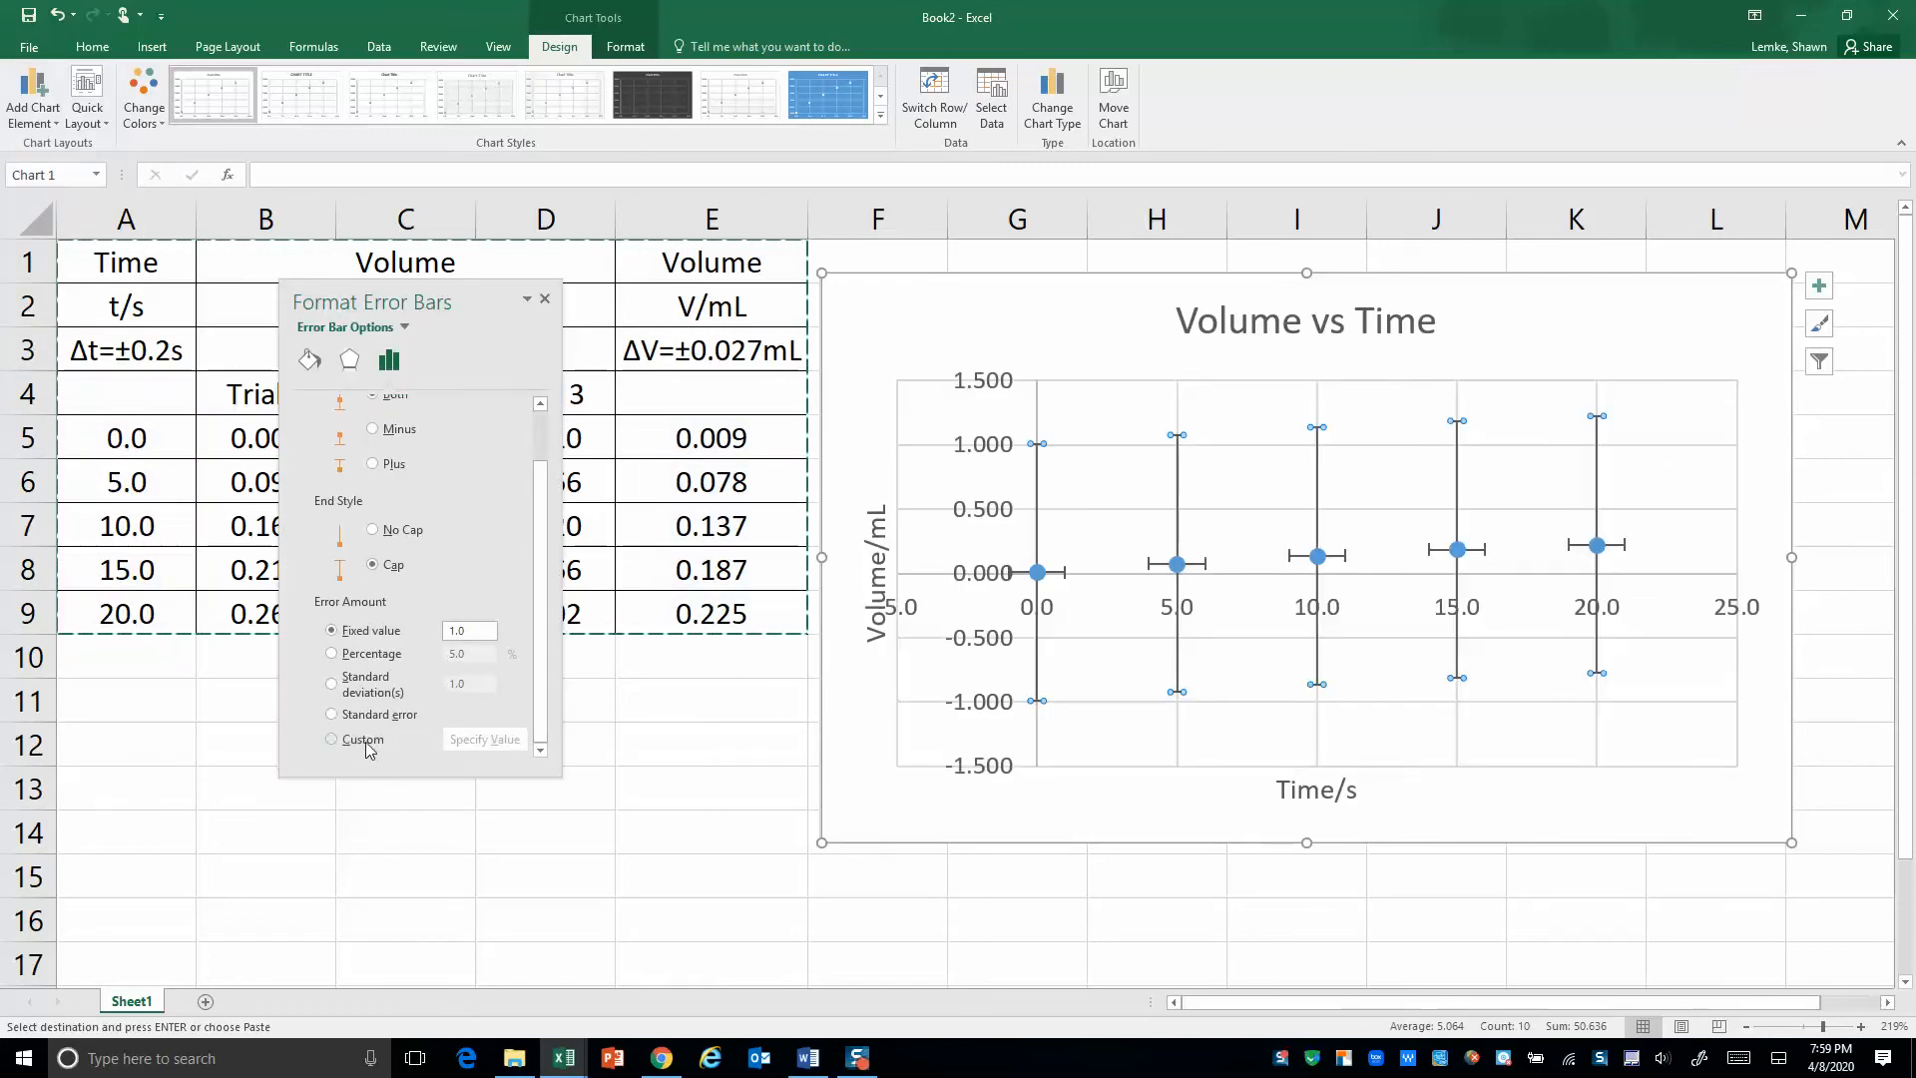
click(332, 738)
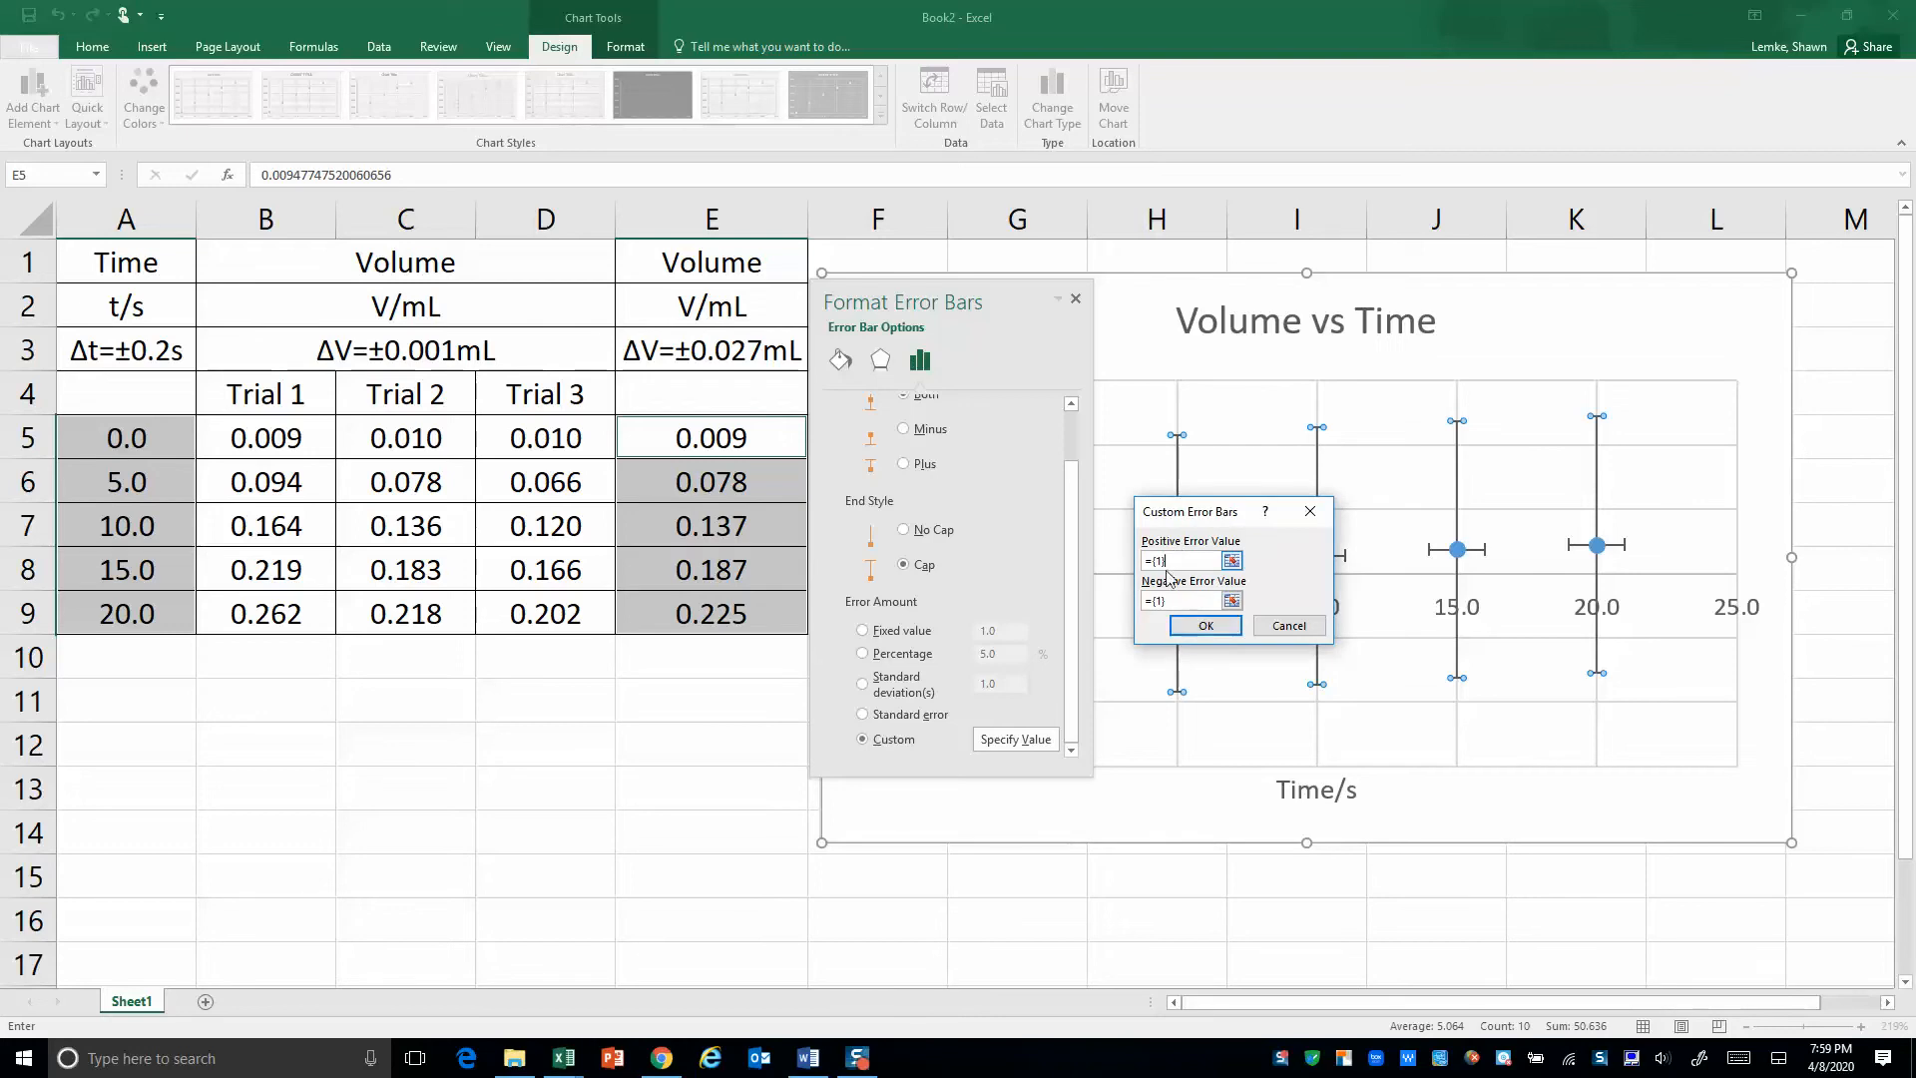
Enter 0.027 as the positive and negative custom error values, then close the pane
click(1182, 560)
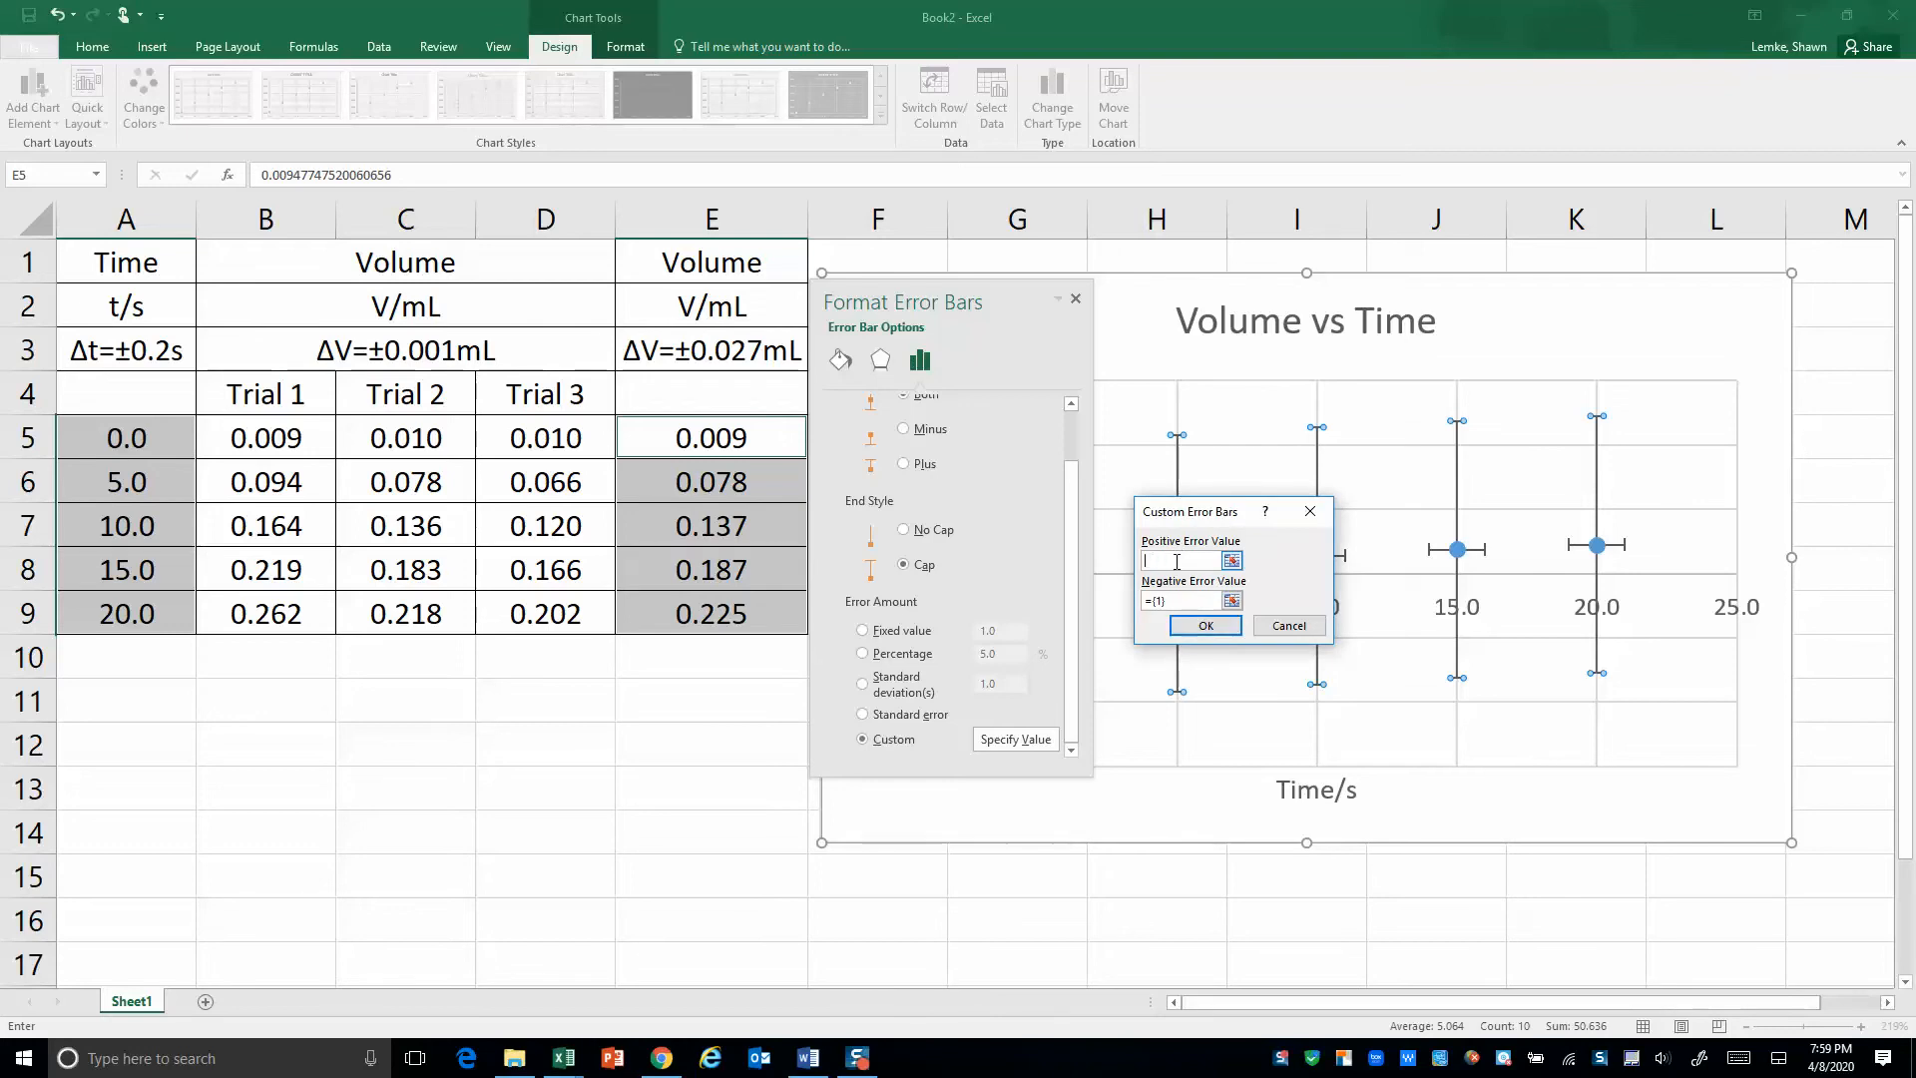
text(027)
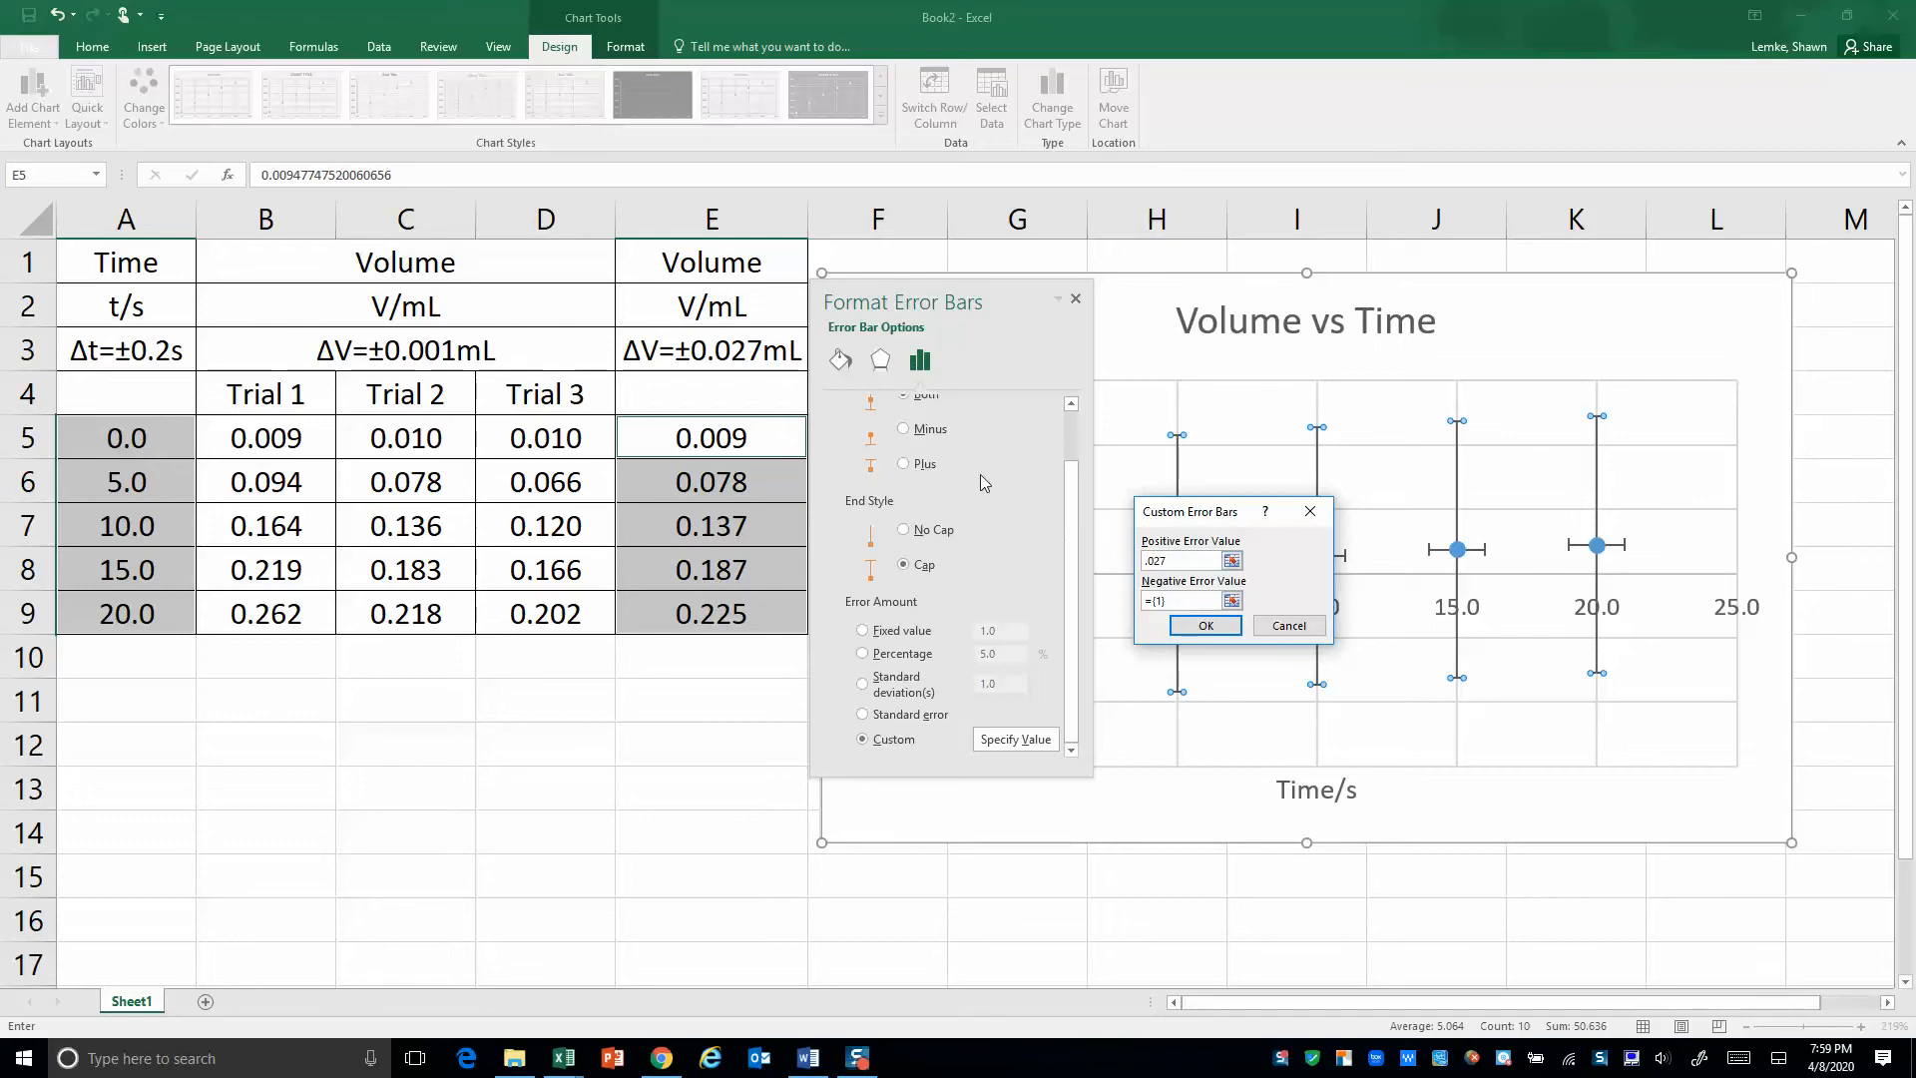
mouse_move(1111, 644)
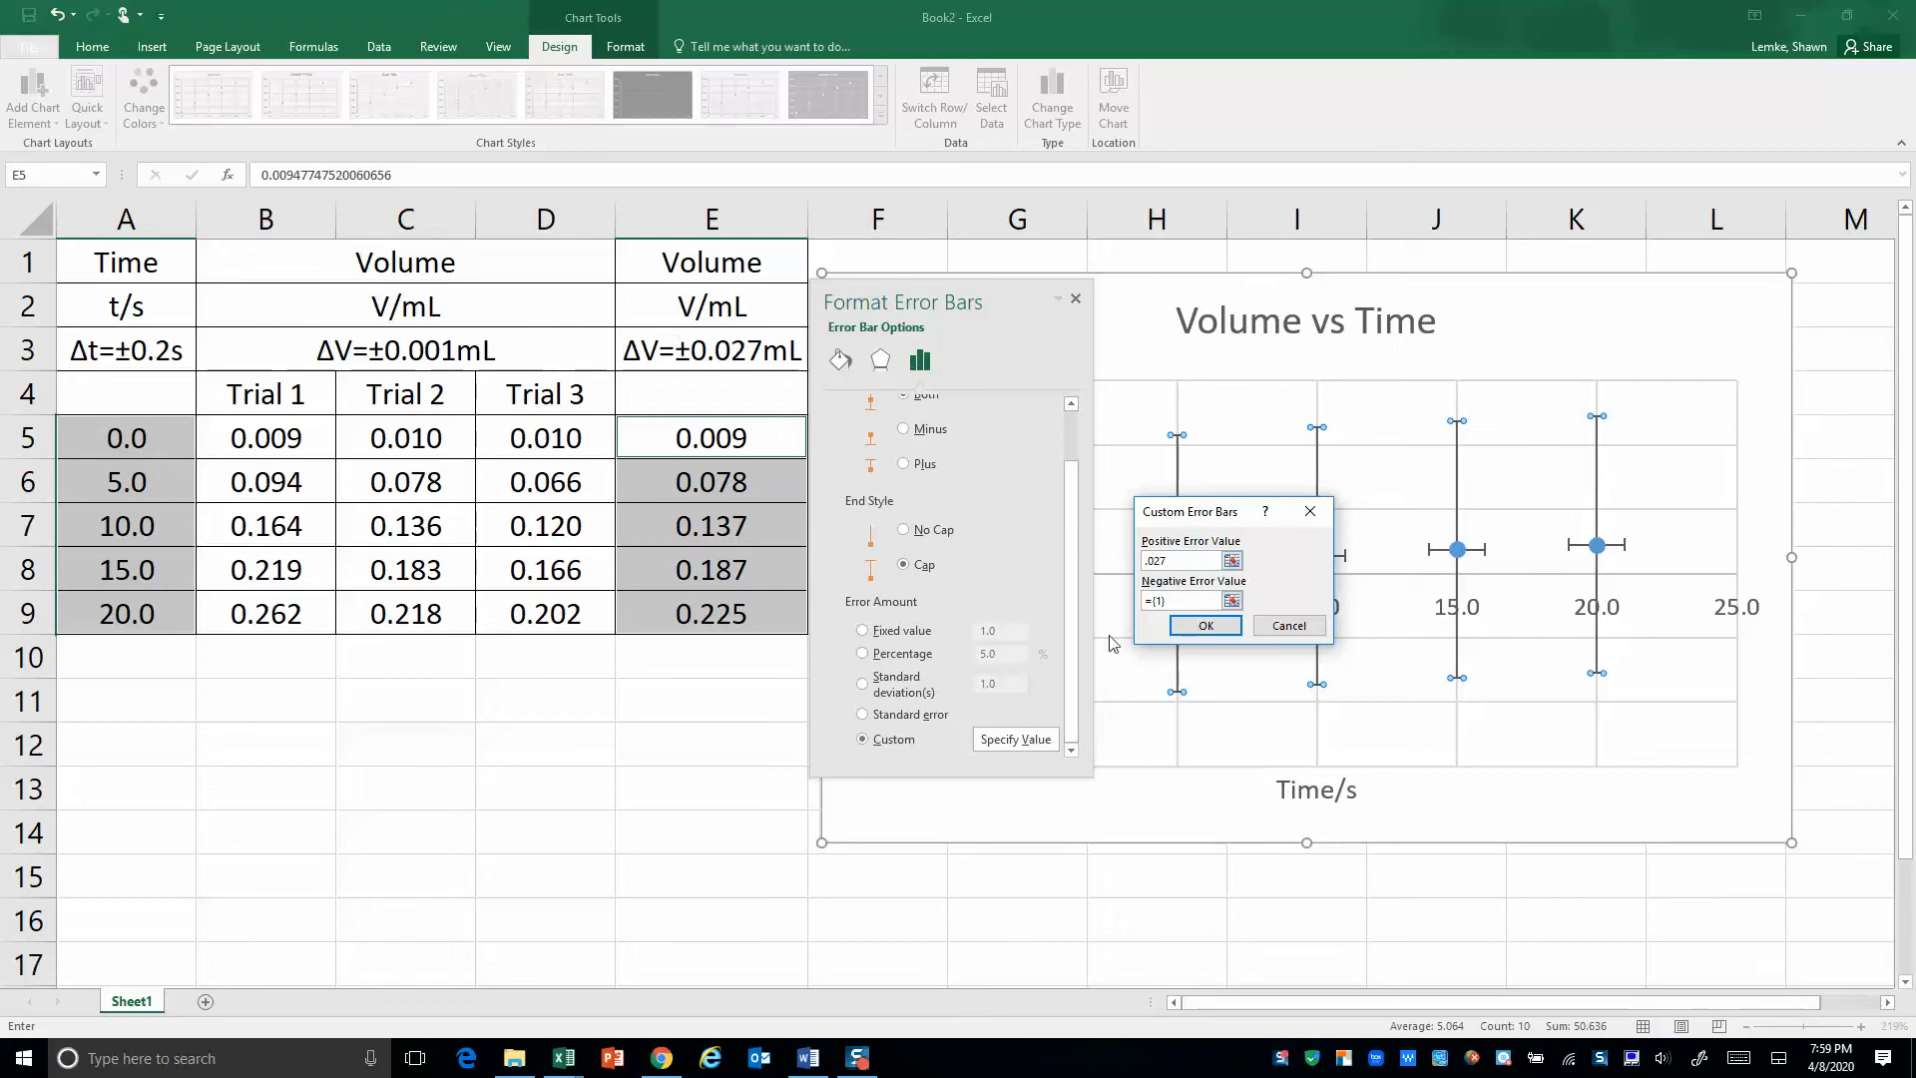
click(1182, 599)
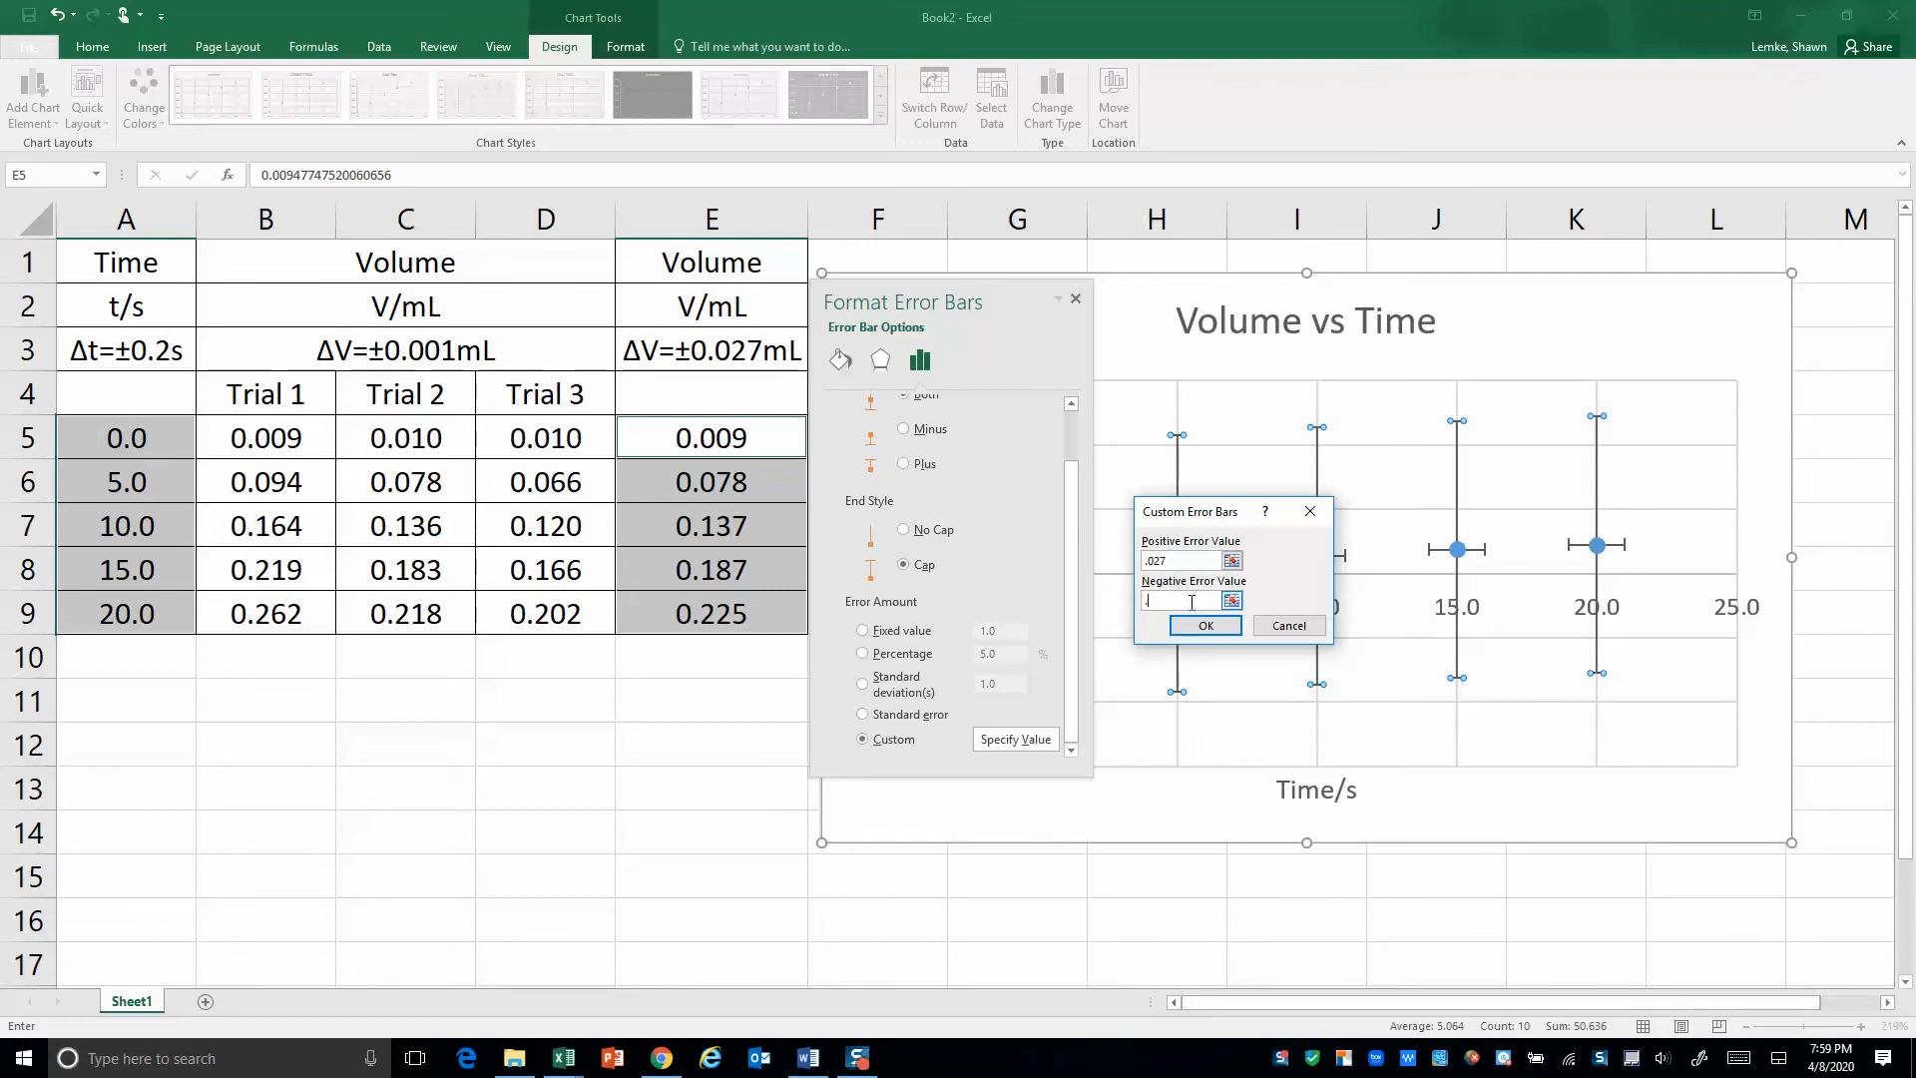
text(.027)
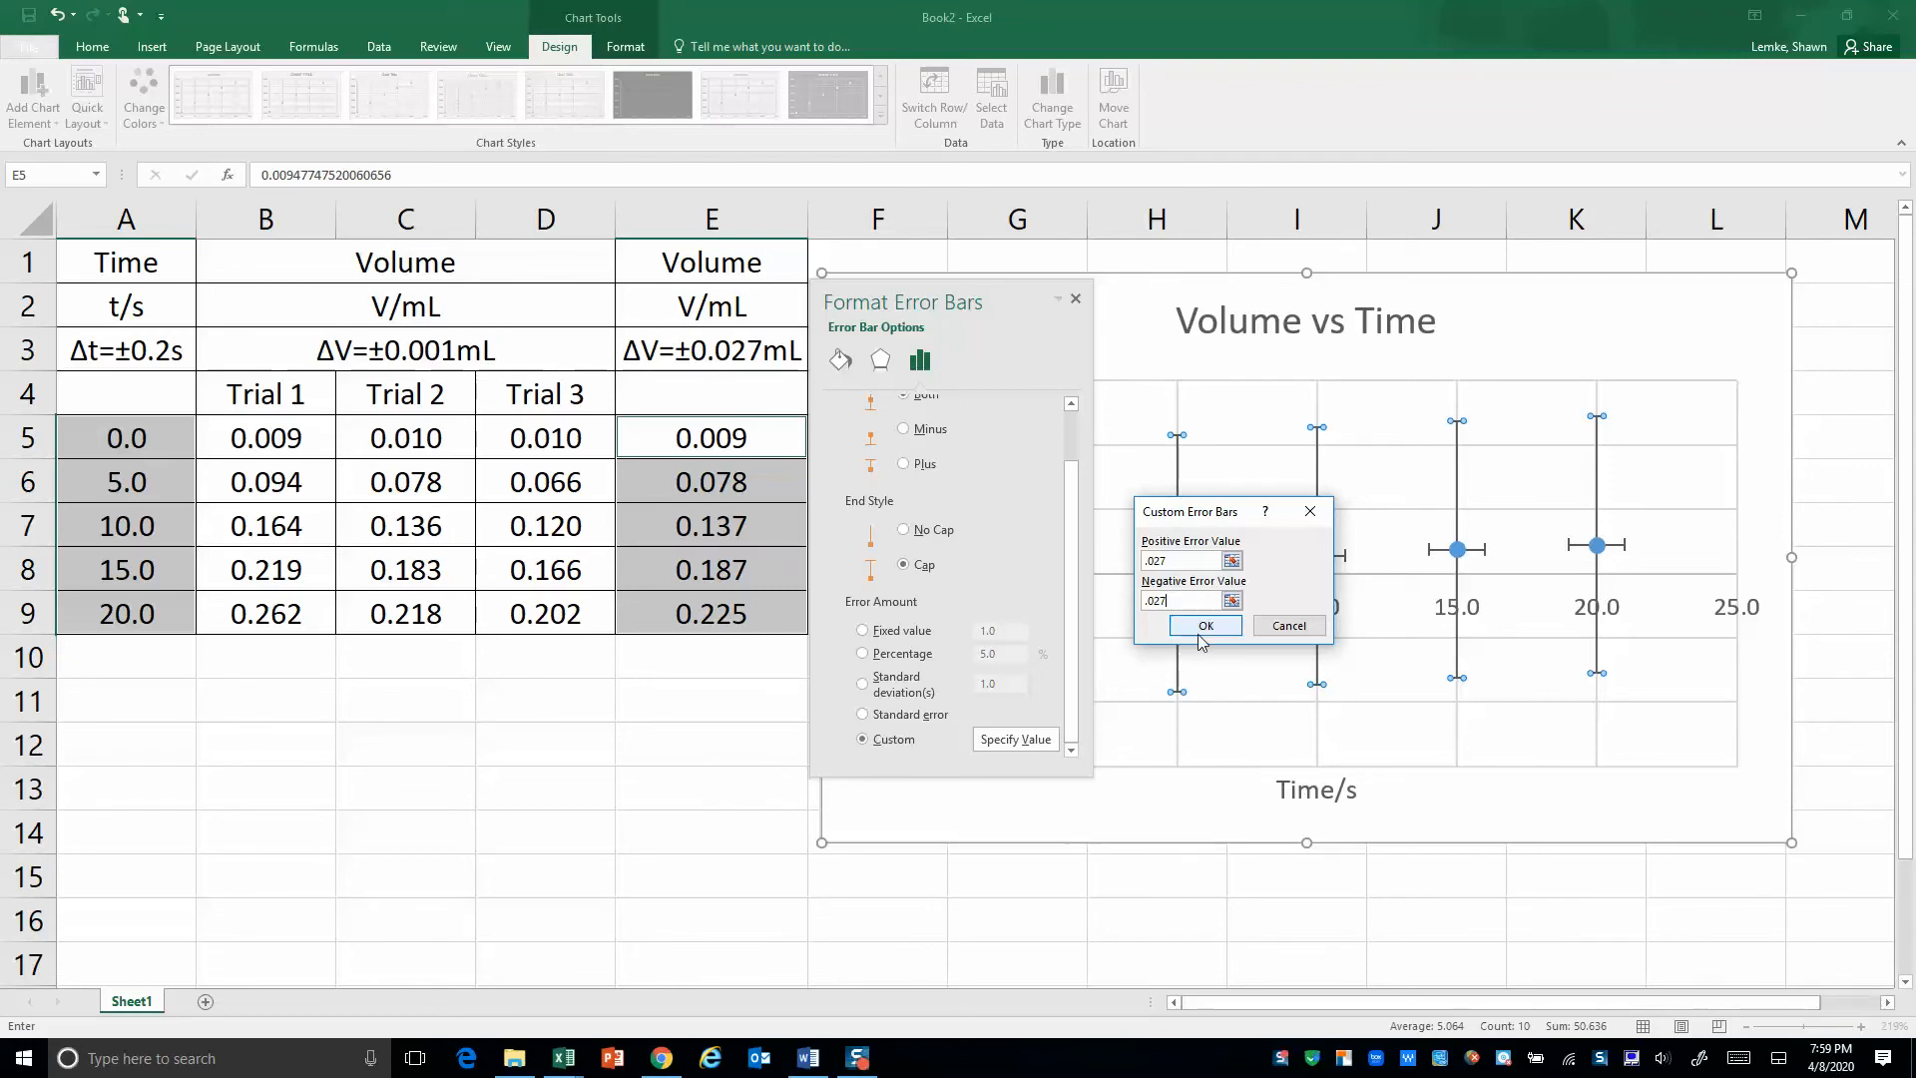
click(1204, 626)
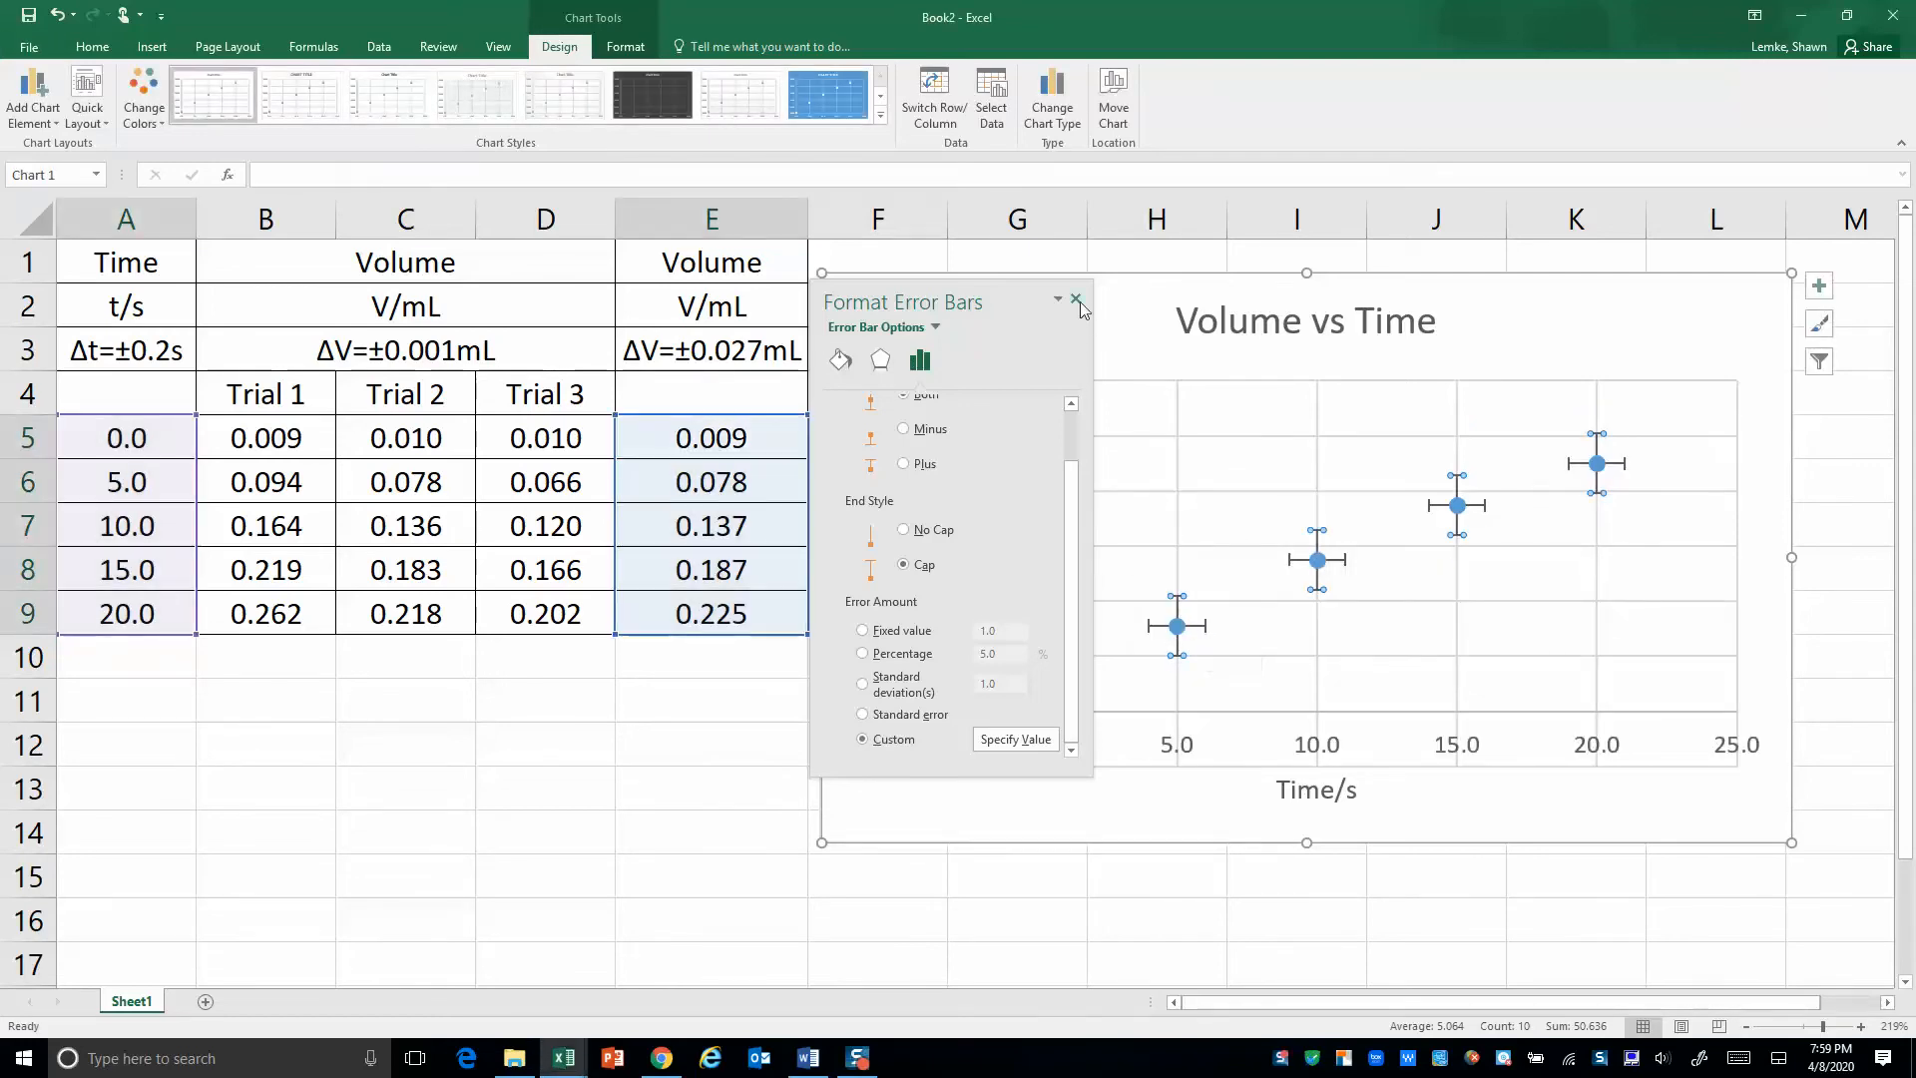
click(1076, 300)
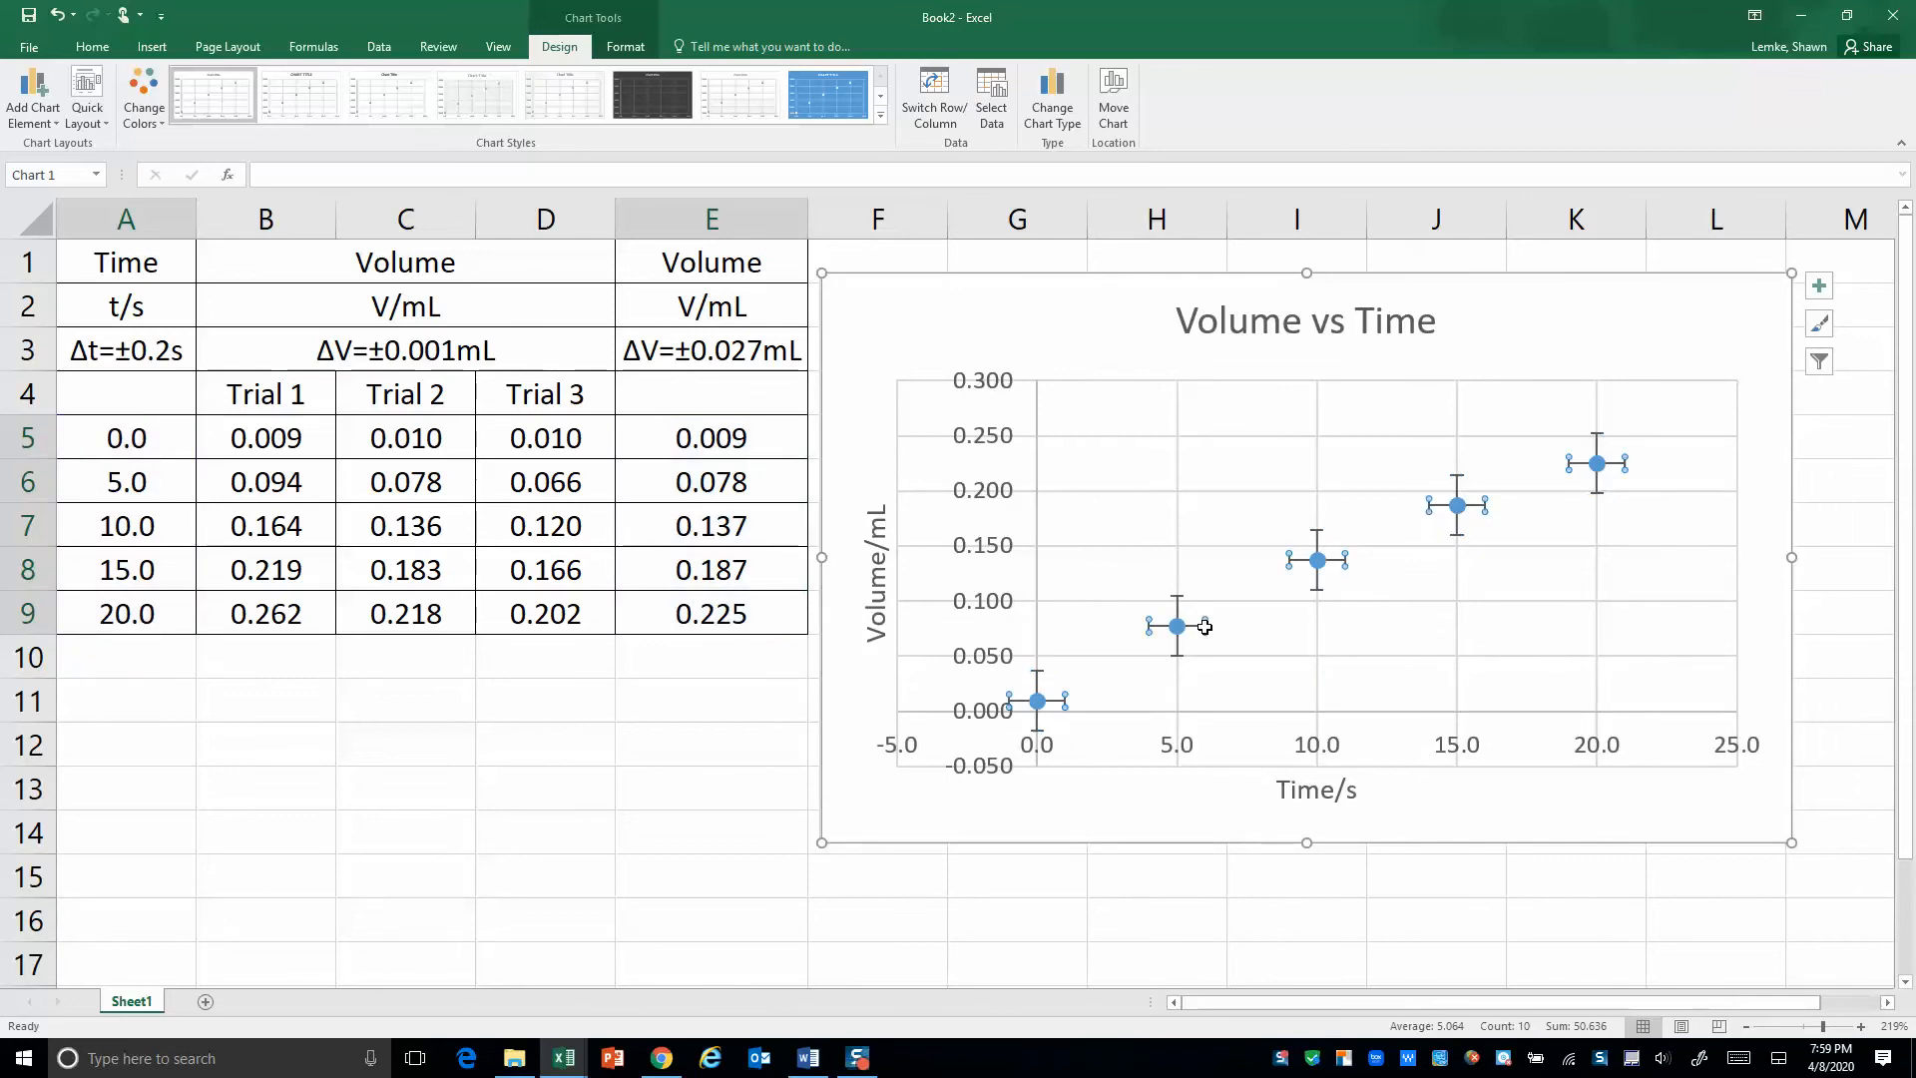
mouse_move(1284, 610)
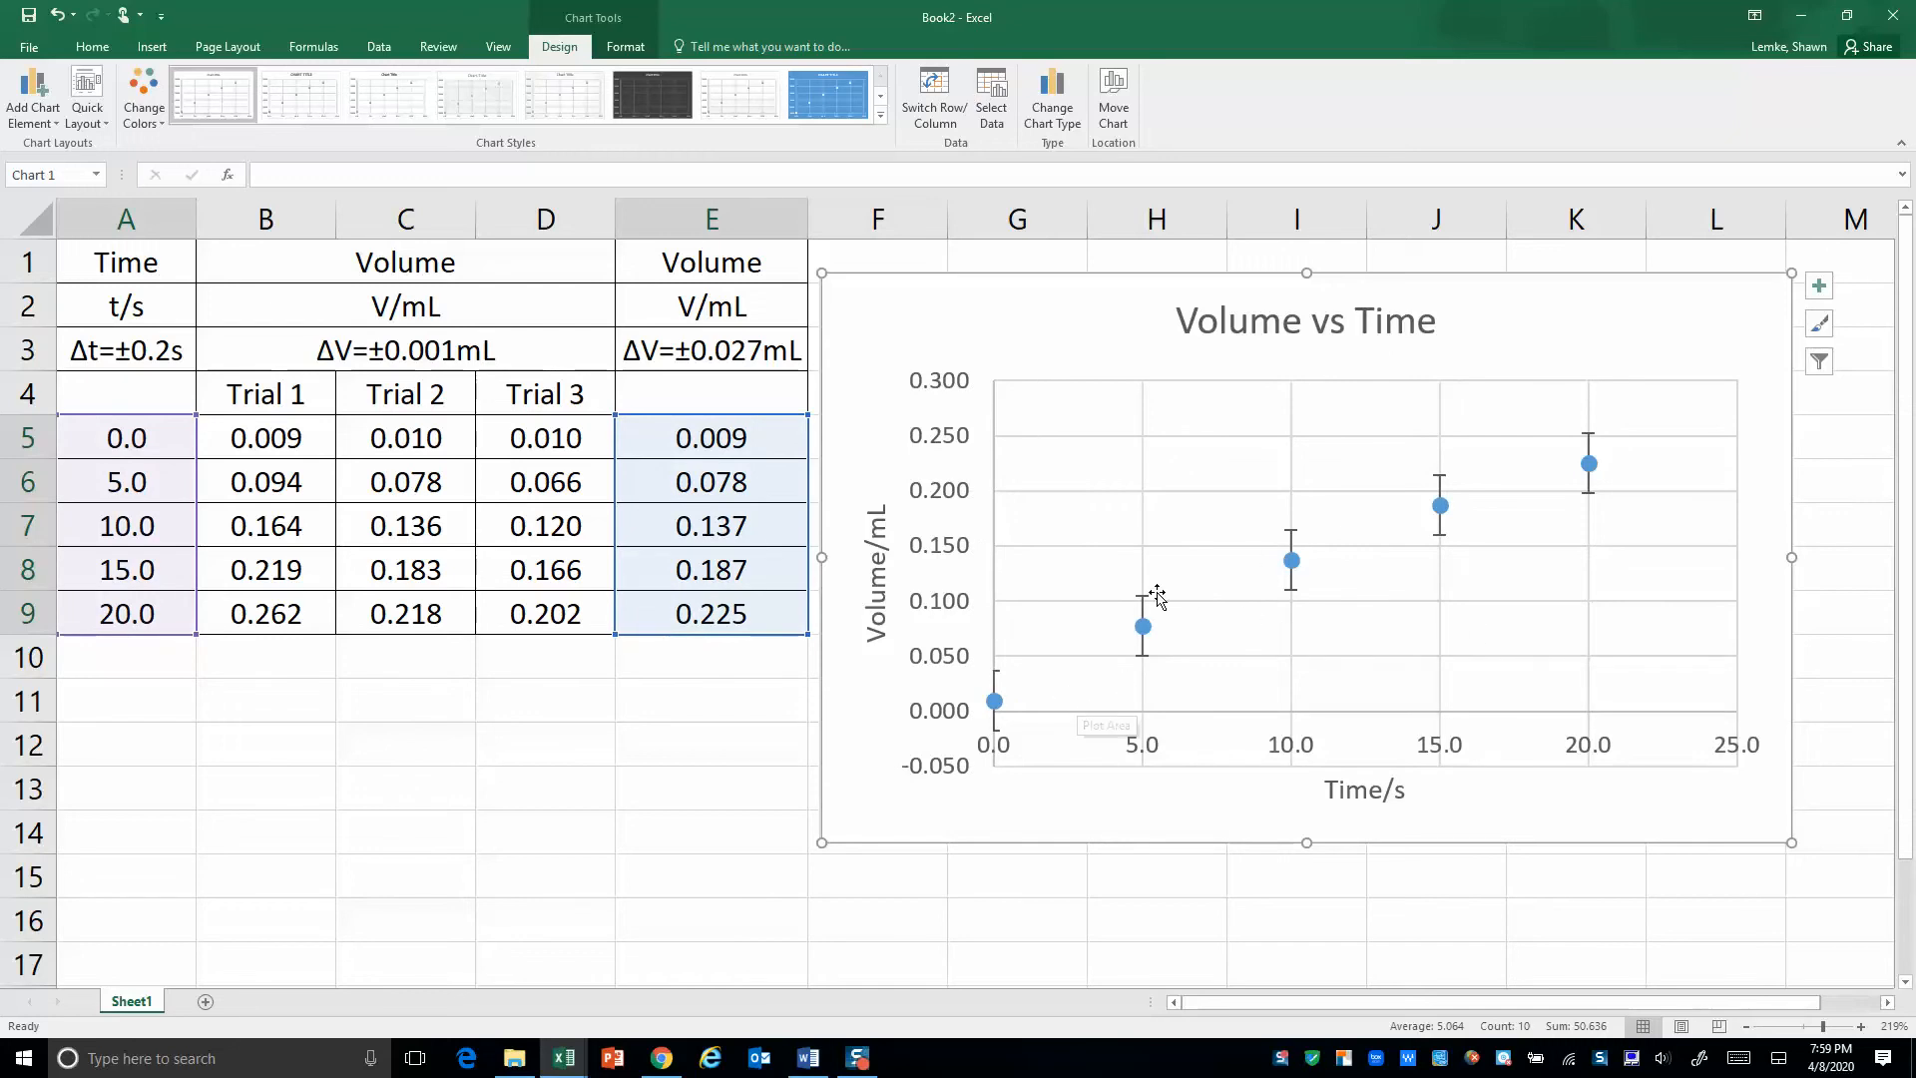
mouse_move(1395, 503)
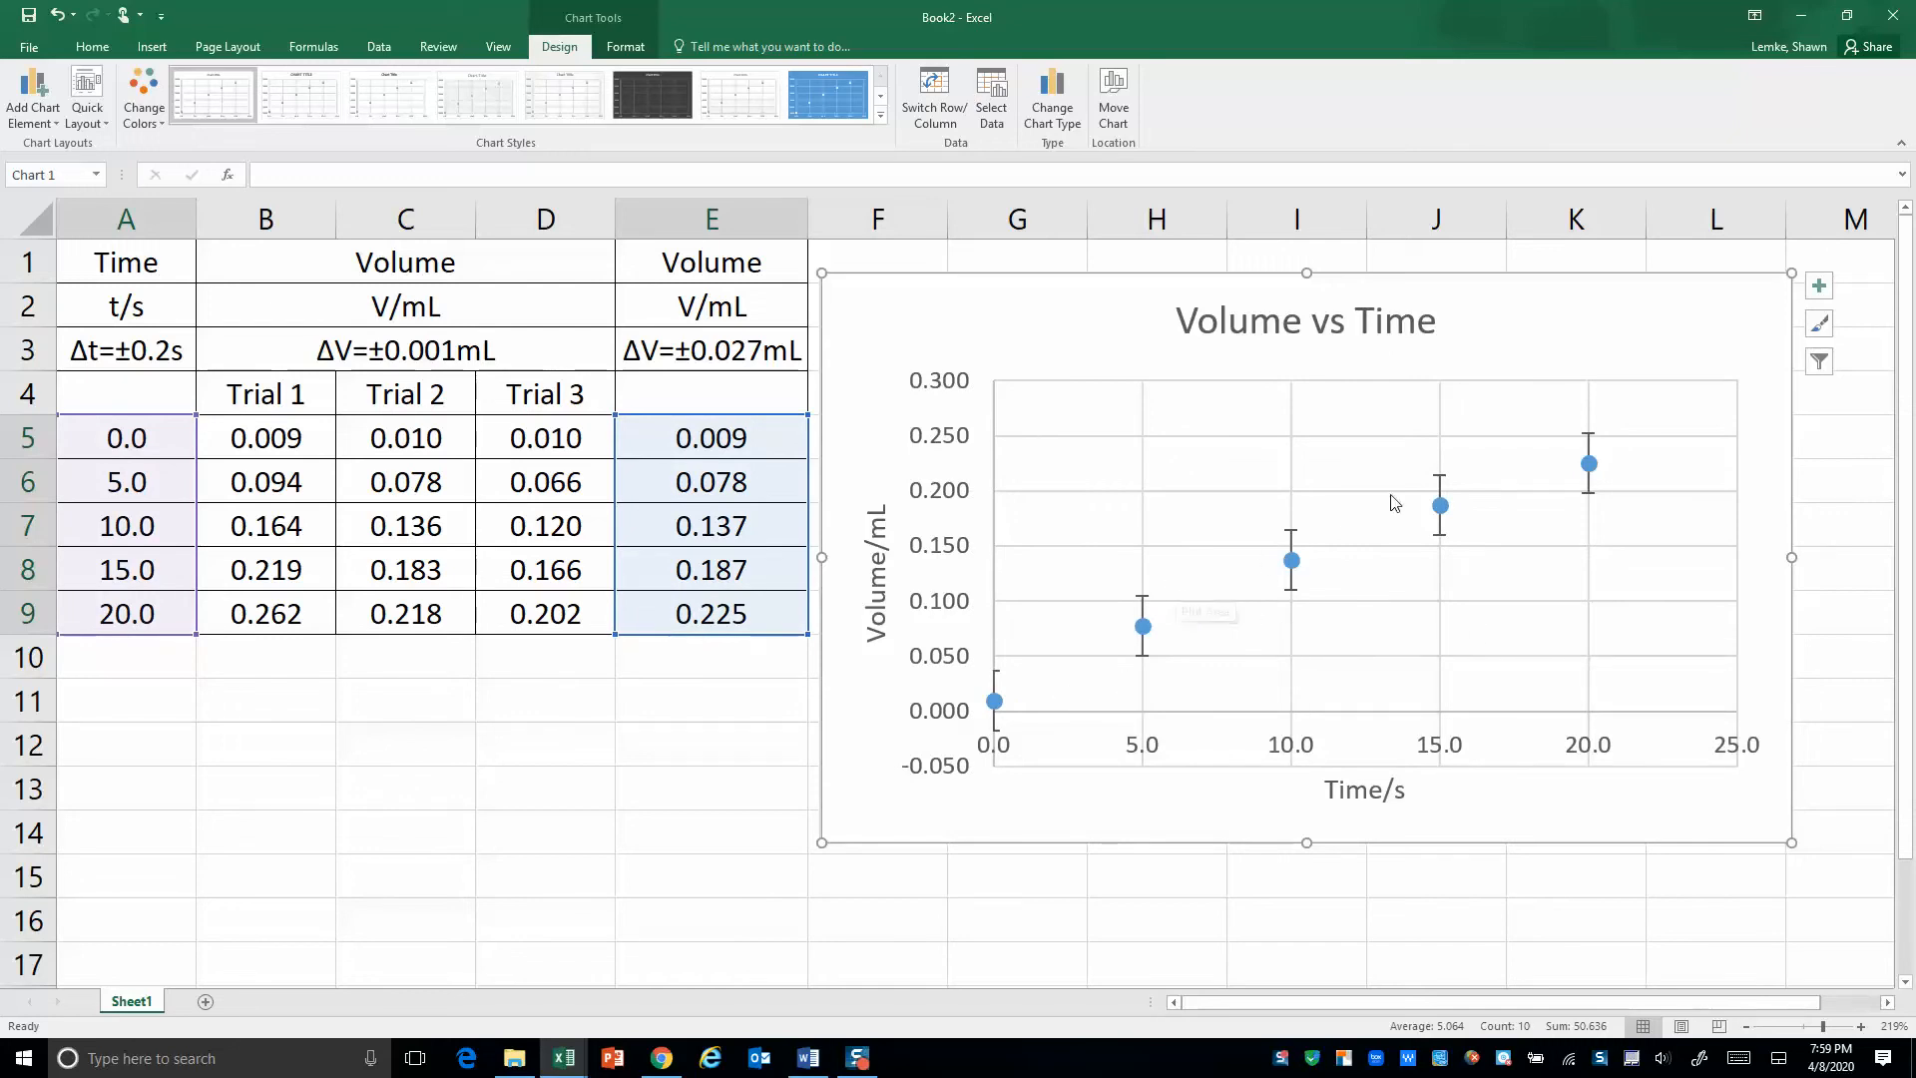
mouse_move(1264, 562)
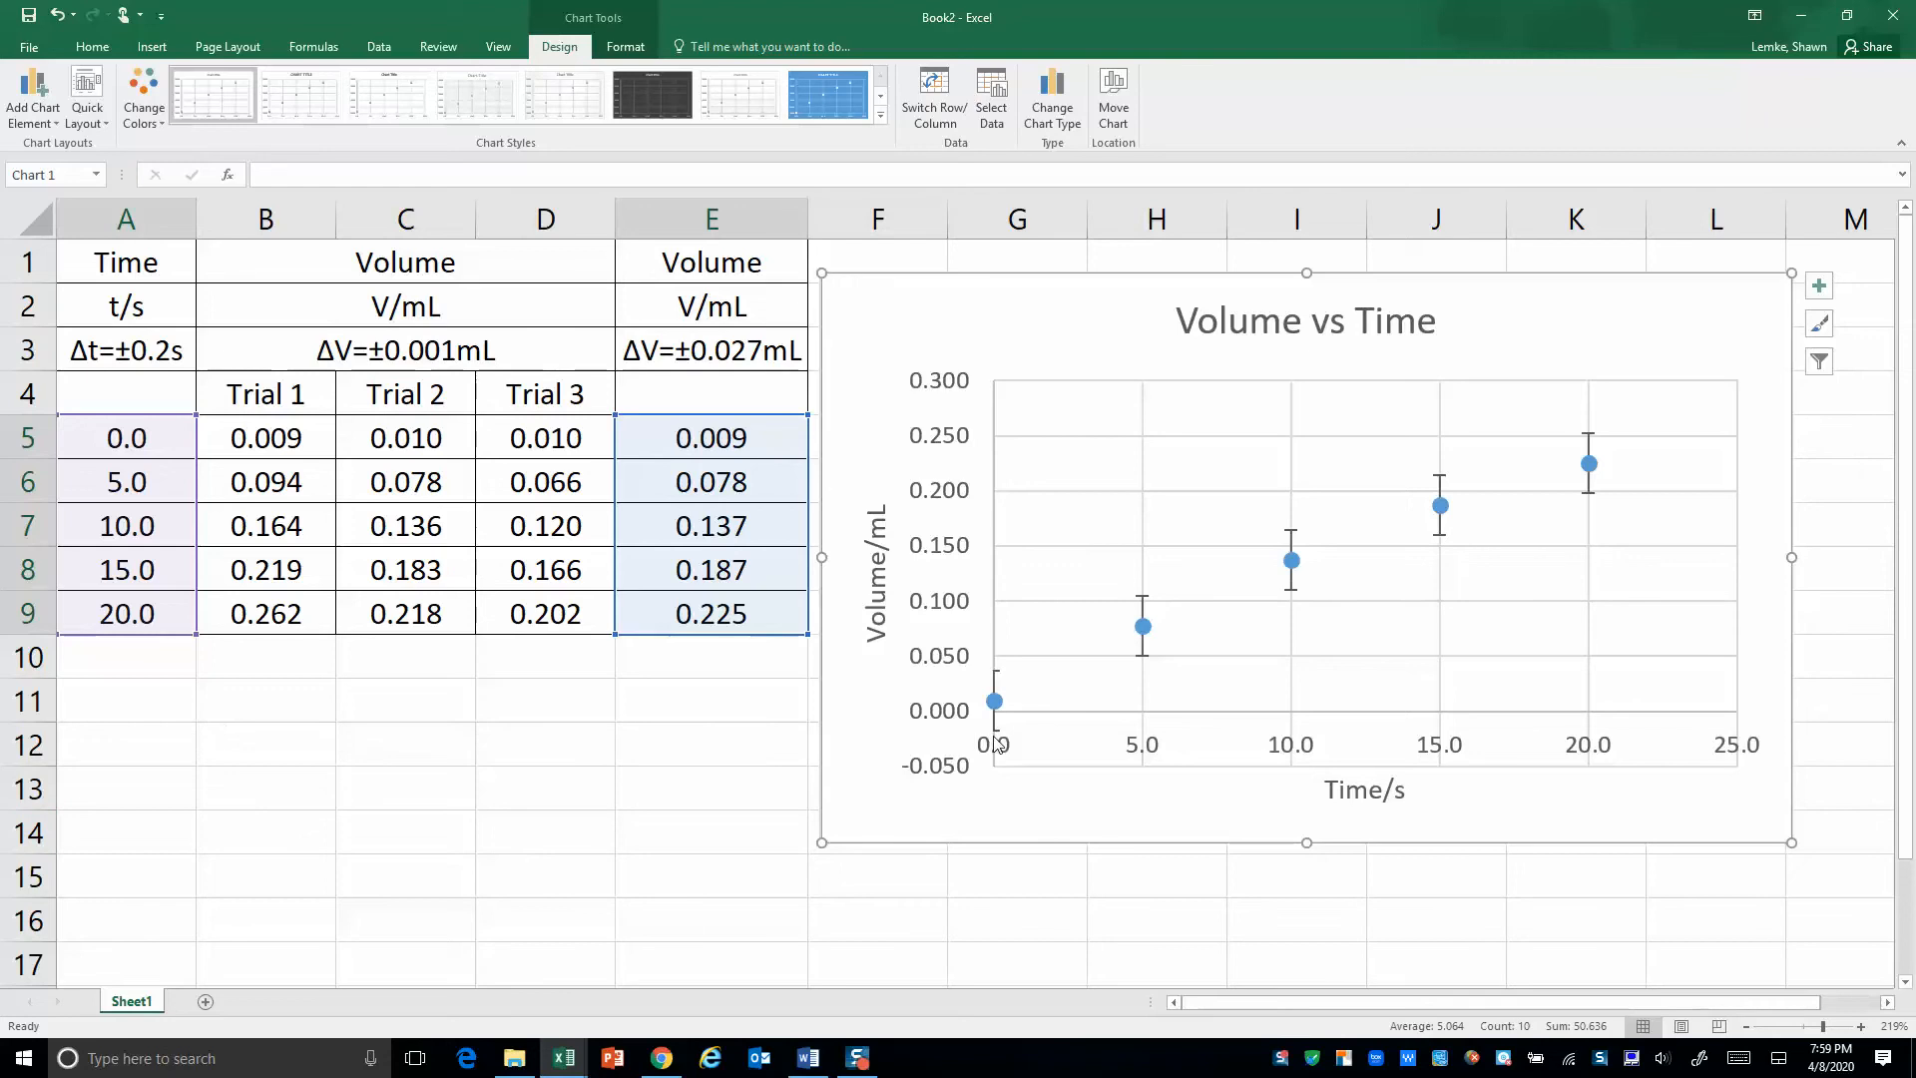
mouse_move(994, 740)
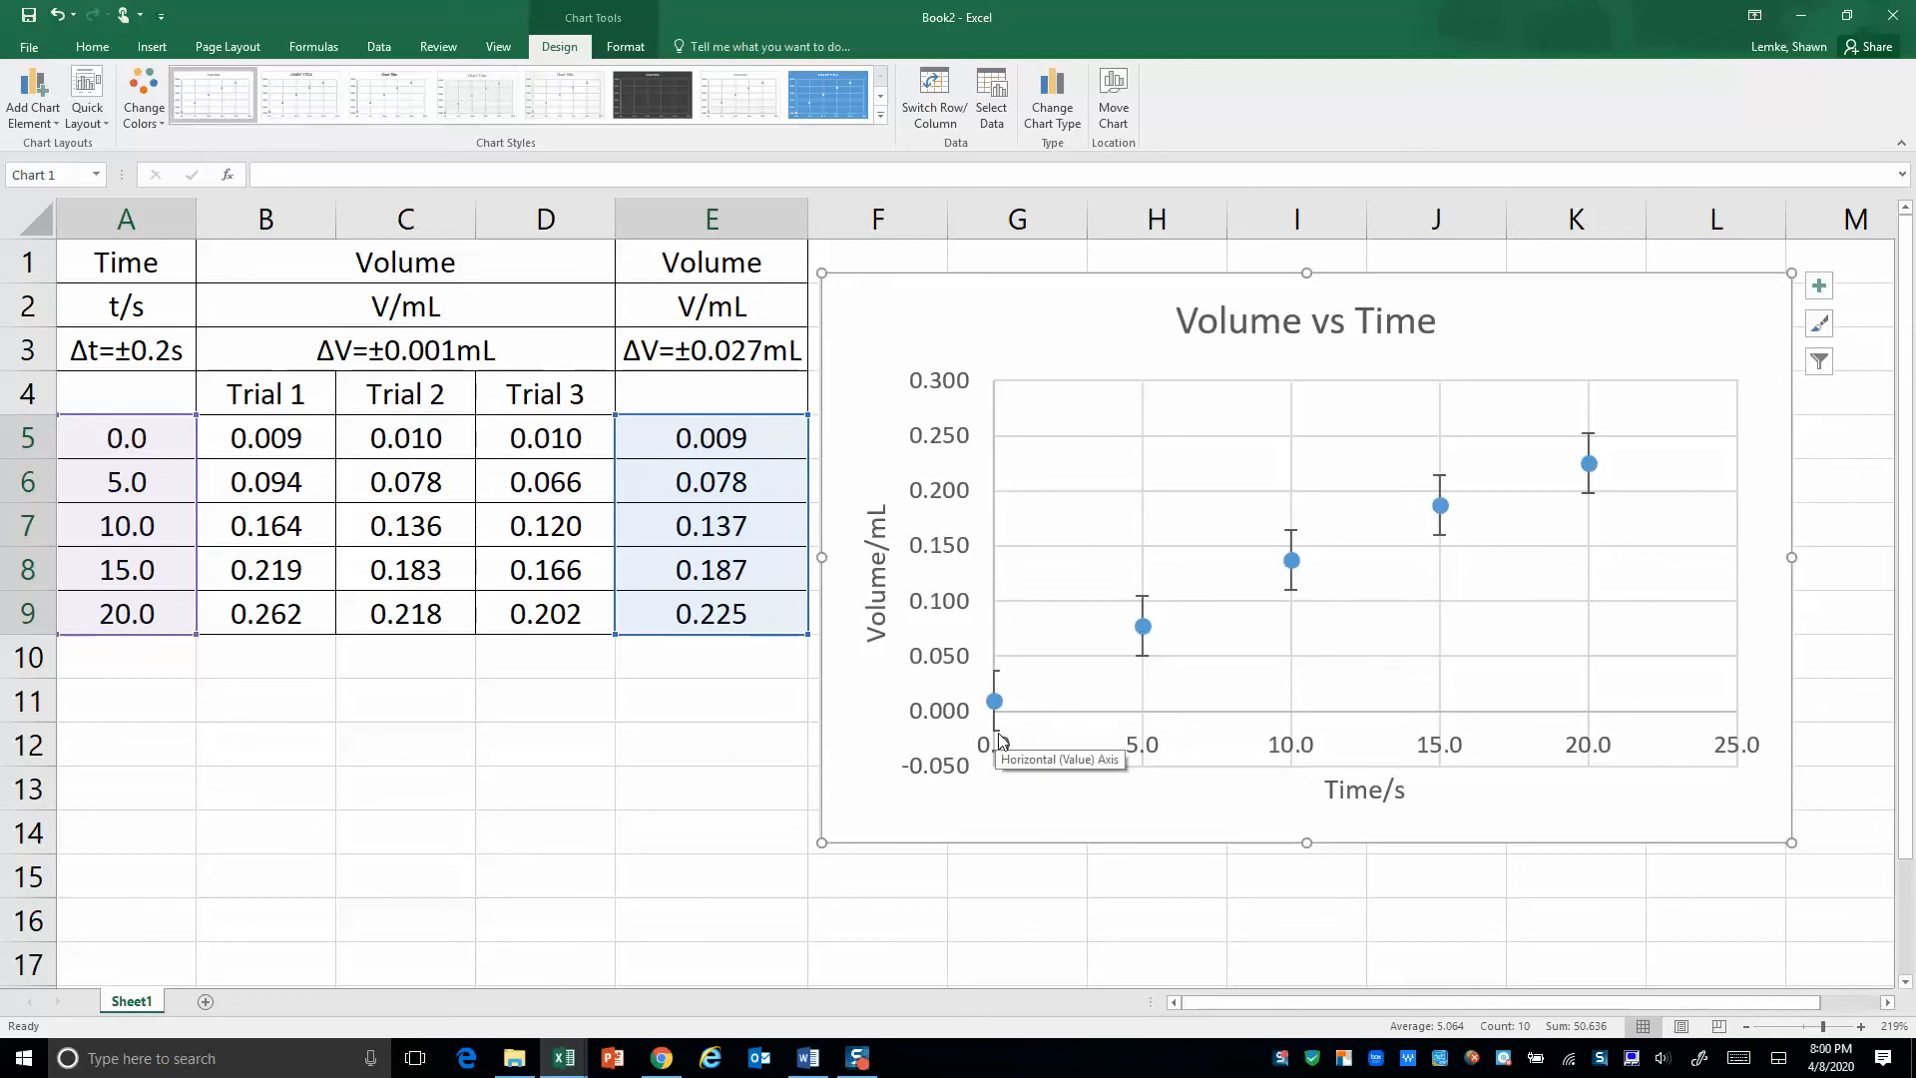
mouse_move(1588, 440)
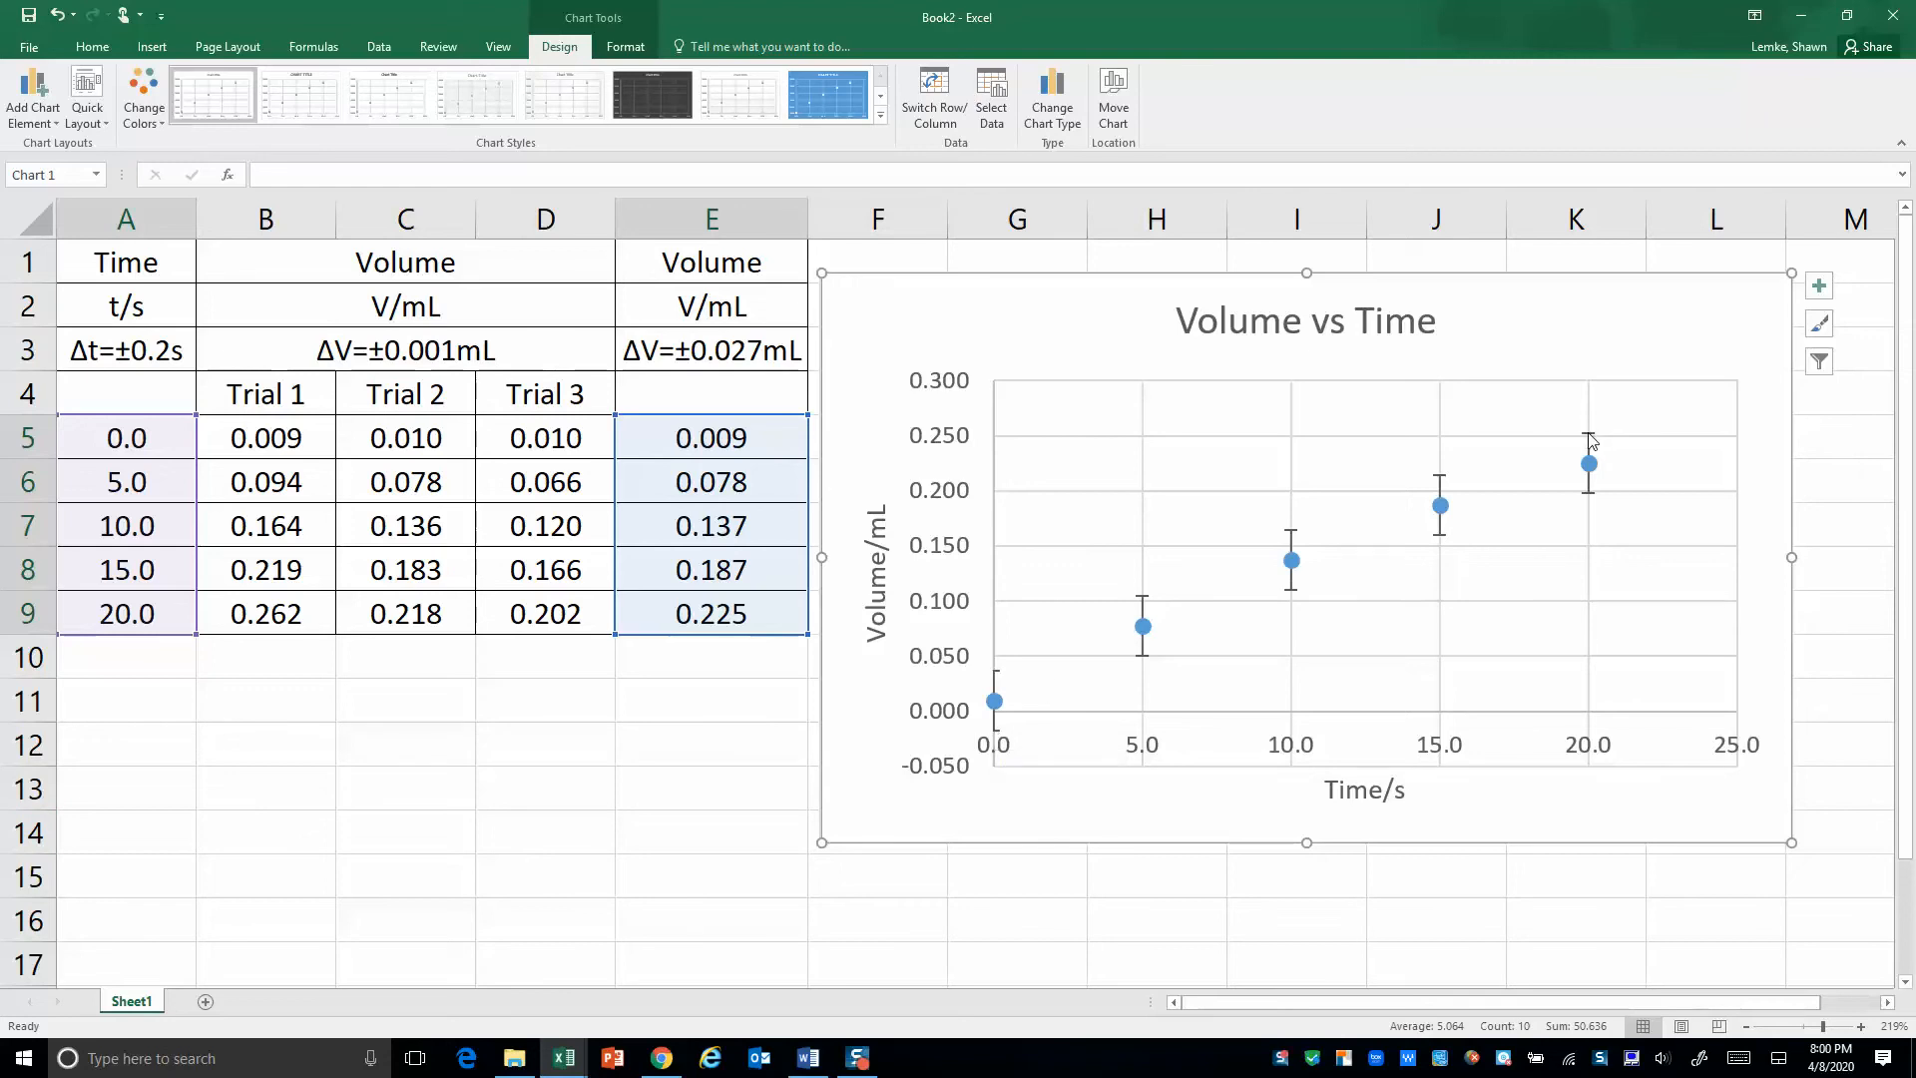
mouse_move(86, 700)
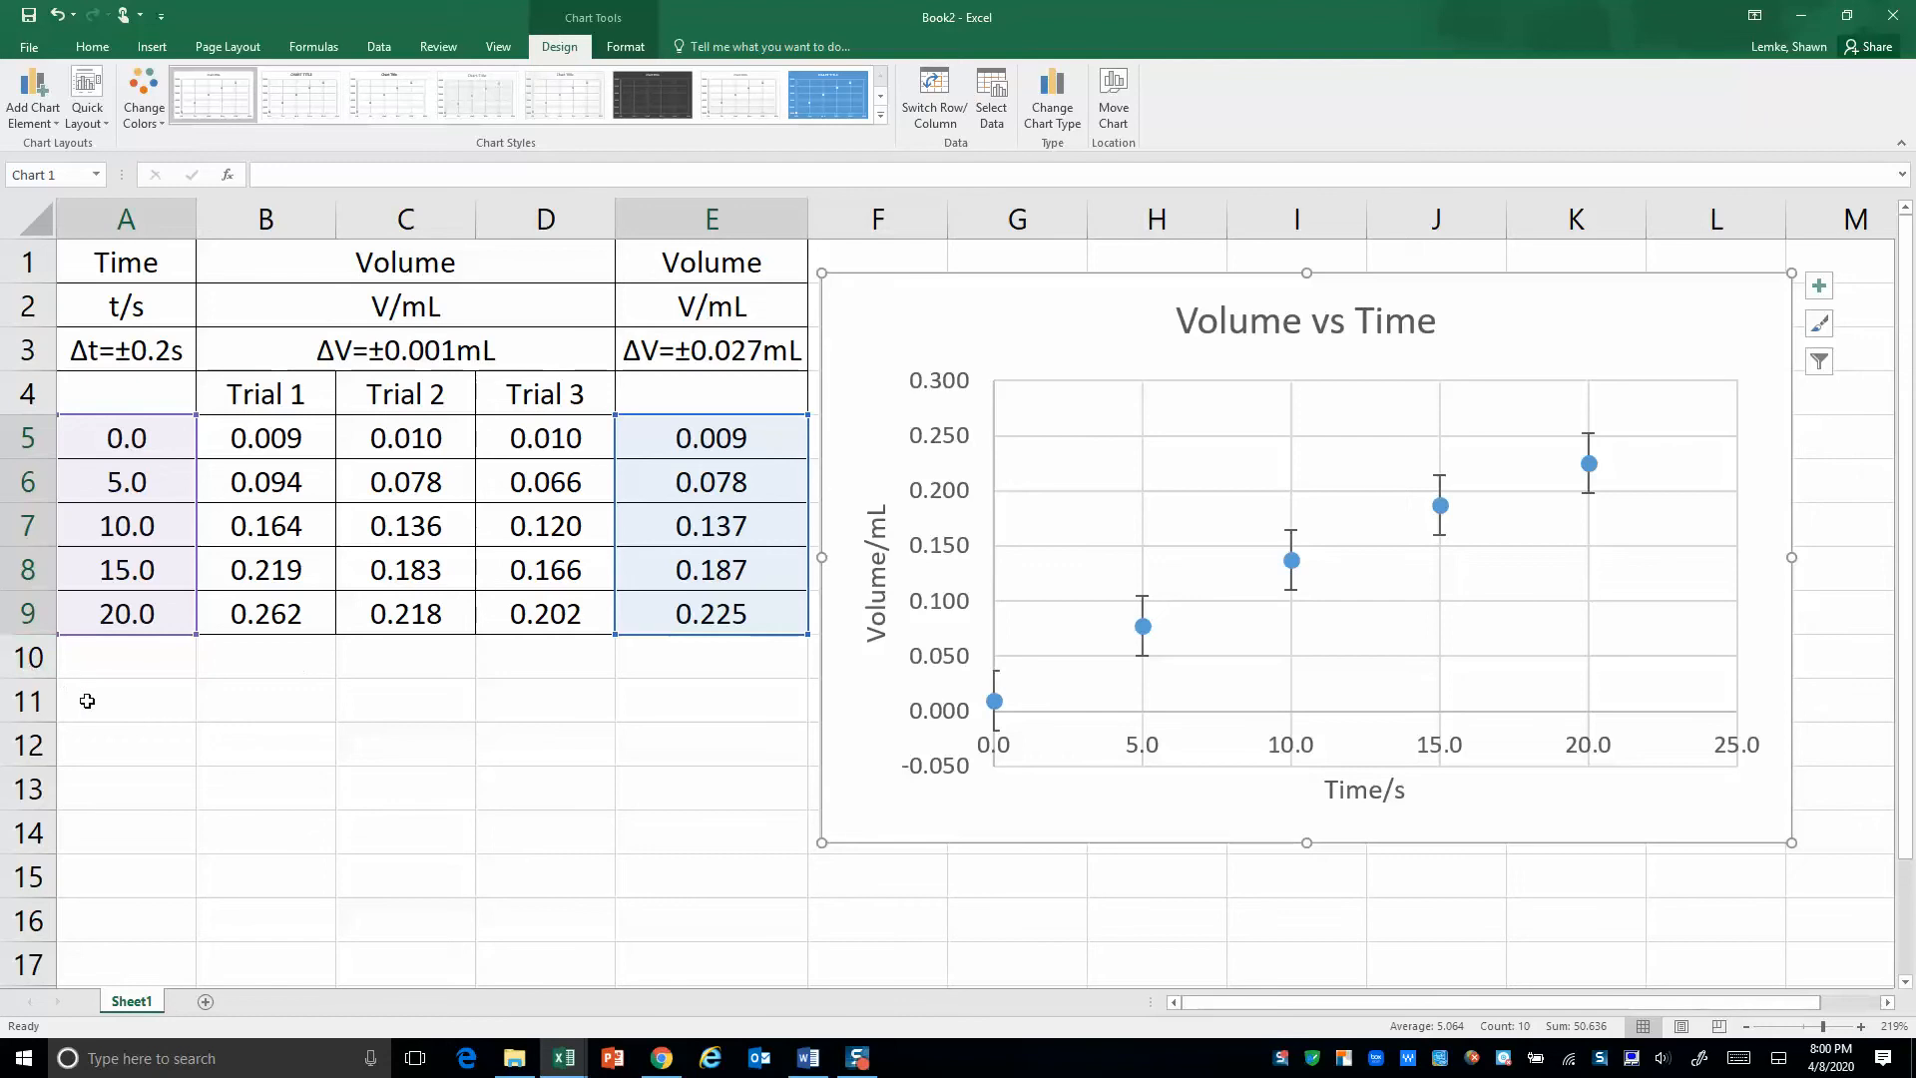
Type 'max gradient' in A11, with 0 in A12 and 20 in A13
text(max grad)
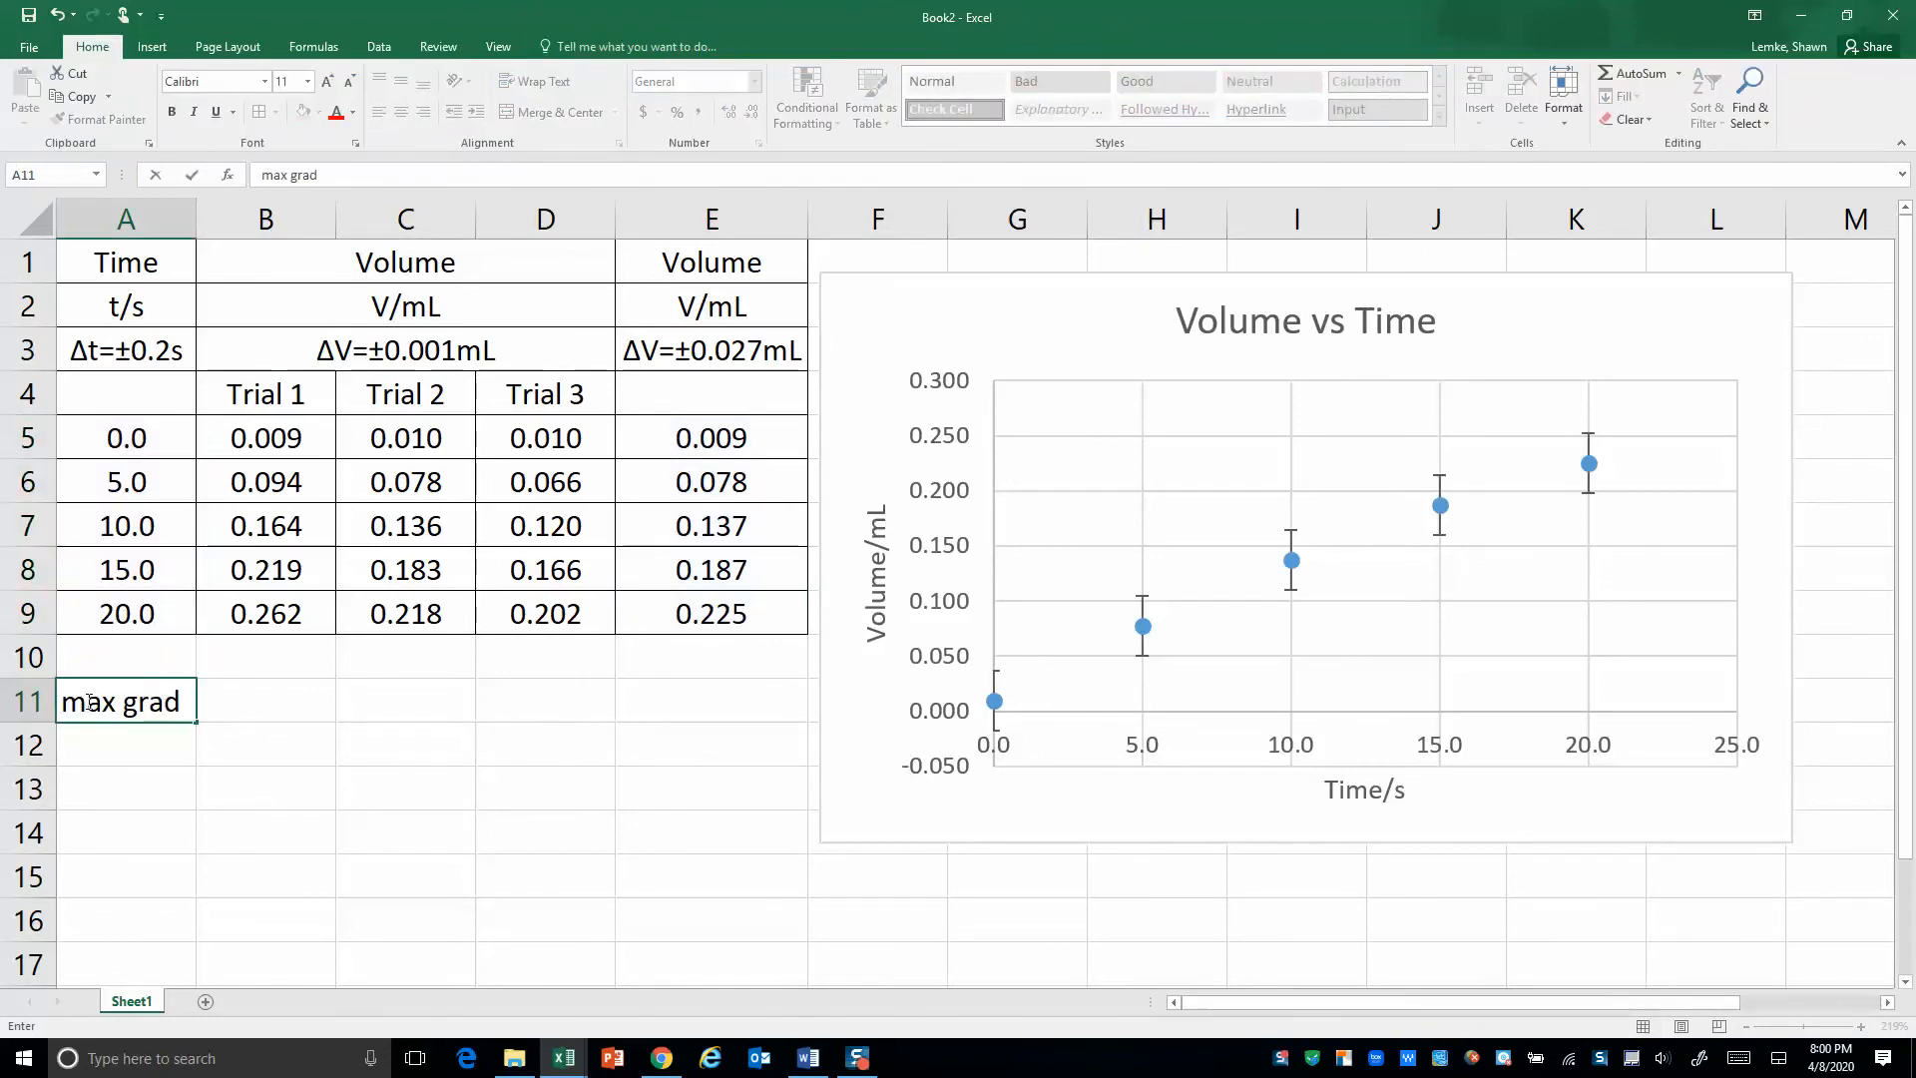
text(ient)
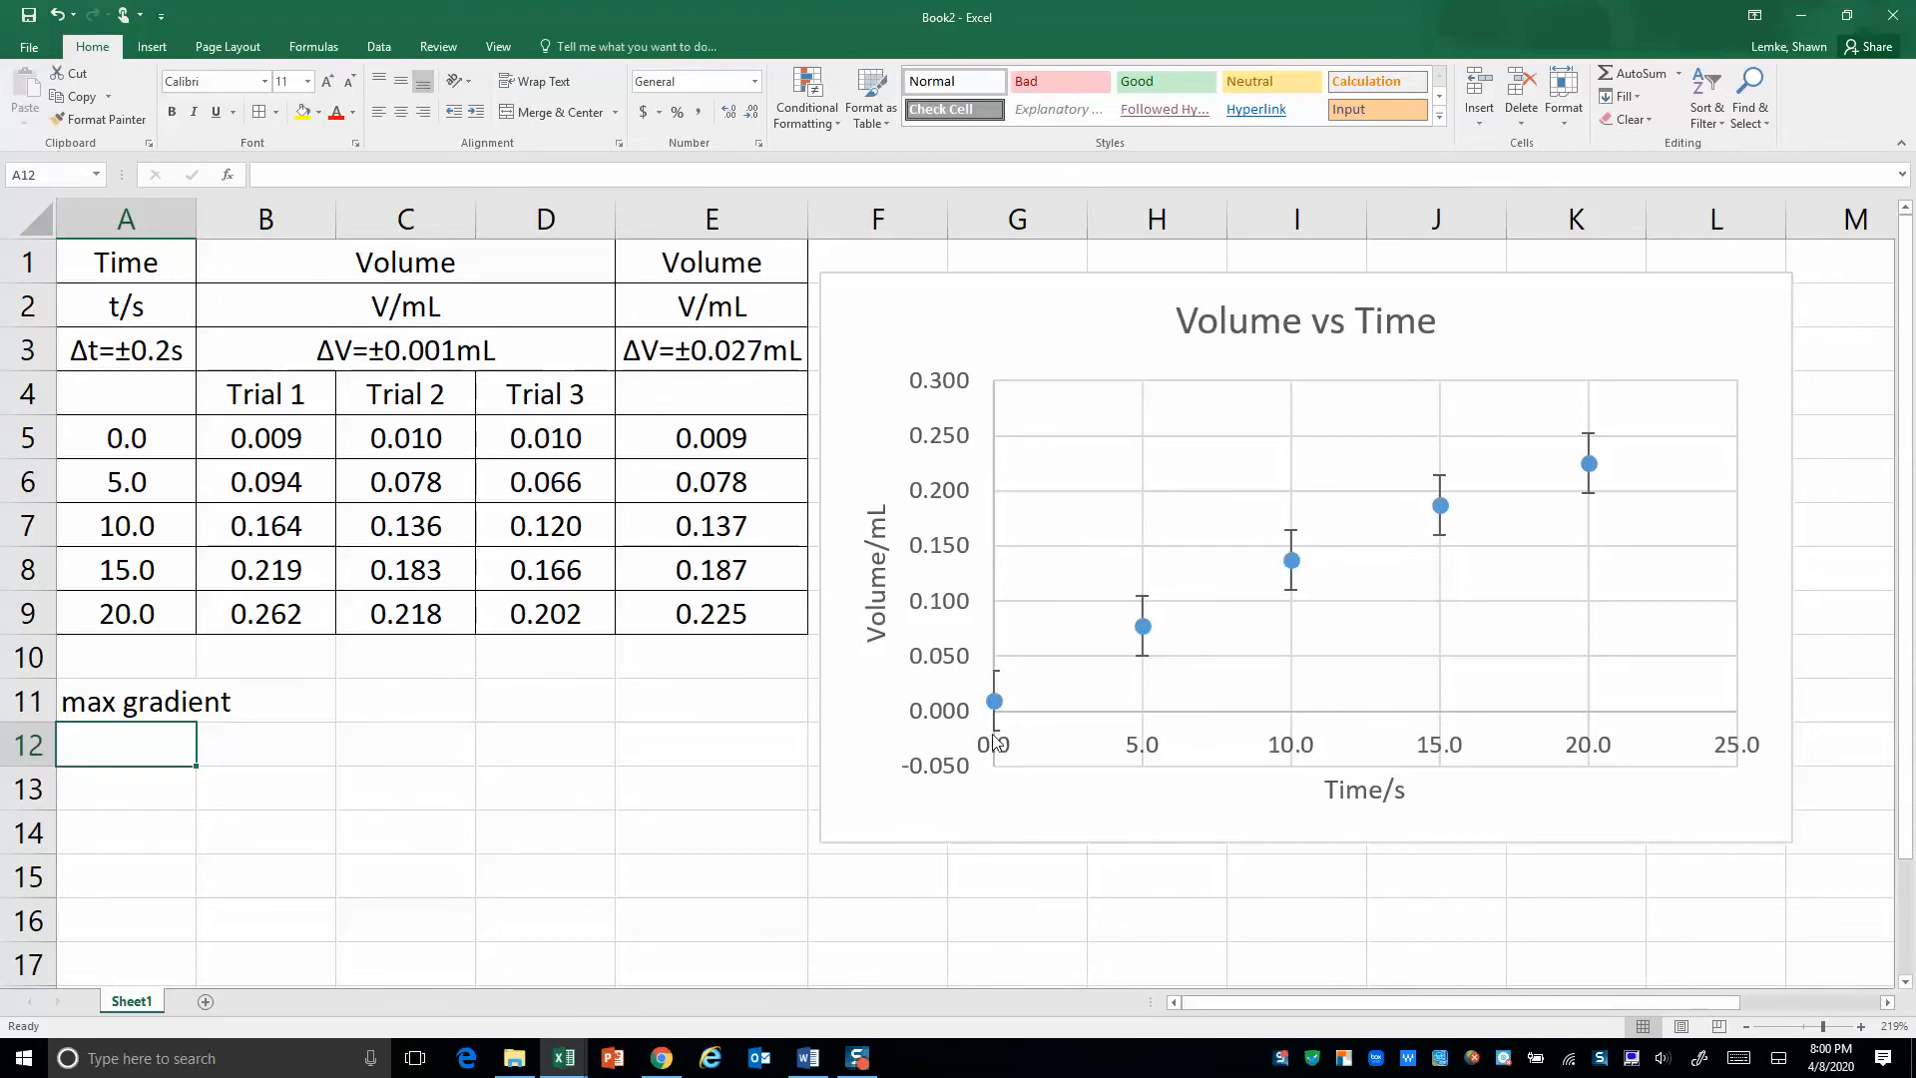
mouse_move(127, 437)
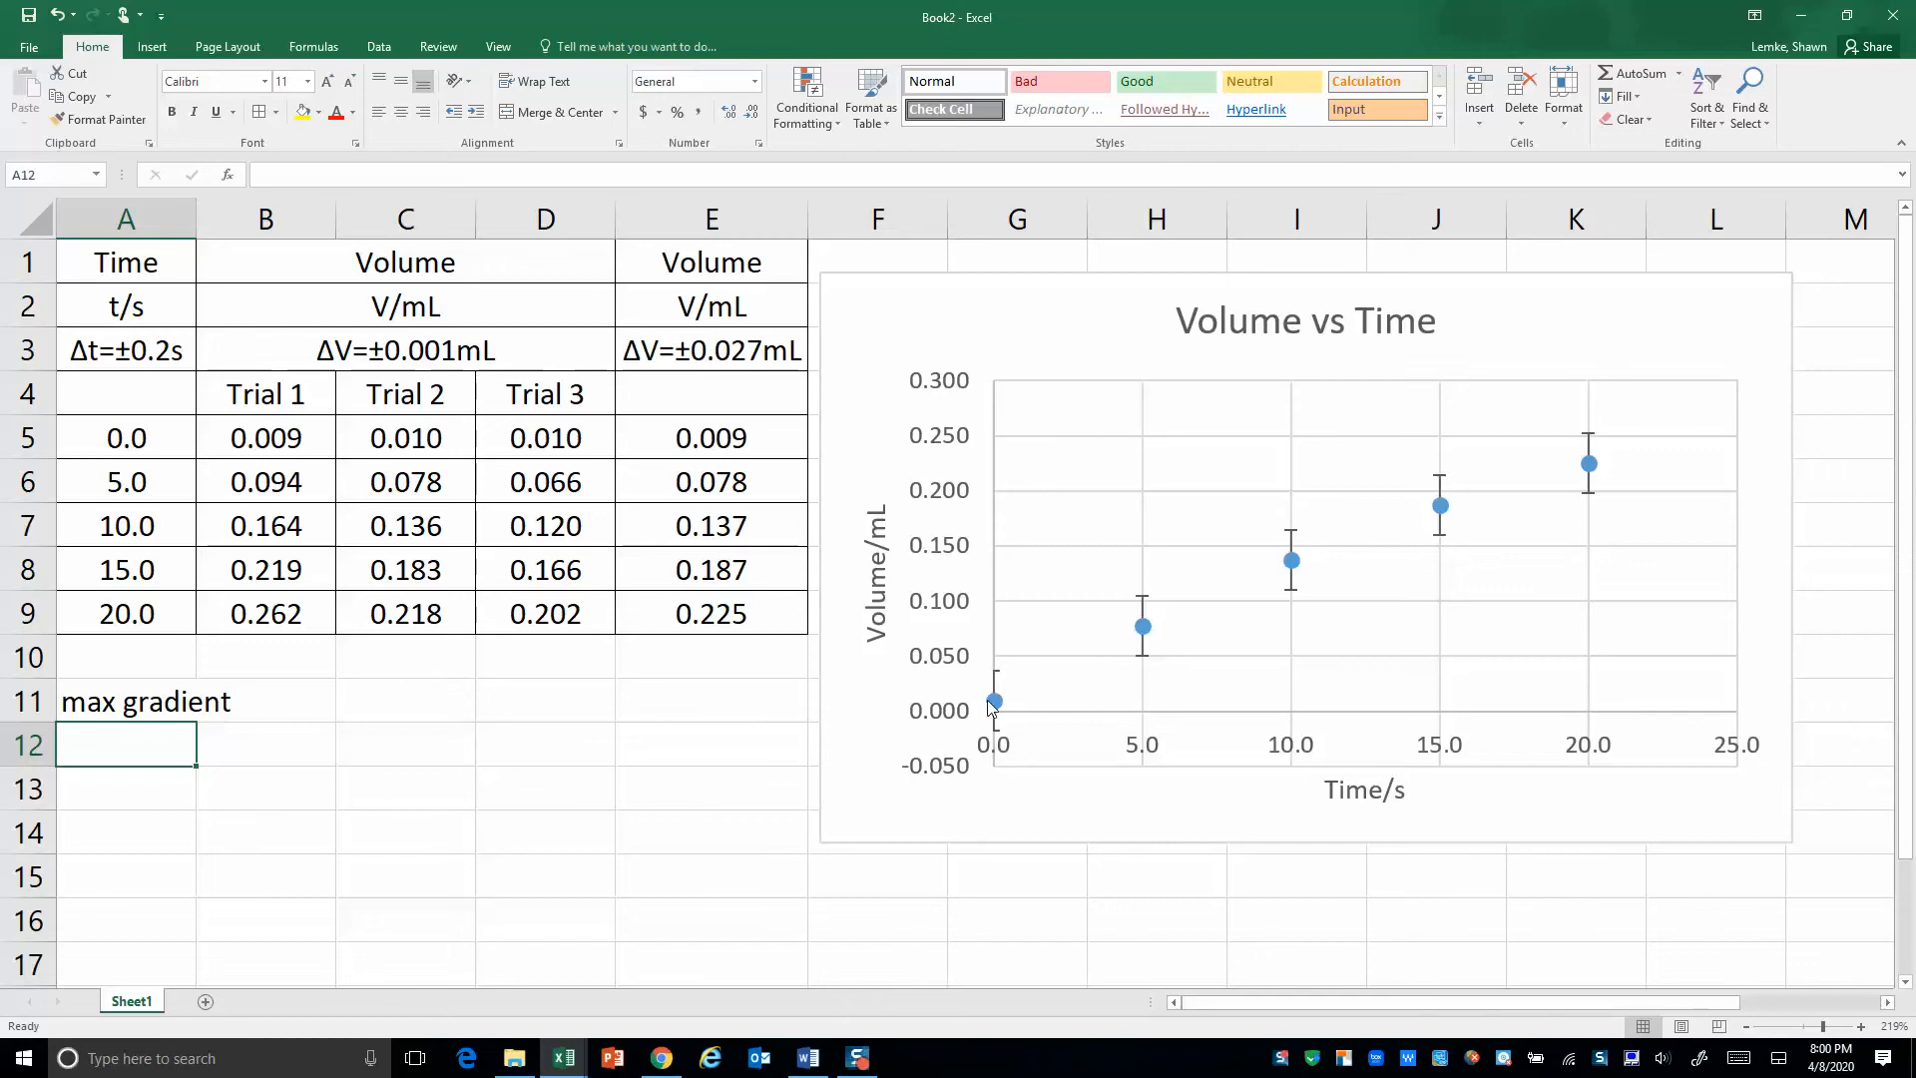
text(0.0)
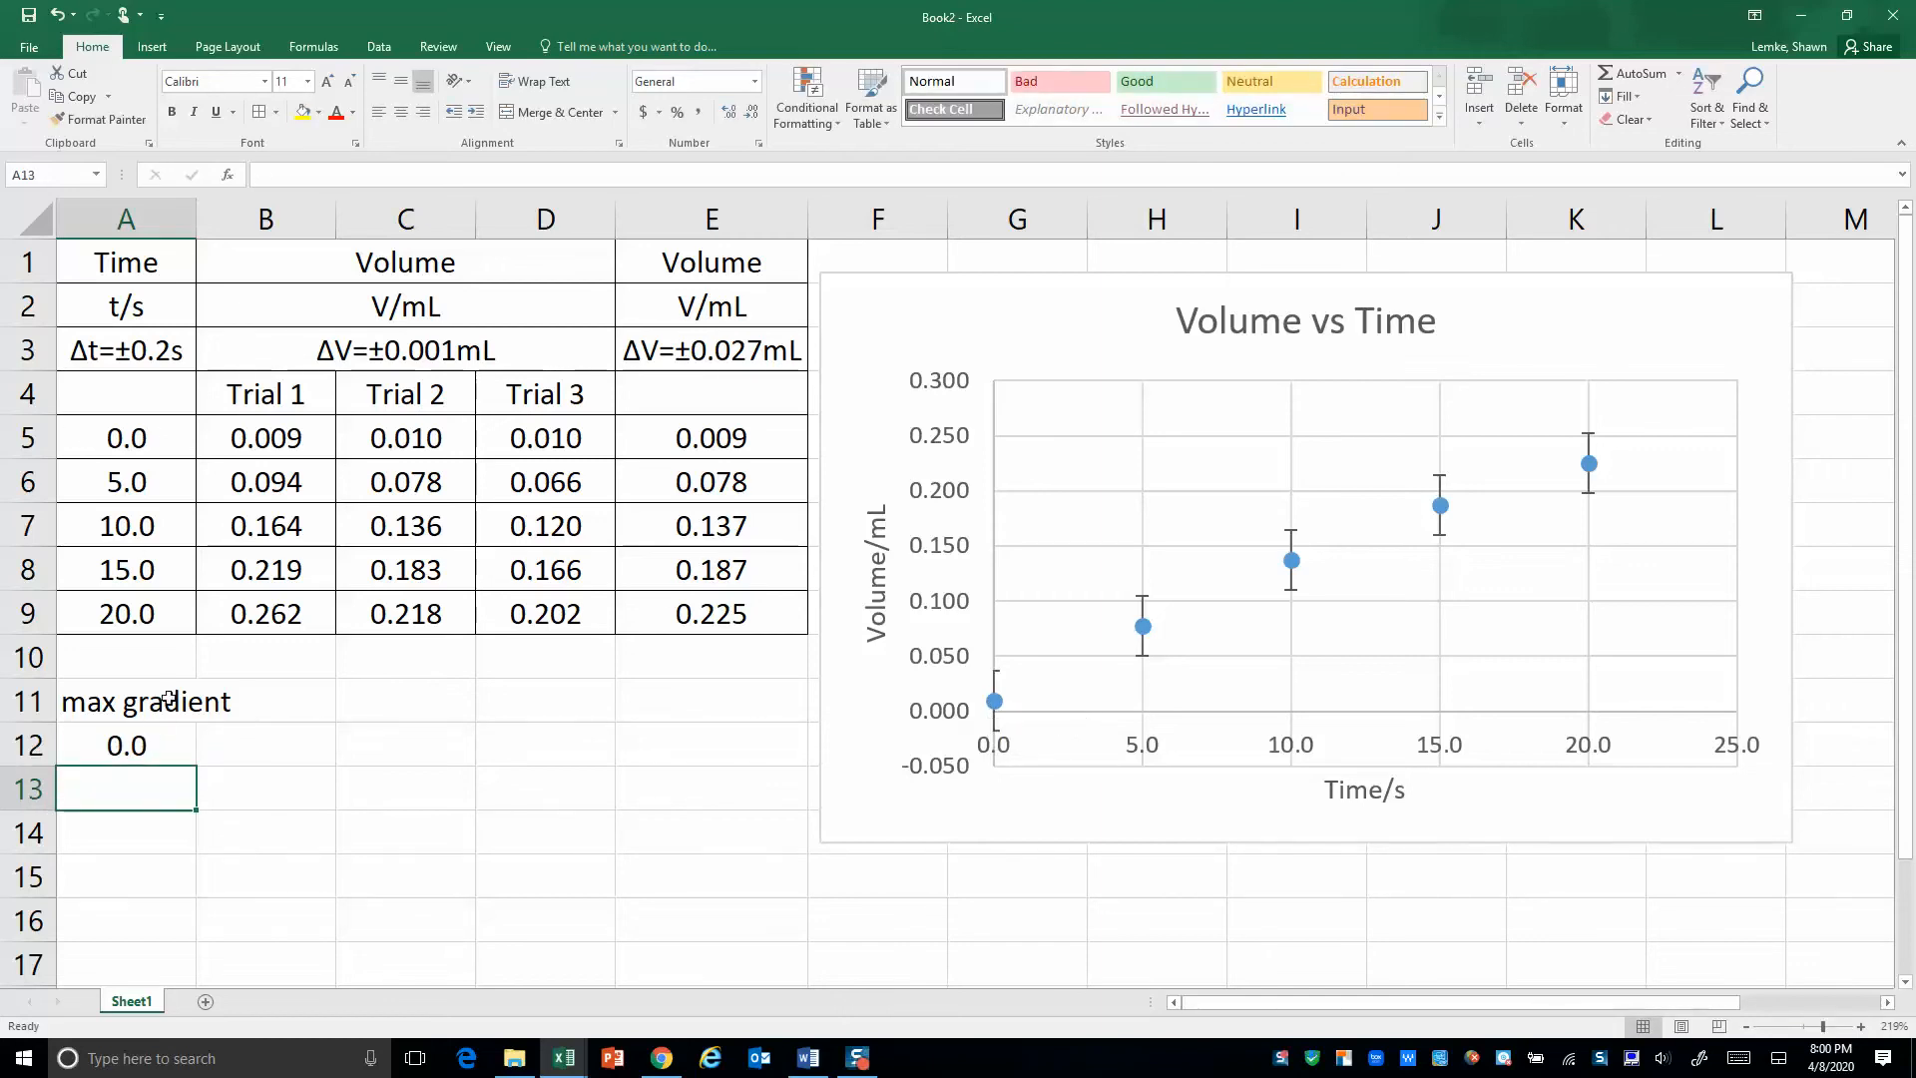
mouse_move(152, 720)
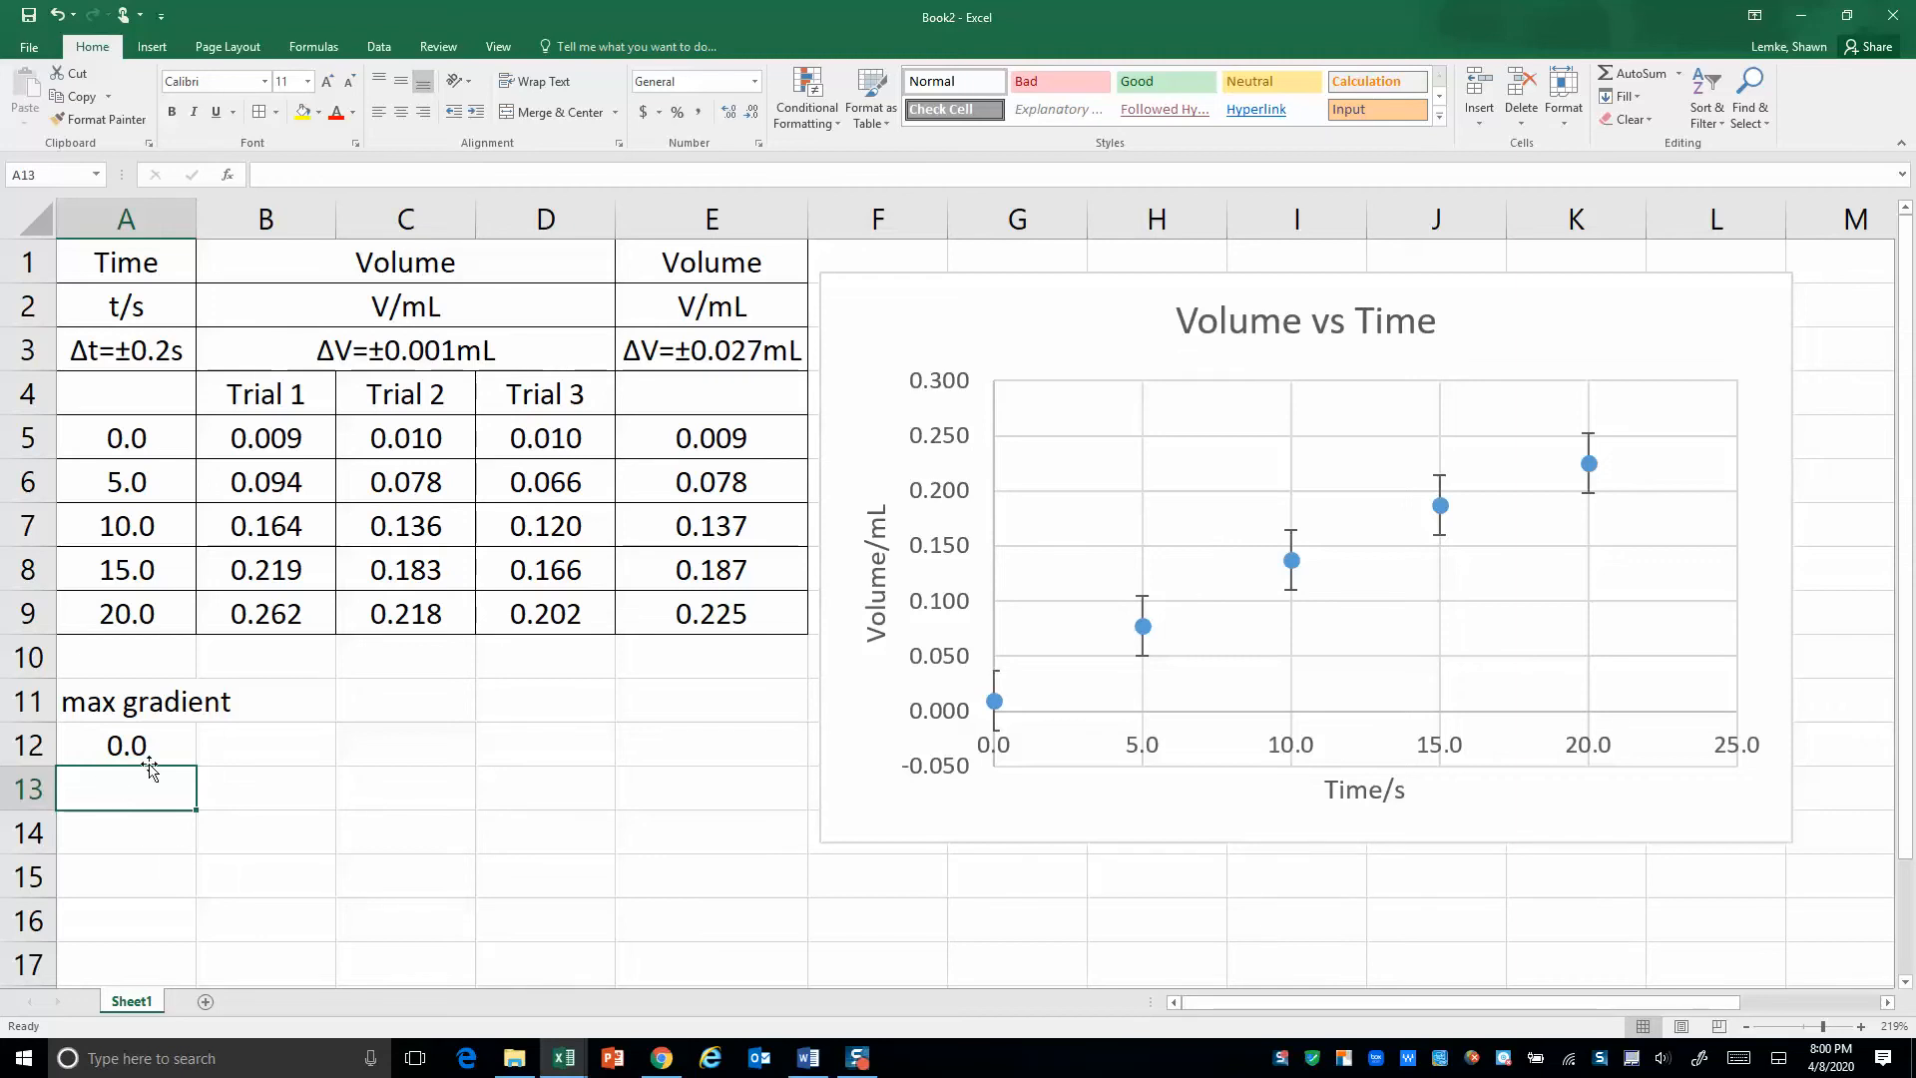
mouse_move(1596, 413)
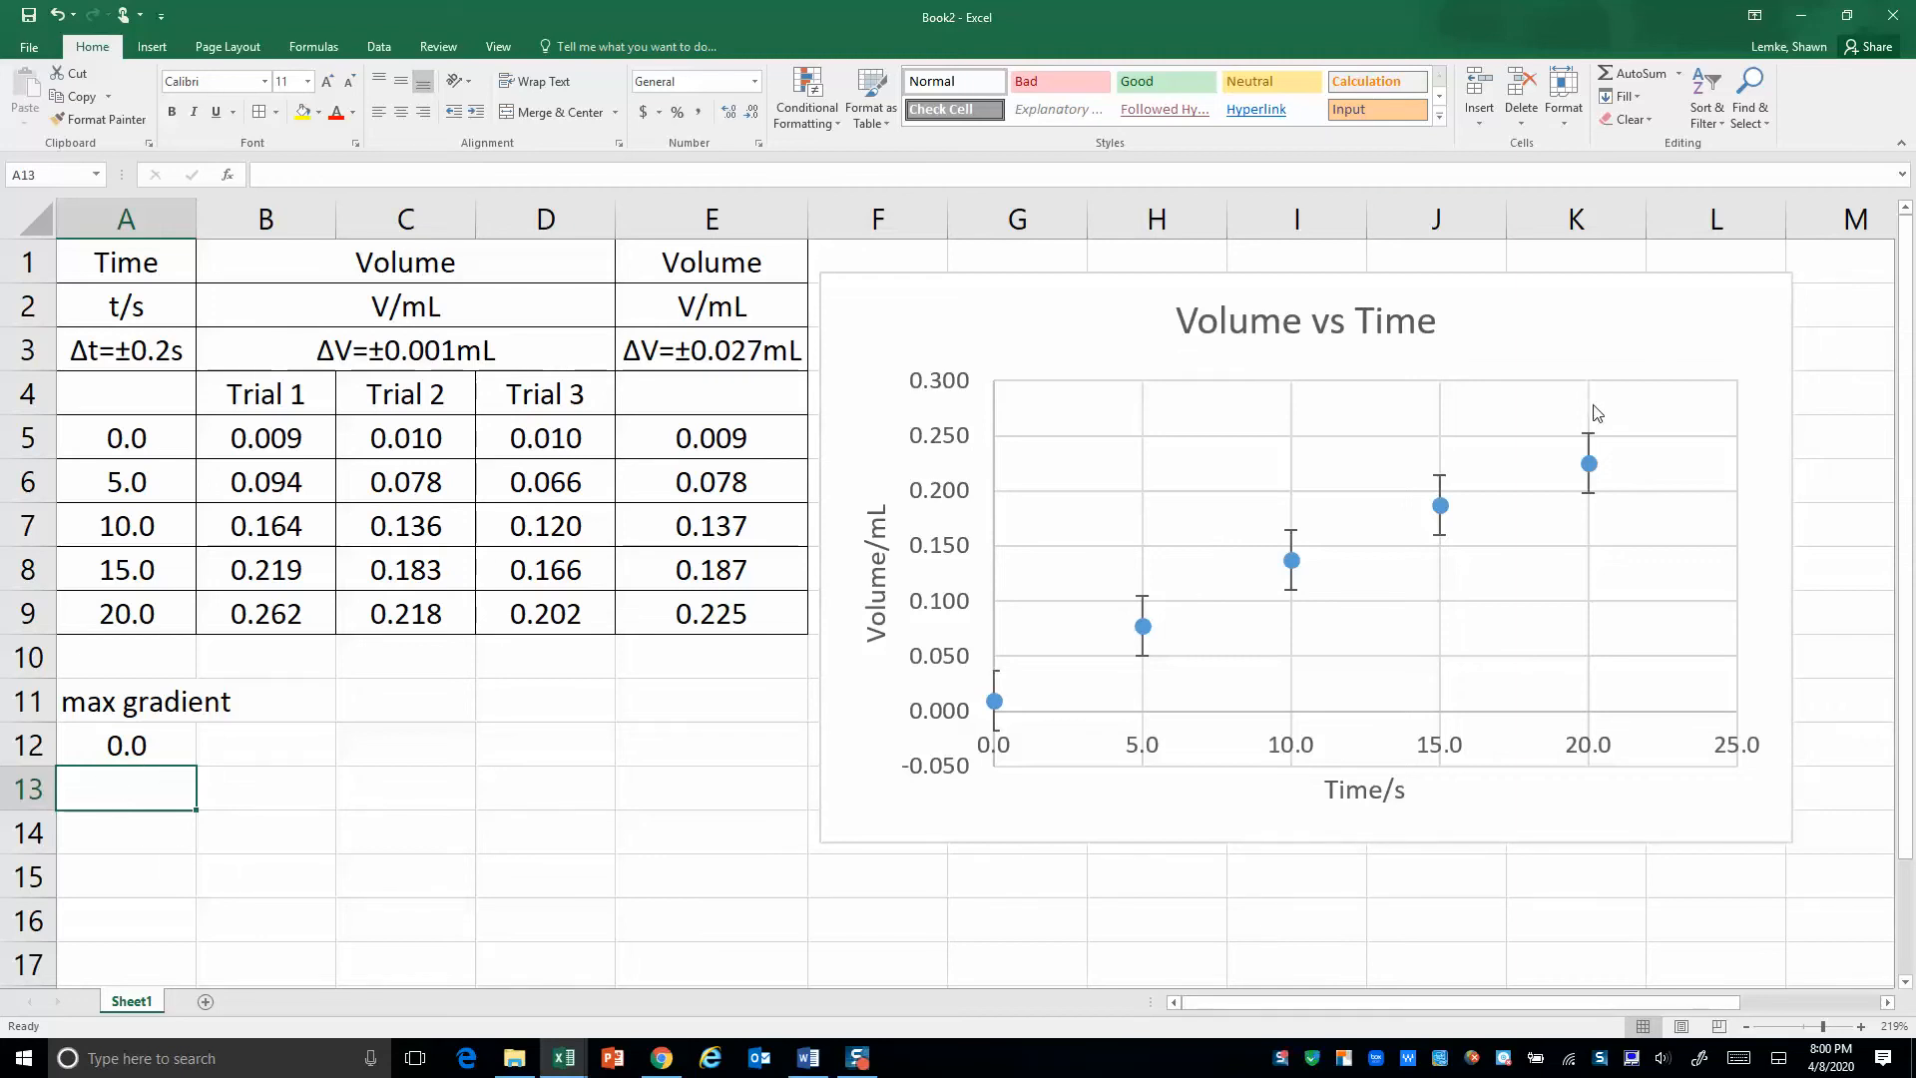
mouse_move(1589, 464)
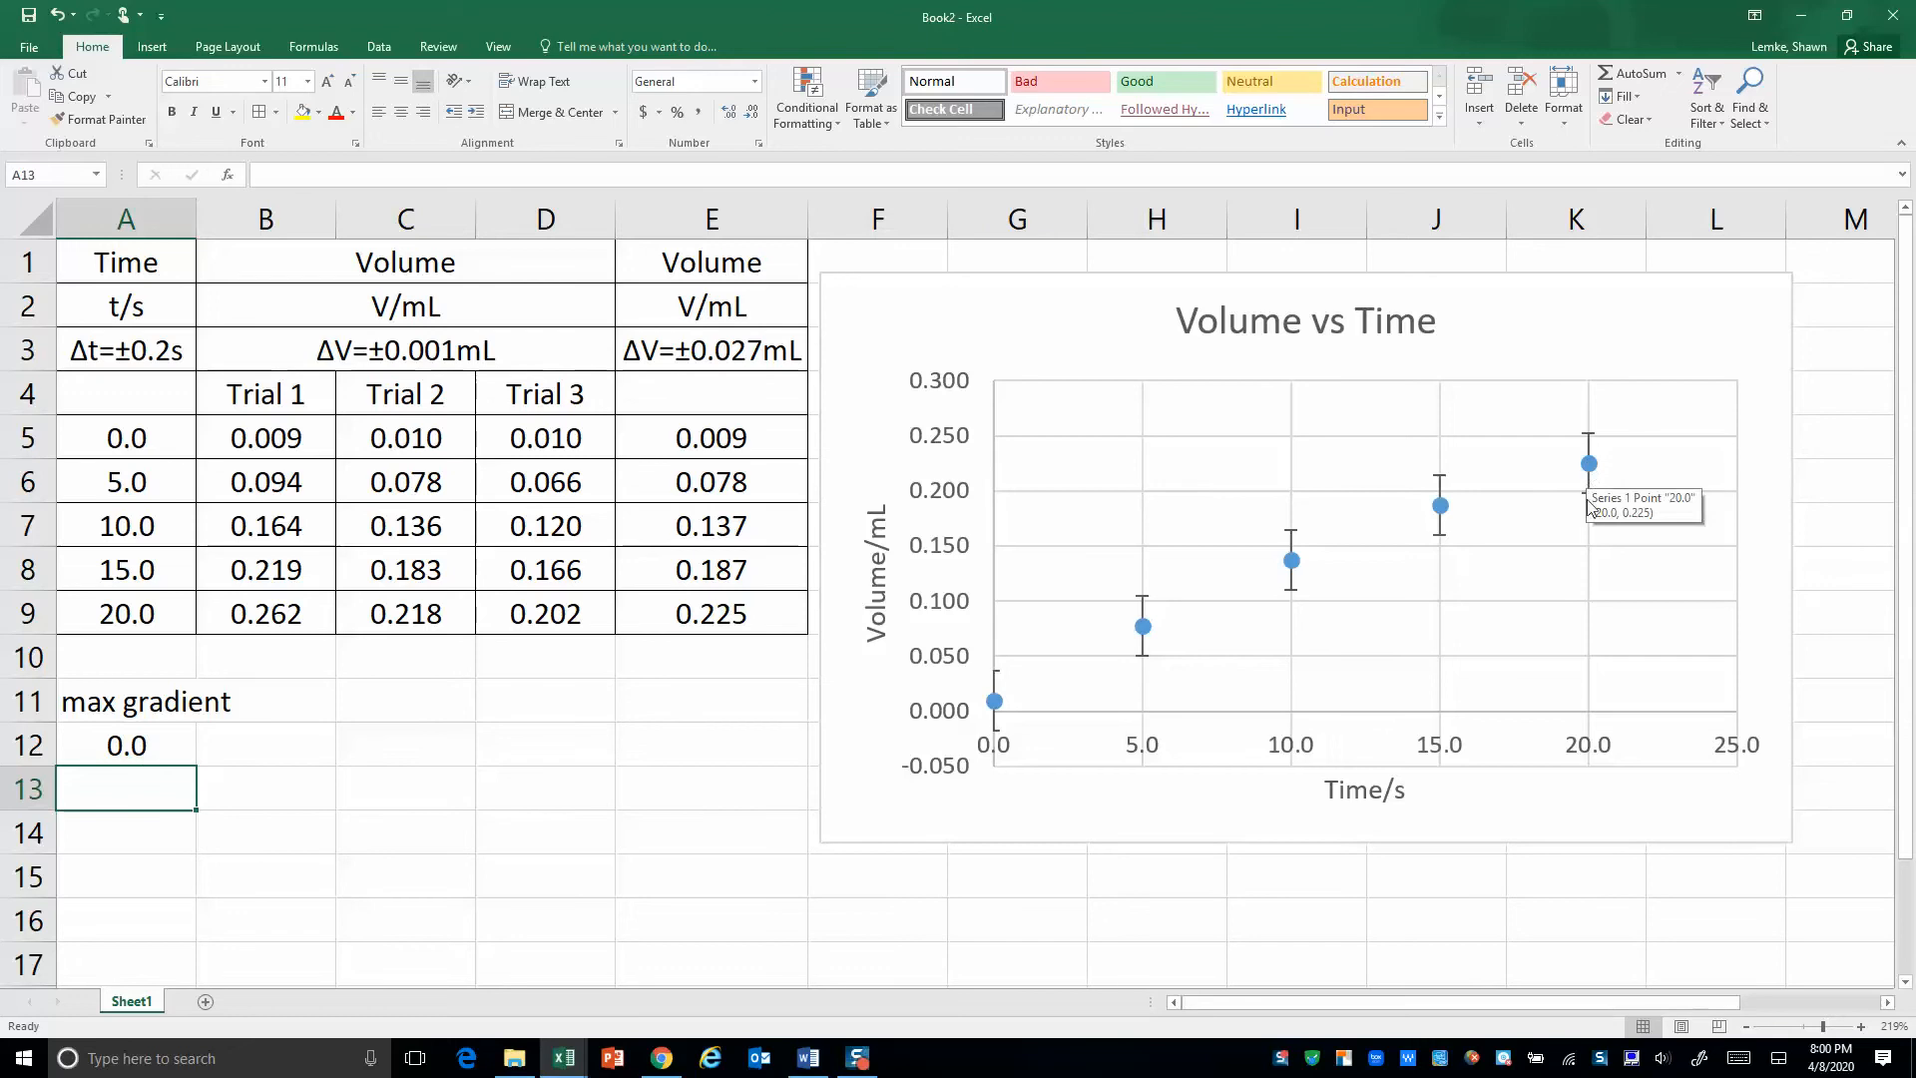
mouse_move(130, 636)
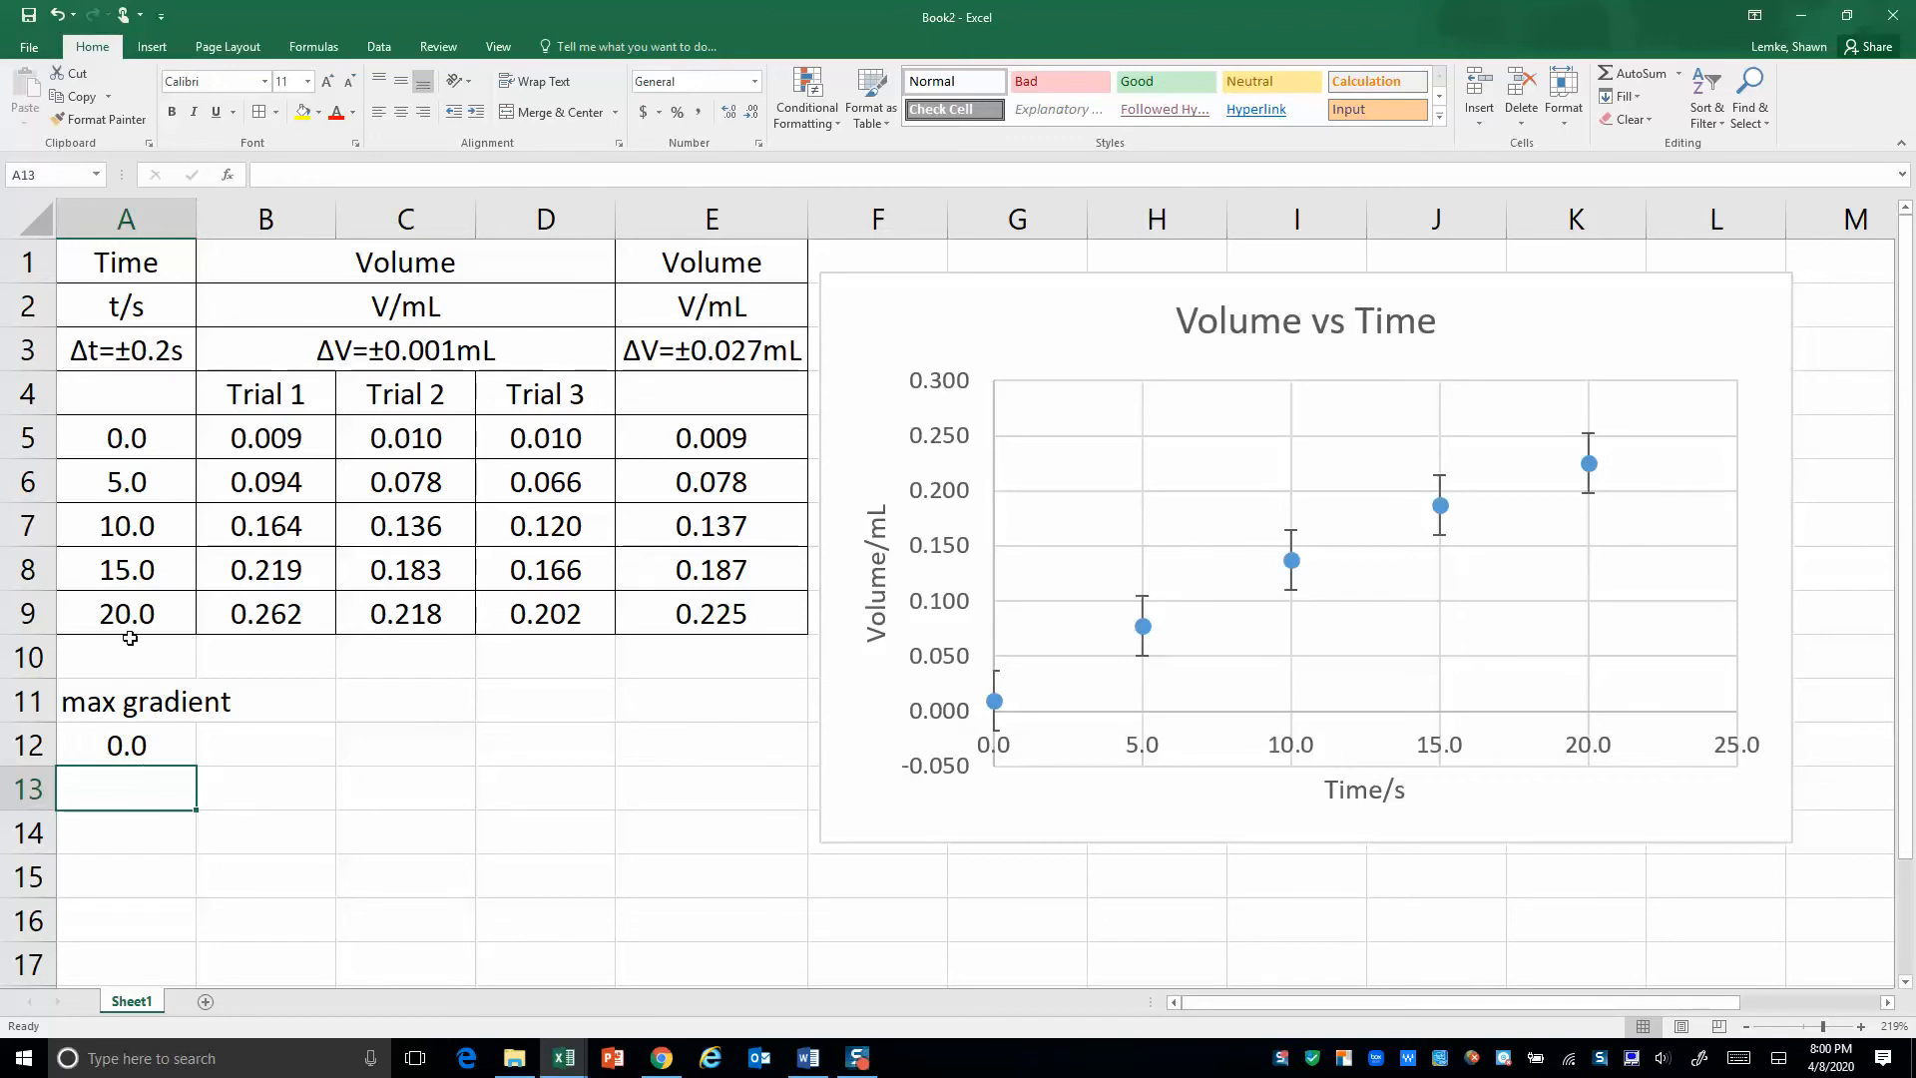
text(20.0)
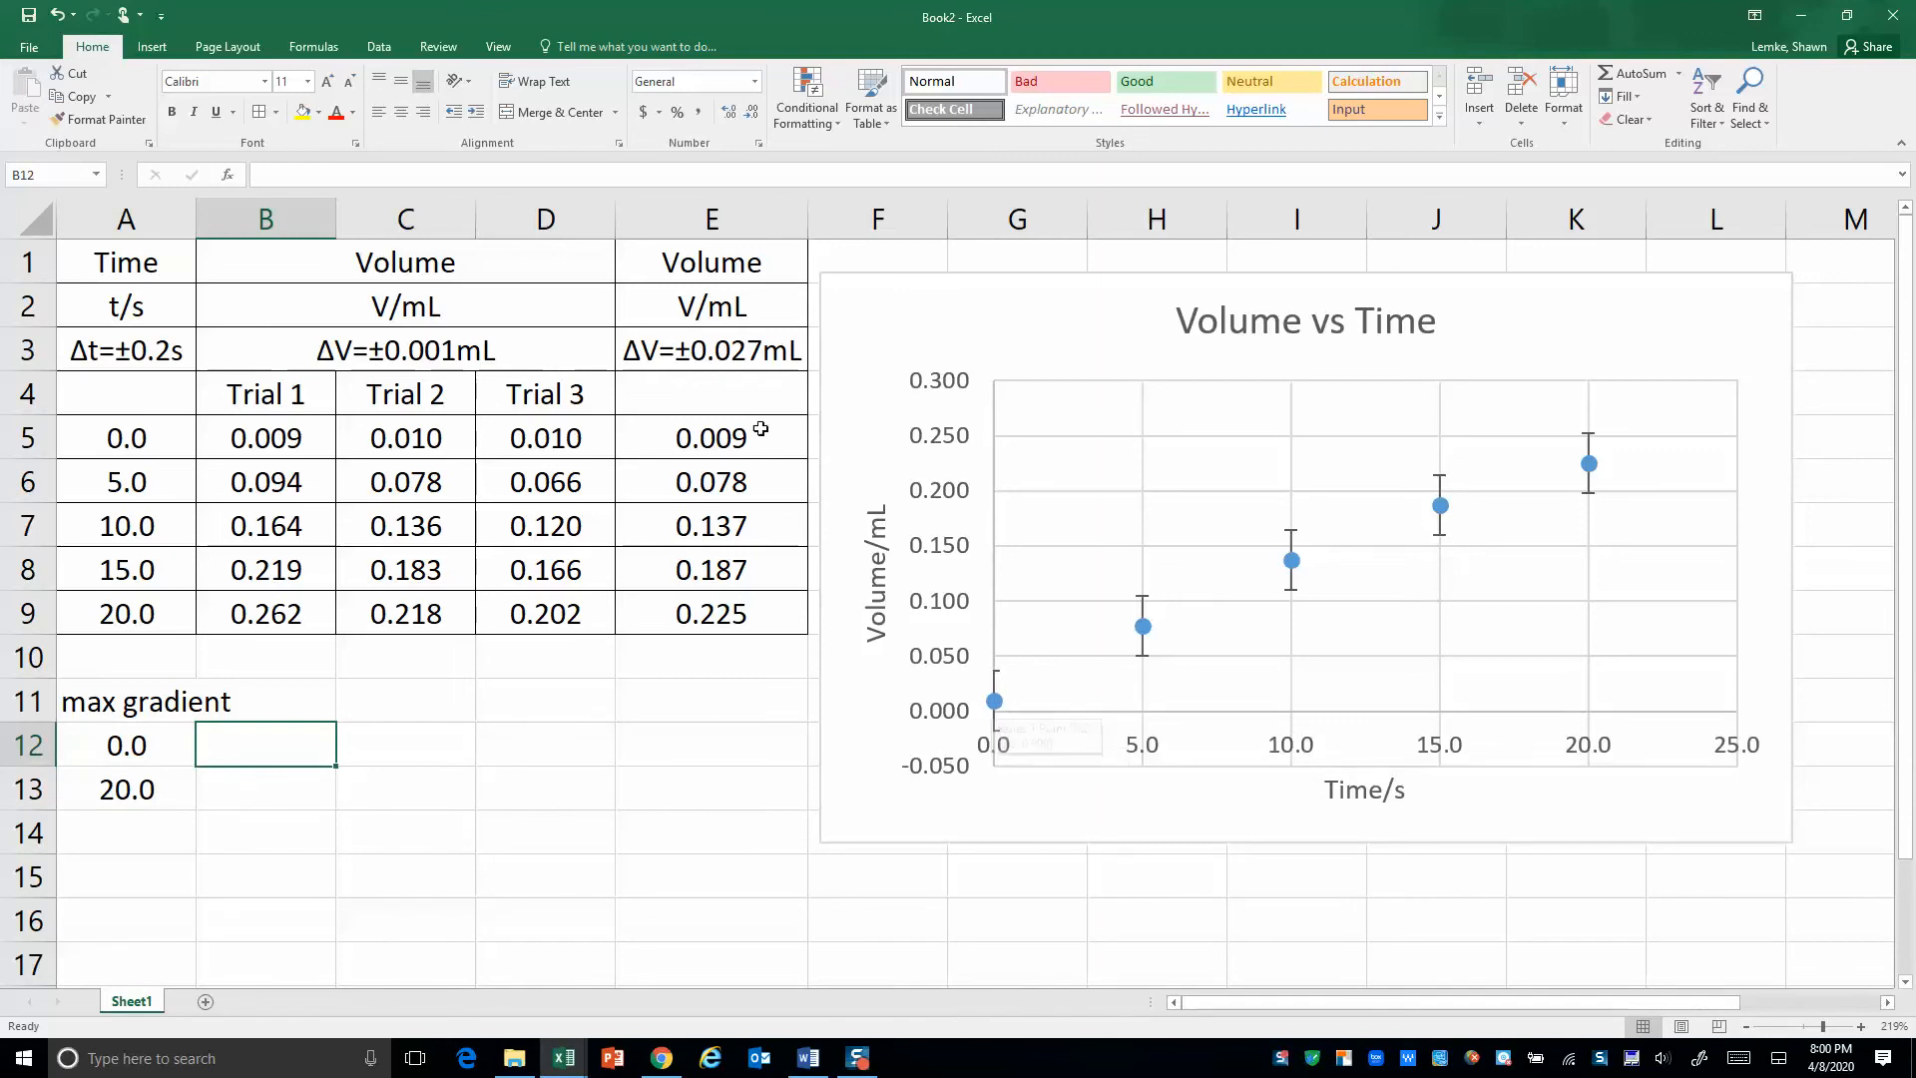
mouse_move(989, 700)
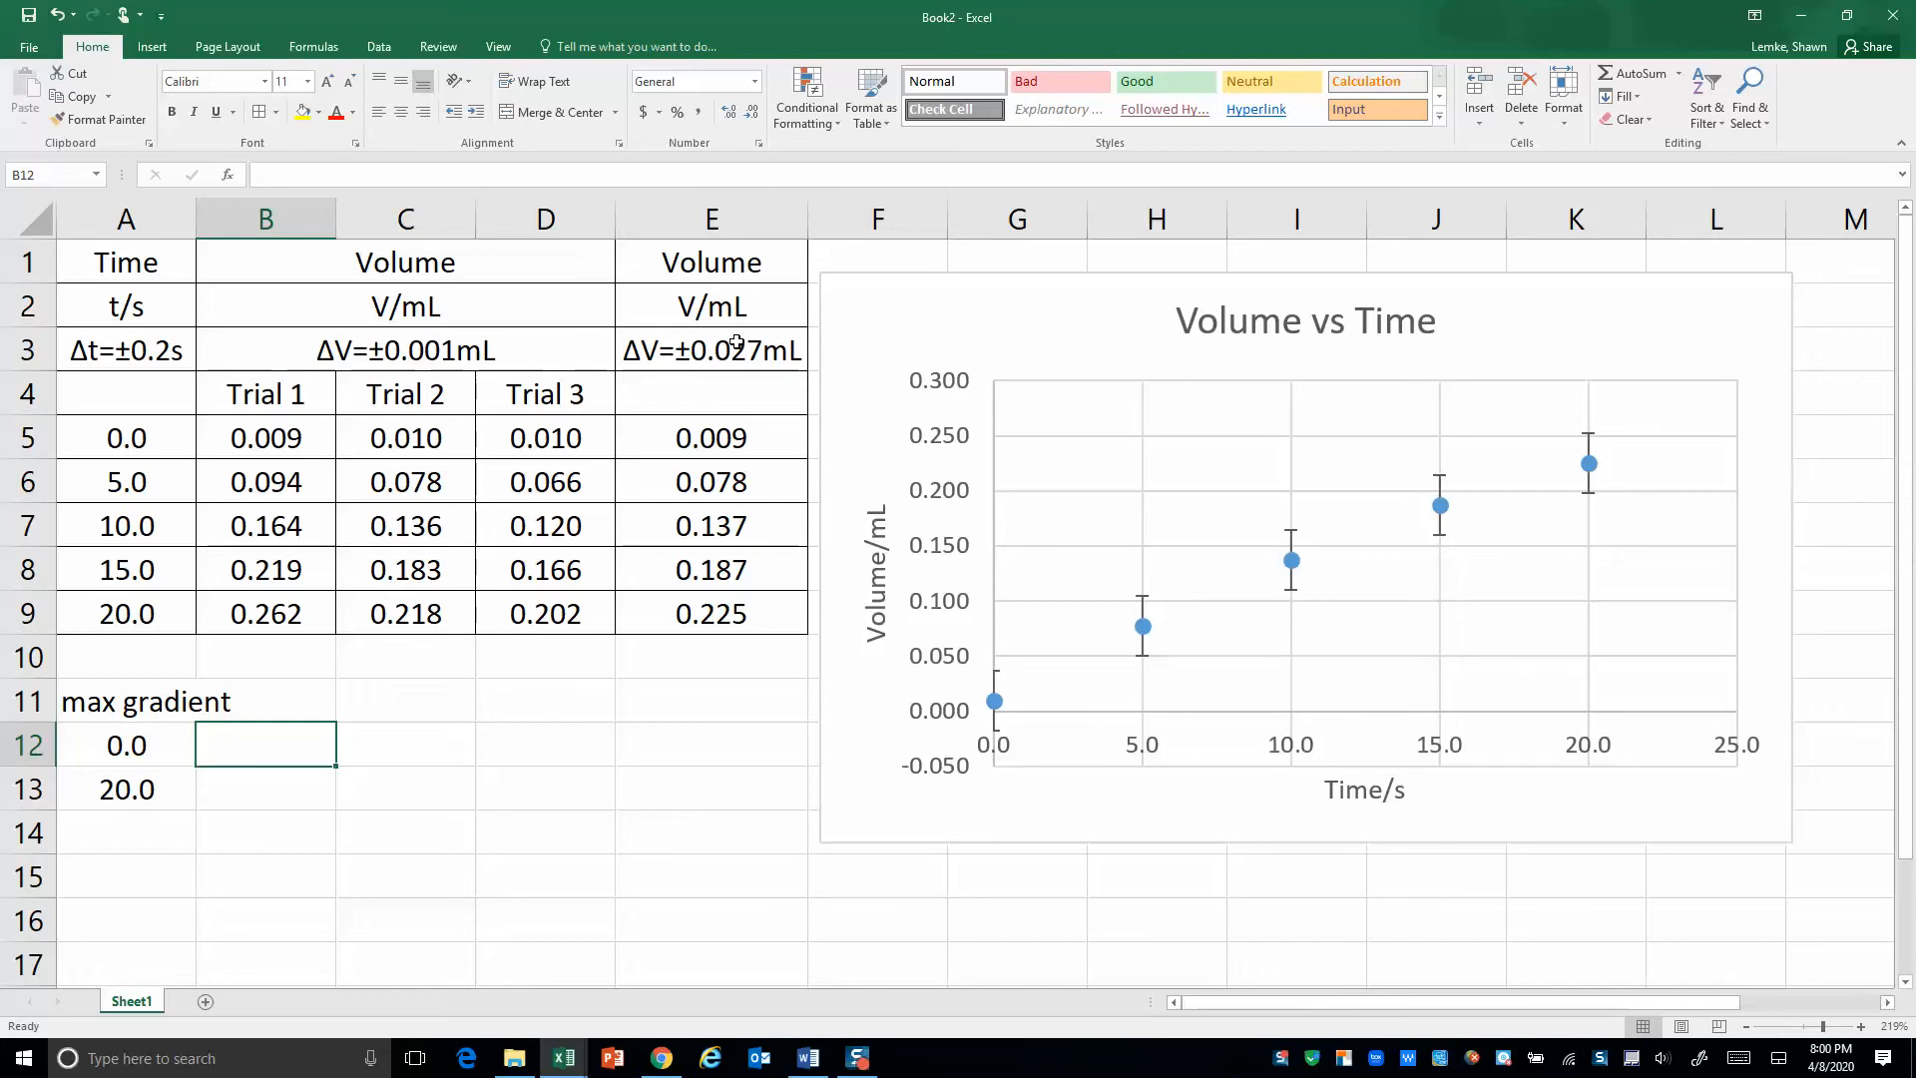
Enter =.009-.027 (-0.018) in B12 and =.225+.027 (0.252) in B13
text(=)
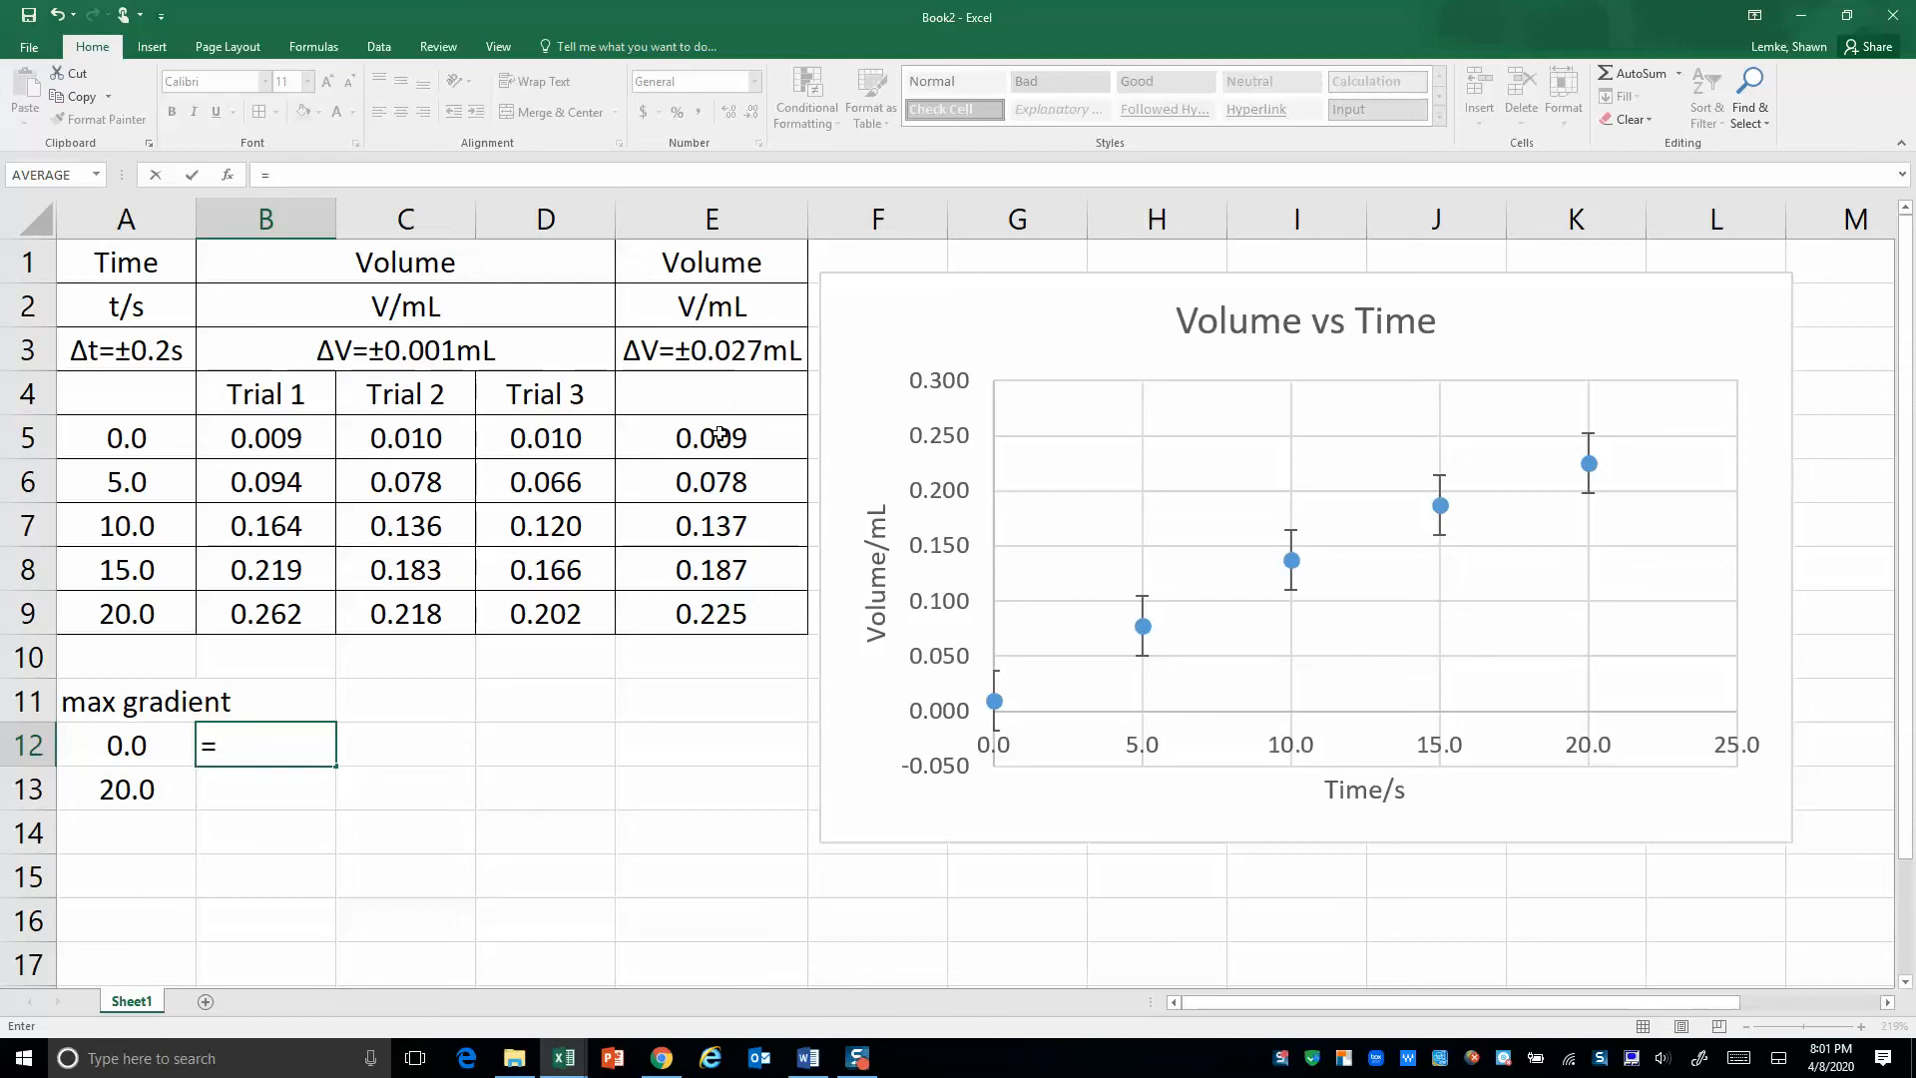
text(.009)
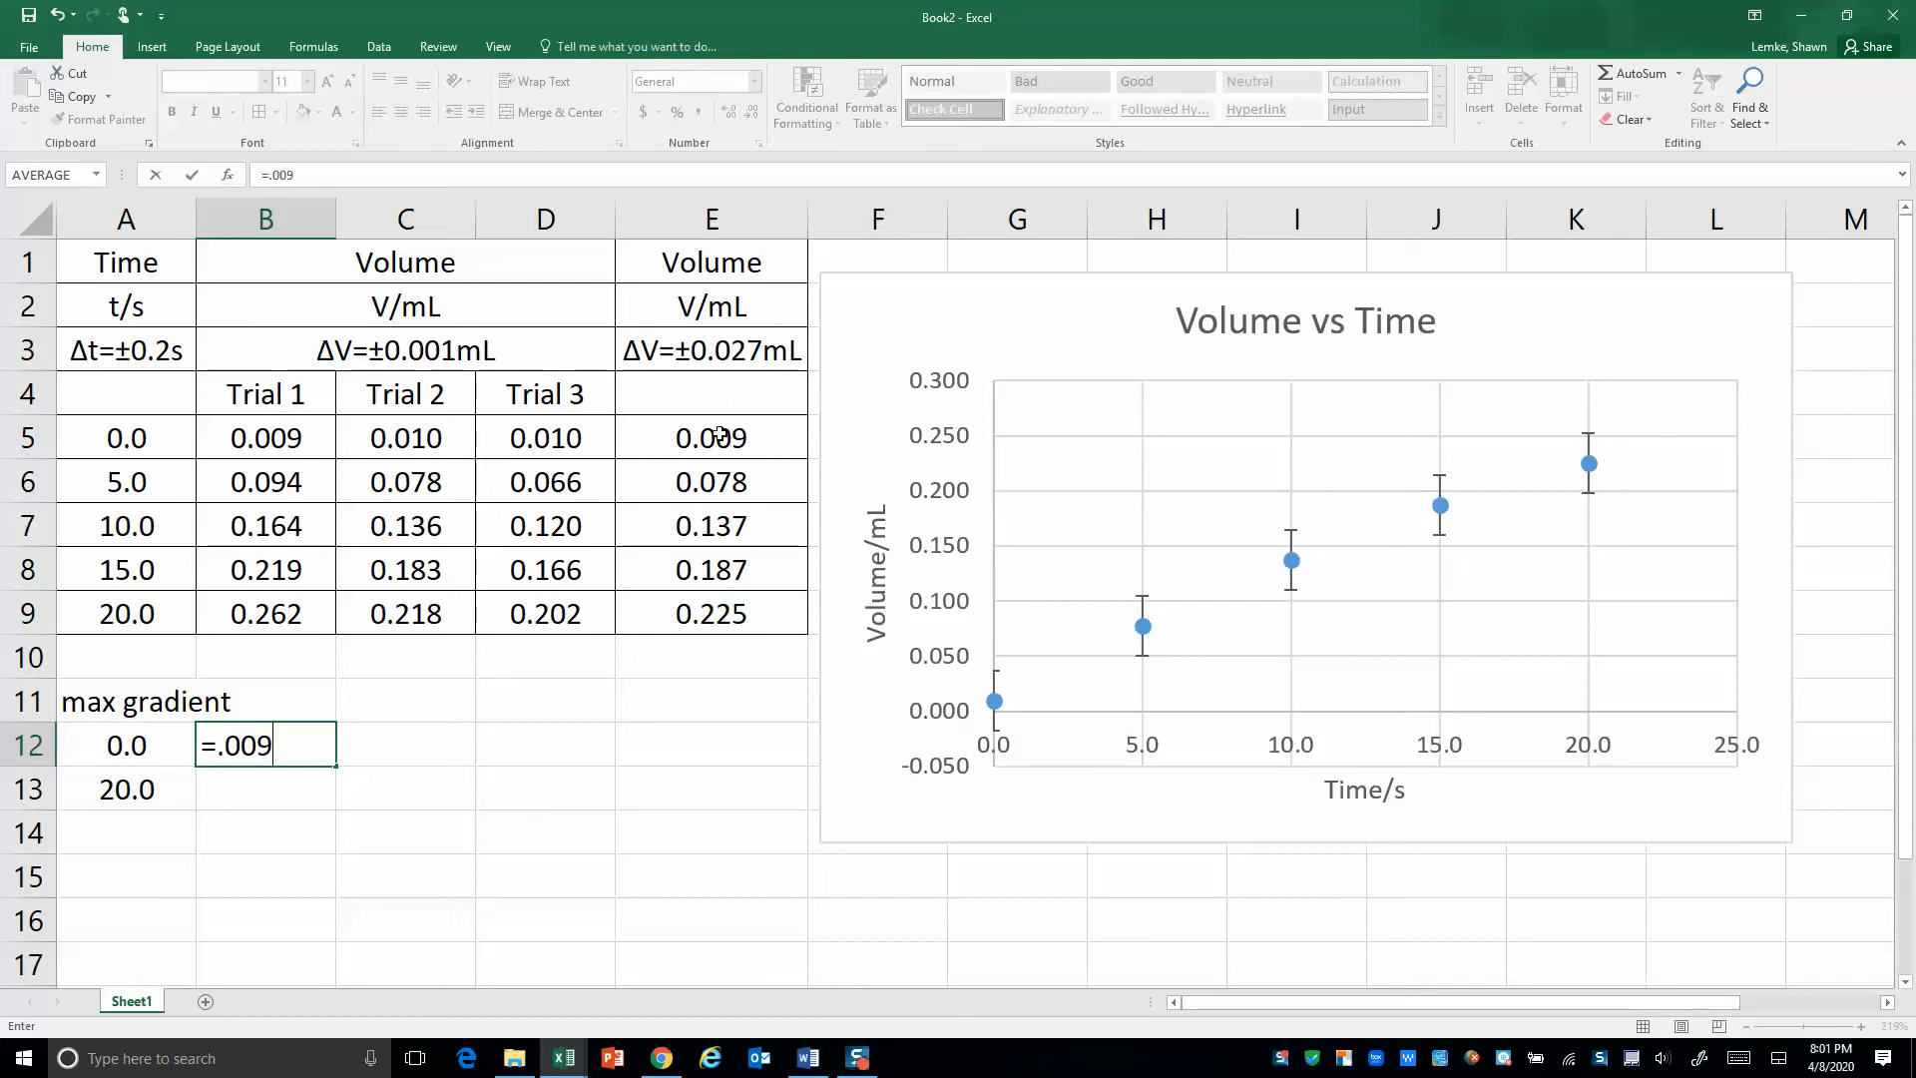
text(-)
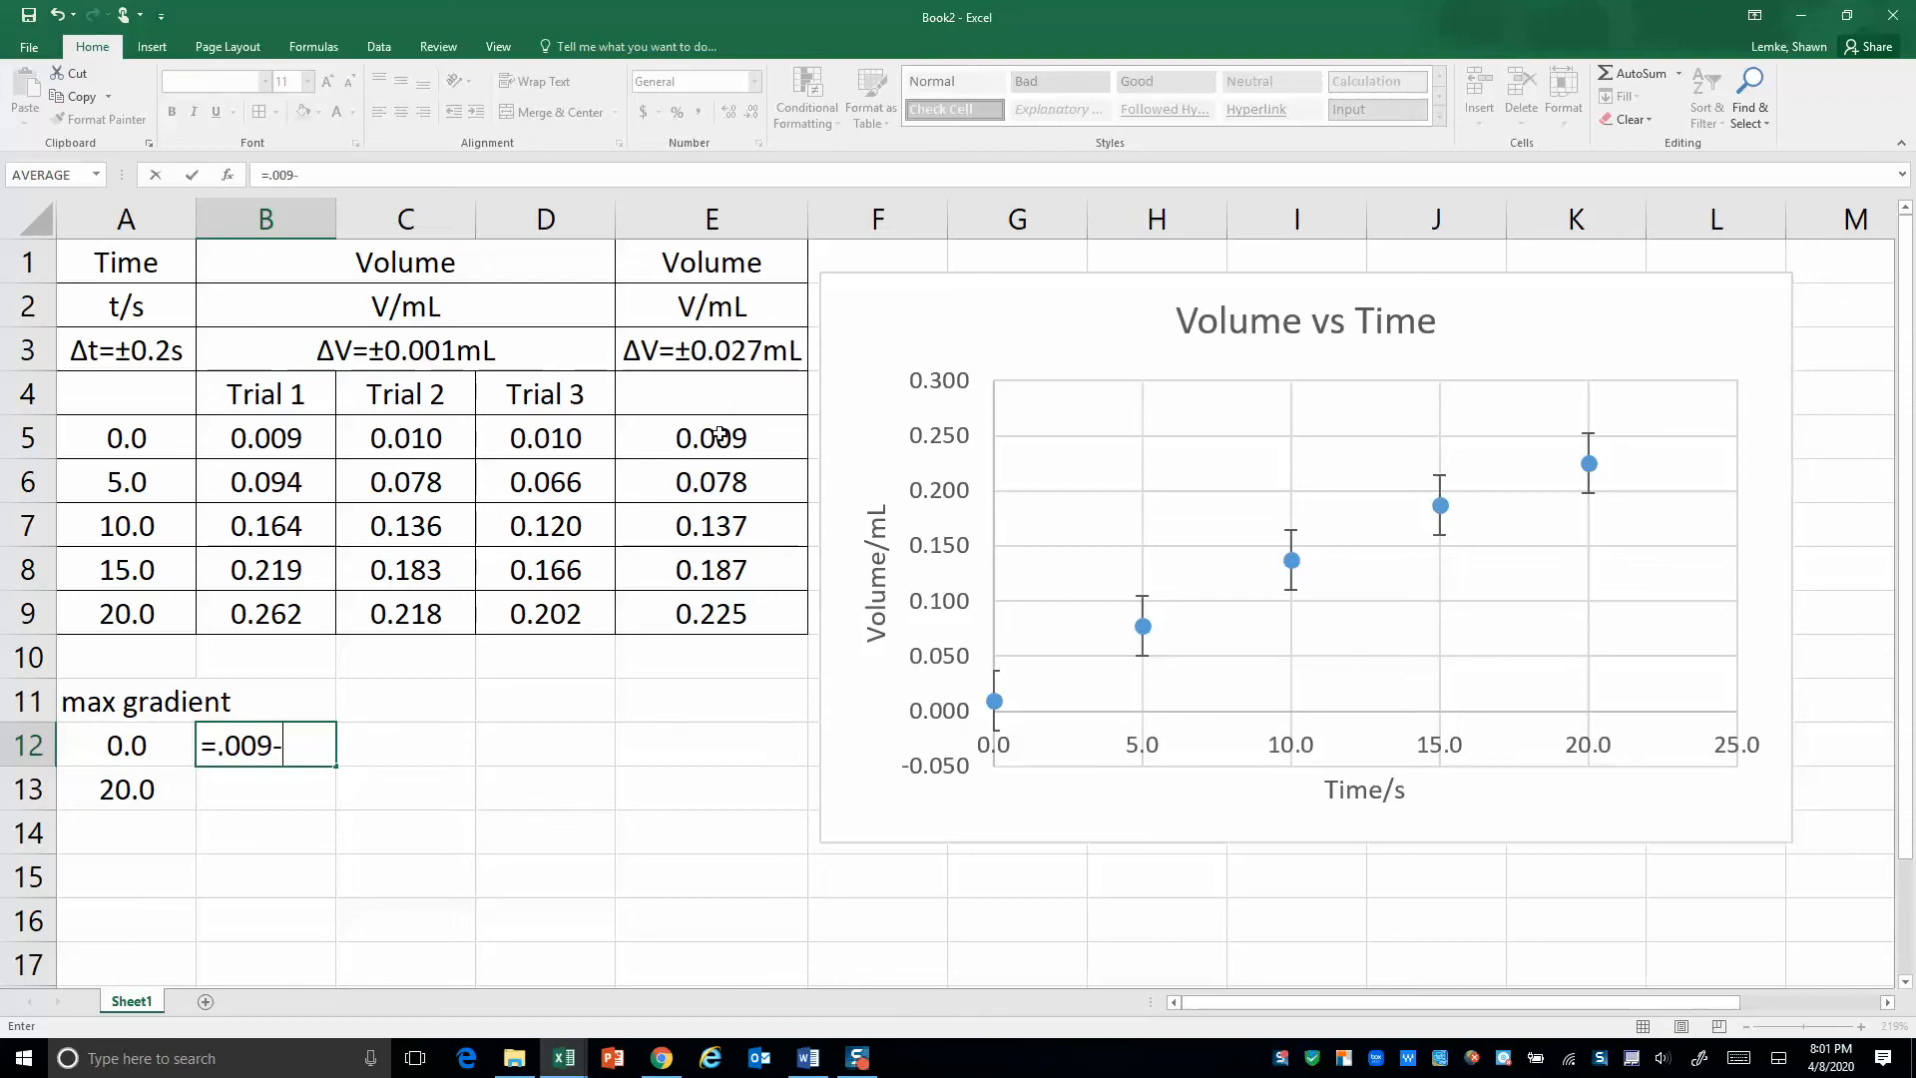
key(enter)
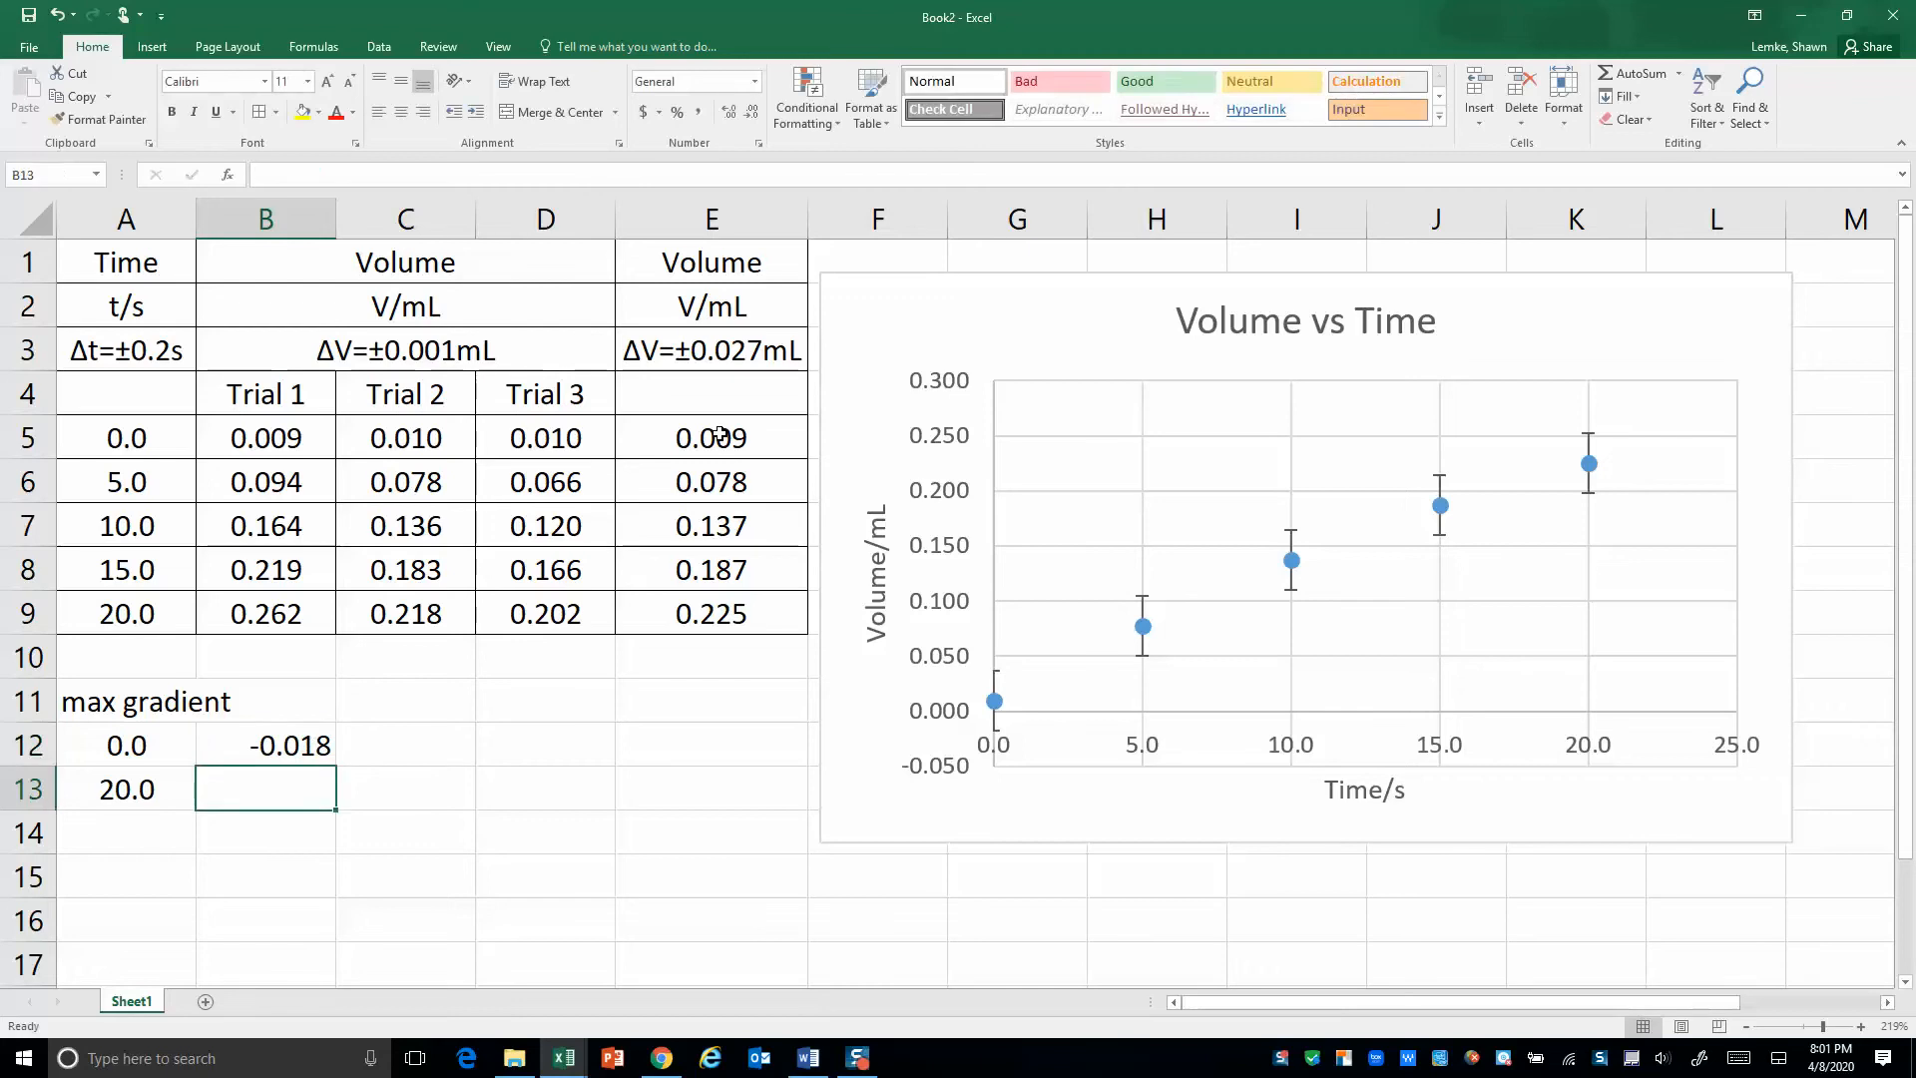
mouse_move(996, 674)
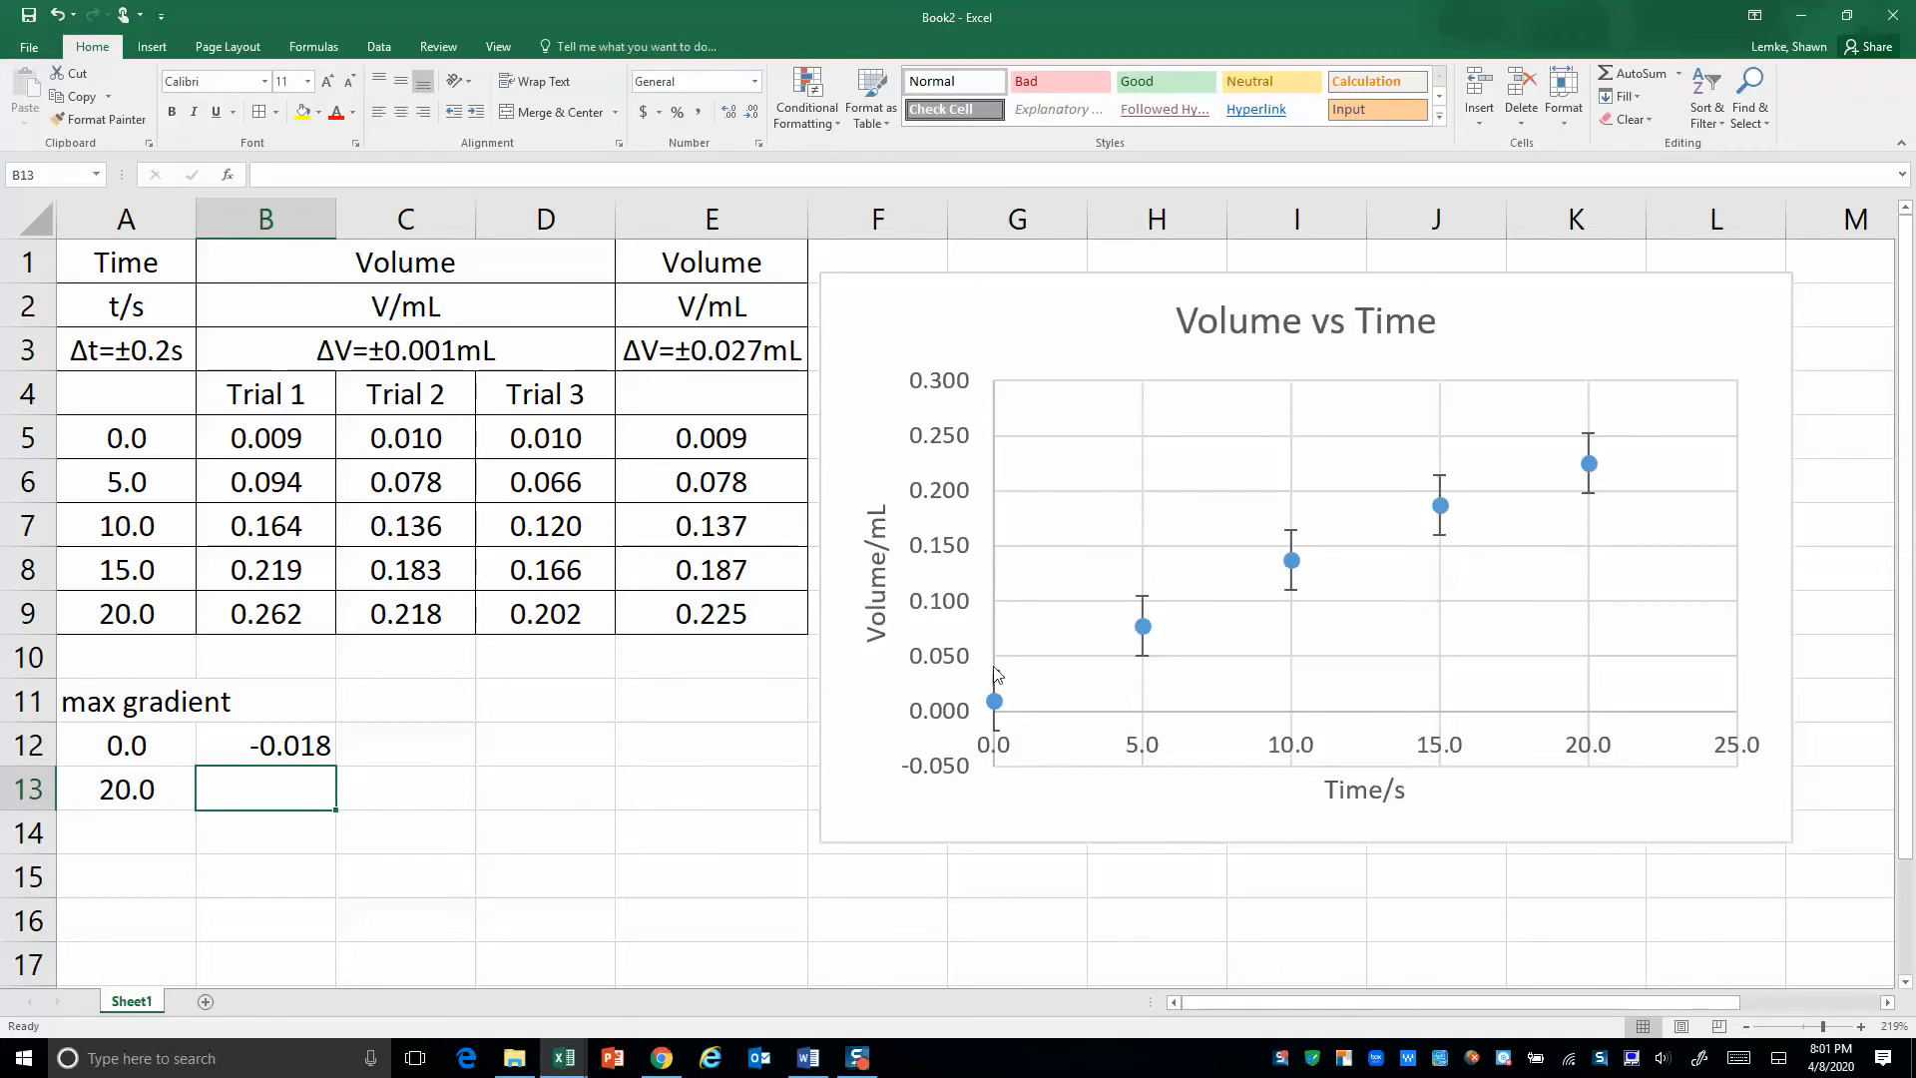
mouse_move(1602, 441)
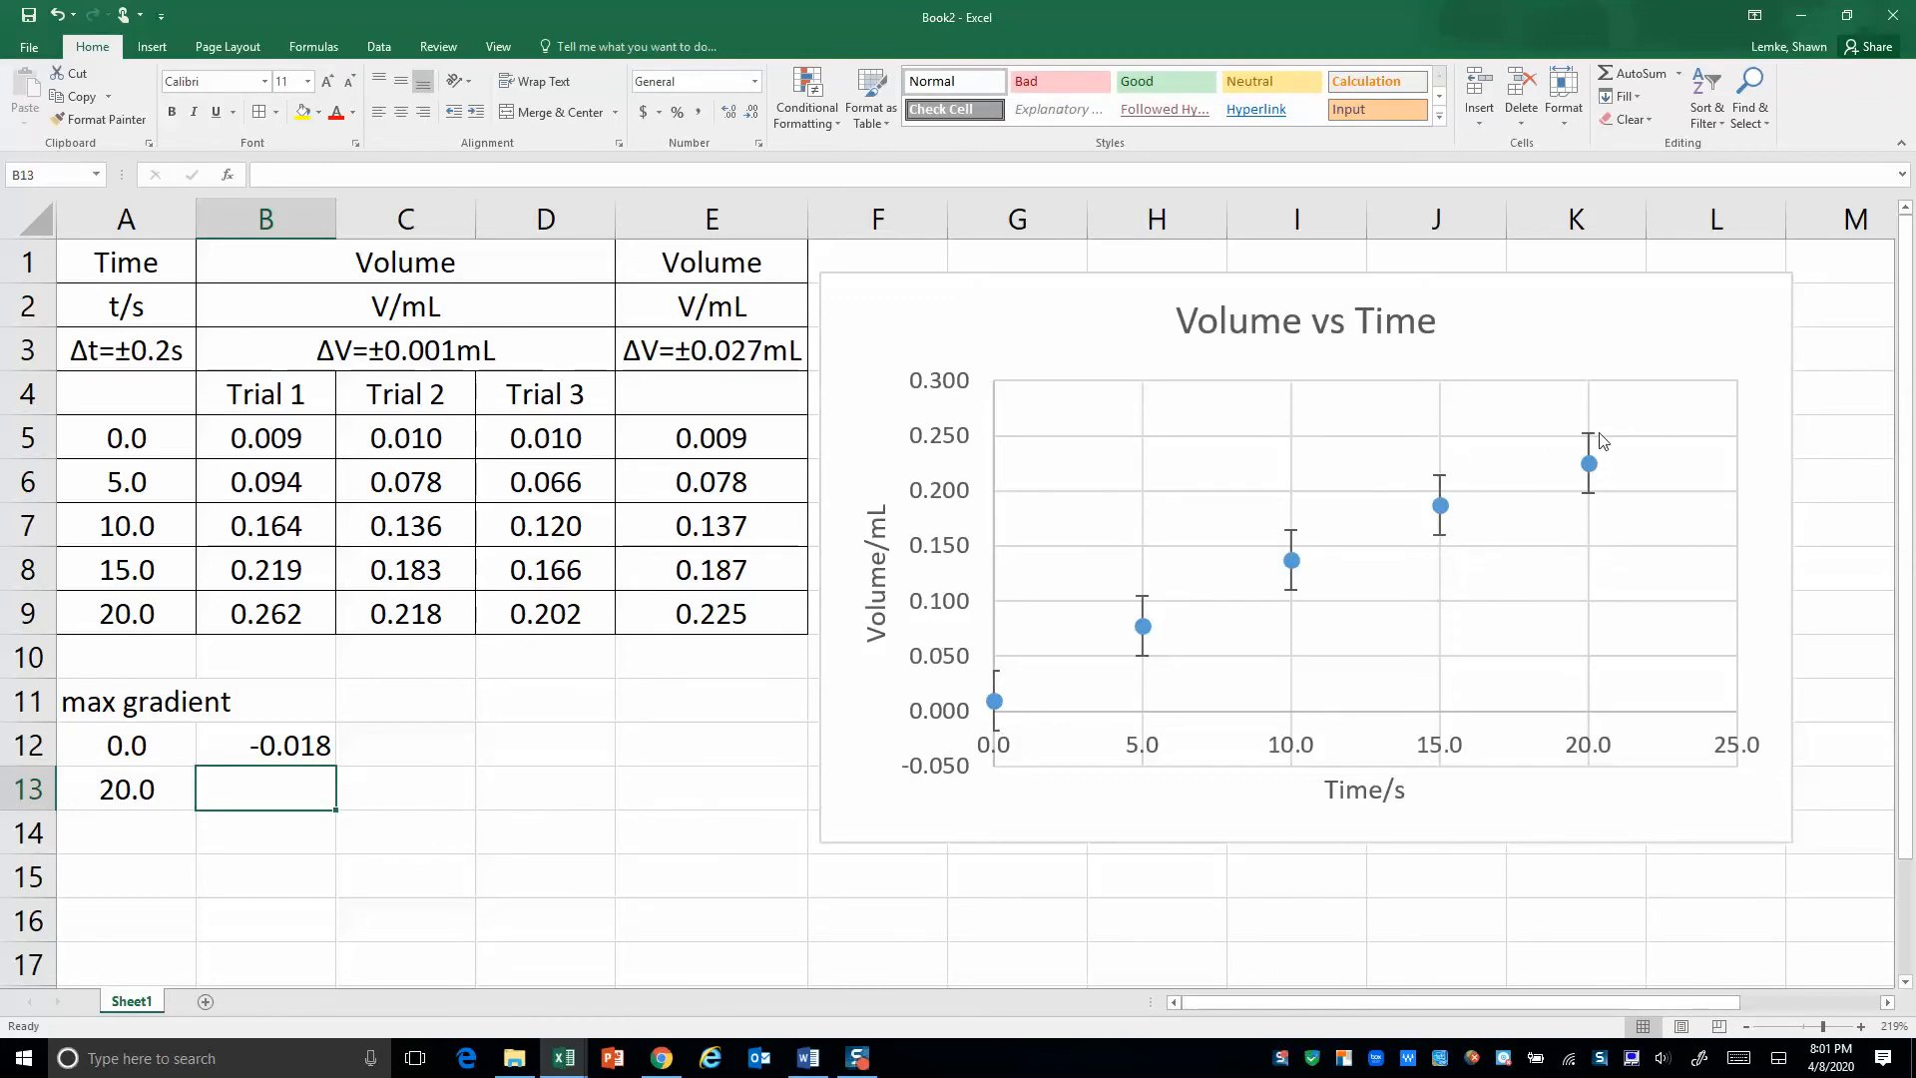
mouse_move(1593, 468)
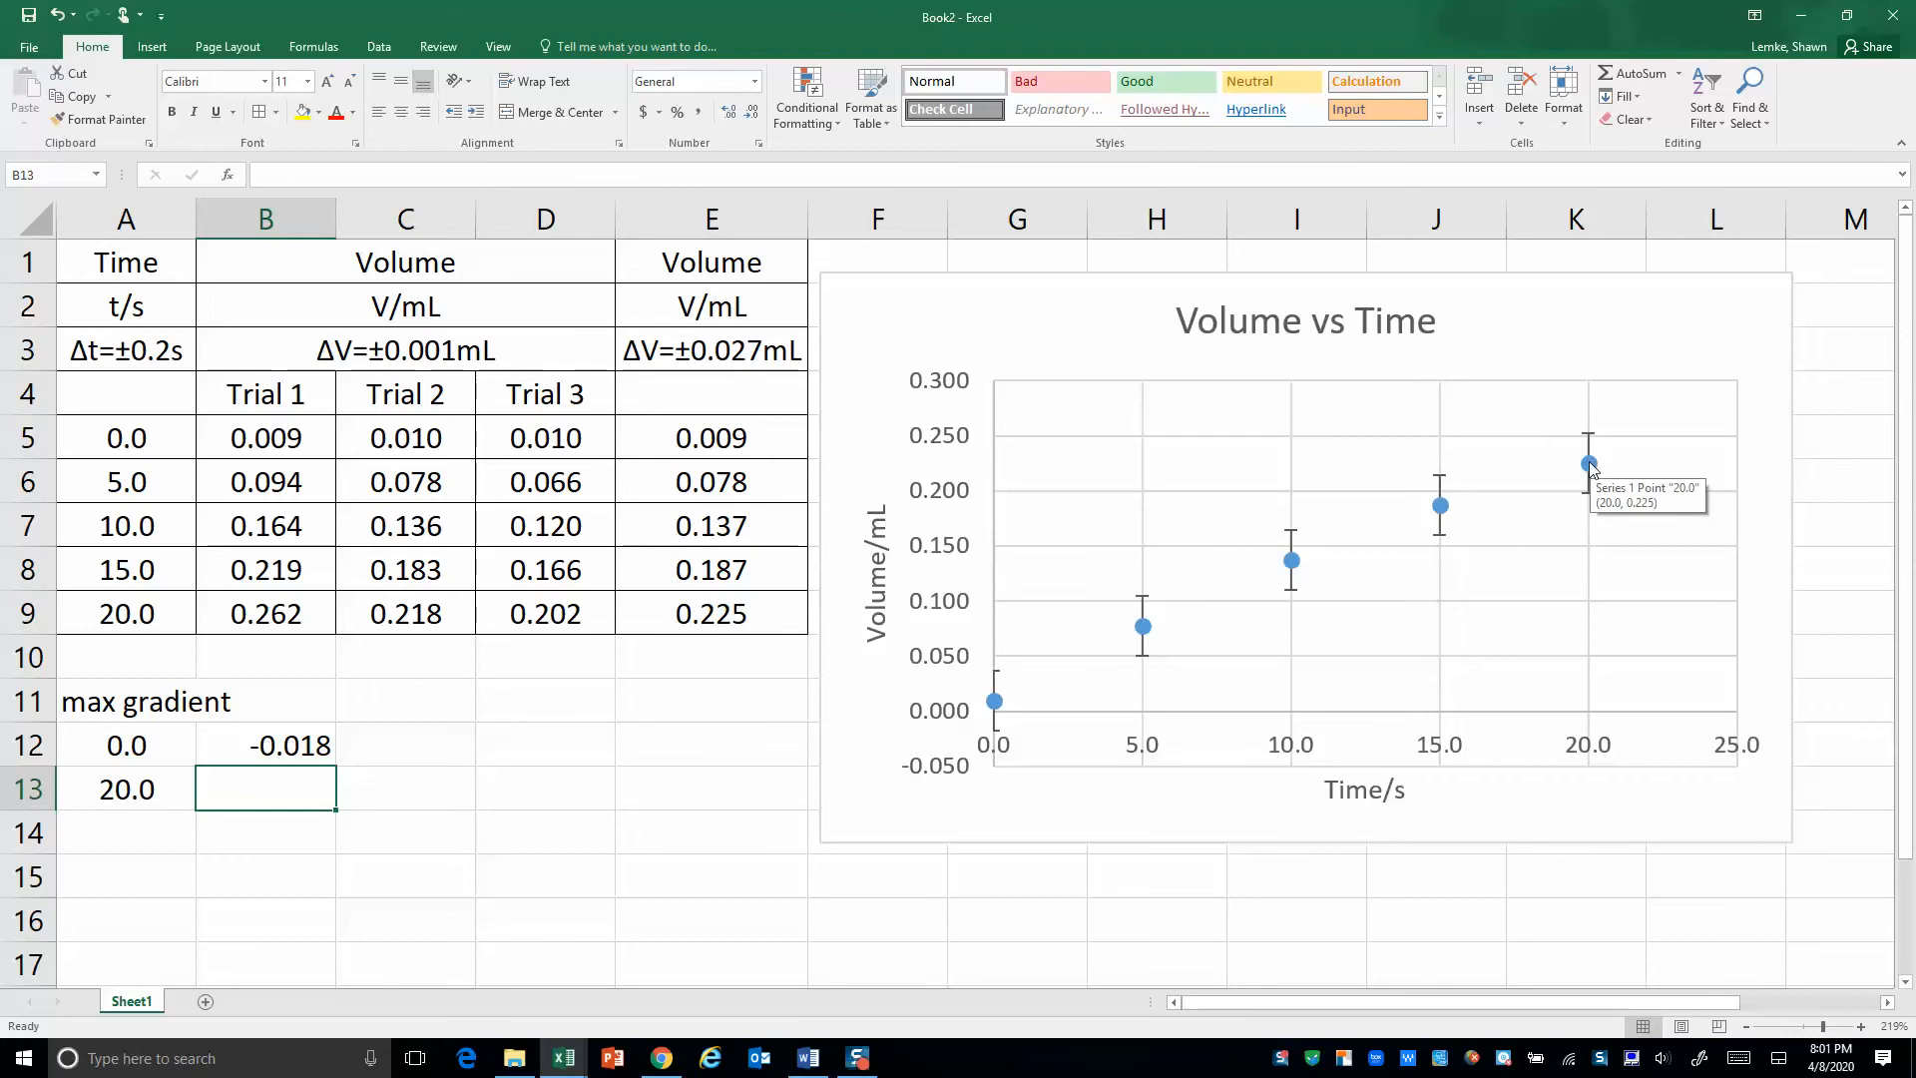
mouse_move(1591, 456)
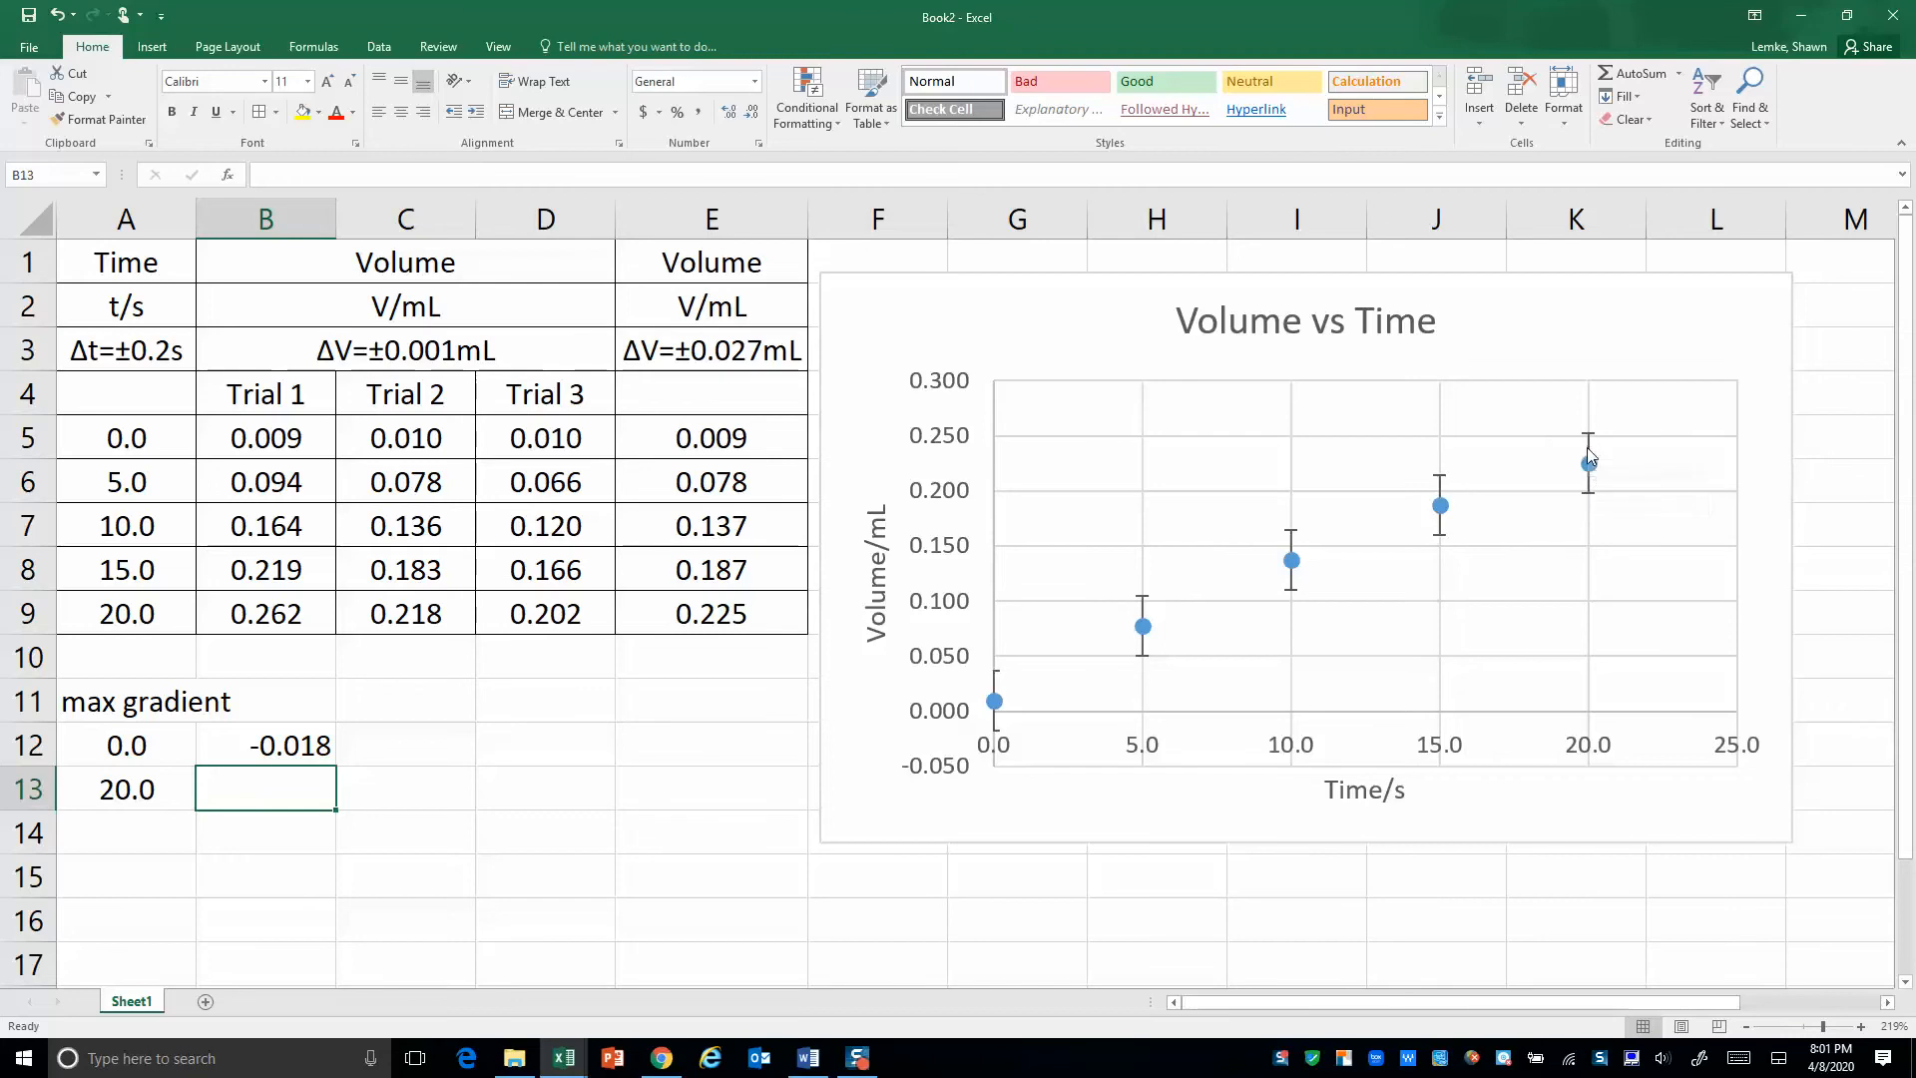
mouse_move(1589, 458)
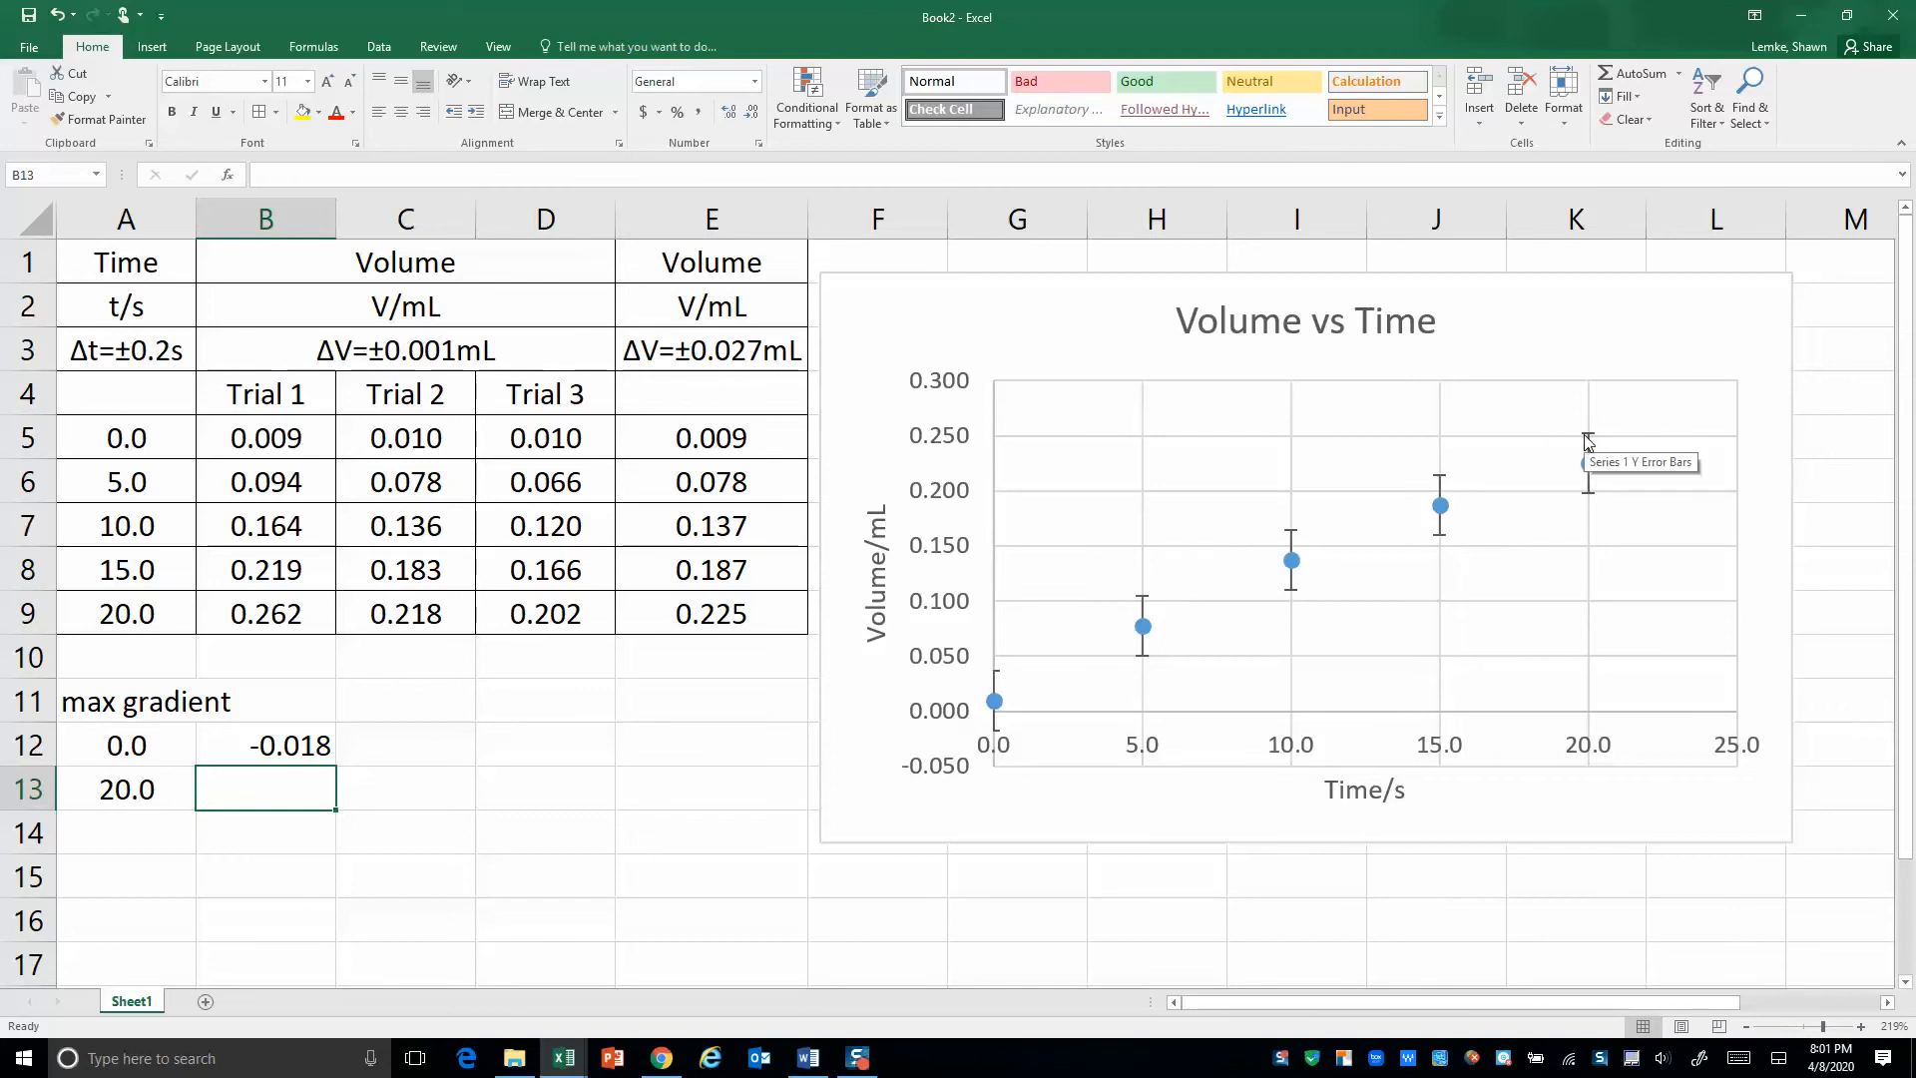
text(=)
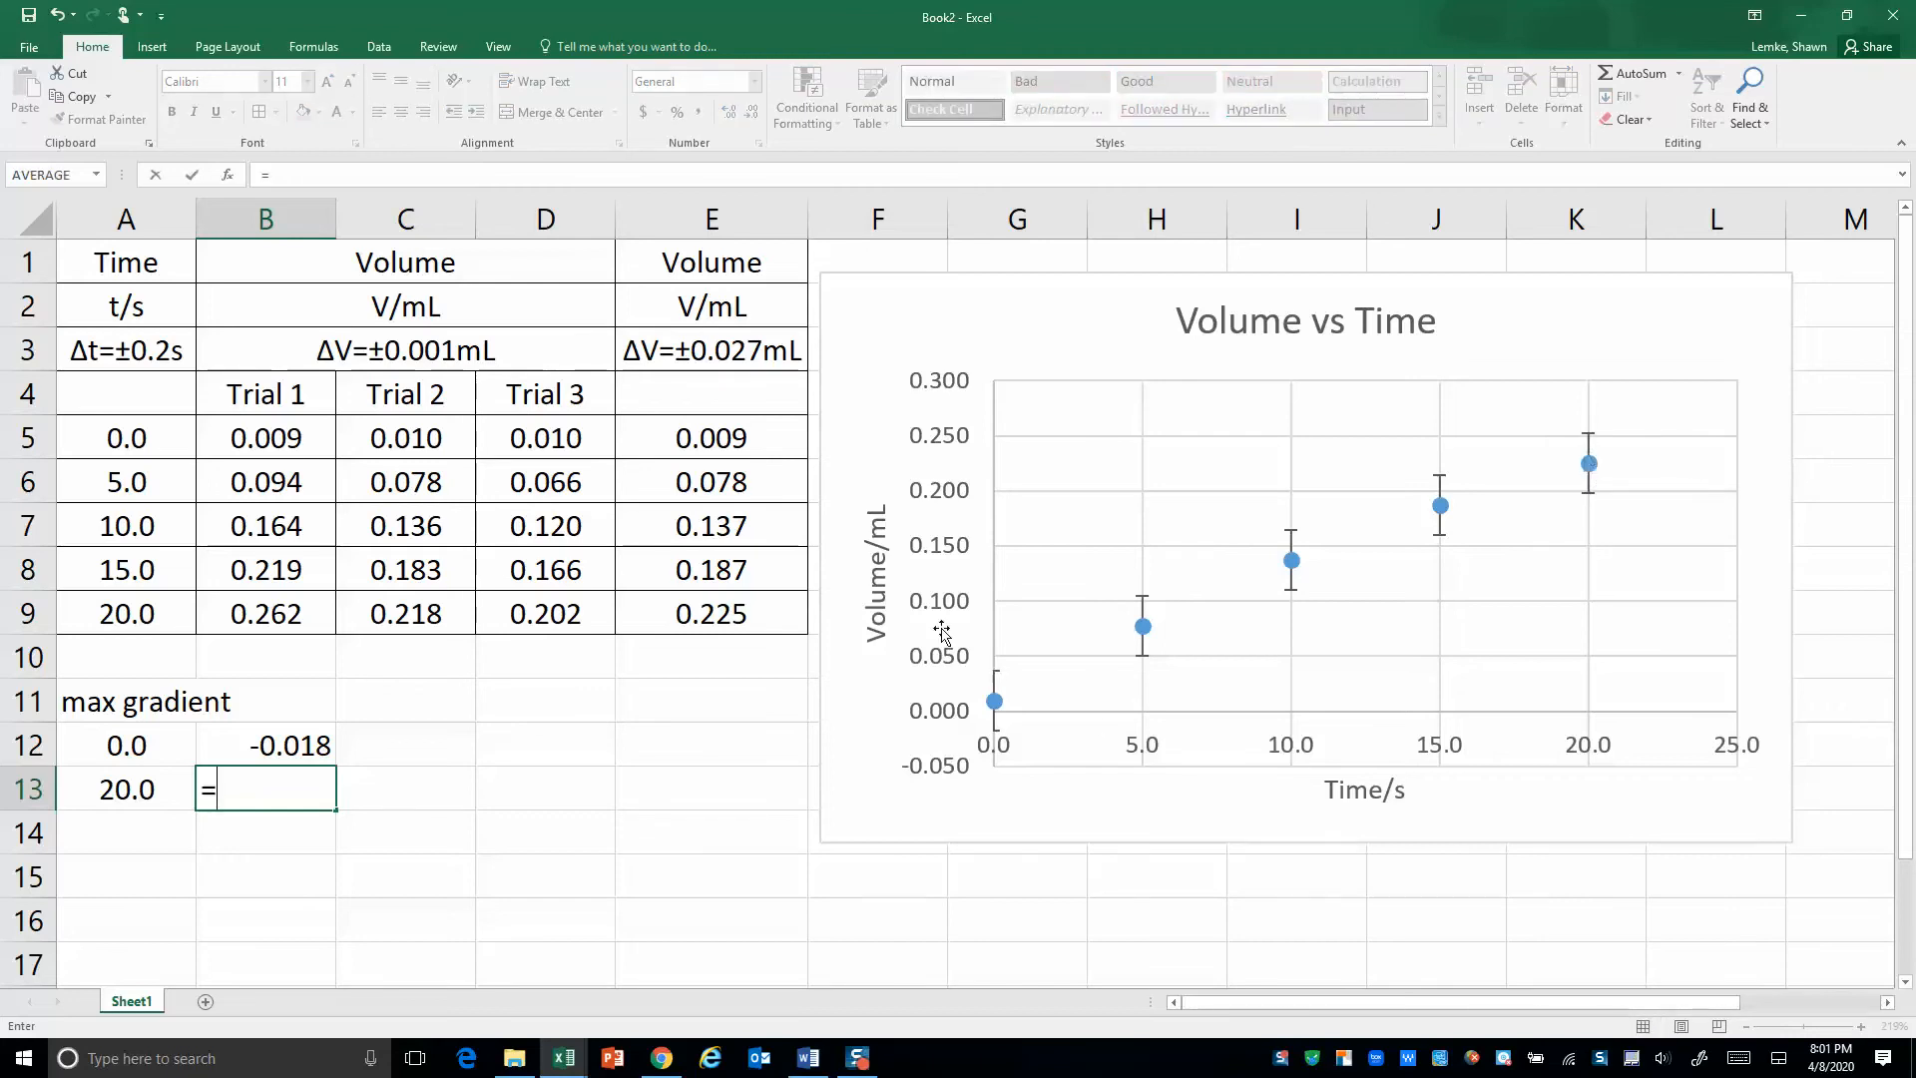
text(.)
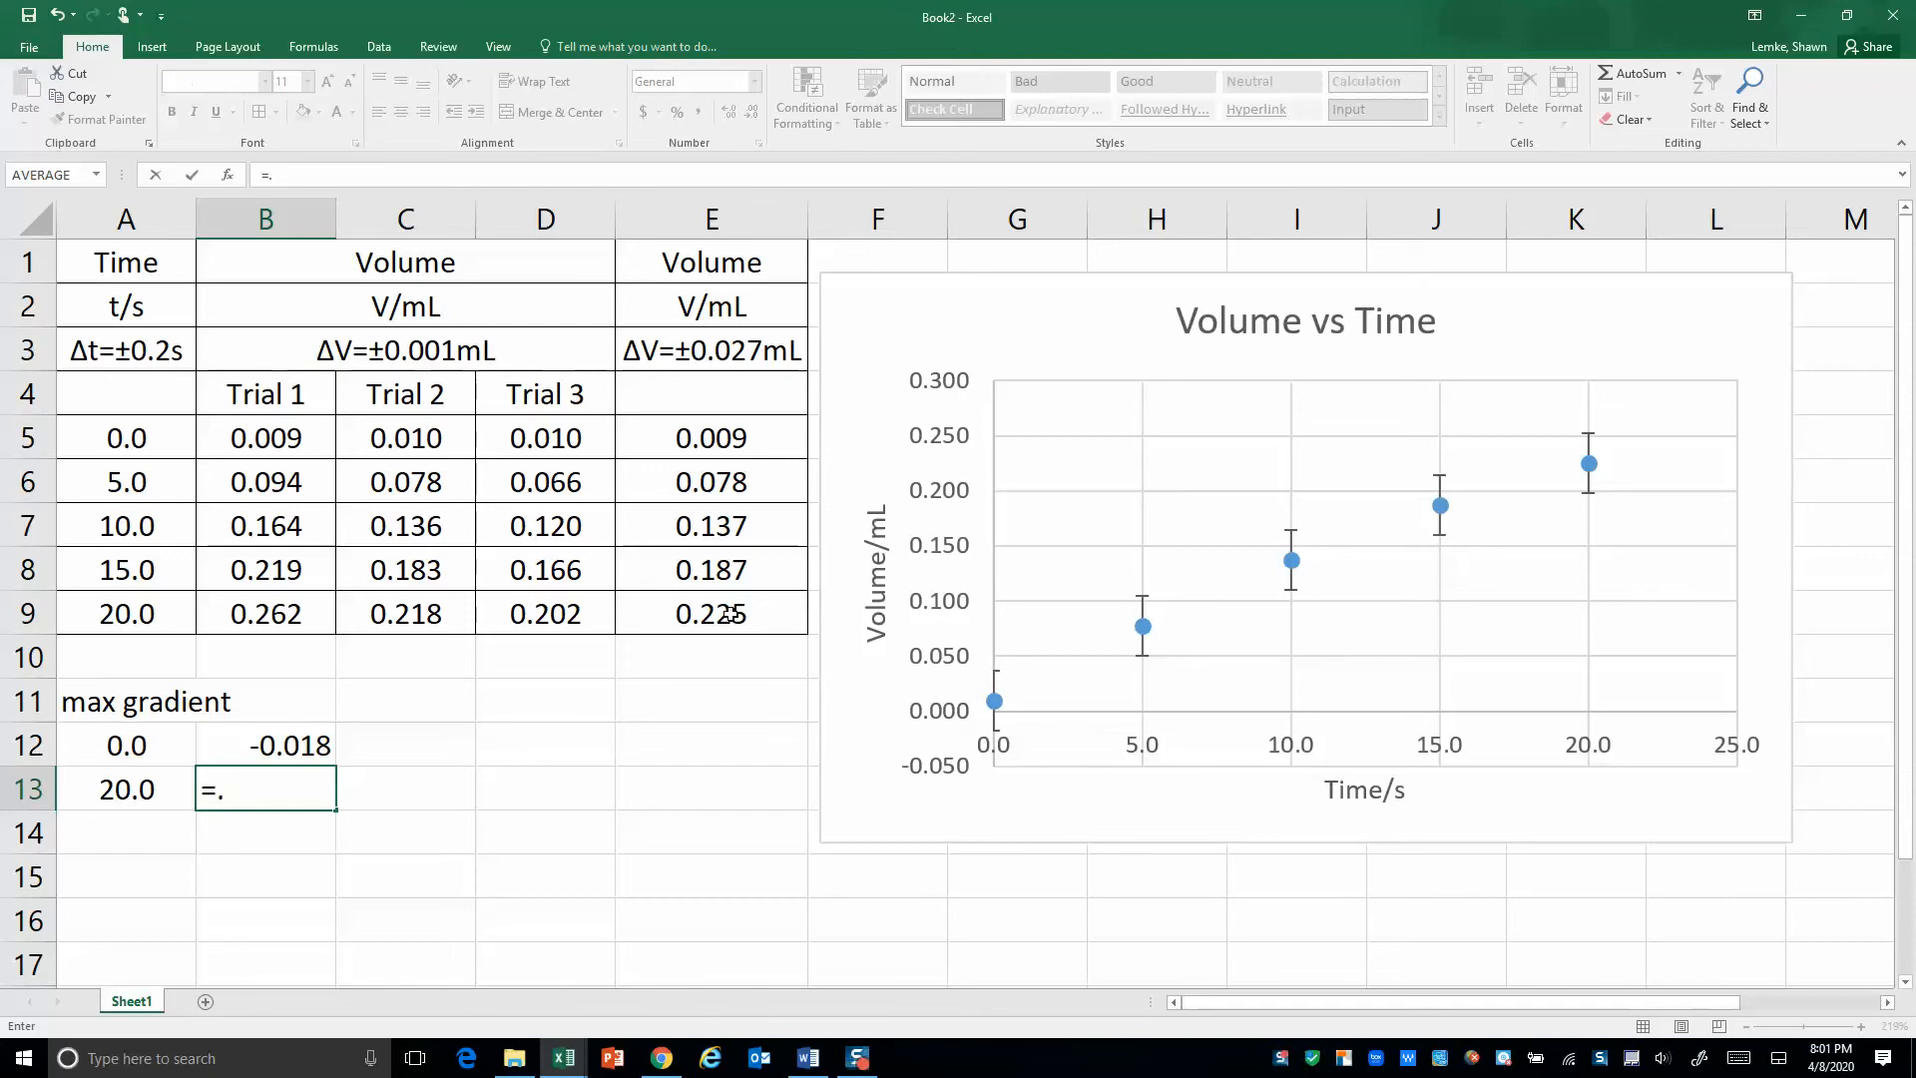
text(225+)
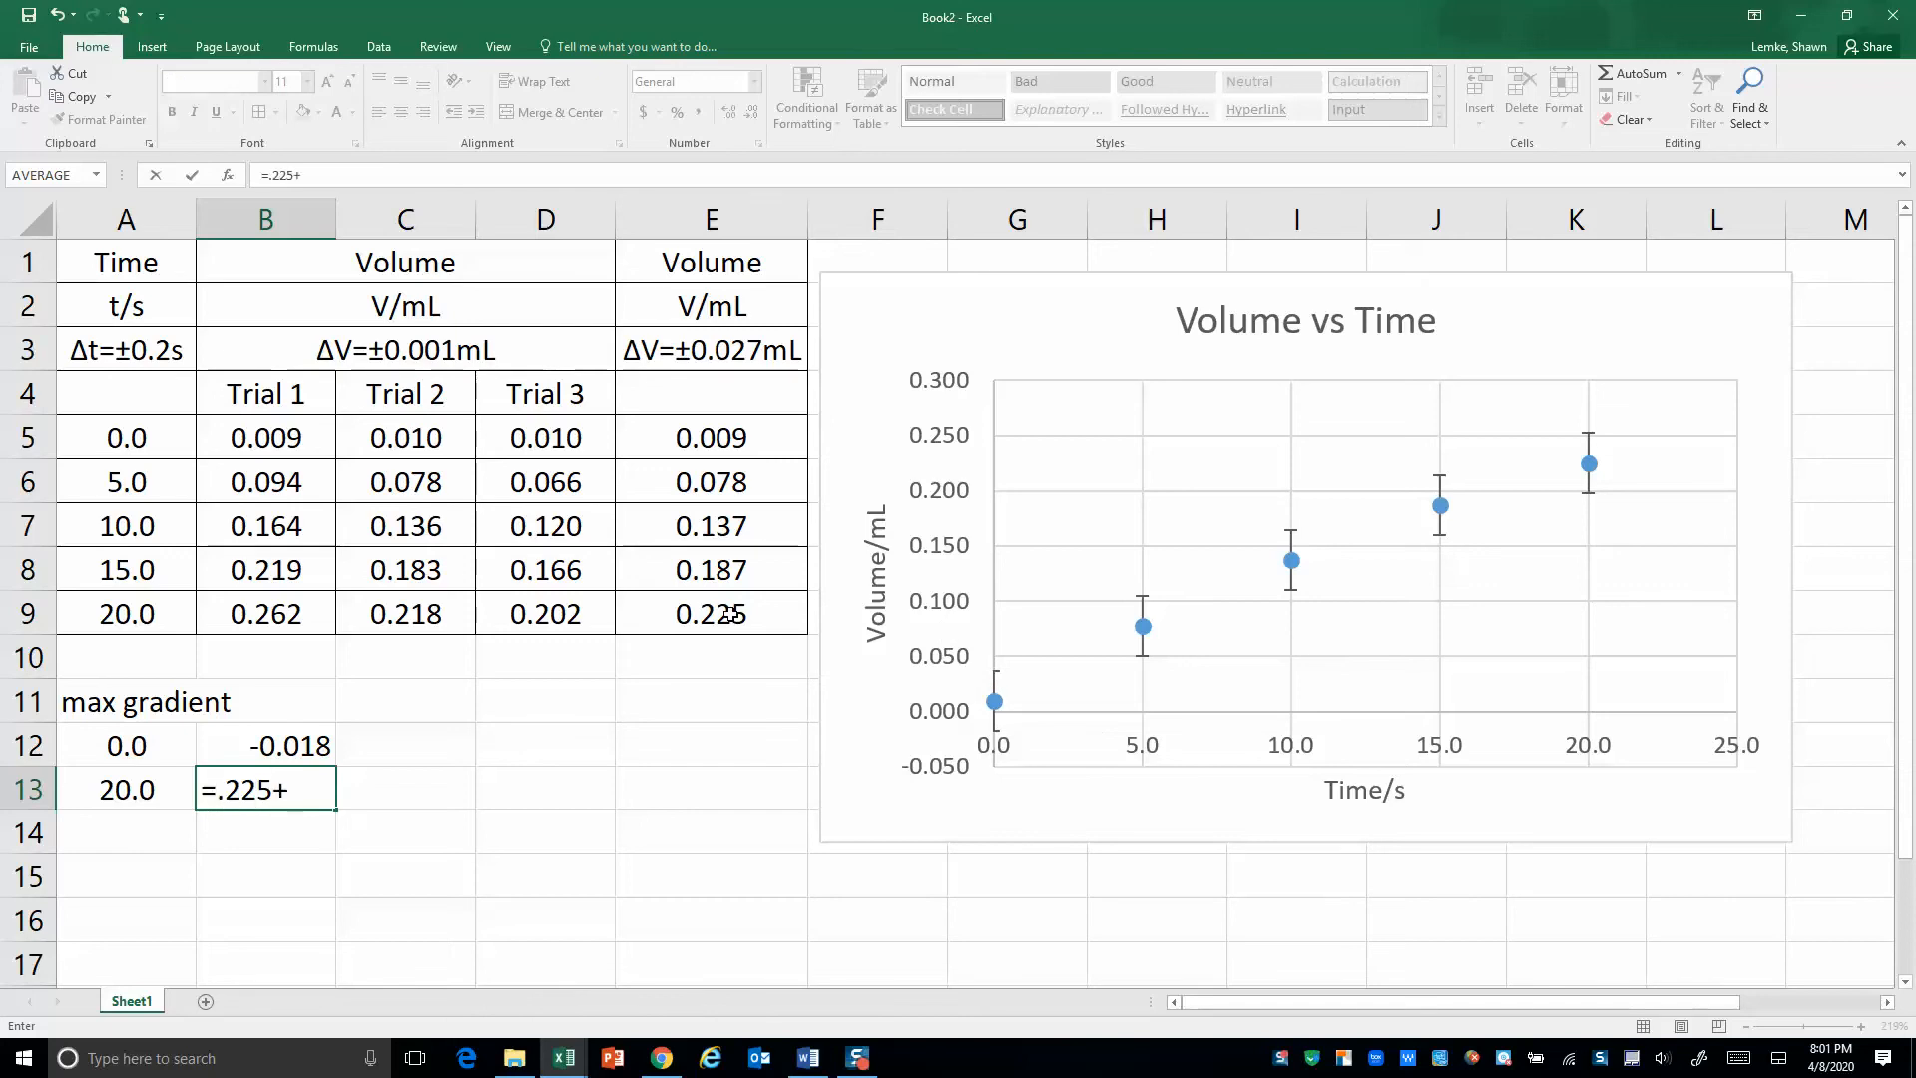
text(.027)
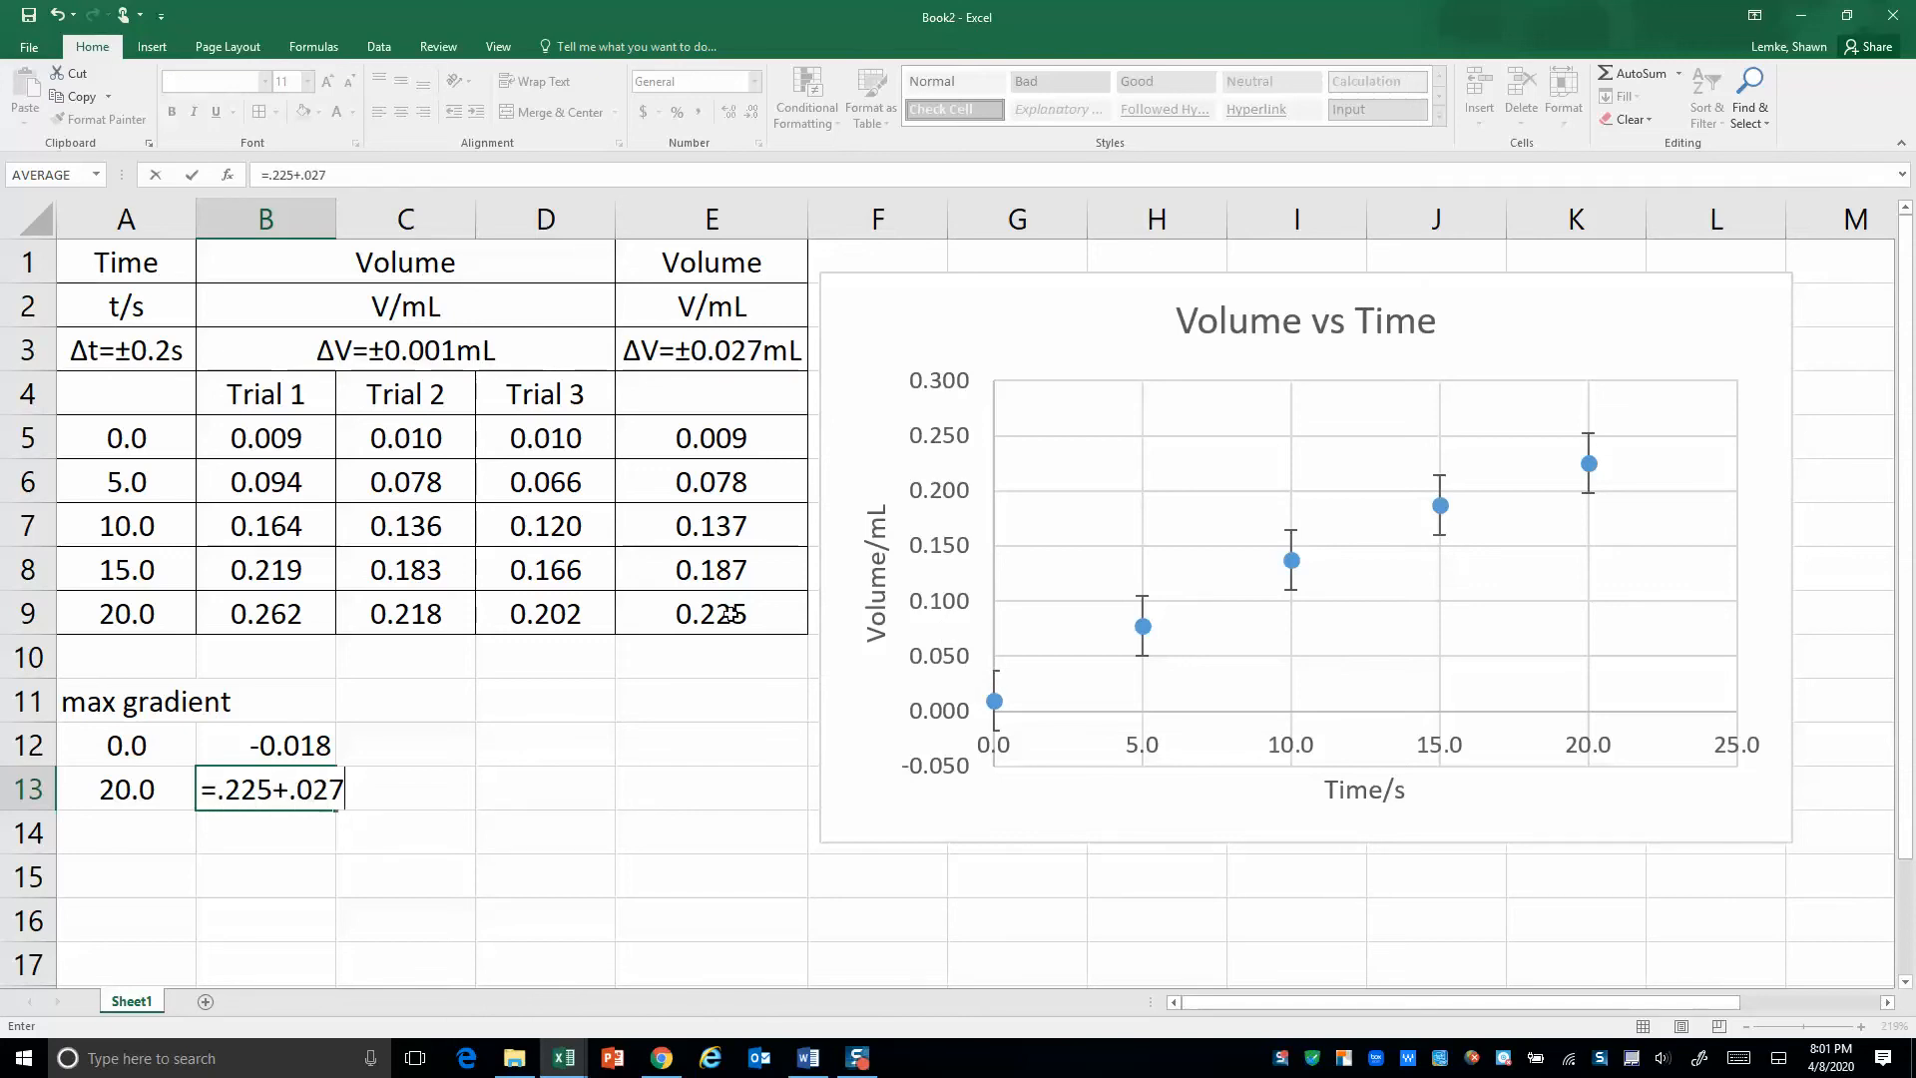
key(Enter)
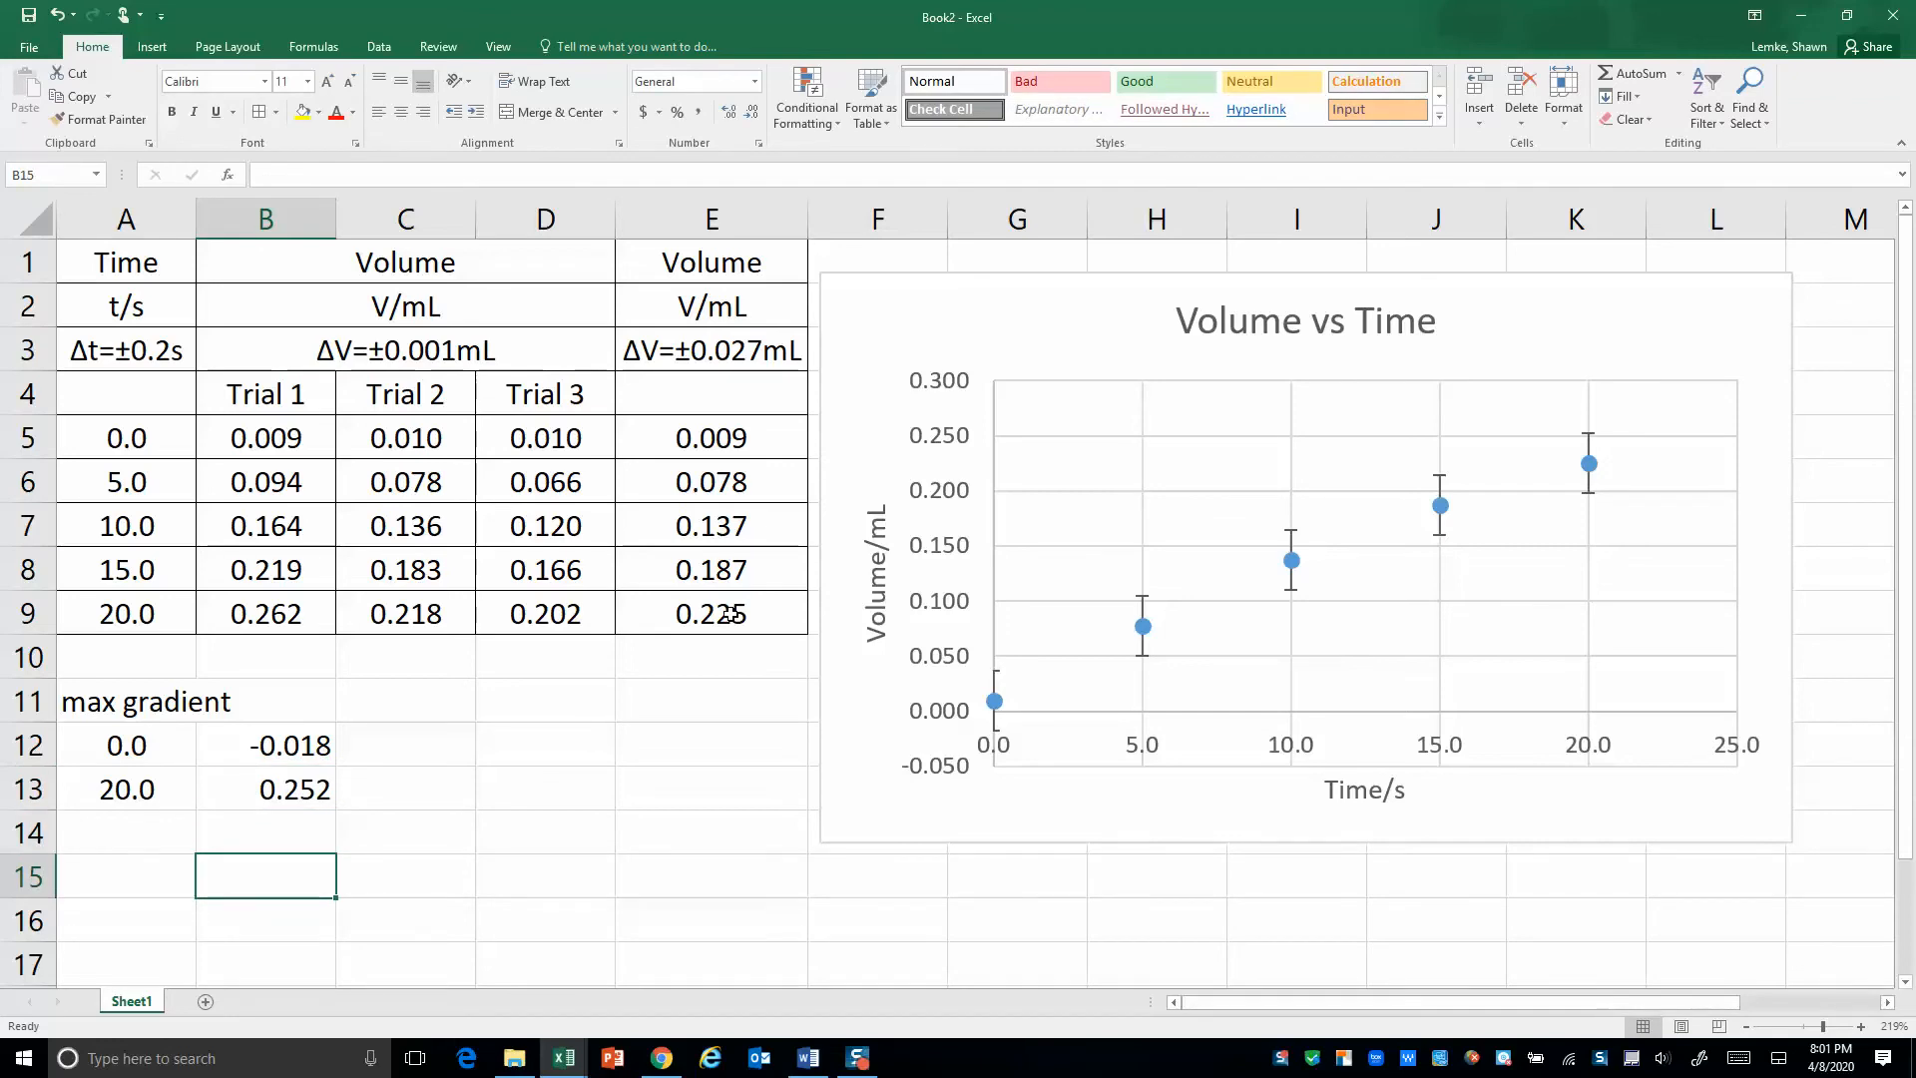
Label a 'min grad' block below the max-gradient pair and enter its times 0 and 20
click(125, 876)
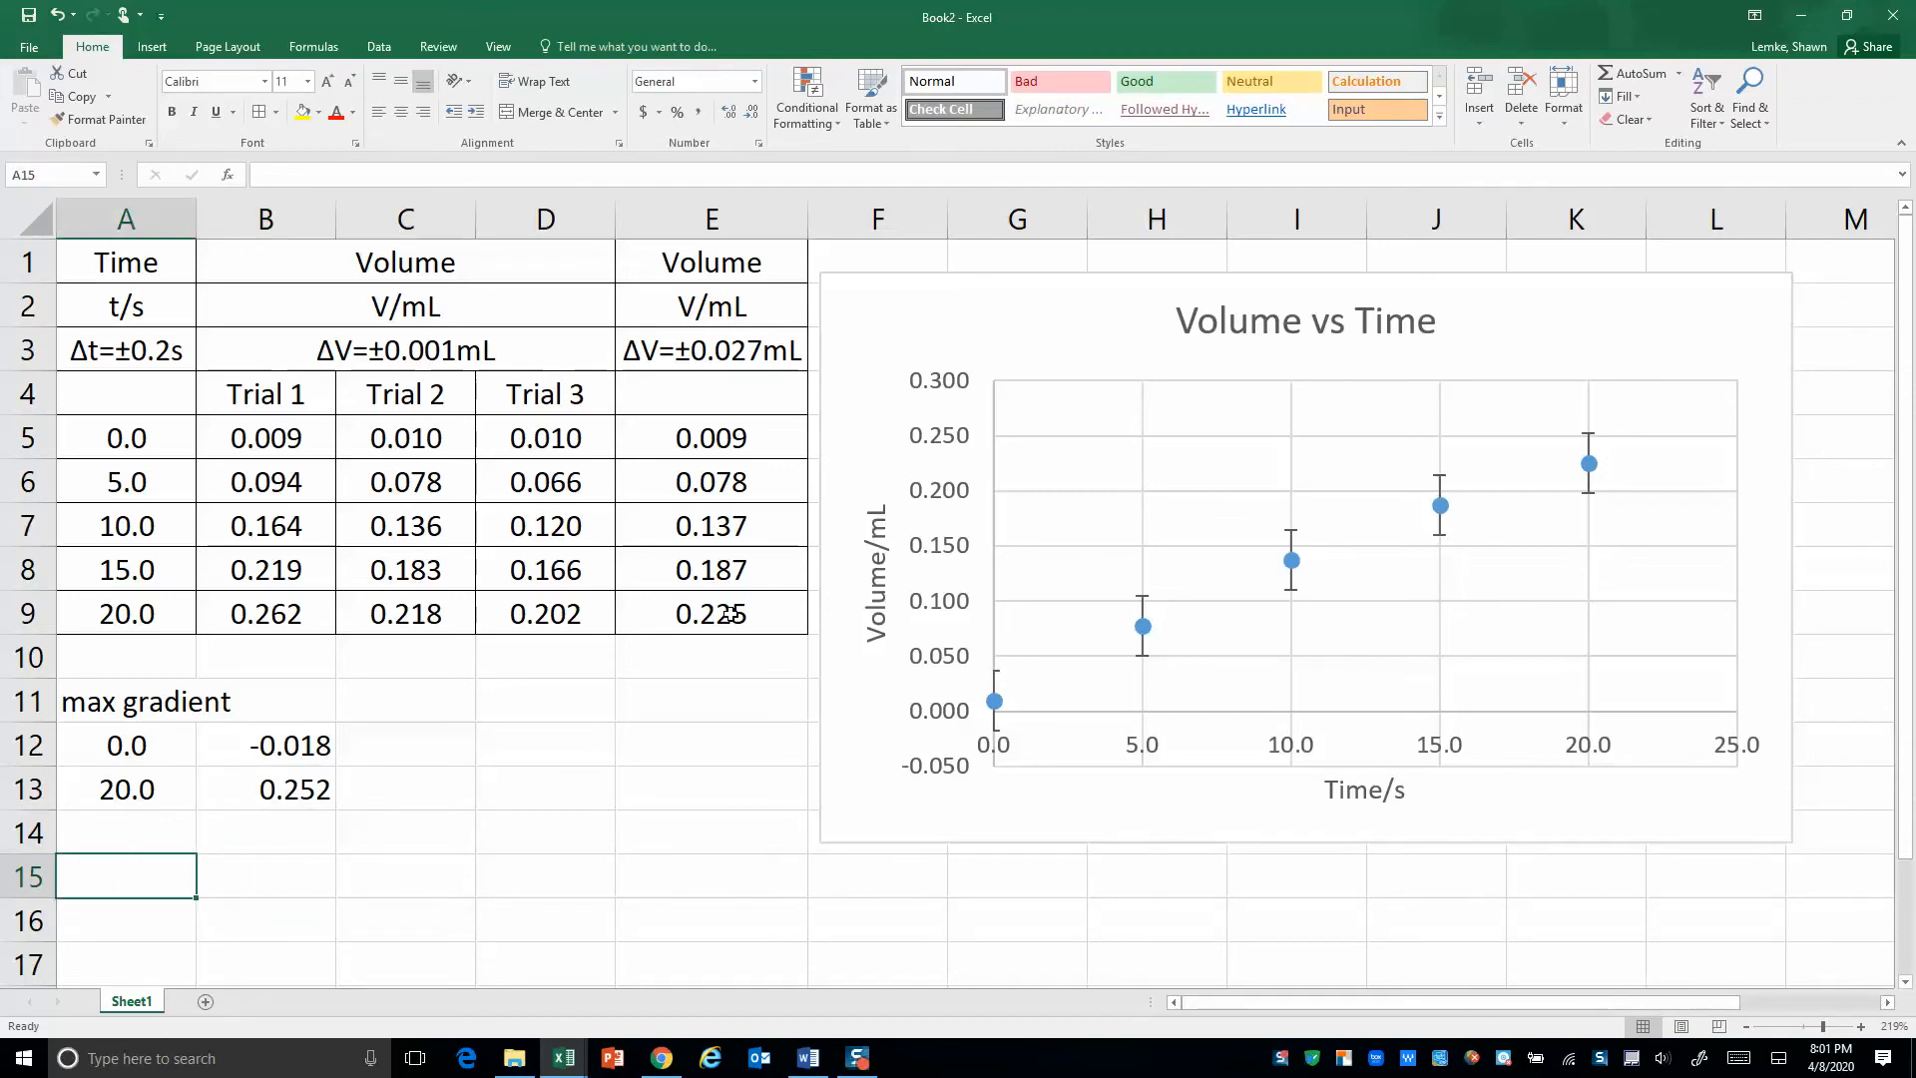
text(min)
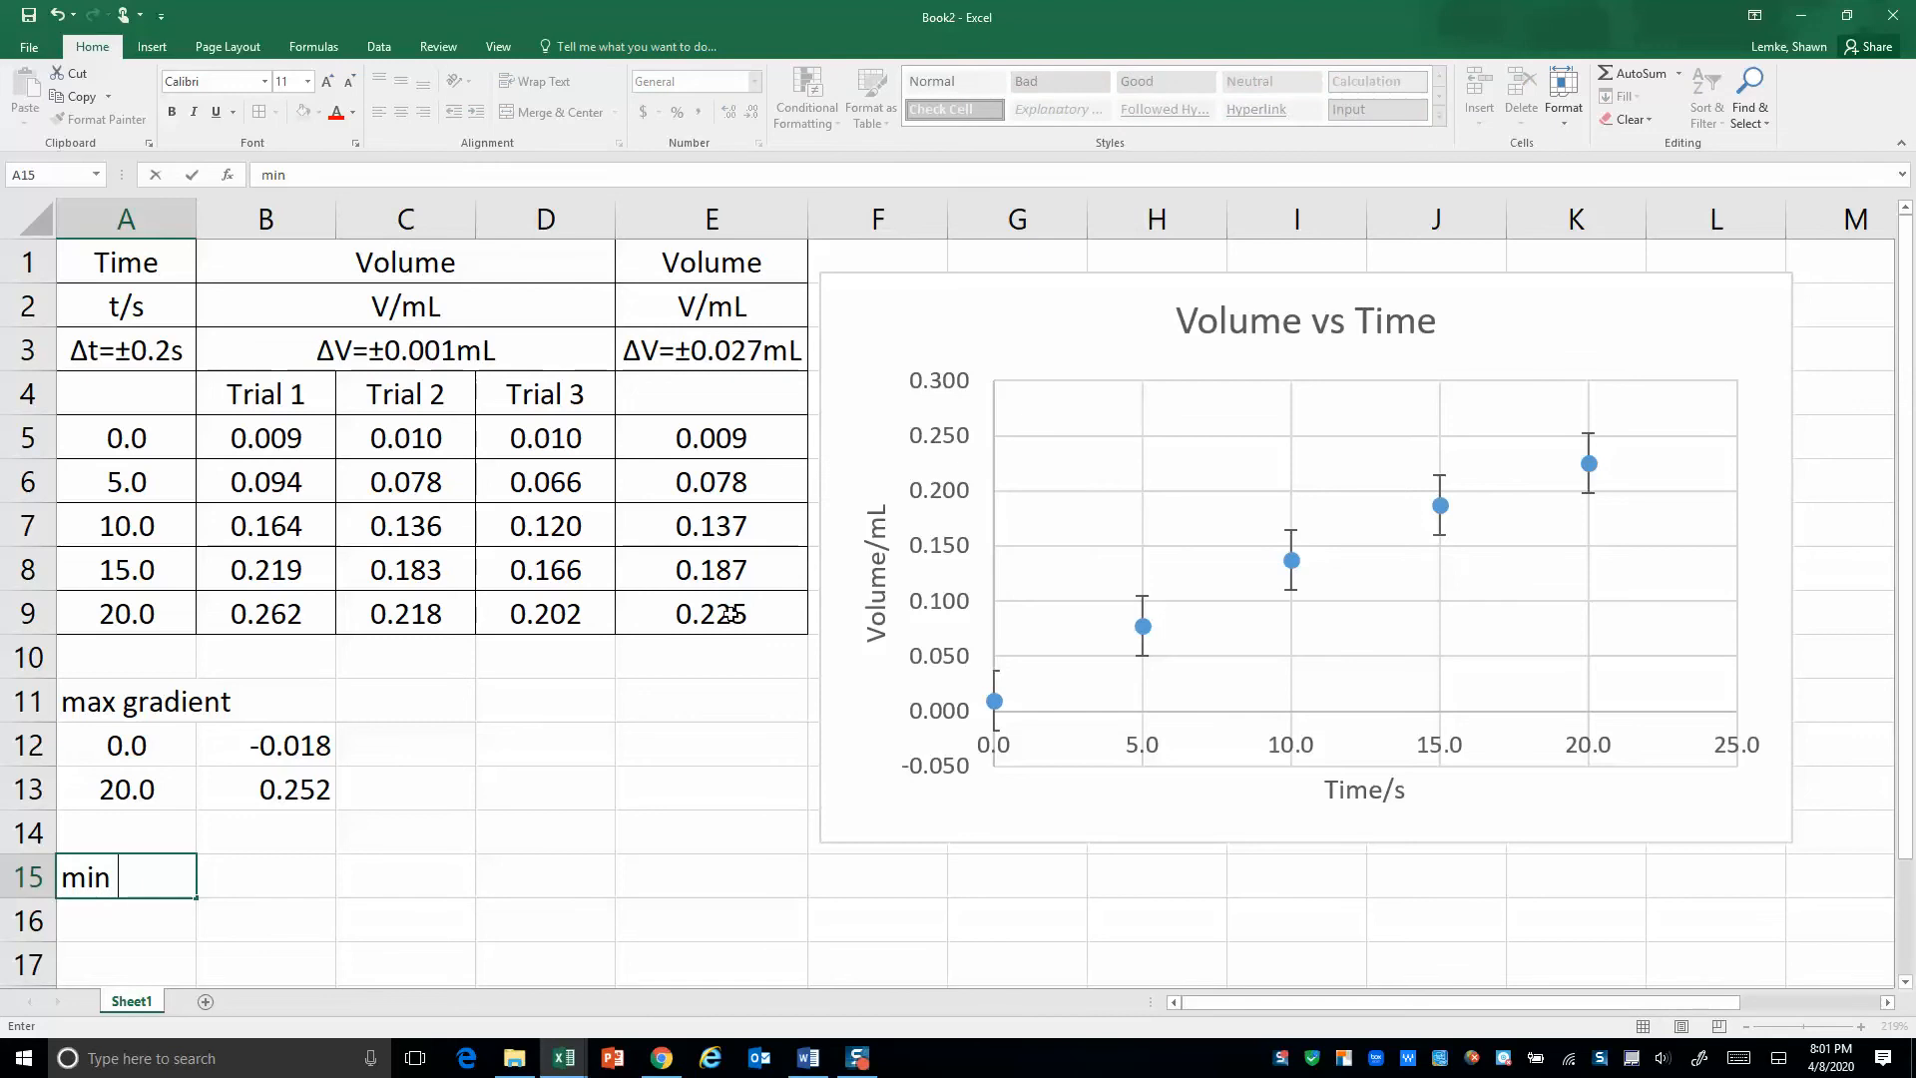
text(gradient)
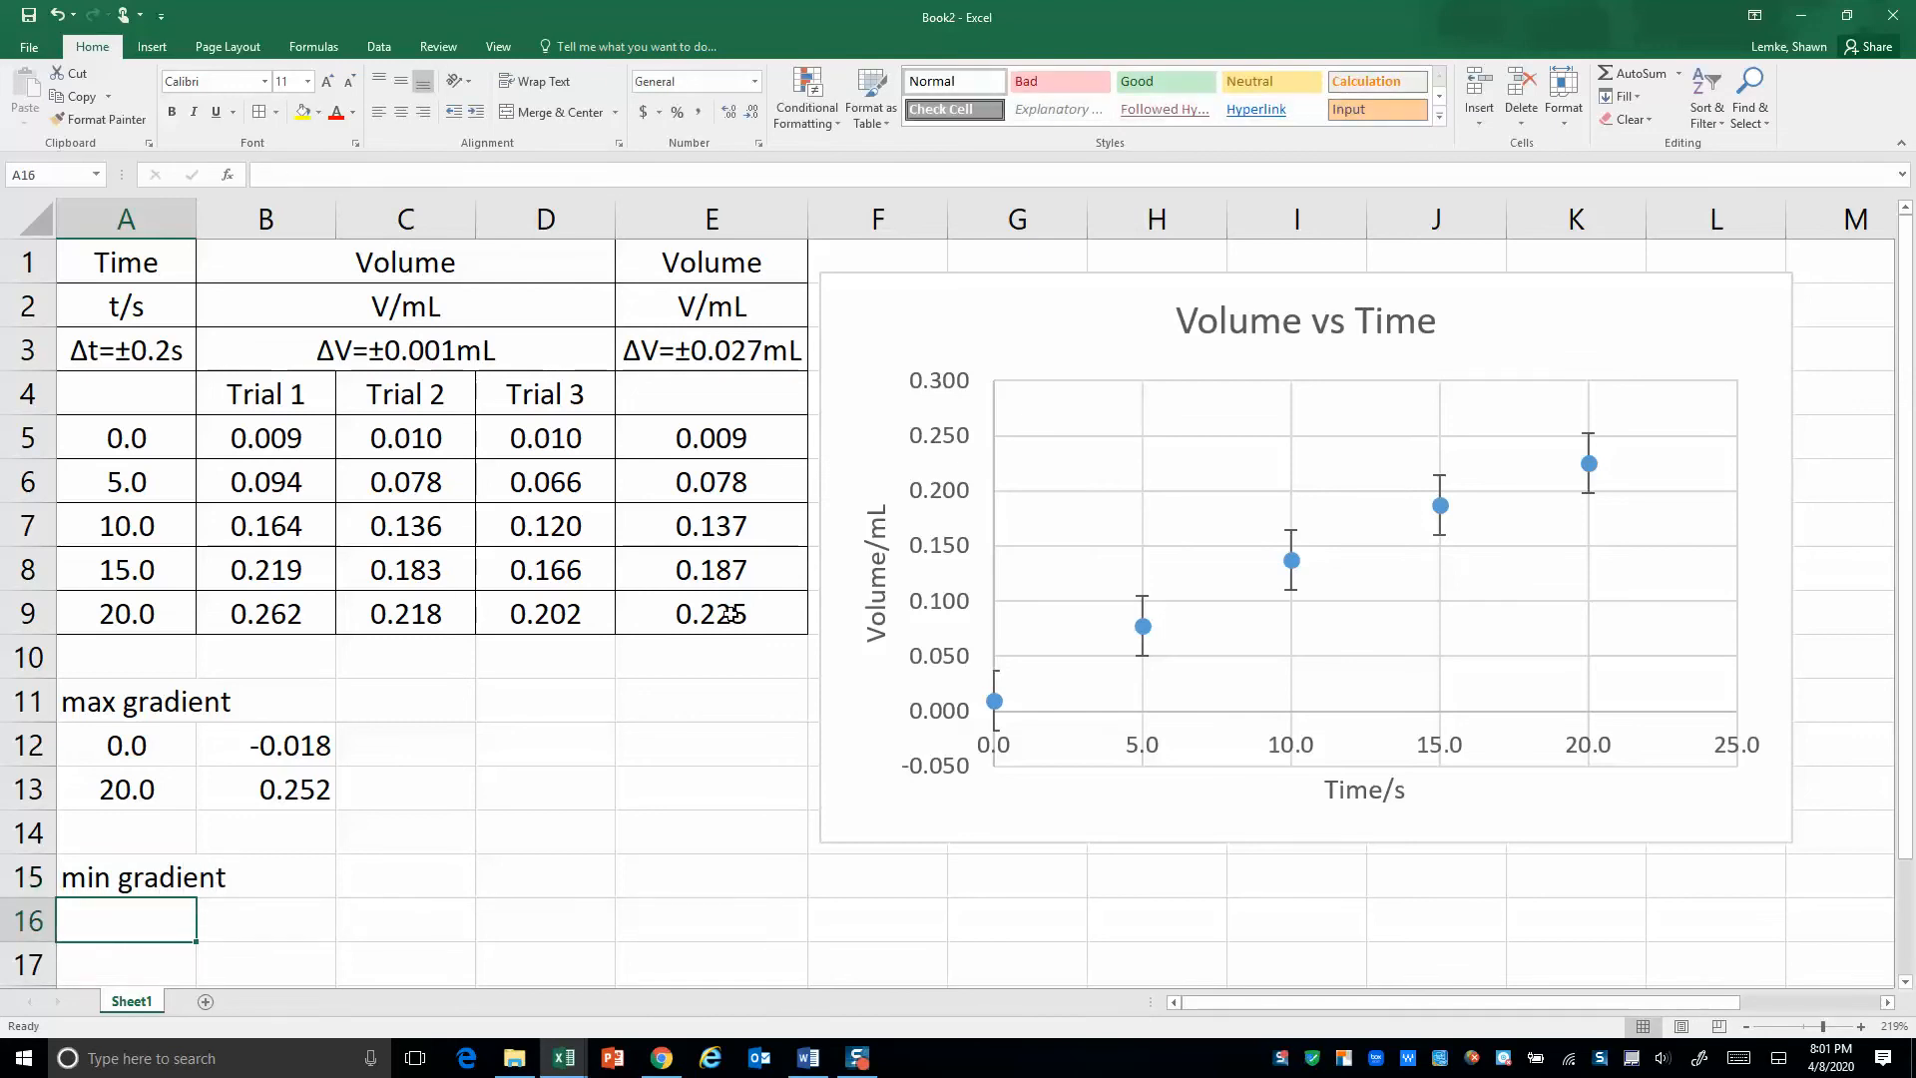
text(20)
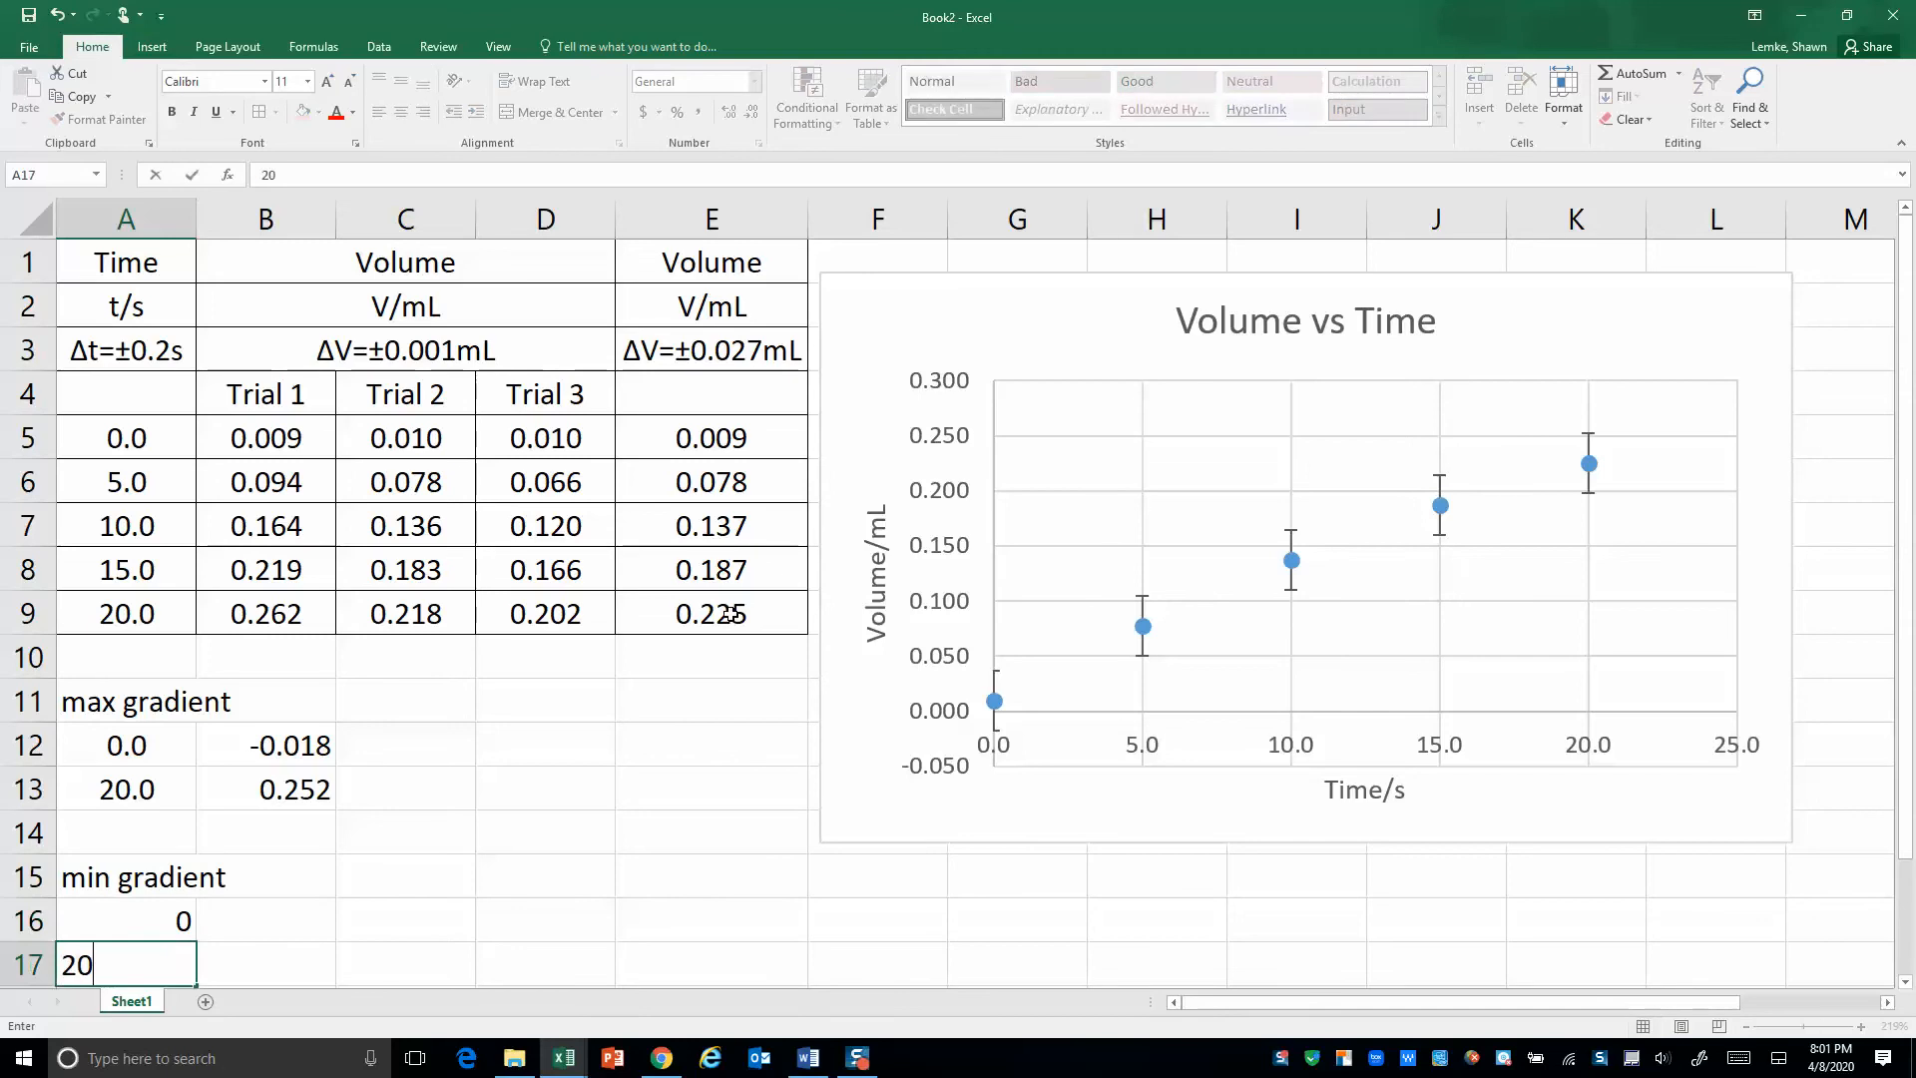
key(Enter)
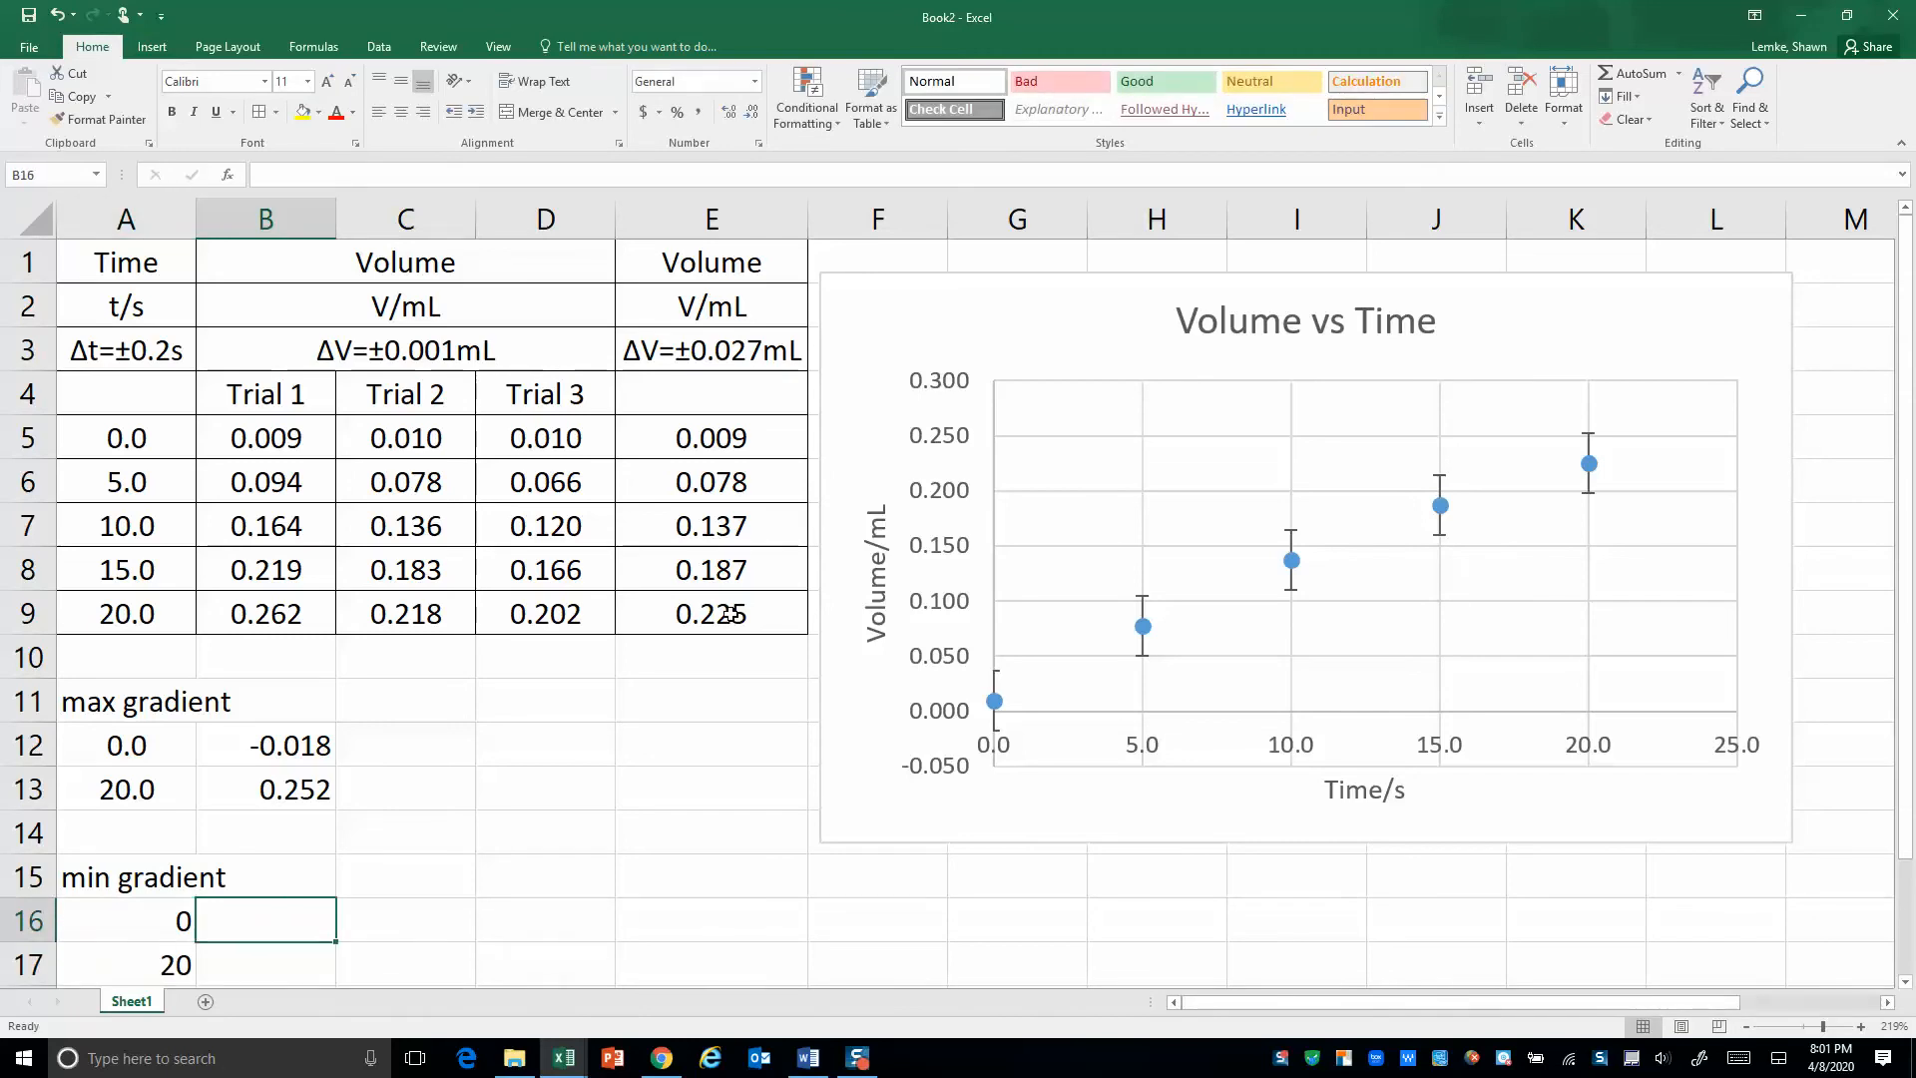
mouse_move(1000, 679)
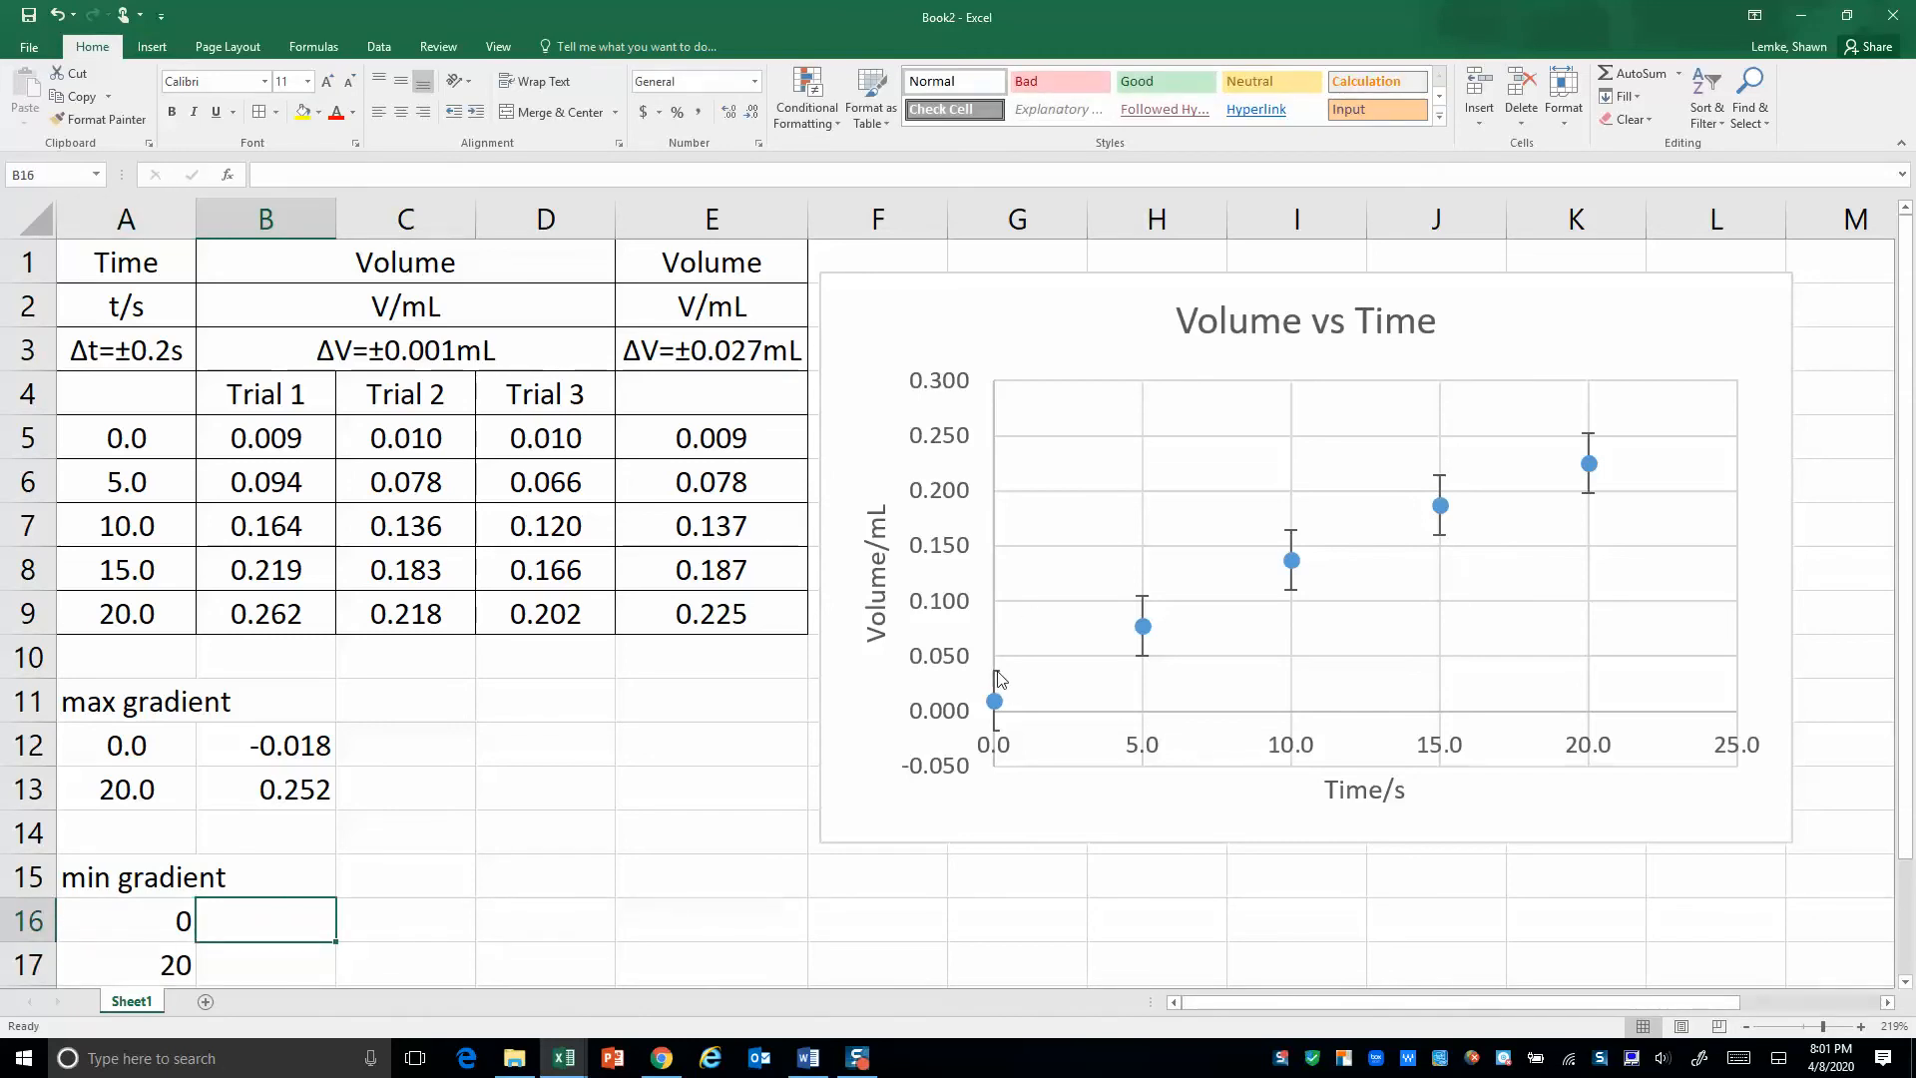
mouse_move(1593, 501)
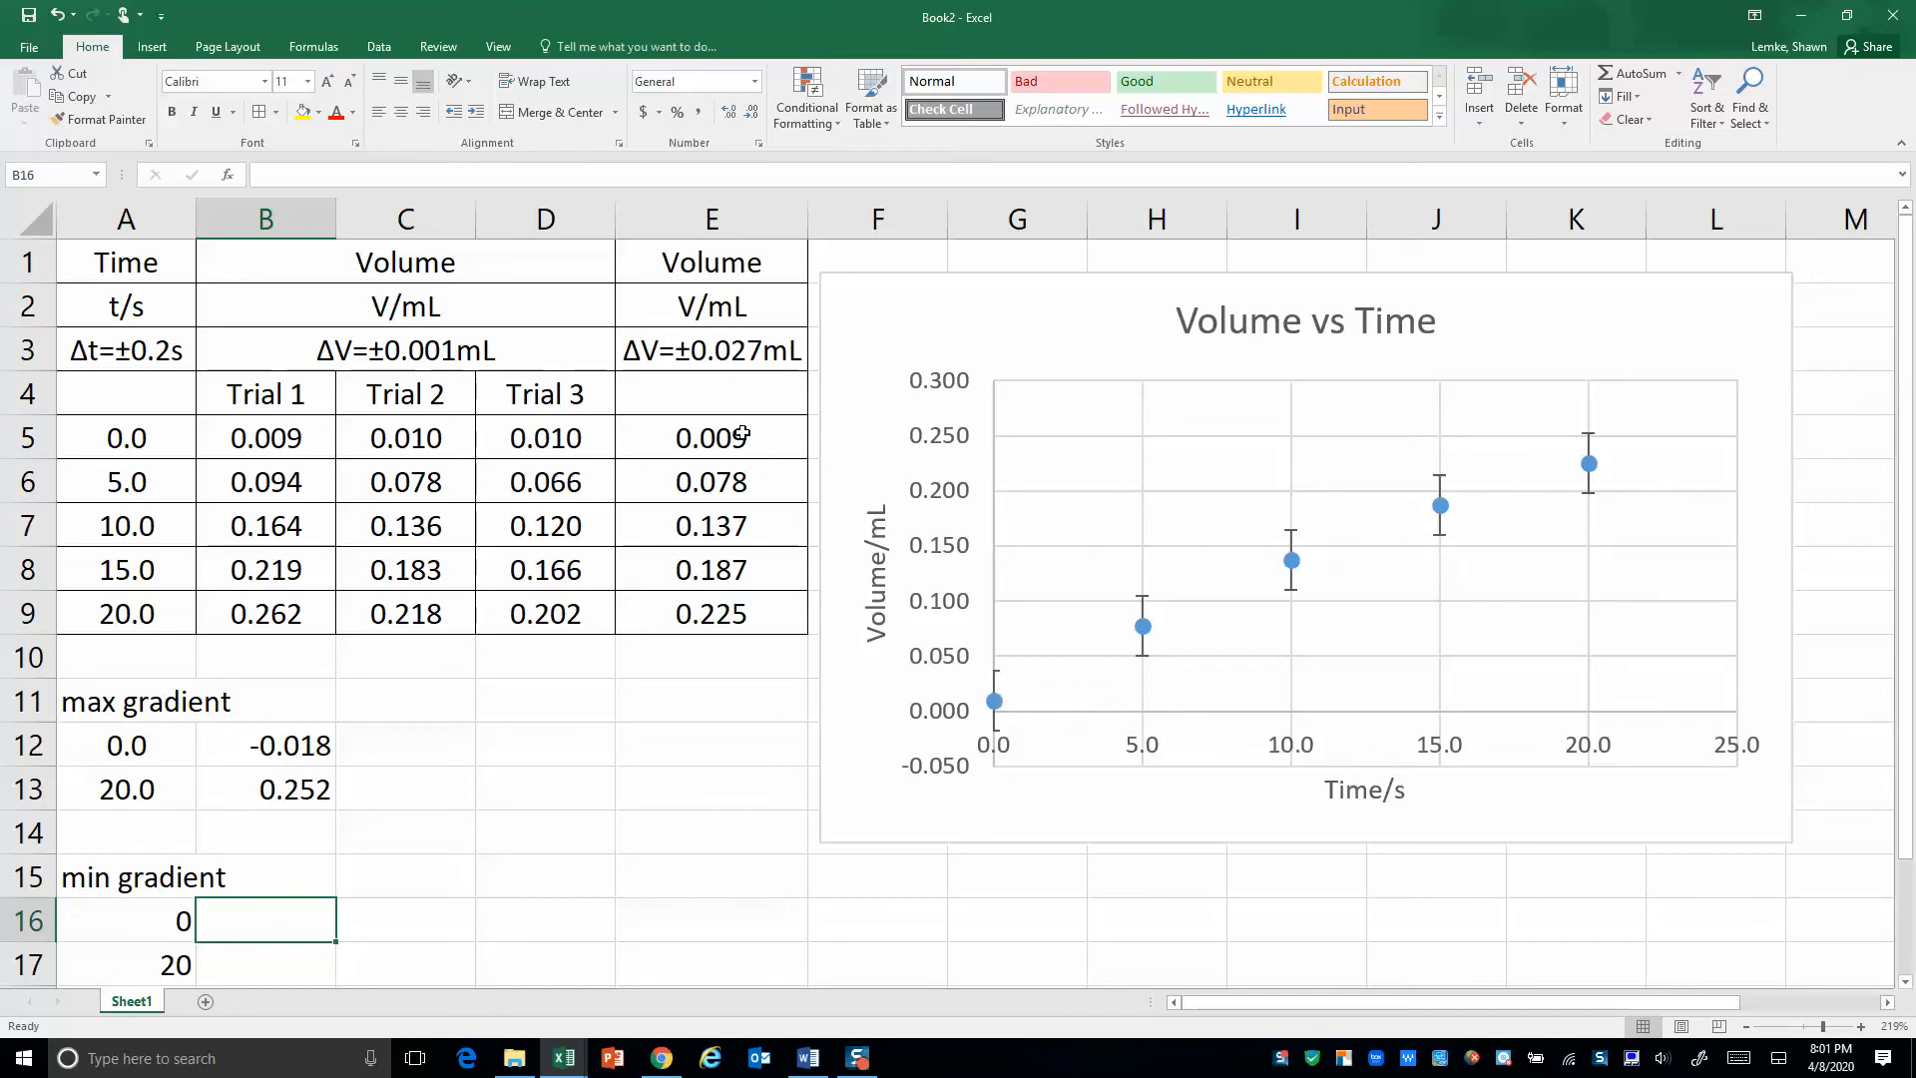
Enter =.009+.027 in B16 and =.225-.027 in B17, giving 0.036 and 0.198
text(=.0)
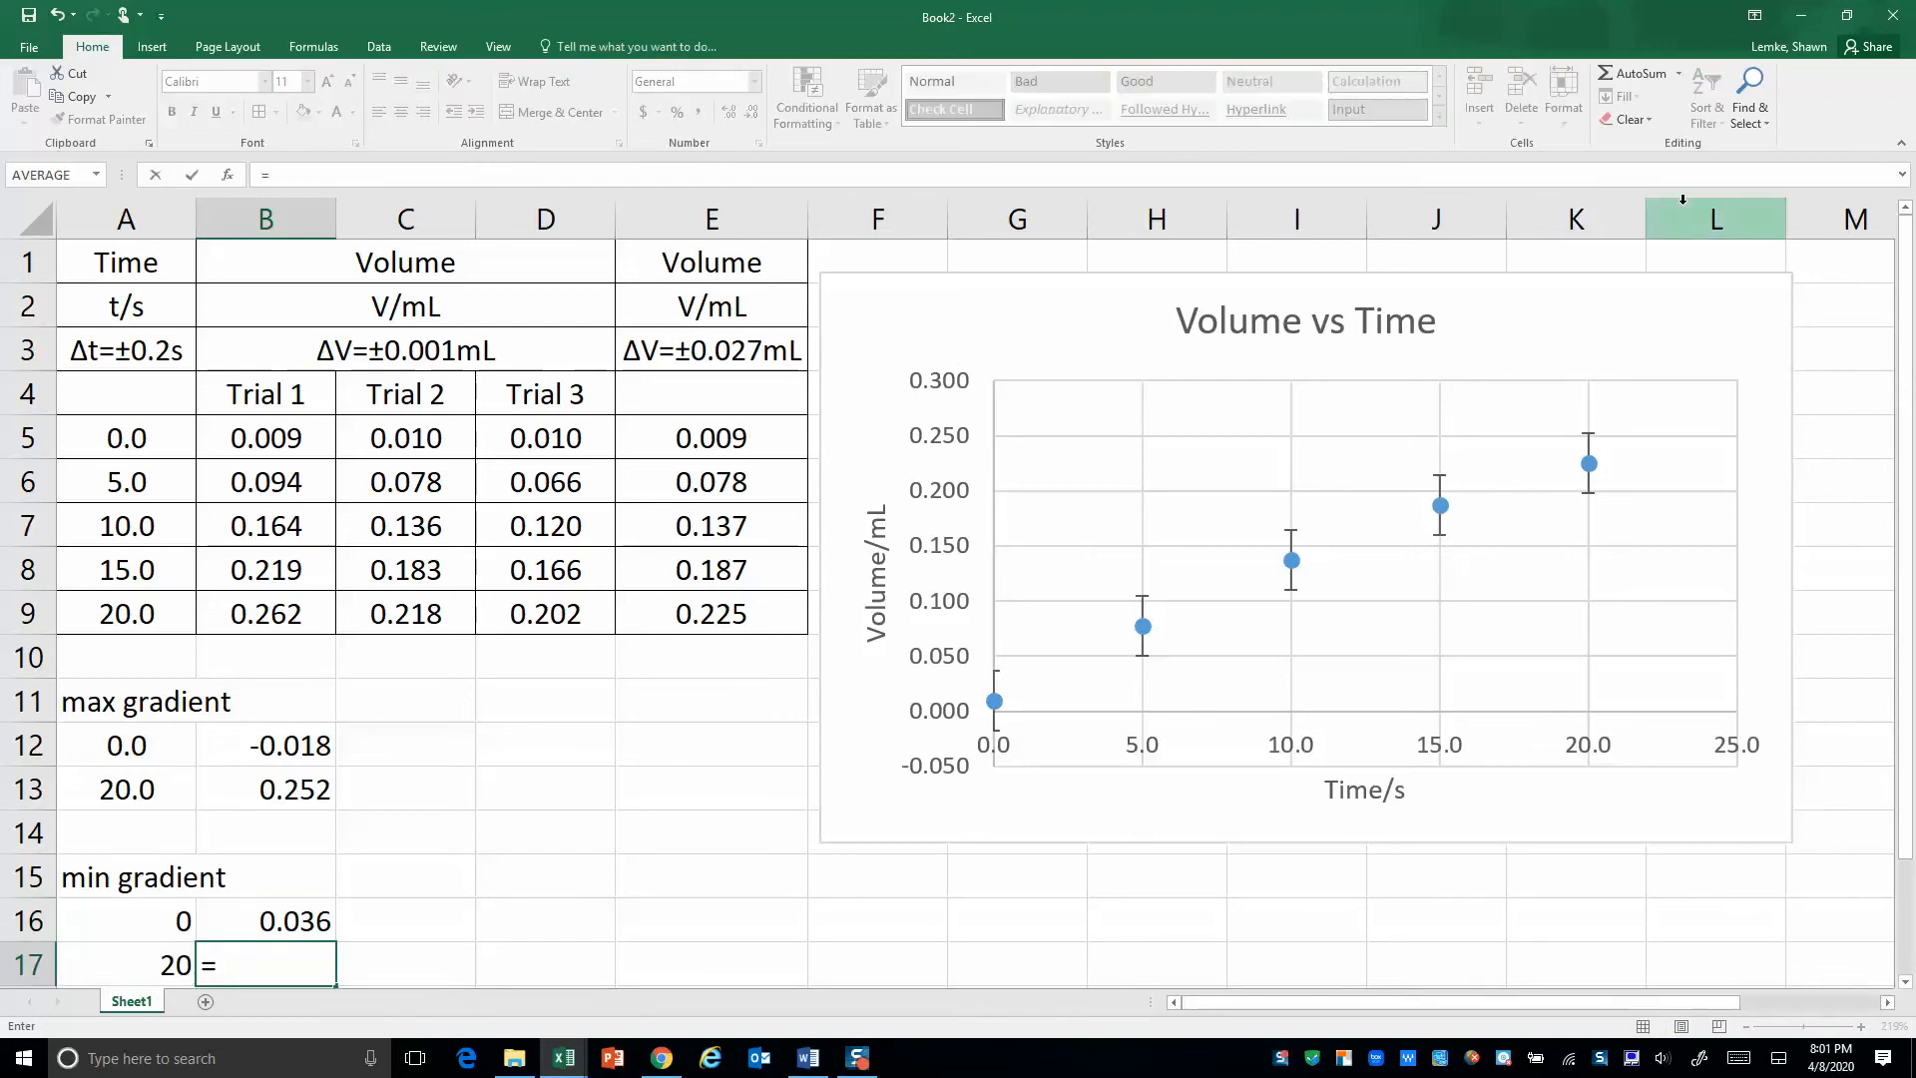
mouse_move(1276, 502)
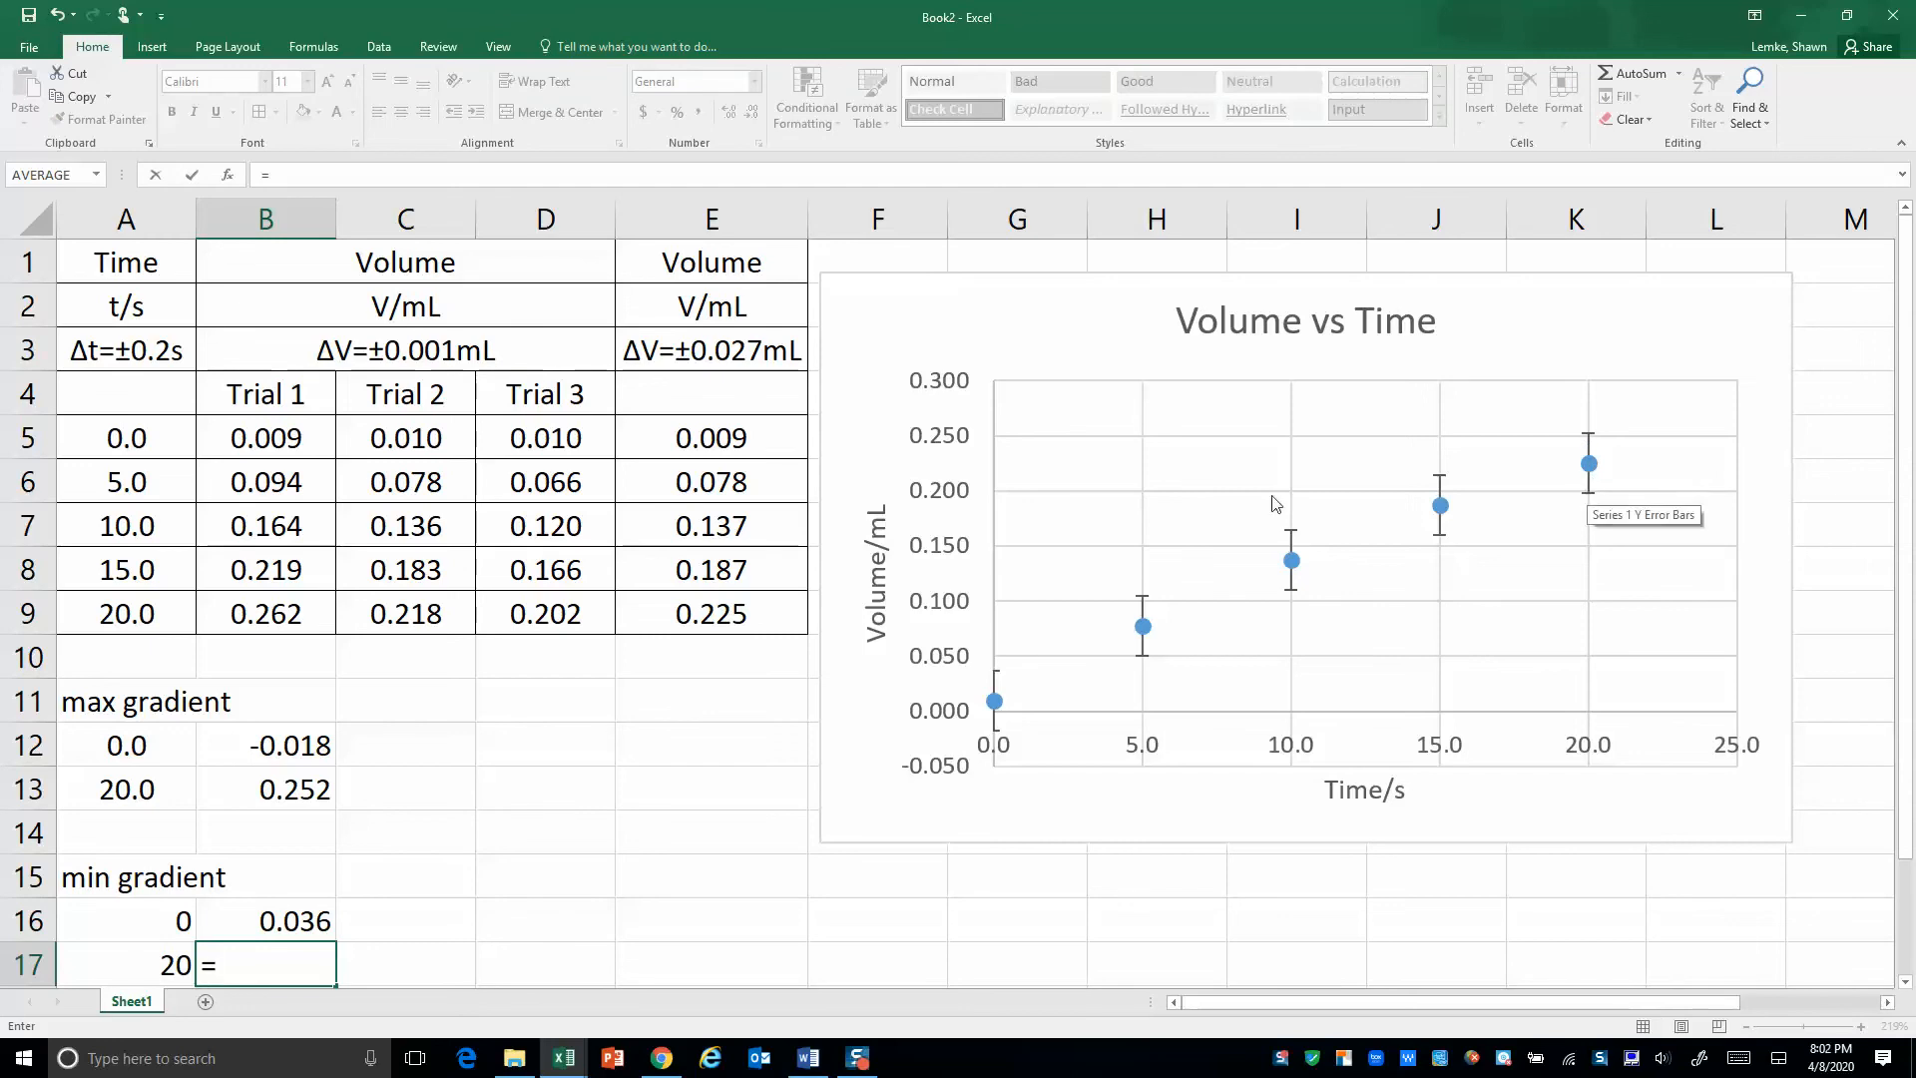
text(.)
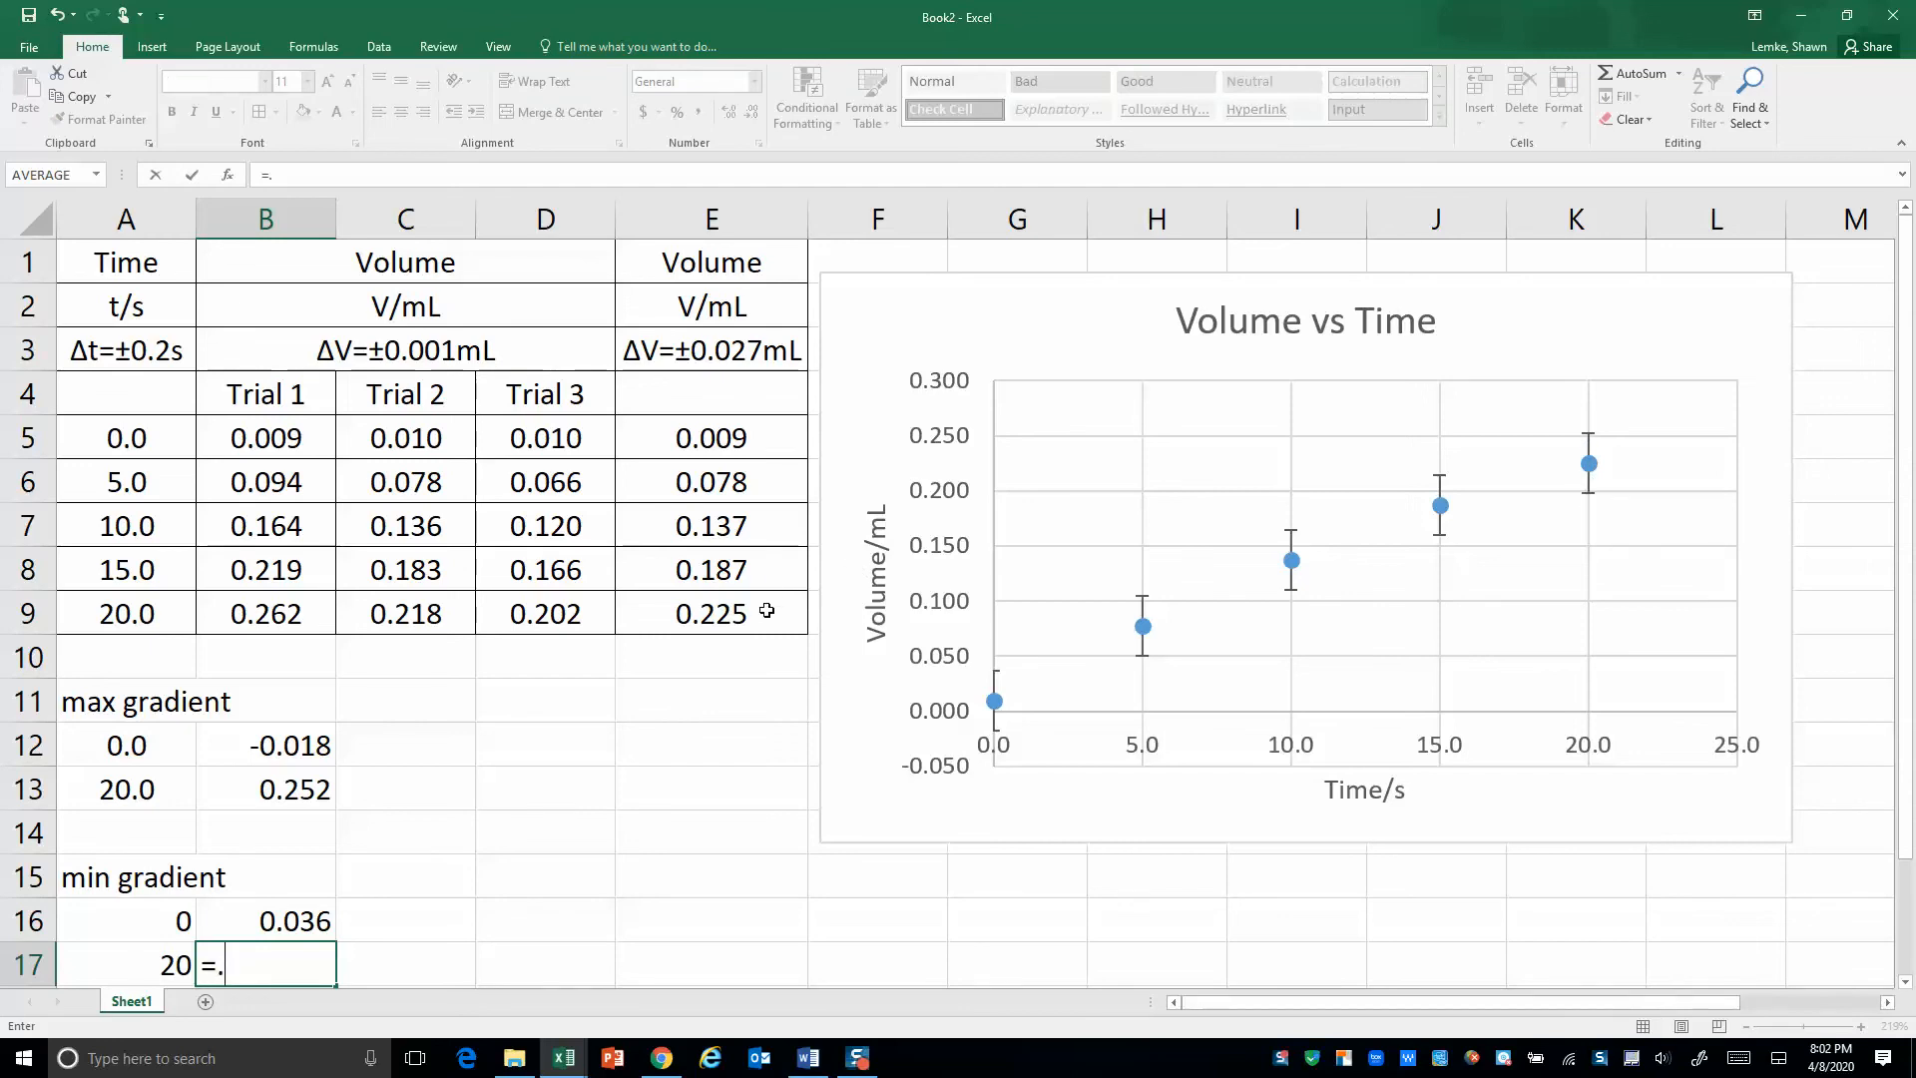
text(225)
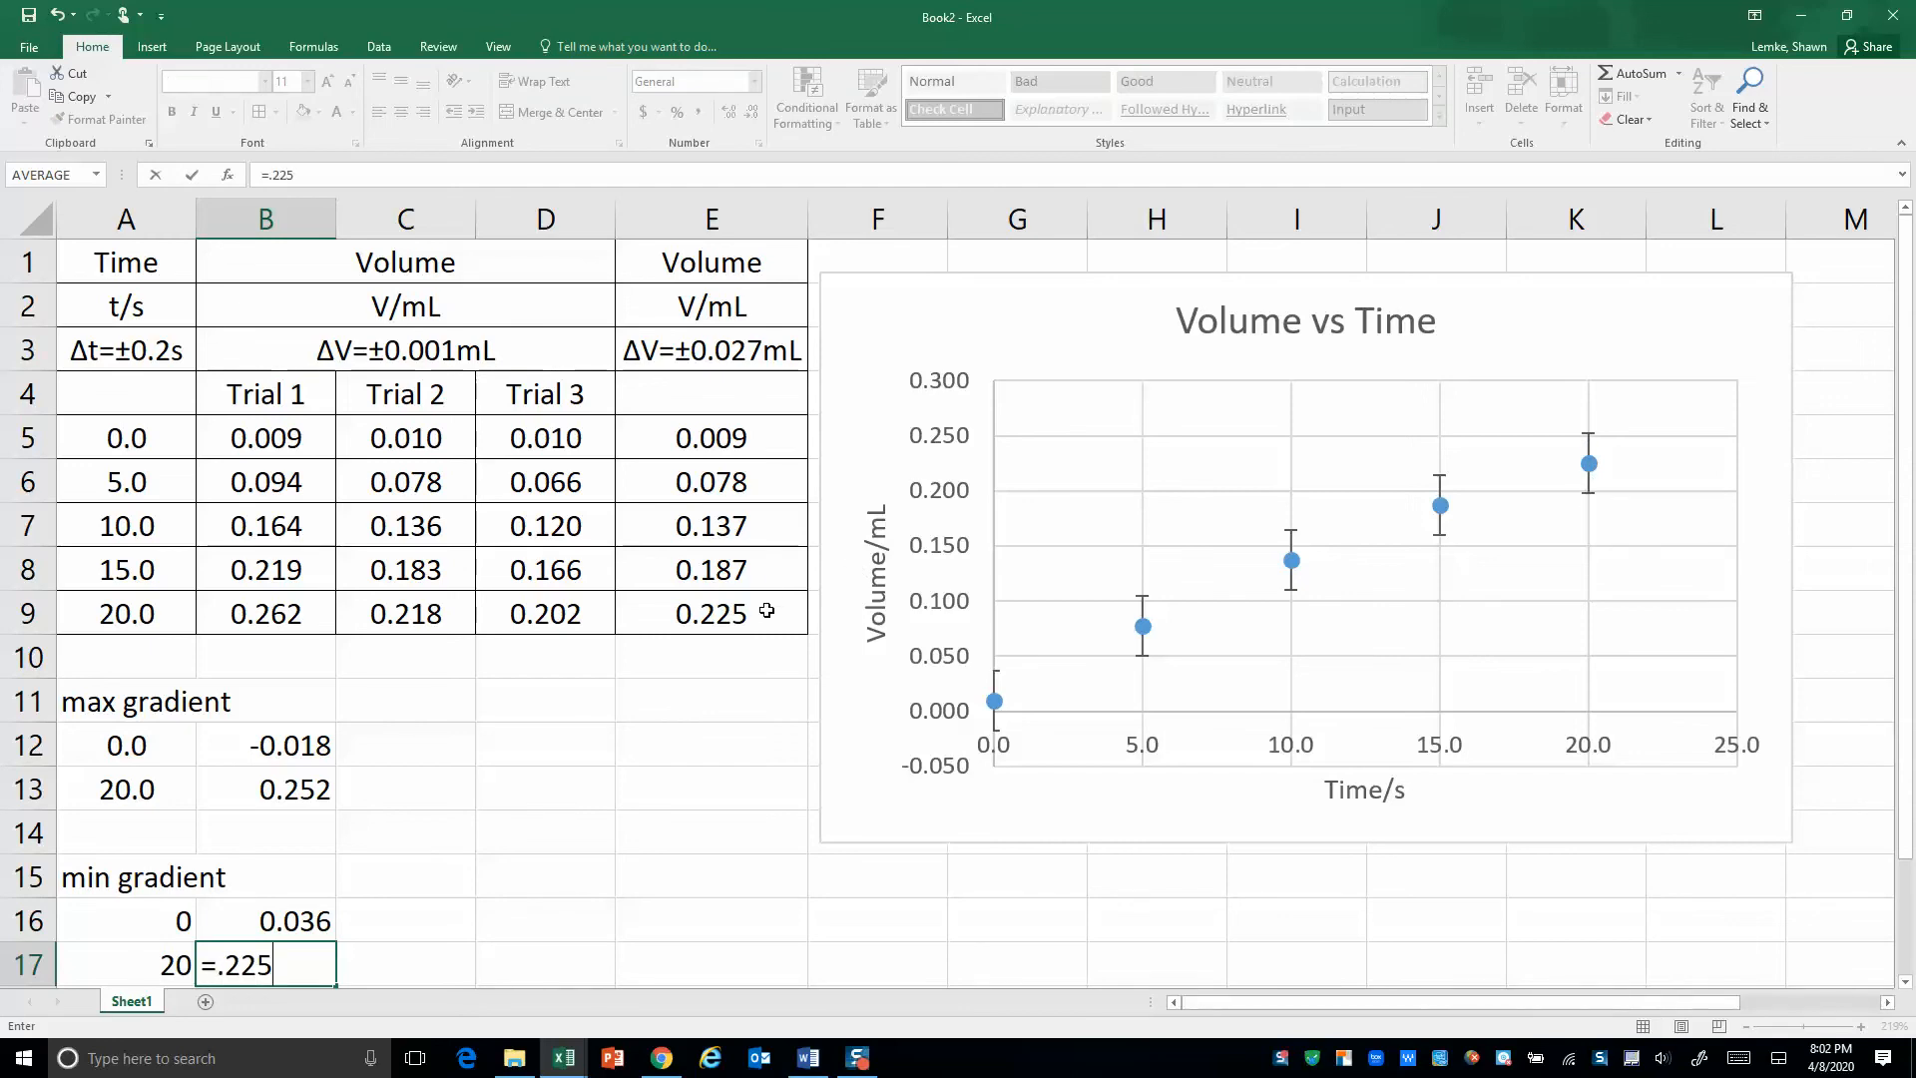
text(-)
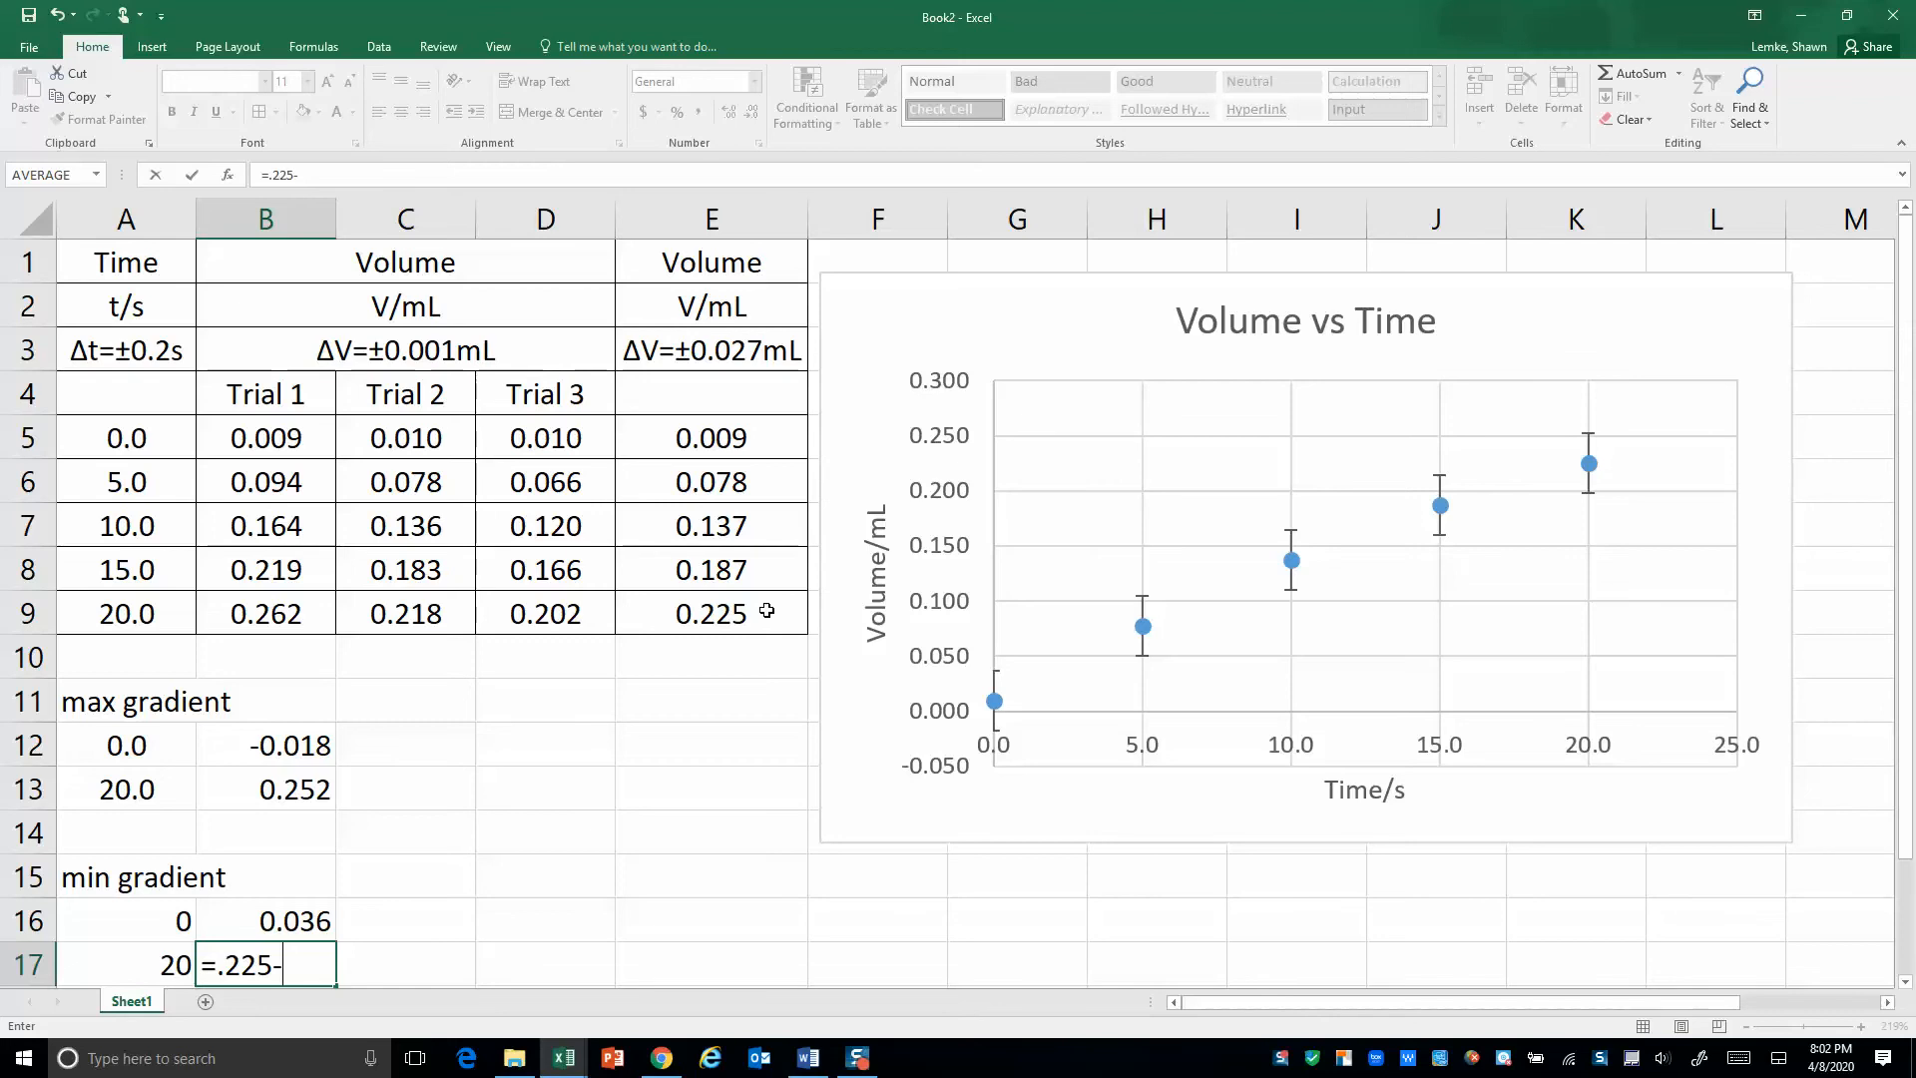
text(.027)
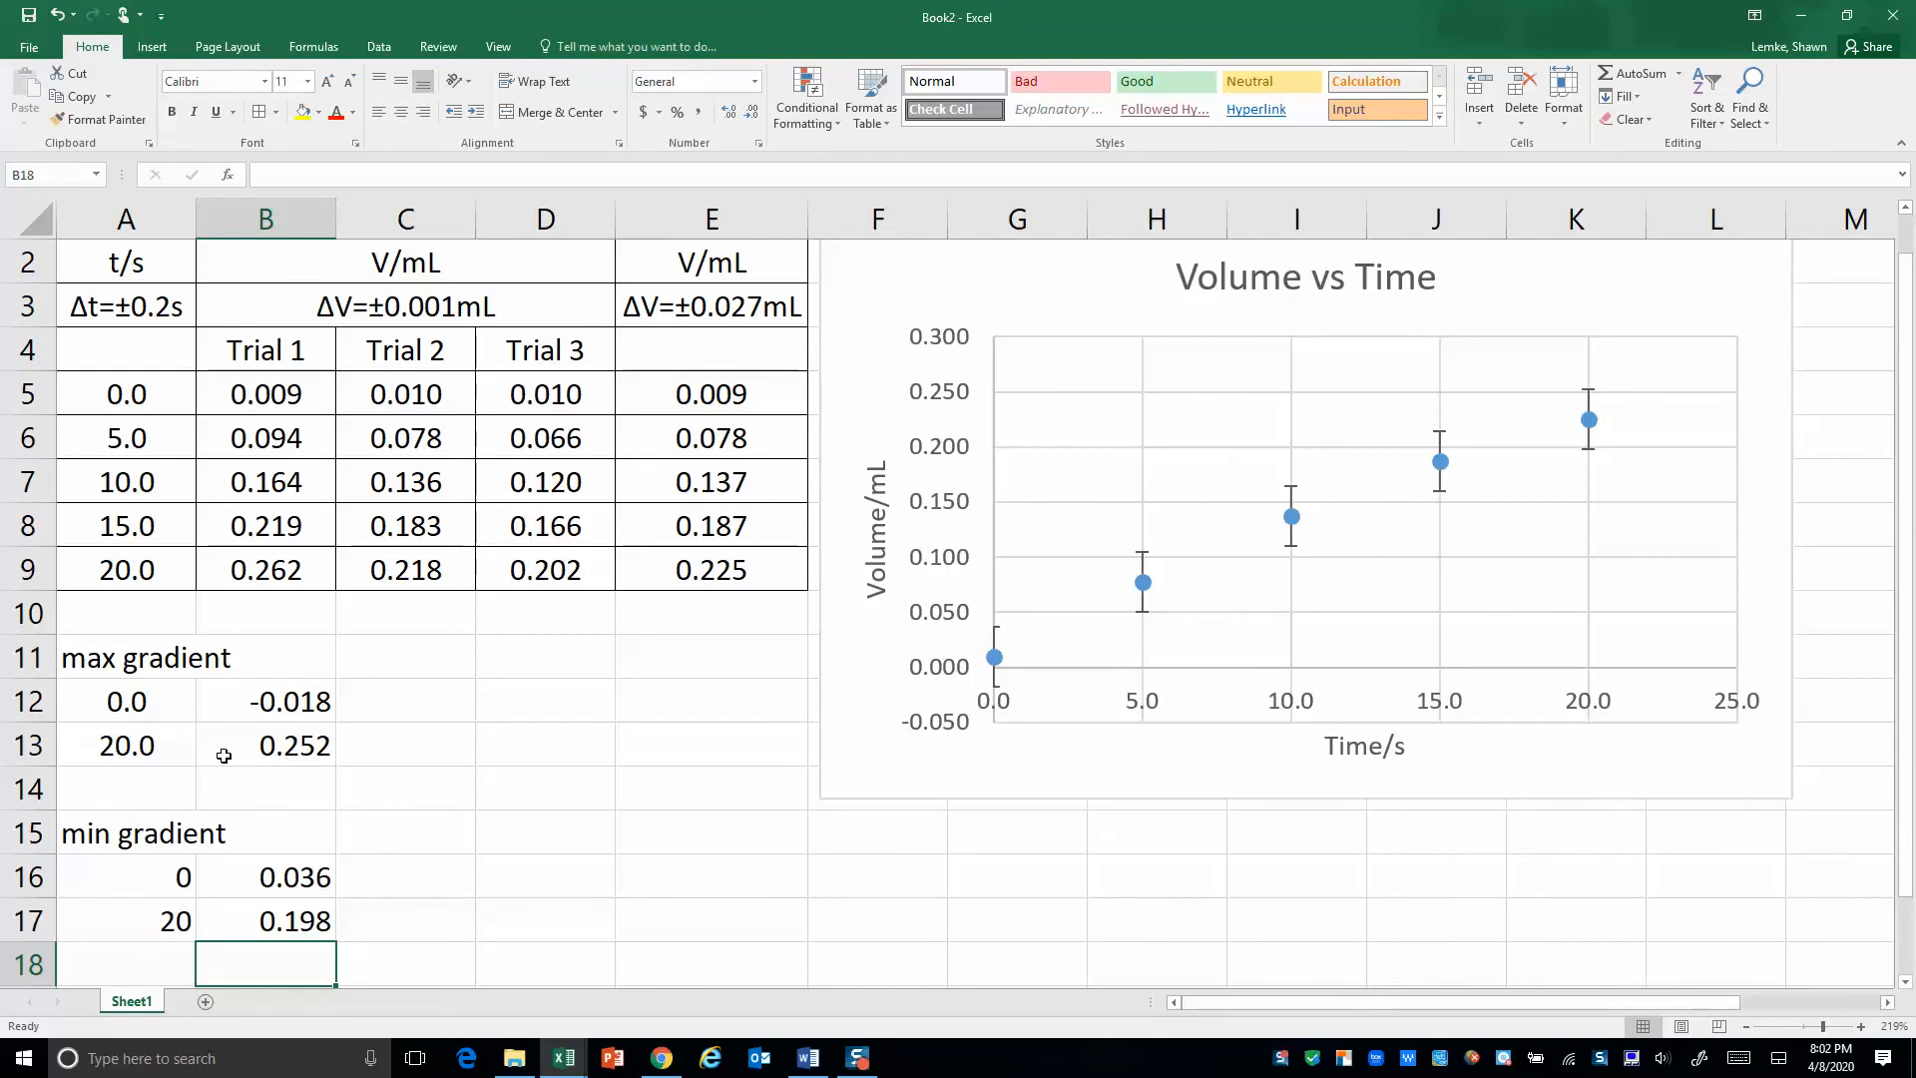
mouse_move(1020, 304)
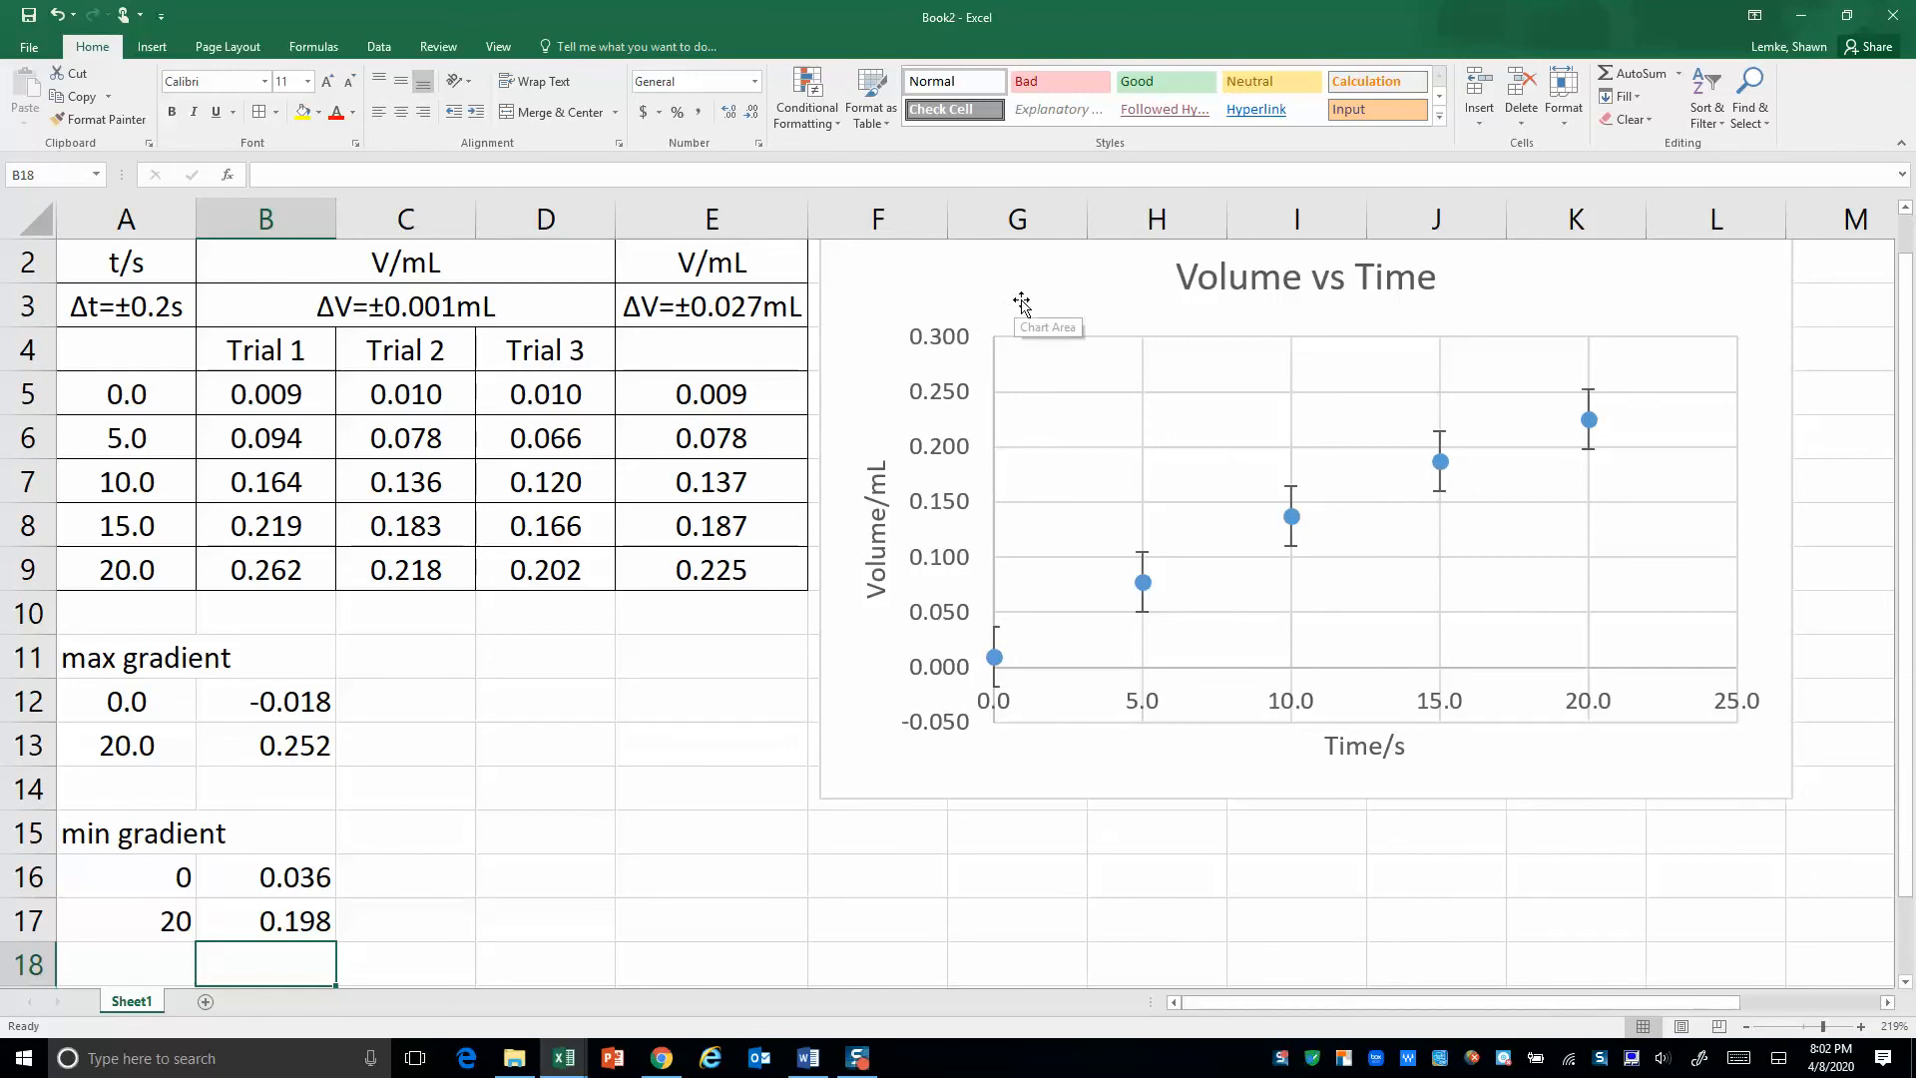
mouse_move(1158, 305)
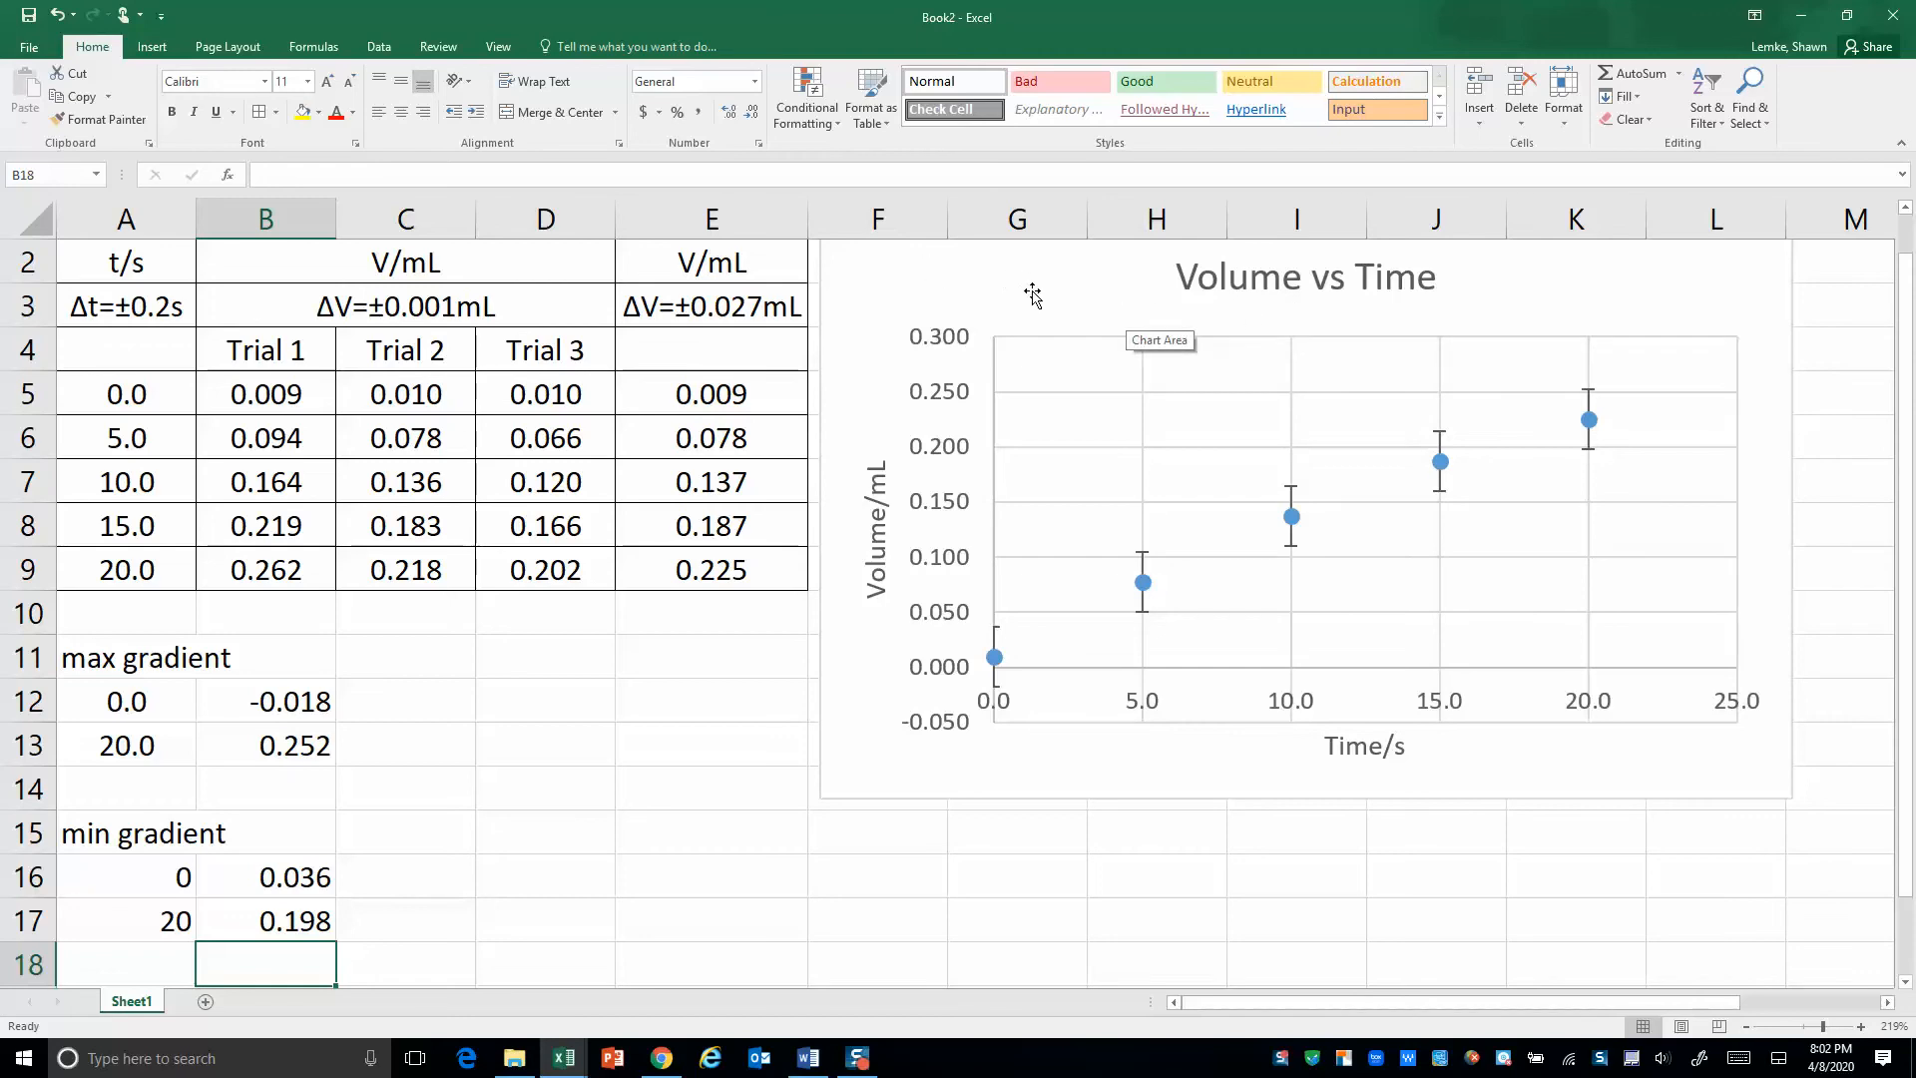
Add a 'max gradient' chart series with X values A12:A13 and Y values B12:B13
right_click(1033, 299)
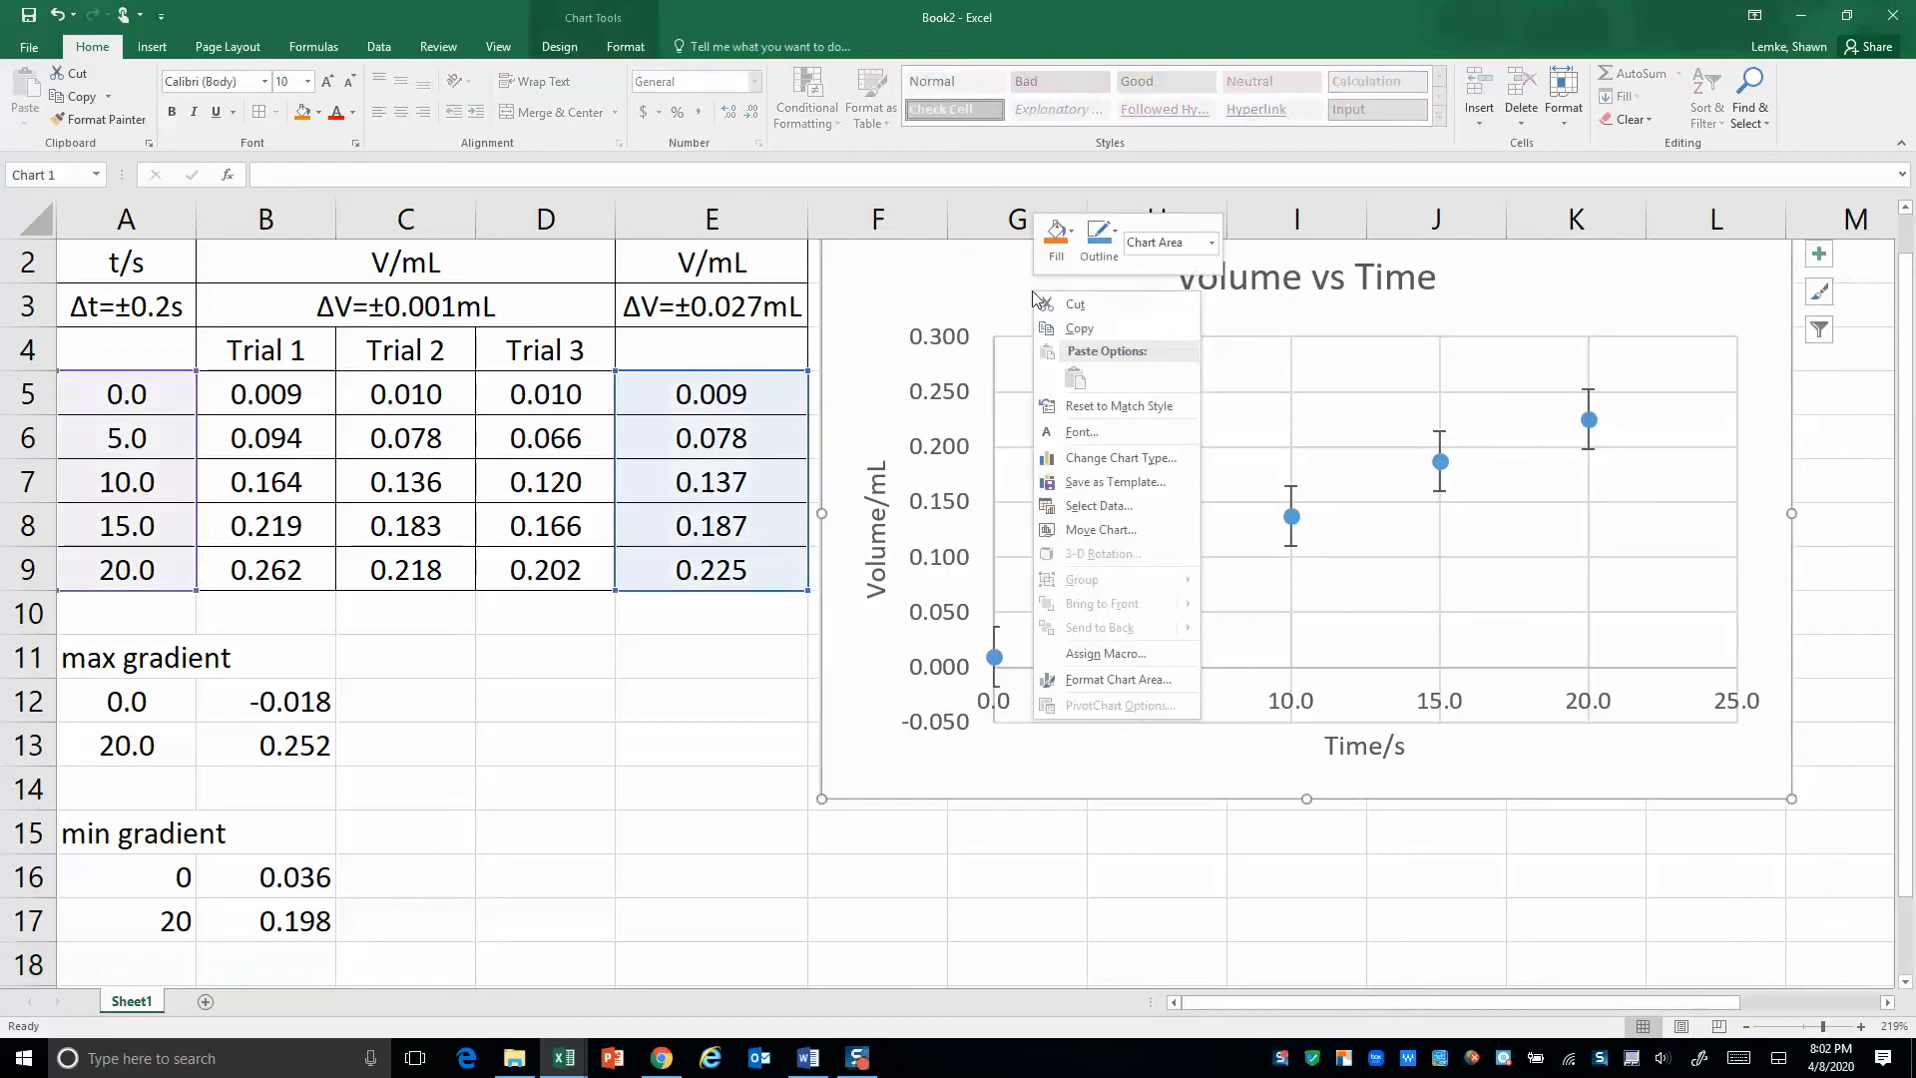
mouse_move(1088, 457)
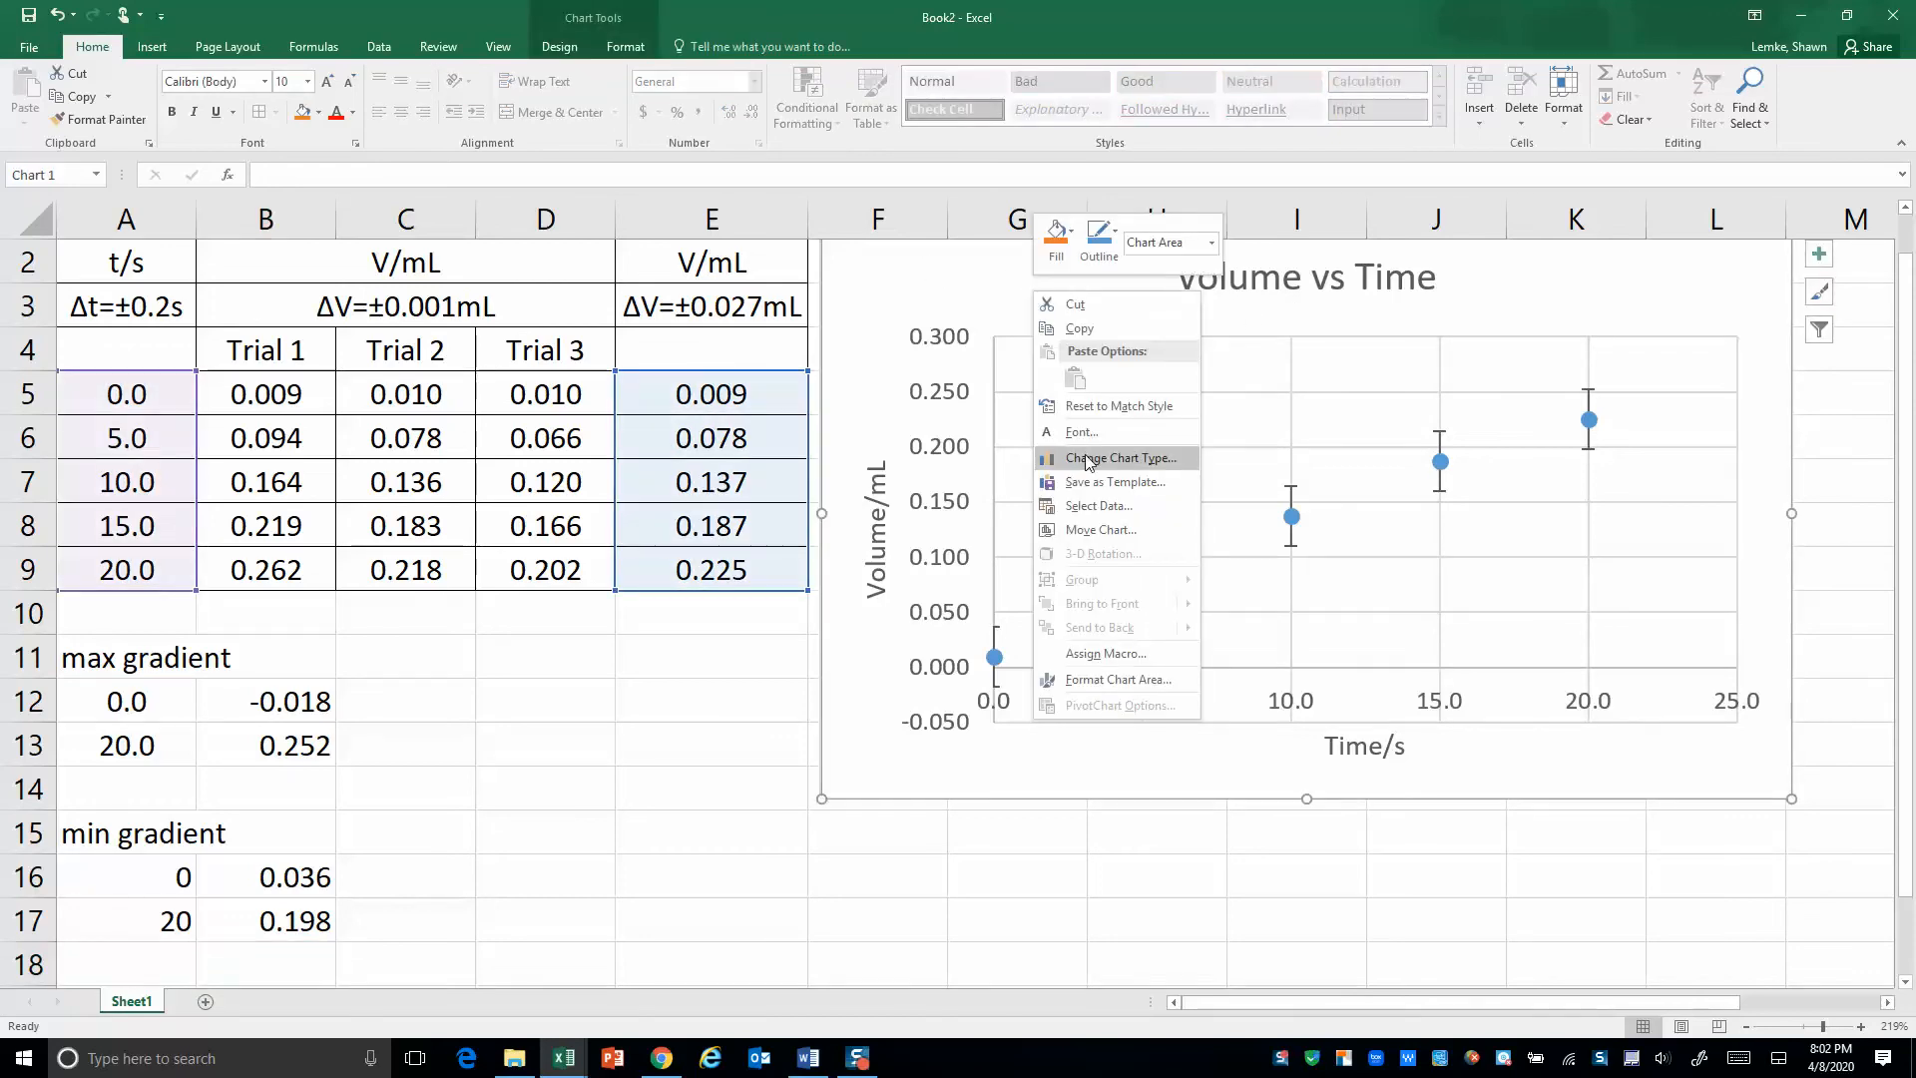
click(1098, 506)
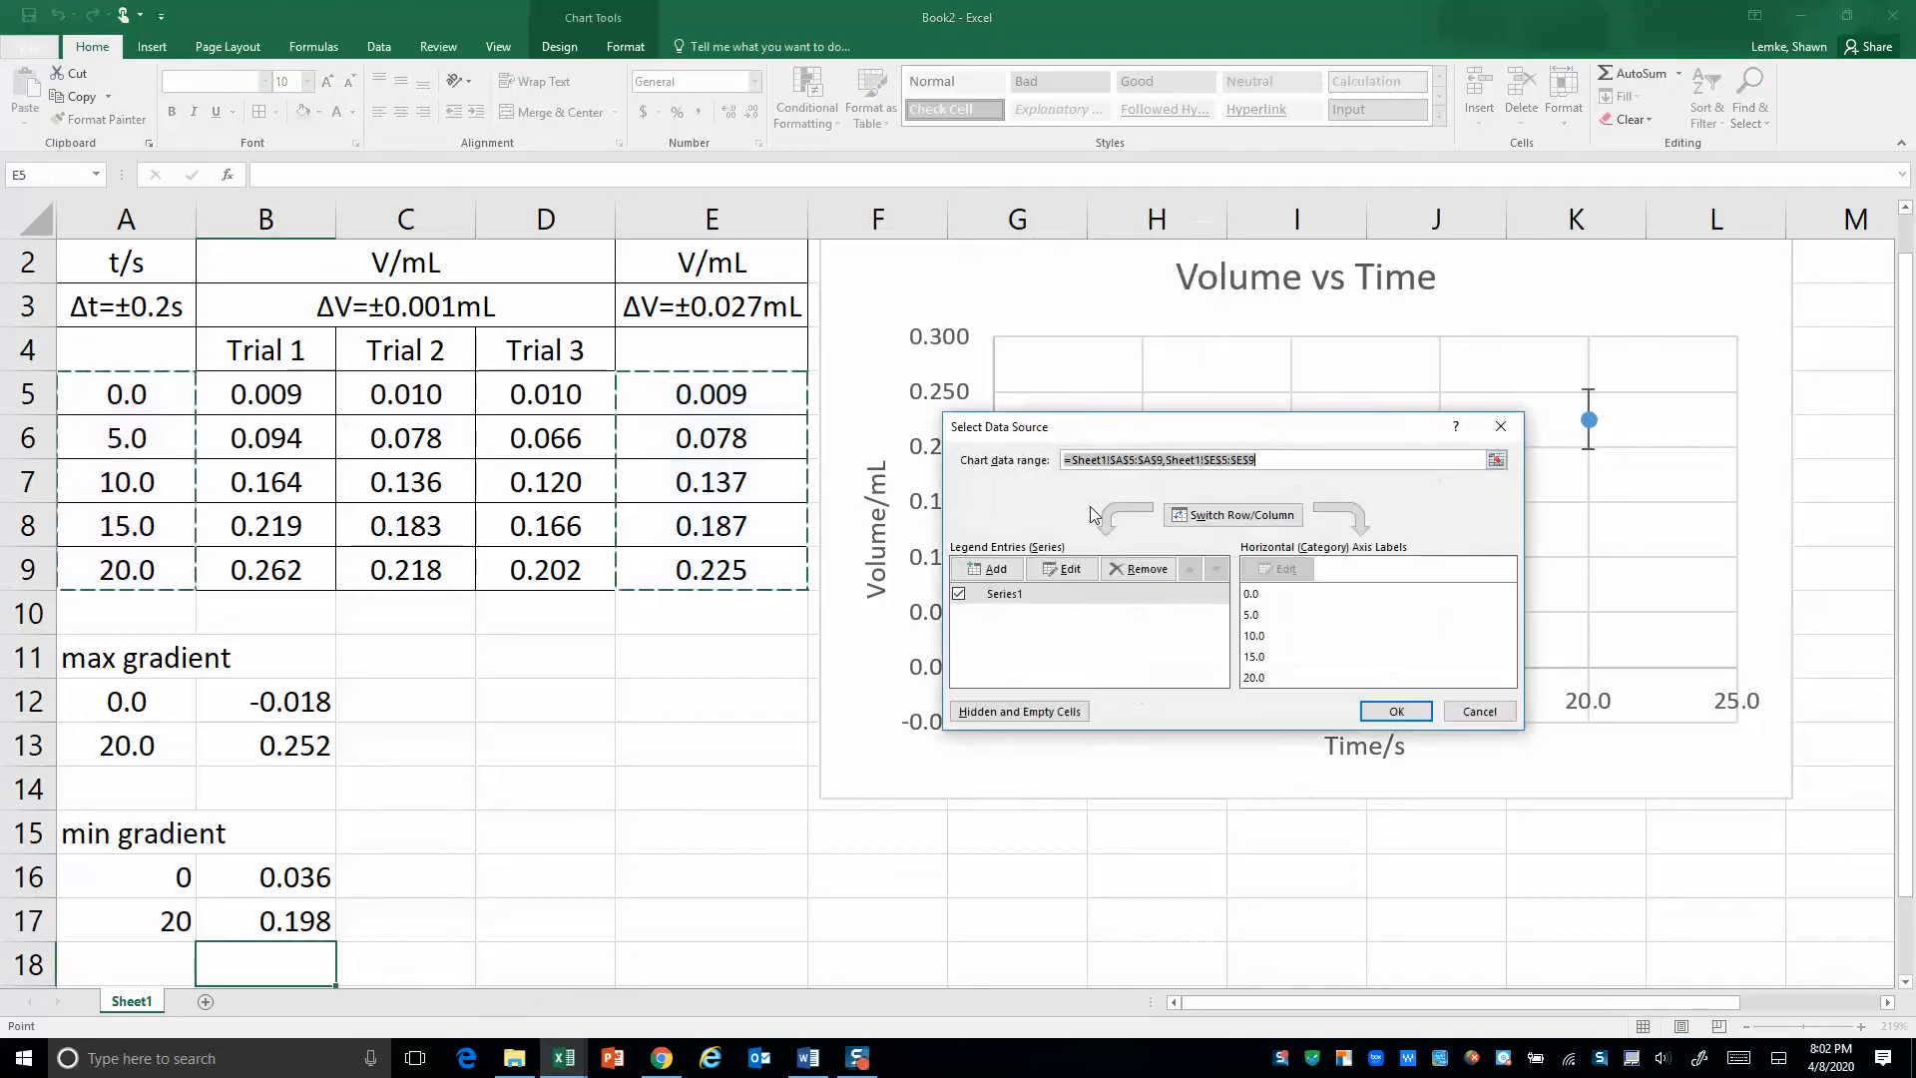
mouse_move(1065, 442)
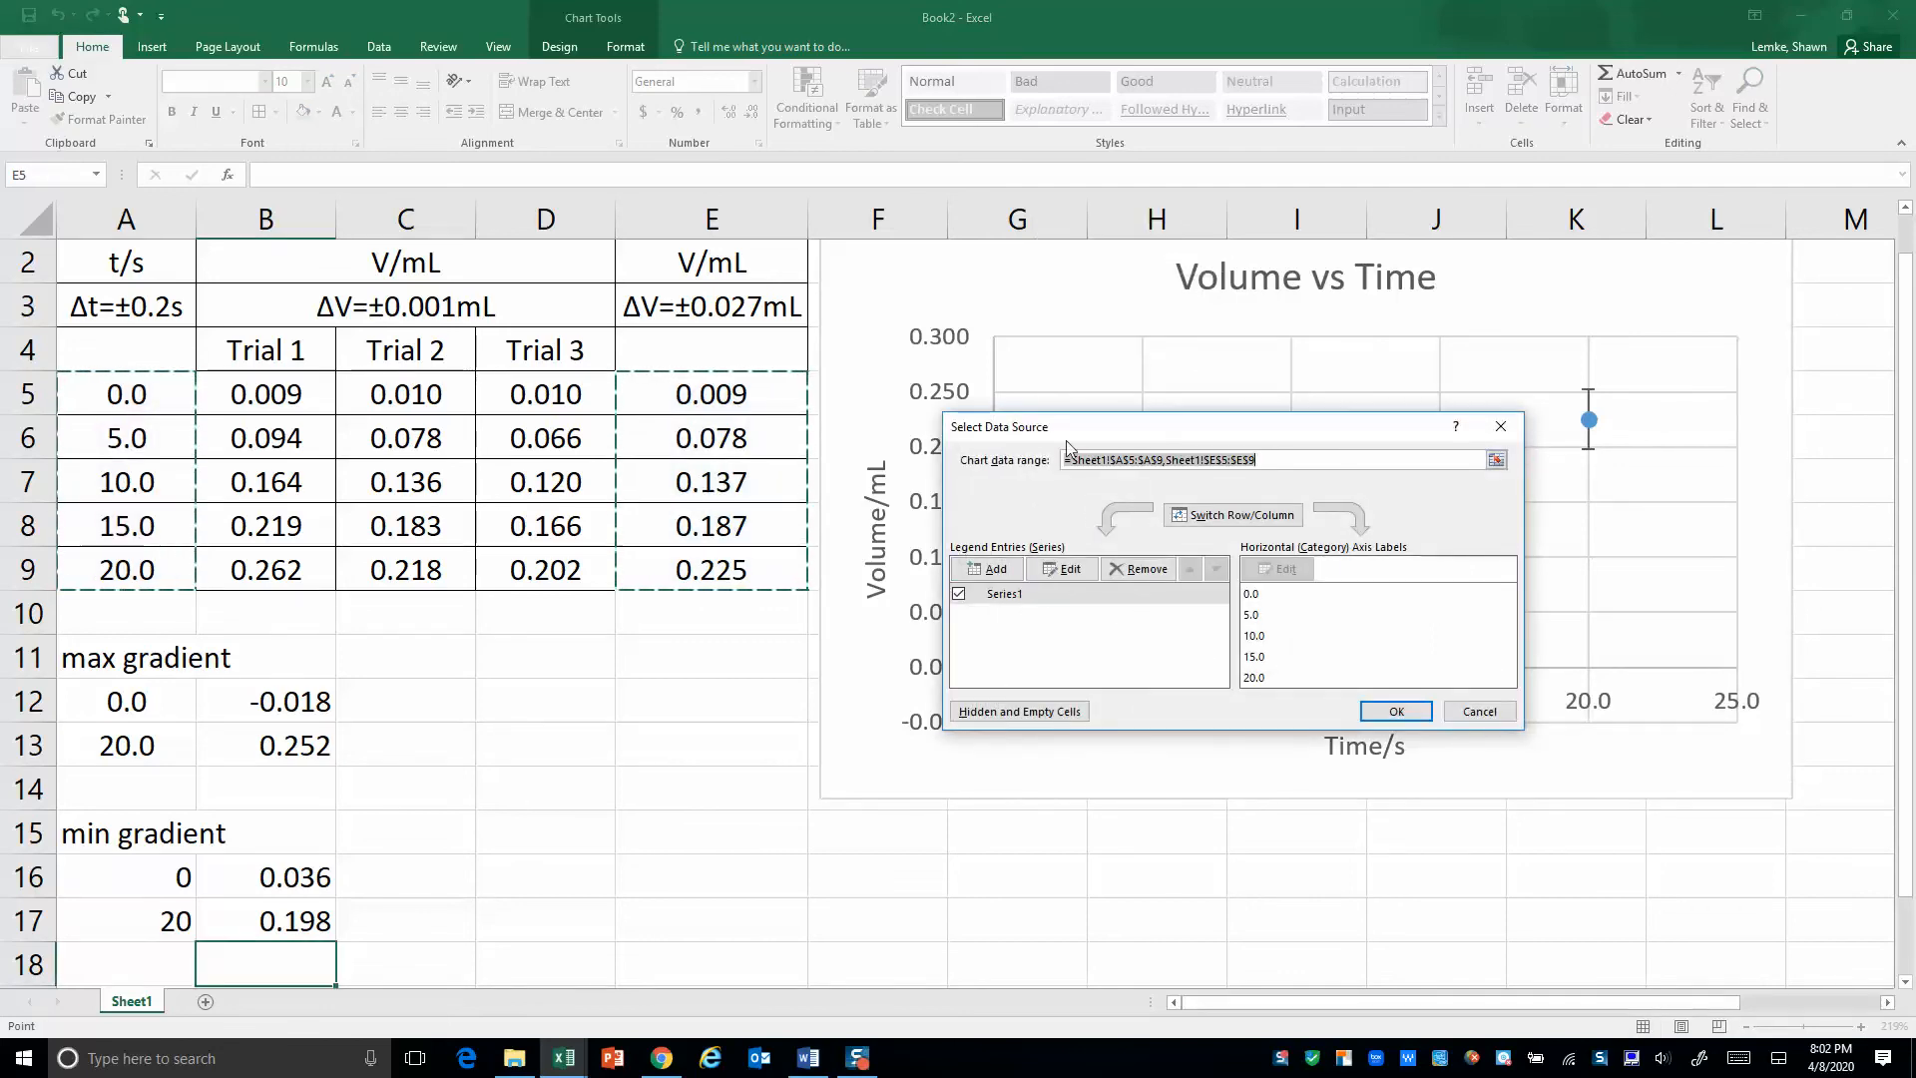
click(1062, 568)
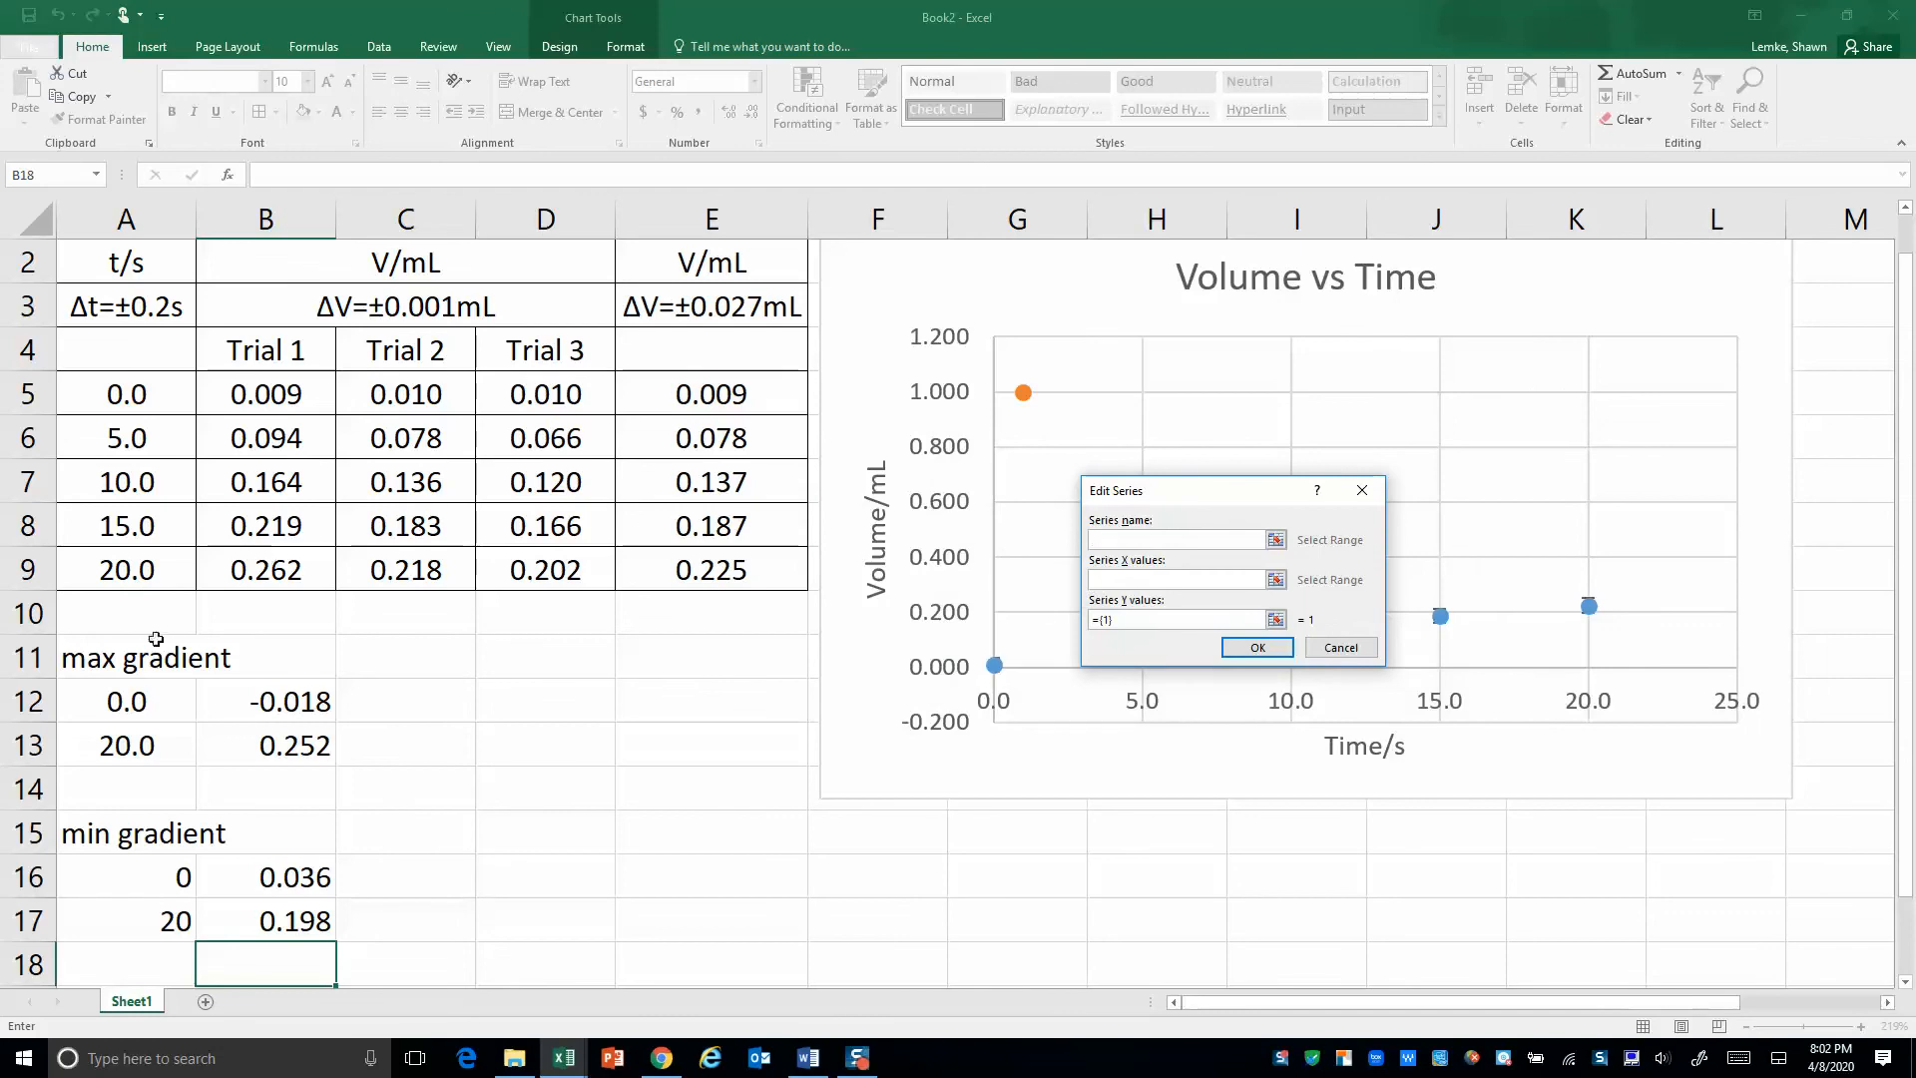
click(146, 657)
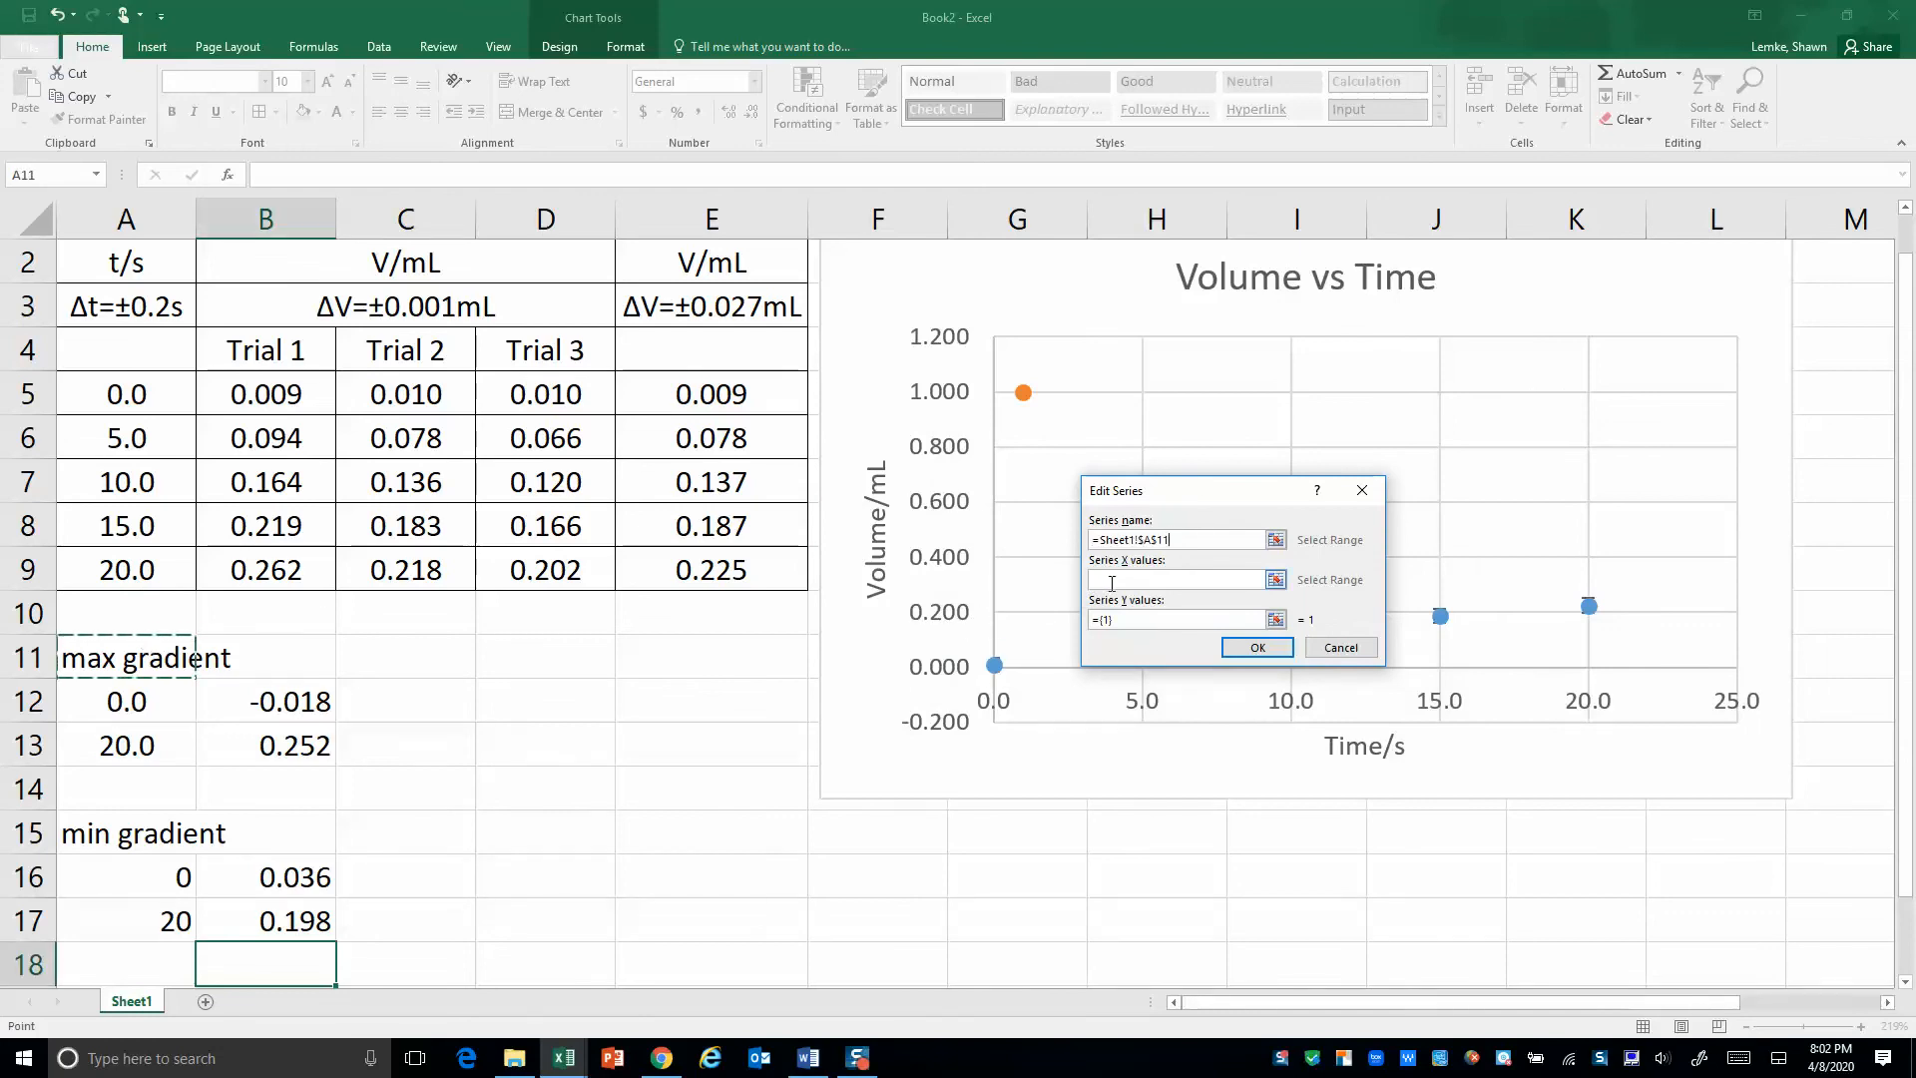
click(1180, 579)
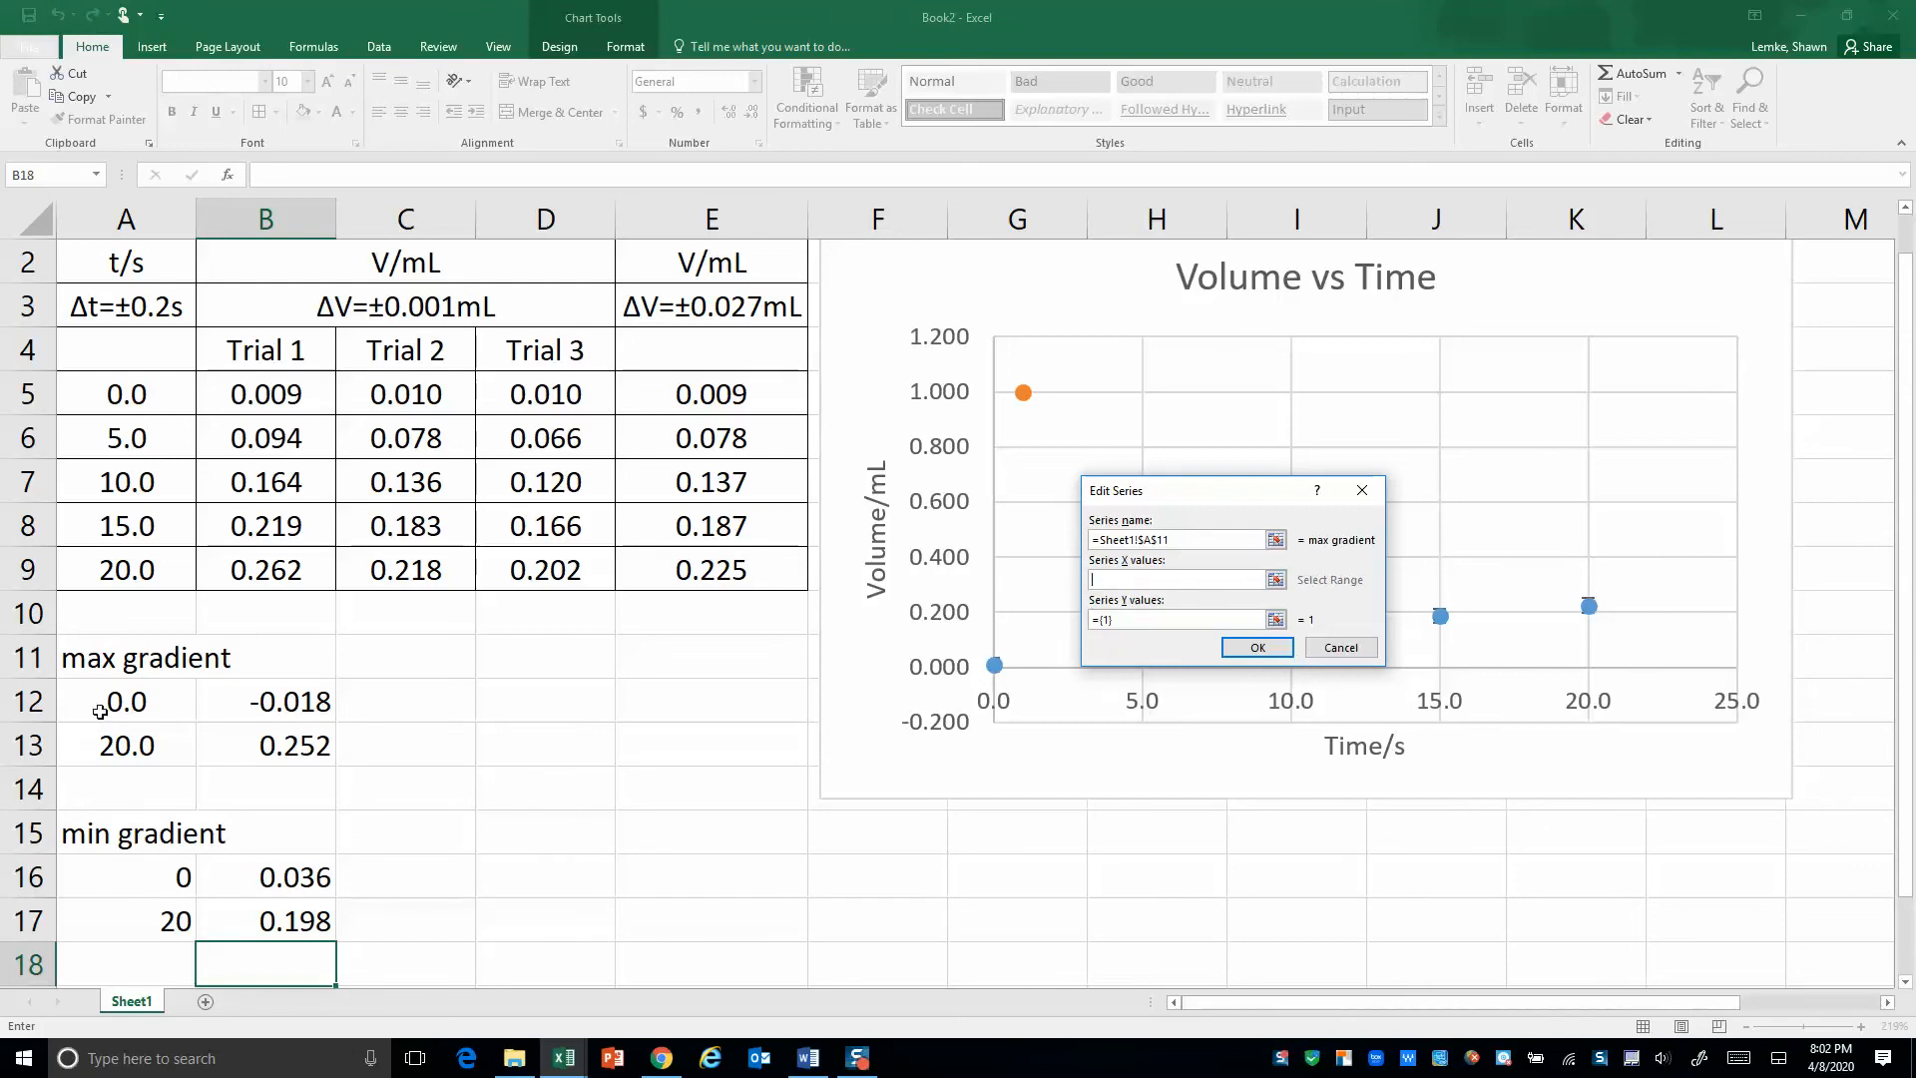
mouse_move(132, 717)
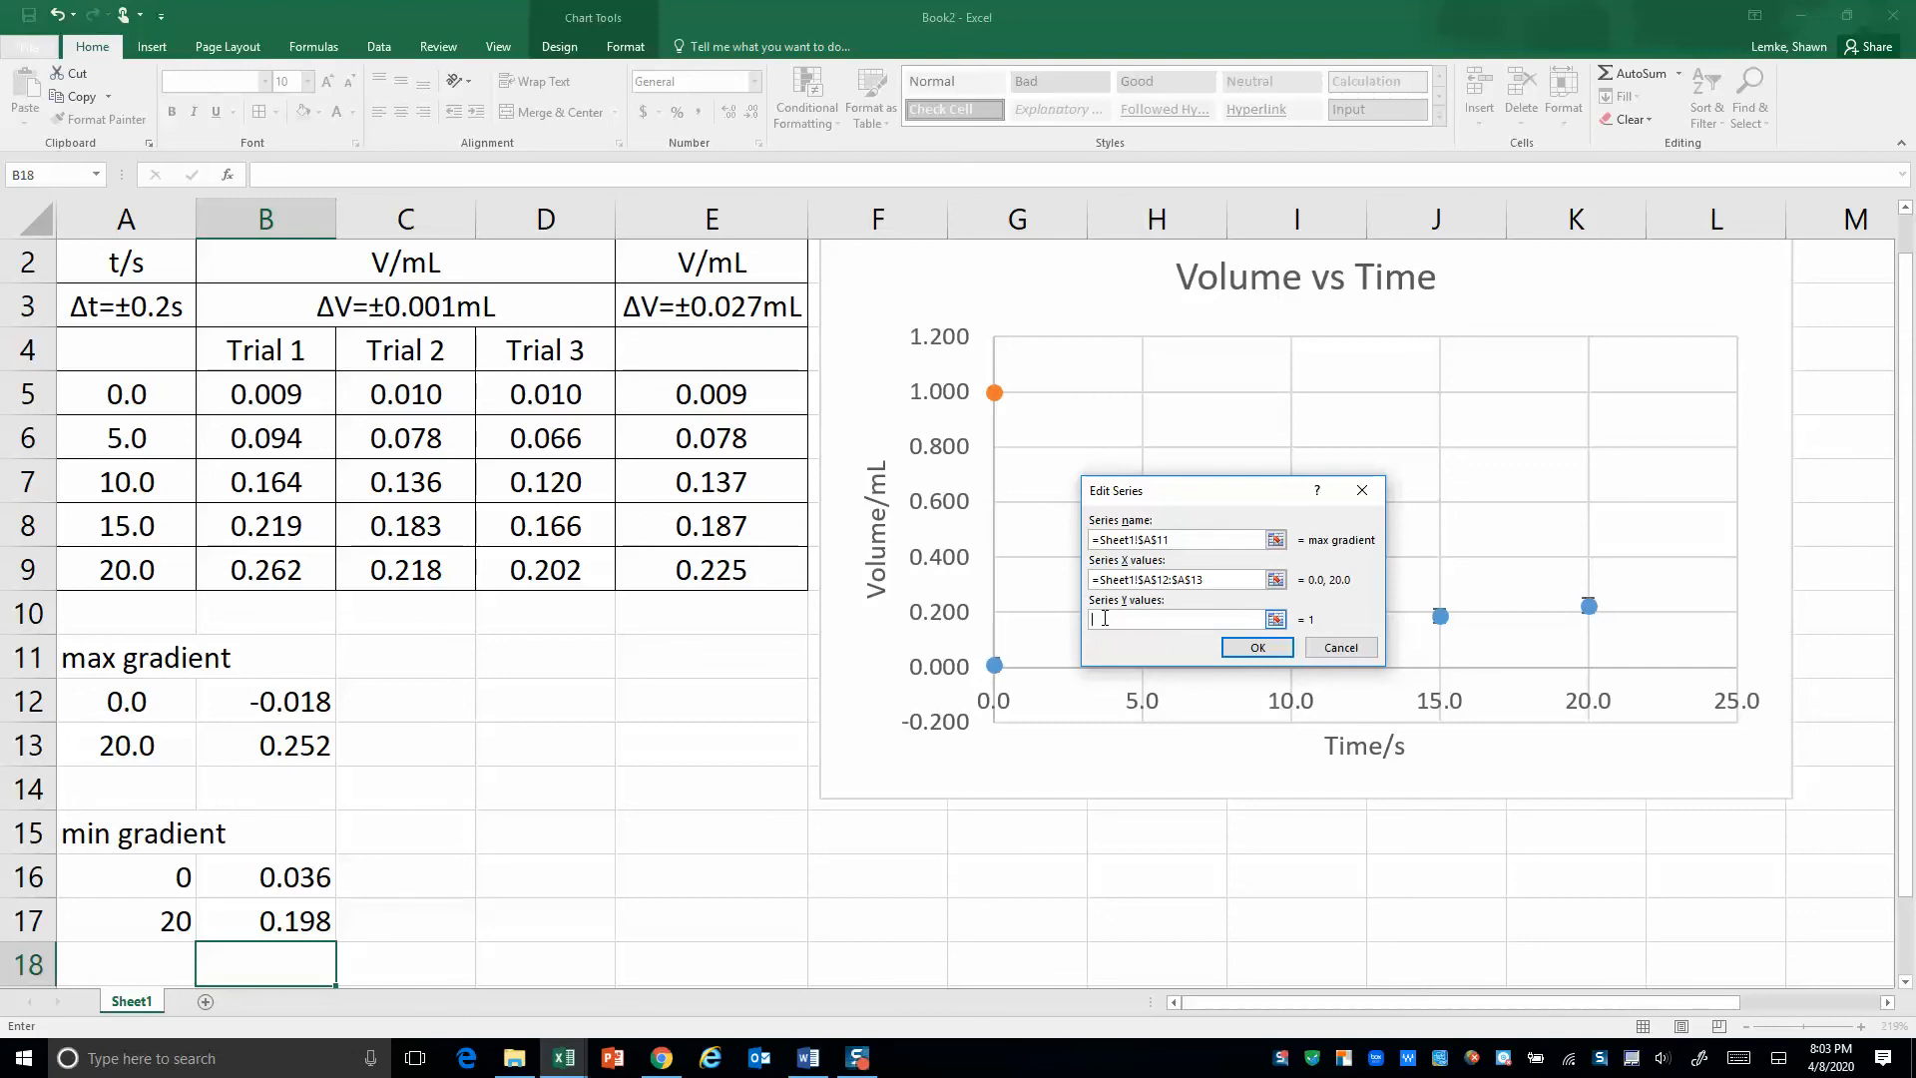
drag(265, 700, 266, 745)
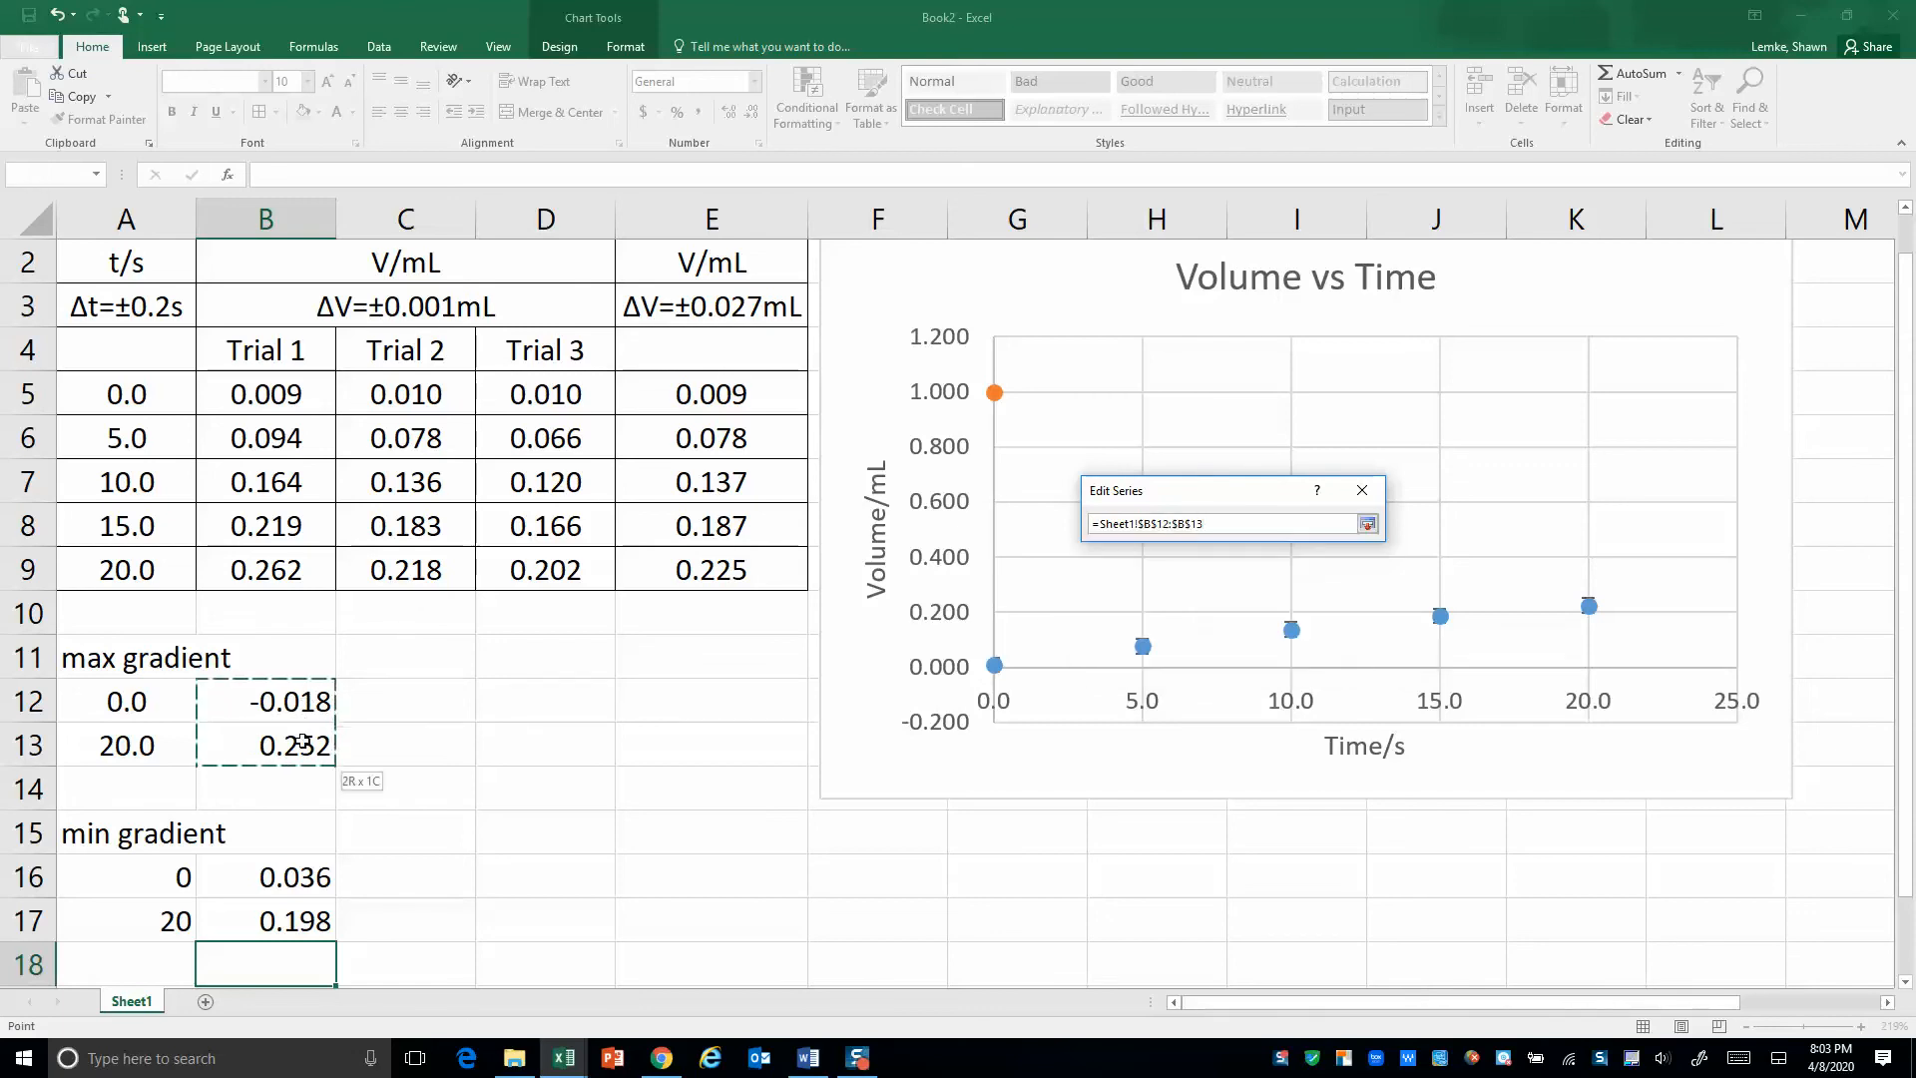
click(1367, 523)
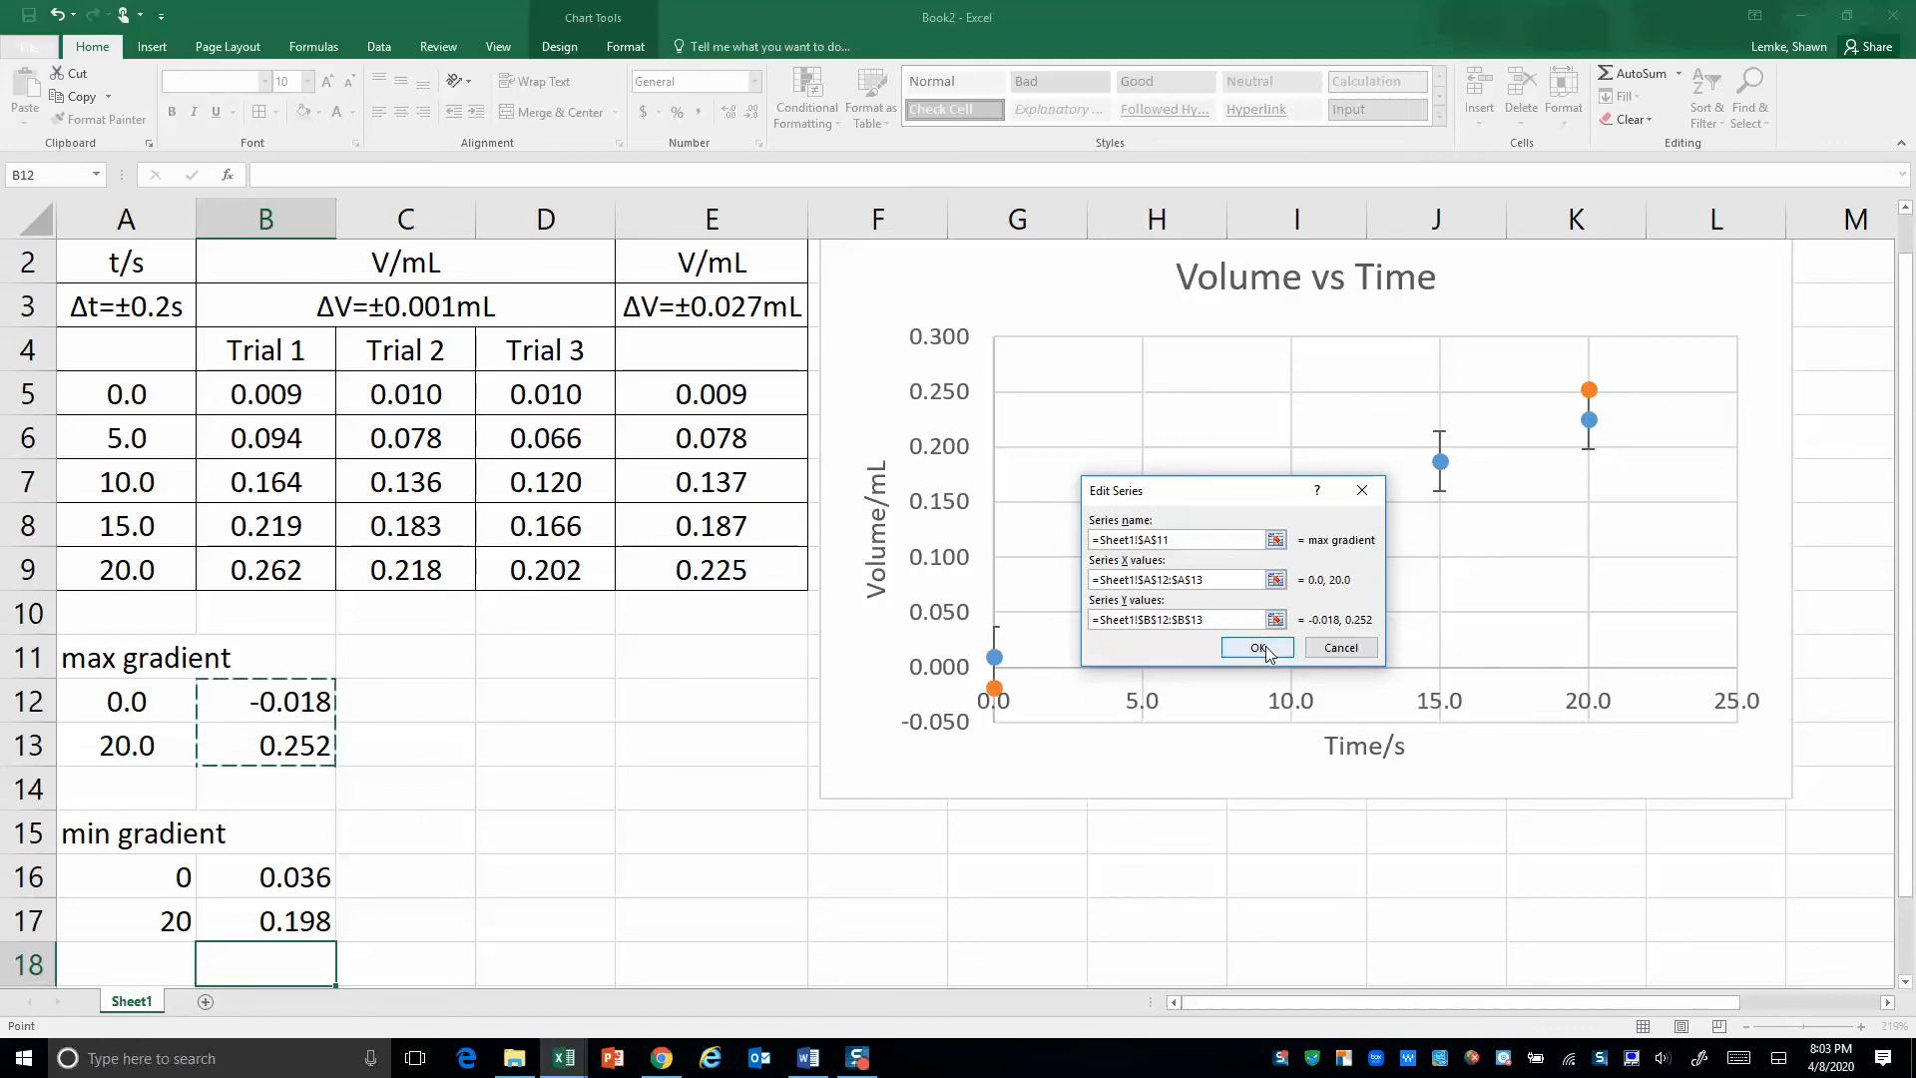
click(1258, 647)
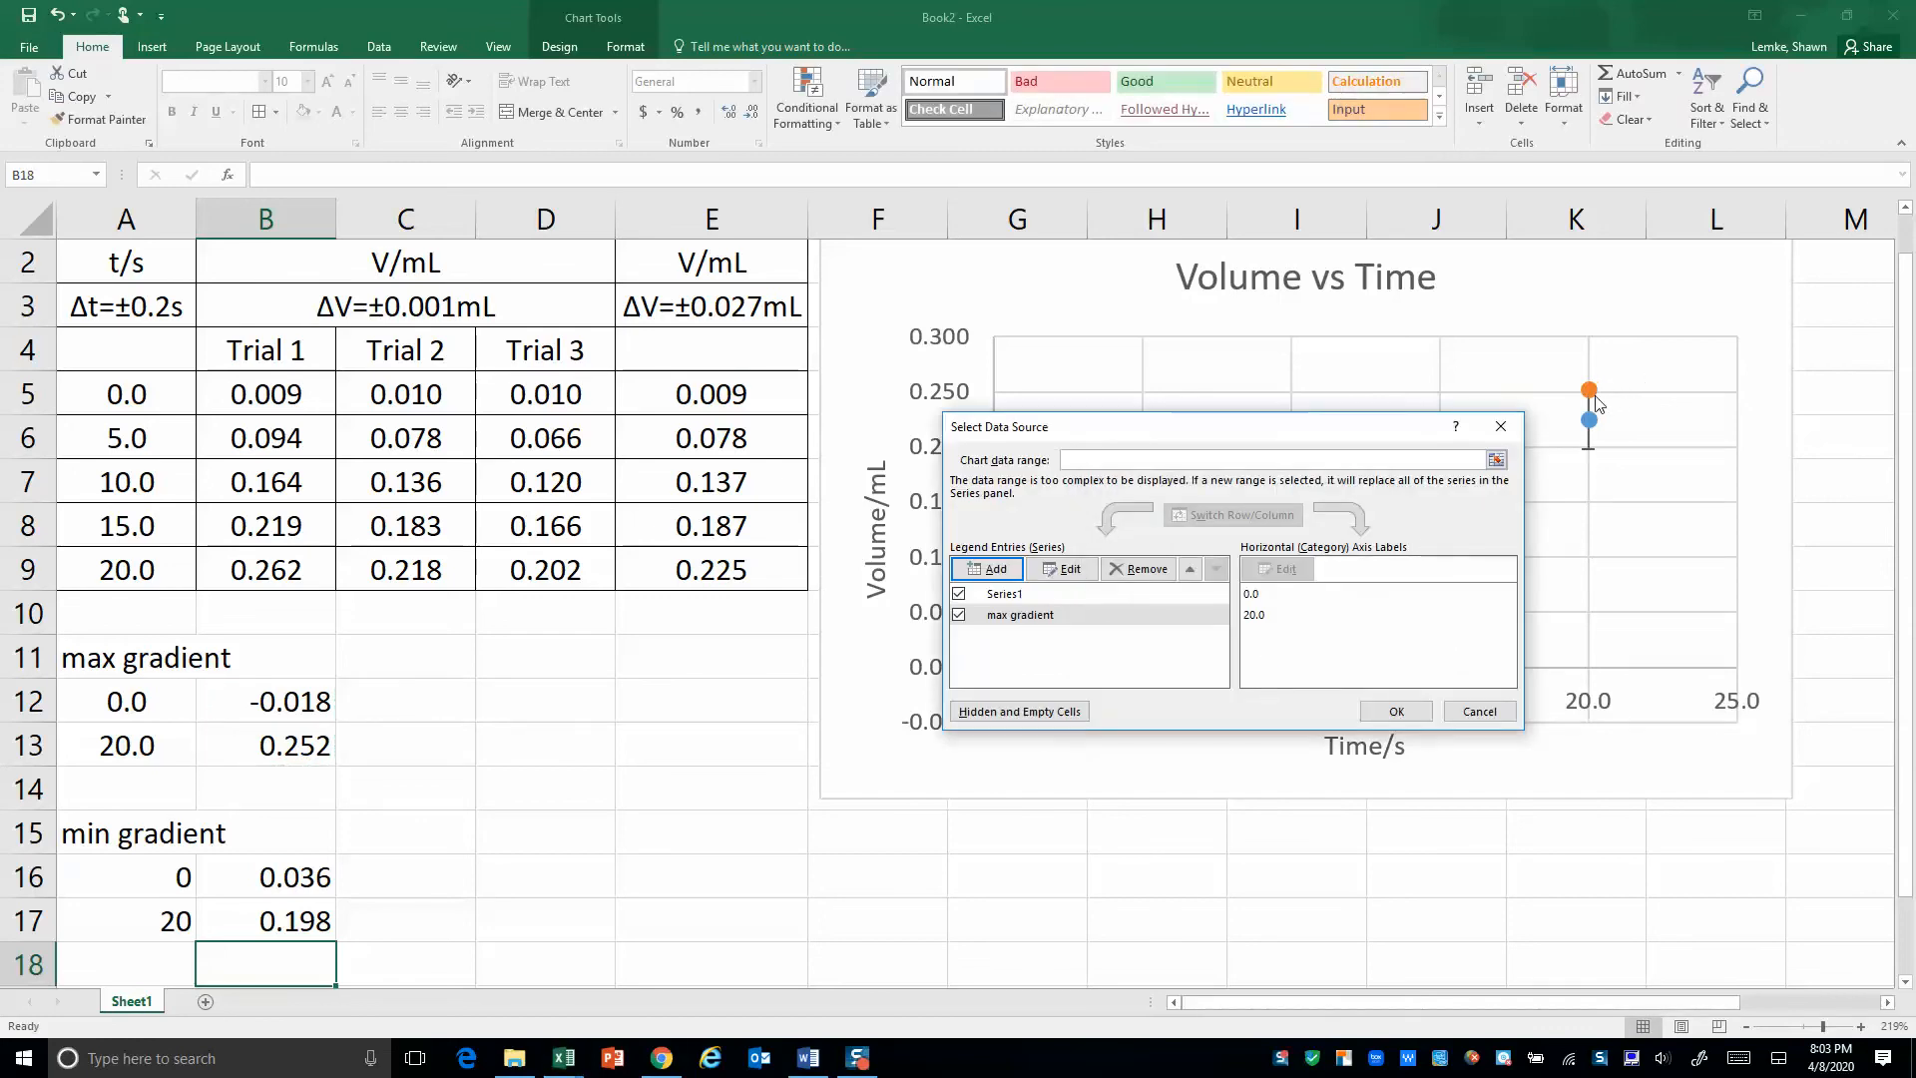
mouse_move(1091, 545)
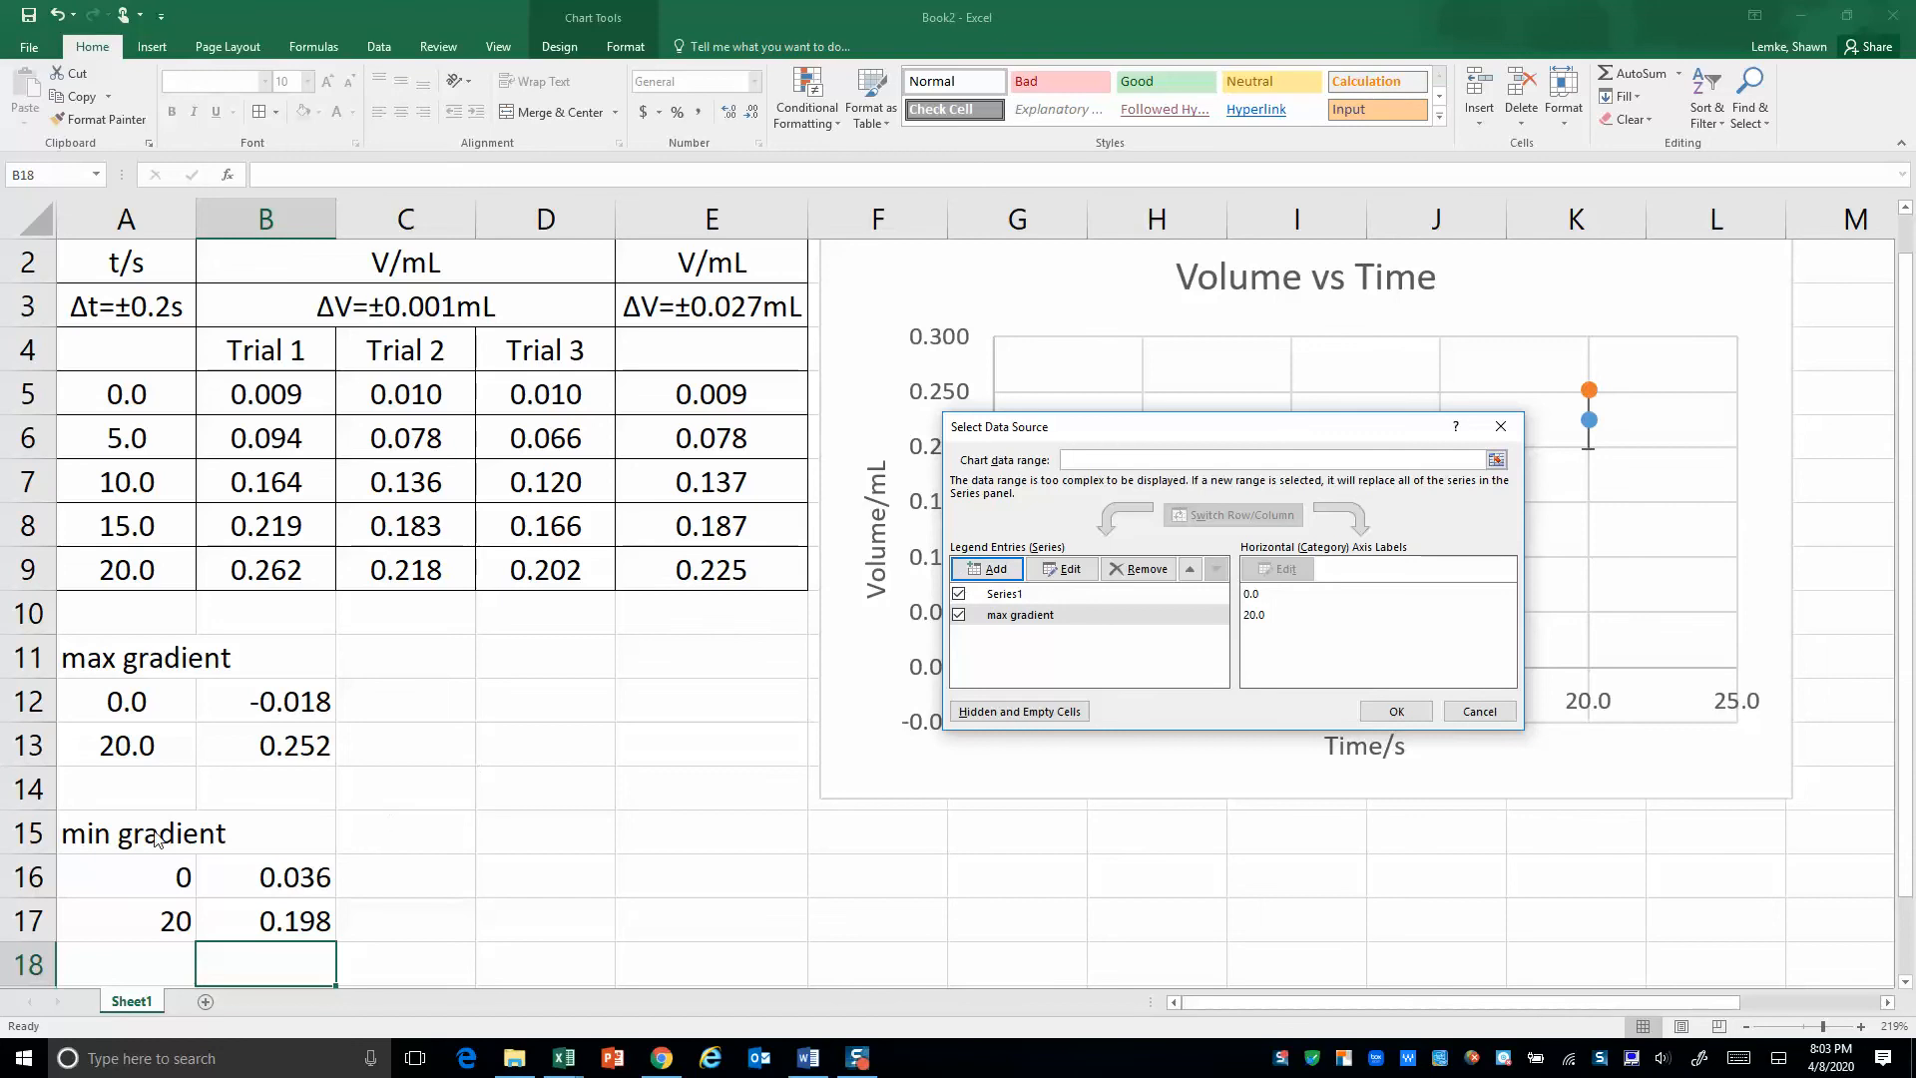
Add a 'min gradient' series with X values A16:A17 and Y values B16:B17, and apply
click(992, 568)
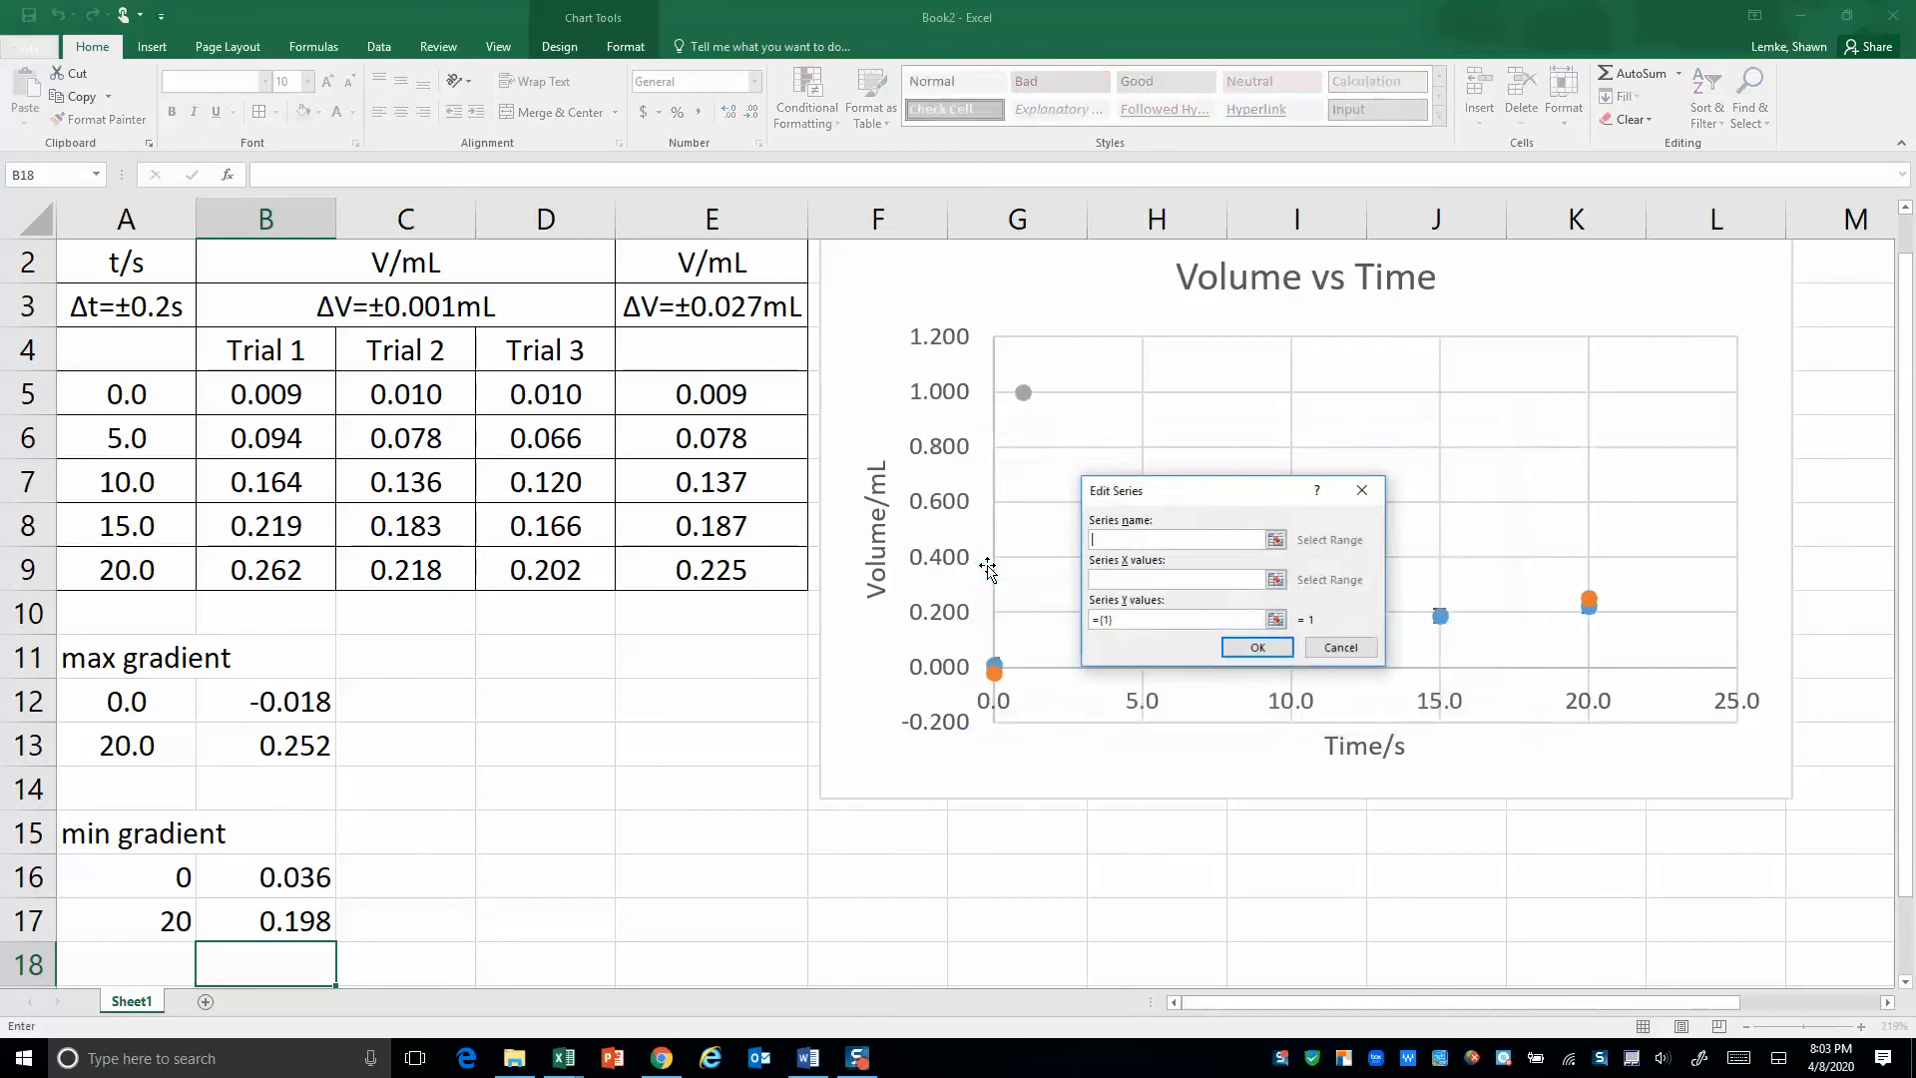
click(125, 832)
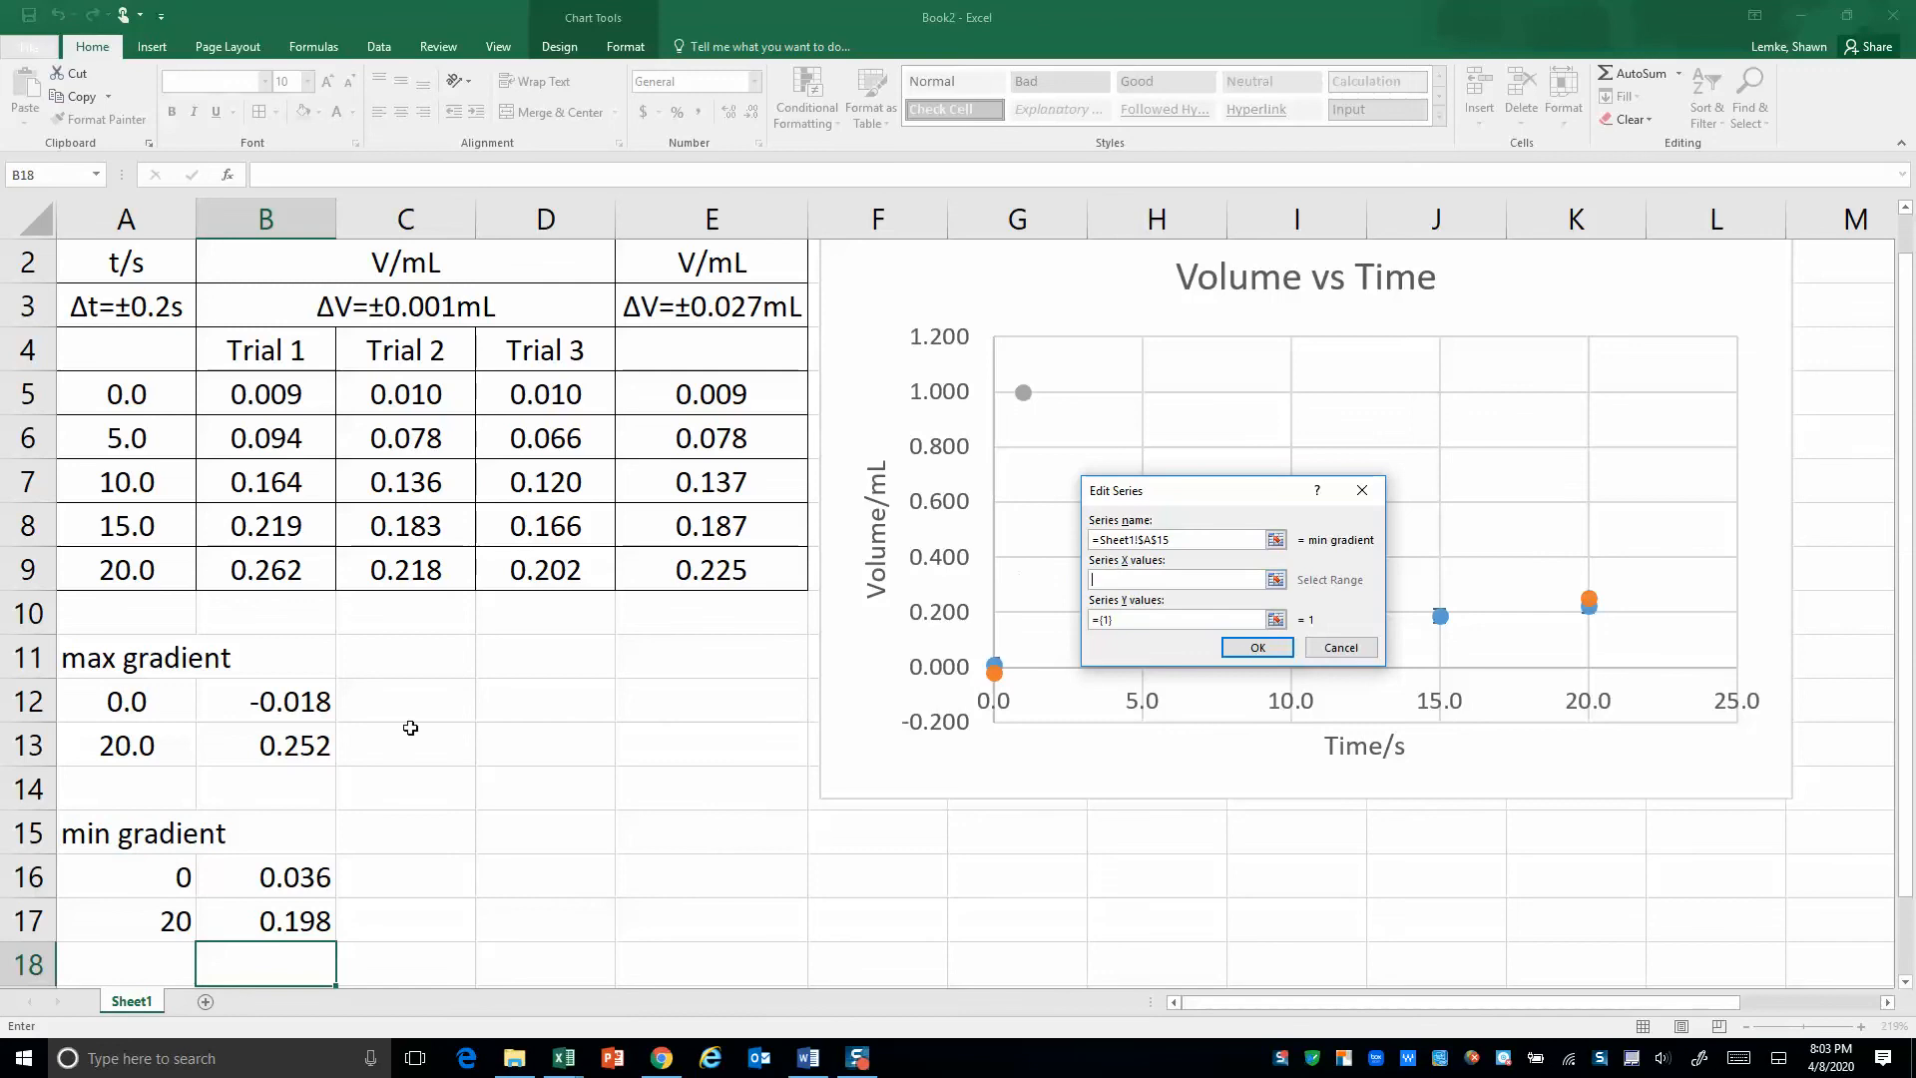
drag(125, 876, 126, 920)
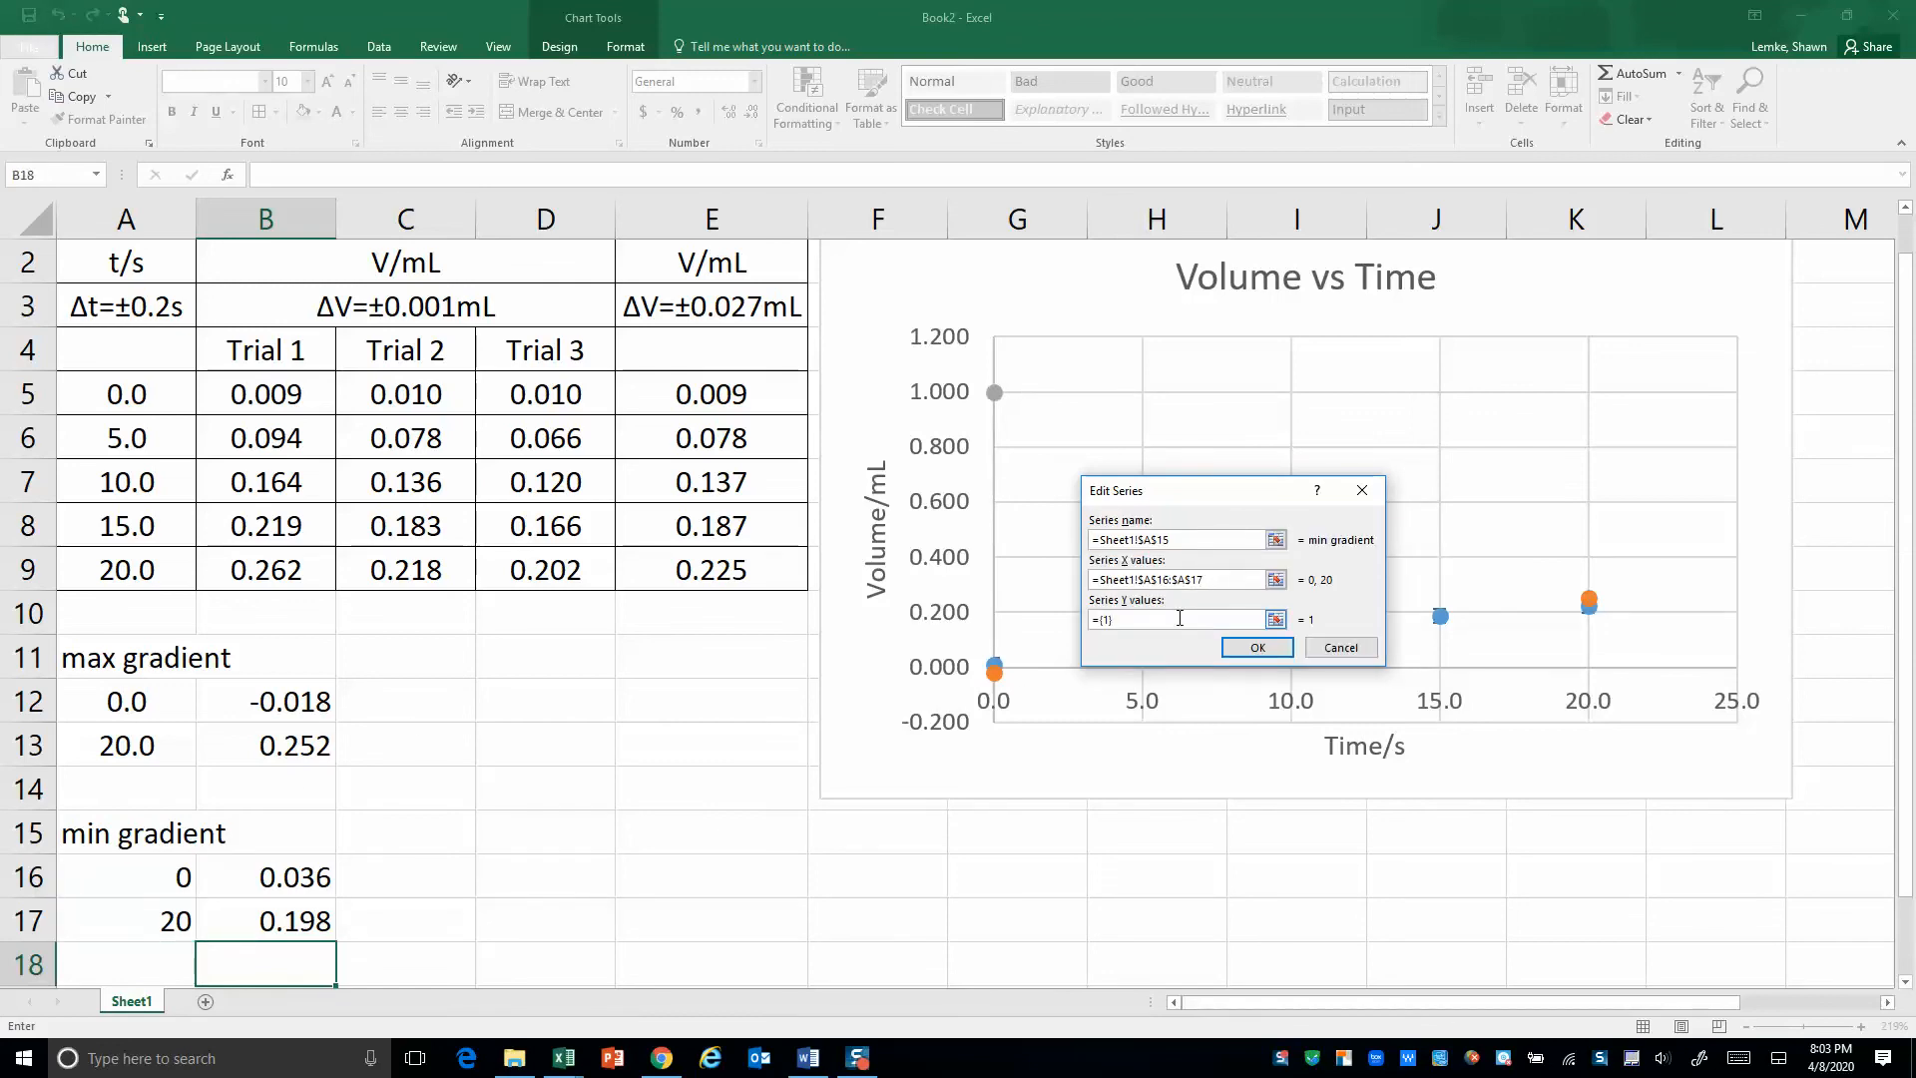
click(1179, 619)
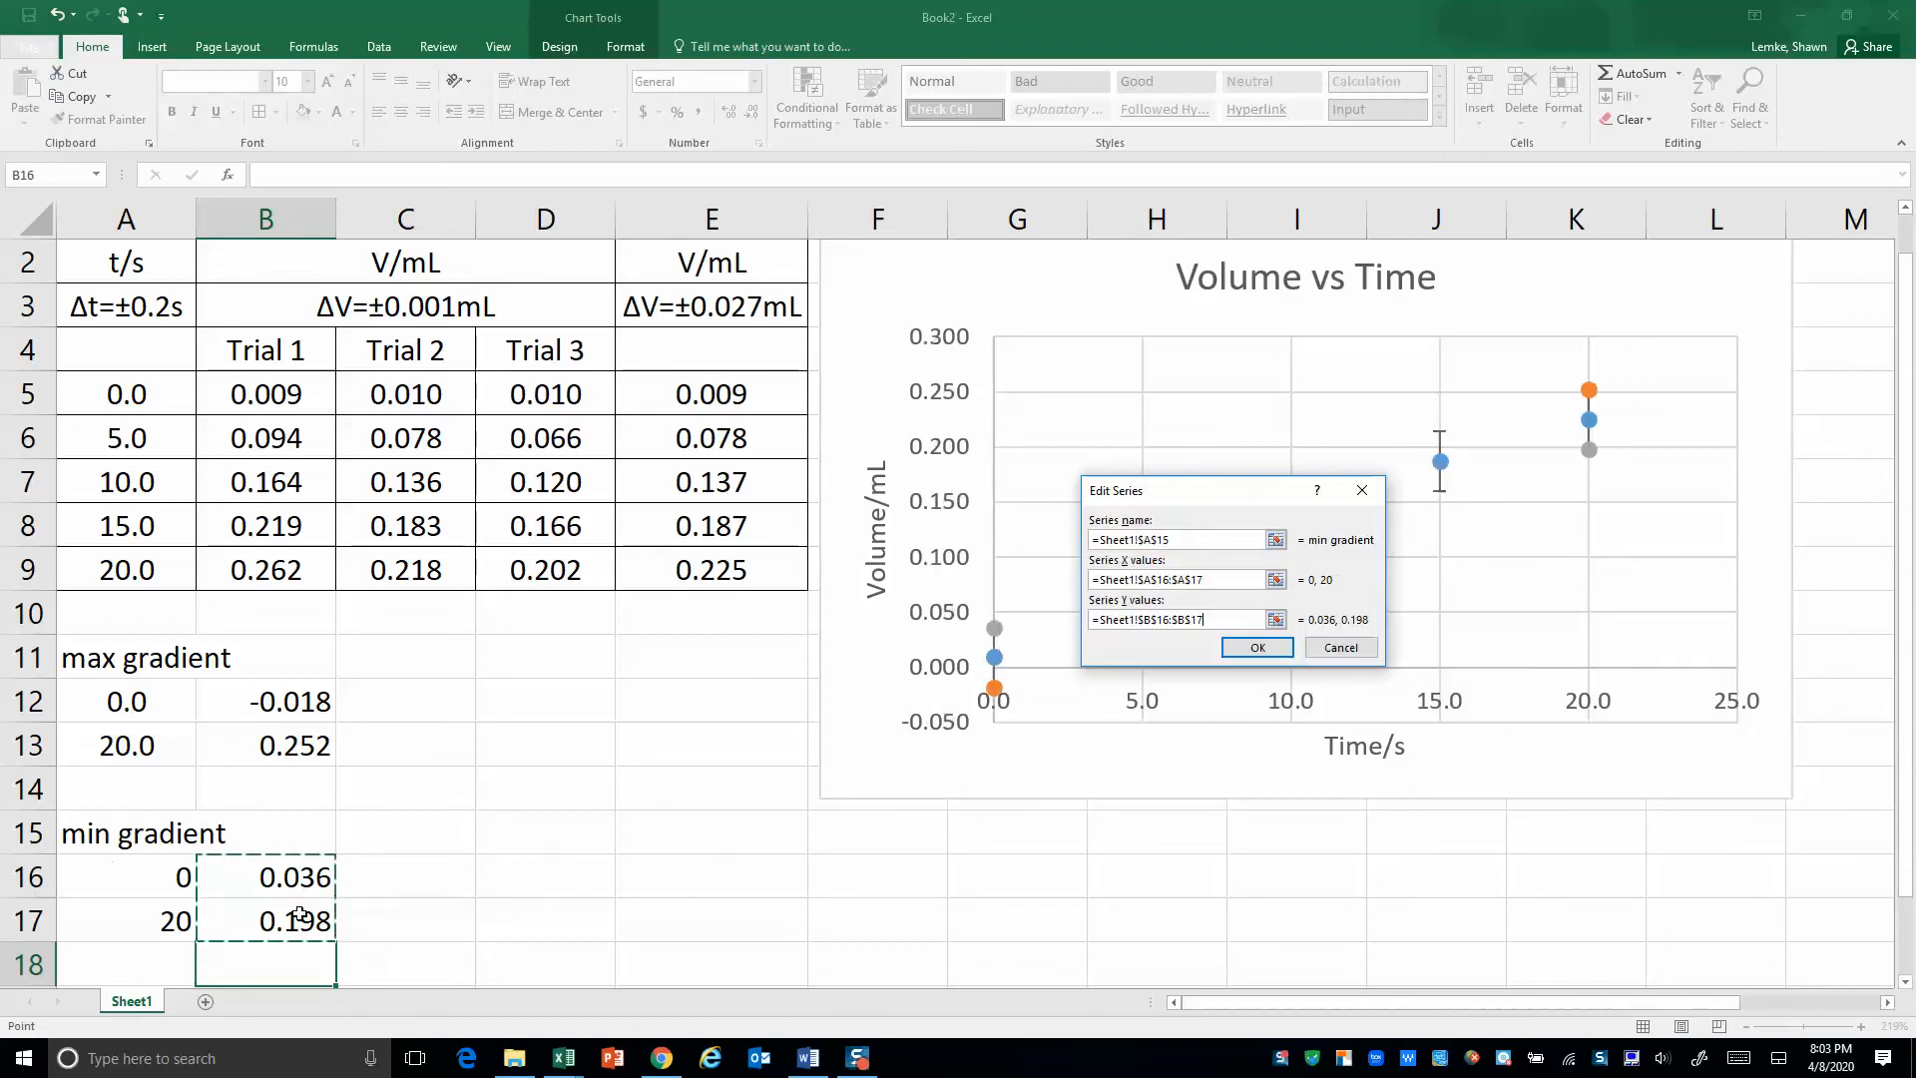
click(1256, 647)
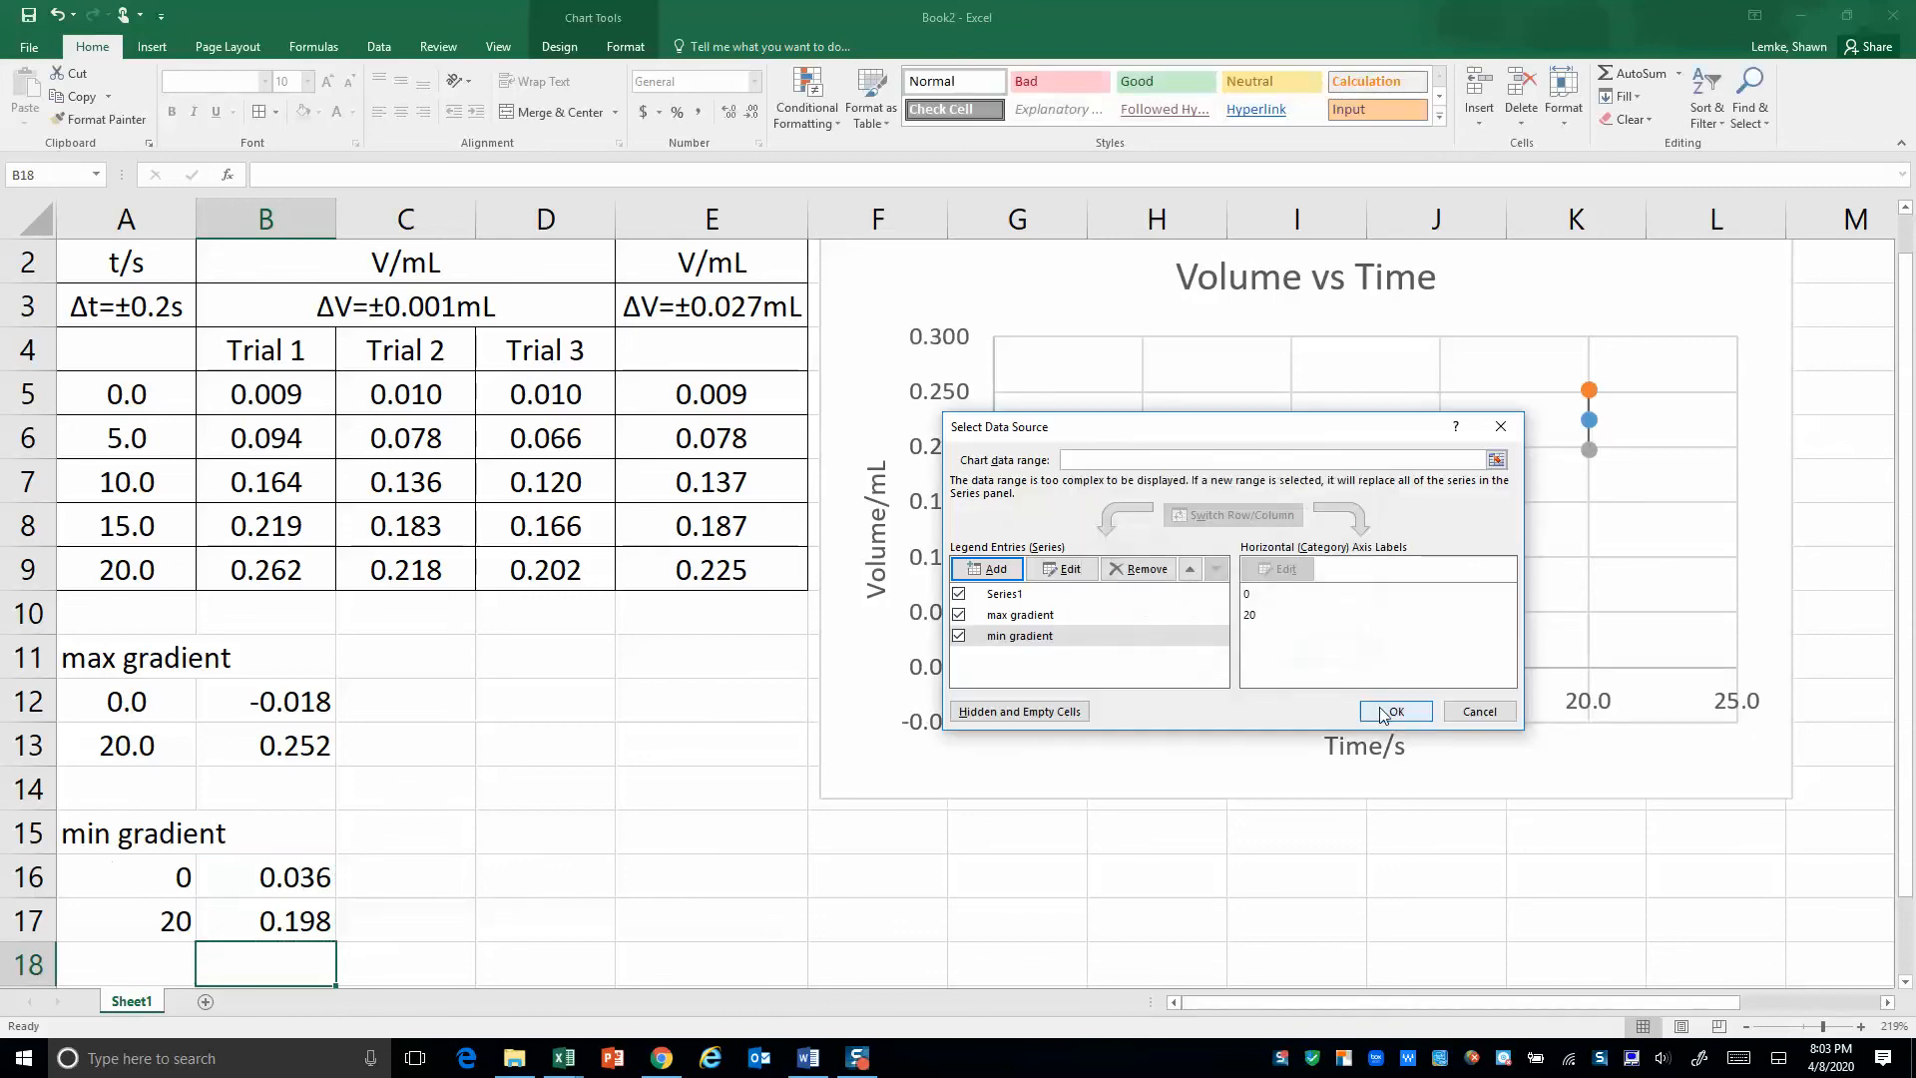
click(1393, 712)
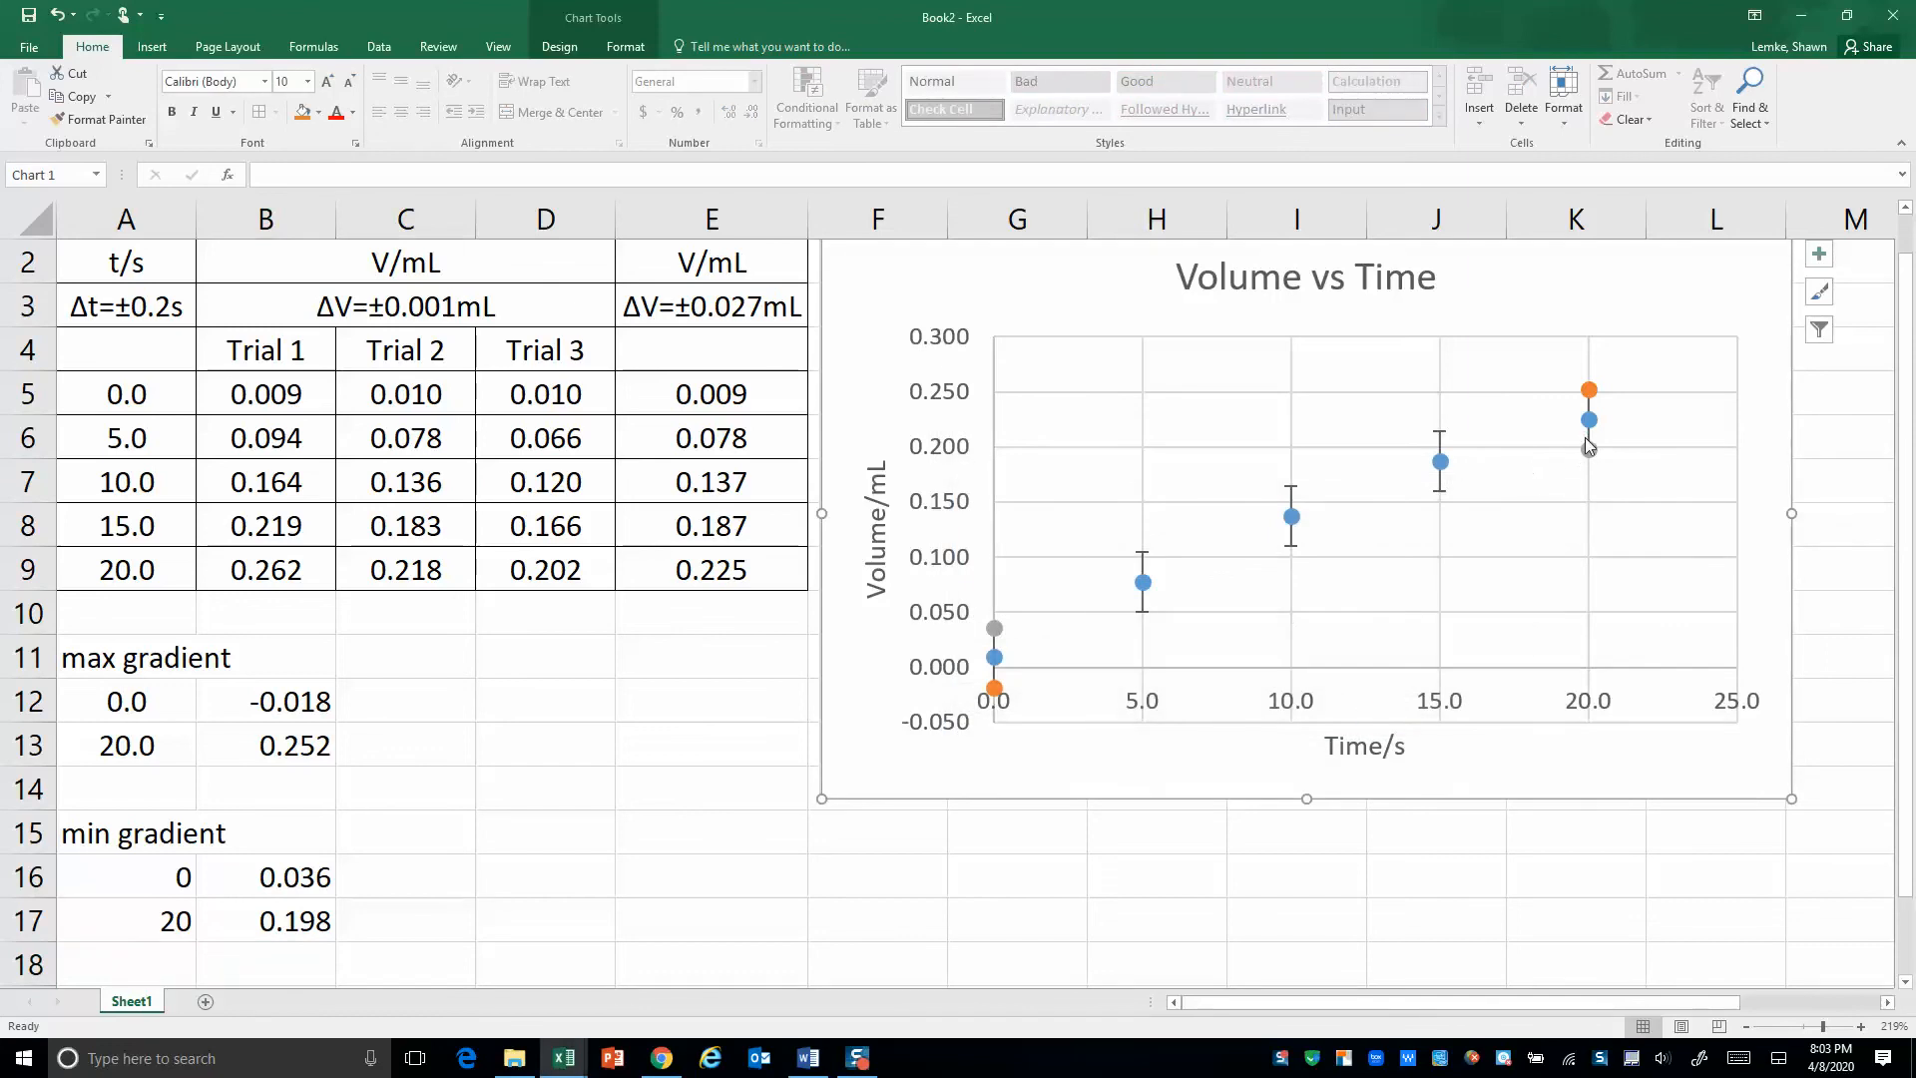
mouse_move(1588, 443)
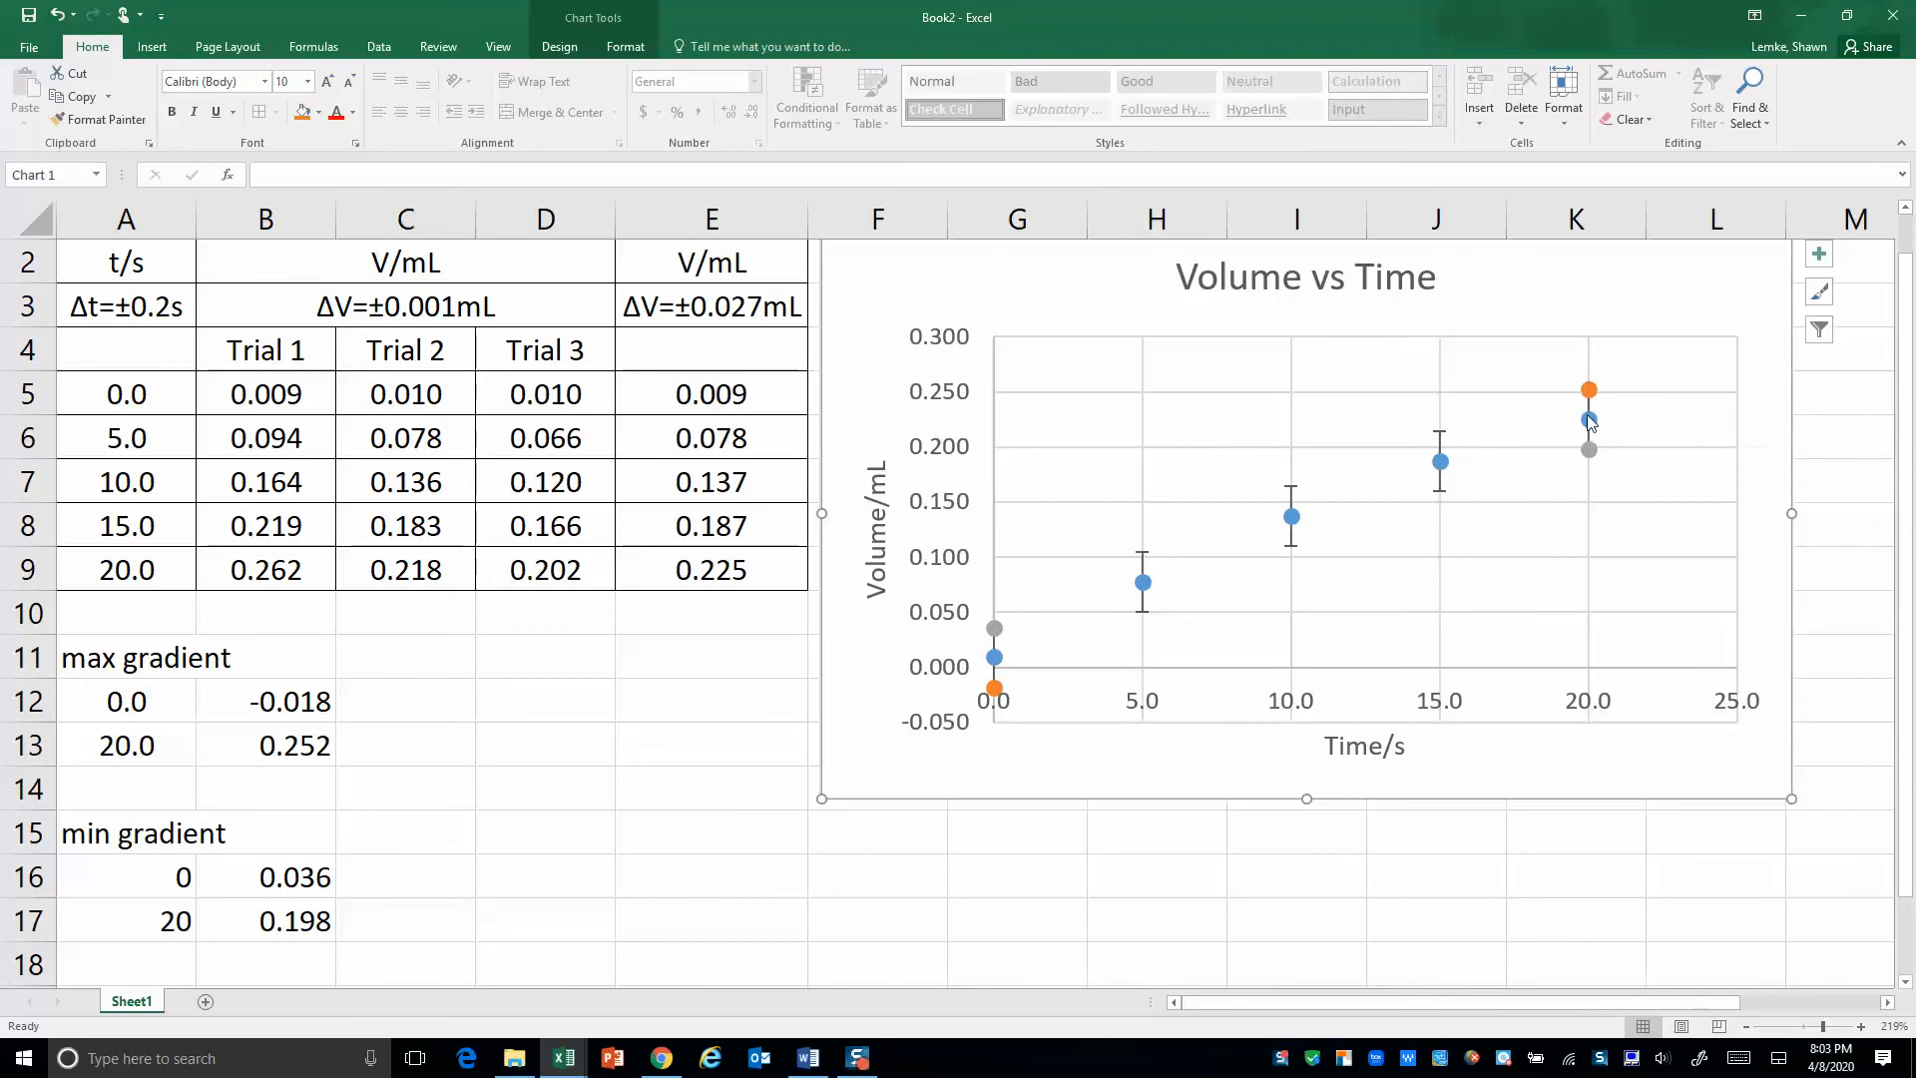
mouse_move(1589, 391)
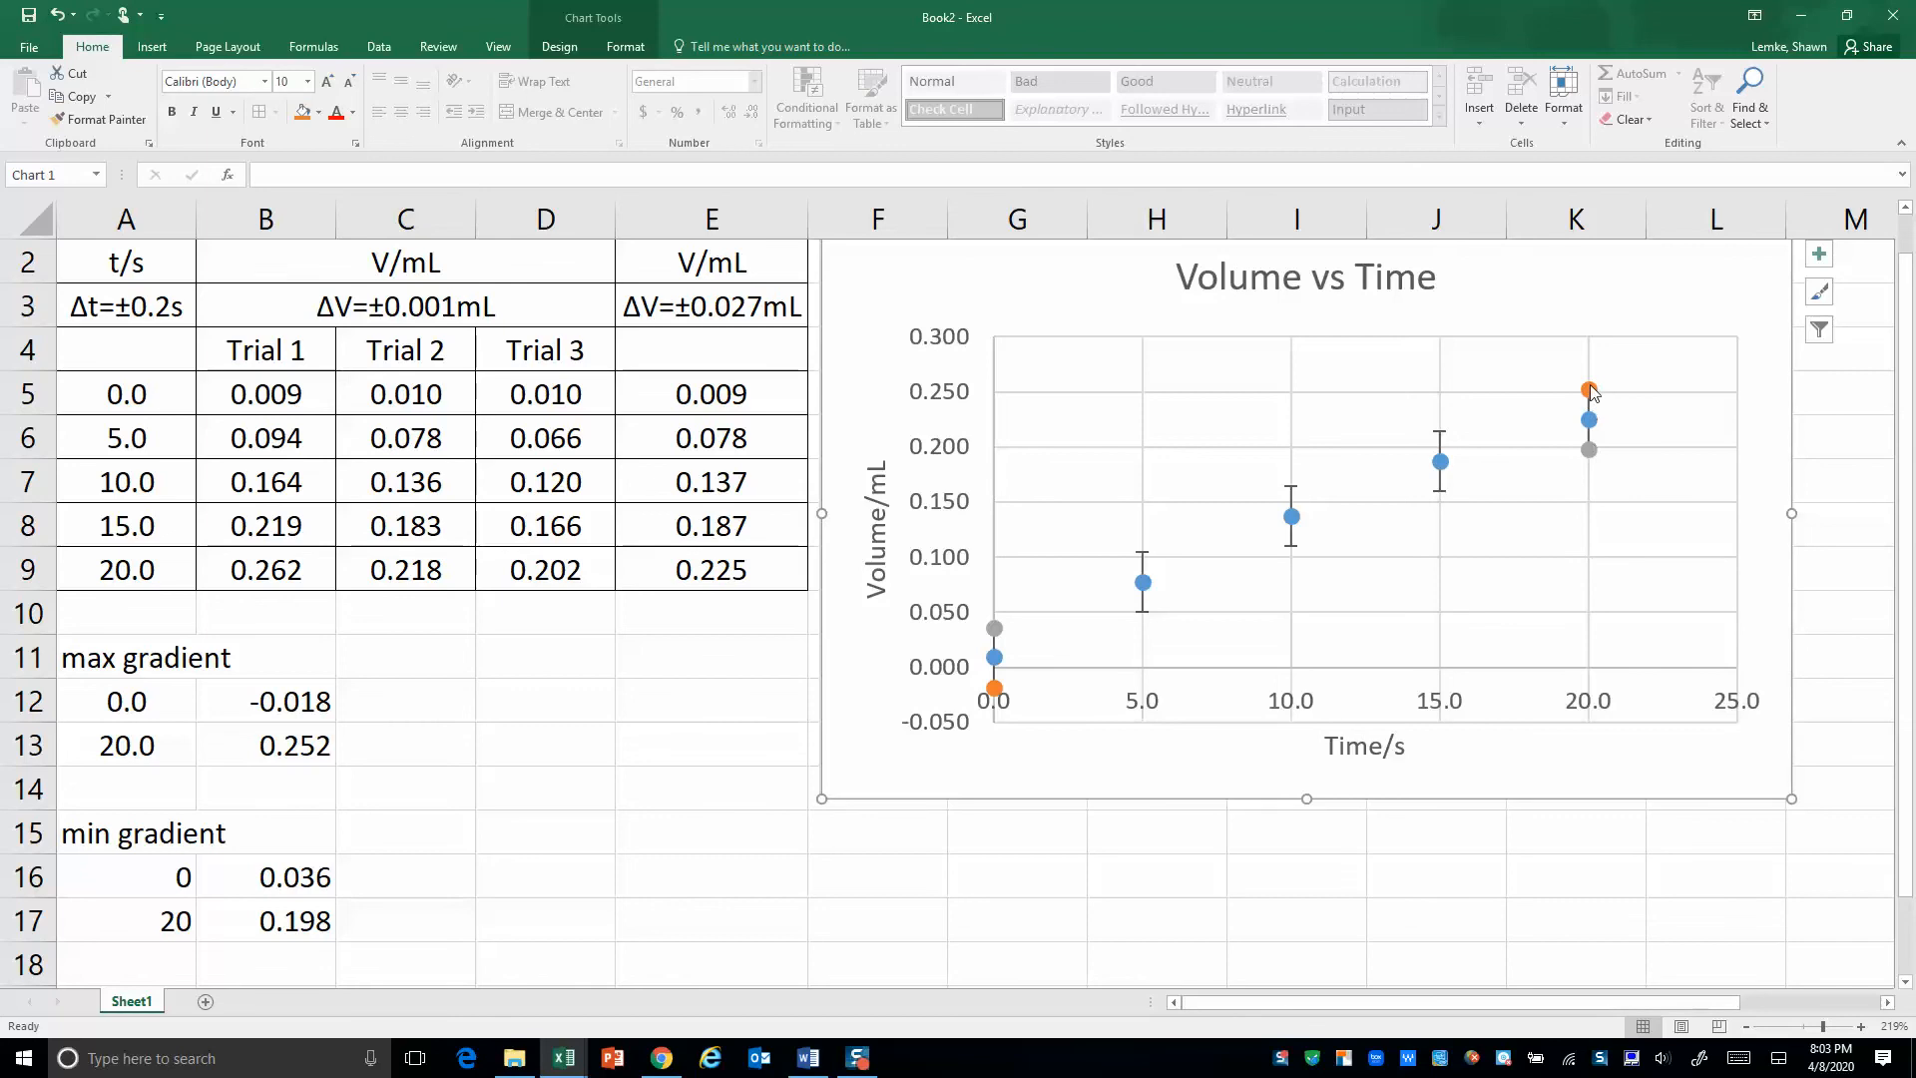
Display the max gradient trendline equation, labelled 'max grad.: y = 0.0135x - 0.018'
right_click(1588, 389)
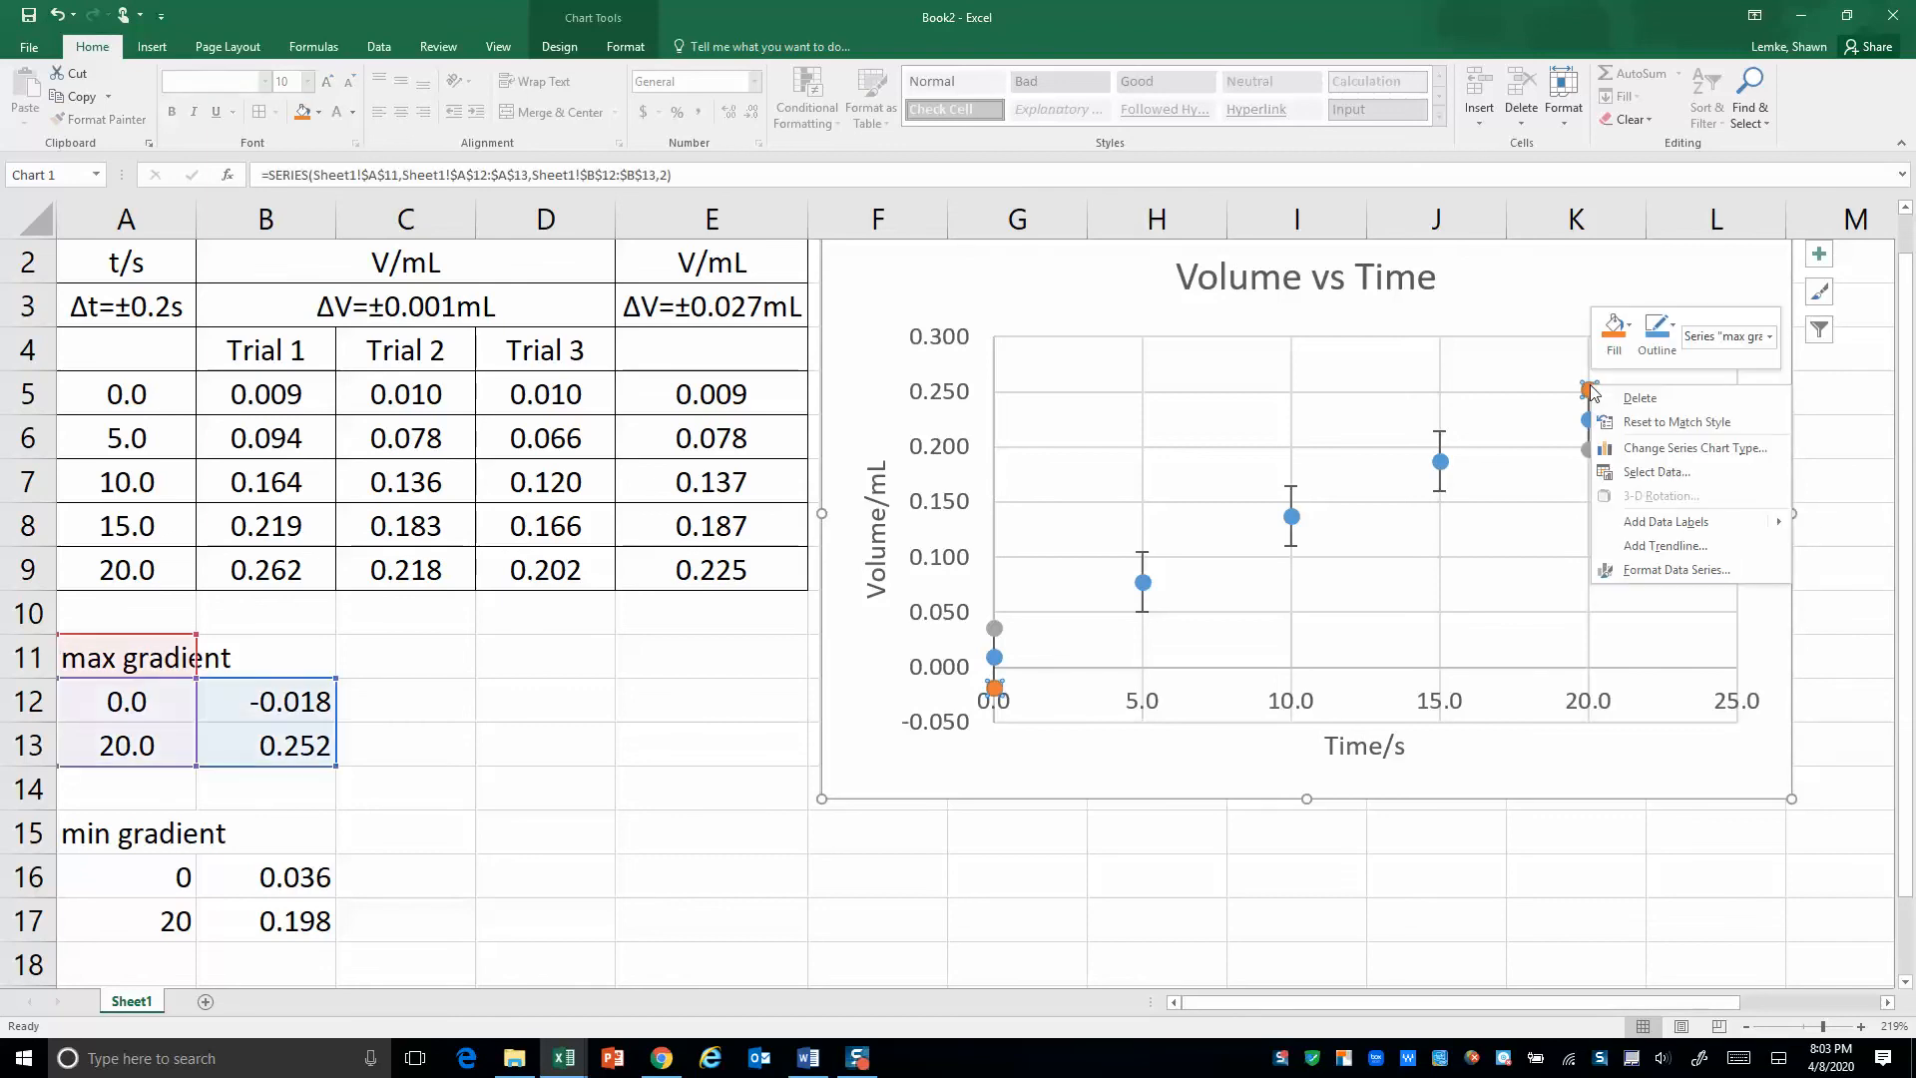
mouse_move(1638, 397)
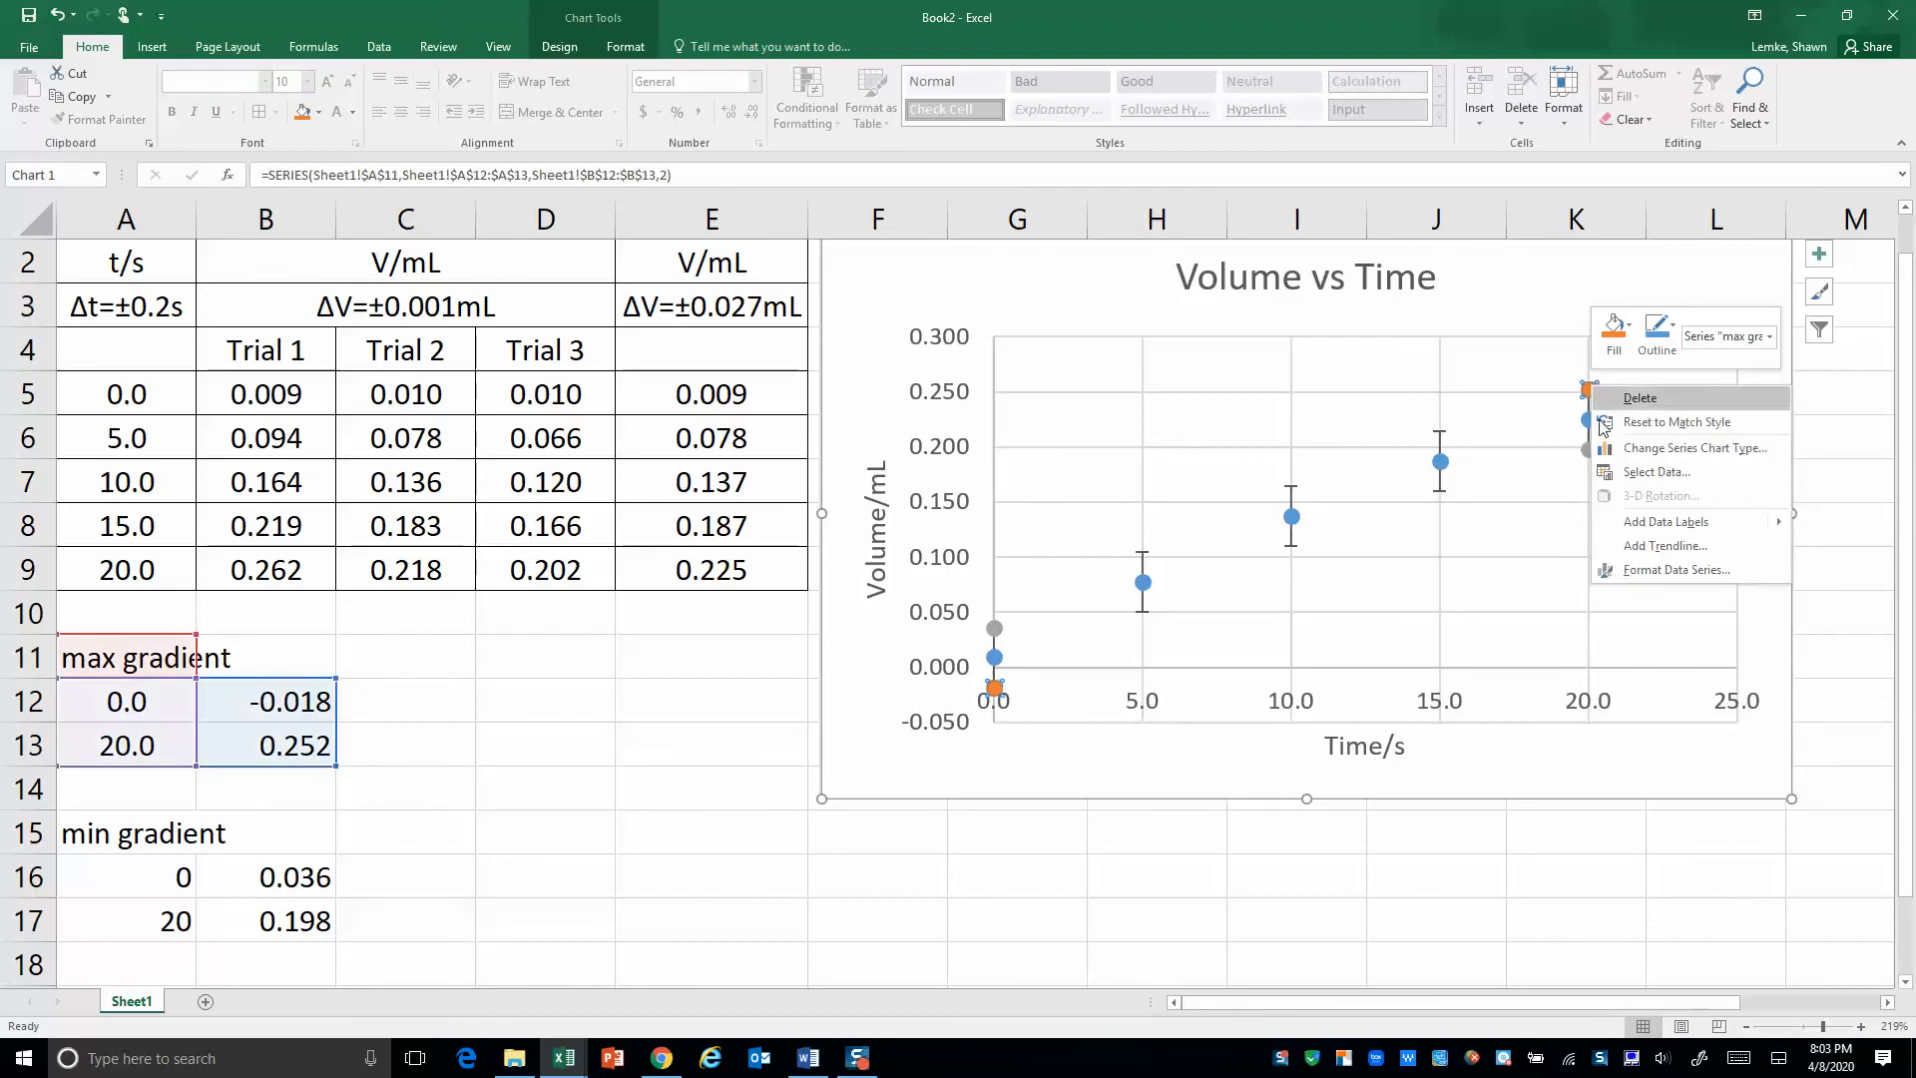
click(1663, 545)
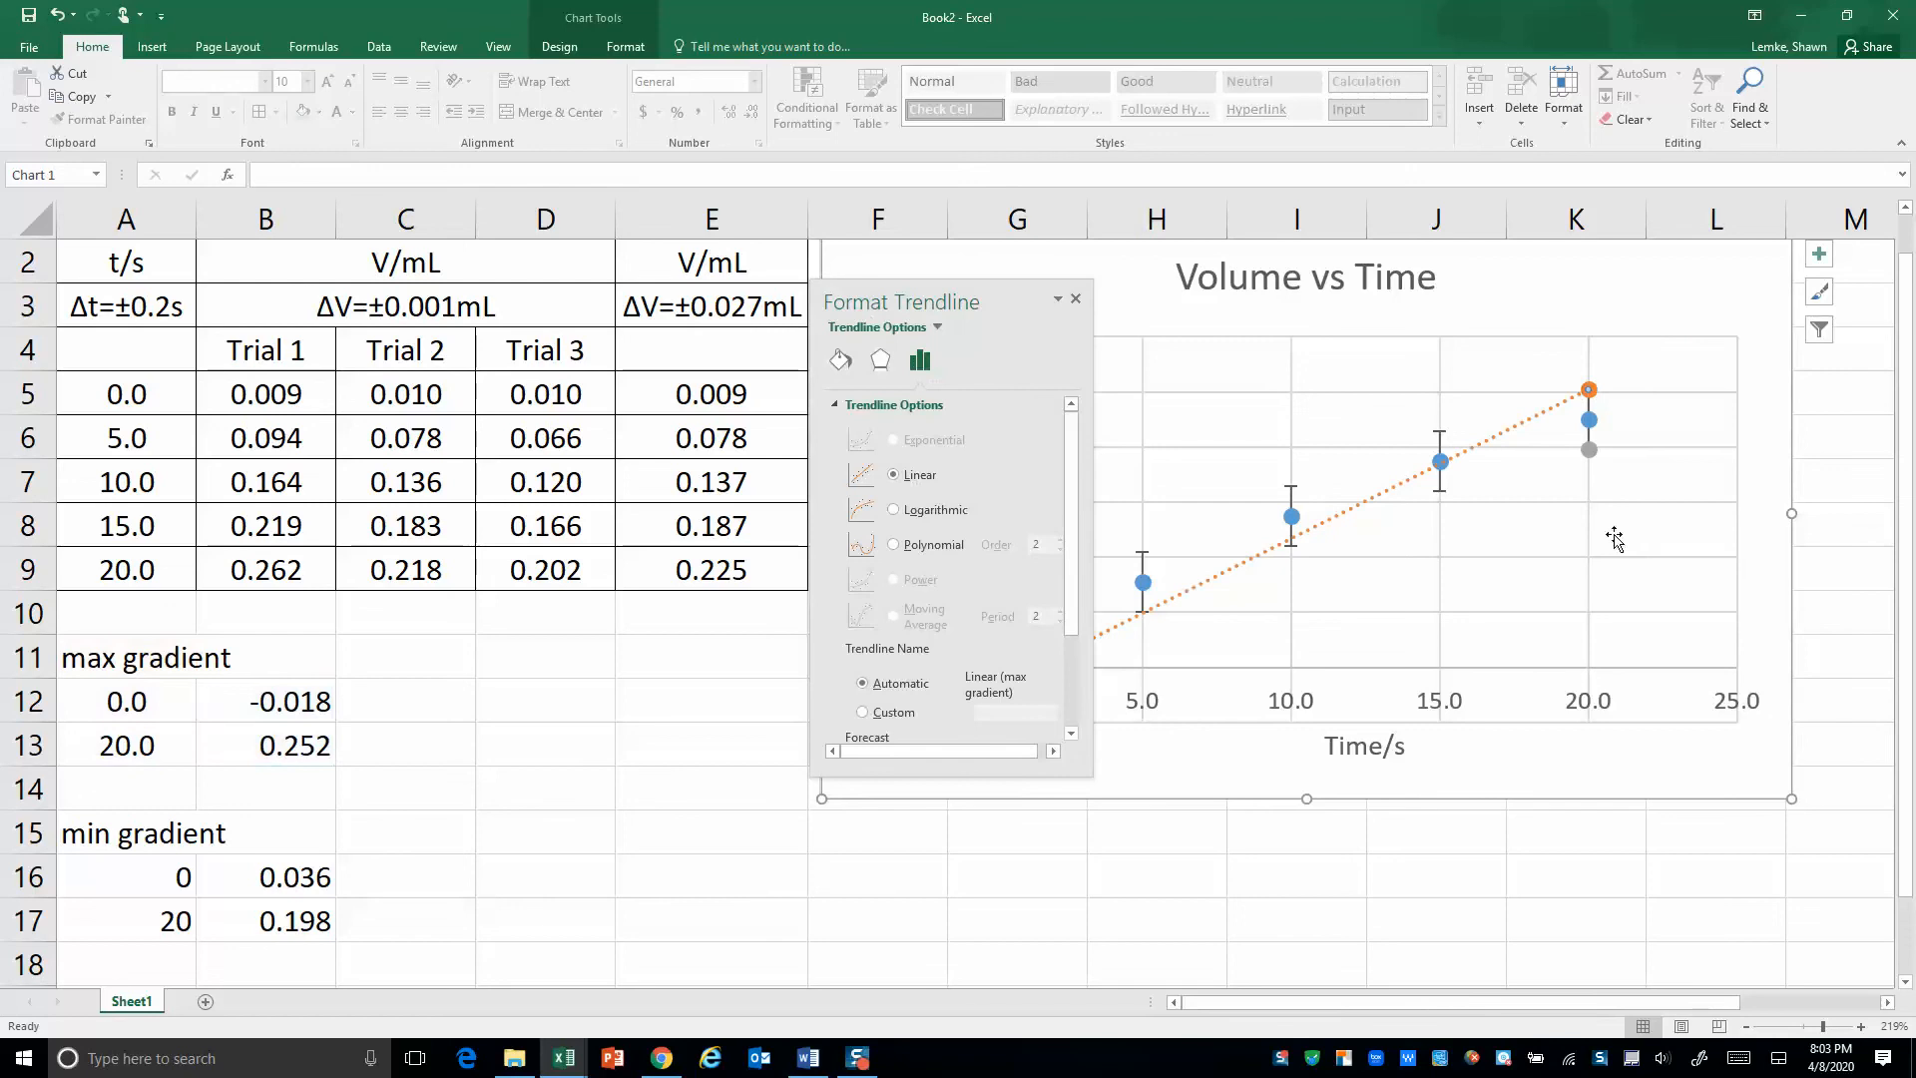
scroll(down, 3)
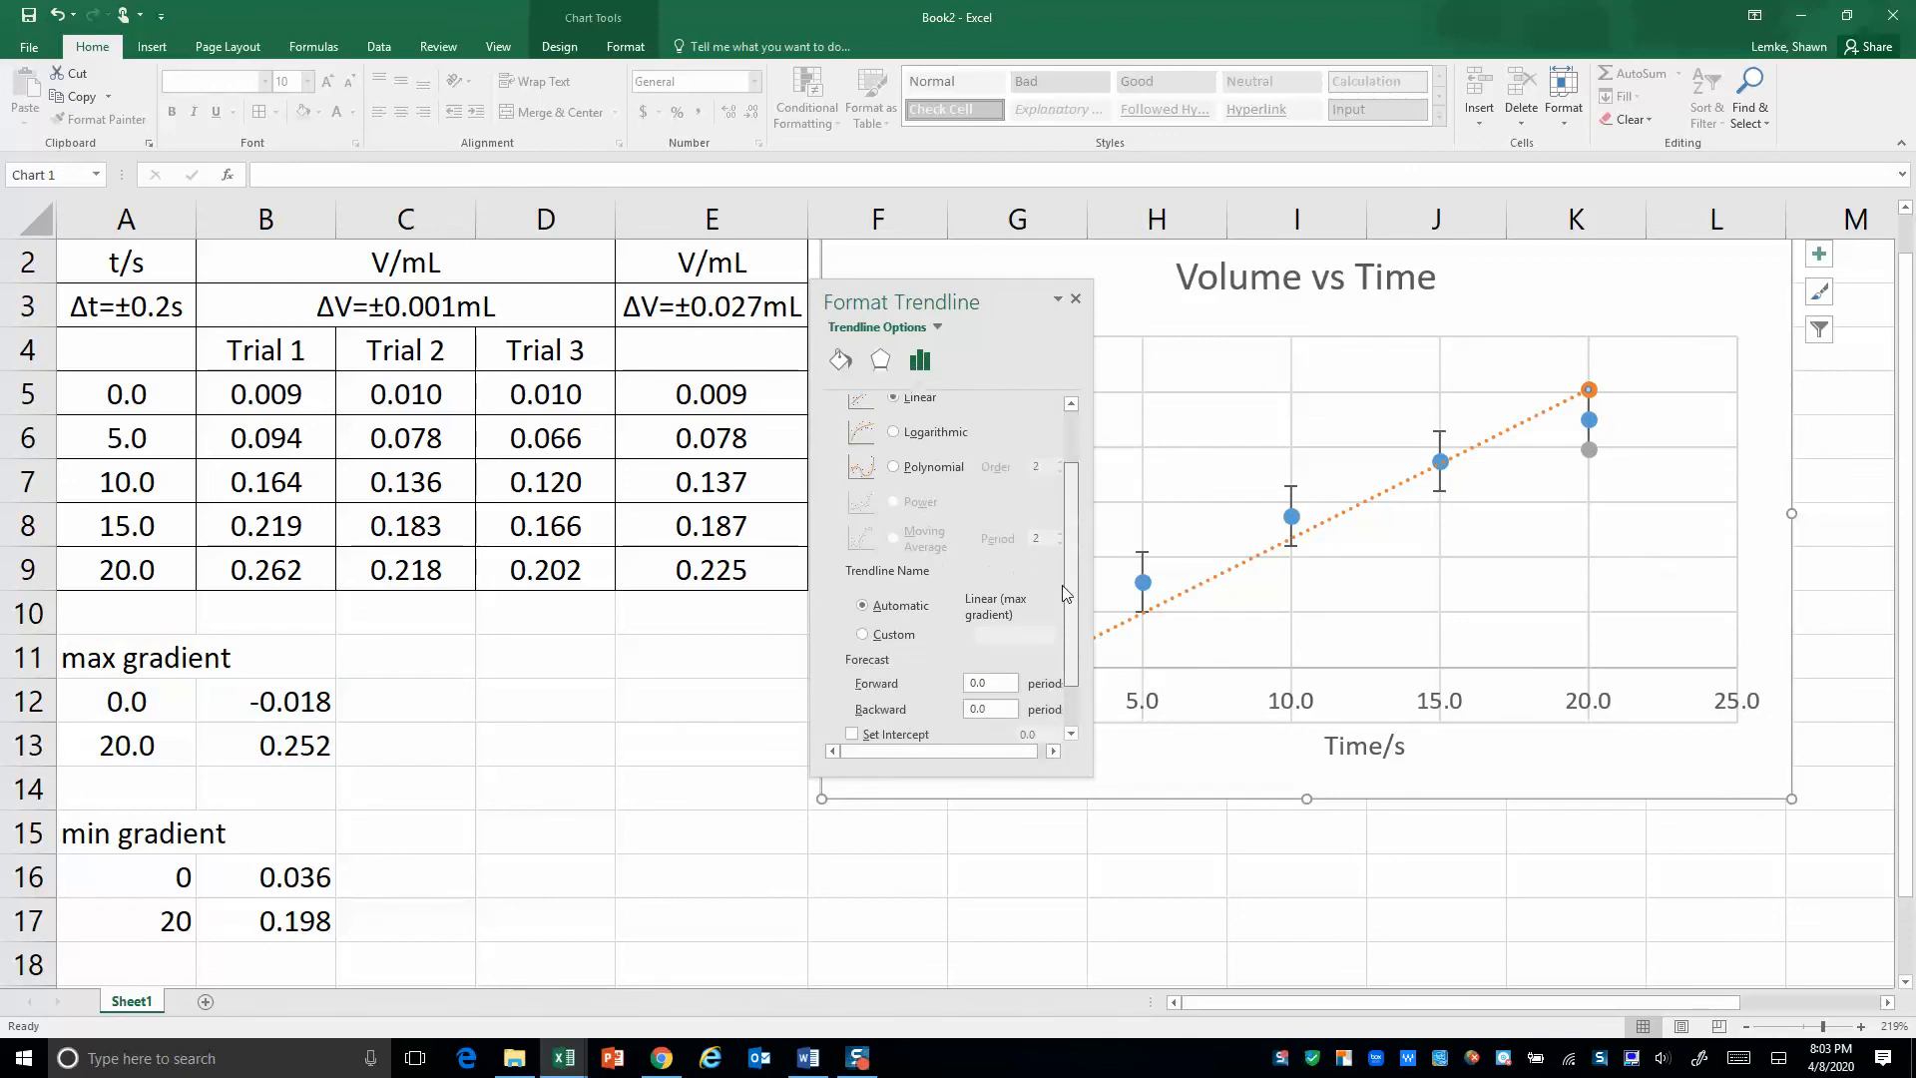
scroll(down, 3)
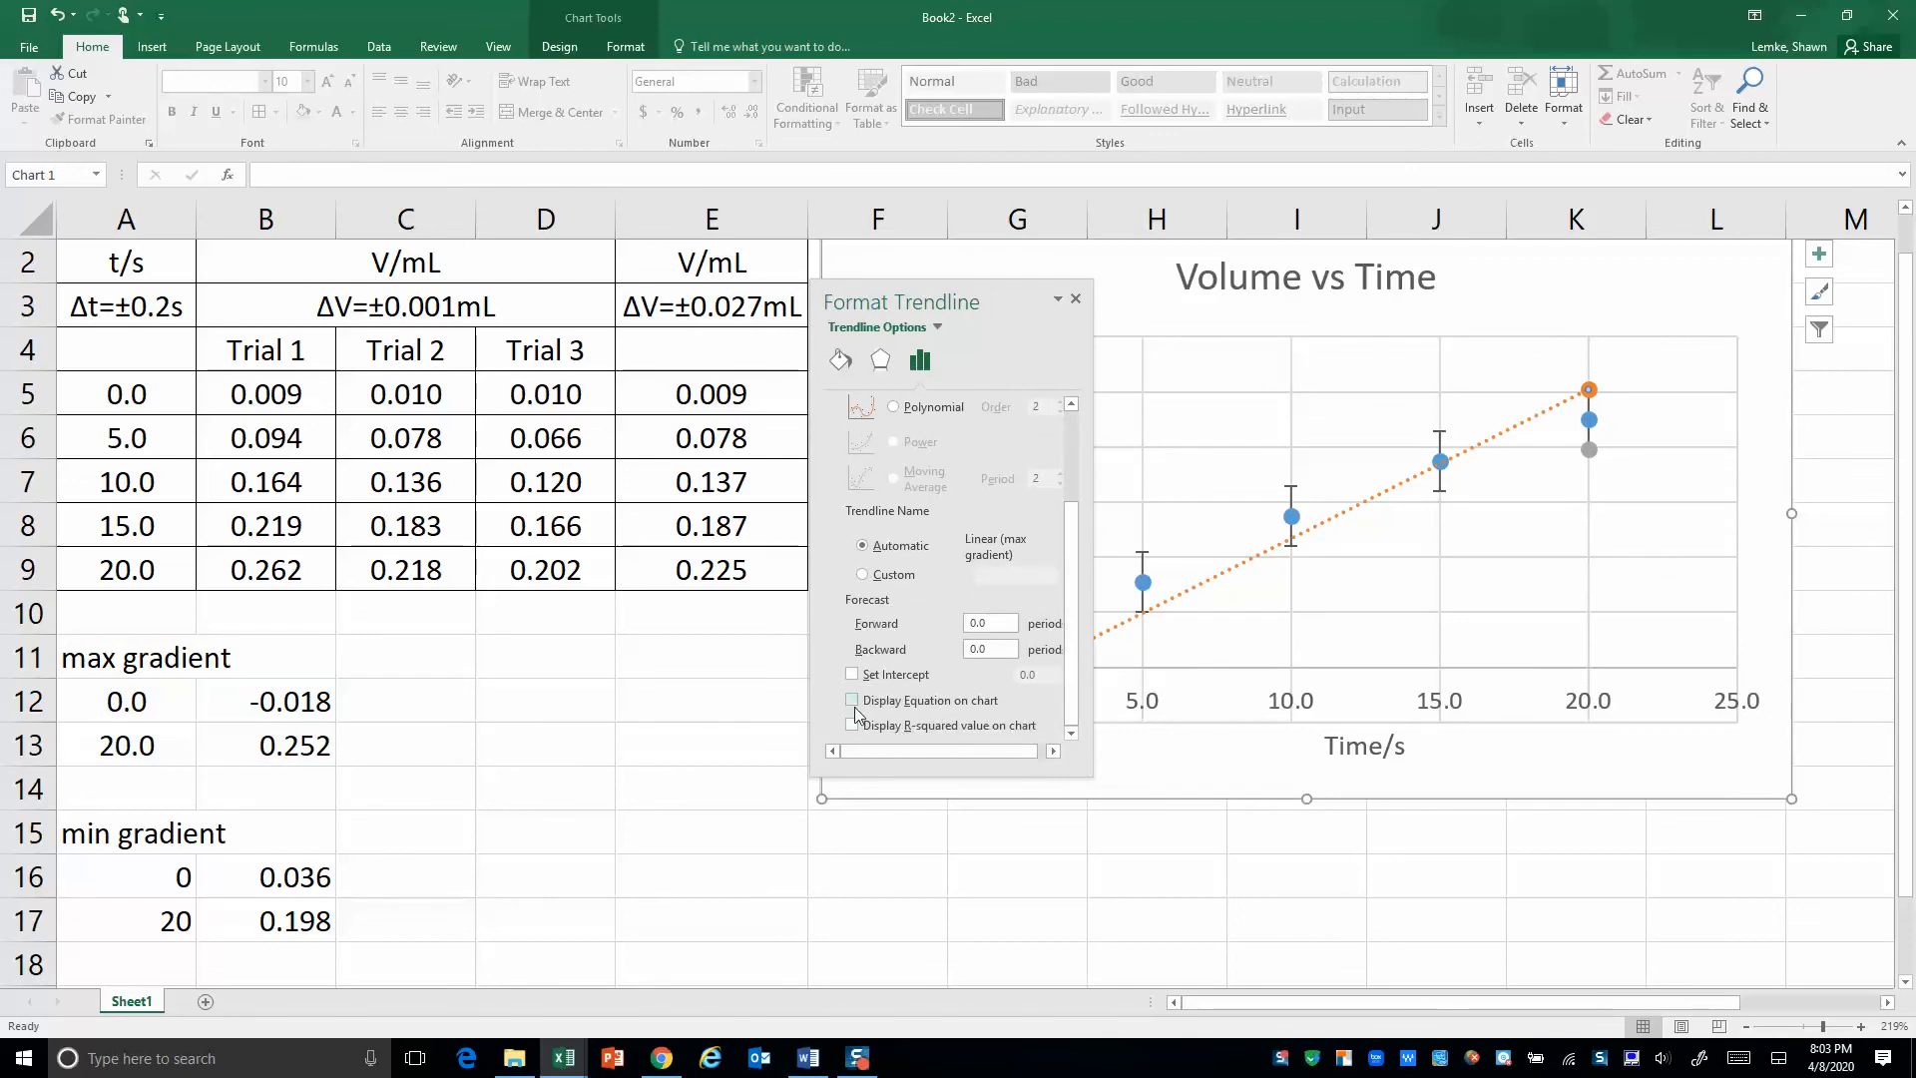
click(851, 701)
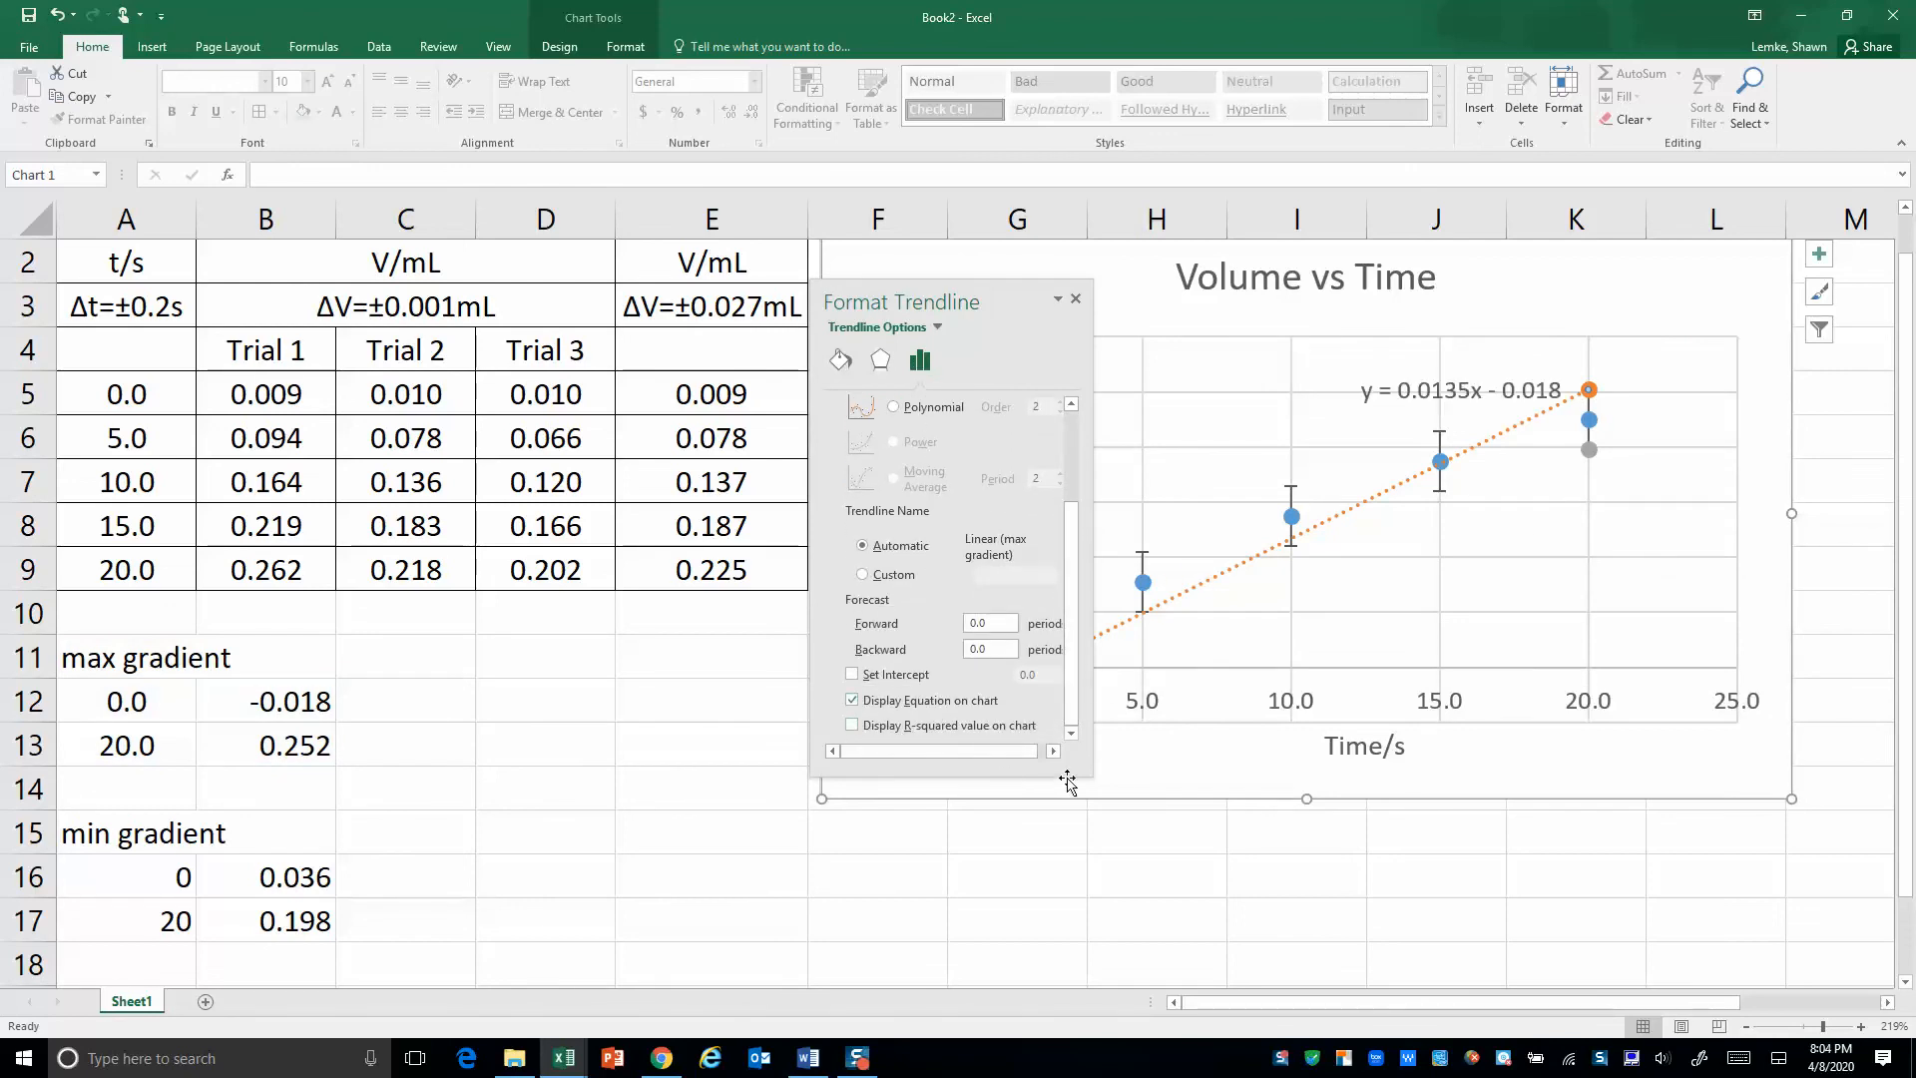
click(1073, 299)
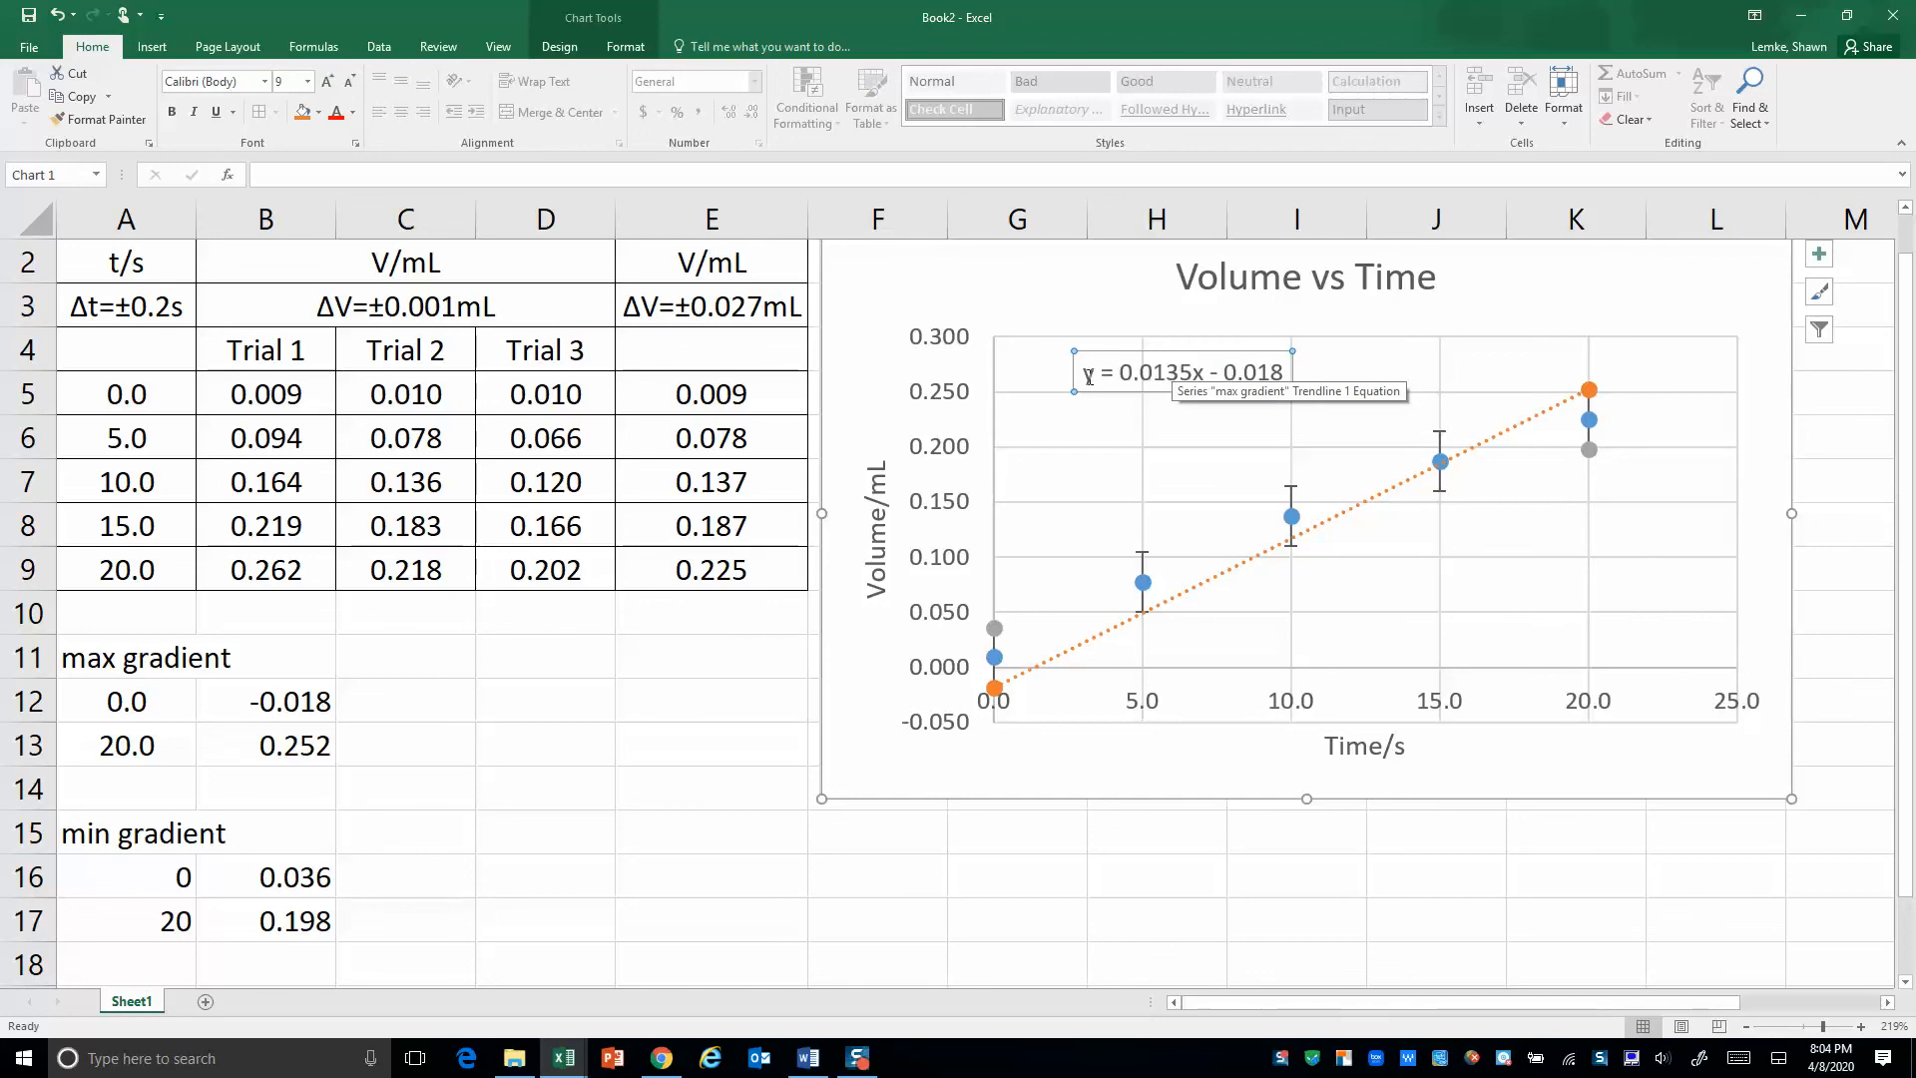
click(1180, 371)
text(max grad: )
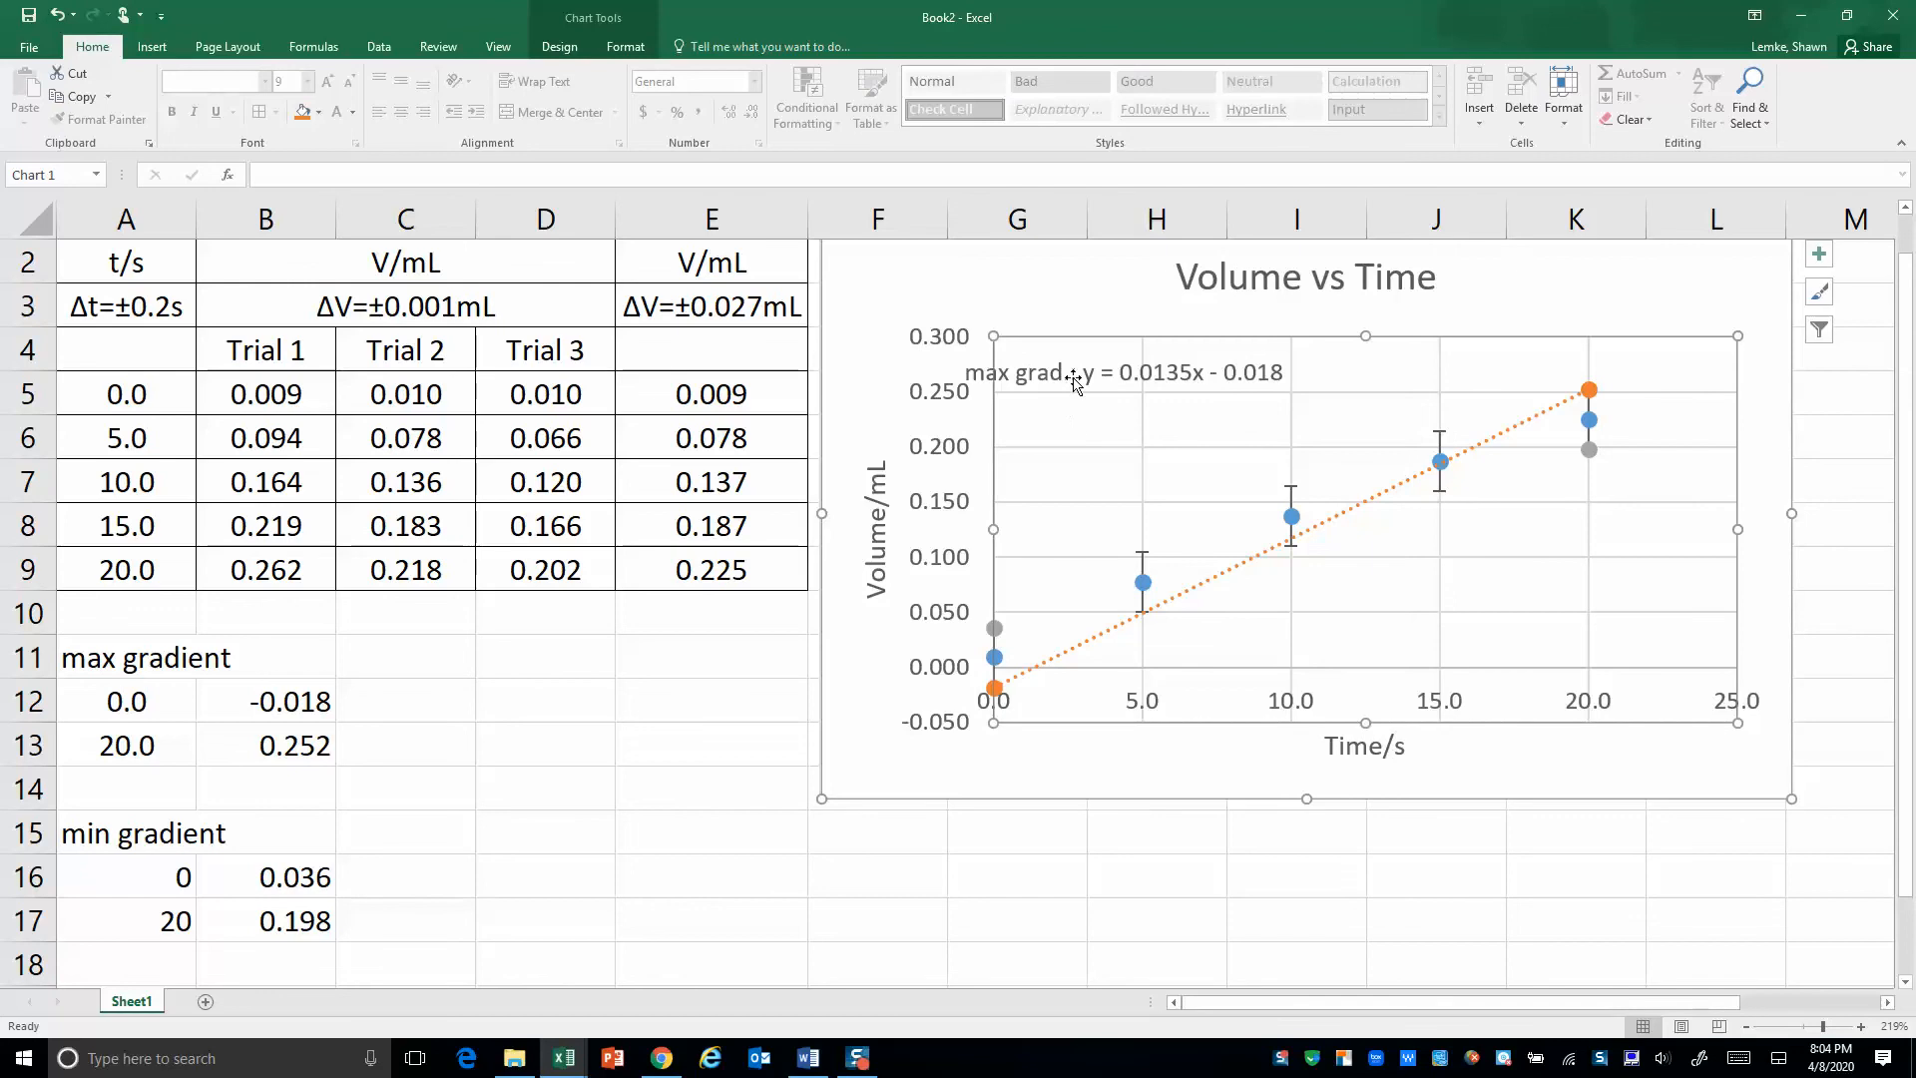
click(1076, 372)
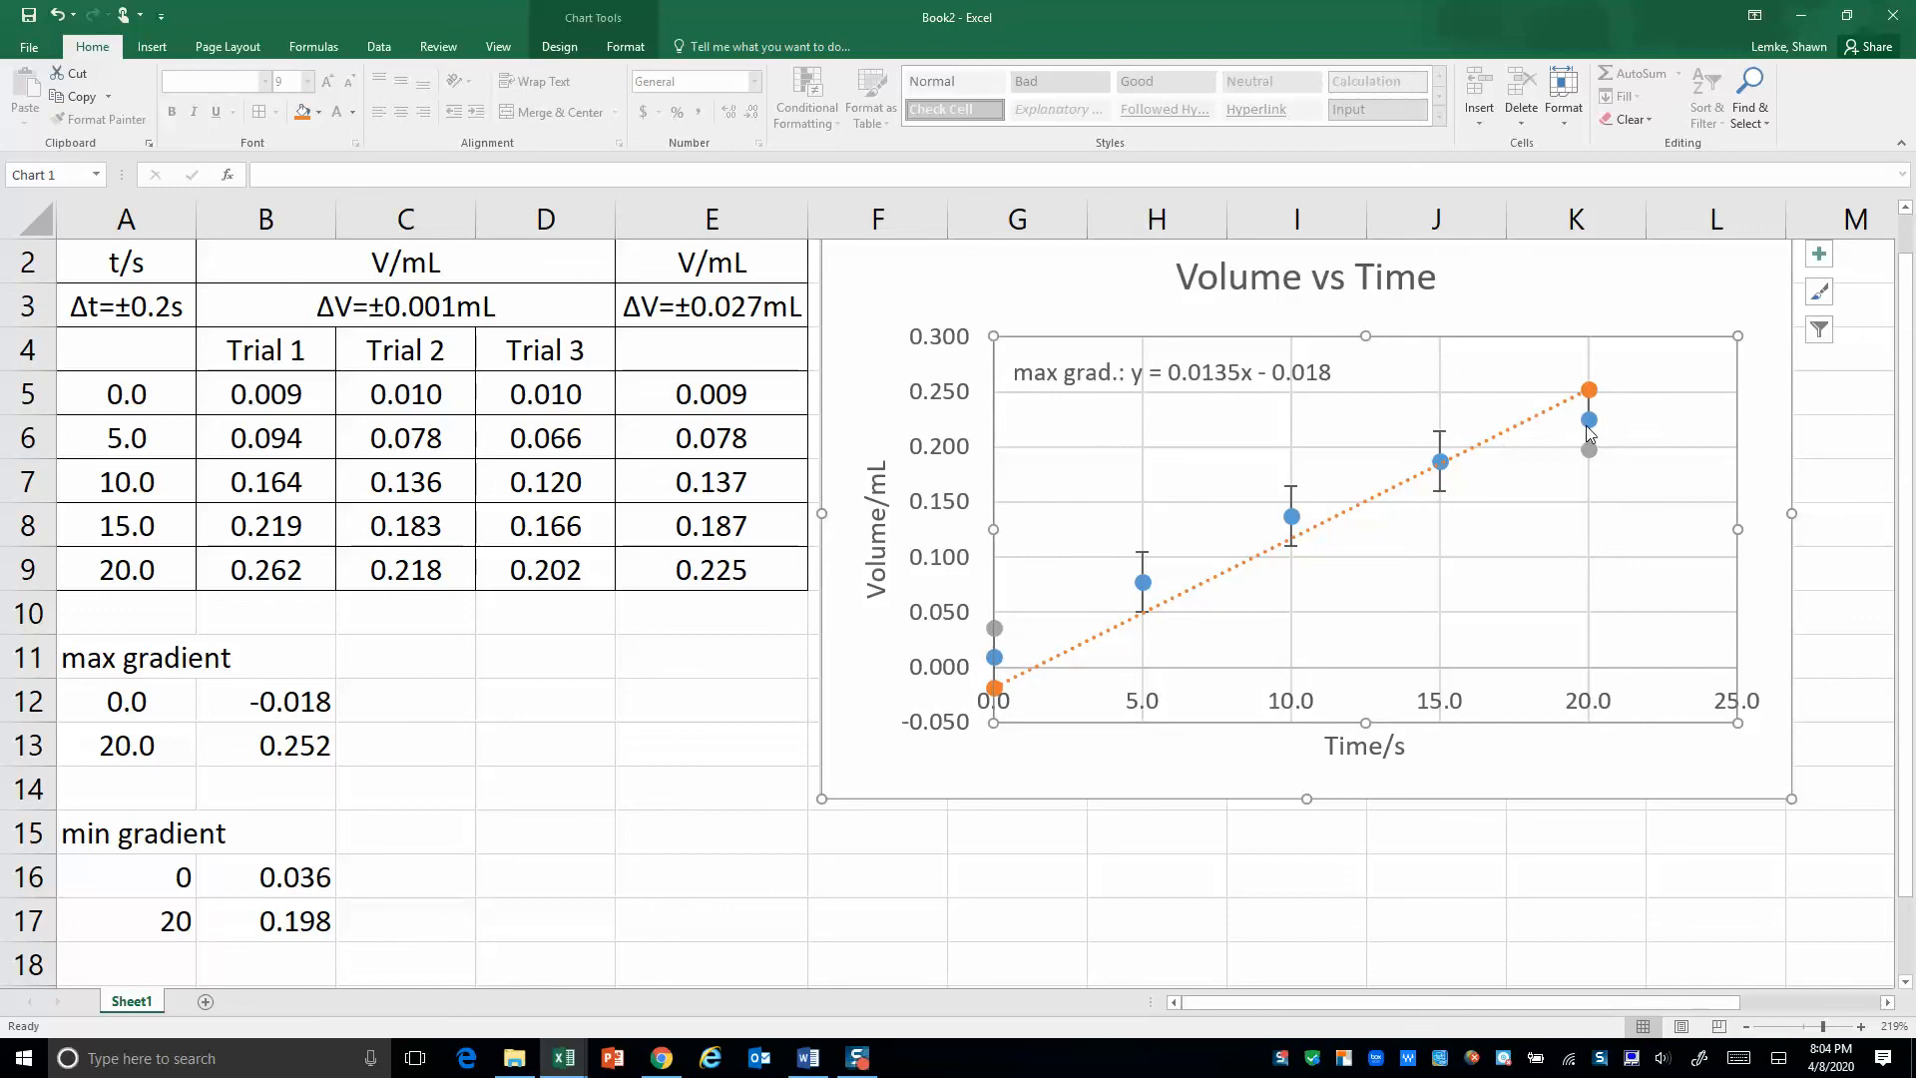
Trendline the averaged series and place its equation y = 0.0108x + 0.0192 under max grad
right_click(1588, 417)
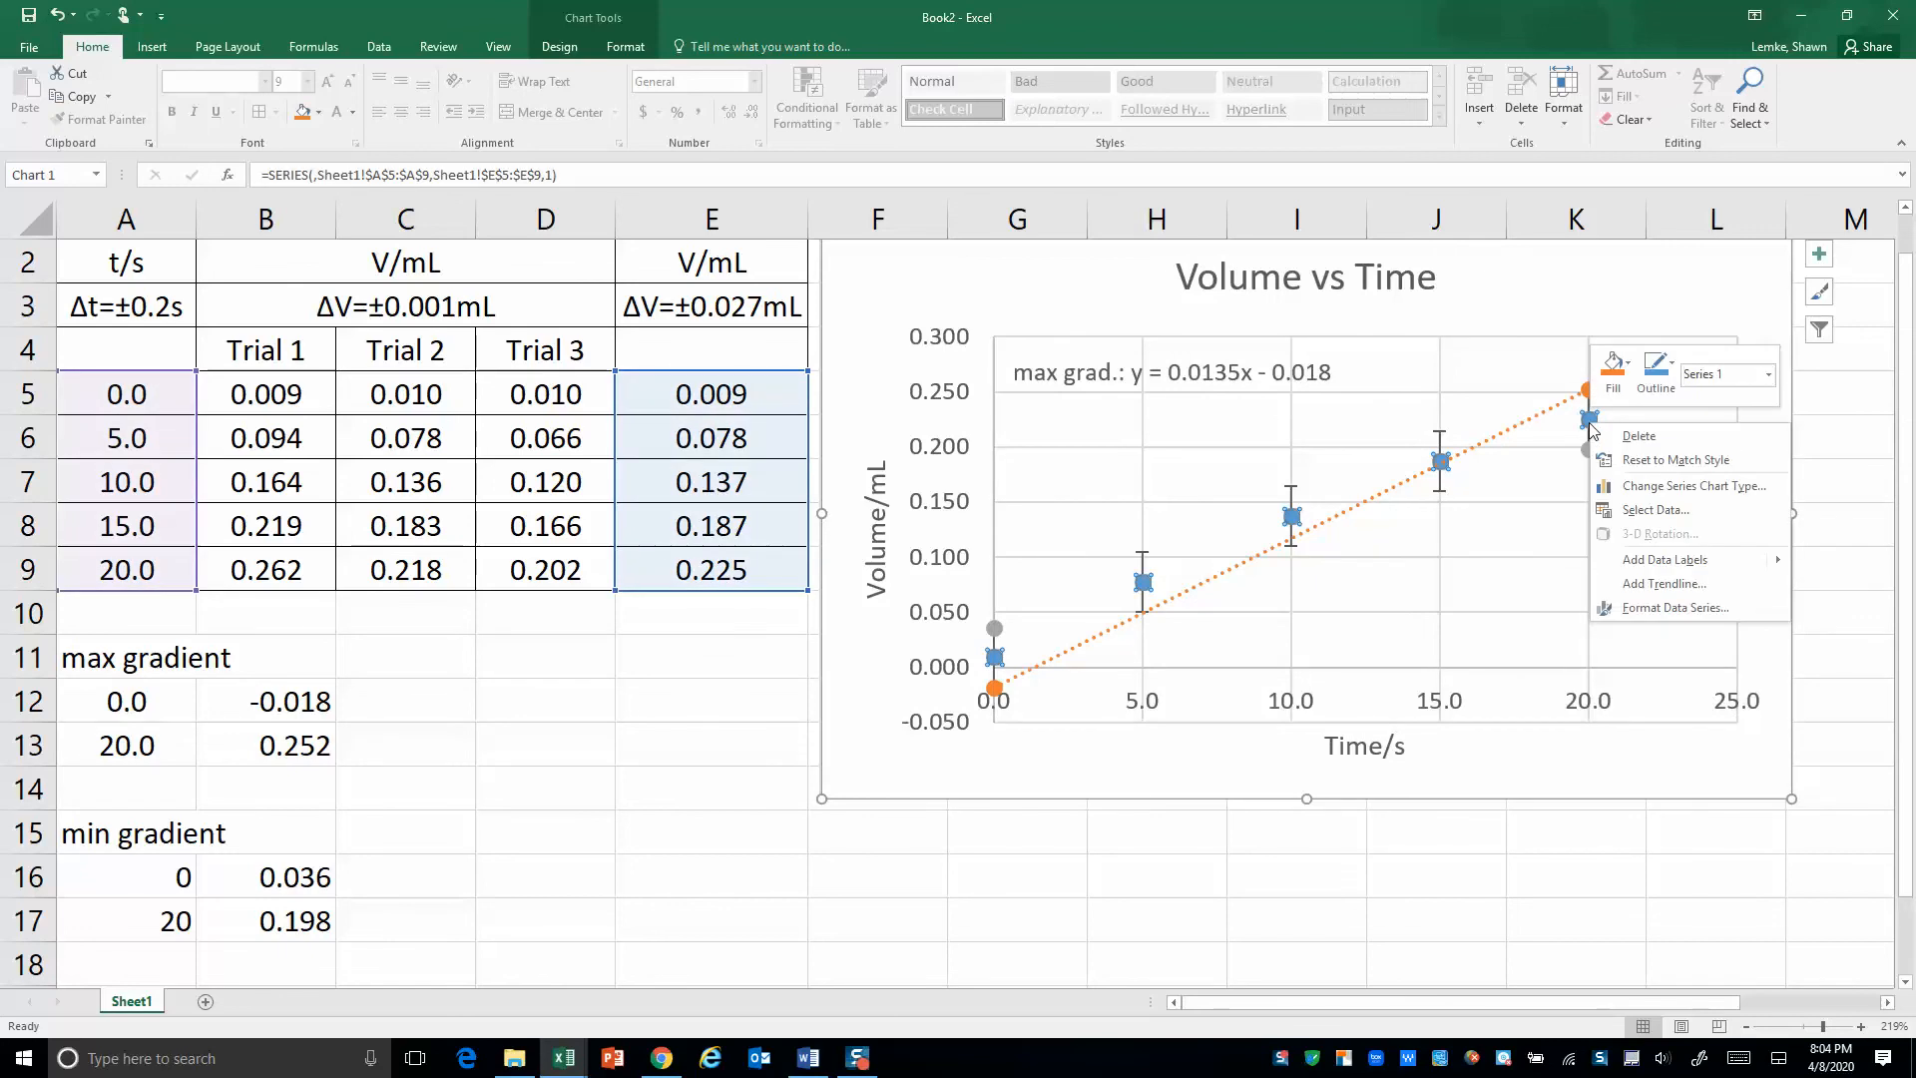
click(1629, 583)
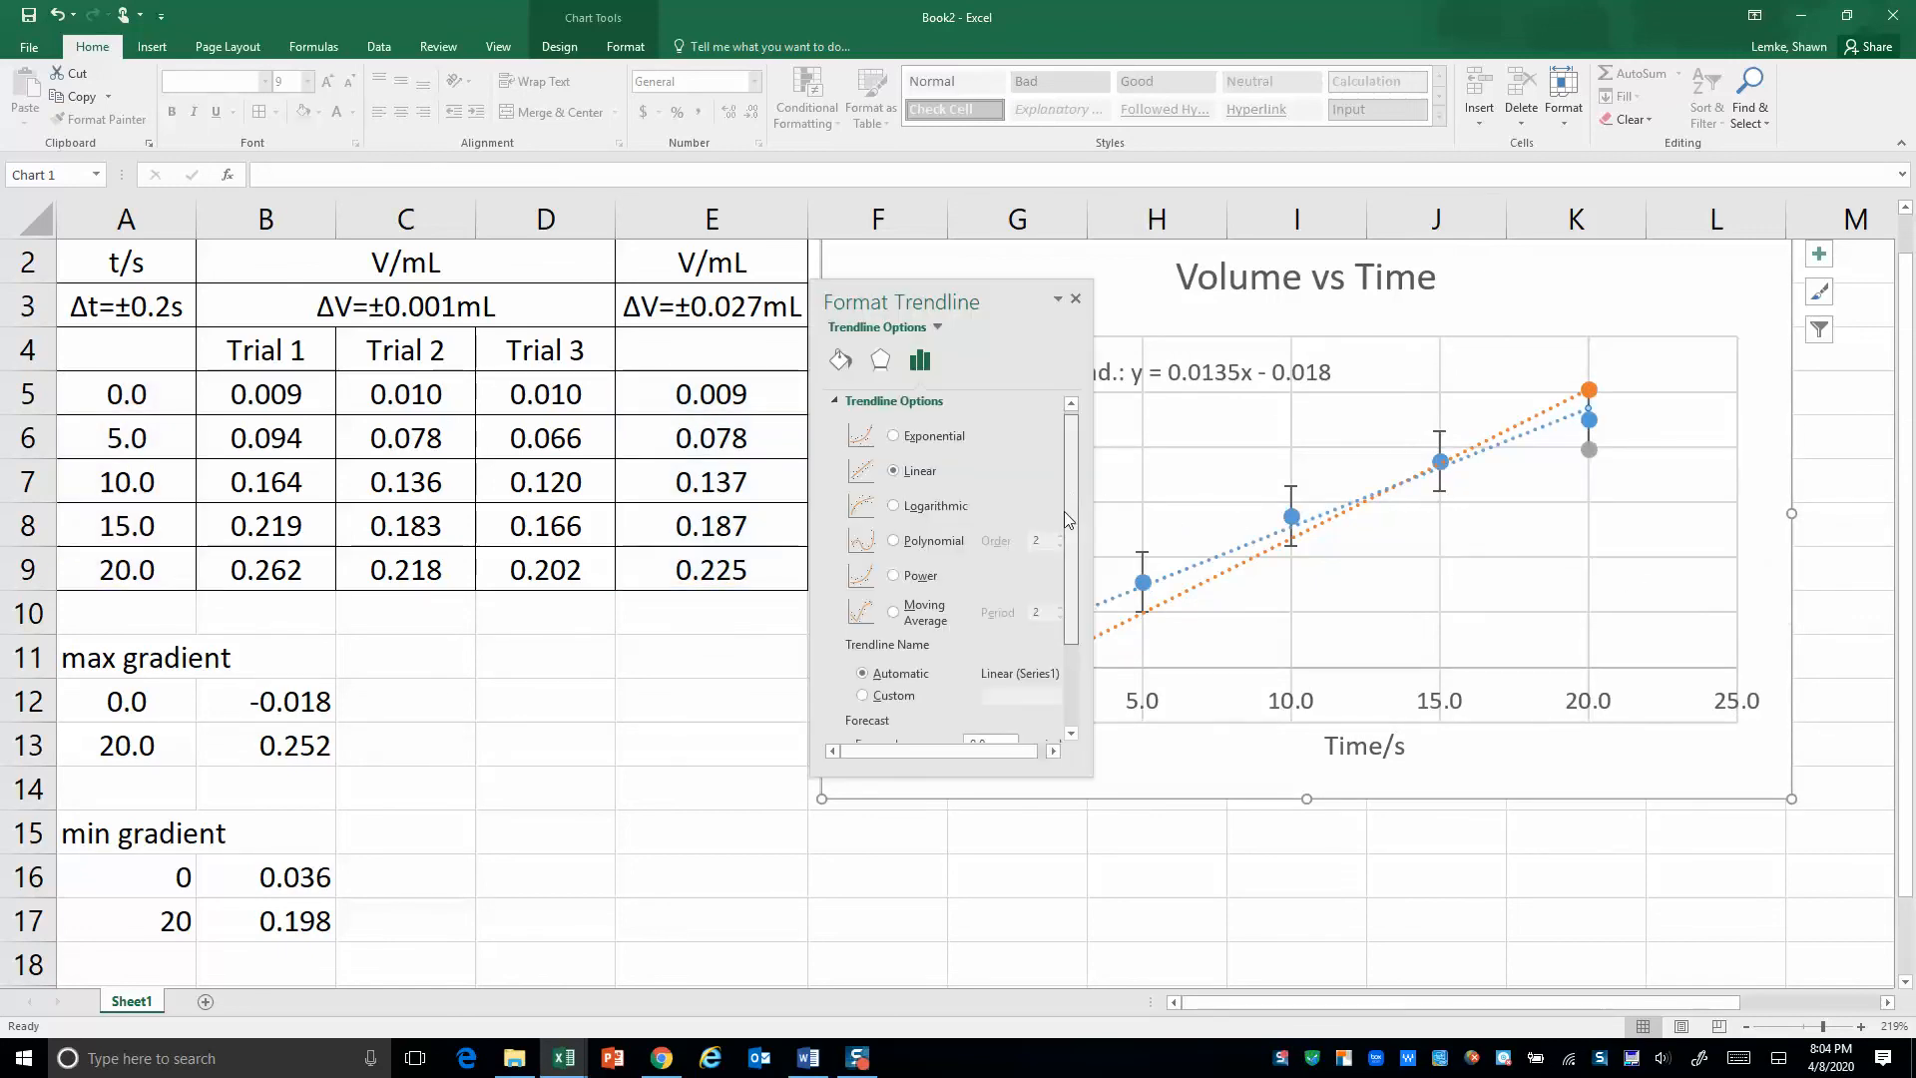
scroll(down, 3)
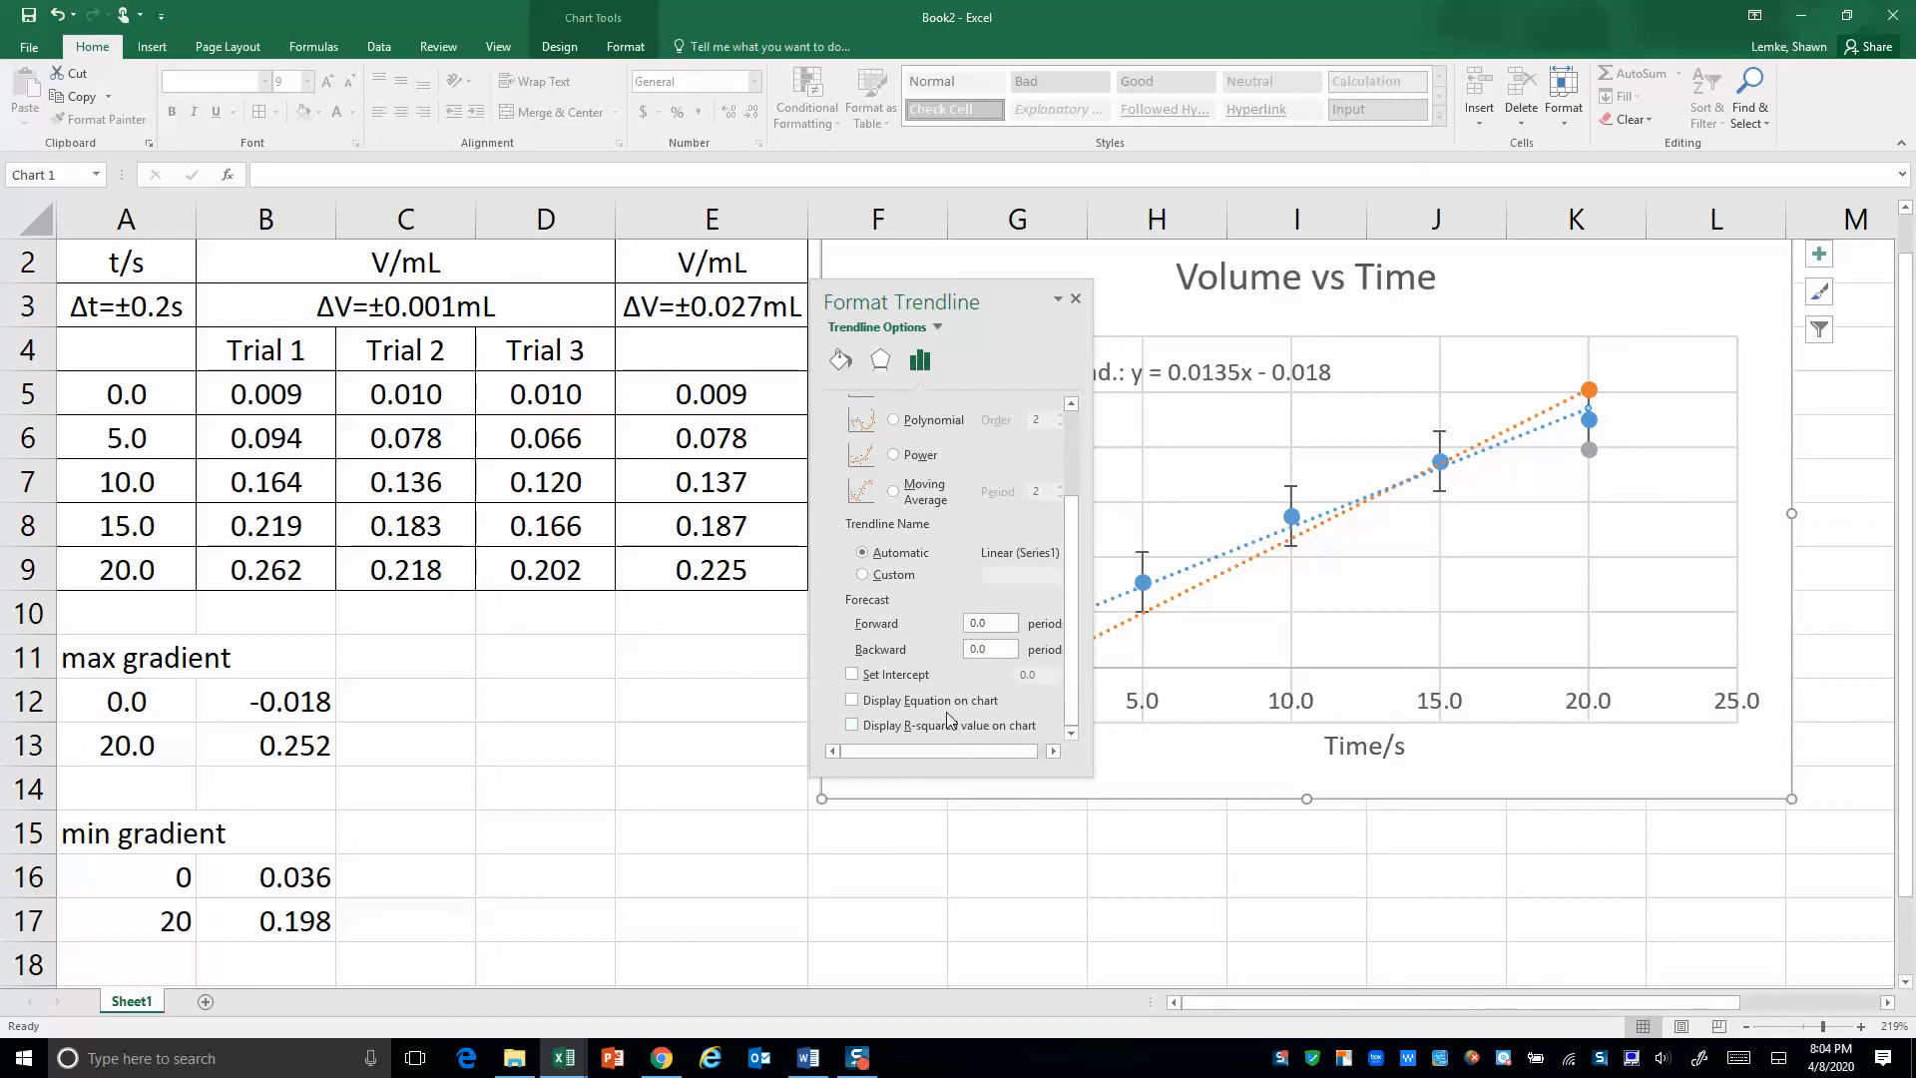
click(851, 698)
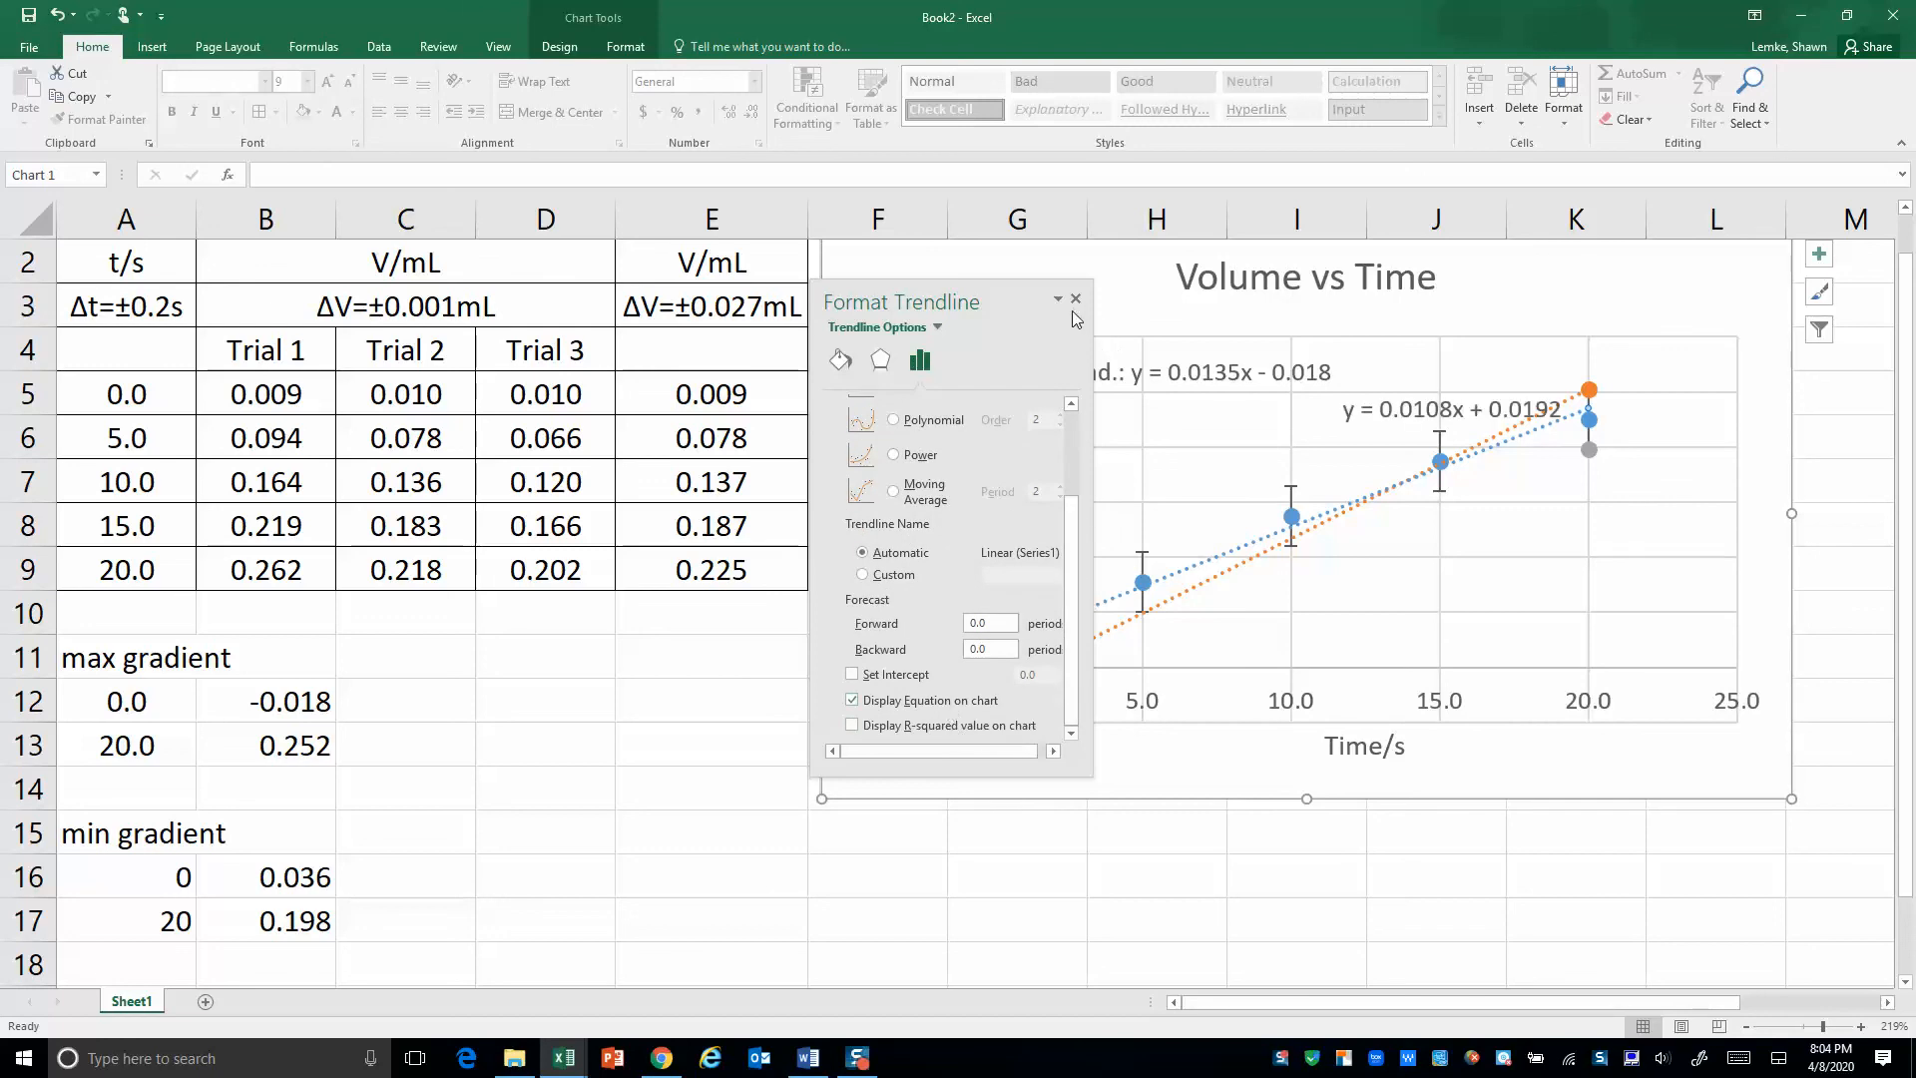
click(1073, 299)
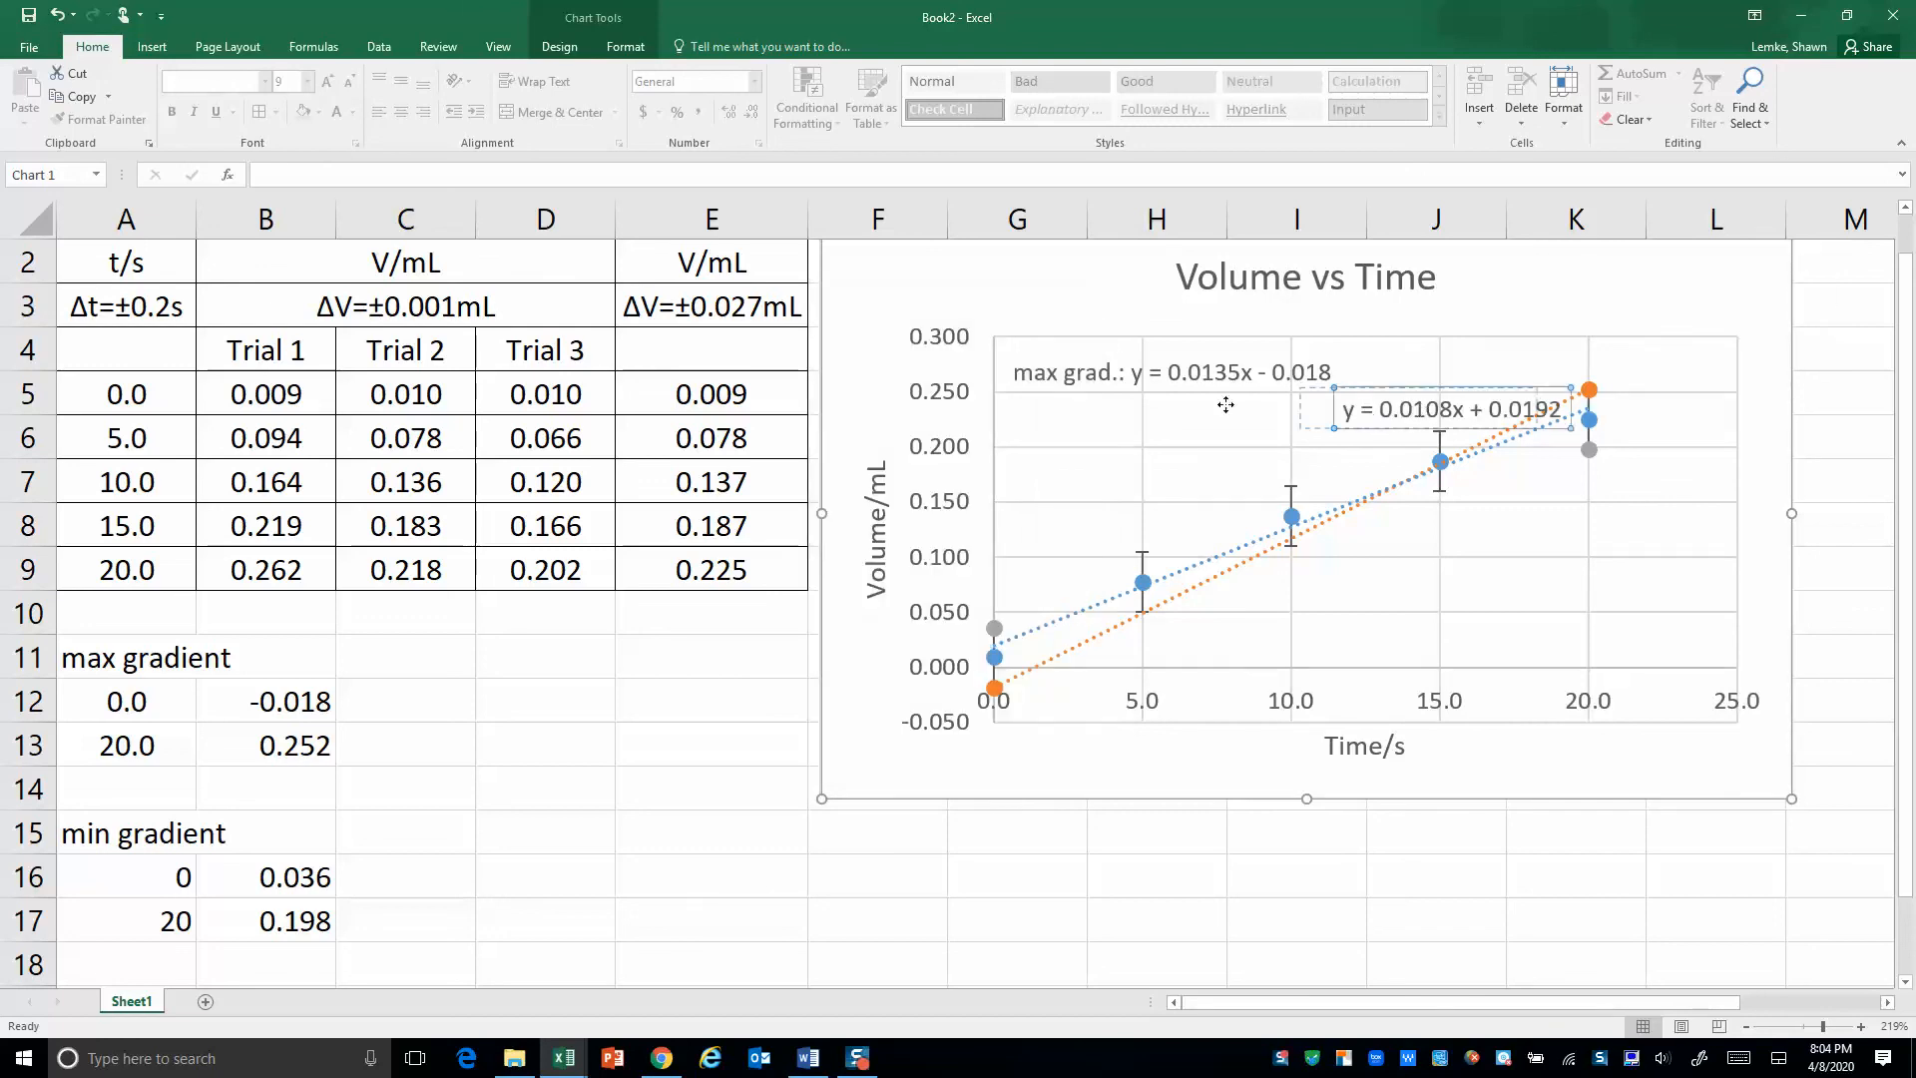
drag(1448, 409, 1164, 420)
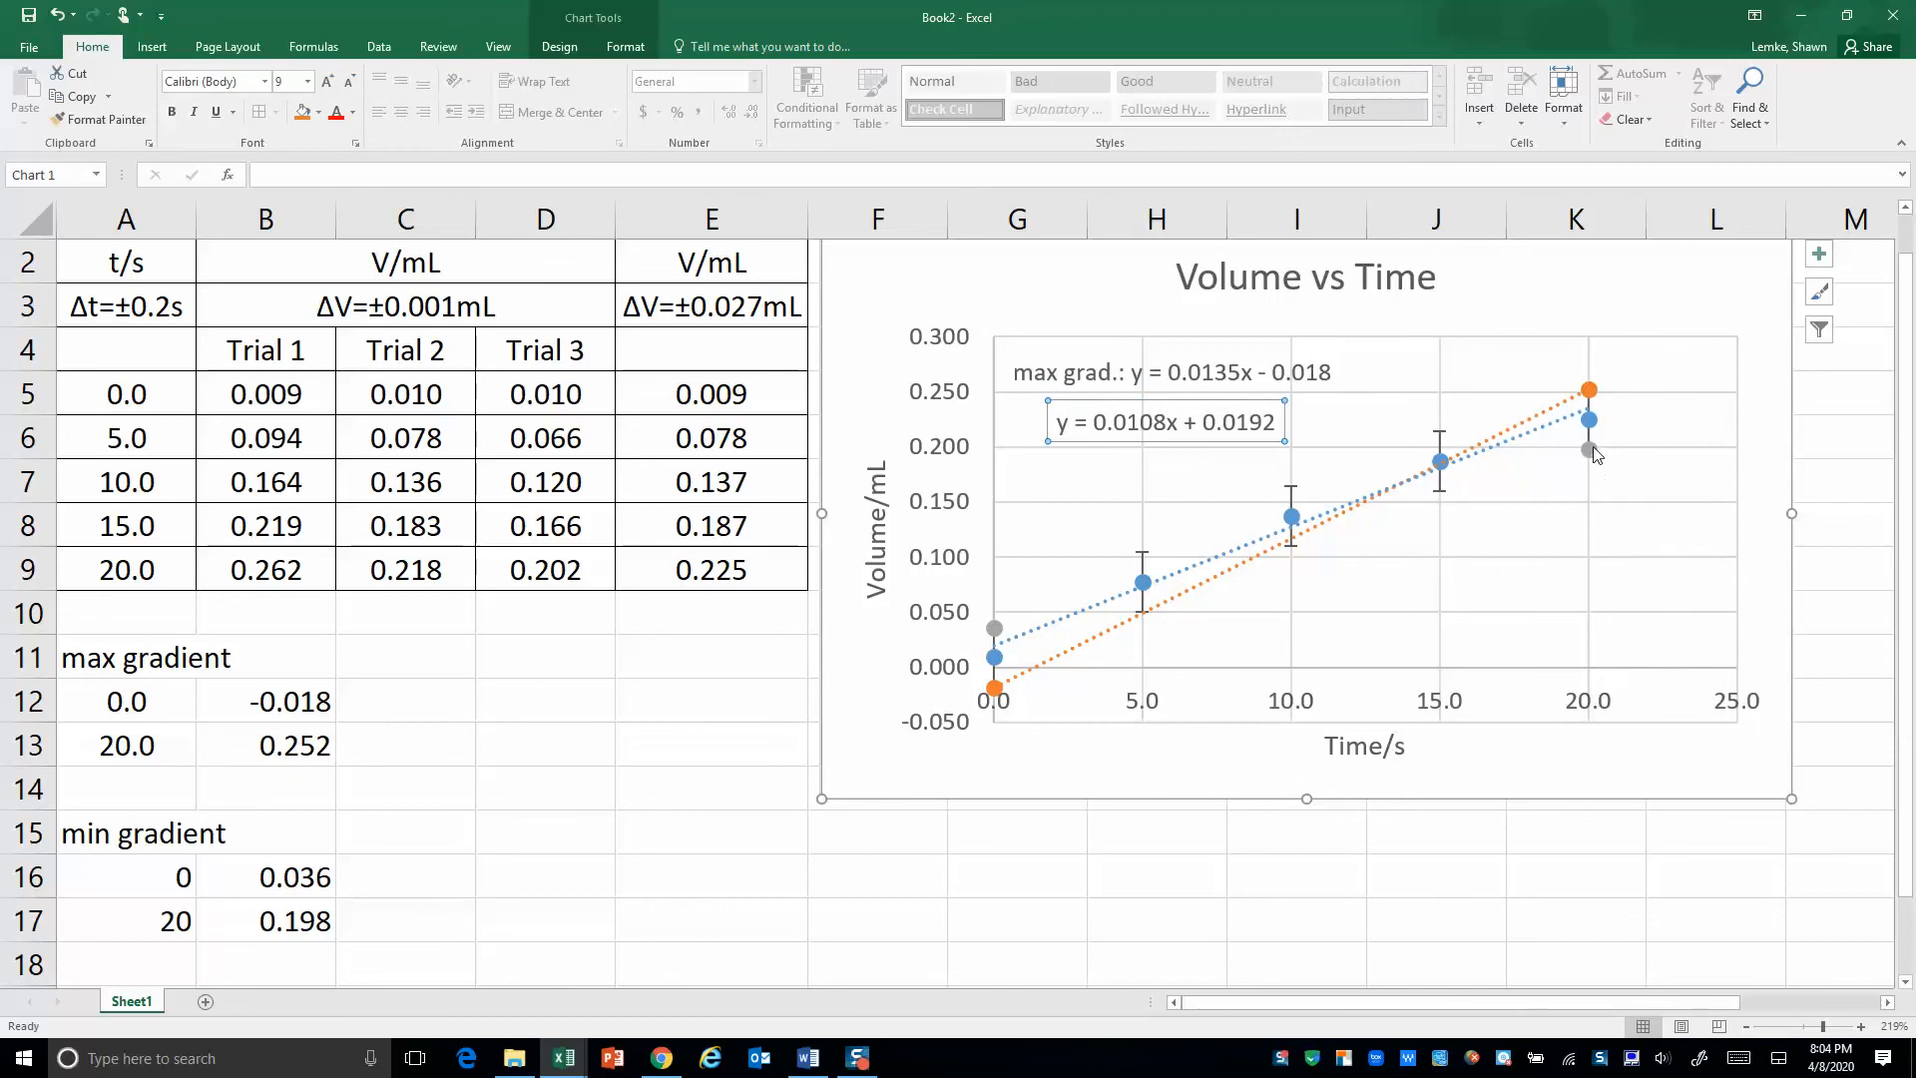
mouse_move(1588, 448)
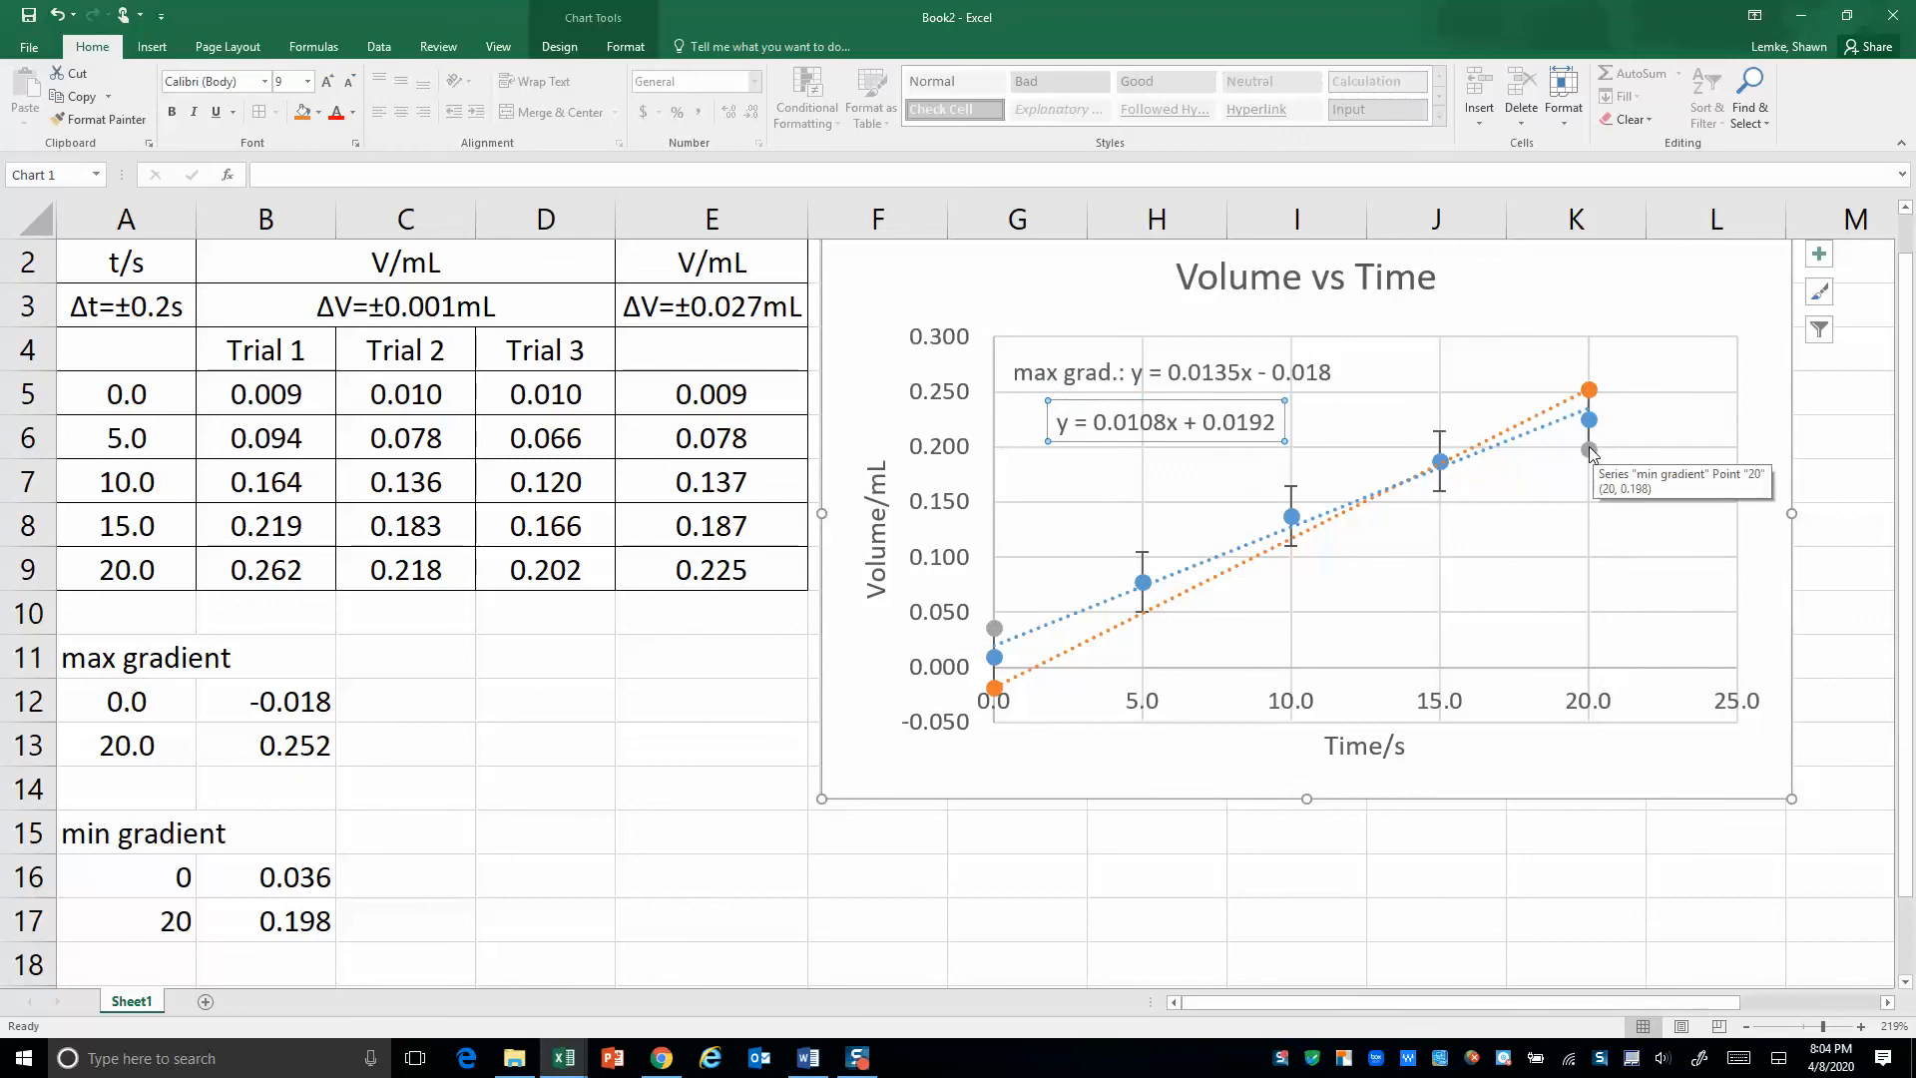
Add a min gradient trendline with its 'min grad: y = 0.0081x + 0.036' label below the others
right_click(1588, 443)
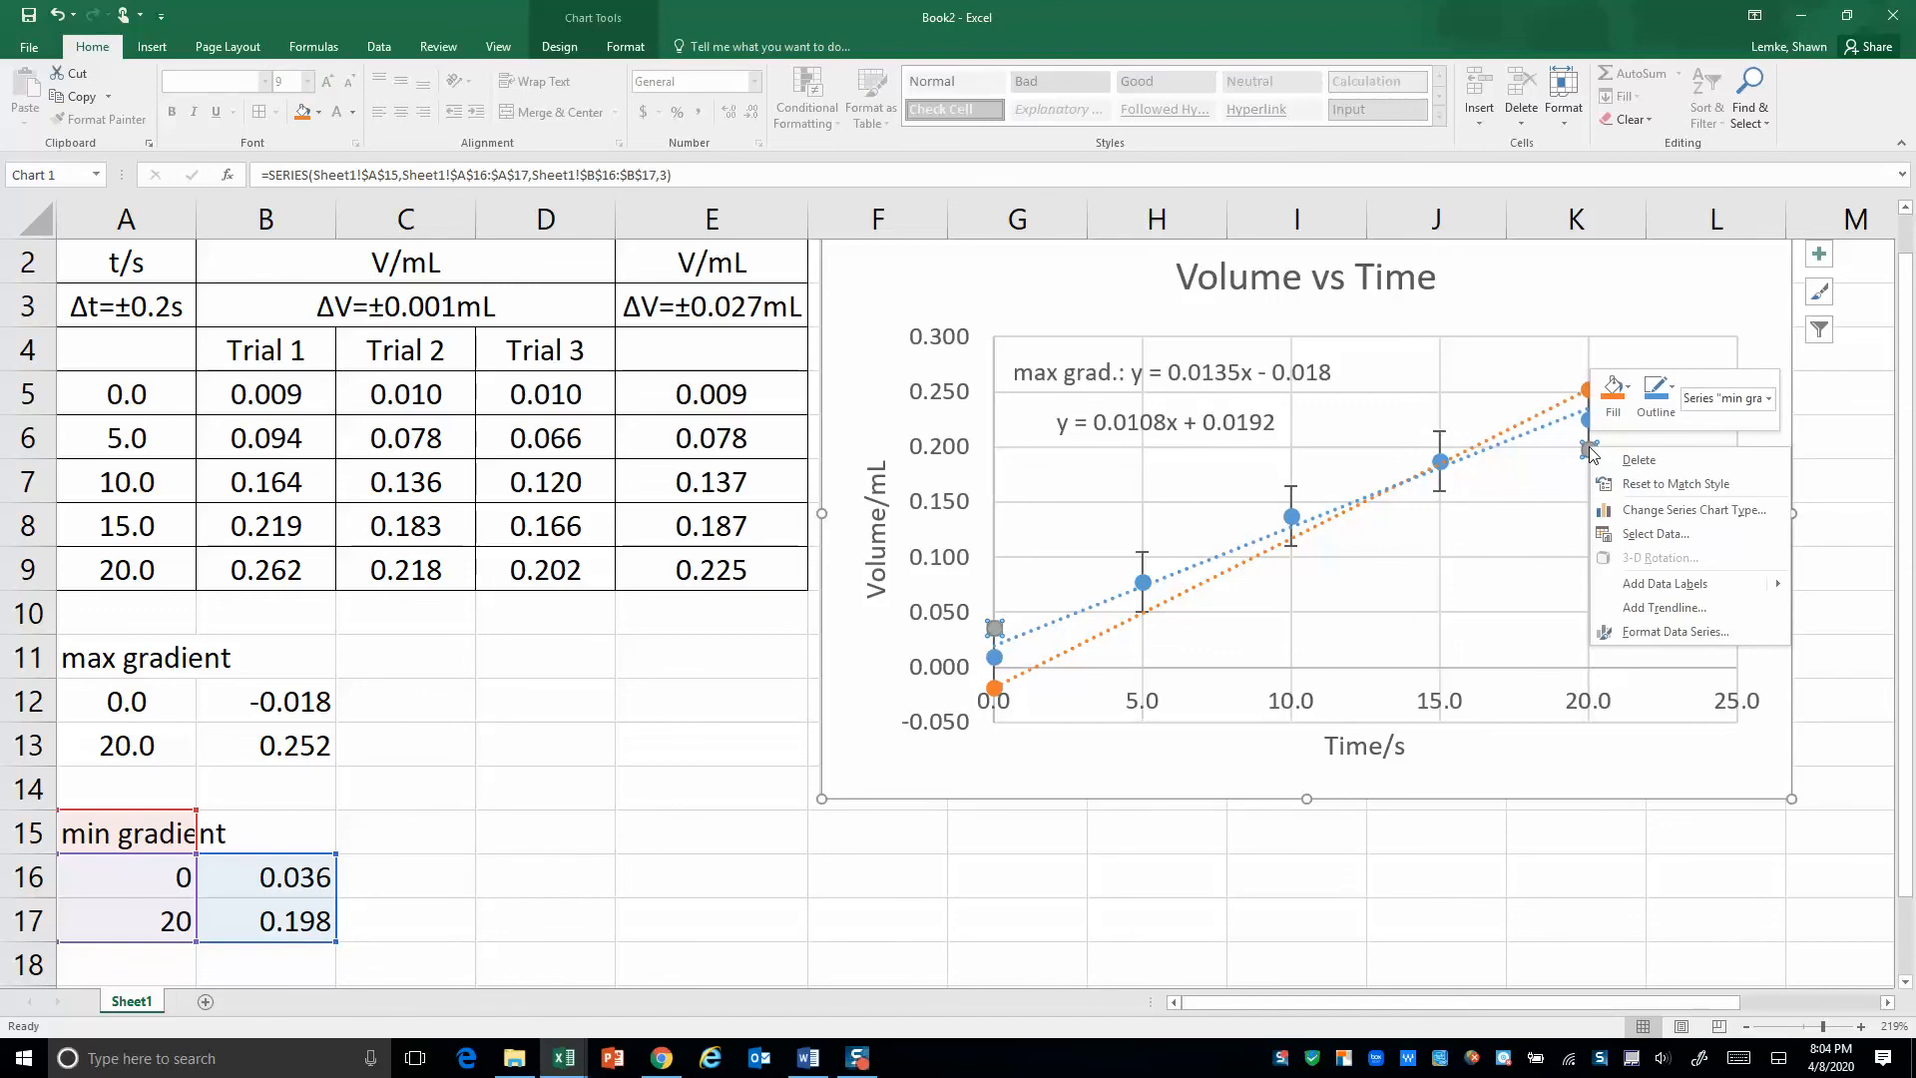
click(1648, 608)
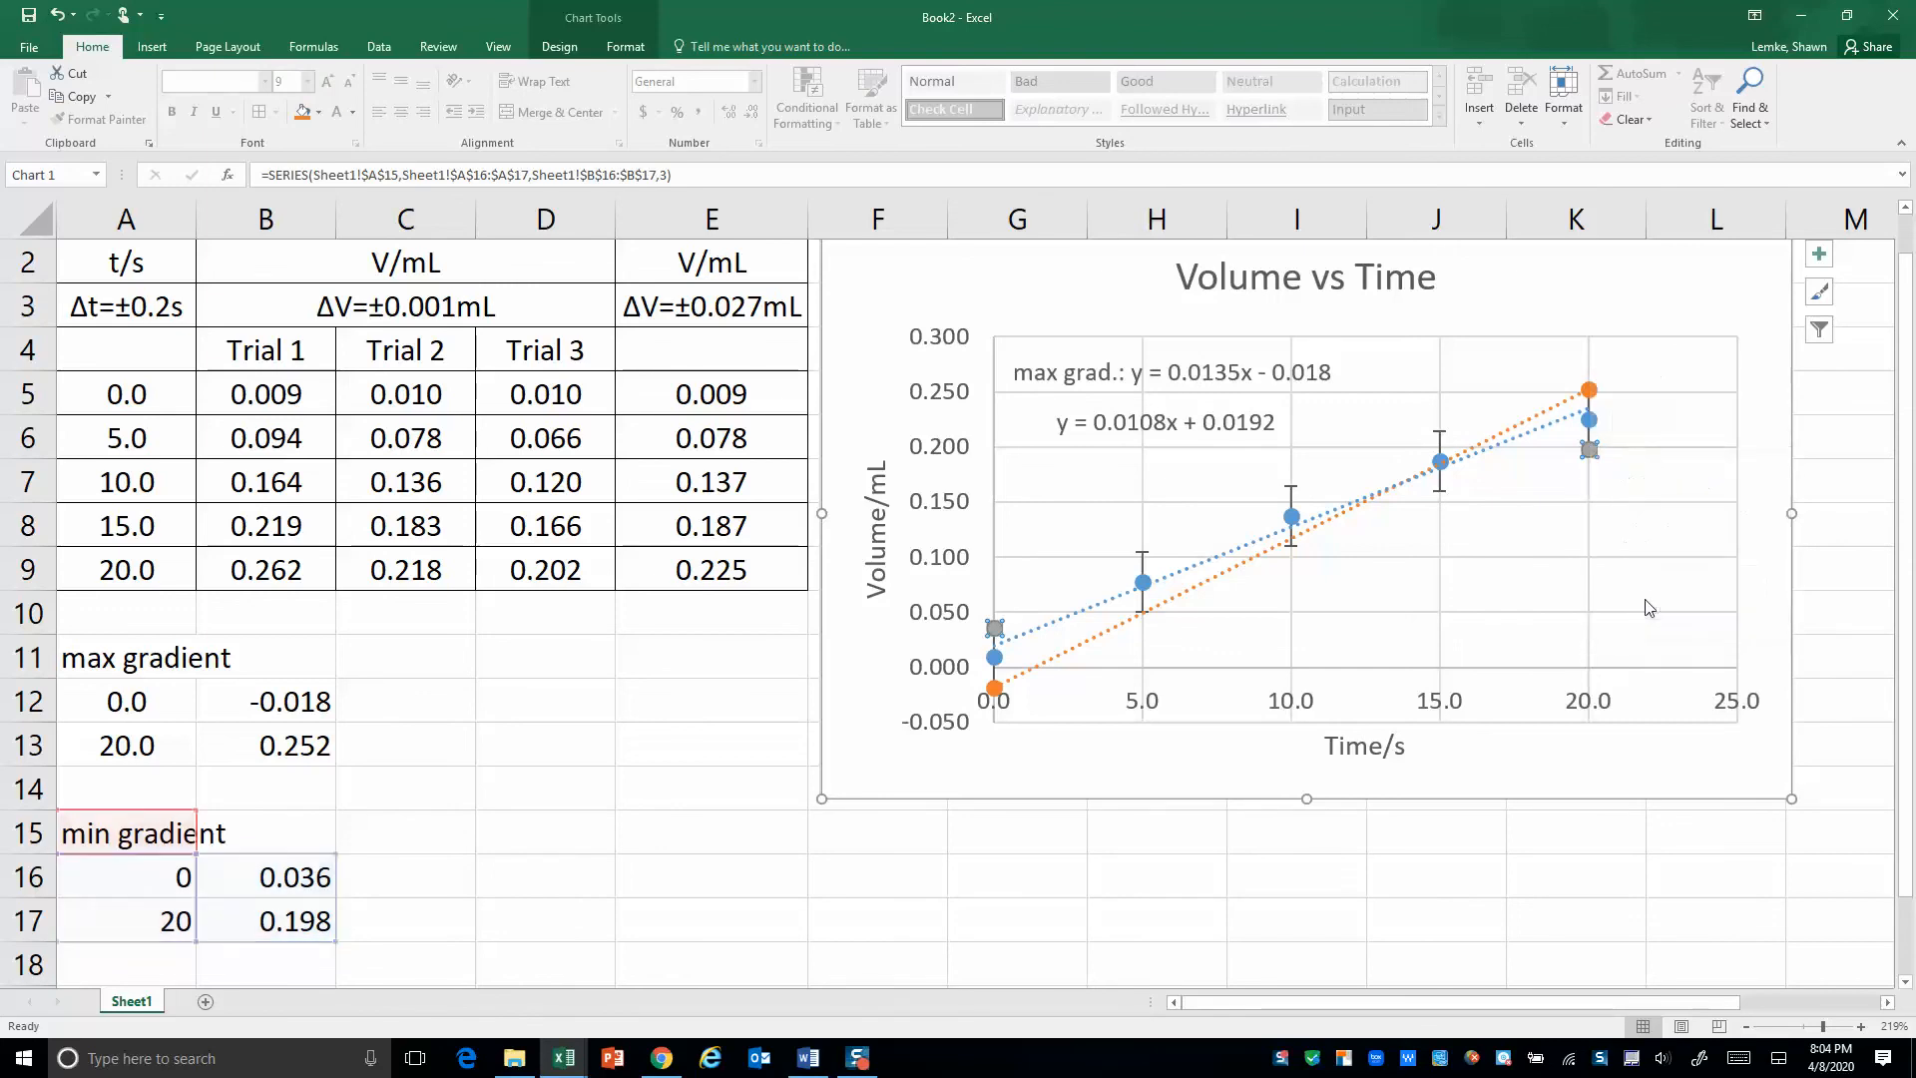
double_click(1588, 447)
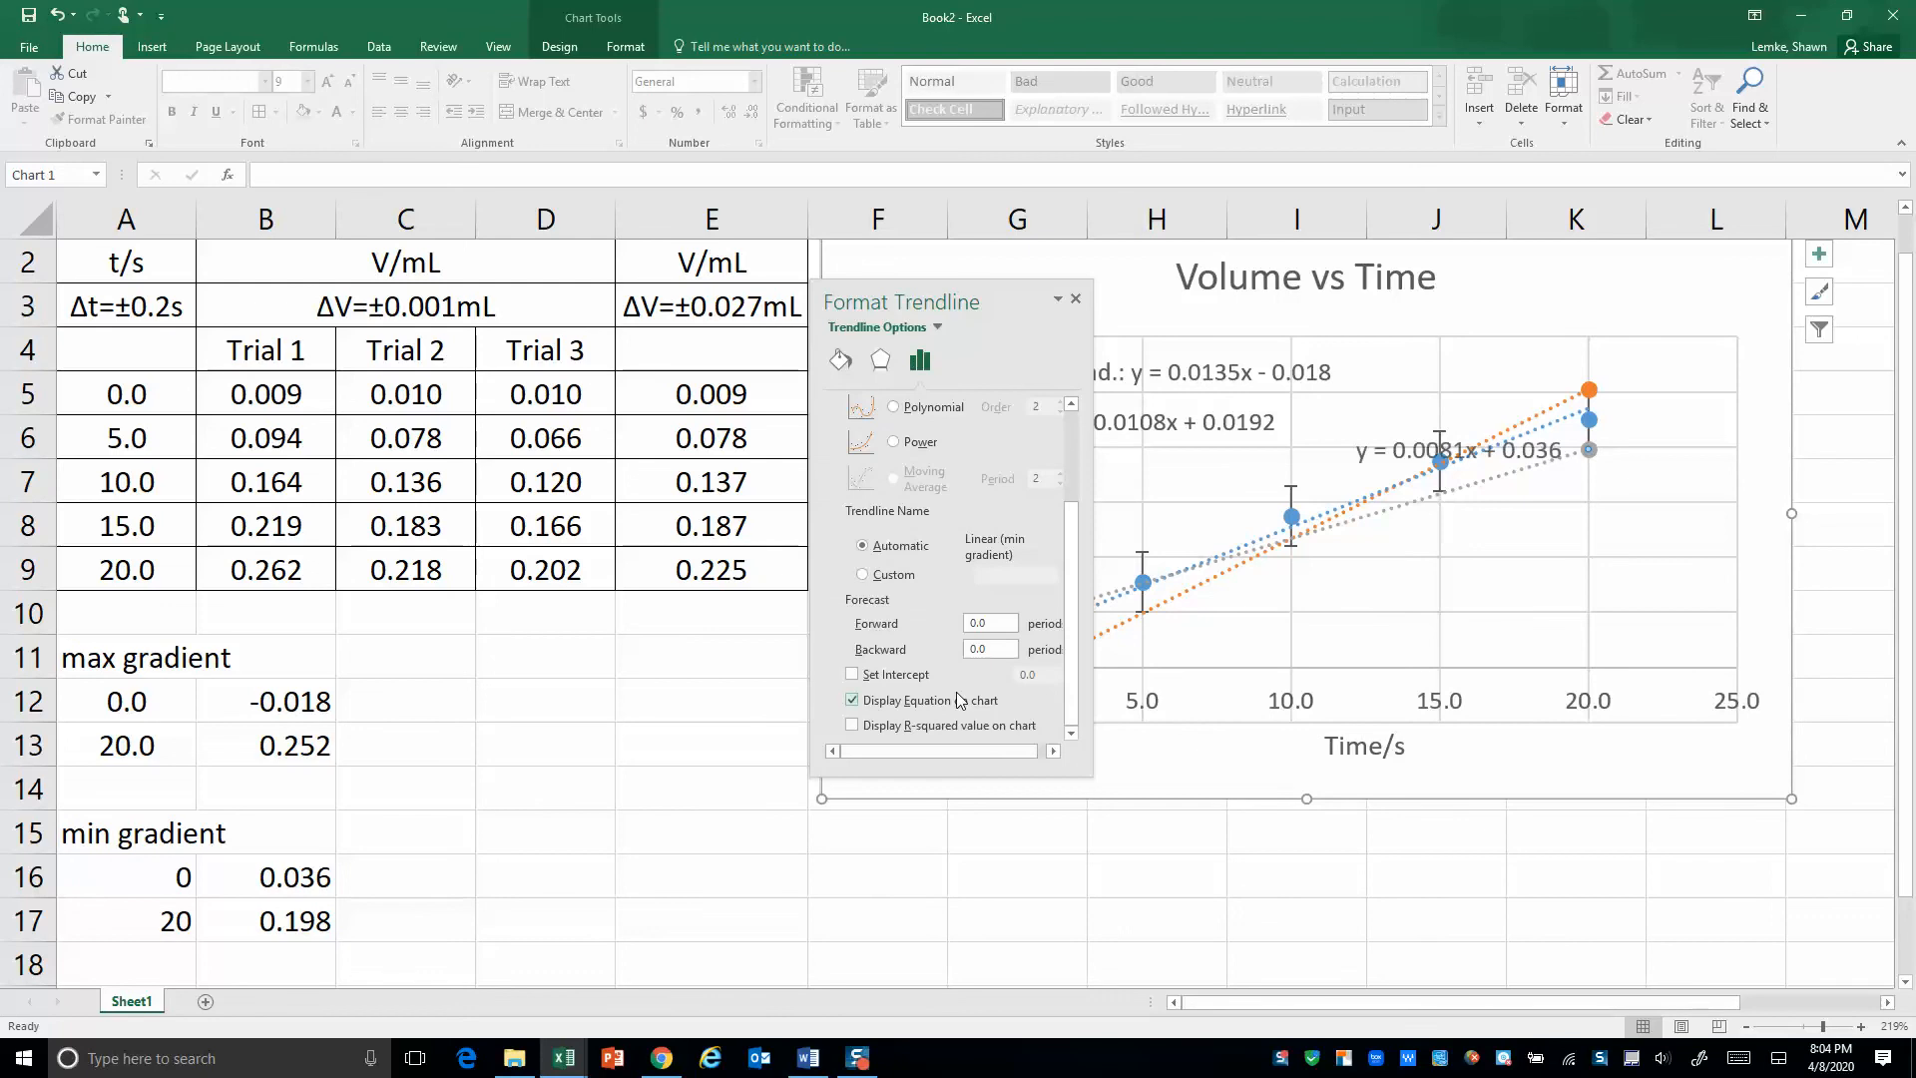
click(851, 699)
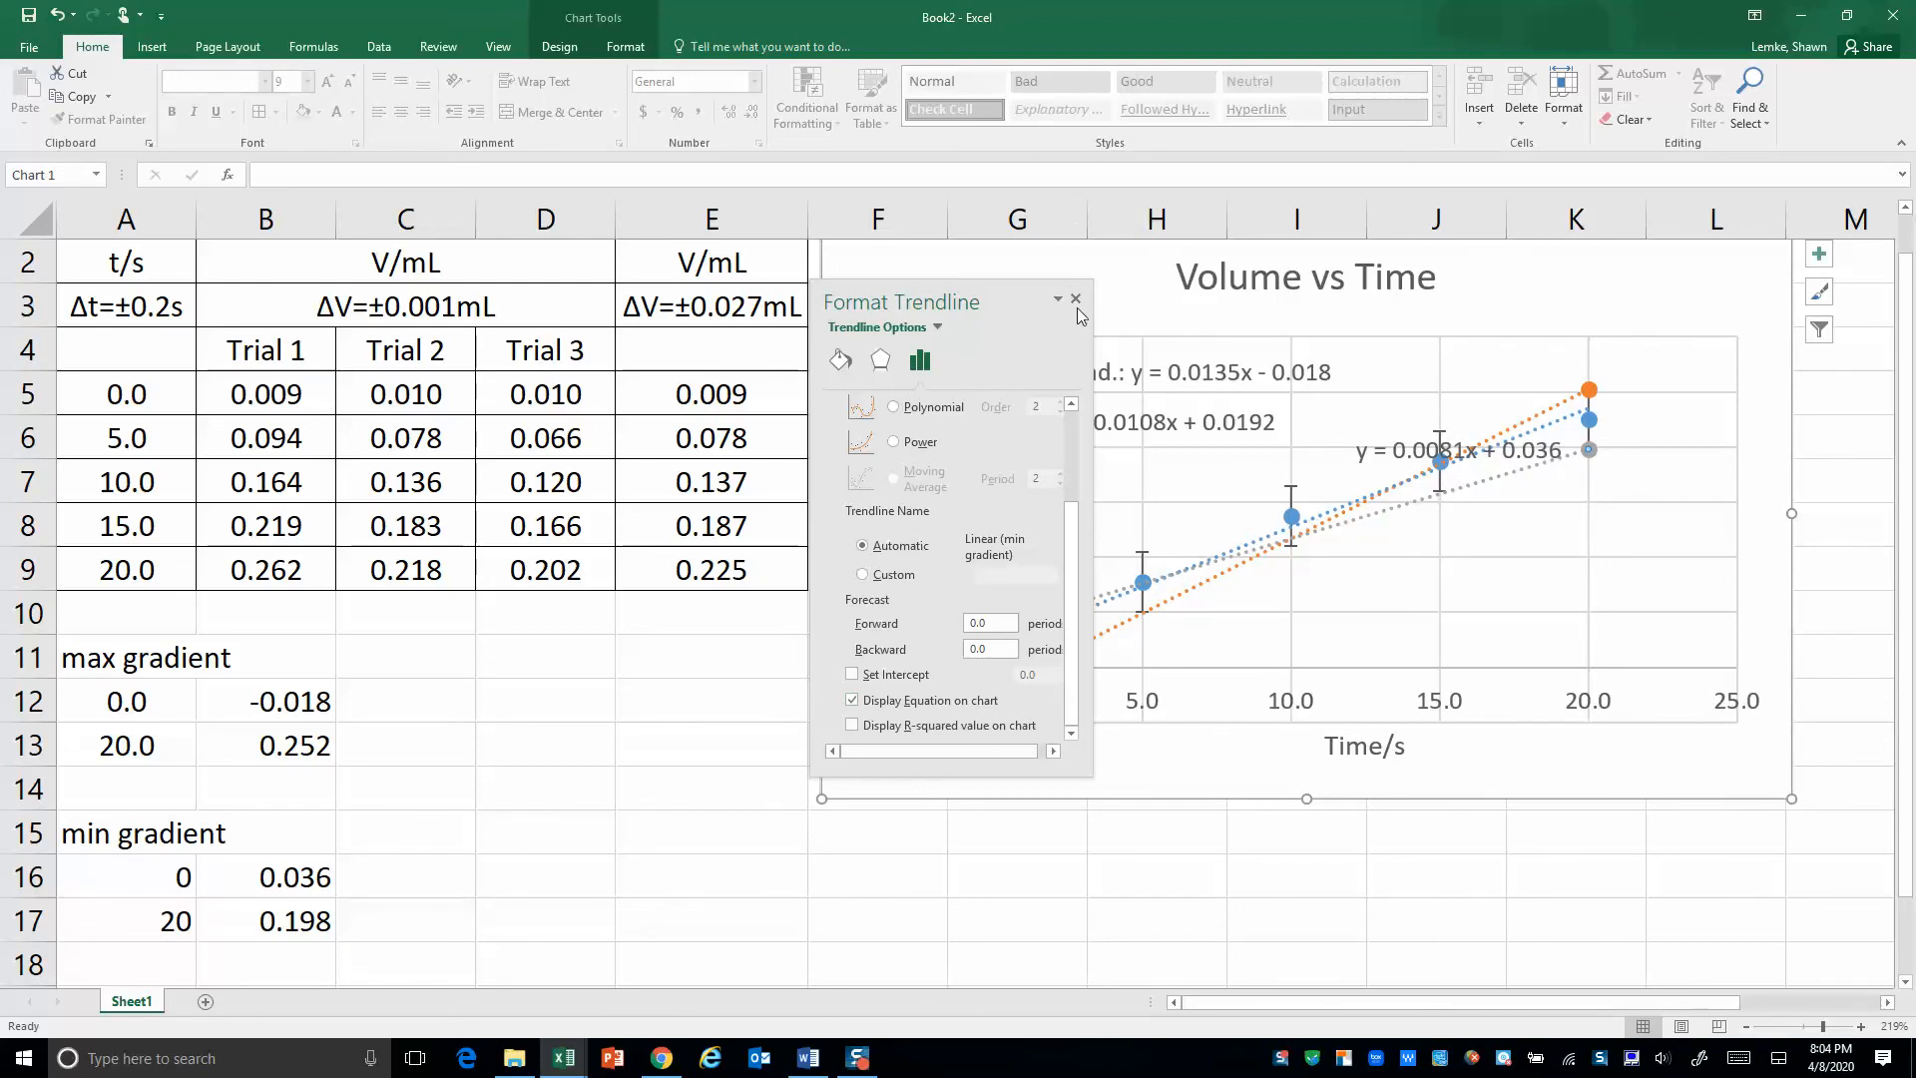
click(1077, 298)
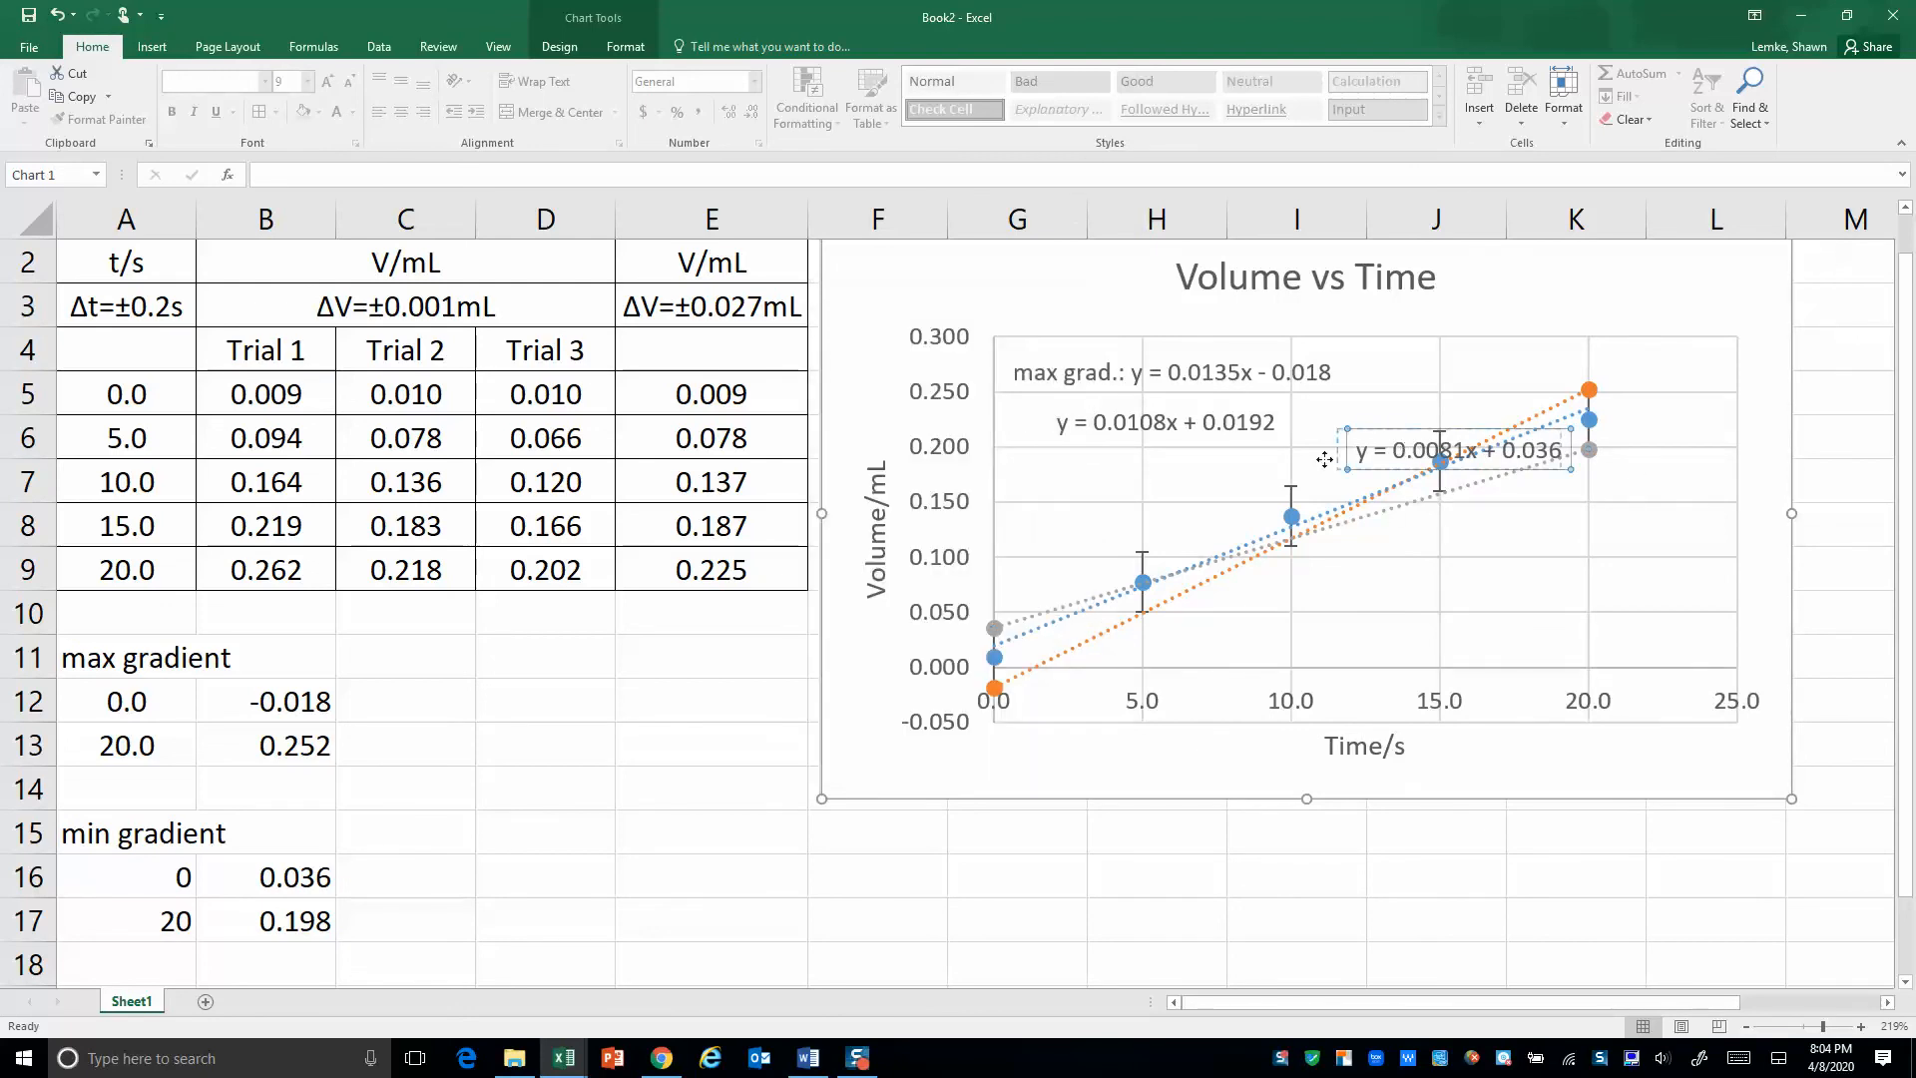
drag(1458, 450, 1236, 470)
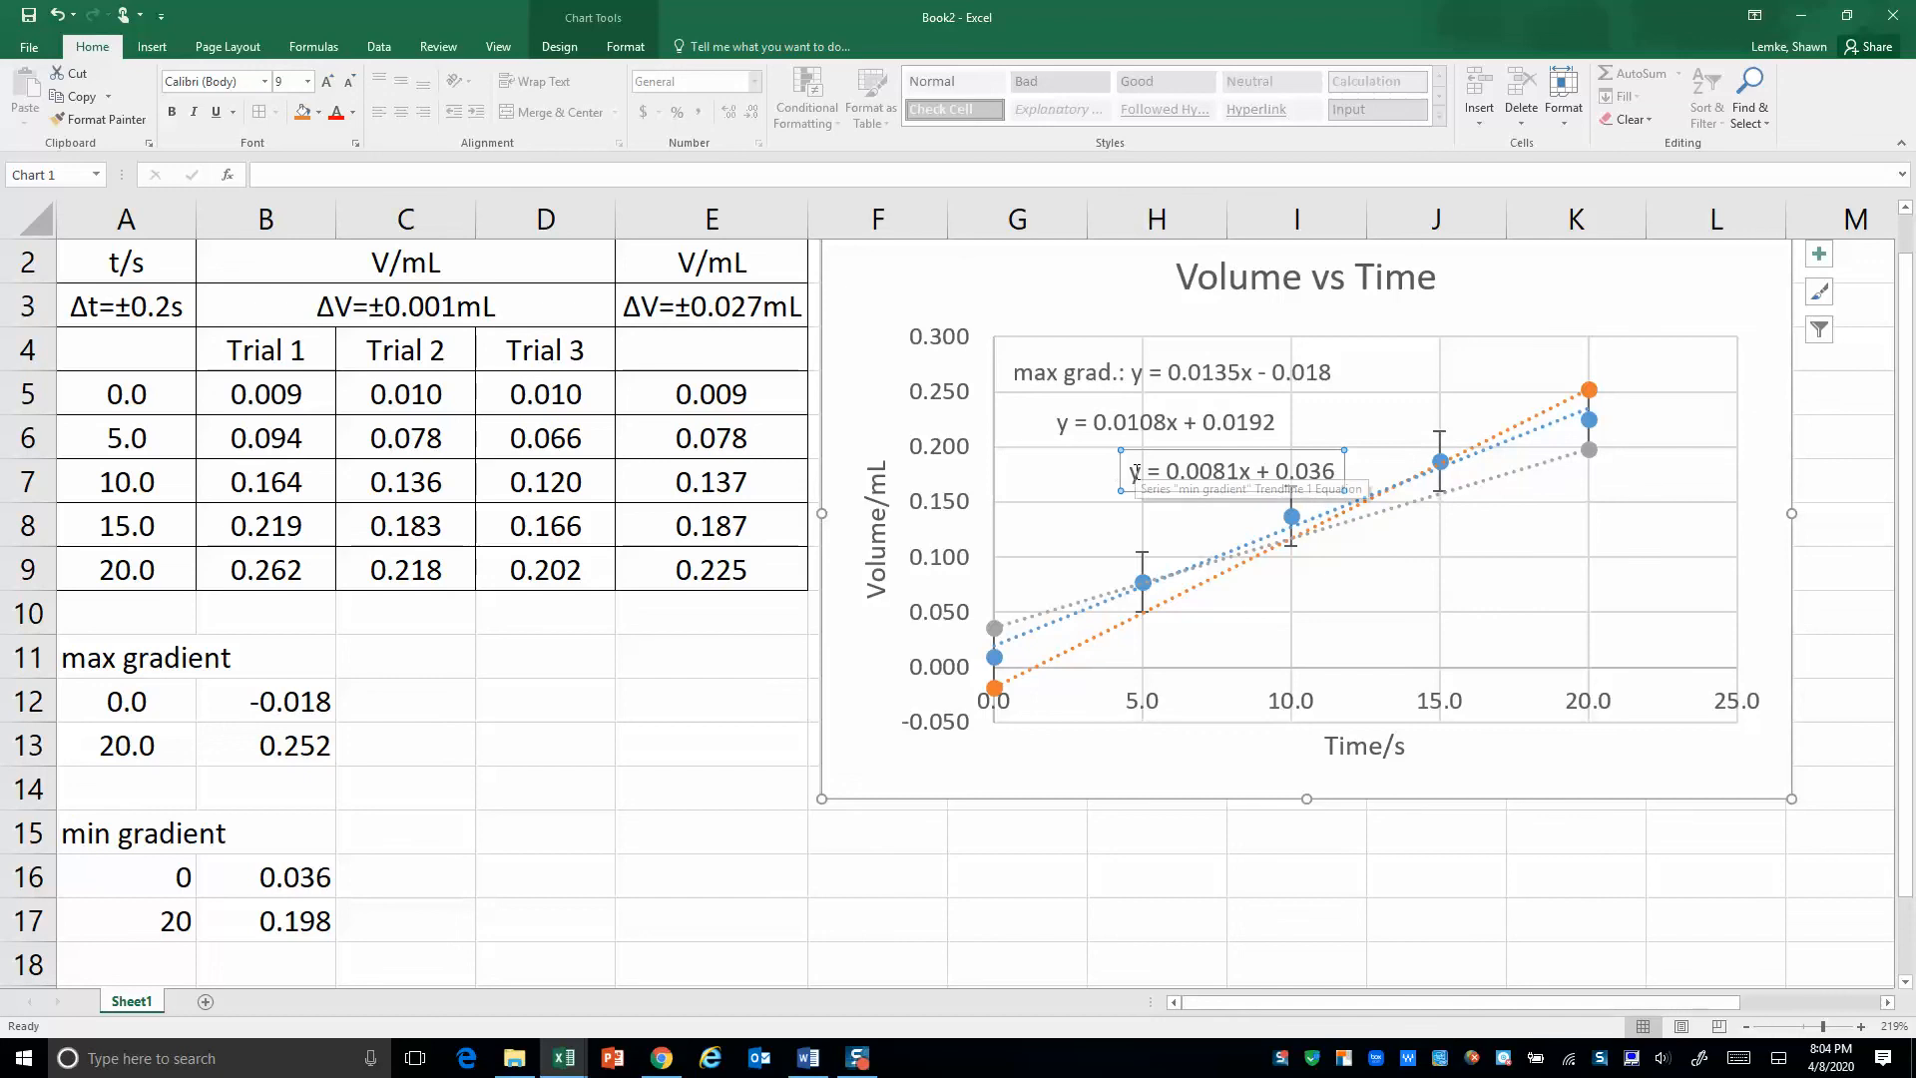
text(min grad:)
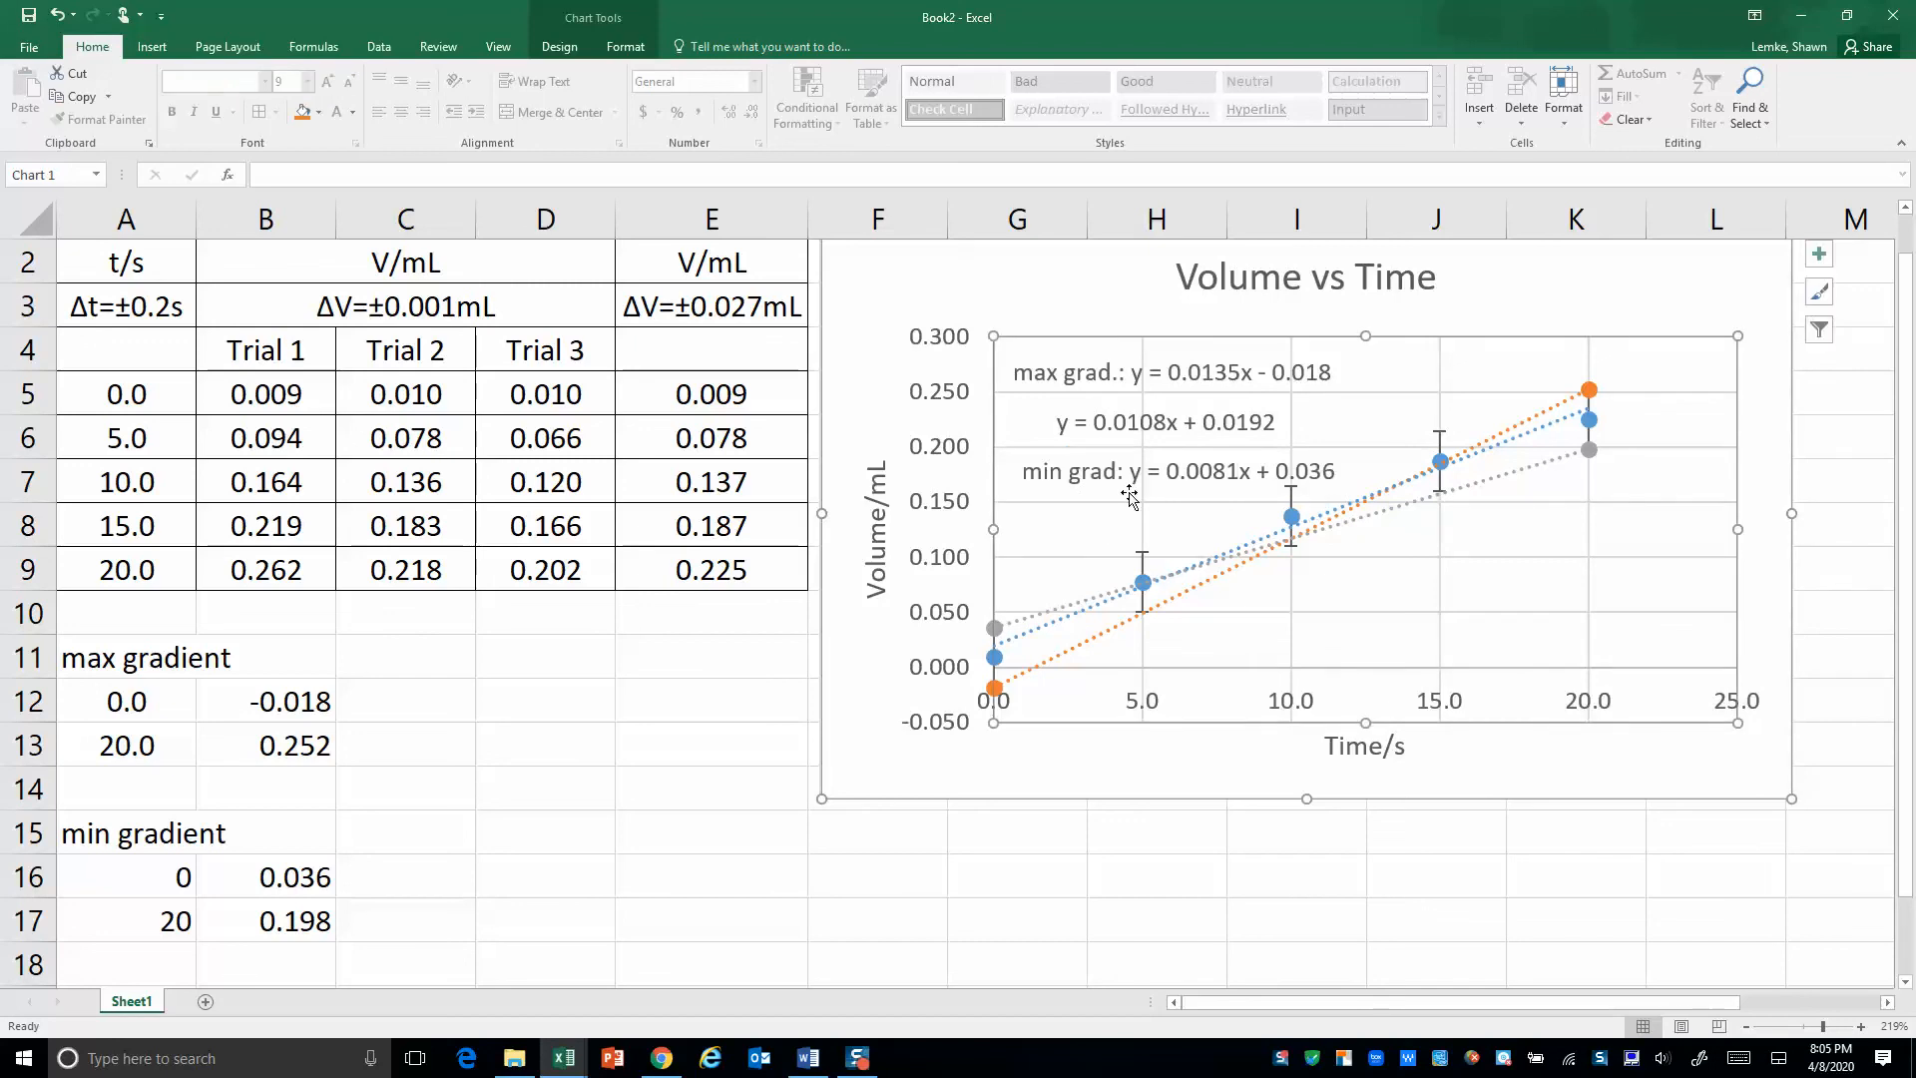
mouse_move(1161, 700)
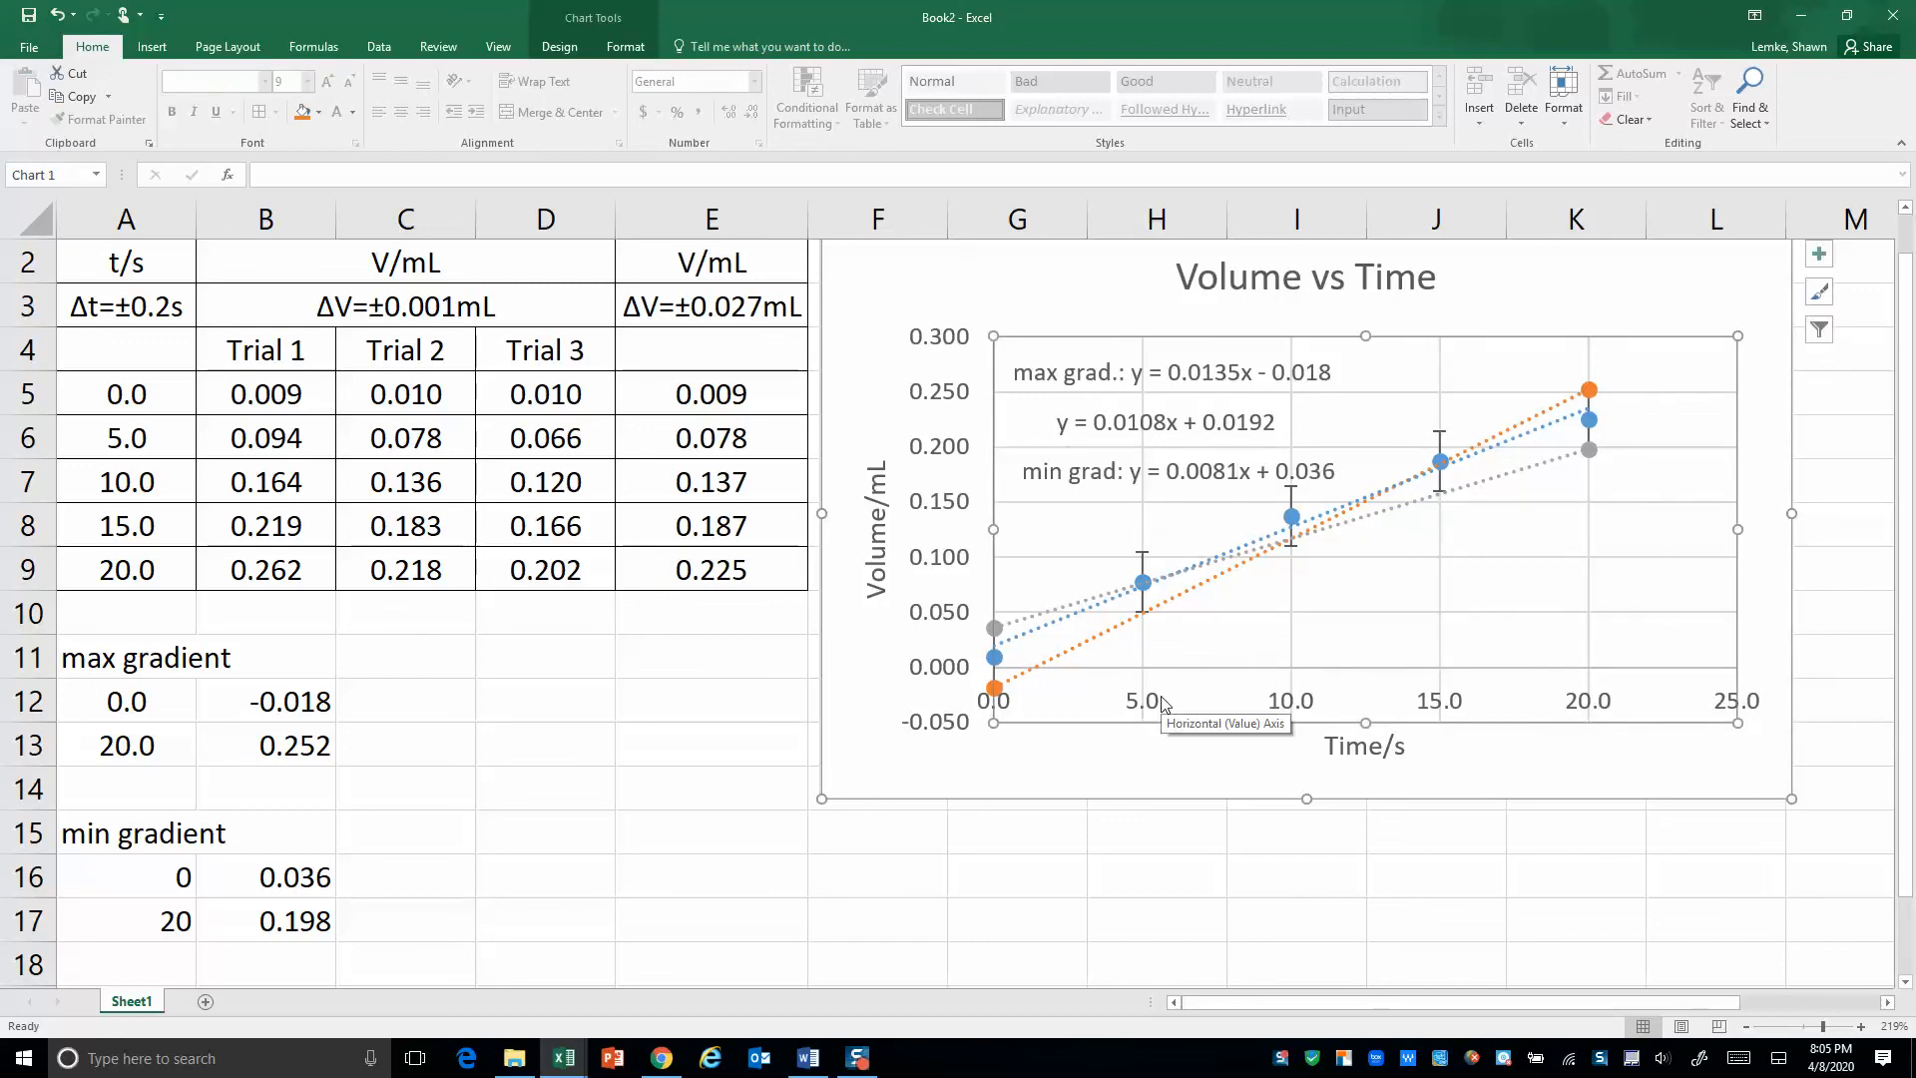
mouse_move(1411, 727)
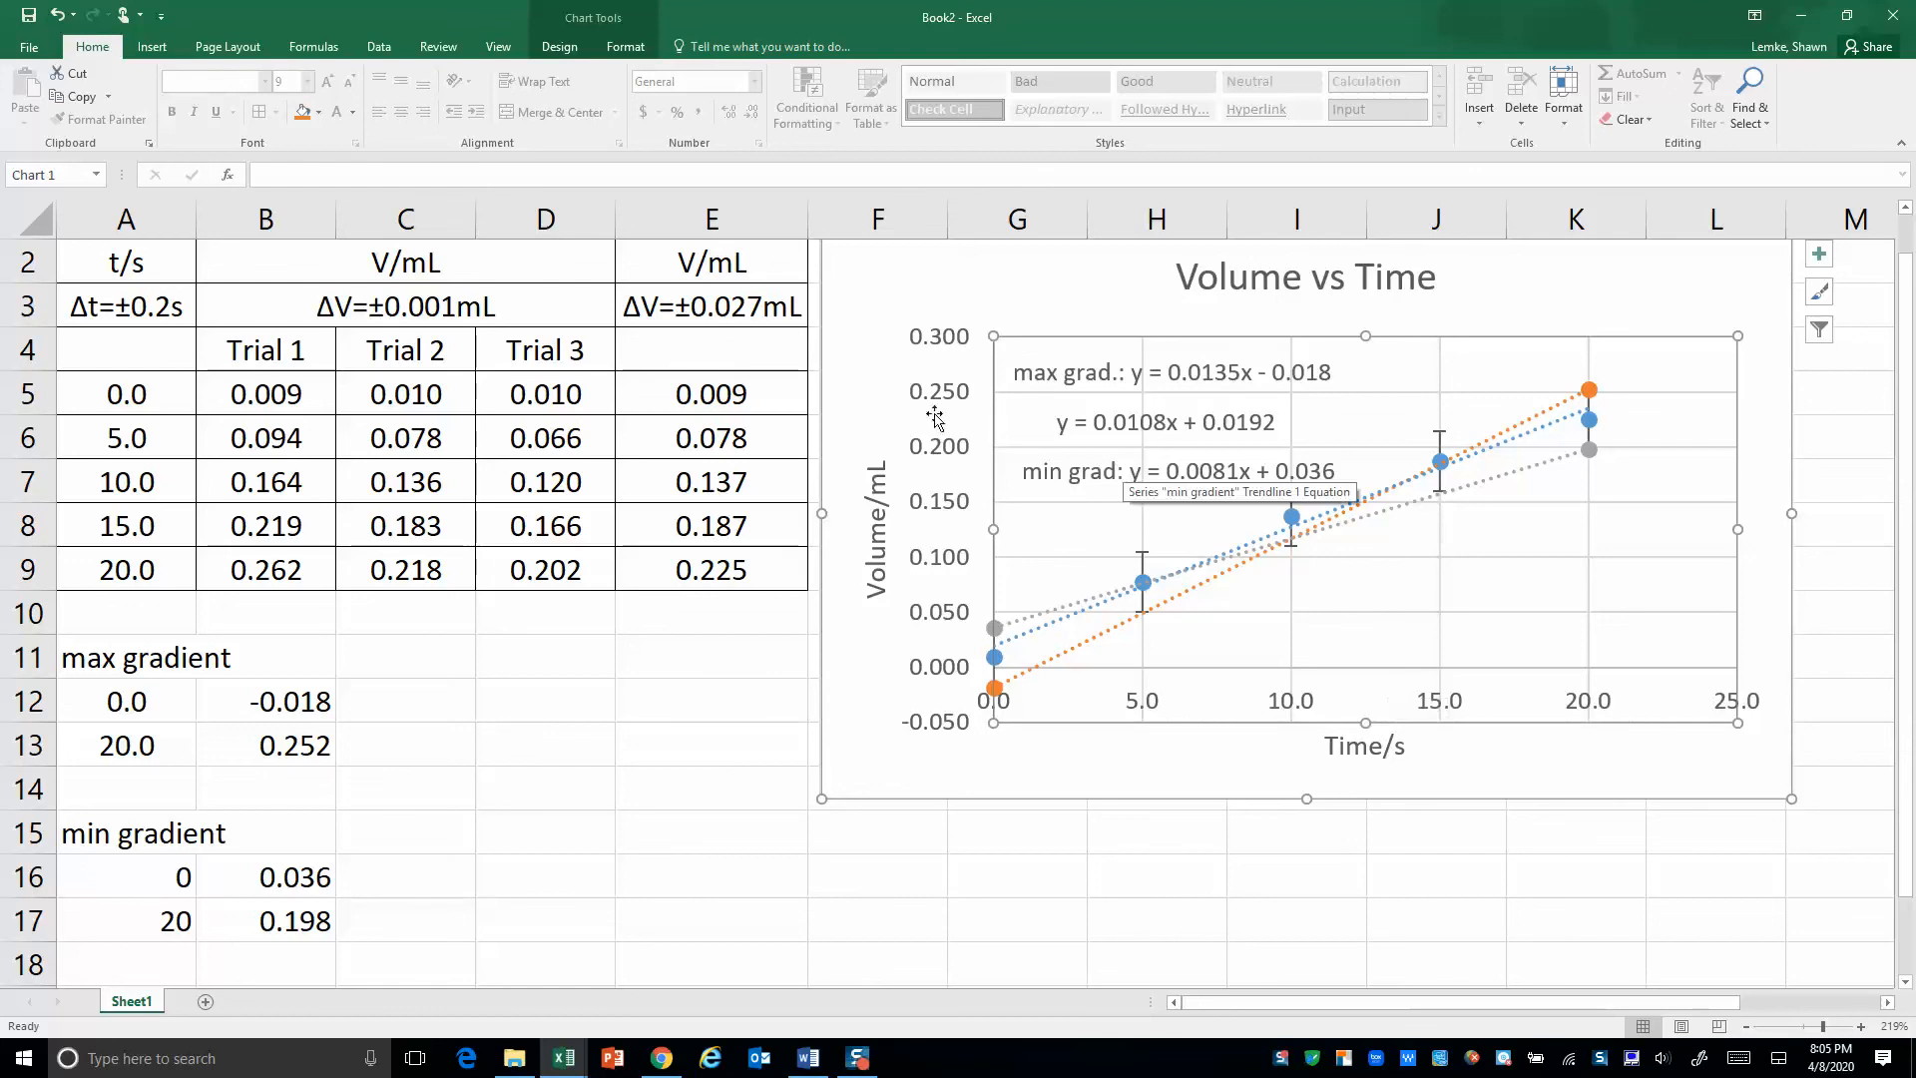
click(876, 219)
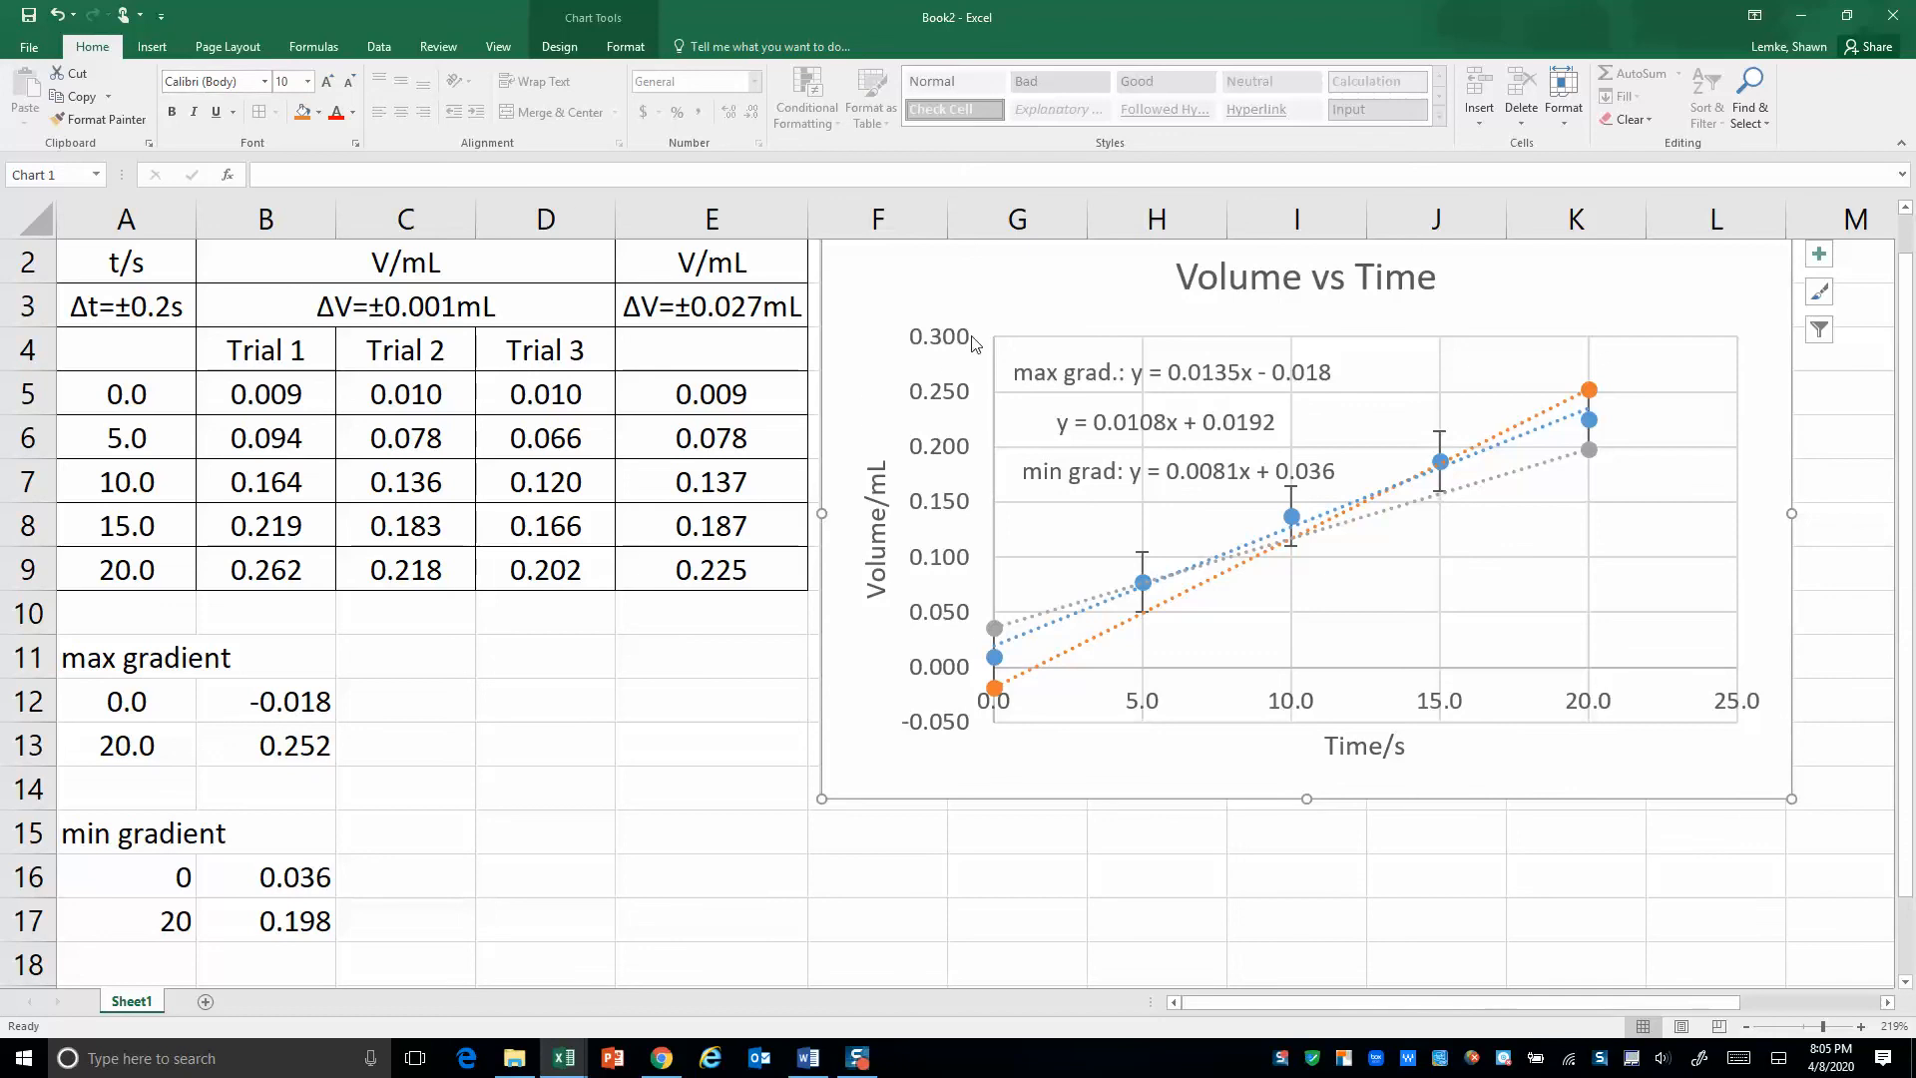
mouse_move(989, 304)
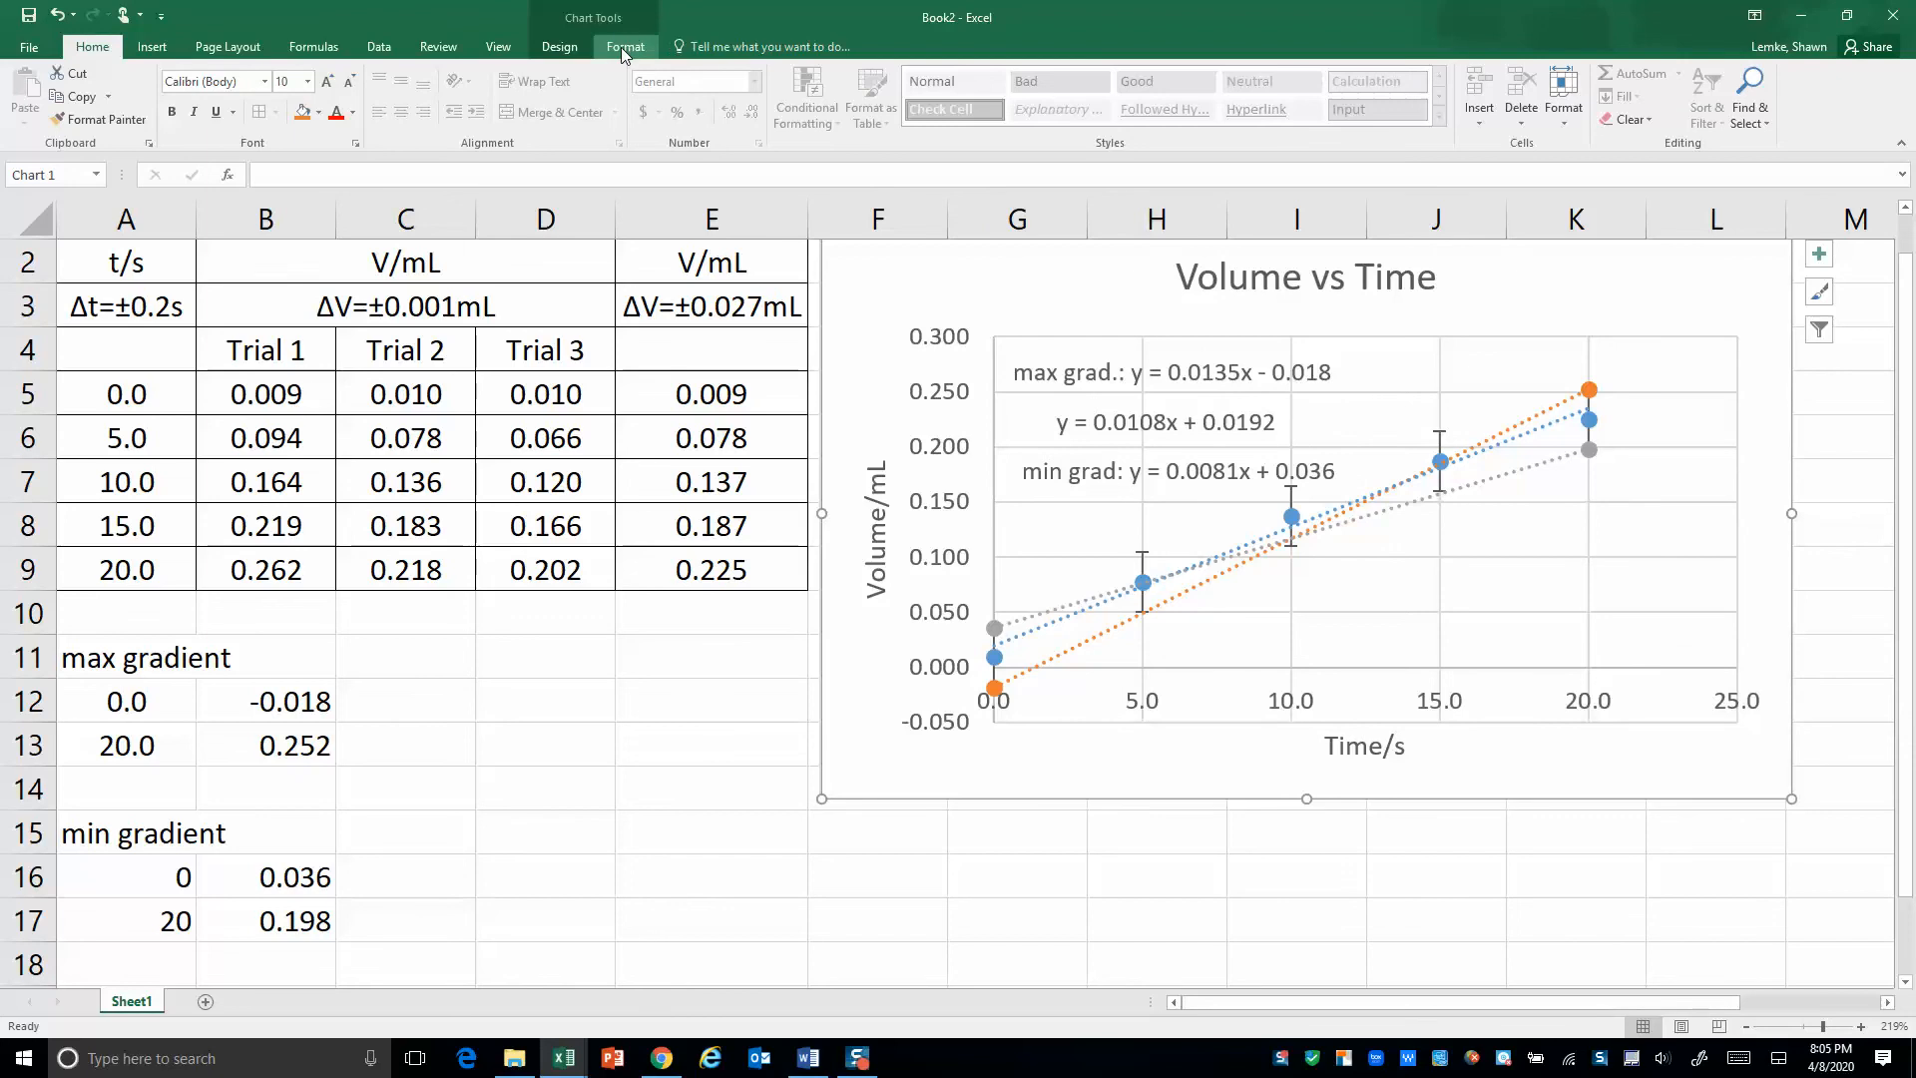
Add minor gridlines to the chart via Add Chart Element > Gridlines
click(625, 47)
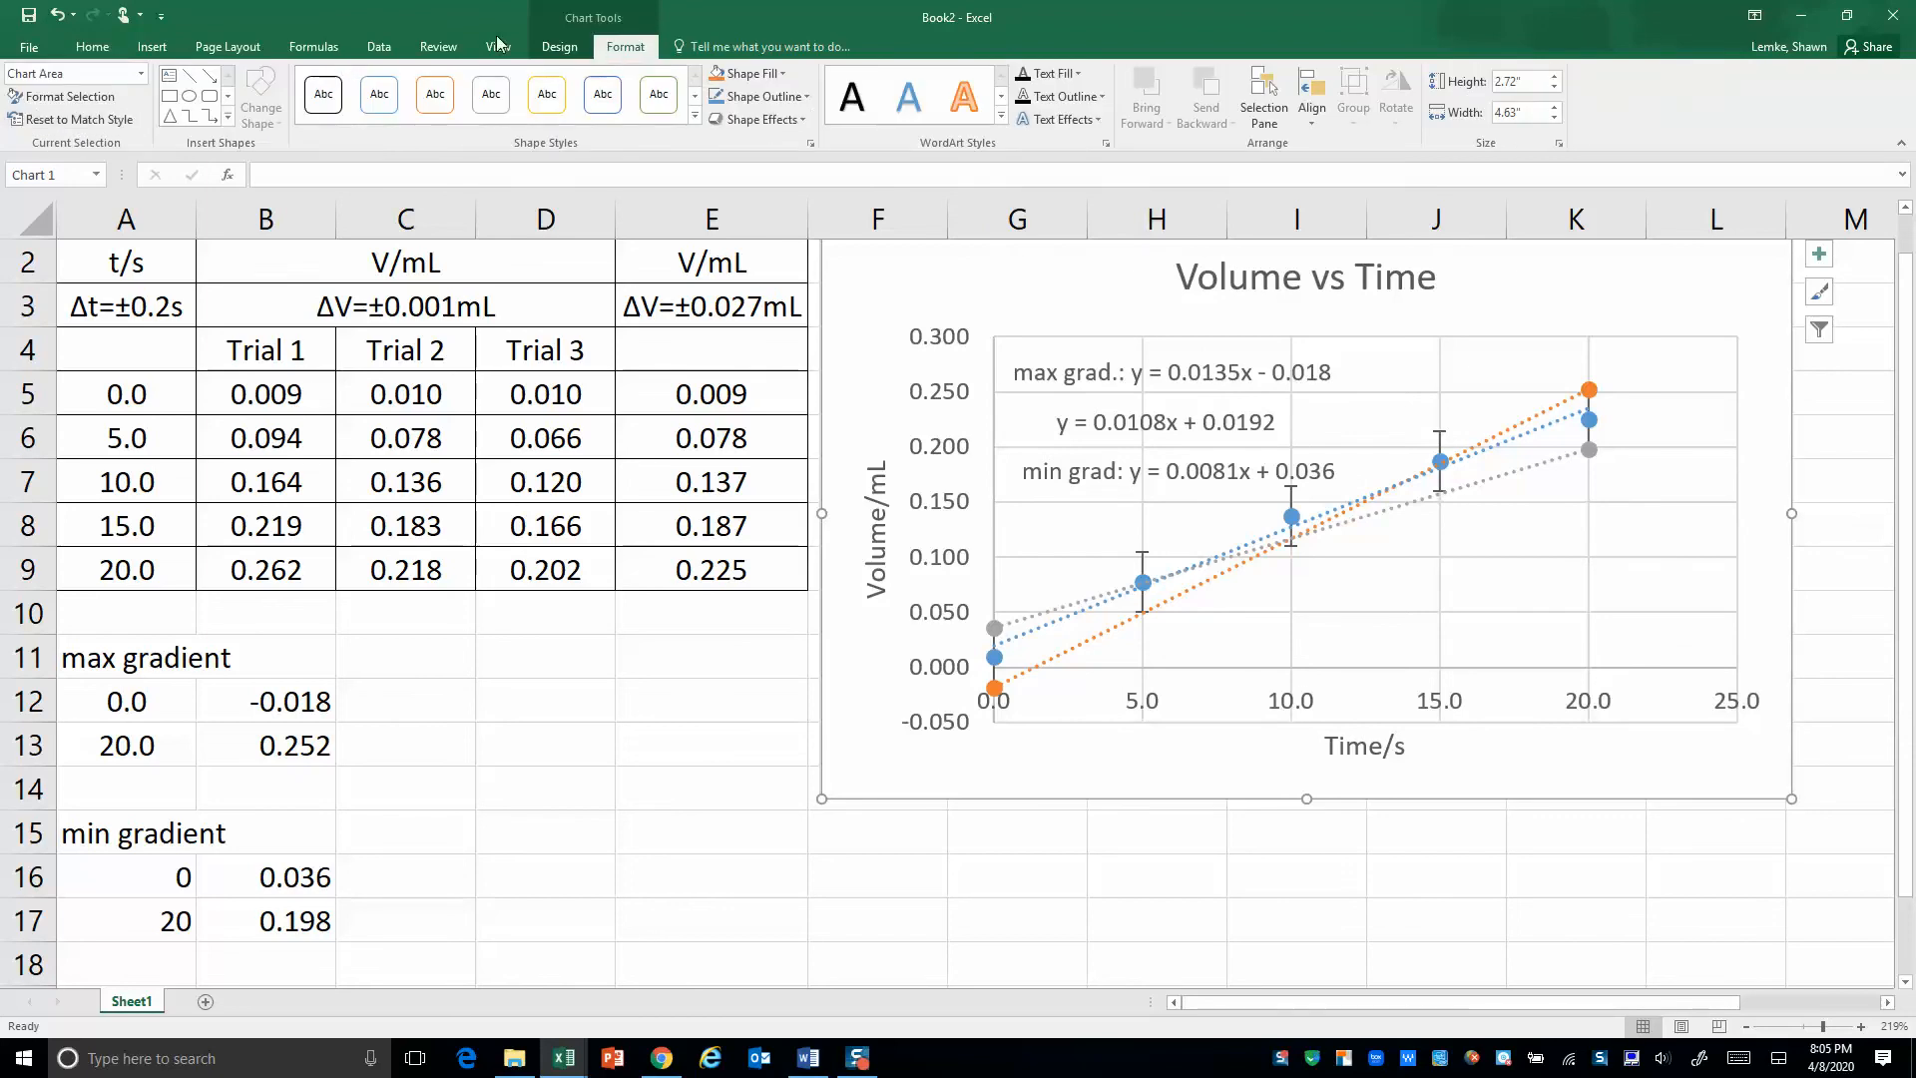
click(559, 47)
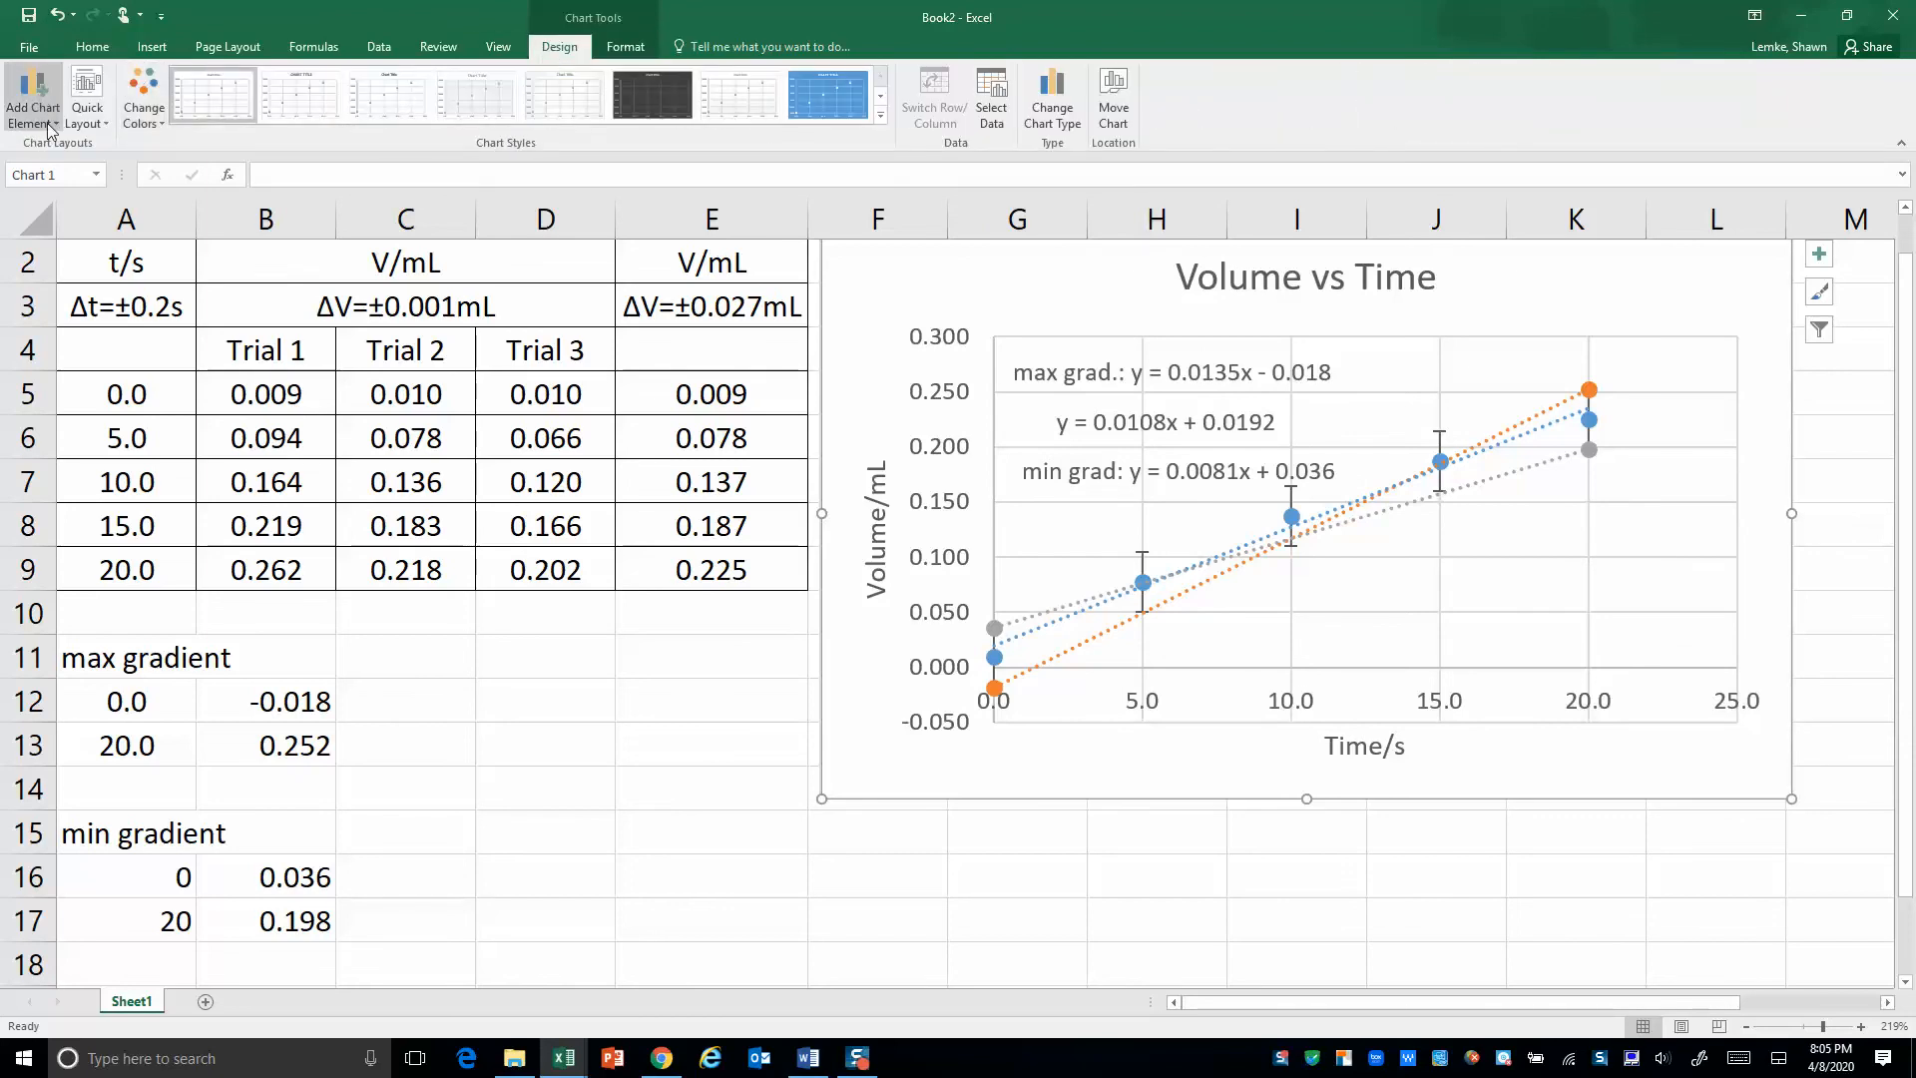
click(33, 100)
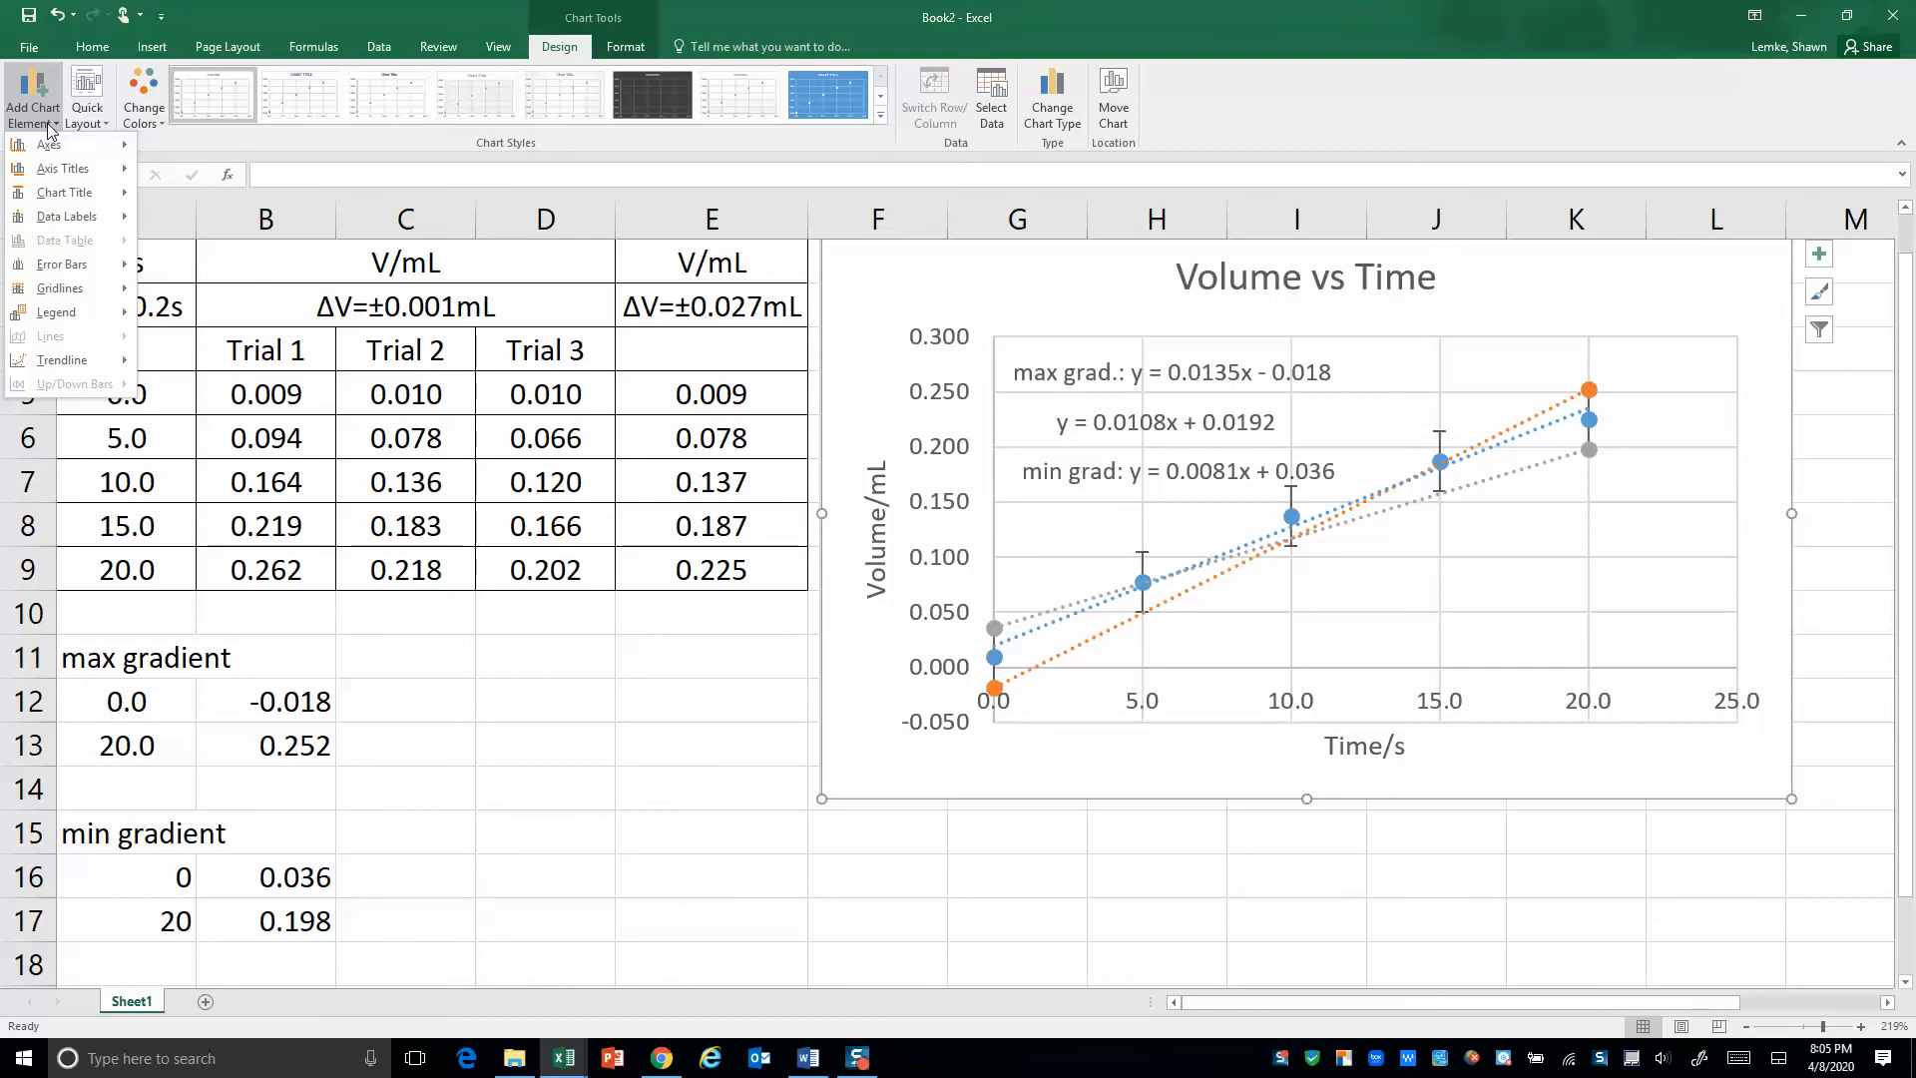
click(59, 287)
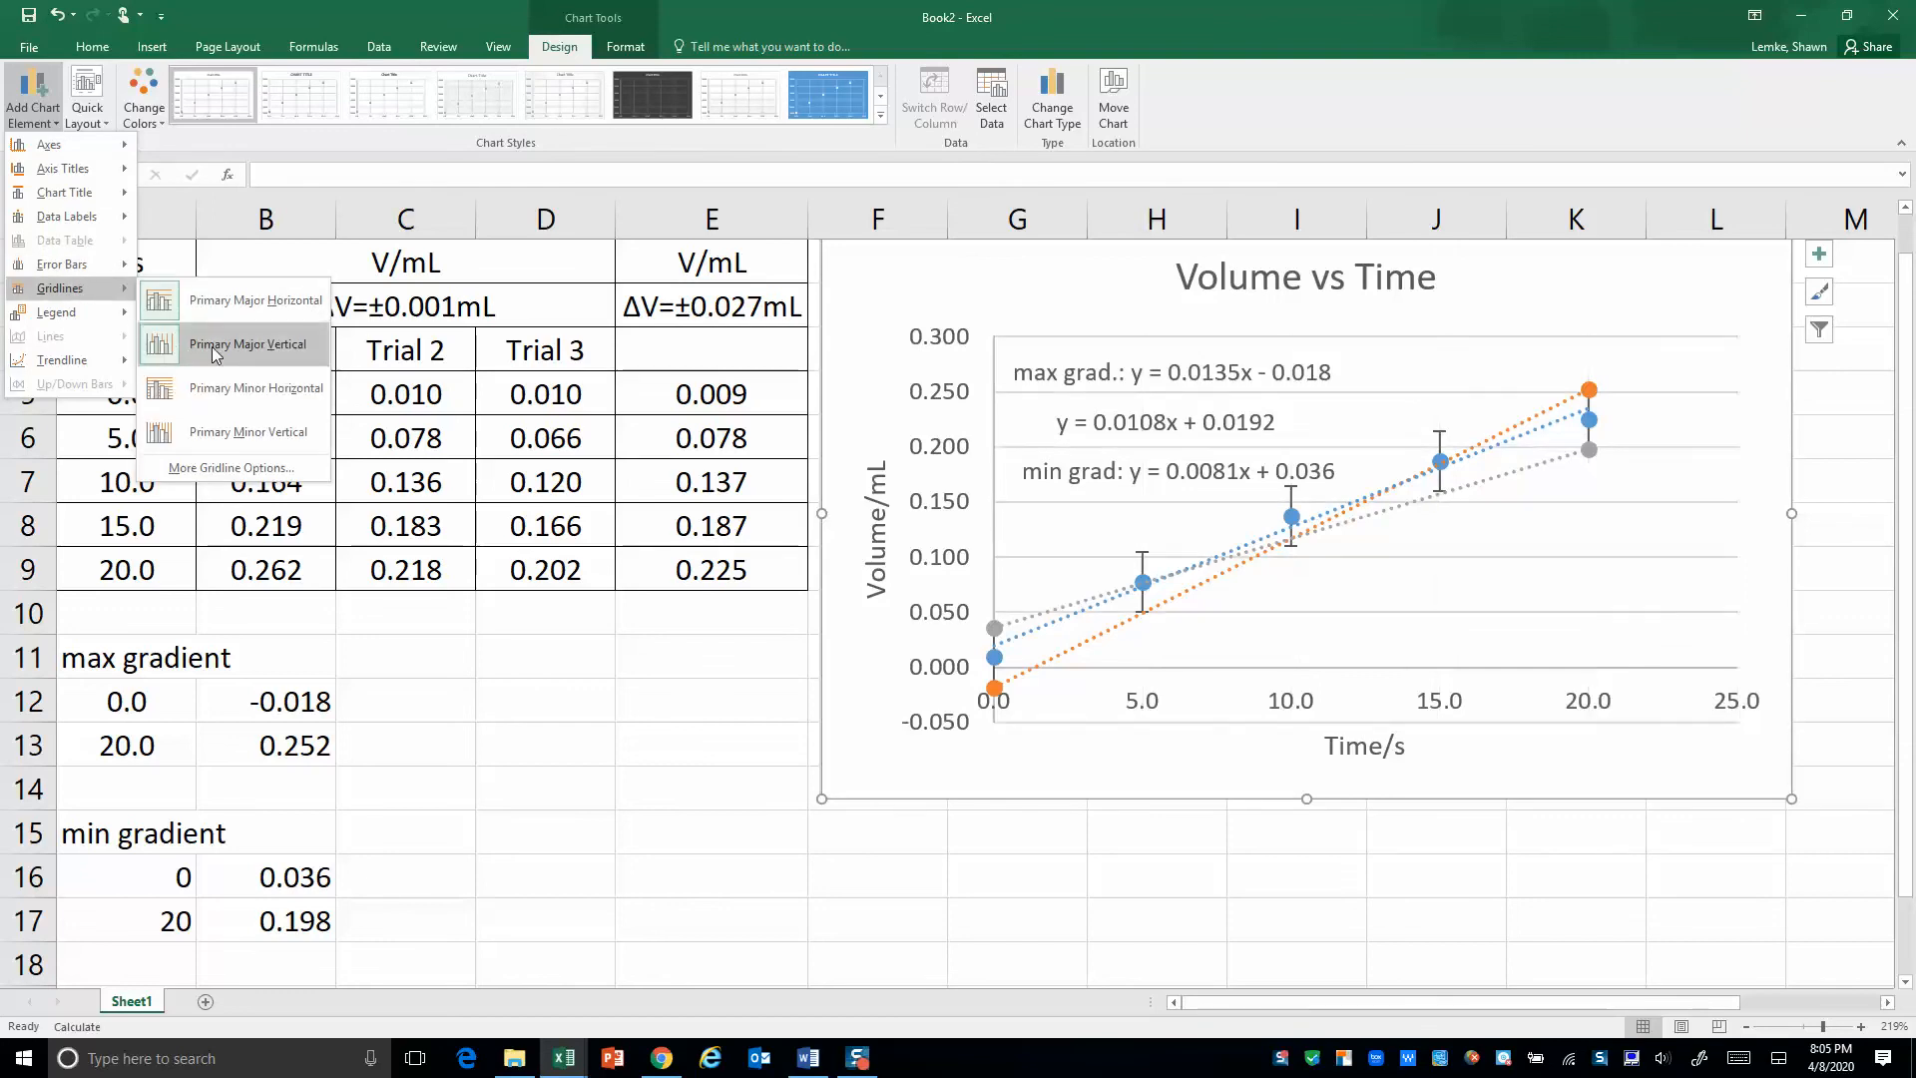
click(248, 343)
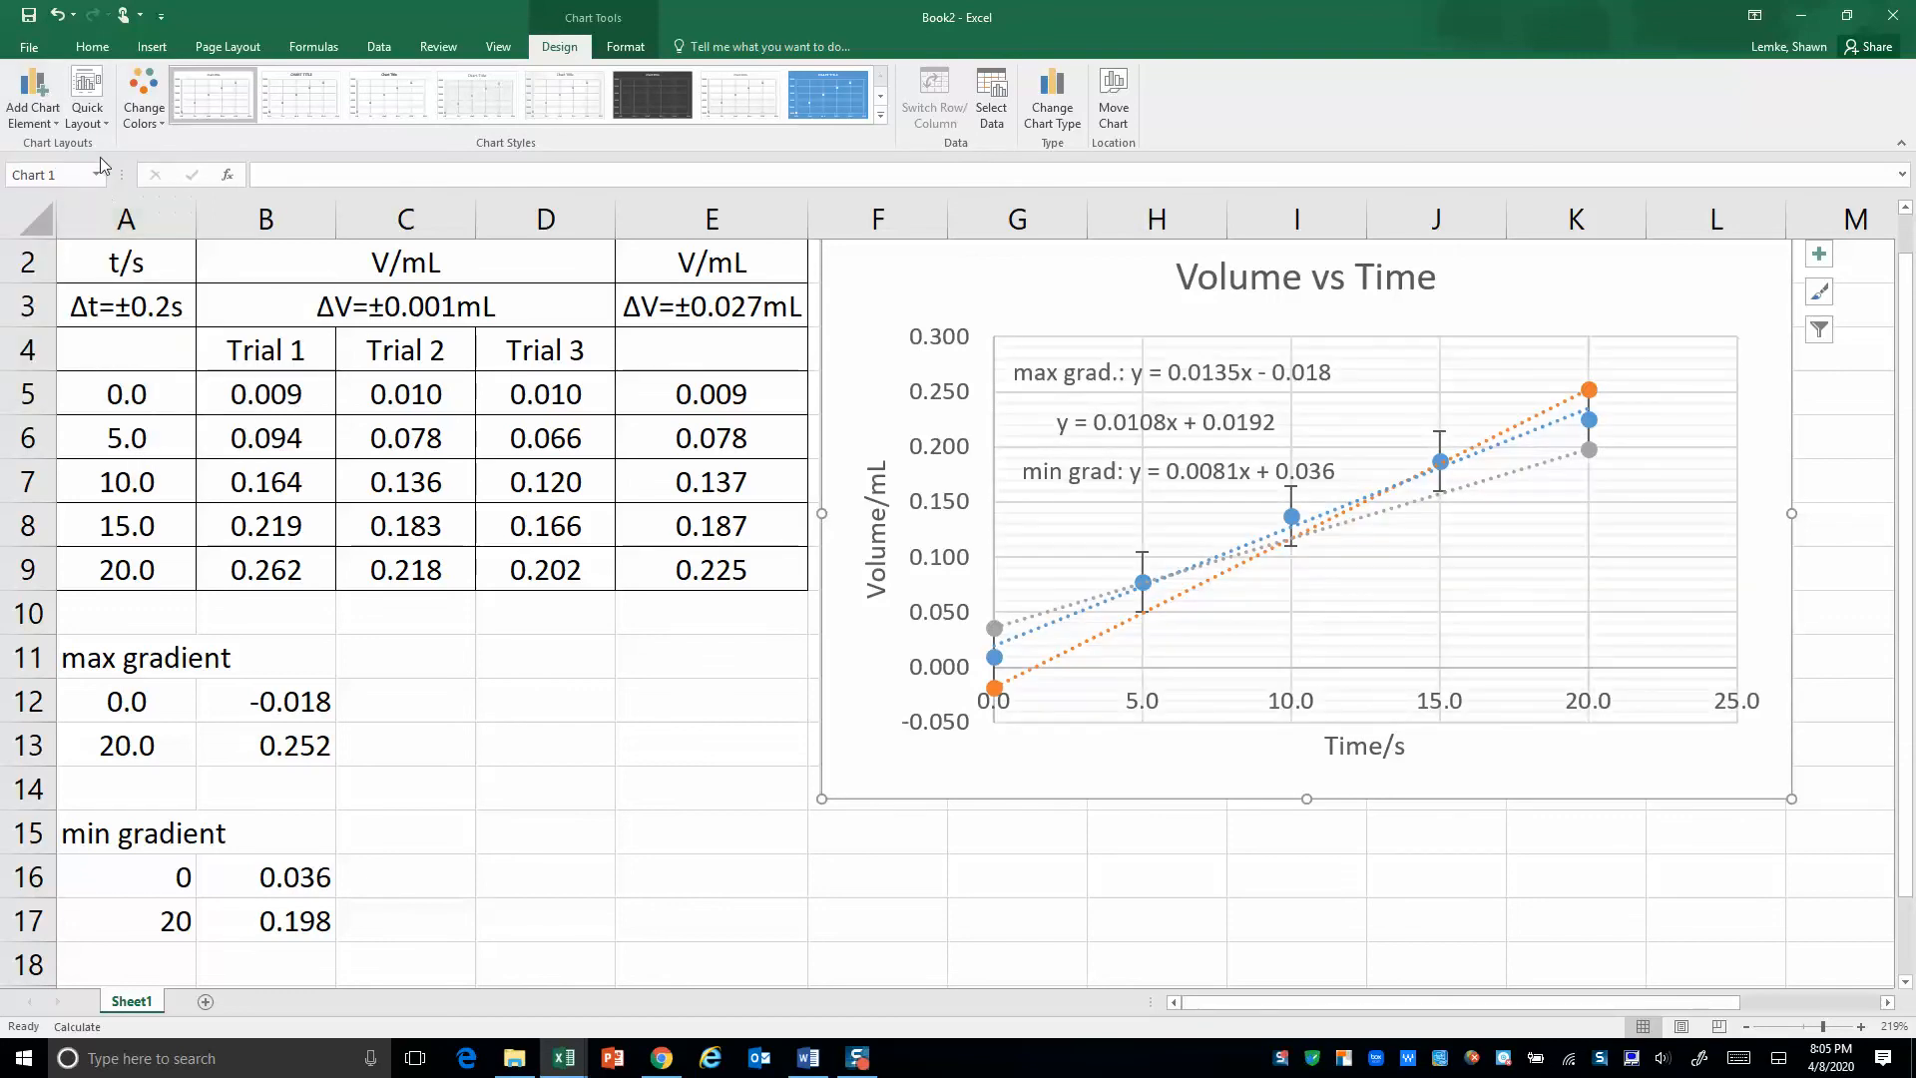
Add primary minor vertical gridlines, copy the chart, and switch to the Word report
click(33, 98)
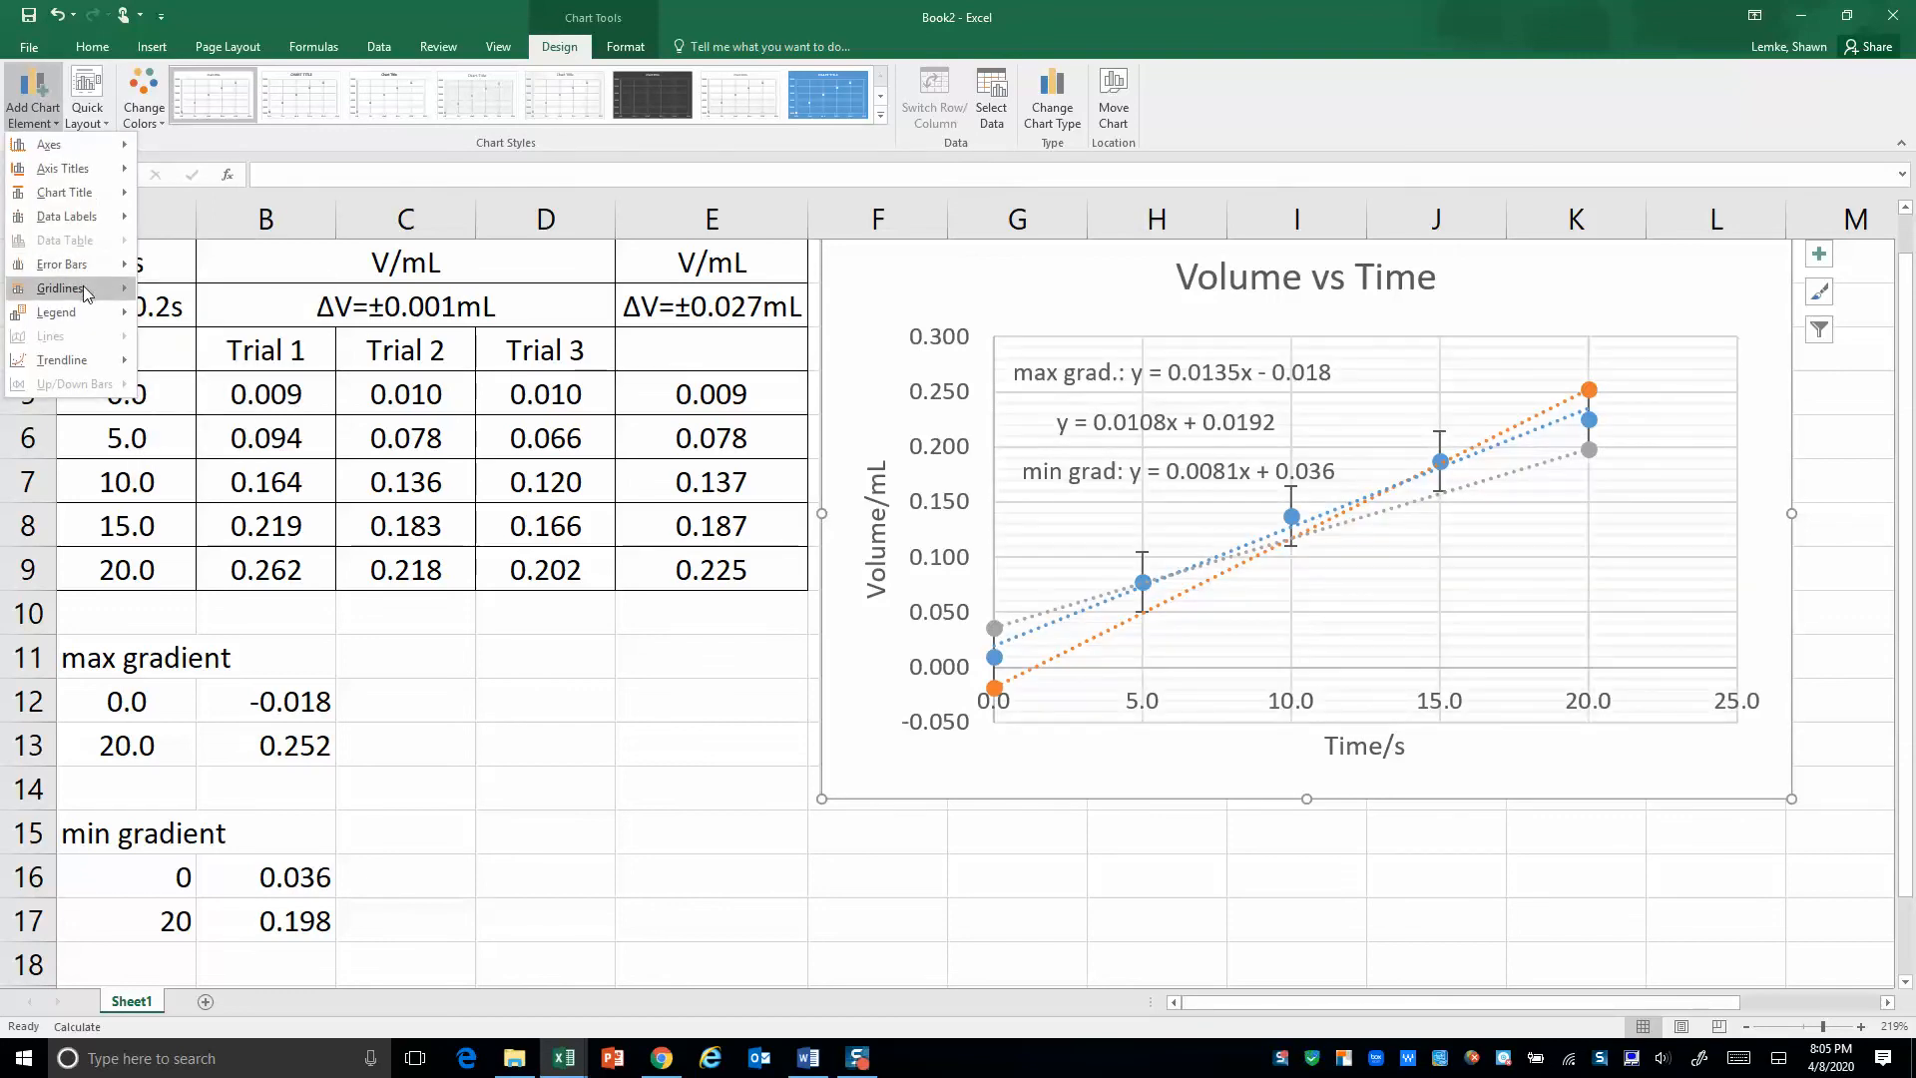
click(61, 288)
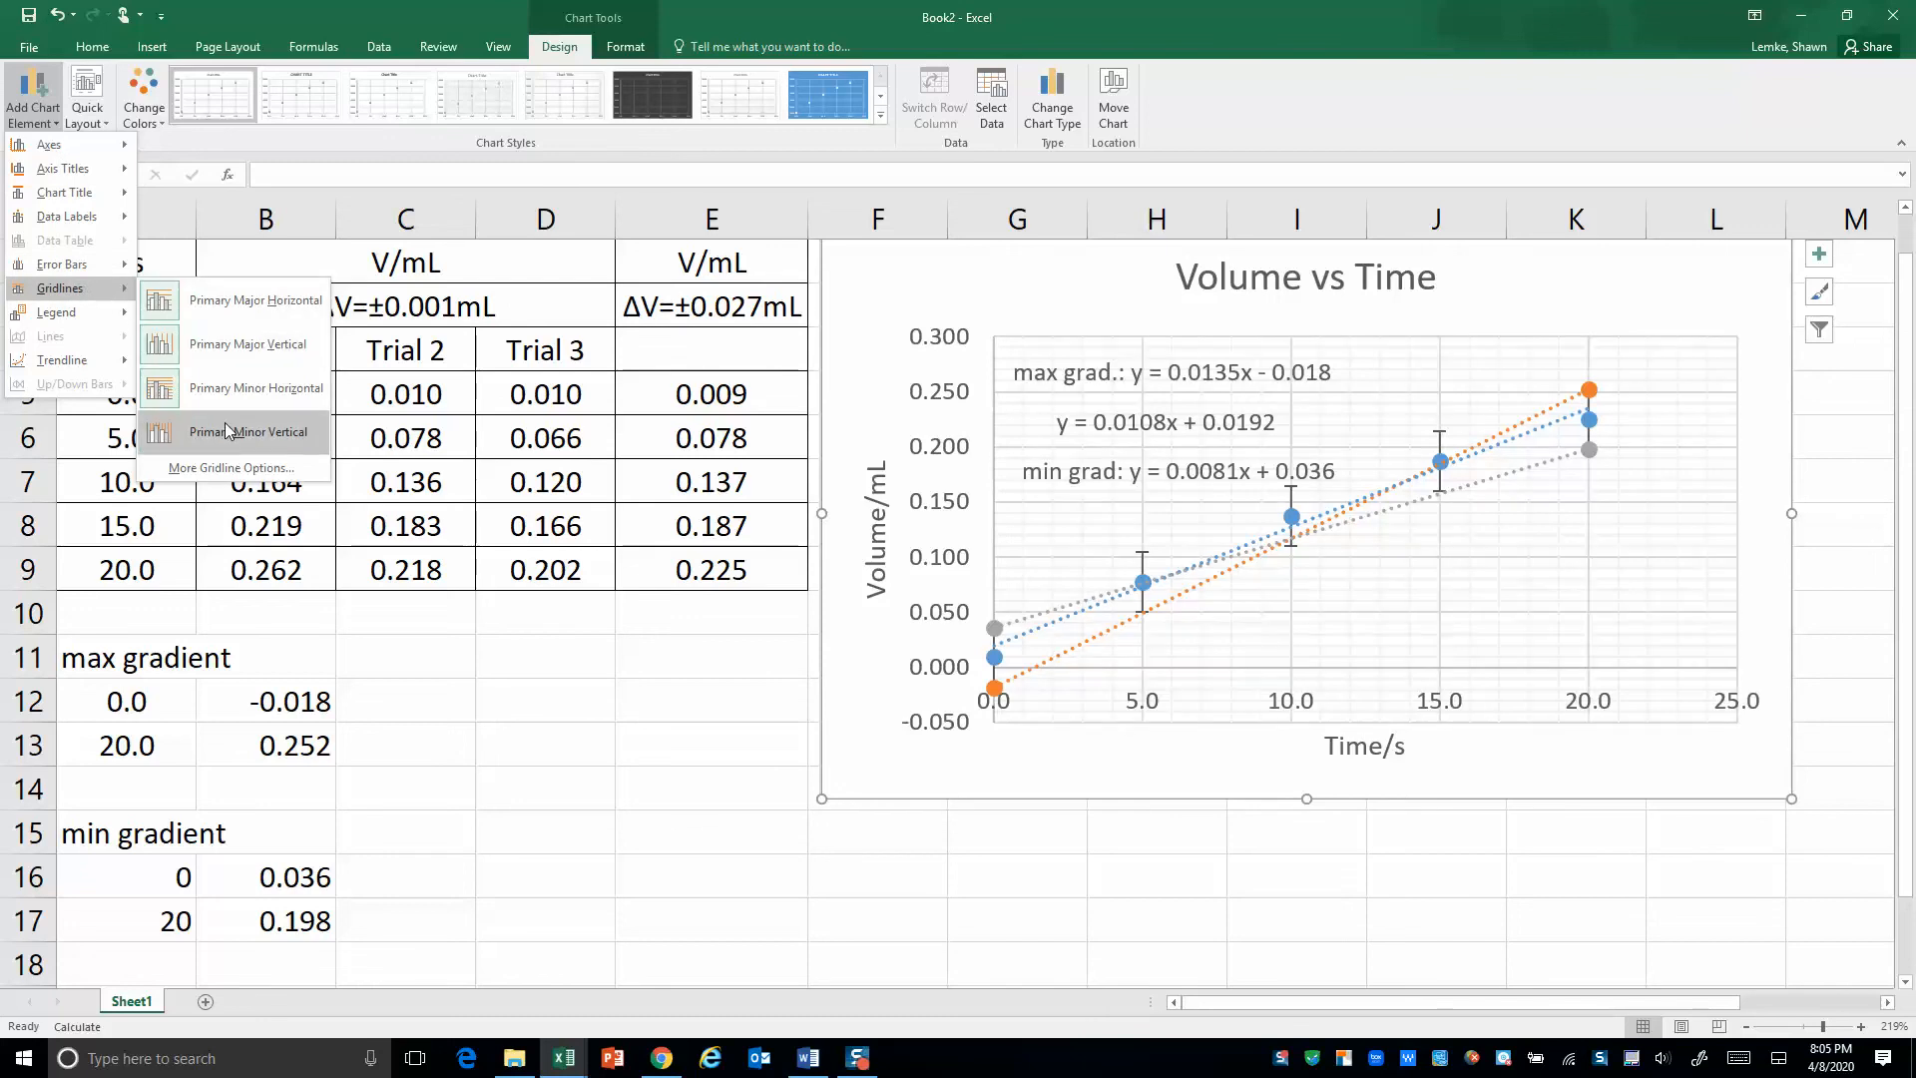
click(248, 431)
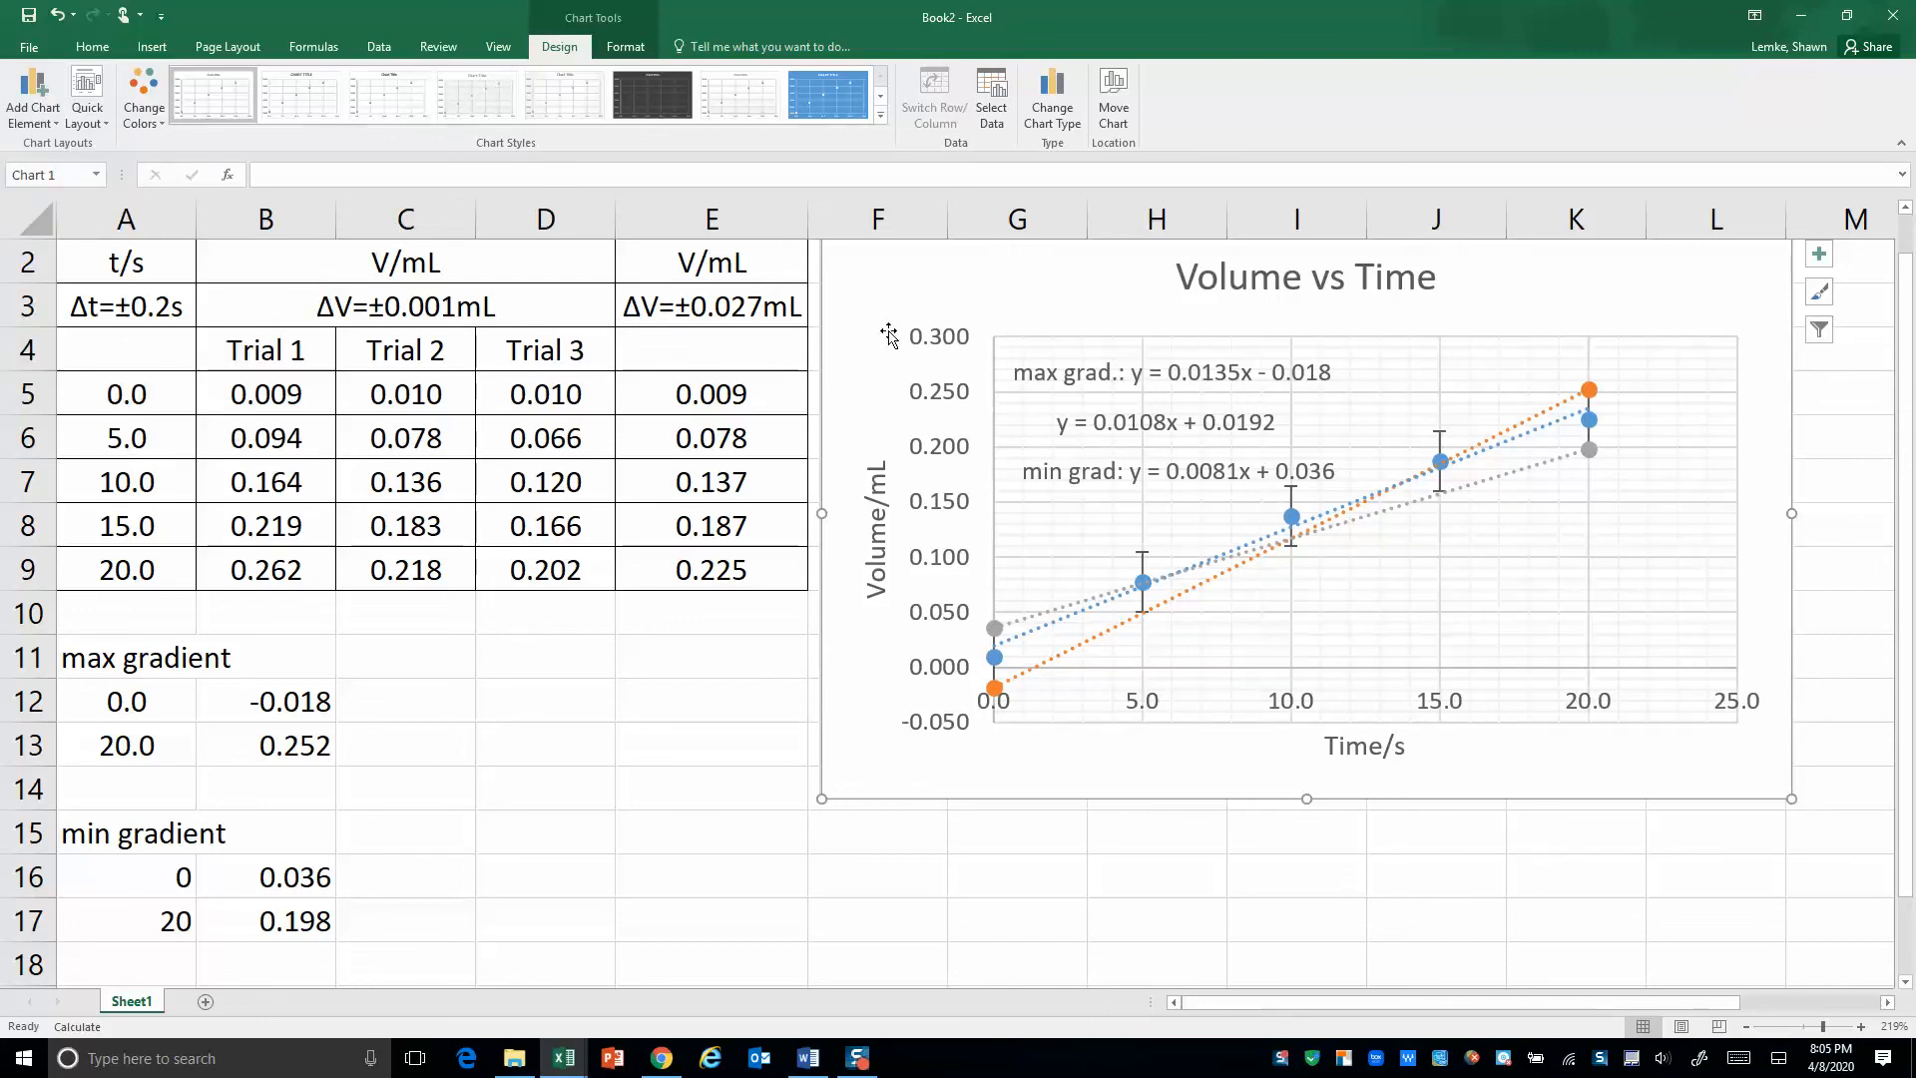
mouse_move(888, 289)
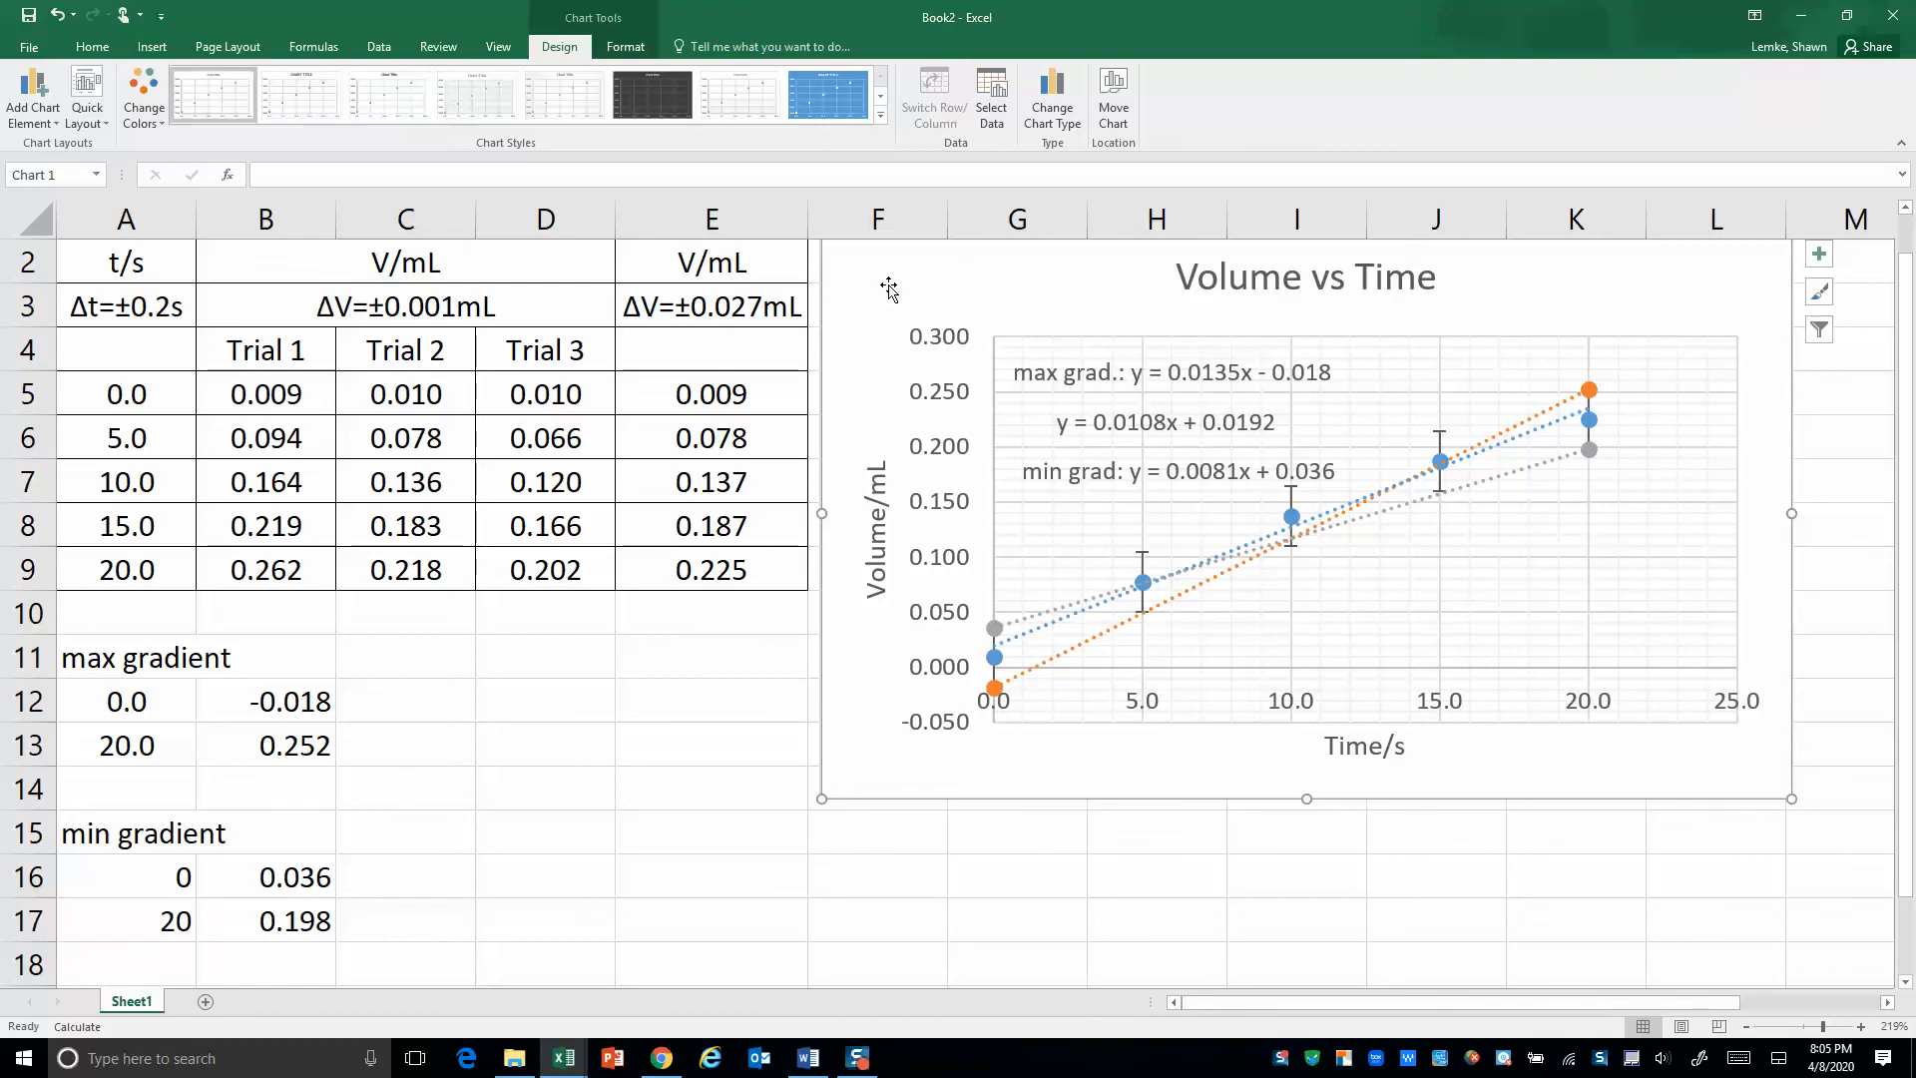
mouse_move(896, 271)
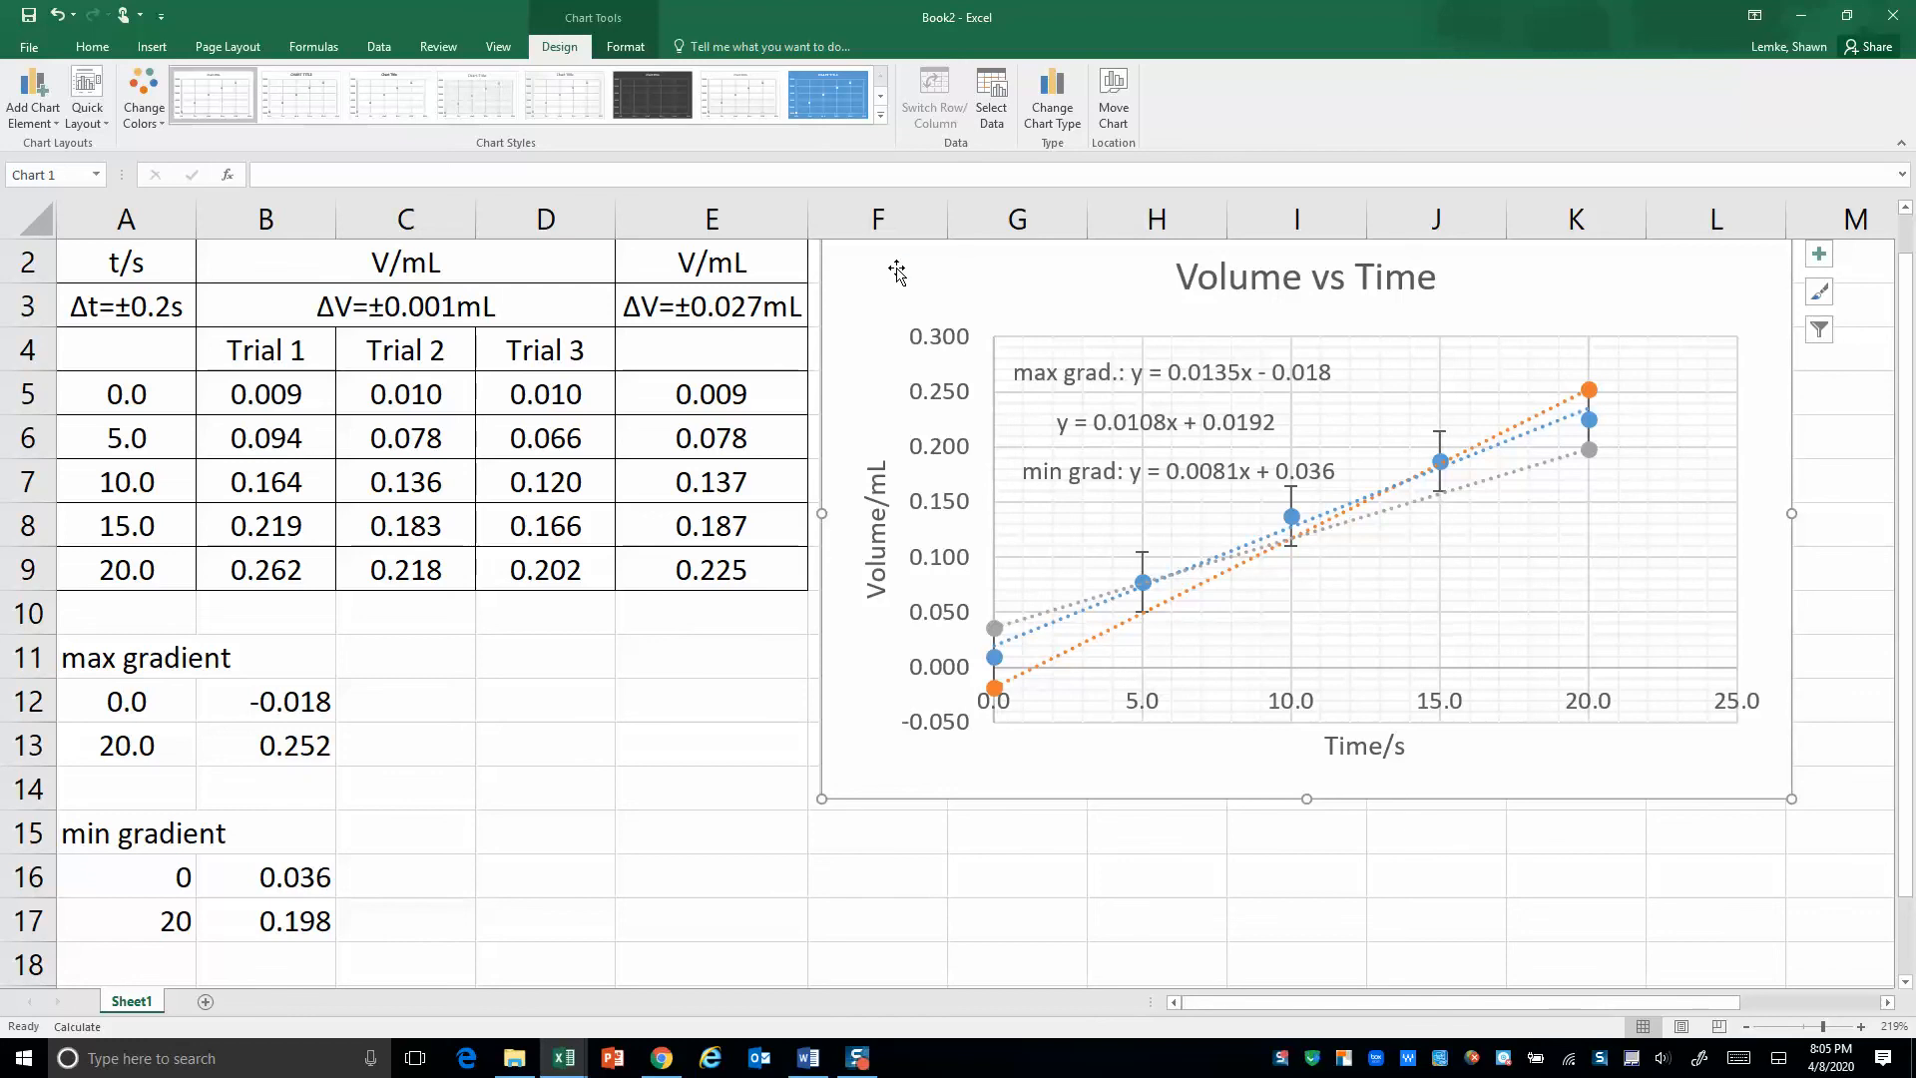
right_click(896, 270)
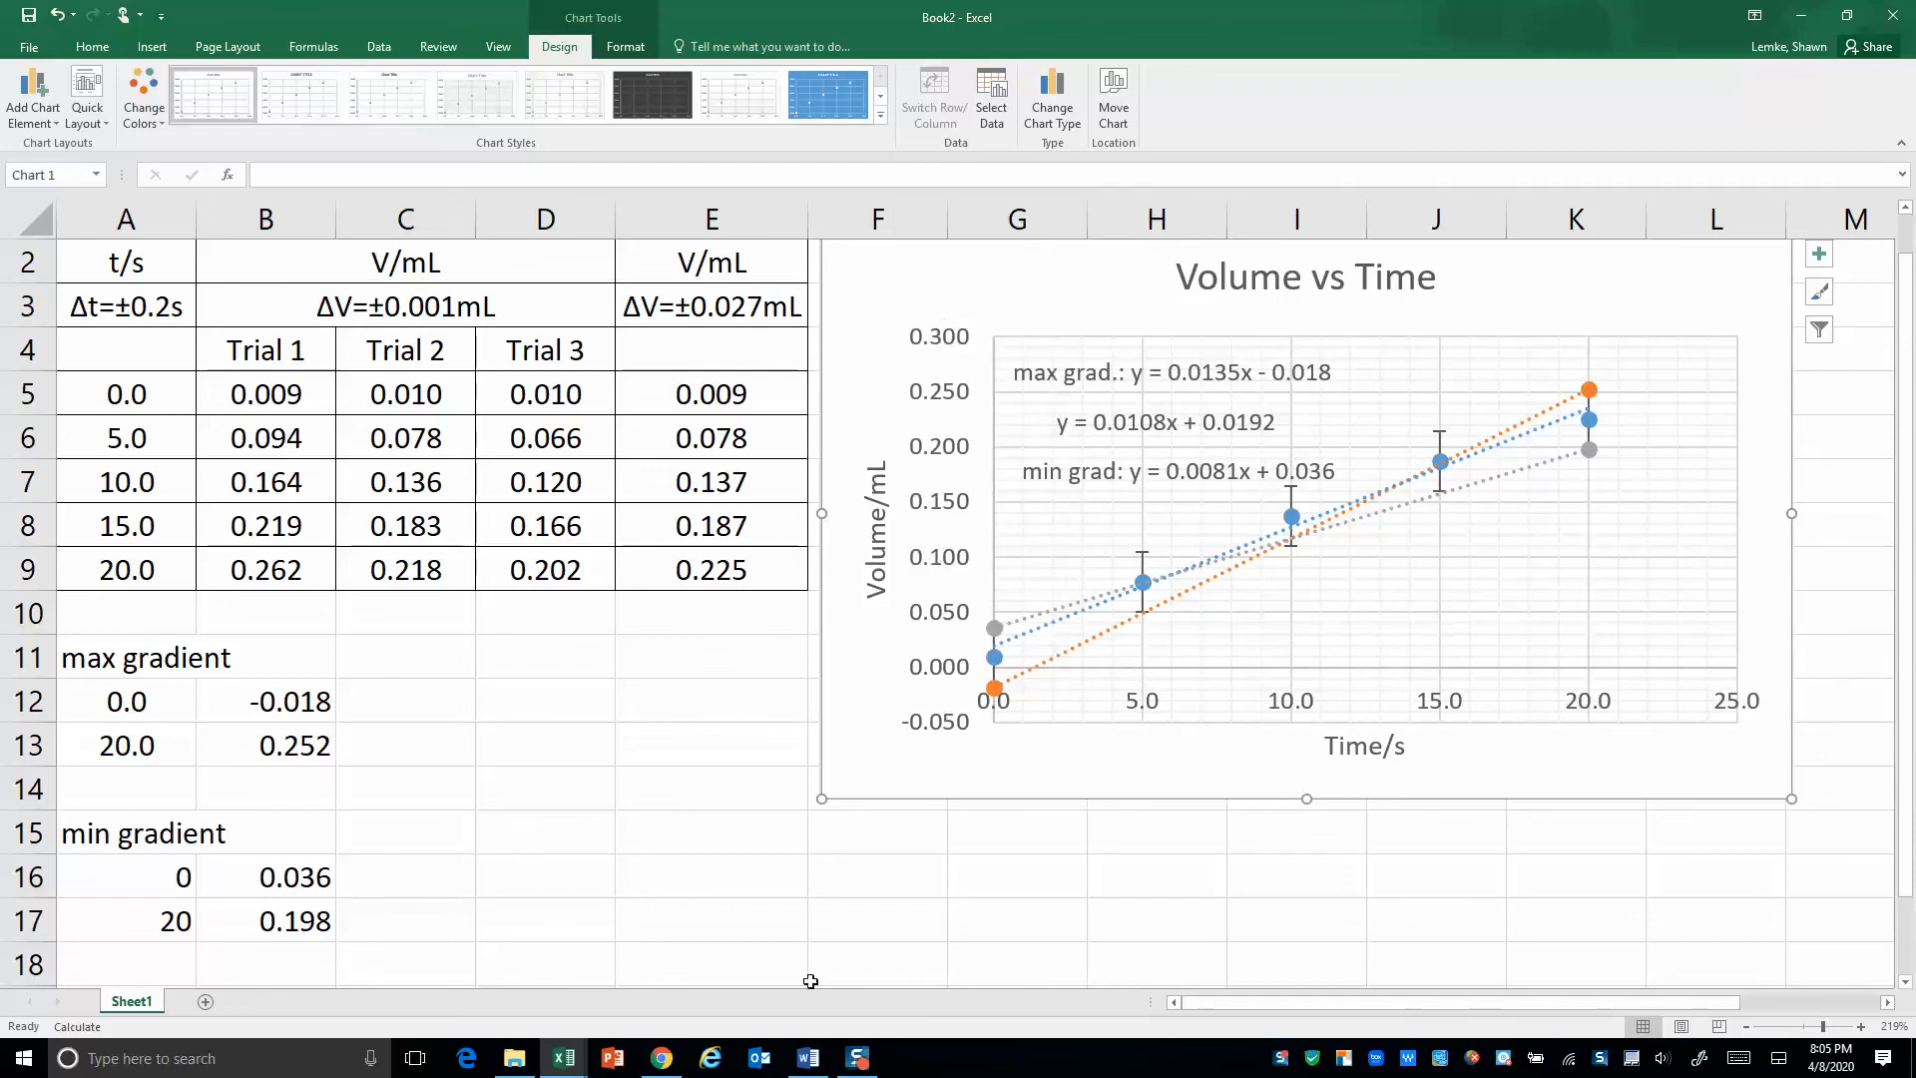
click(806, 1058)
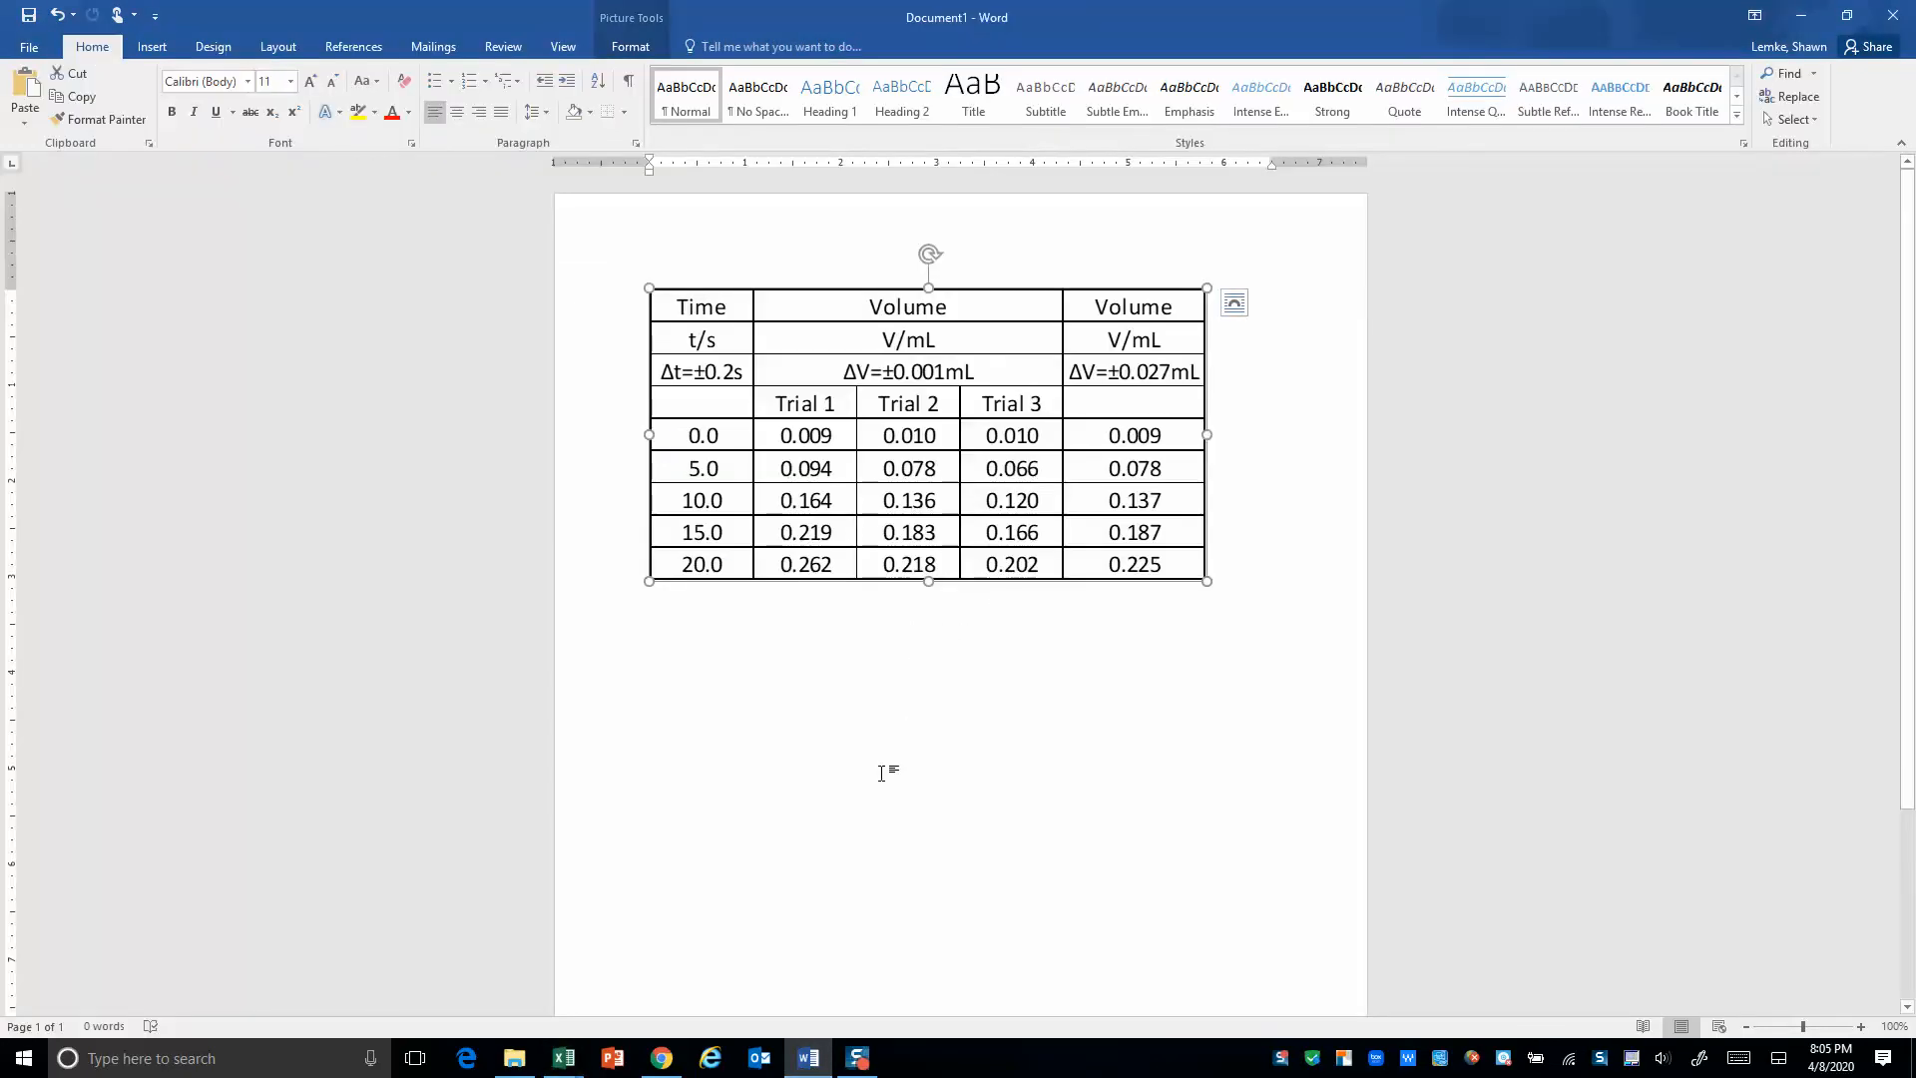
Type 'Graph:' below the table and paste the copied chart beneath it as a picture
click(883, 772)
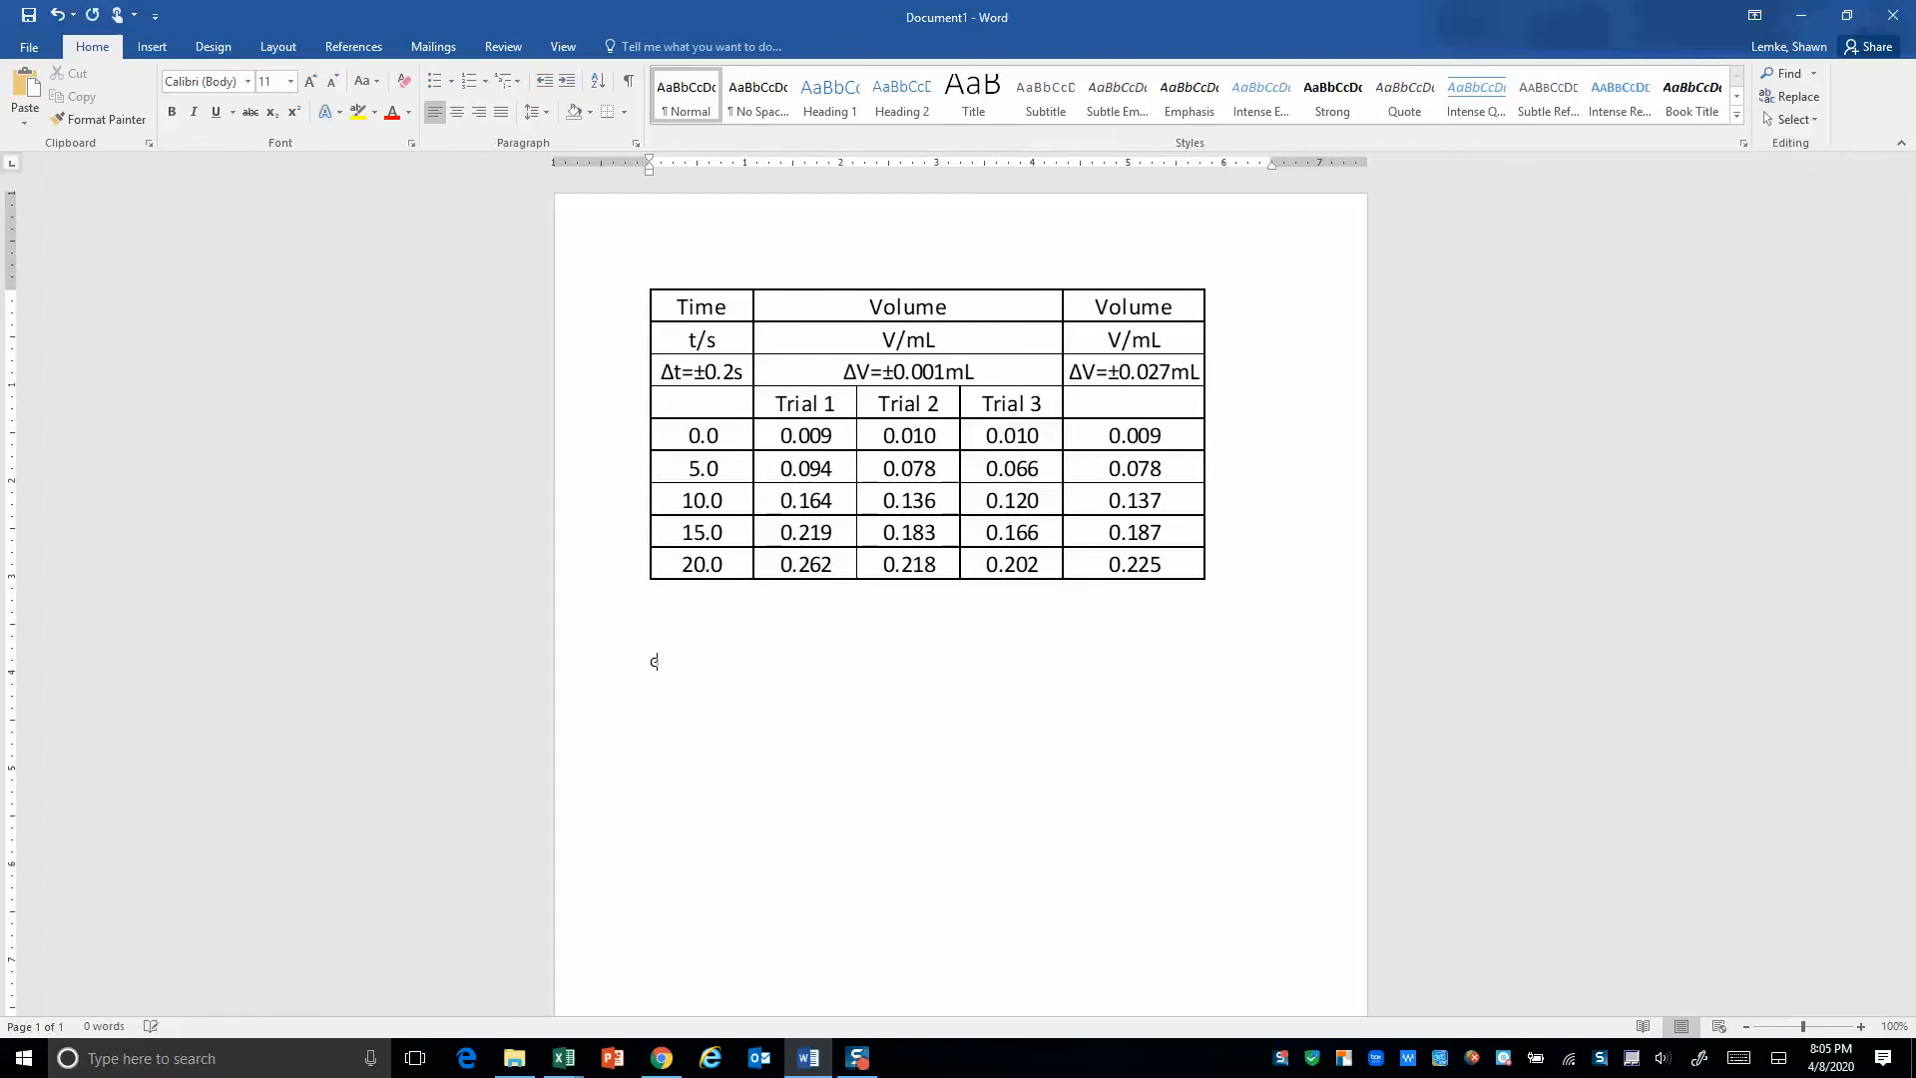
text(Graph:)
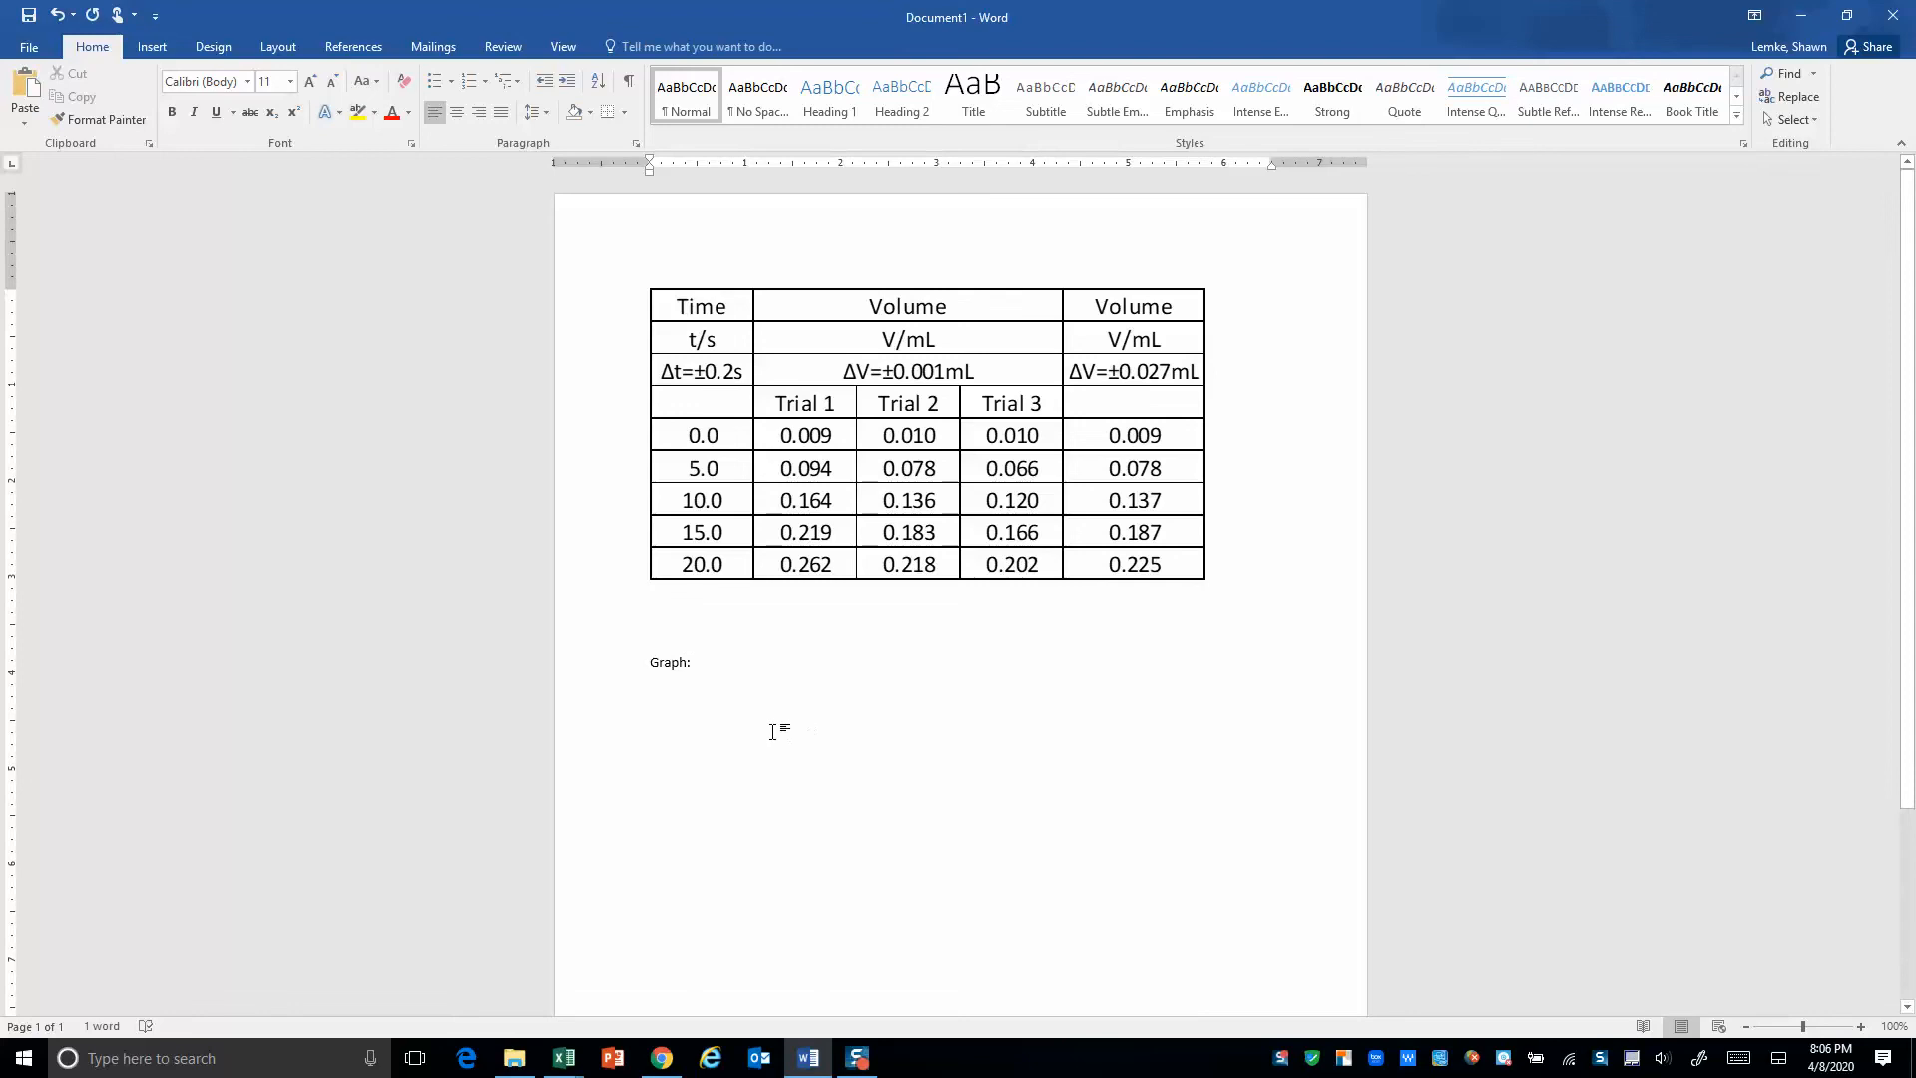
right_click(776, 727)
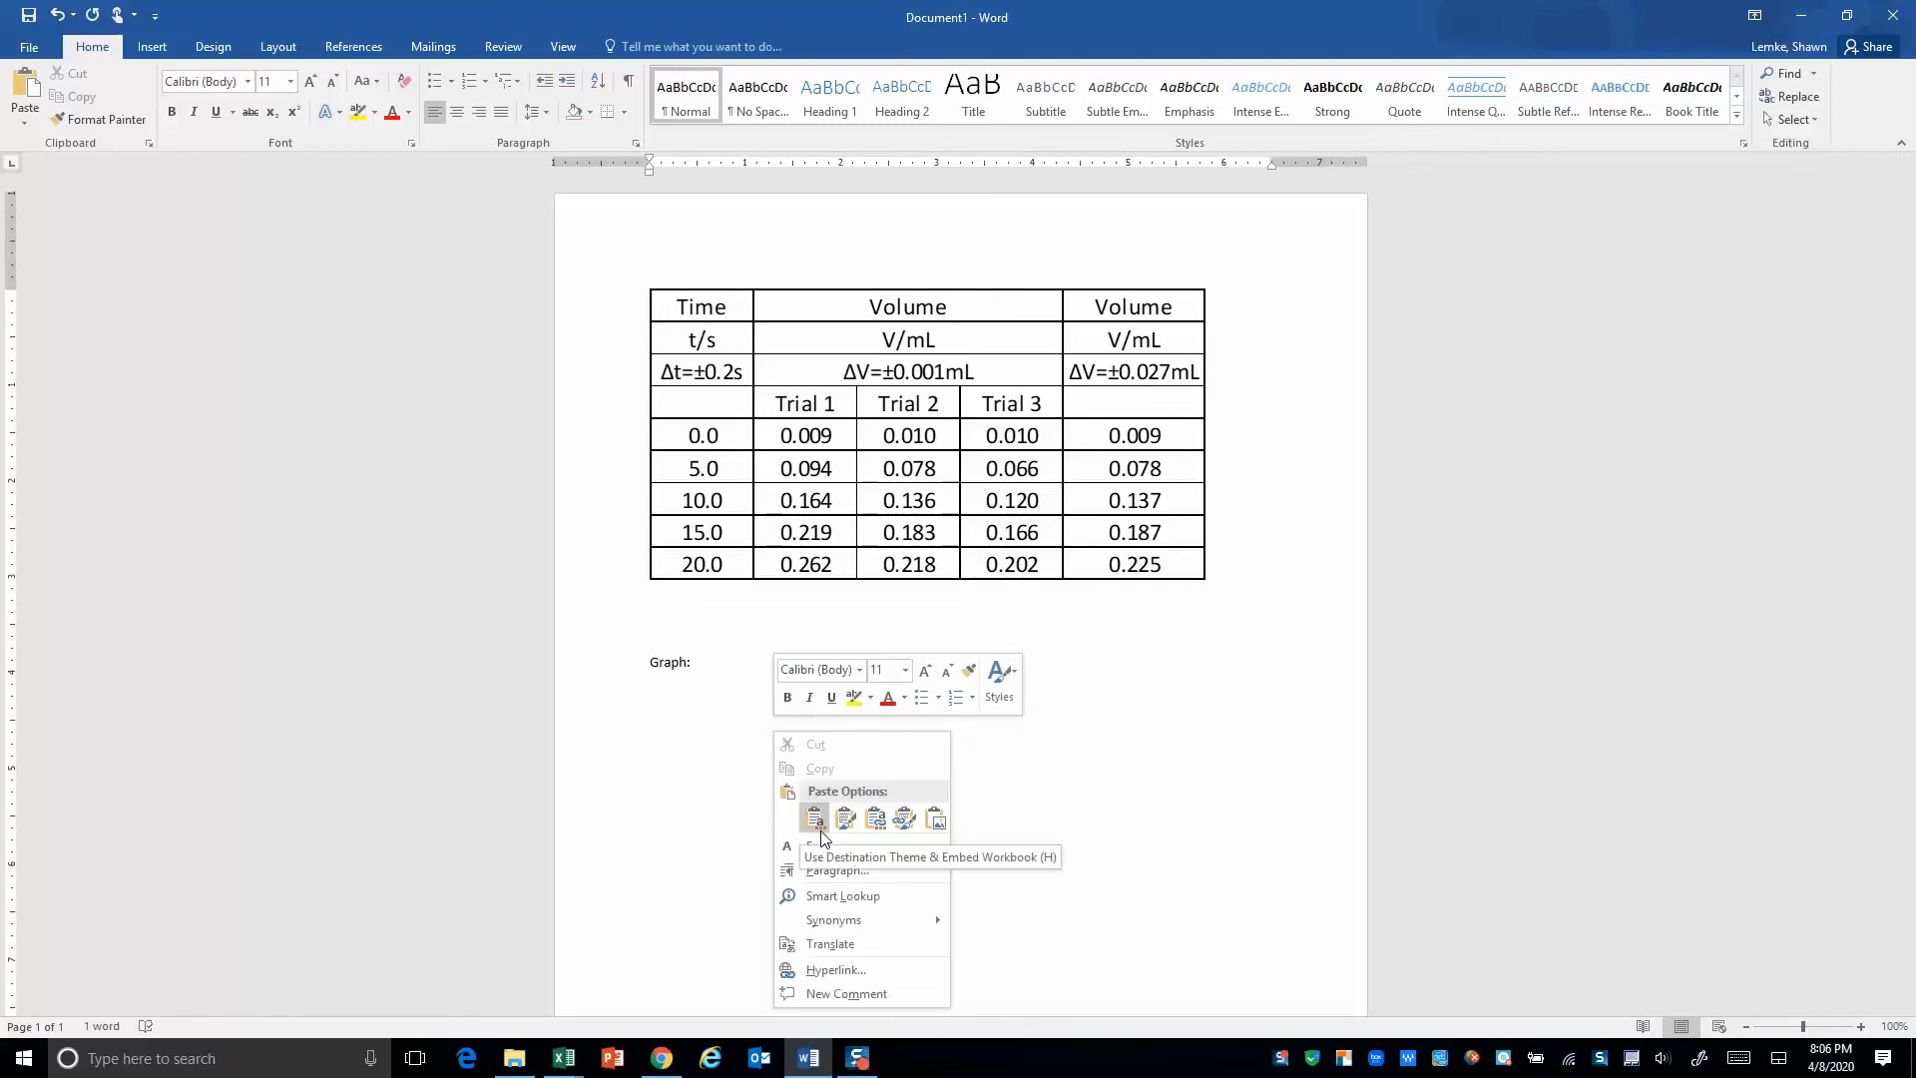
mouse_move(936, 818)
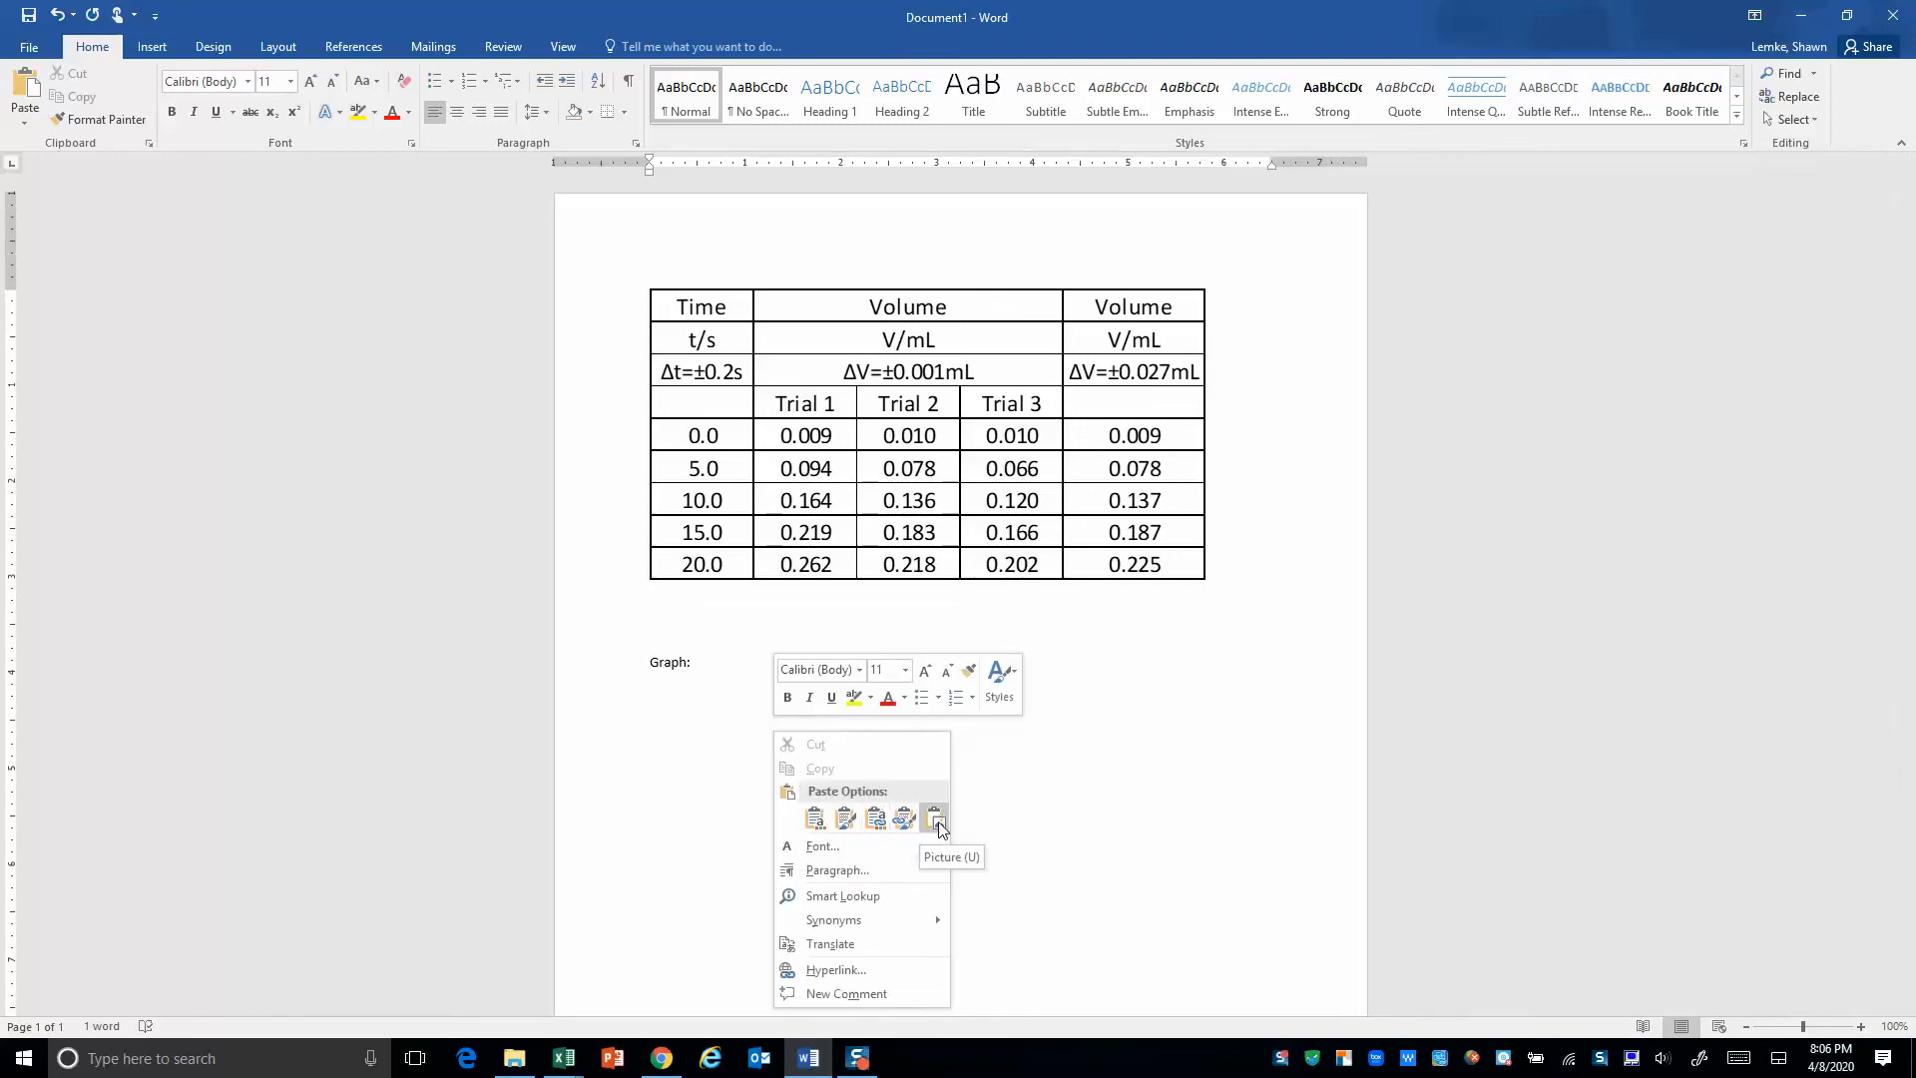
click(935, 817)
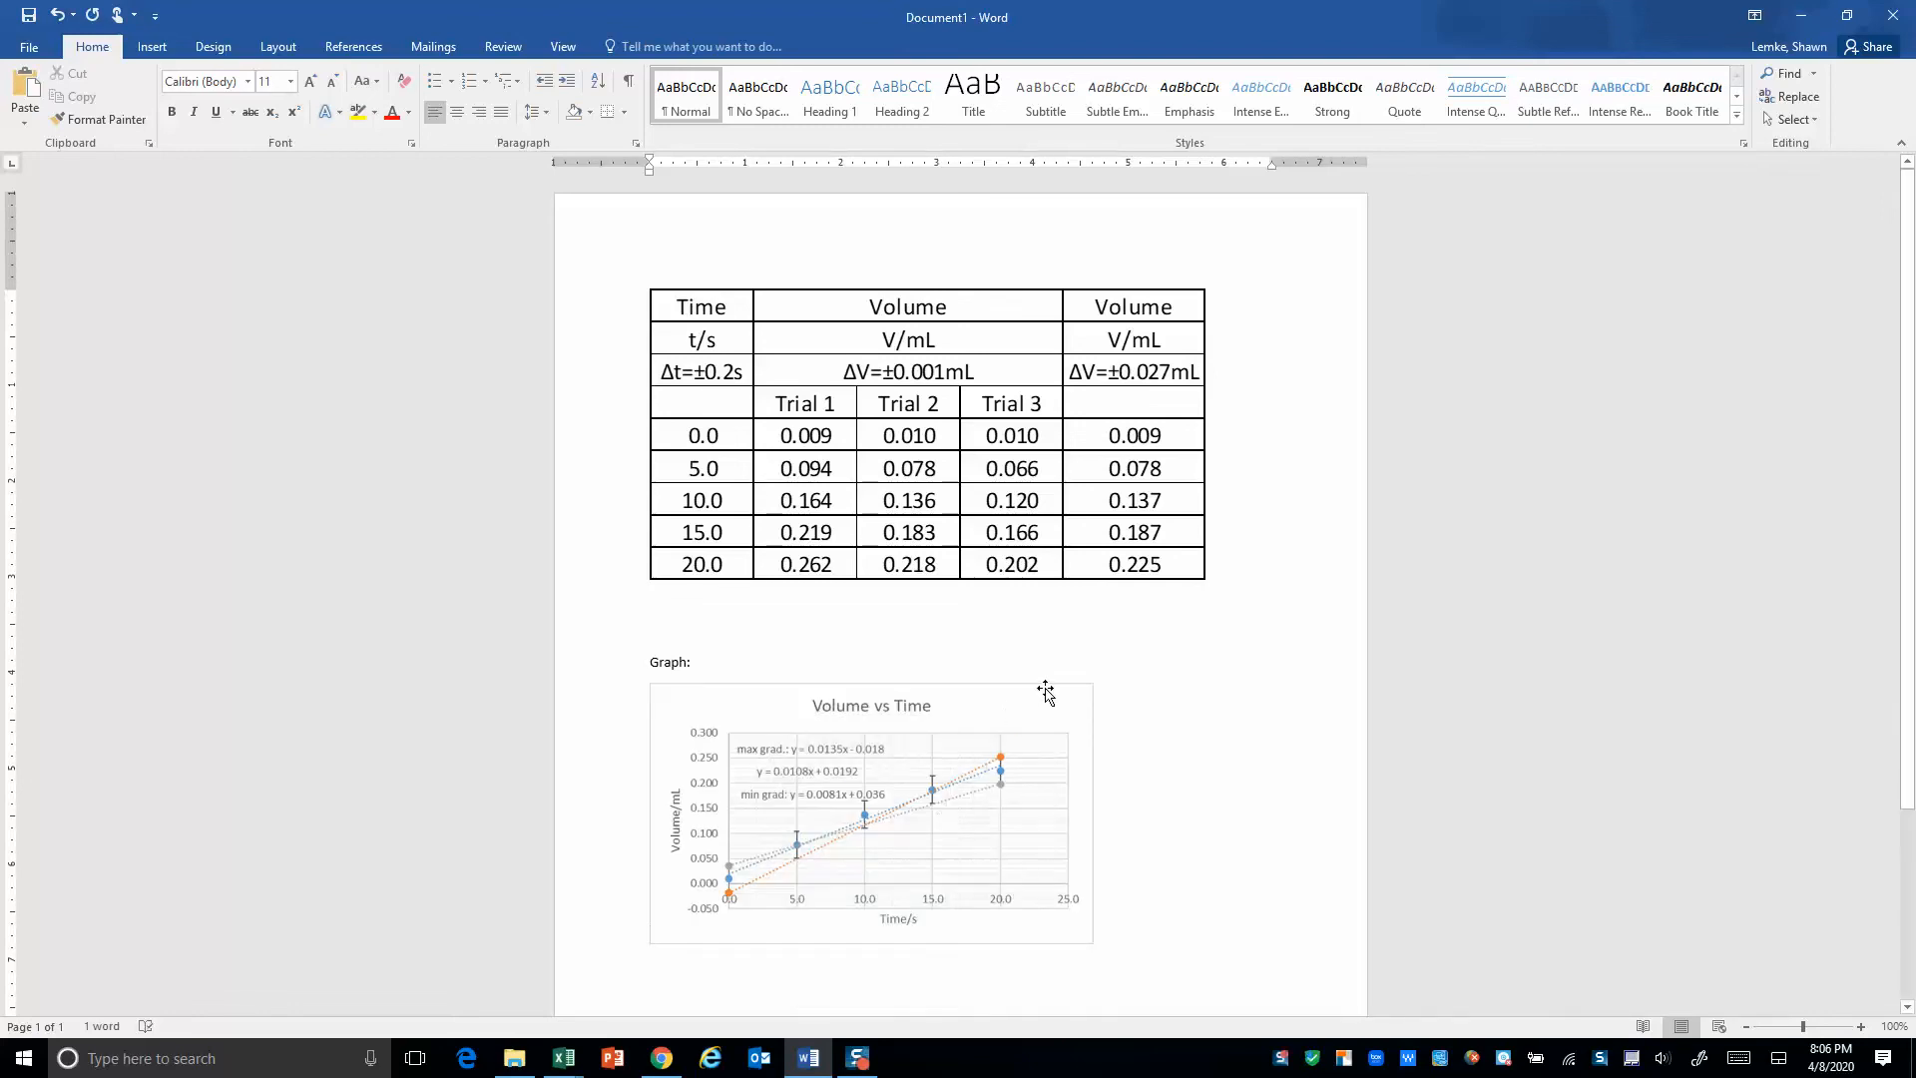
click(870, 813)
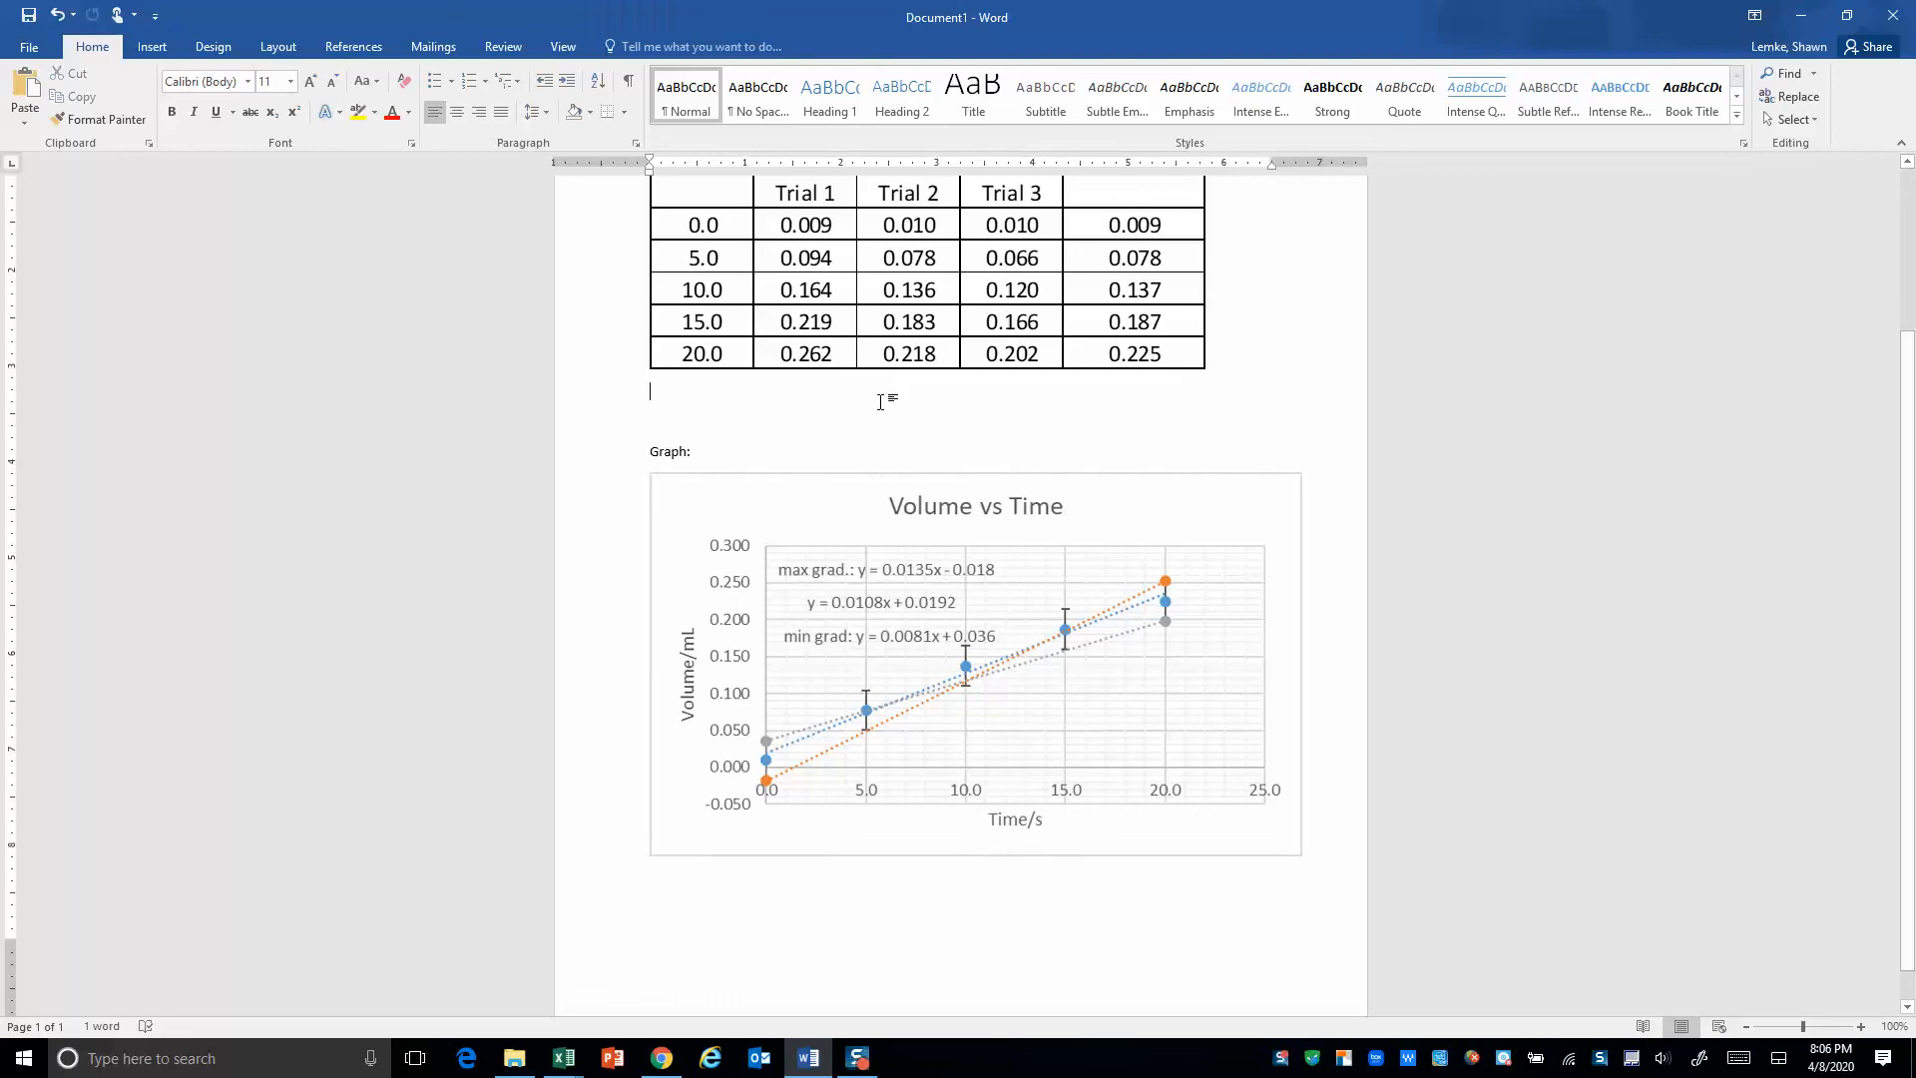
mouse_move(776, 929)
text(()
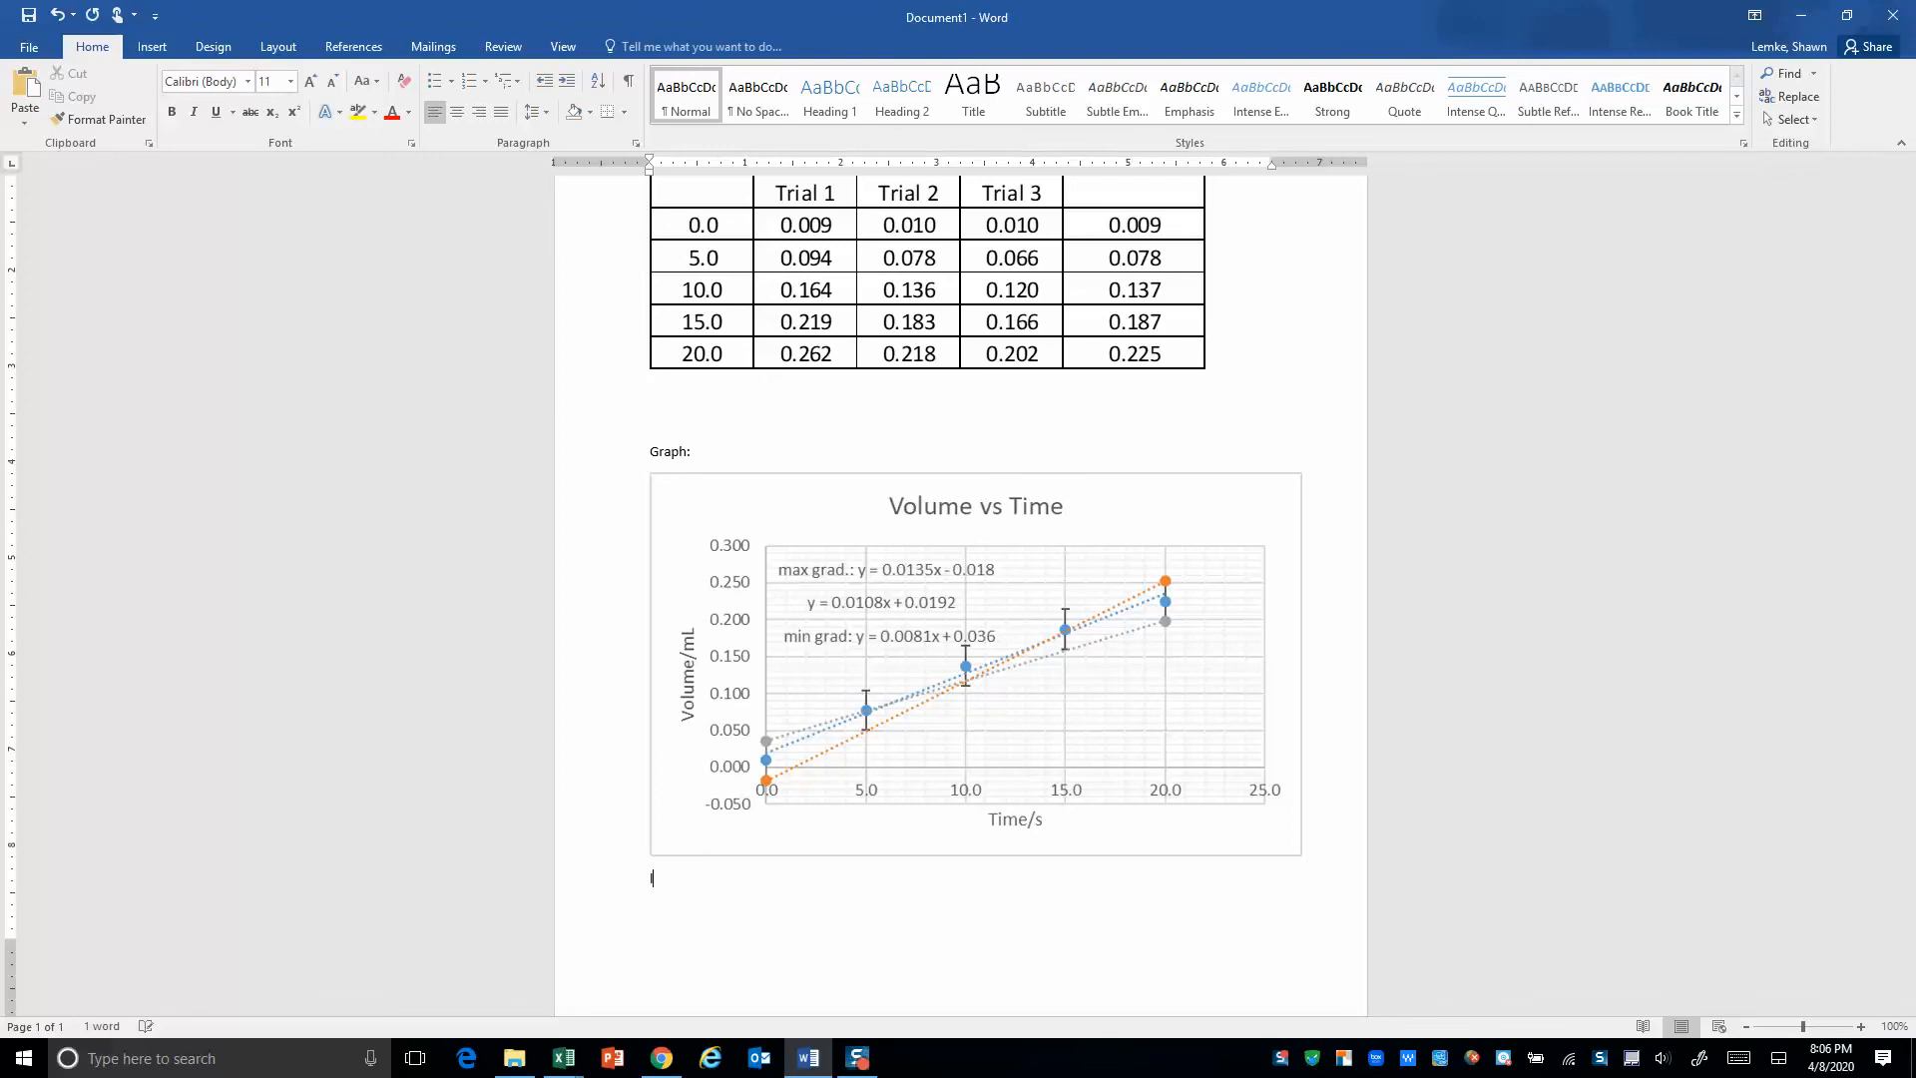
Type the heading 'Slope uncertainty calculation:' below the chart
text(Slope)
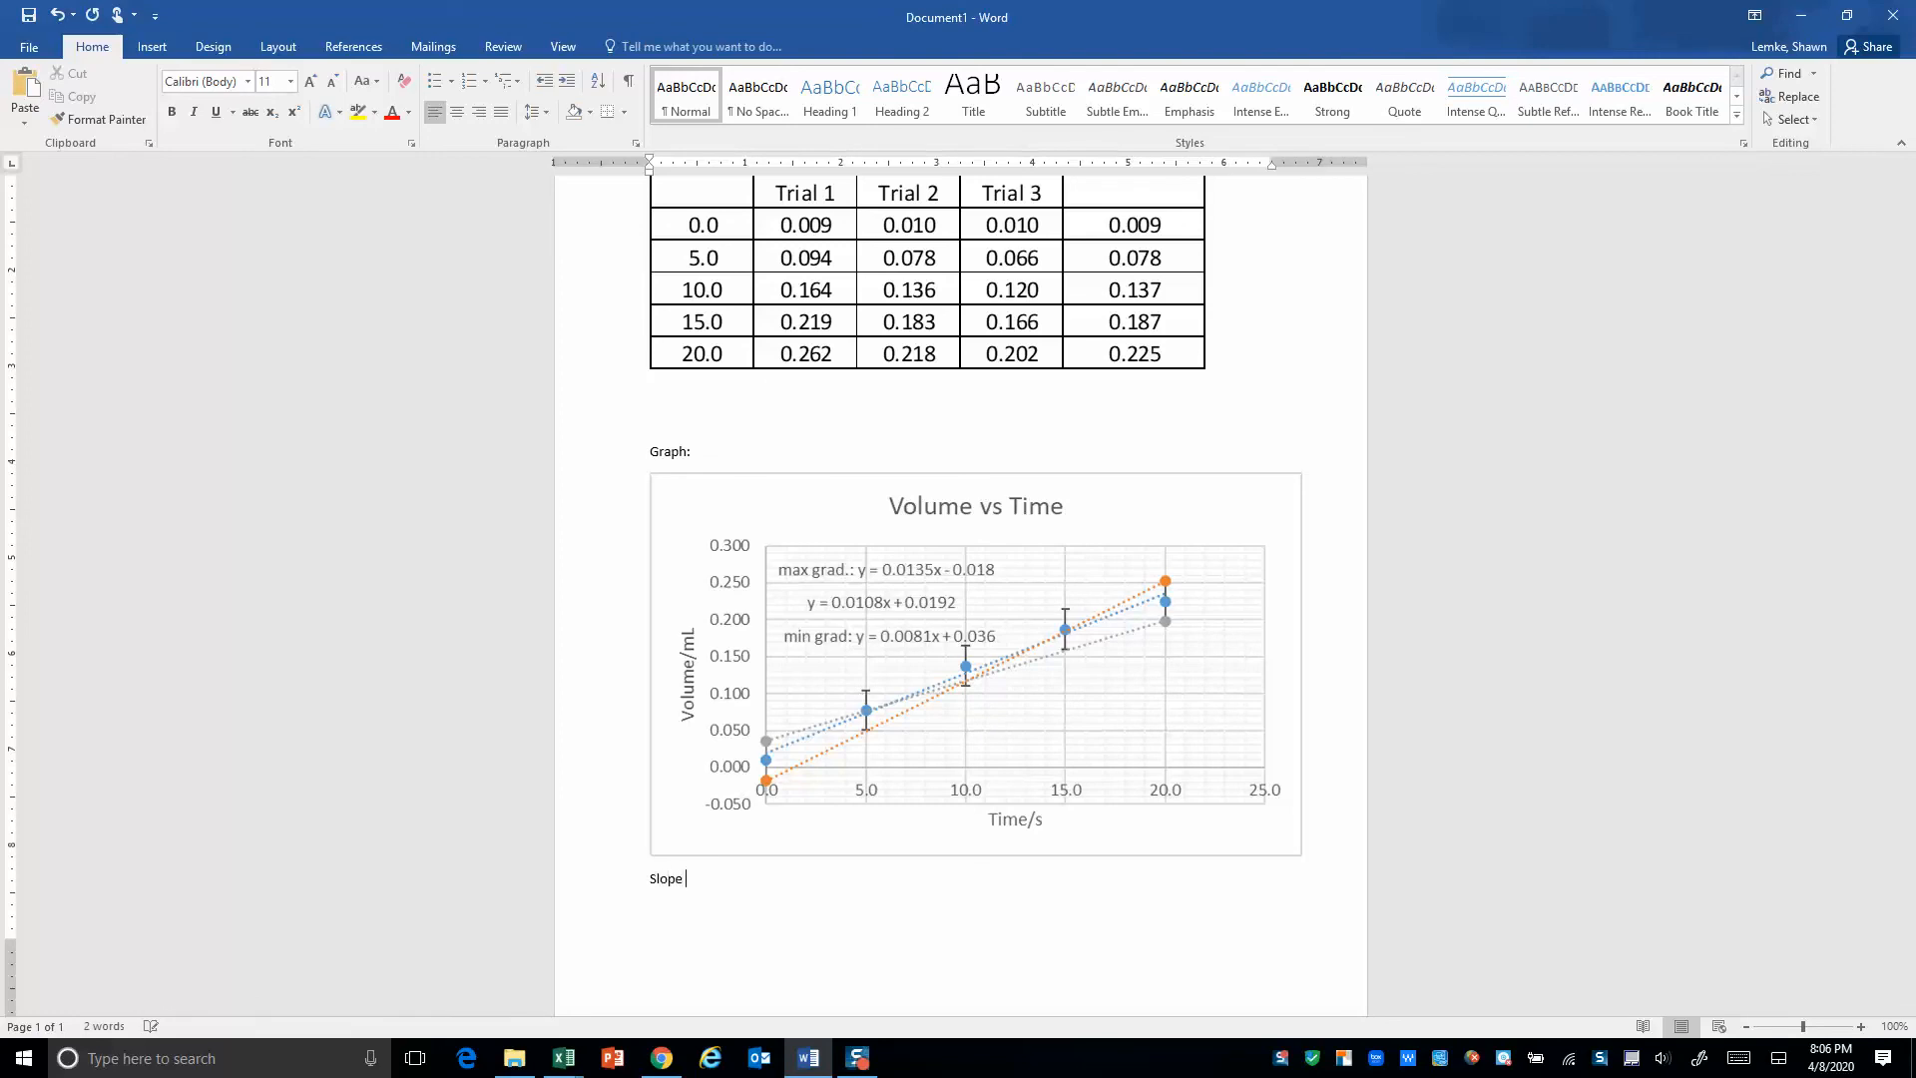
text(uncertainty)
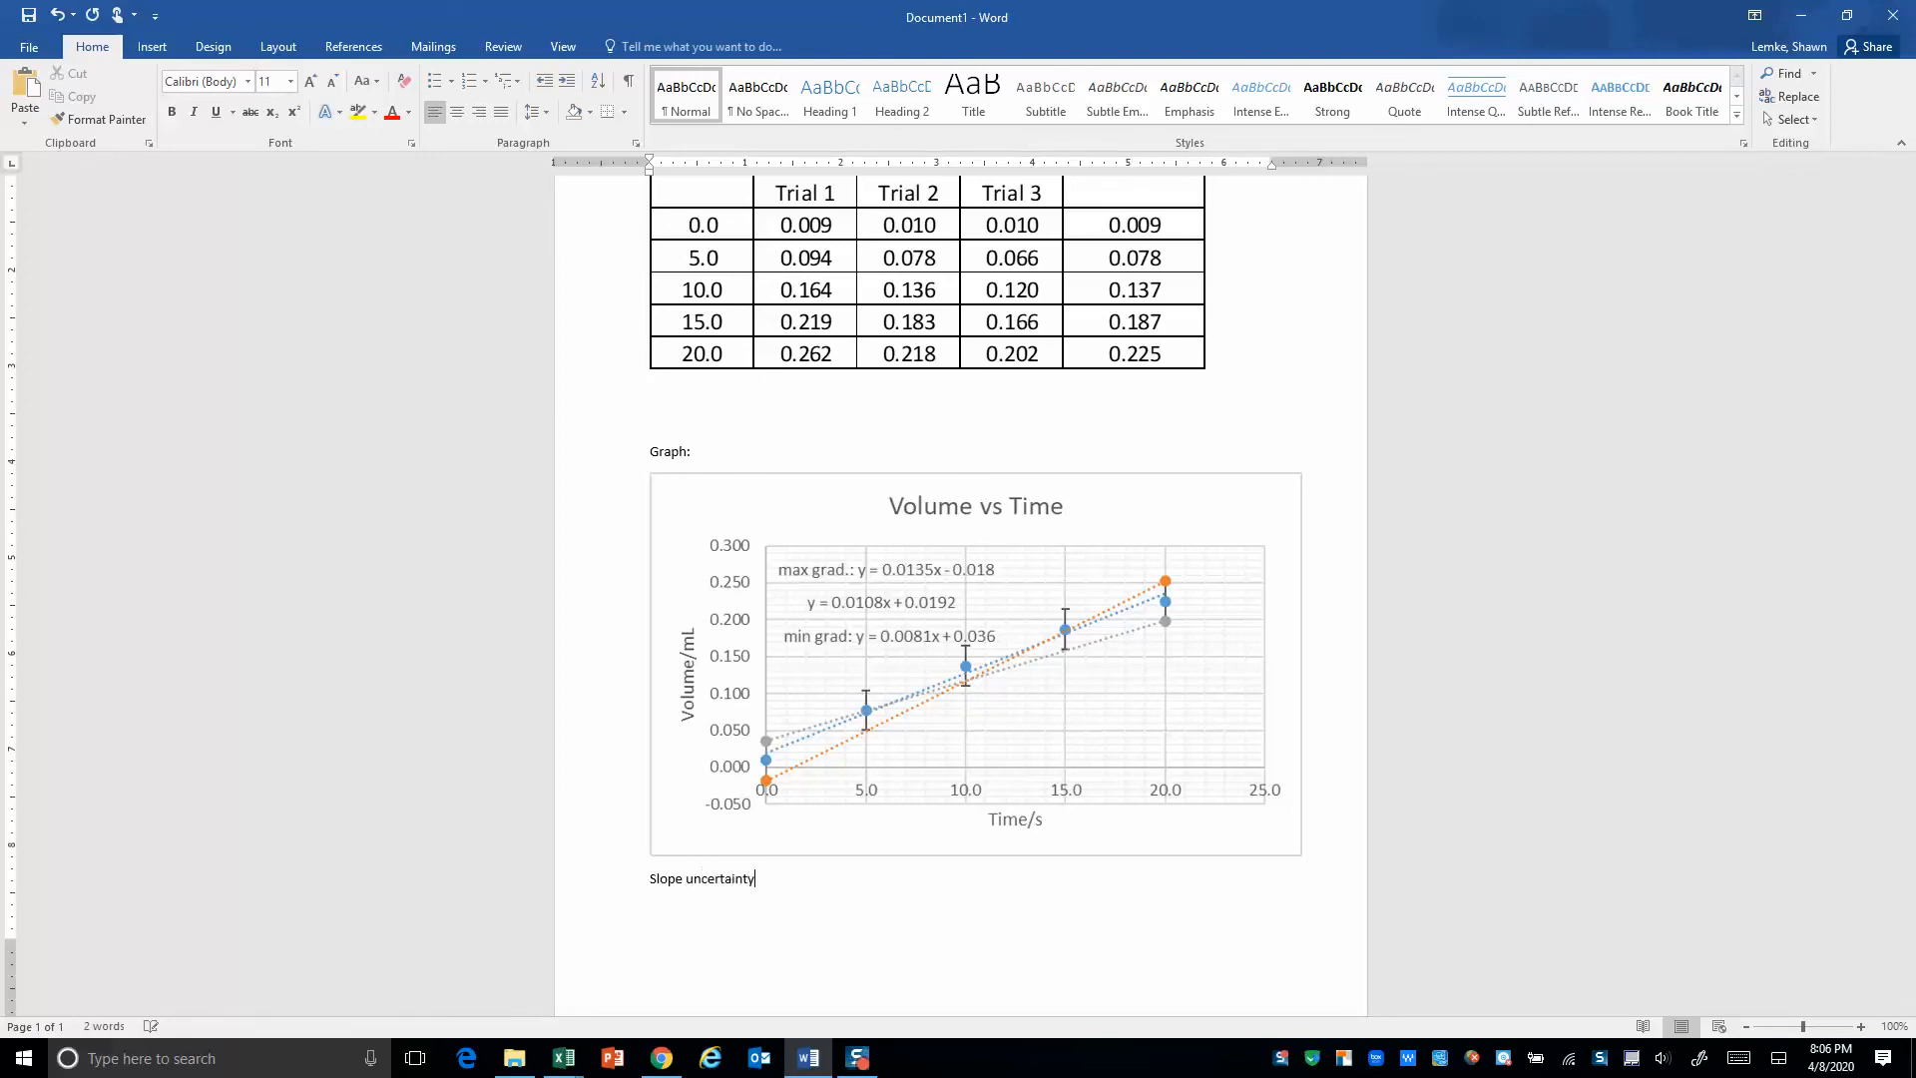
text(calculat)
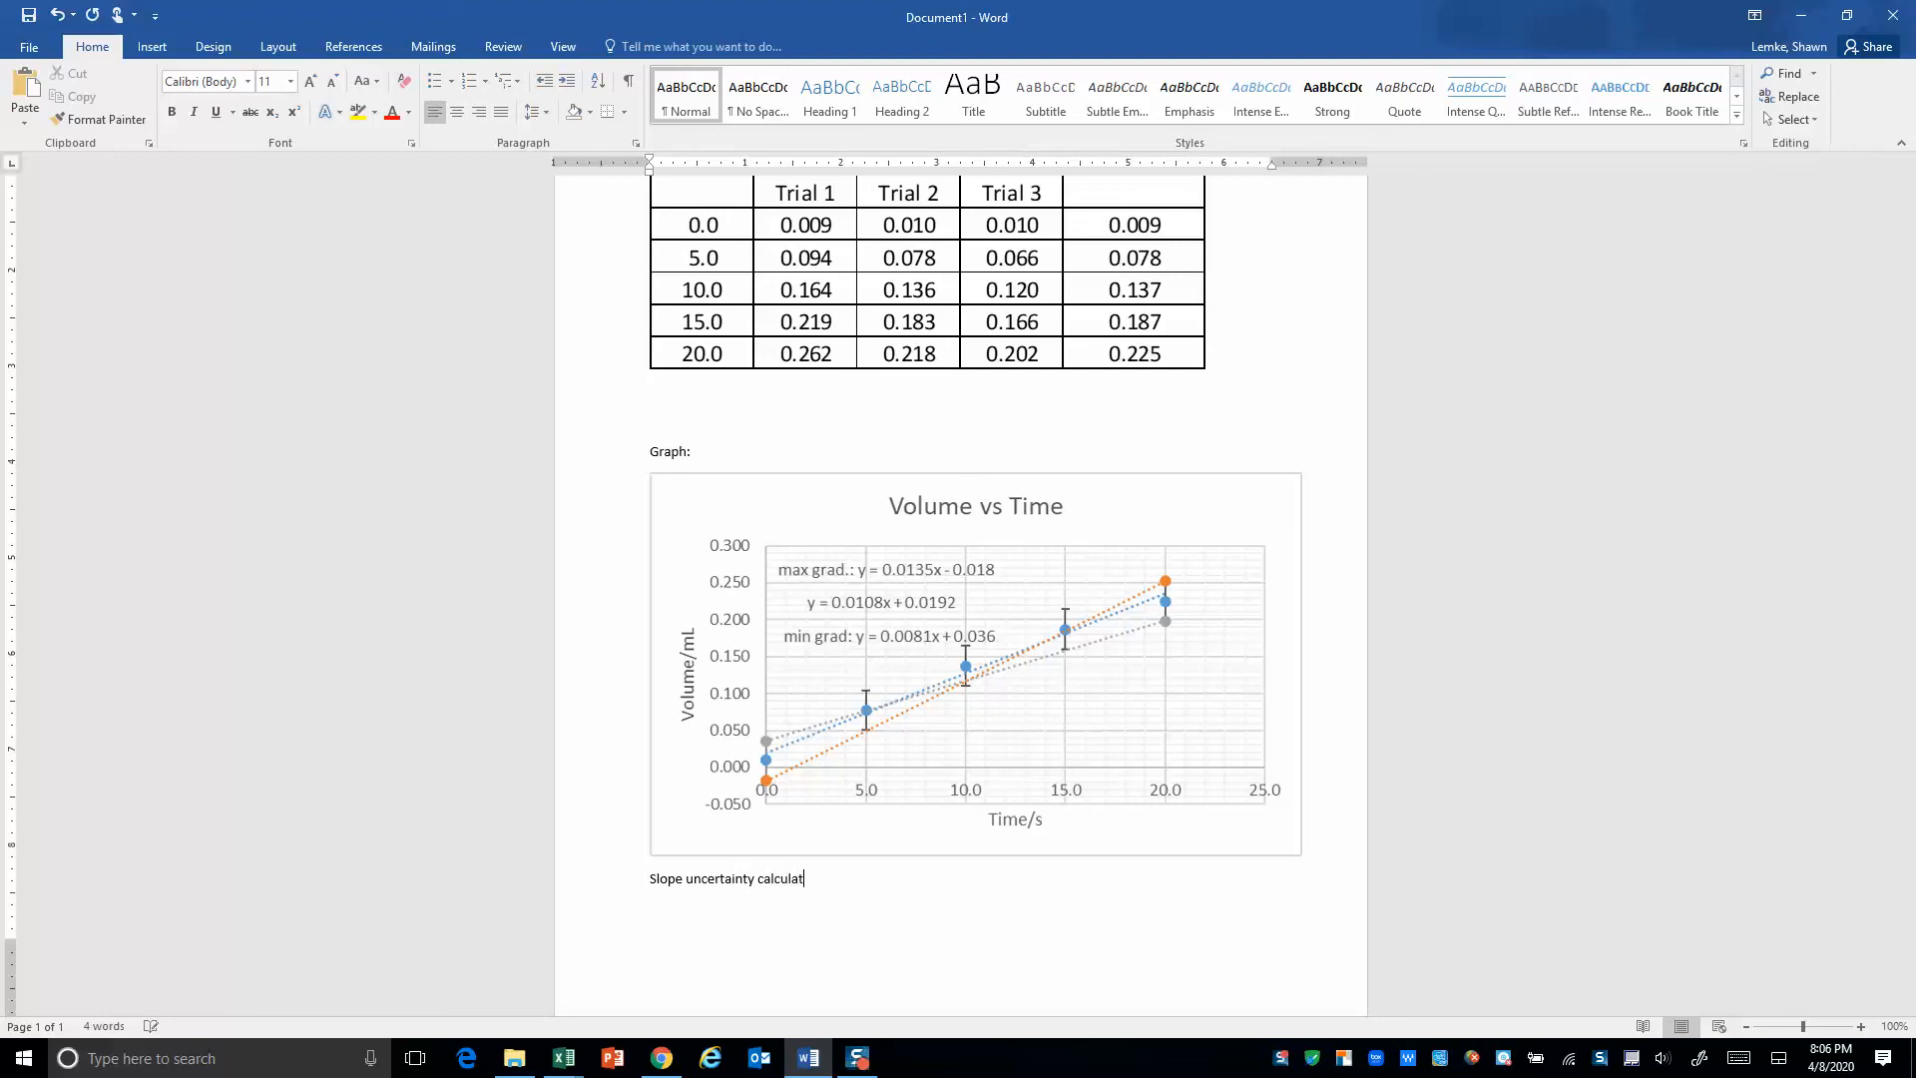
text(ion:)
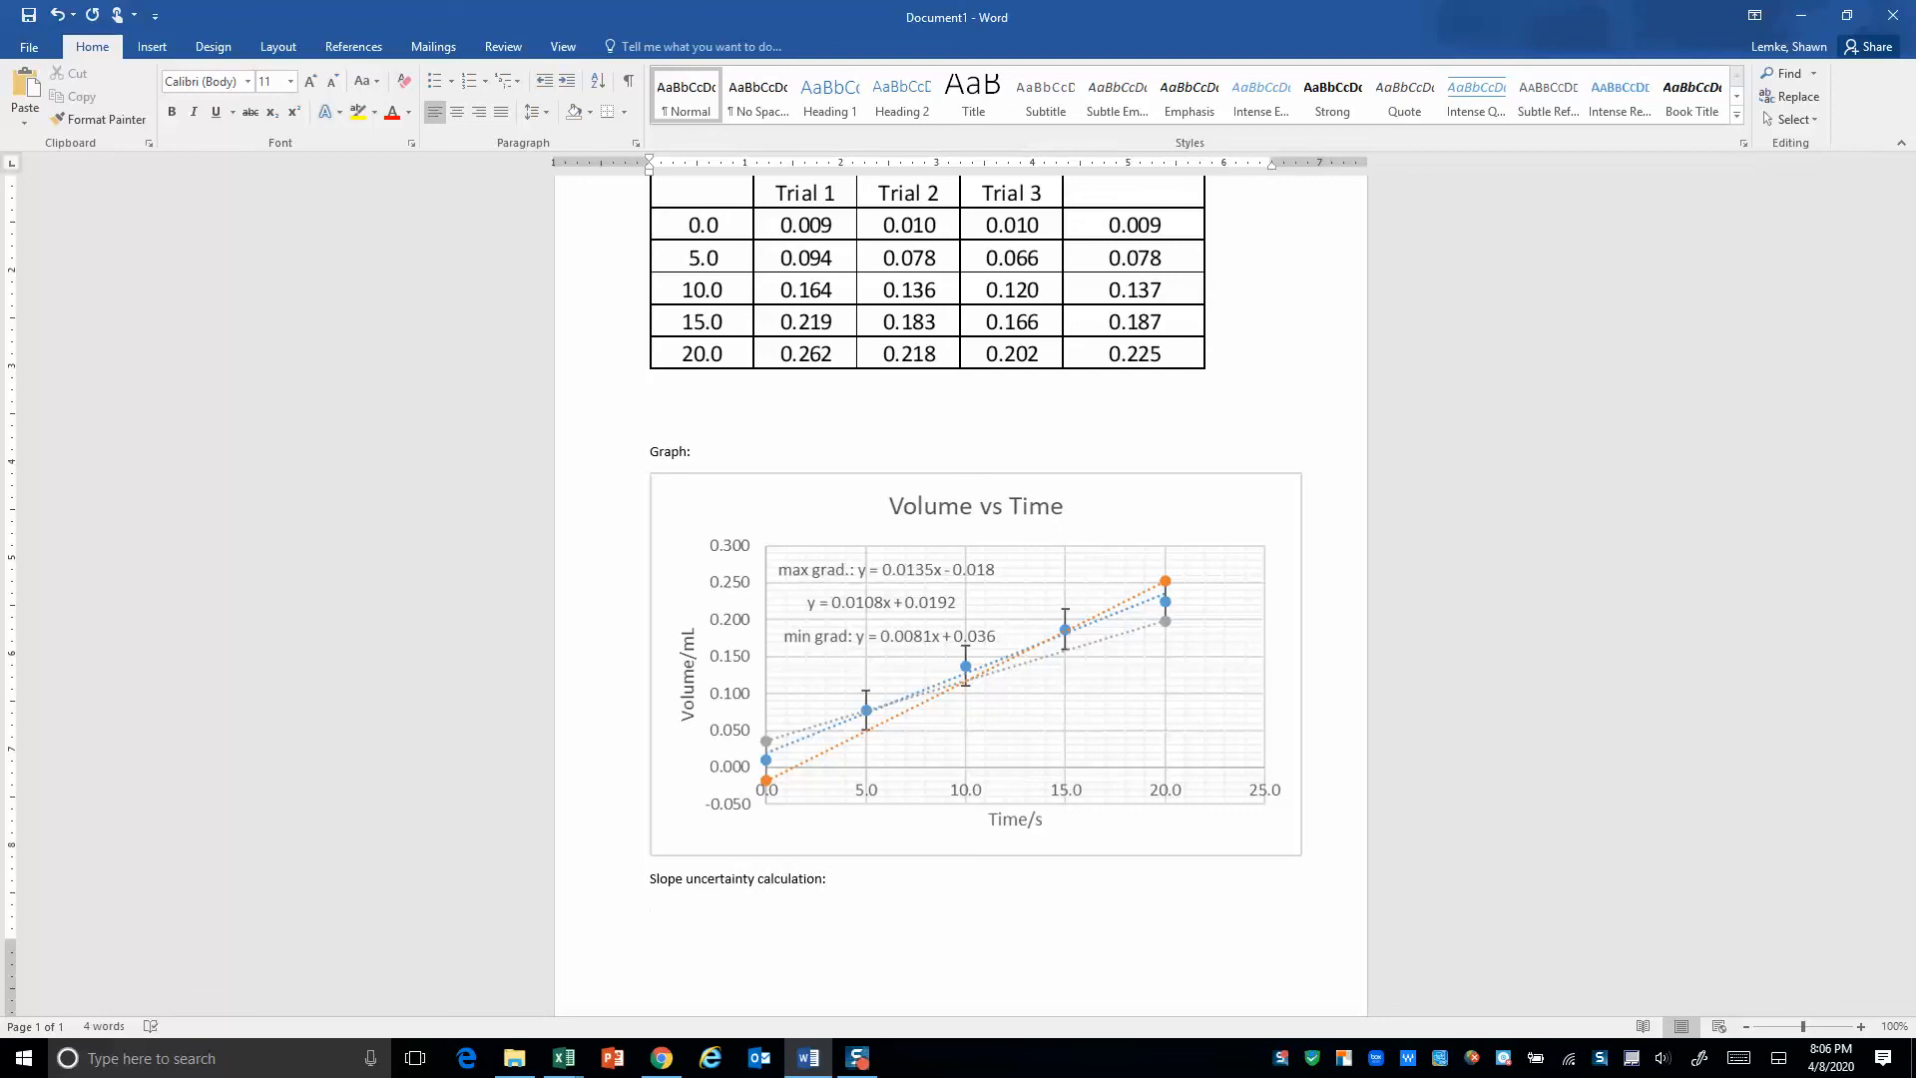
Write the expression '(Max gradient – min gradient)/' beneath the heading
text(Max gradient – min g)
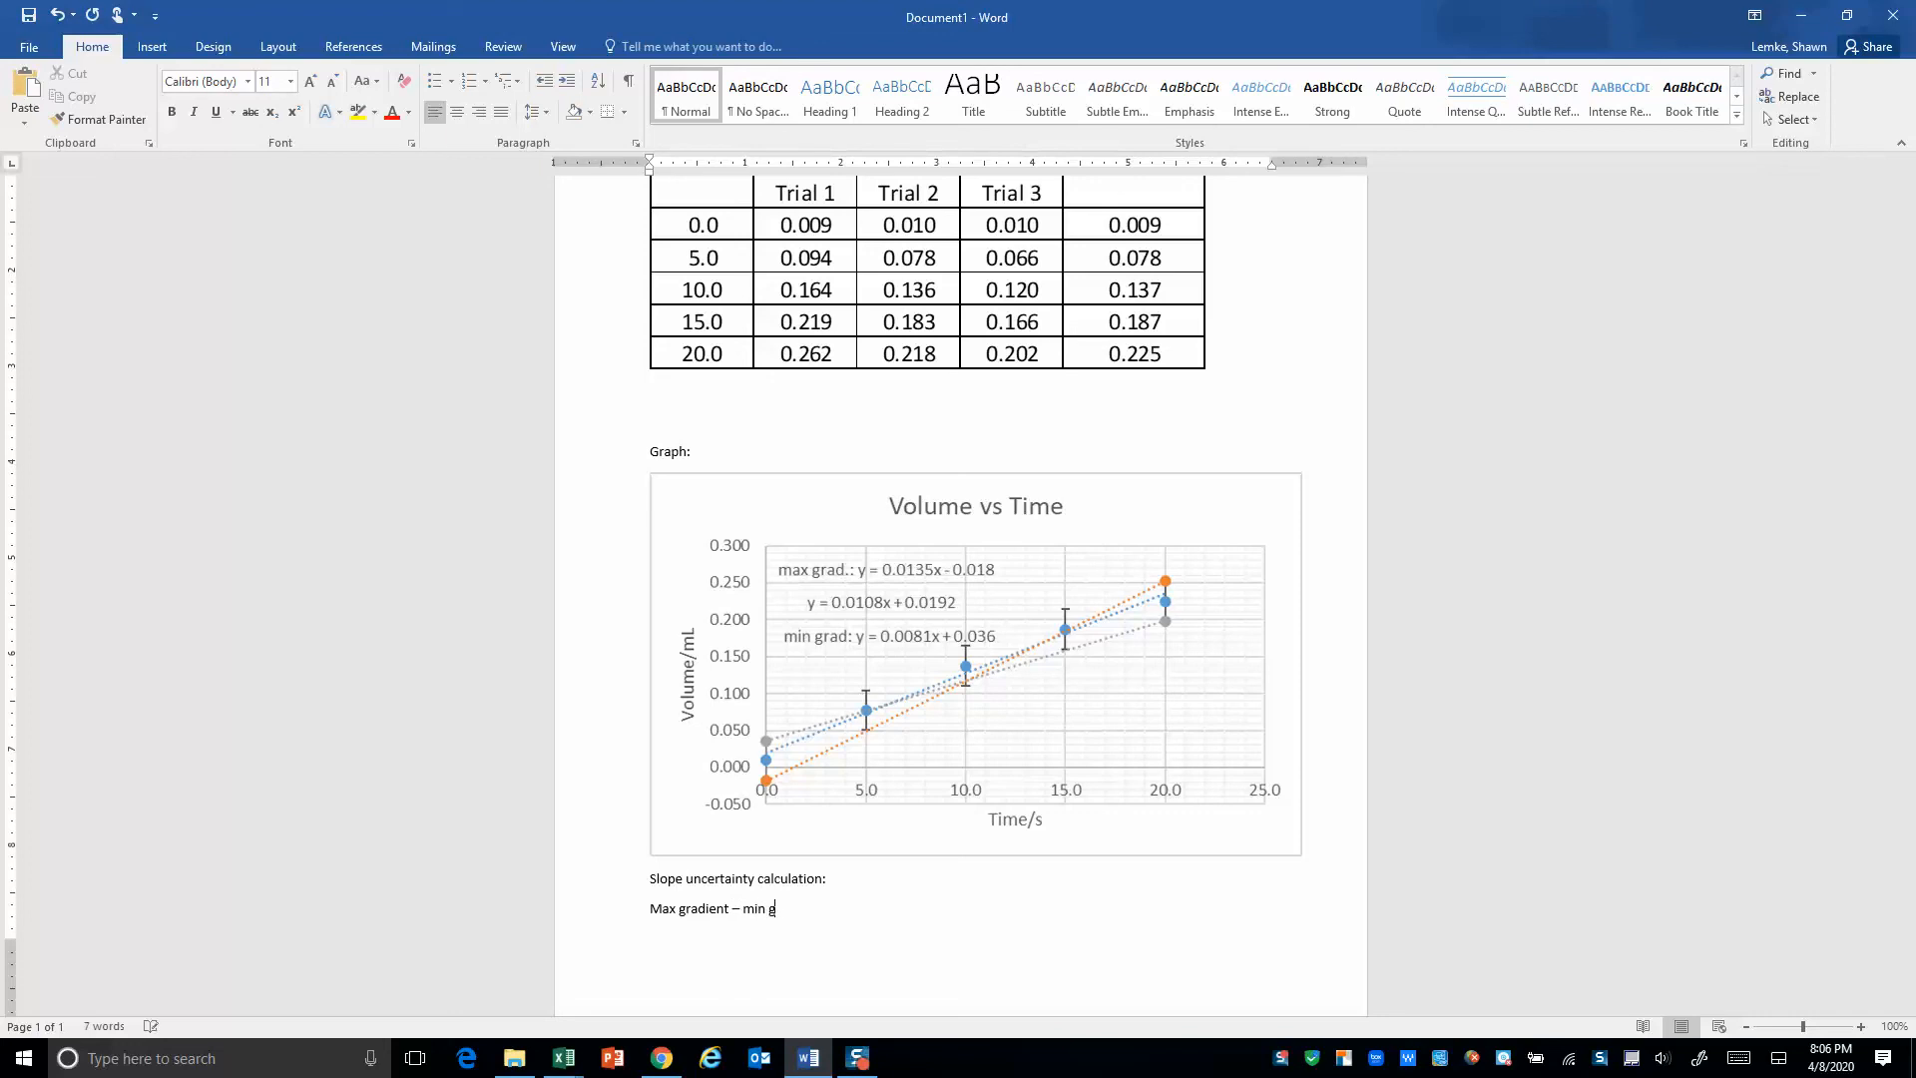
text(radient))
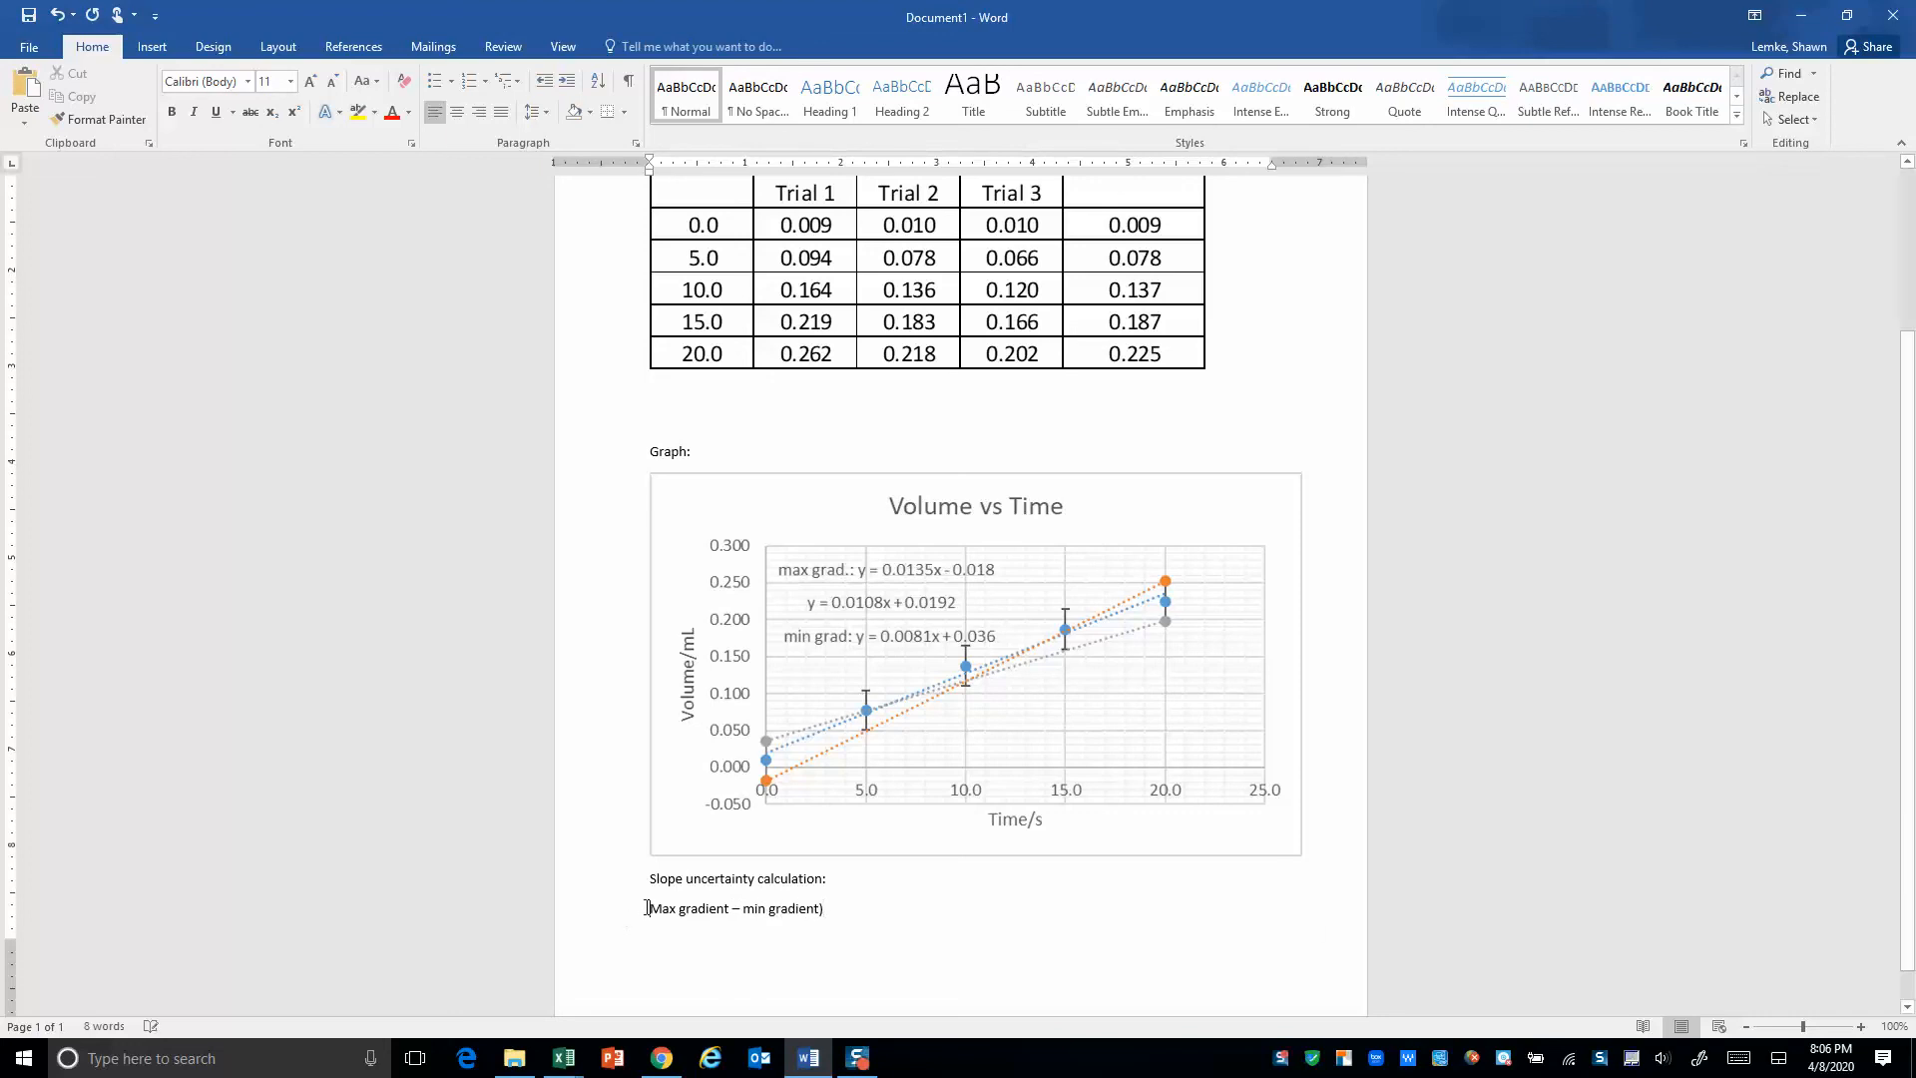
text())
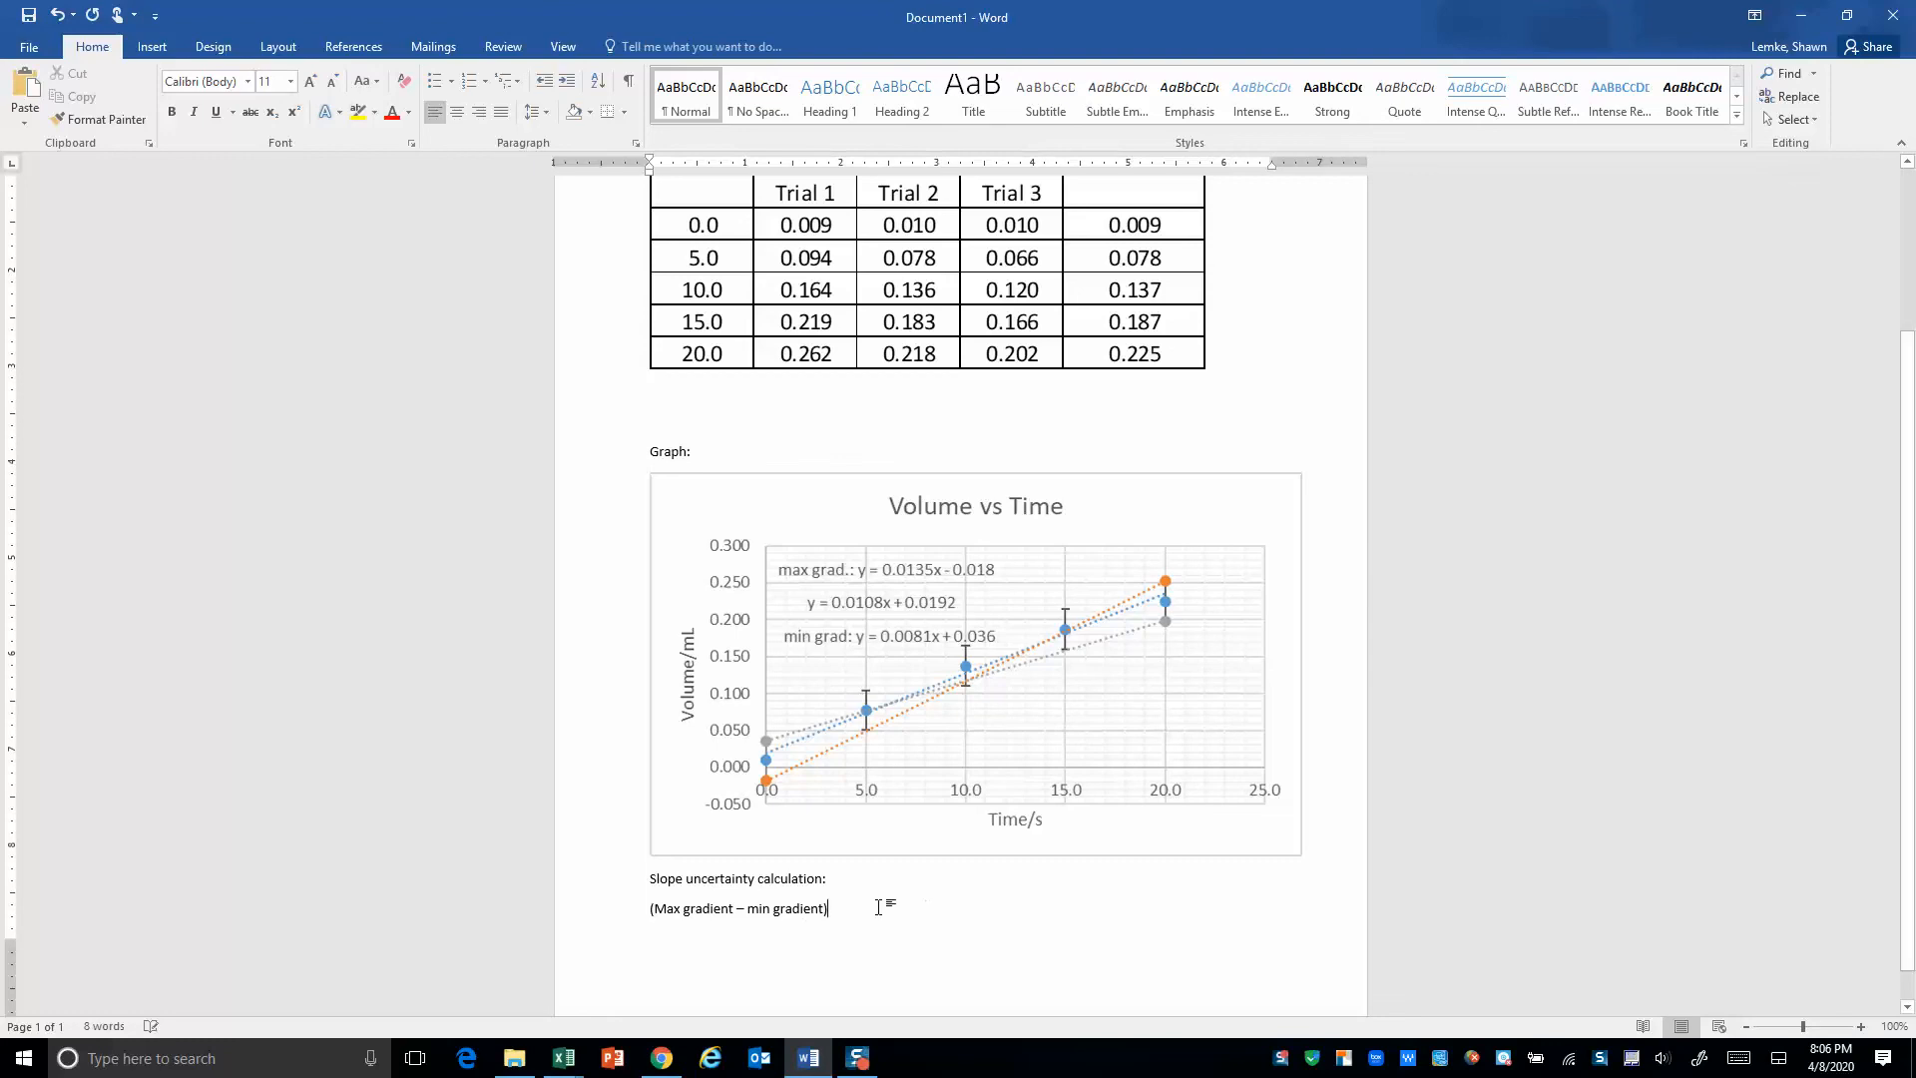
text(/)
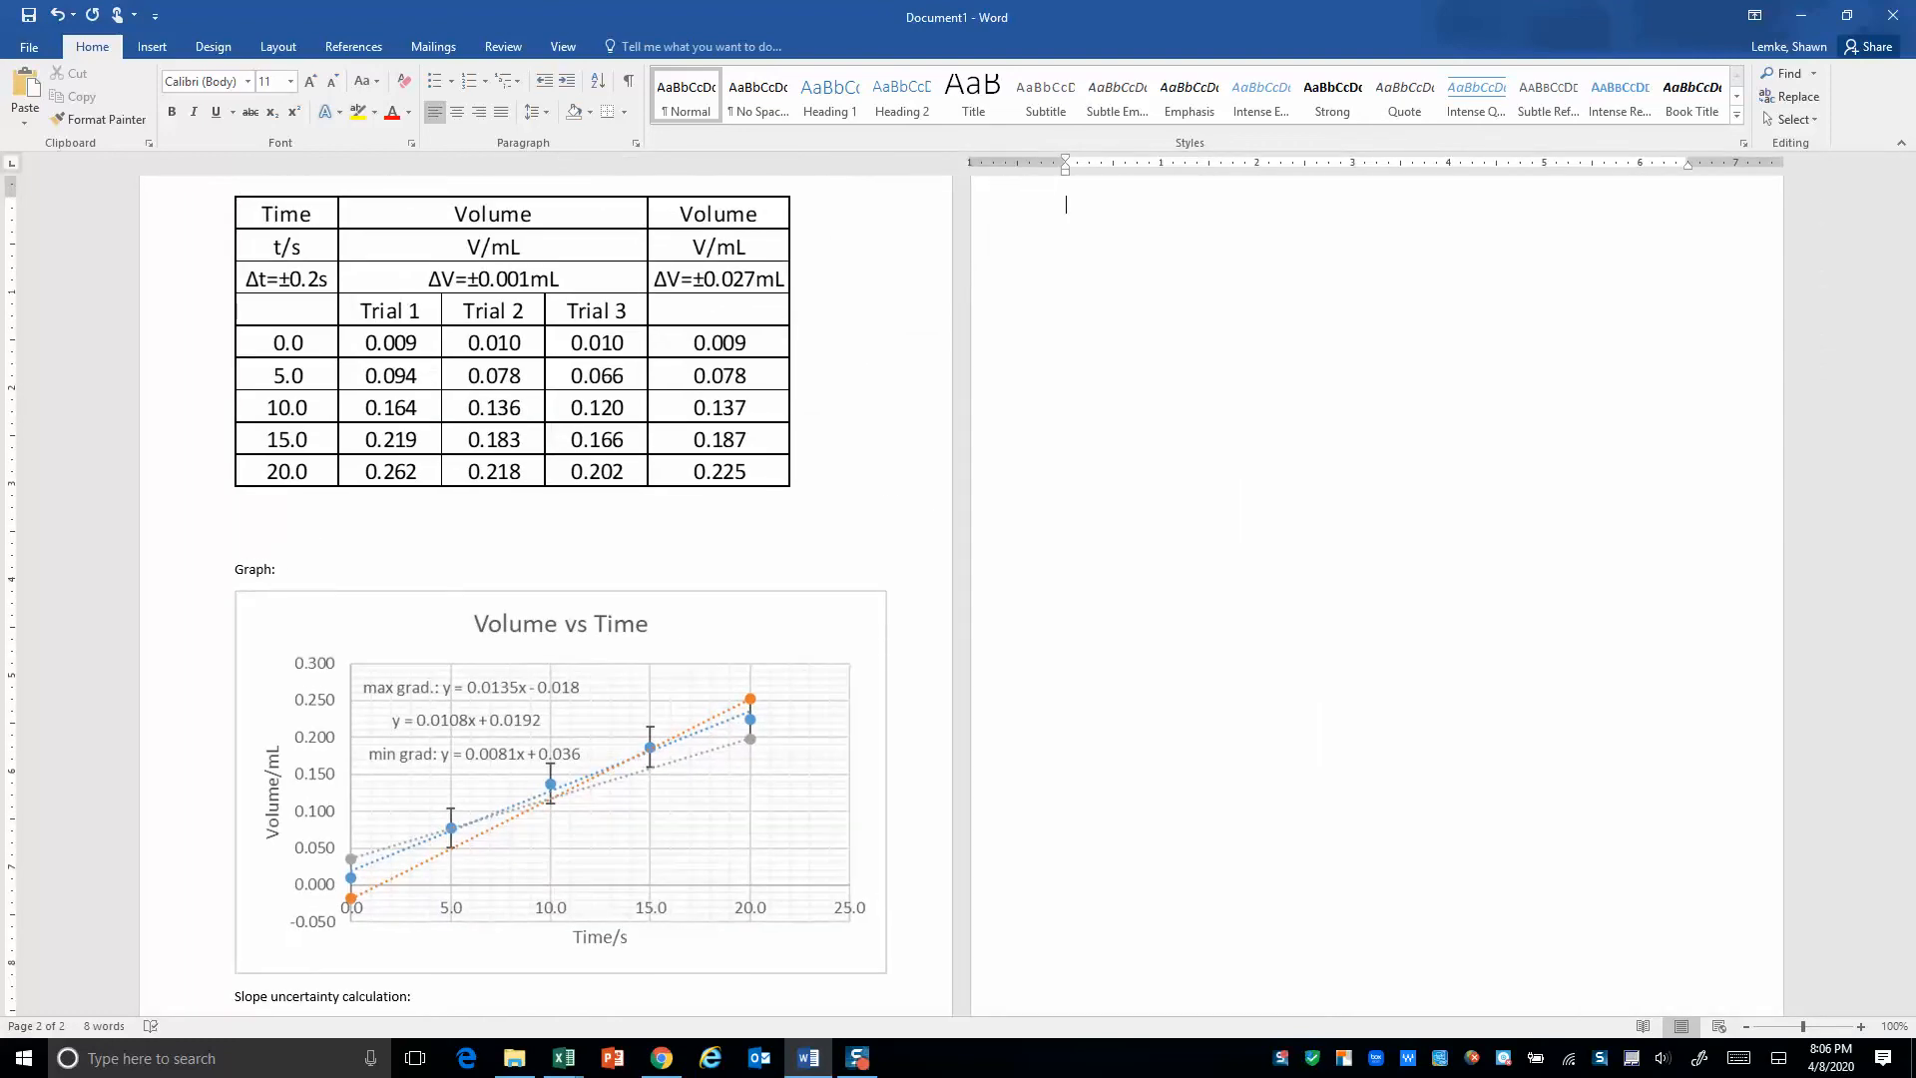
mouse_move(372, 889)
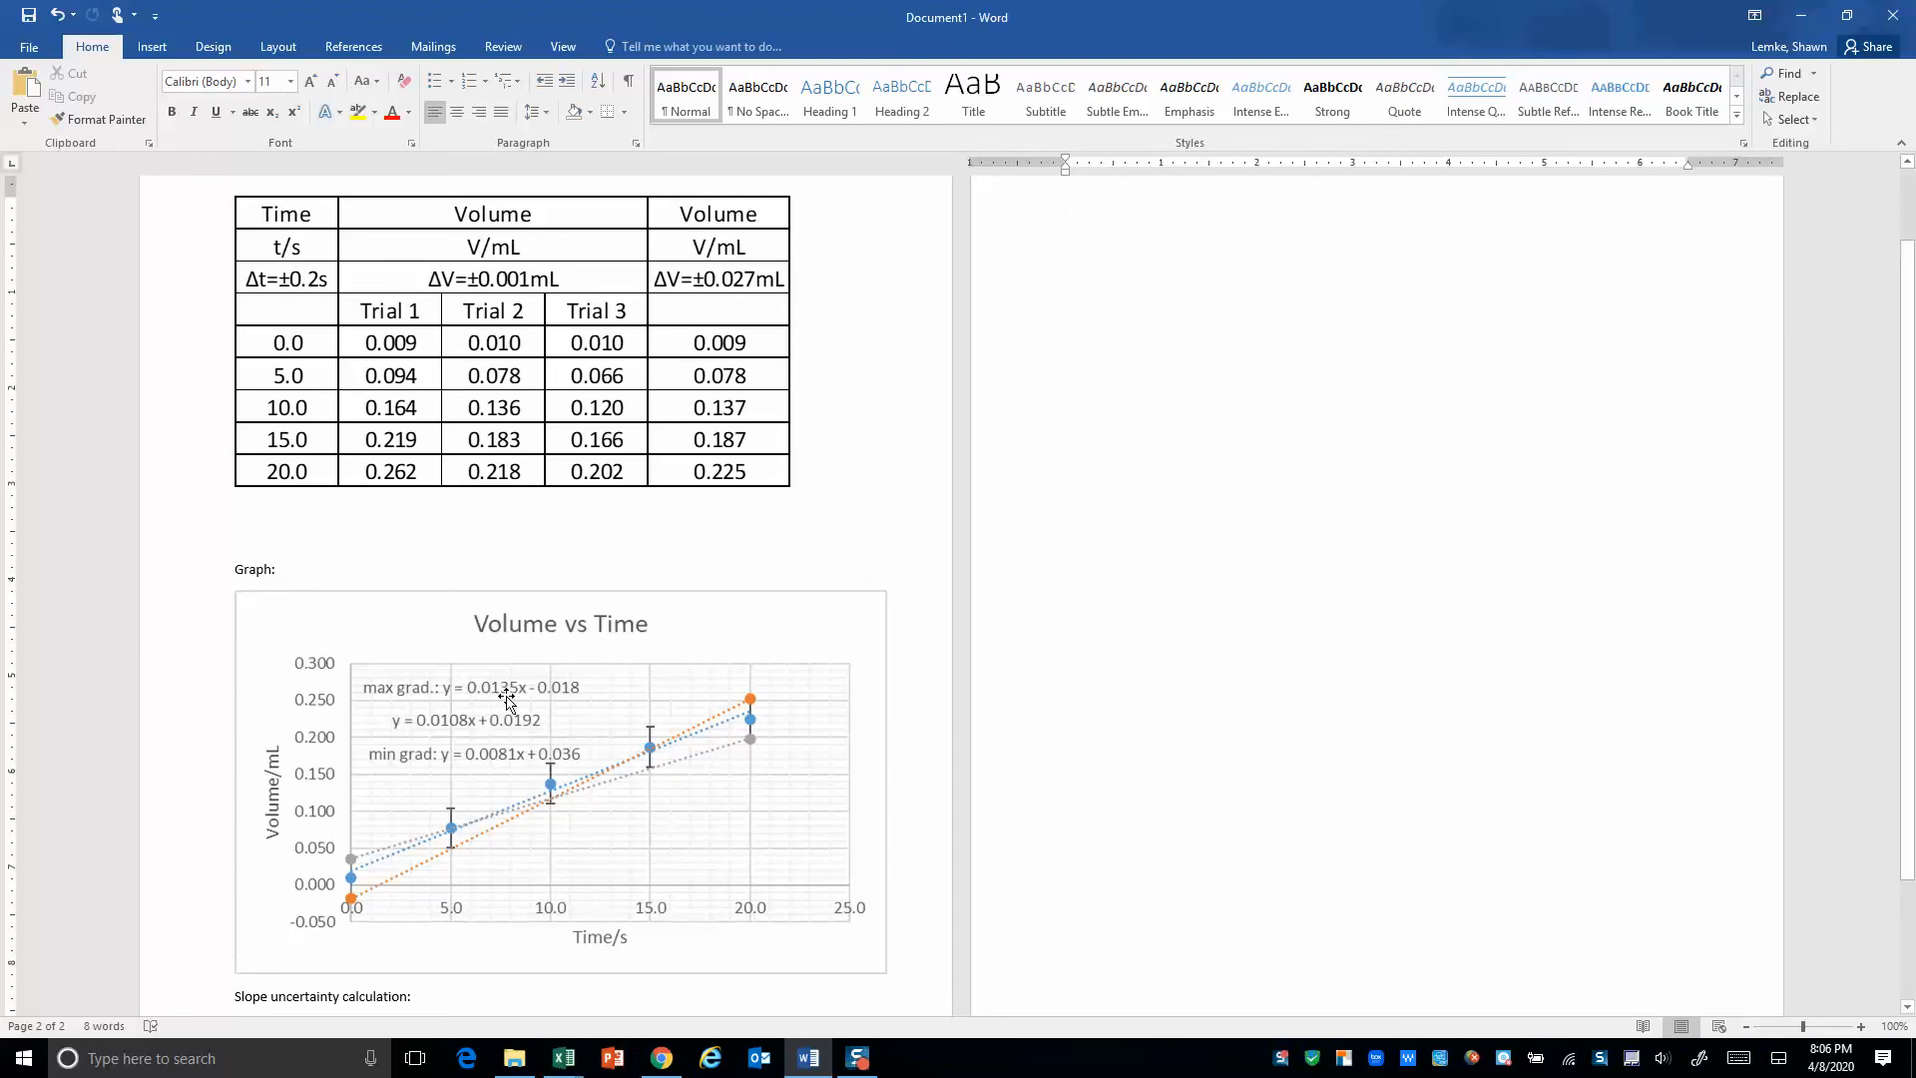
Enter the working '= (0.0135-0.0081)/2' on page two, then start a new line
text(= ()
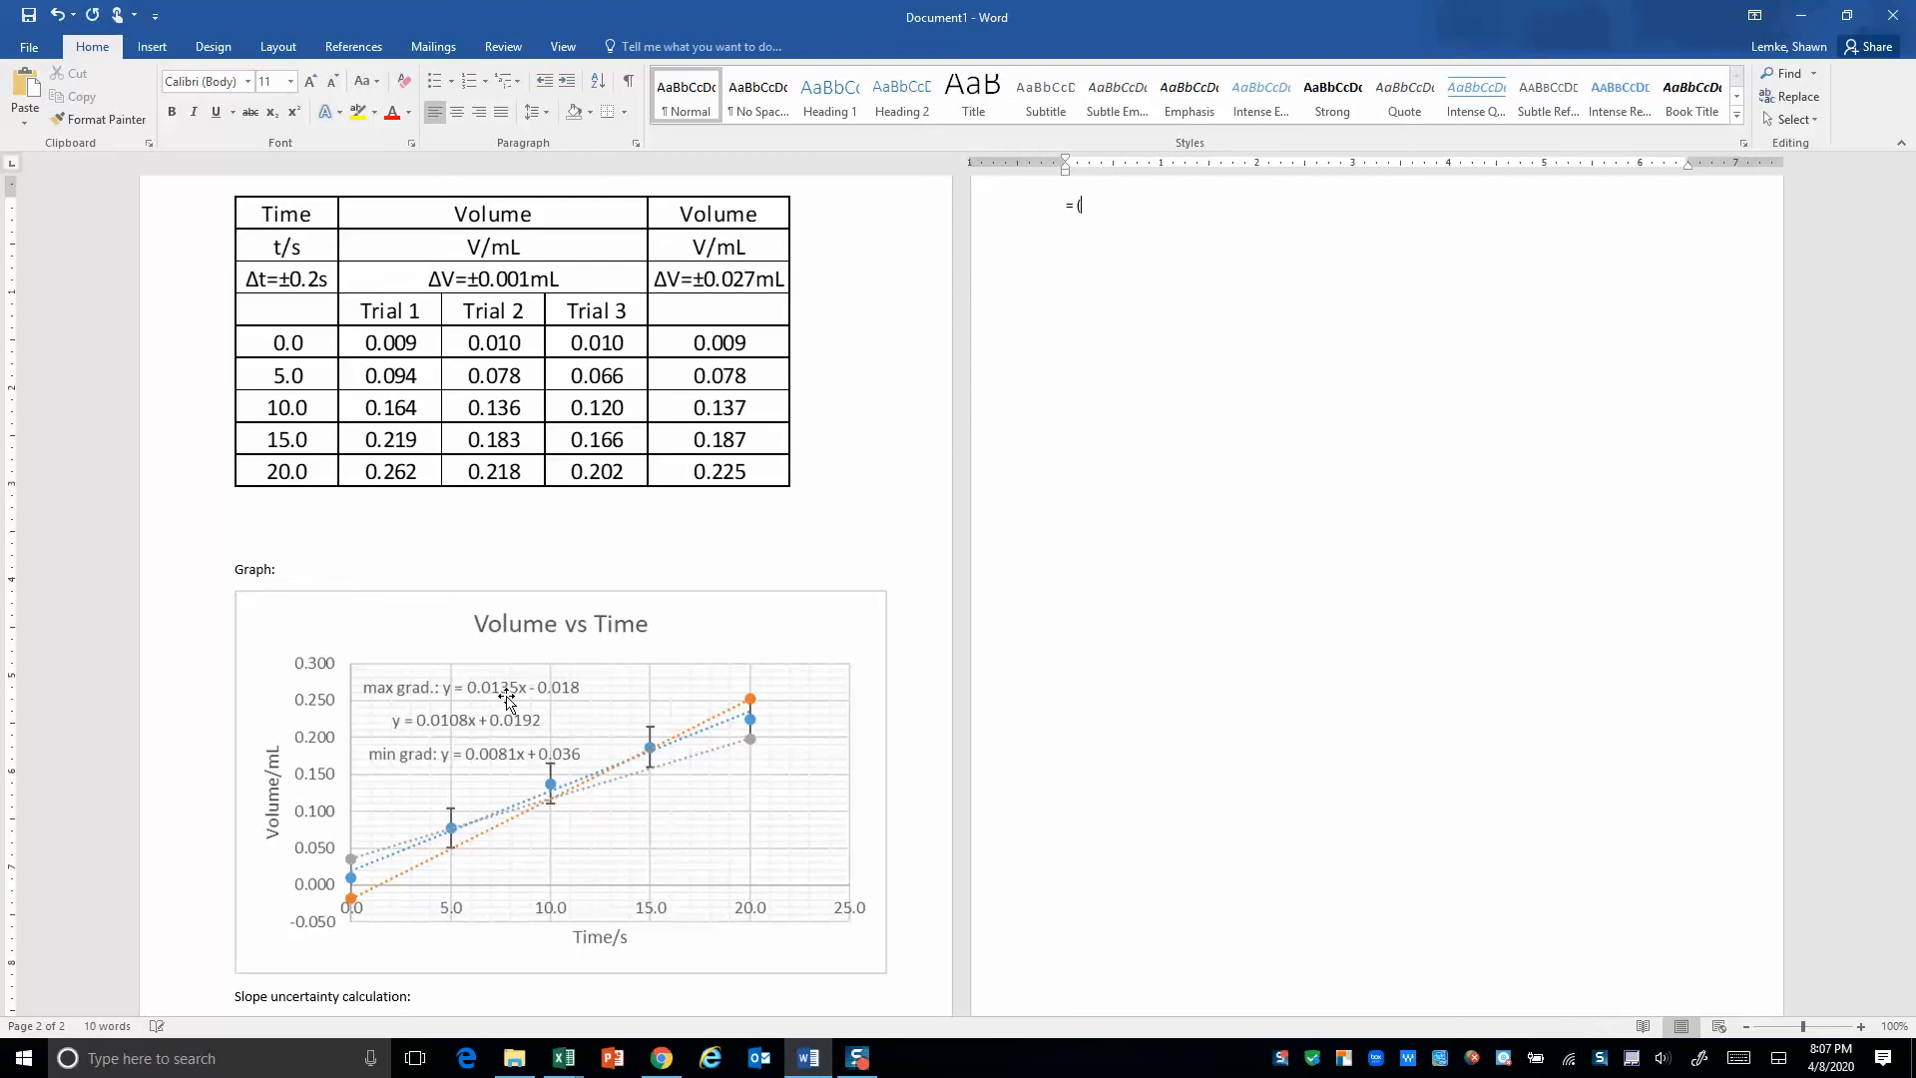
text(0)
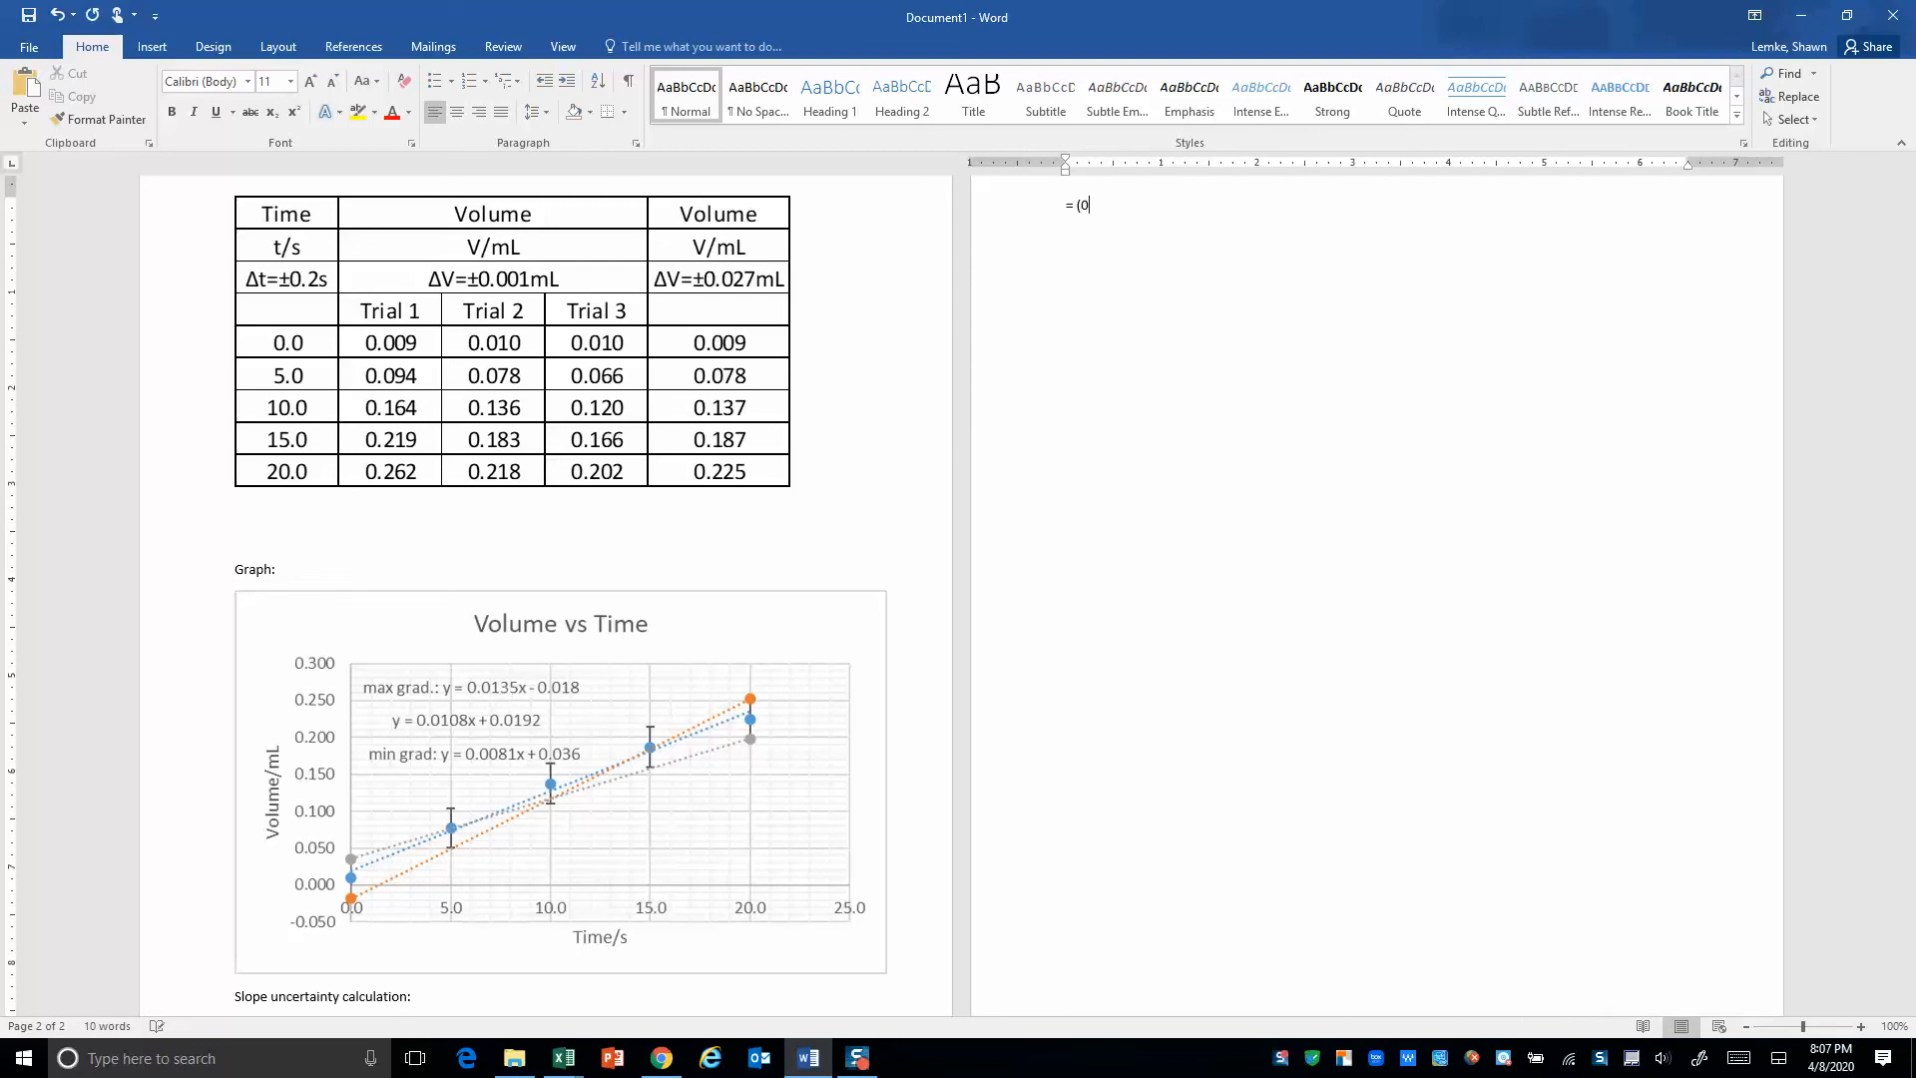
text(.0135)
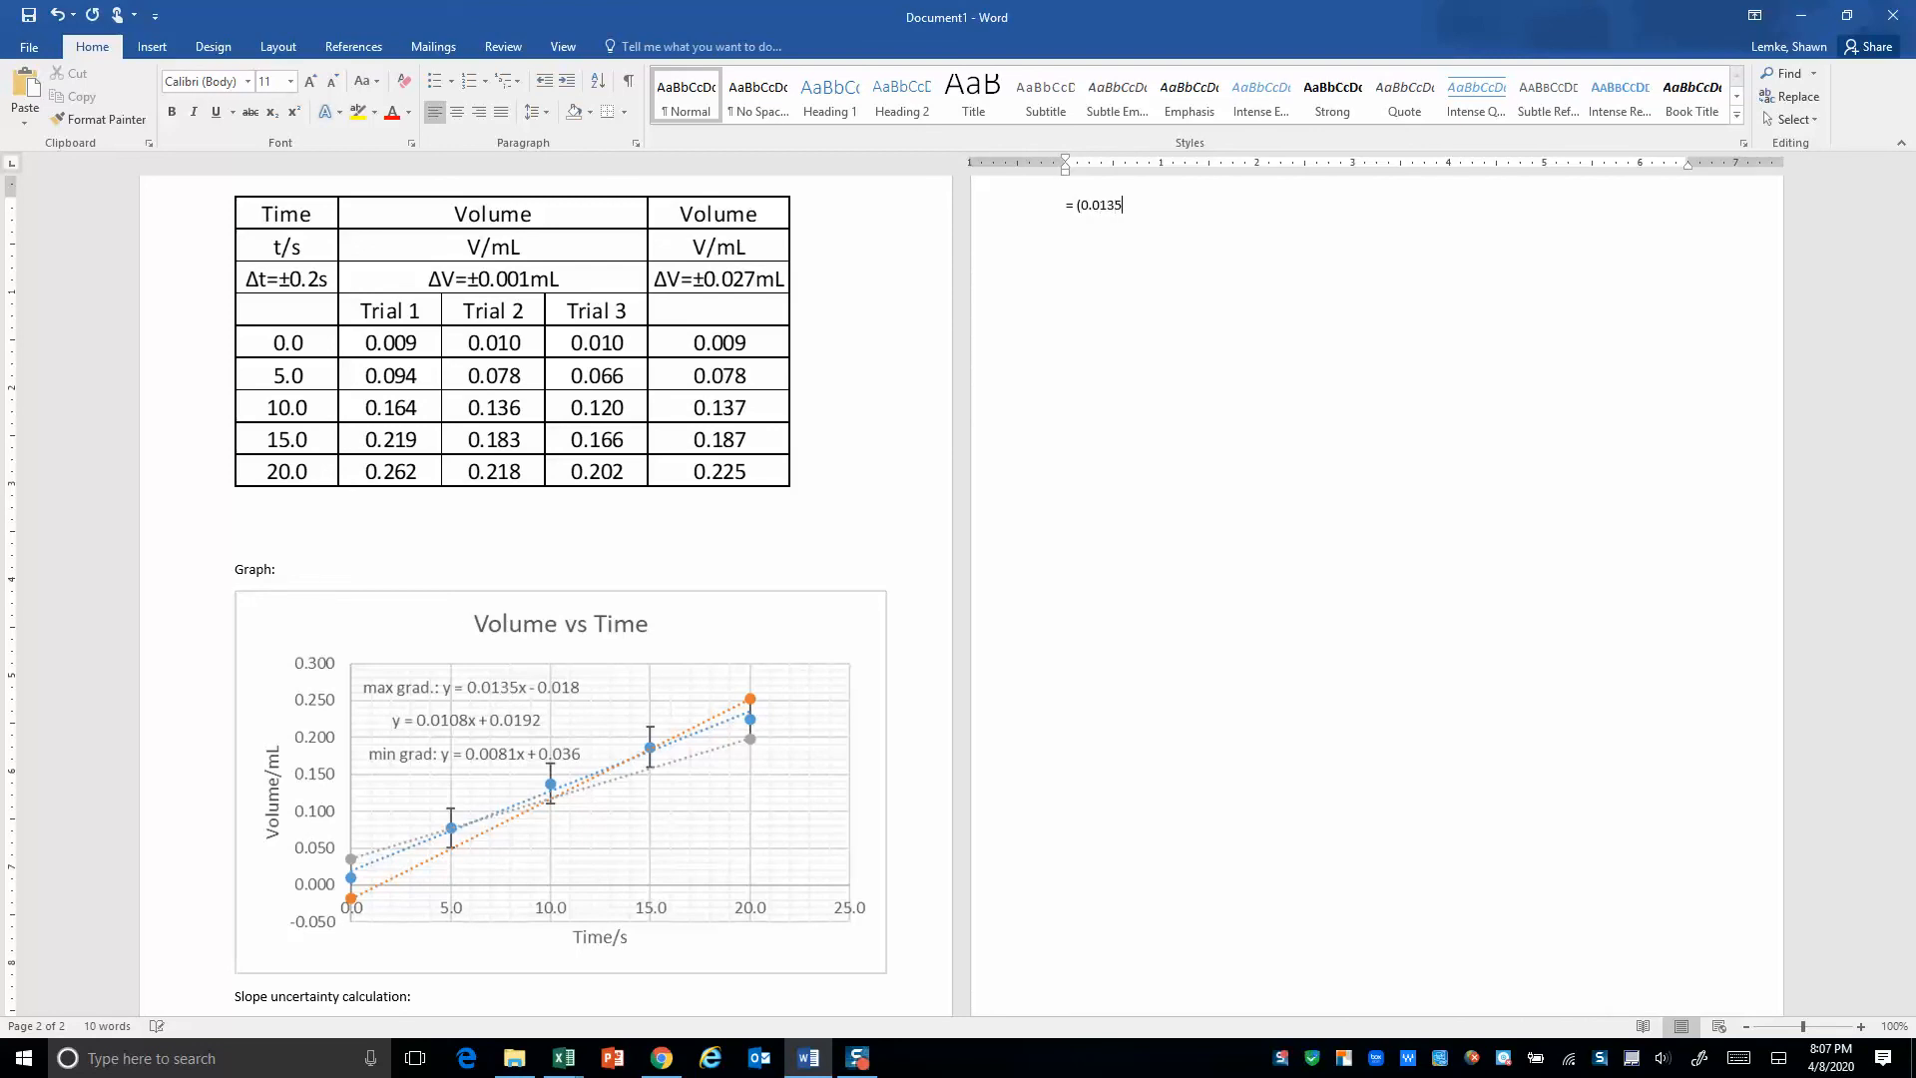
text(-)
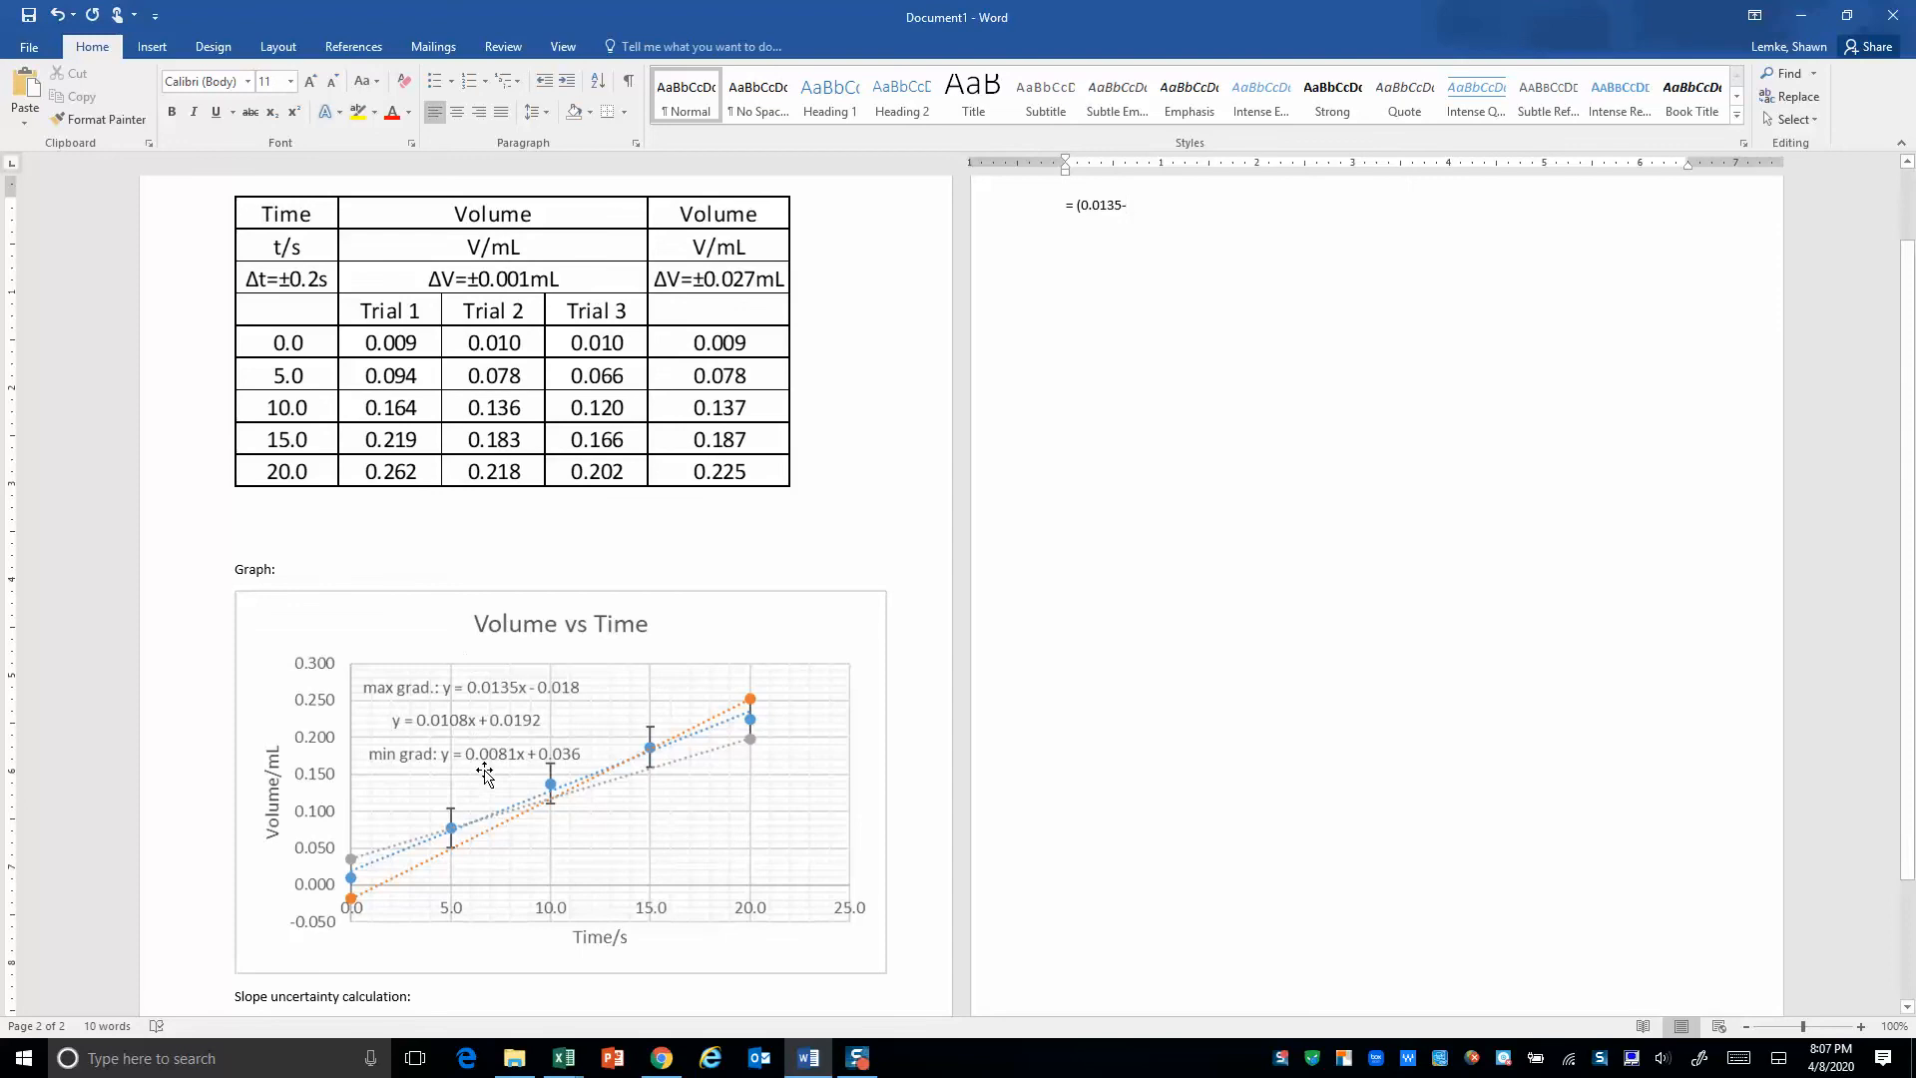
text(0.)
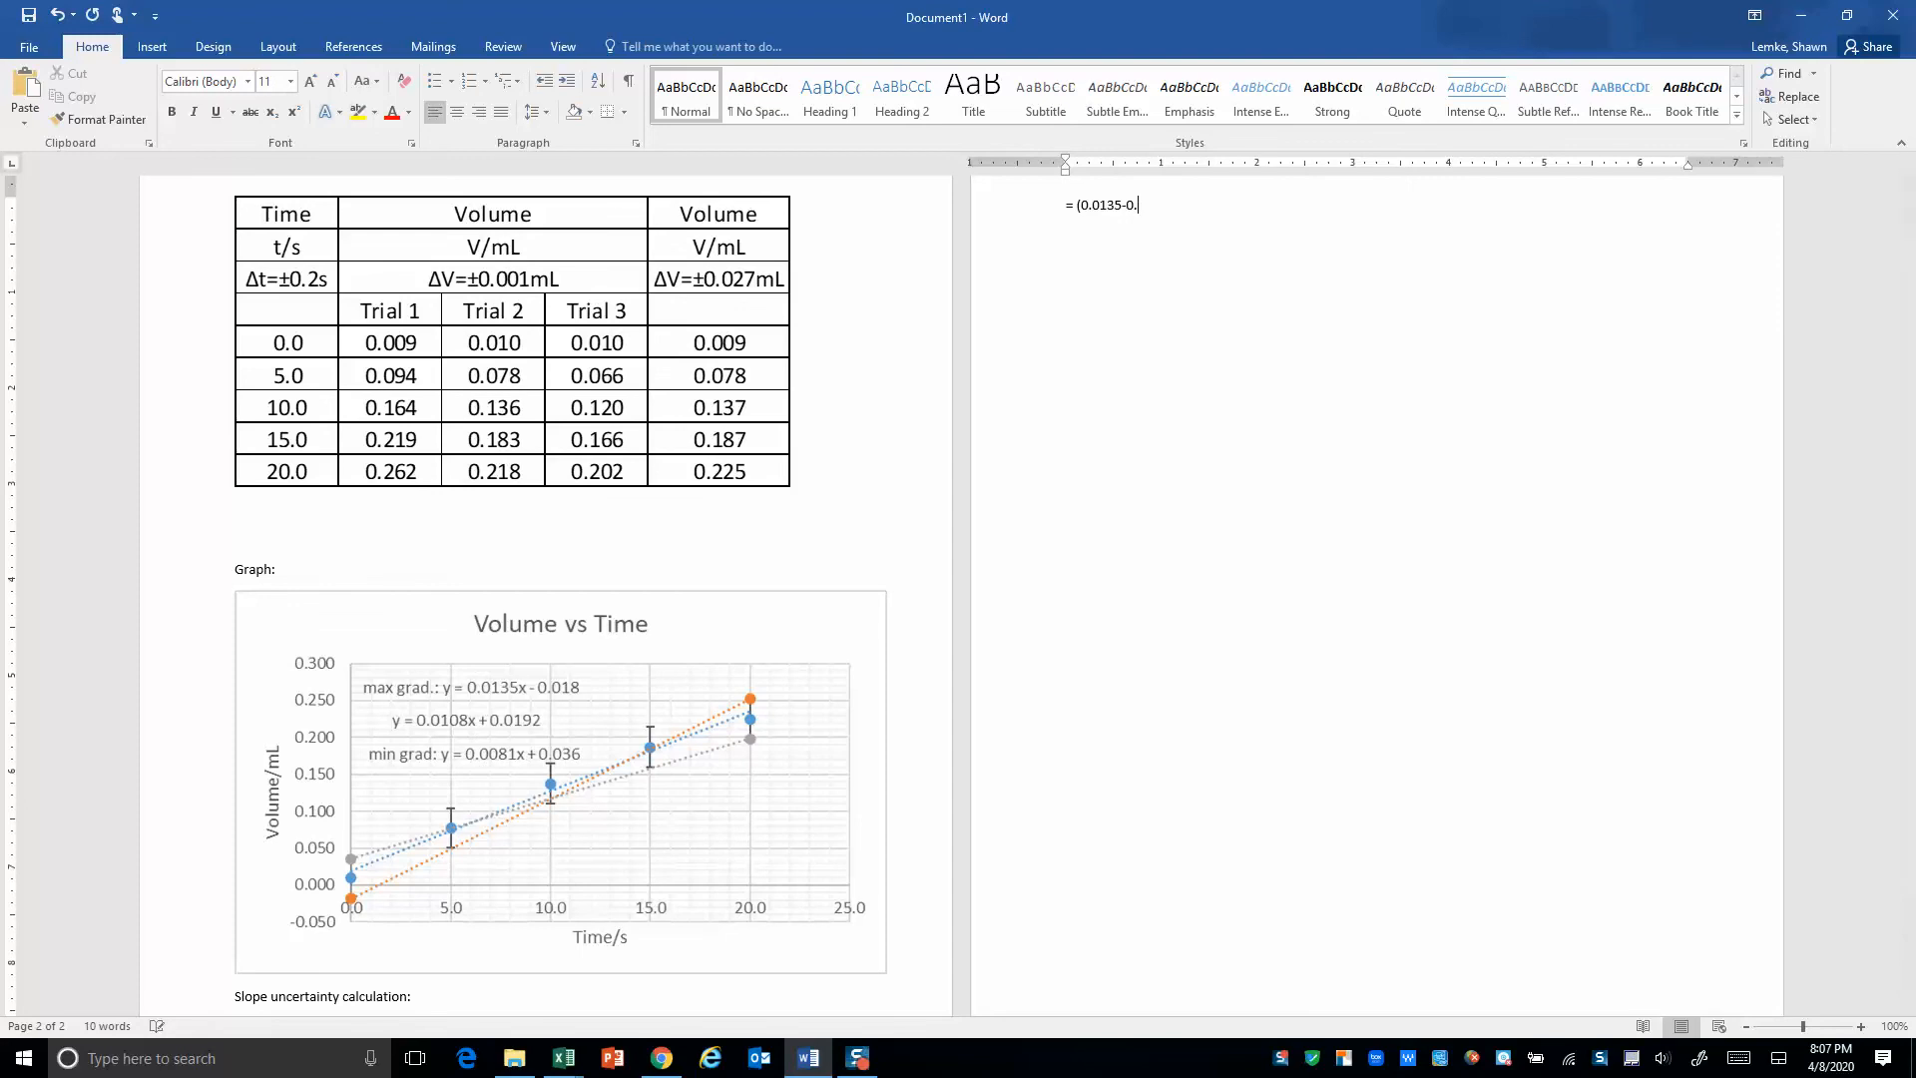
text(0081)
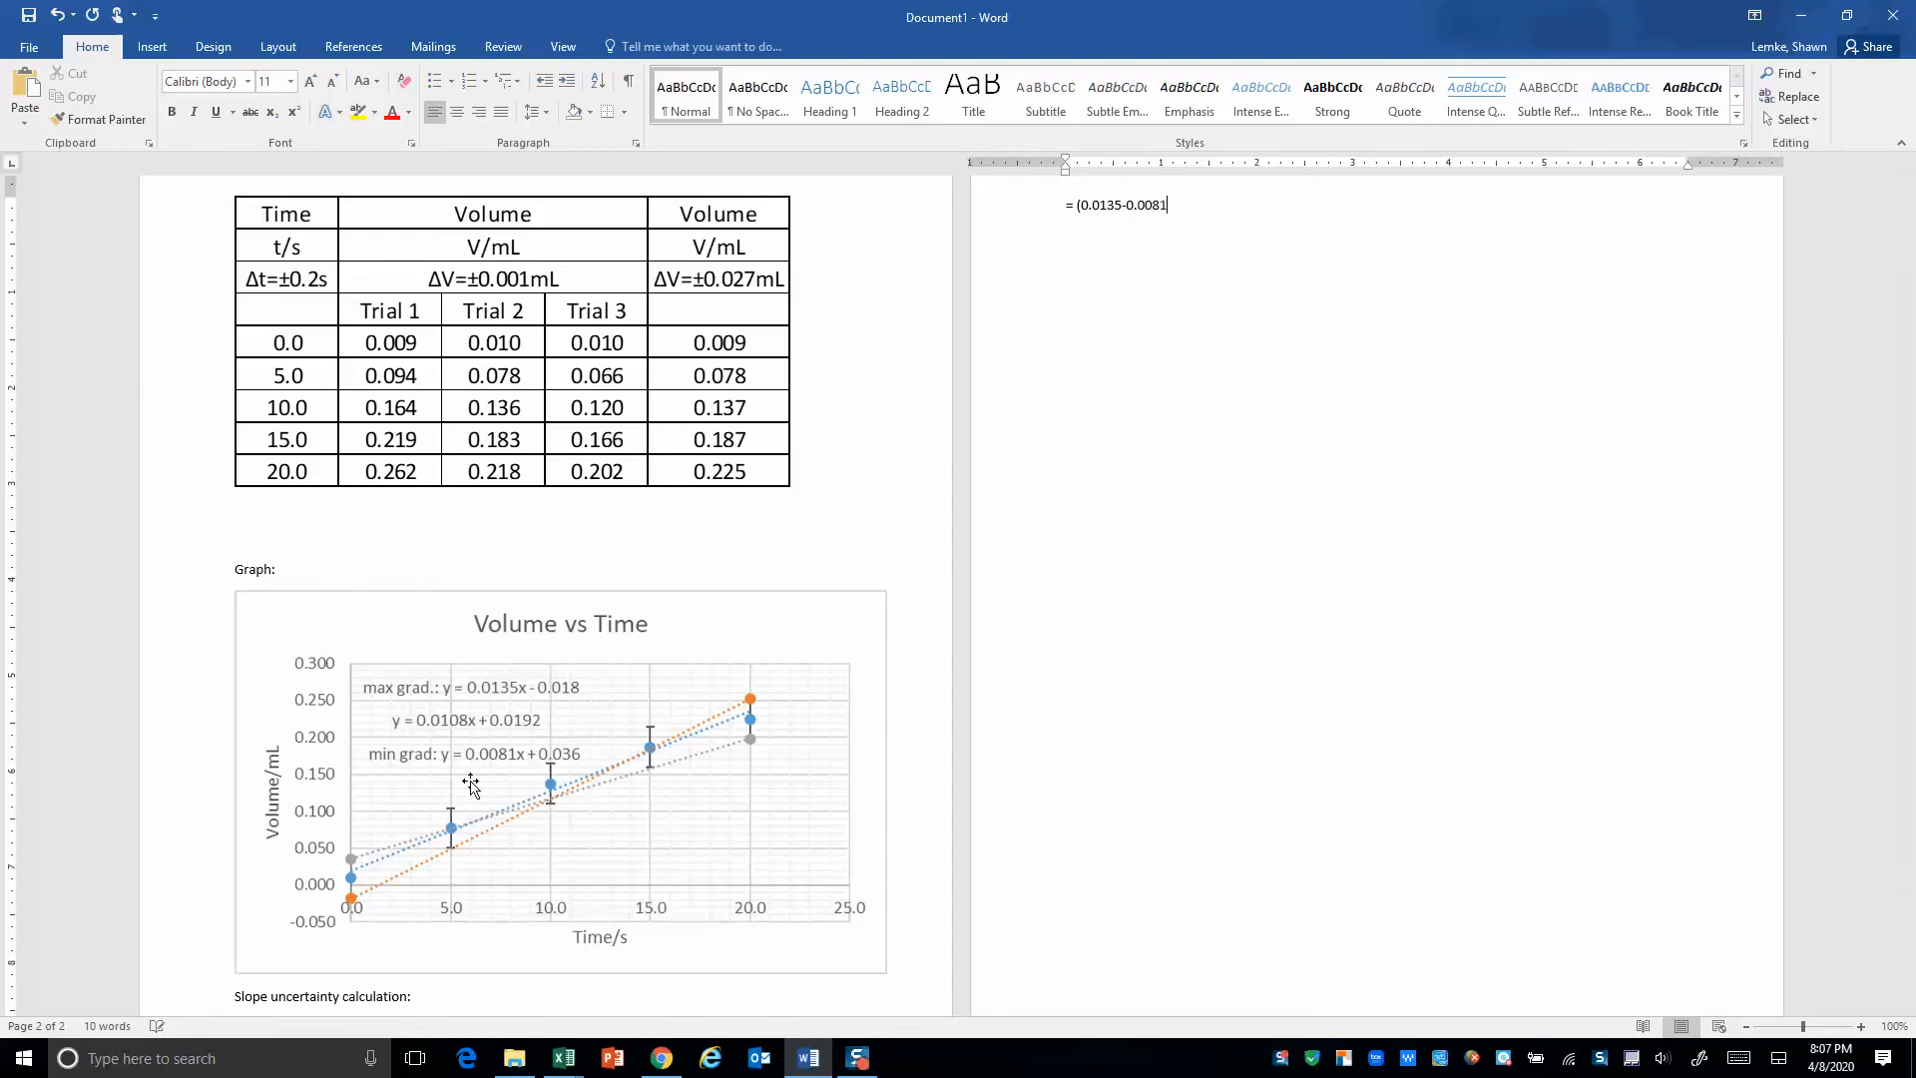
text()/2)
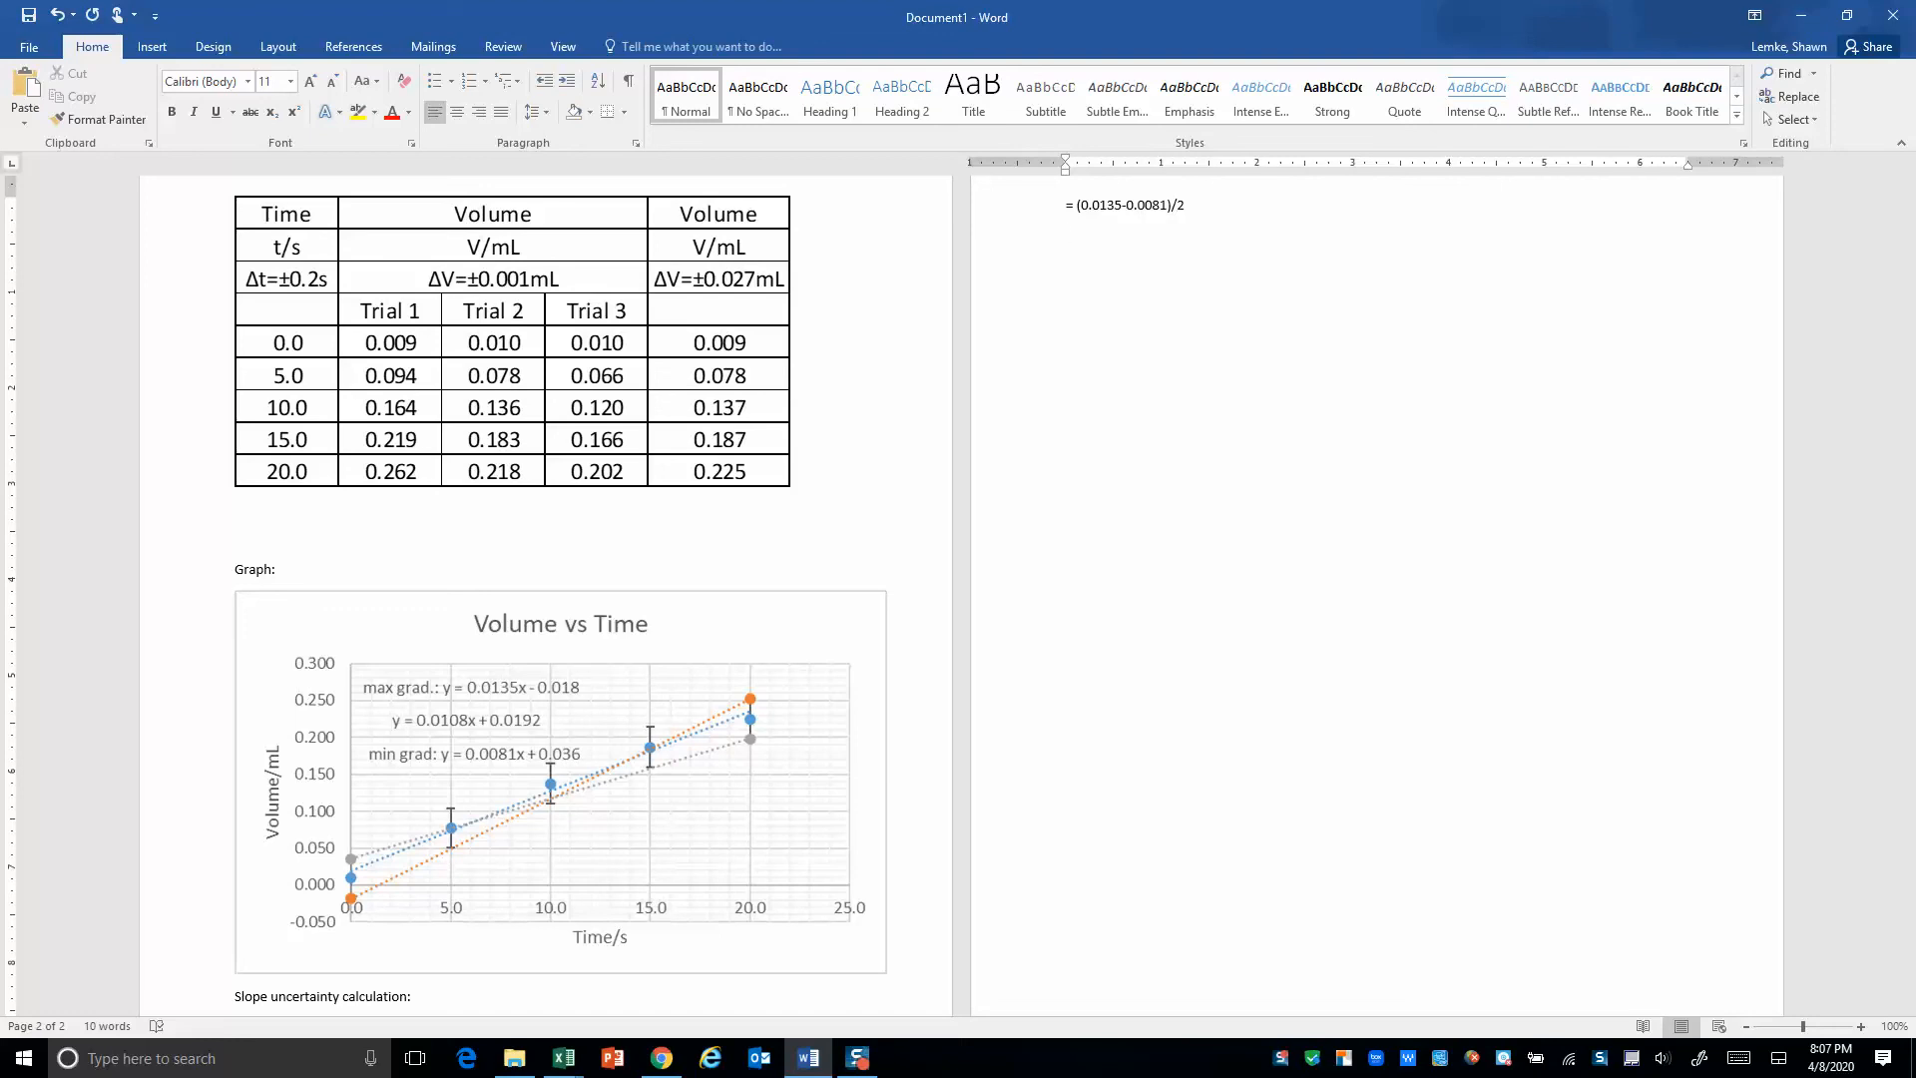
key(enter)
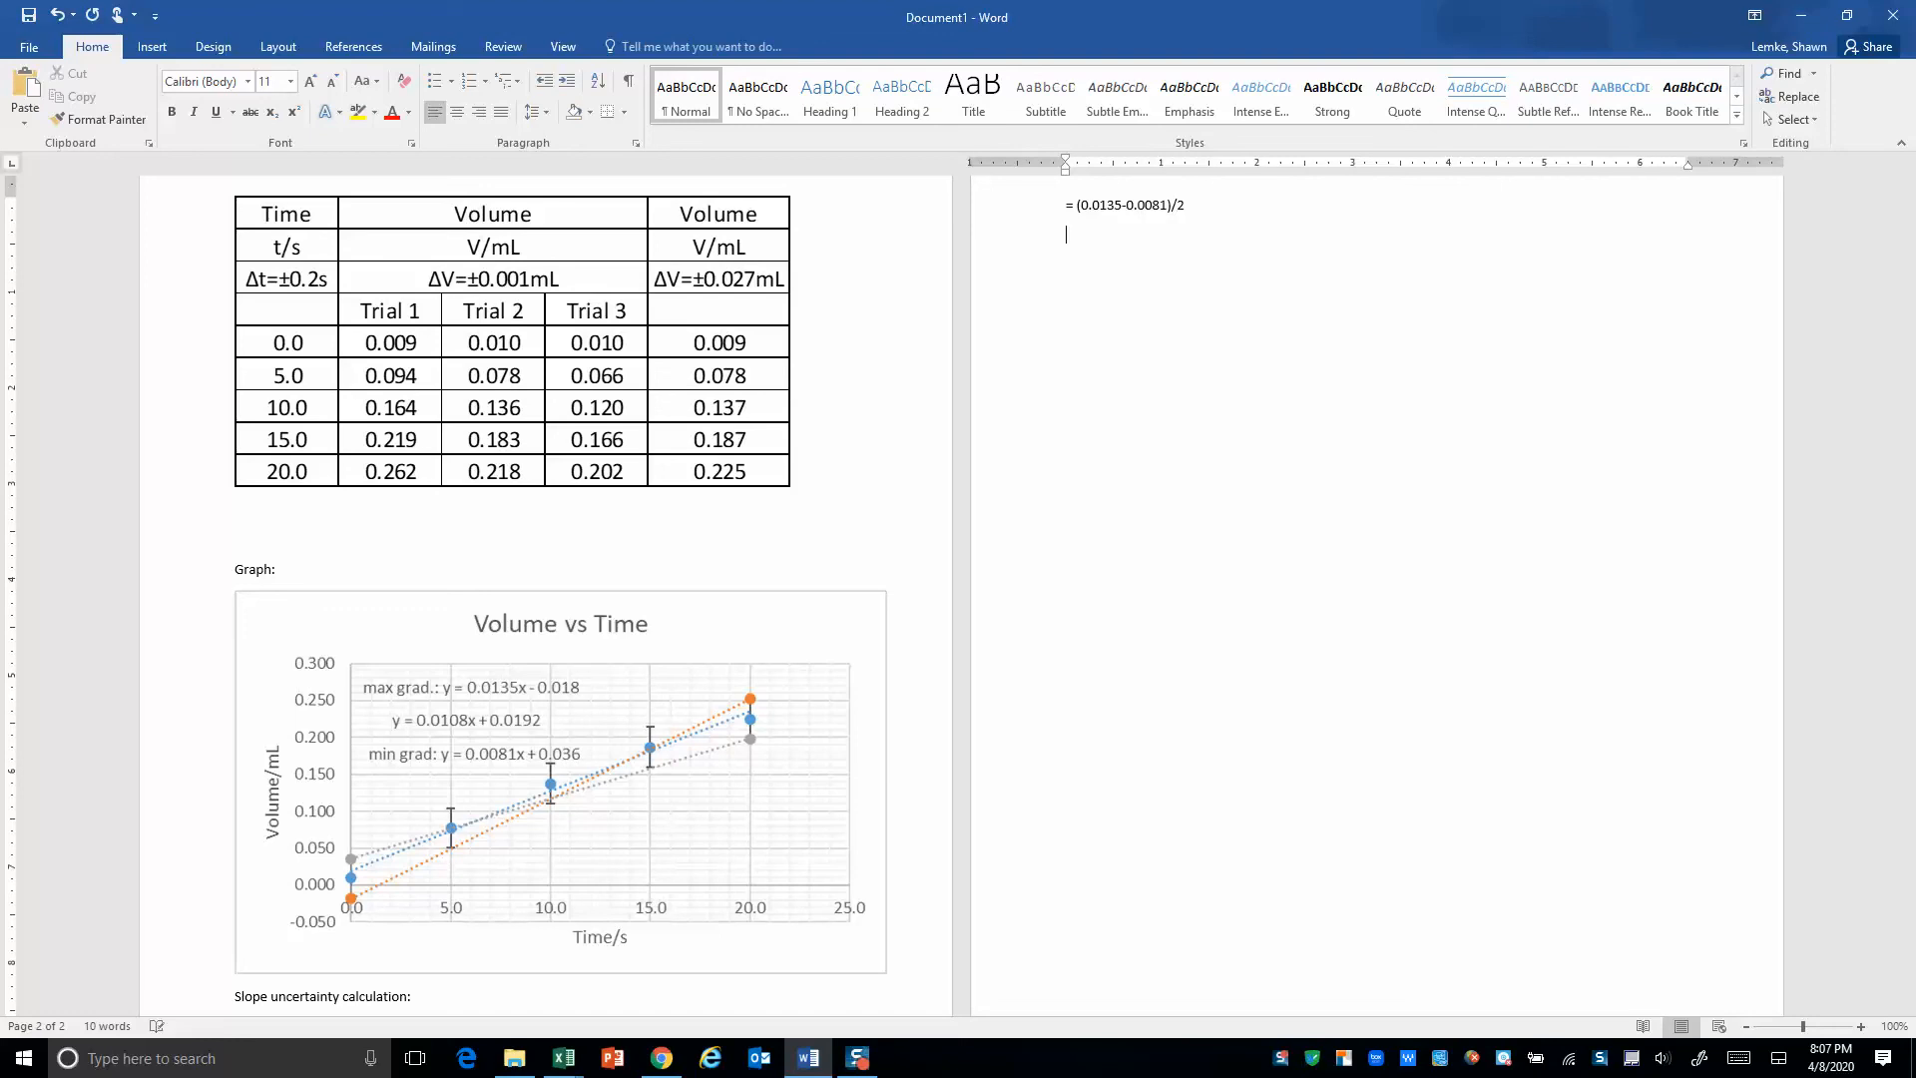